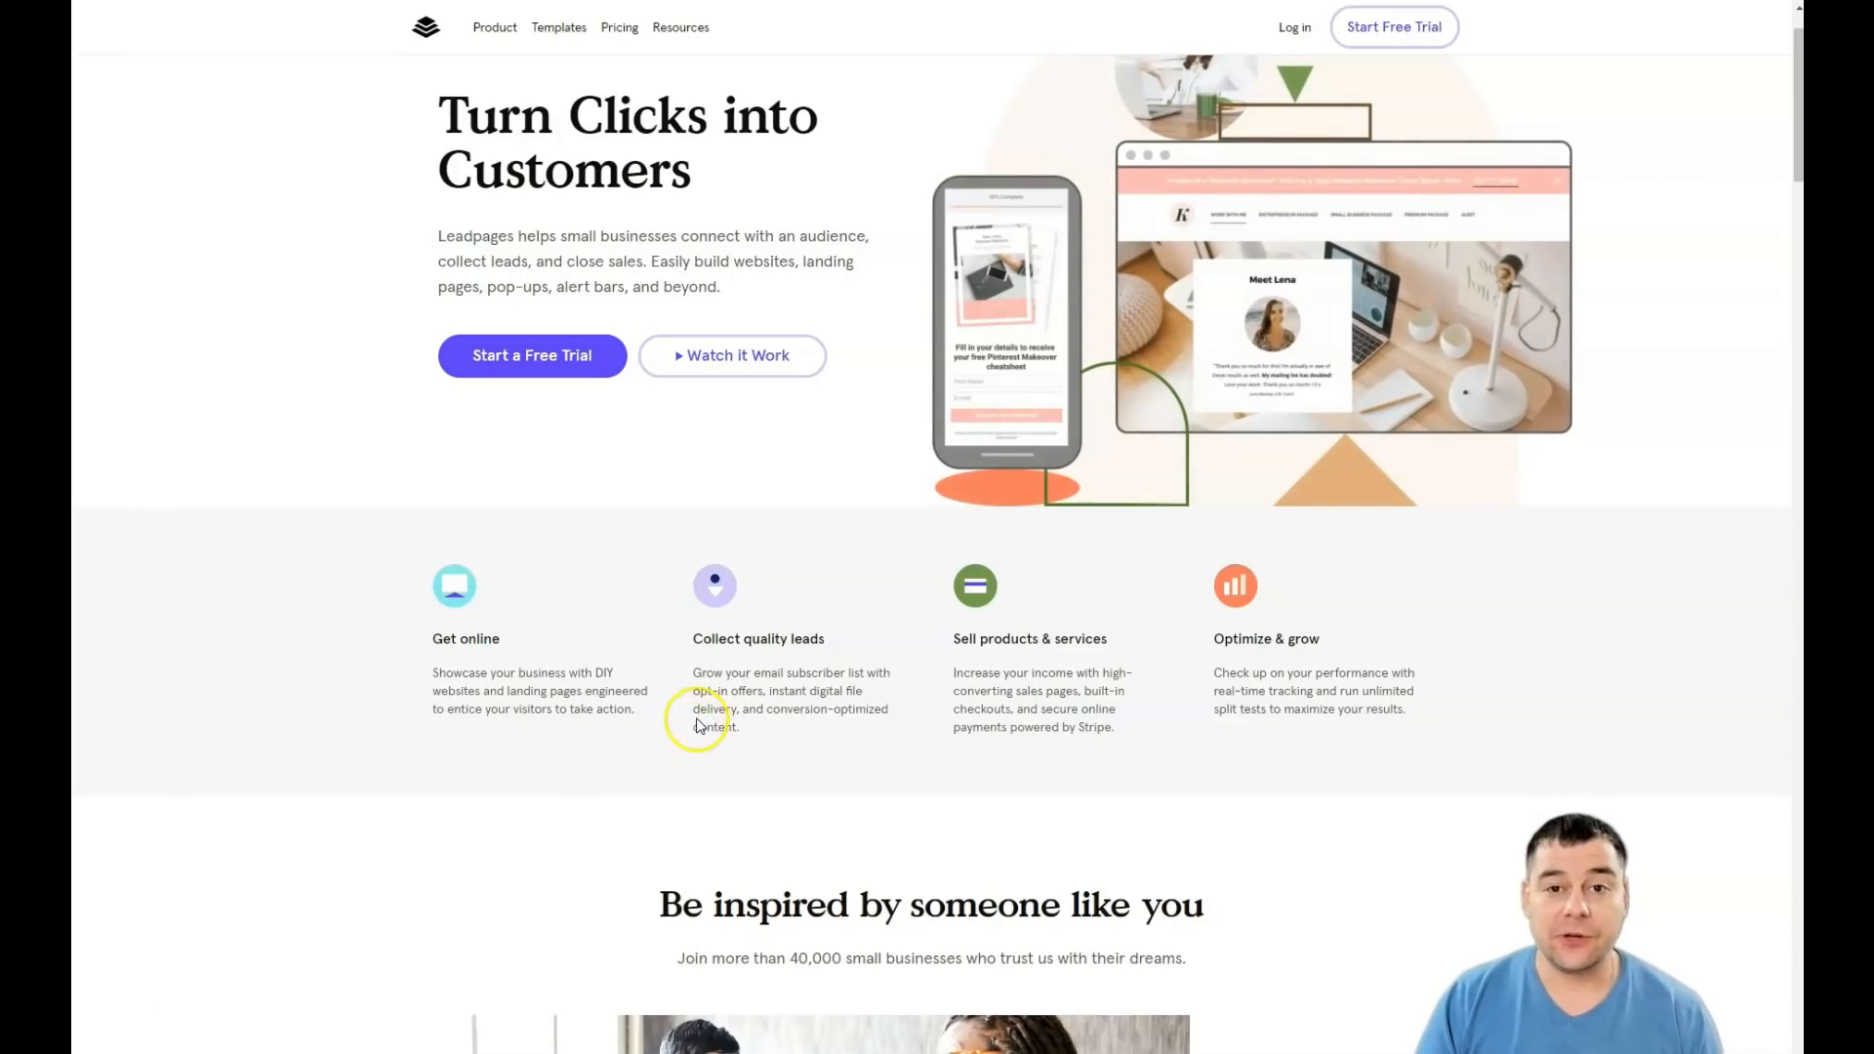
# Step: Scroll through the Advanced, Pro and Standard plan cards to compare their feature lists
pyautogui.scroll(-3)
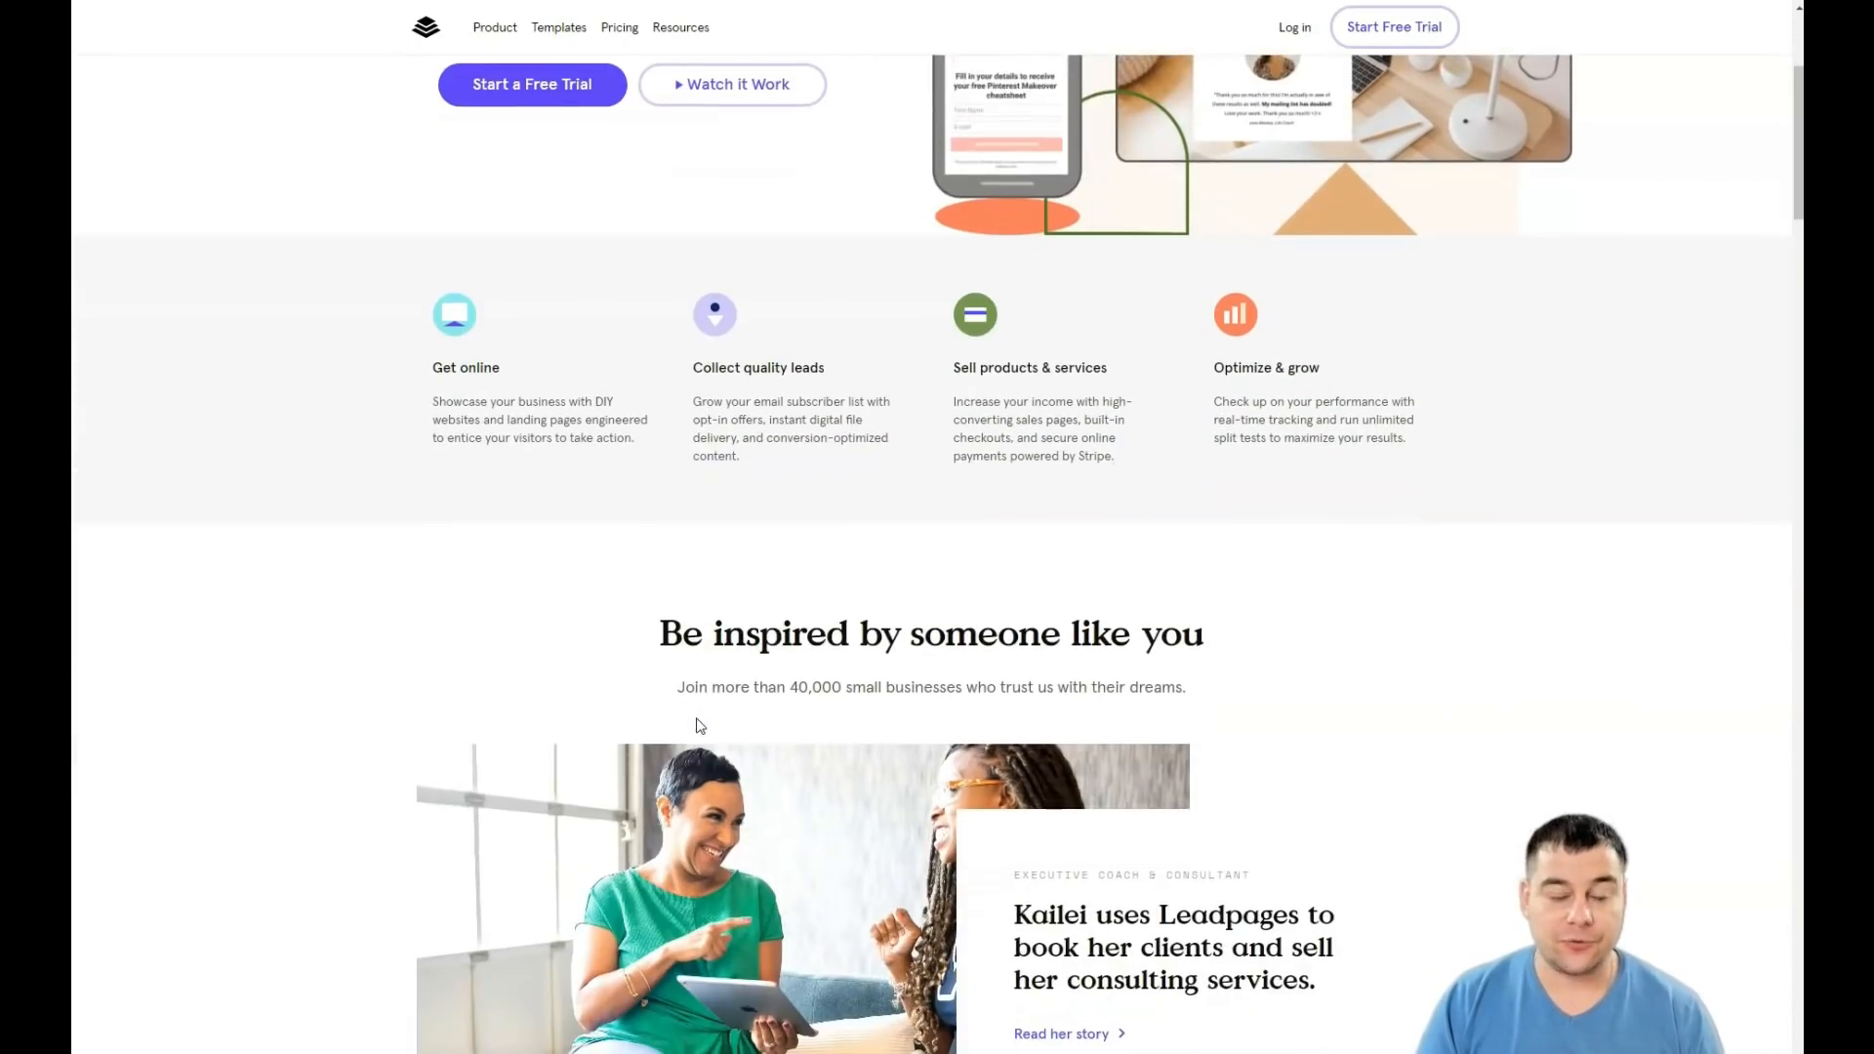
pyautogui.scroll(-3)
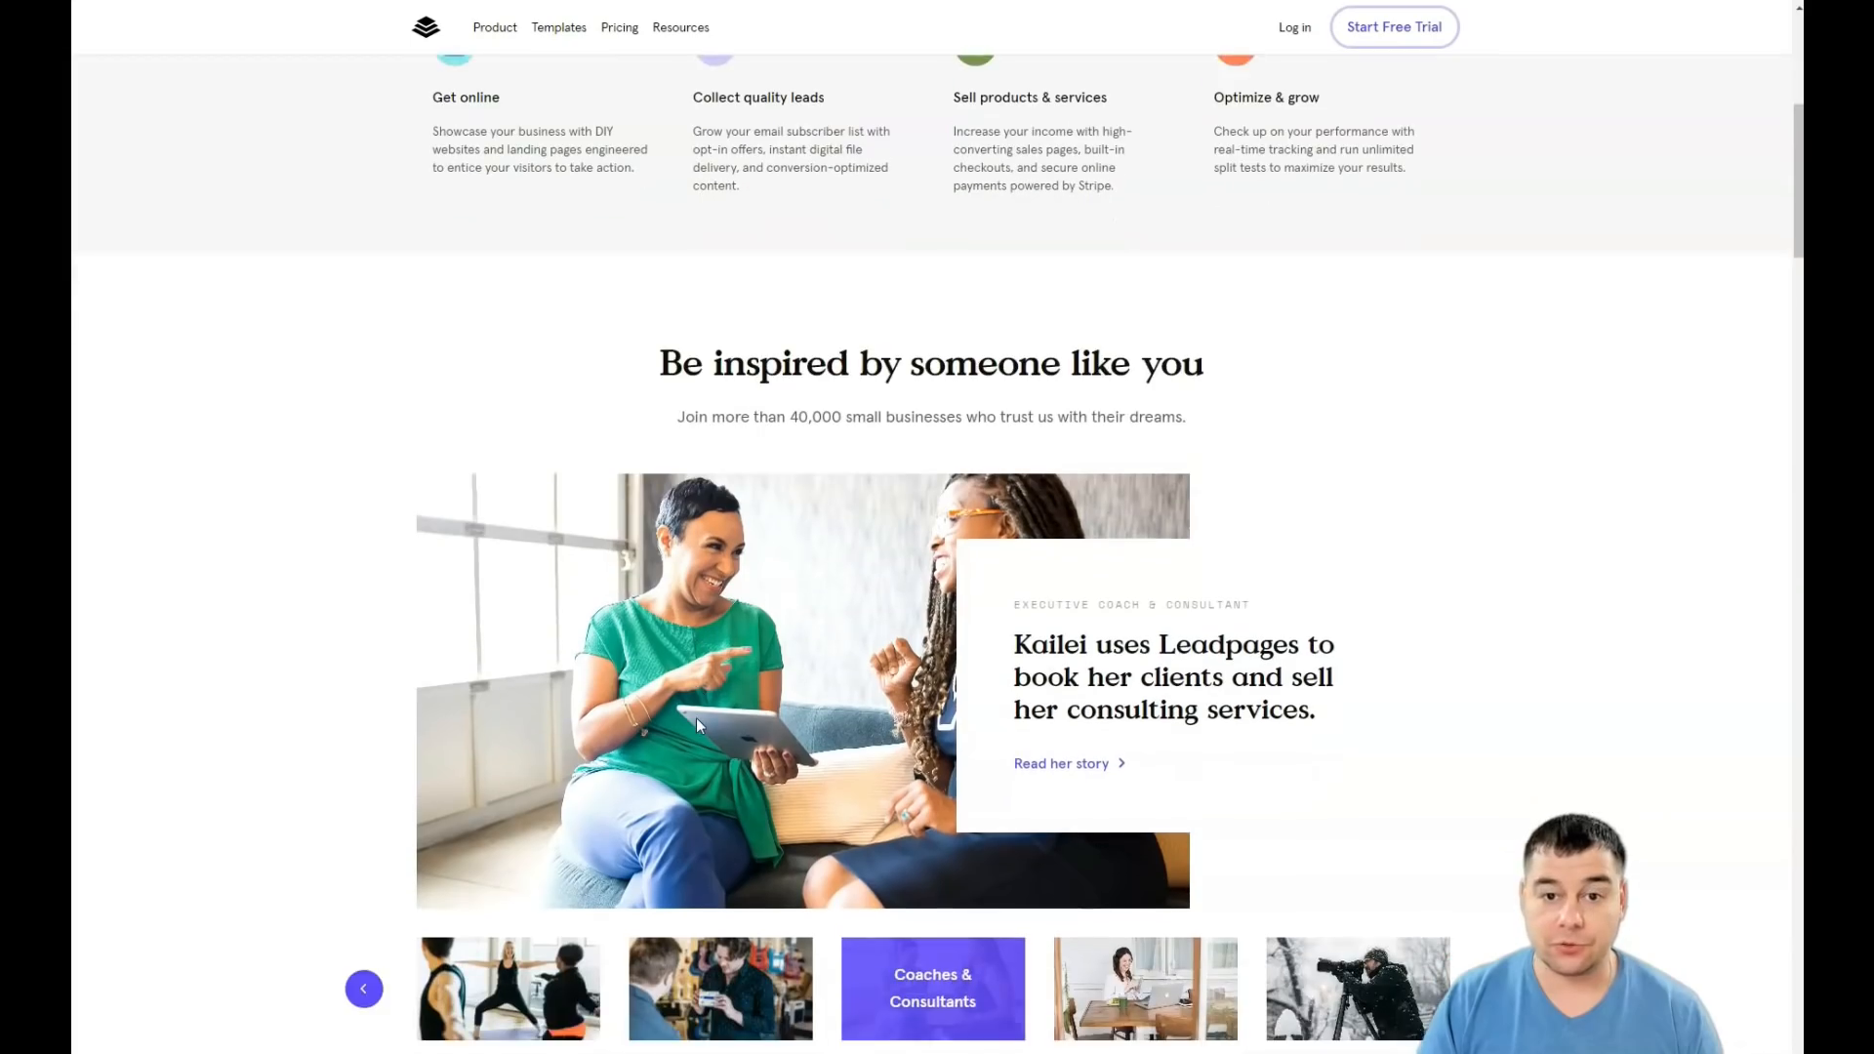
pyautogui.scroll(-3)
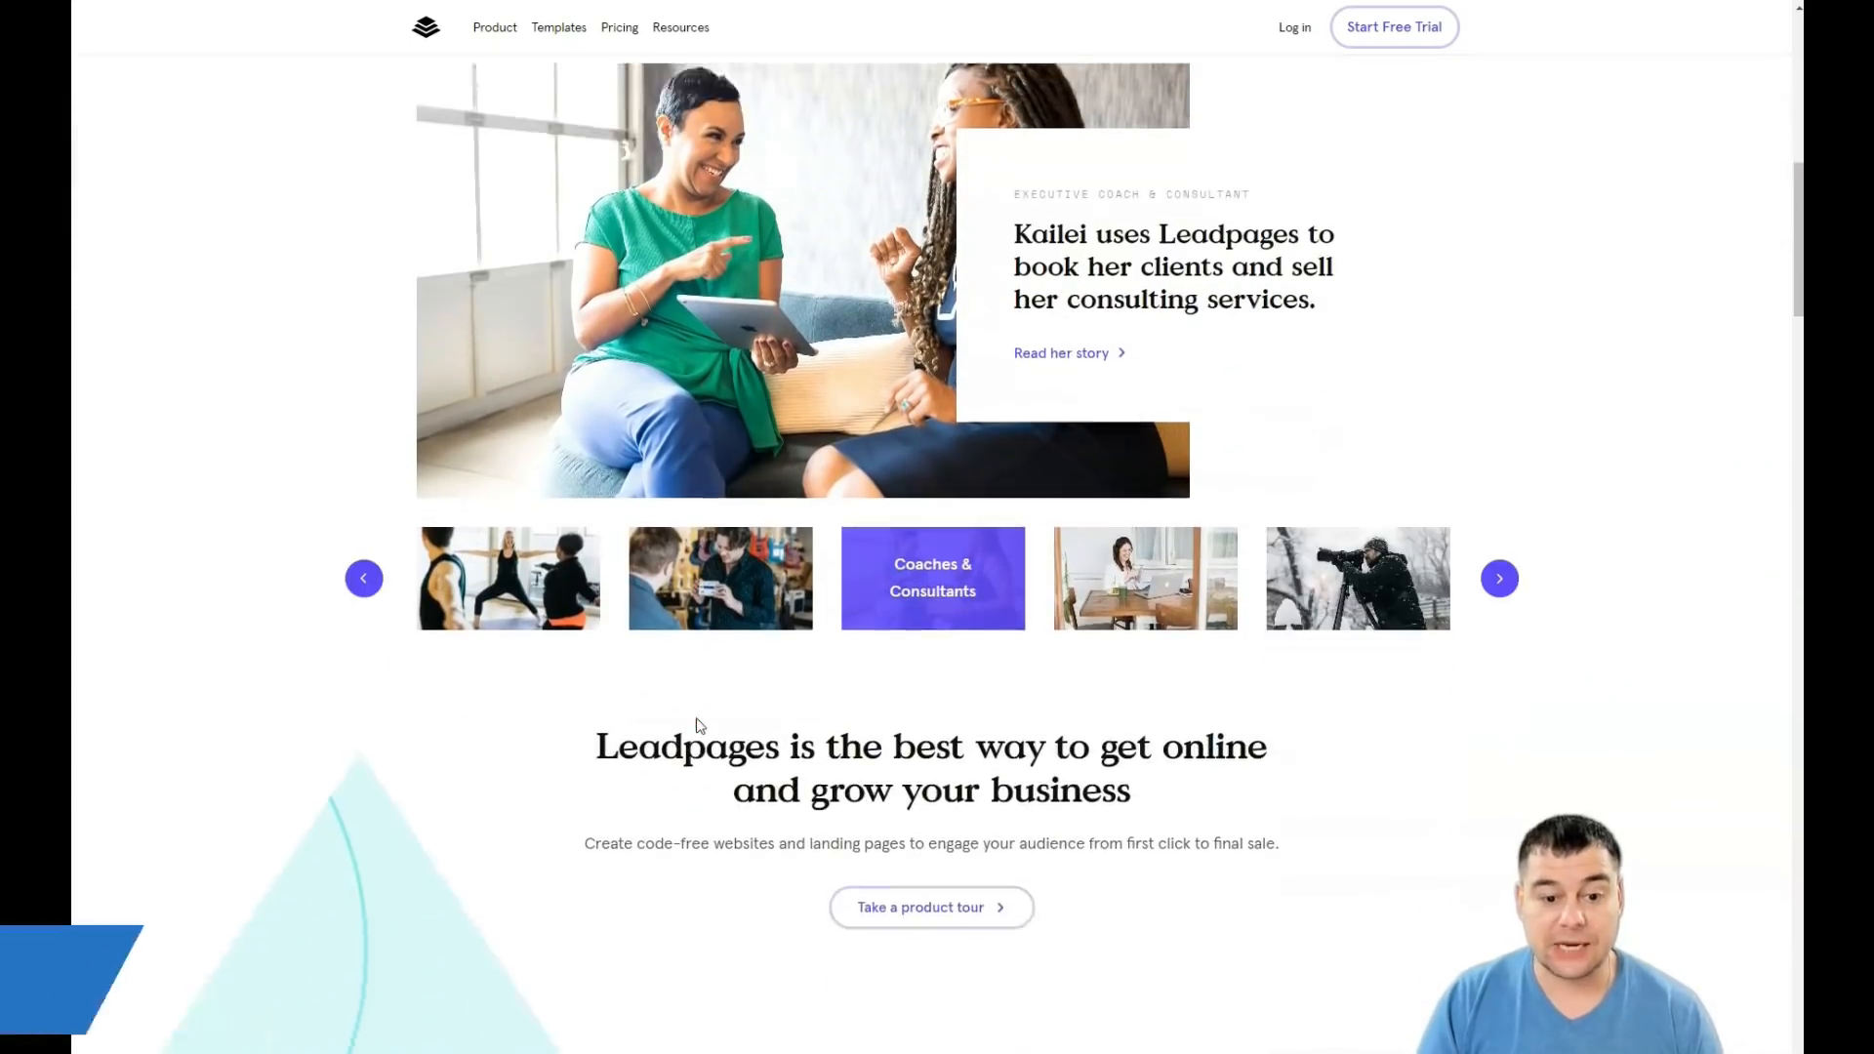
pyautogui.scroll(-3)
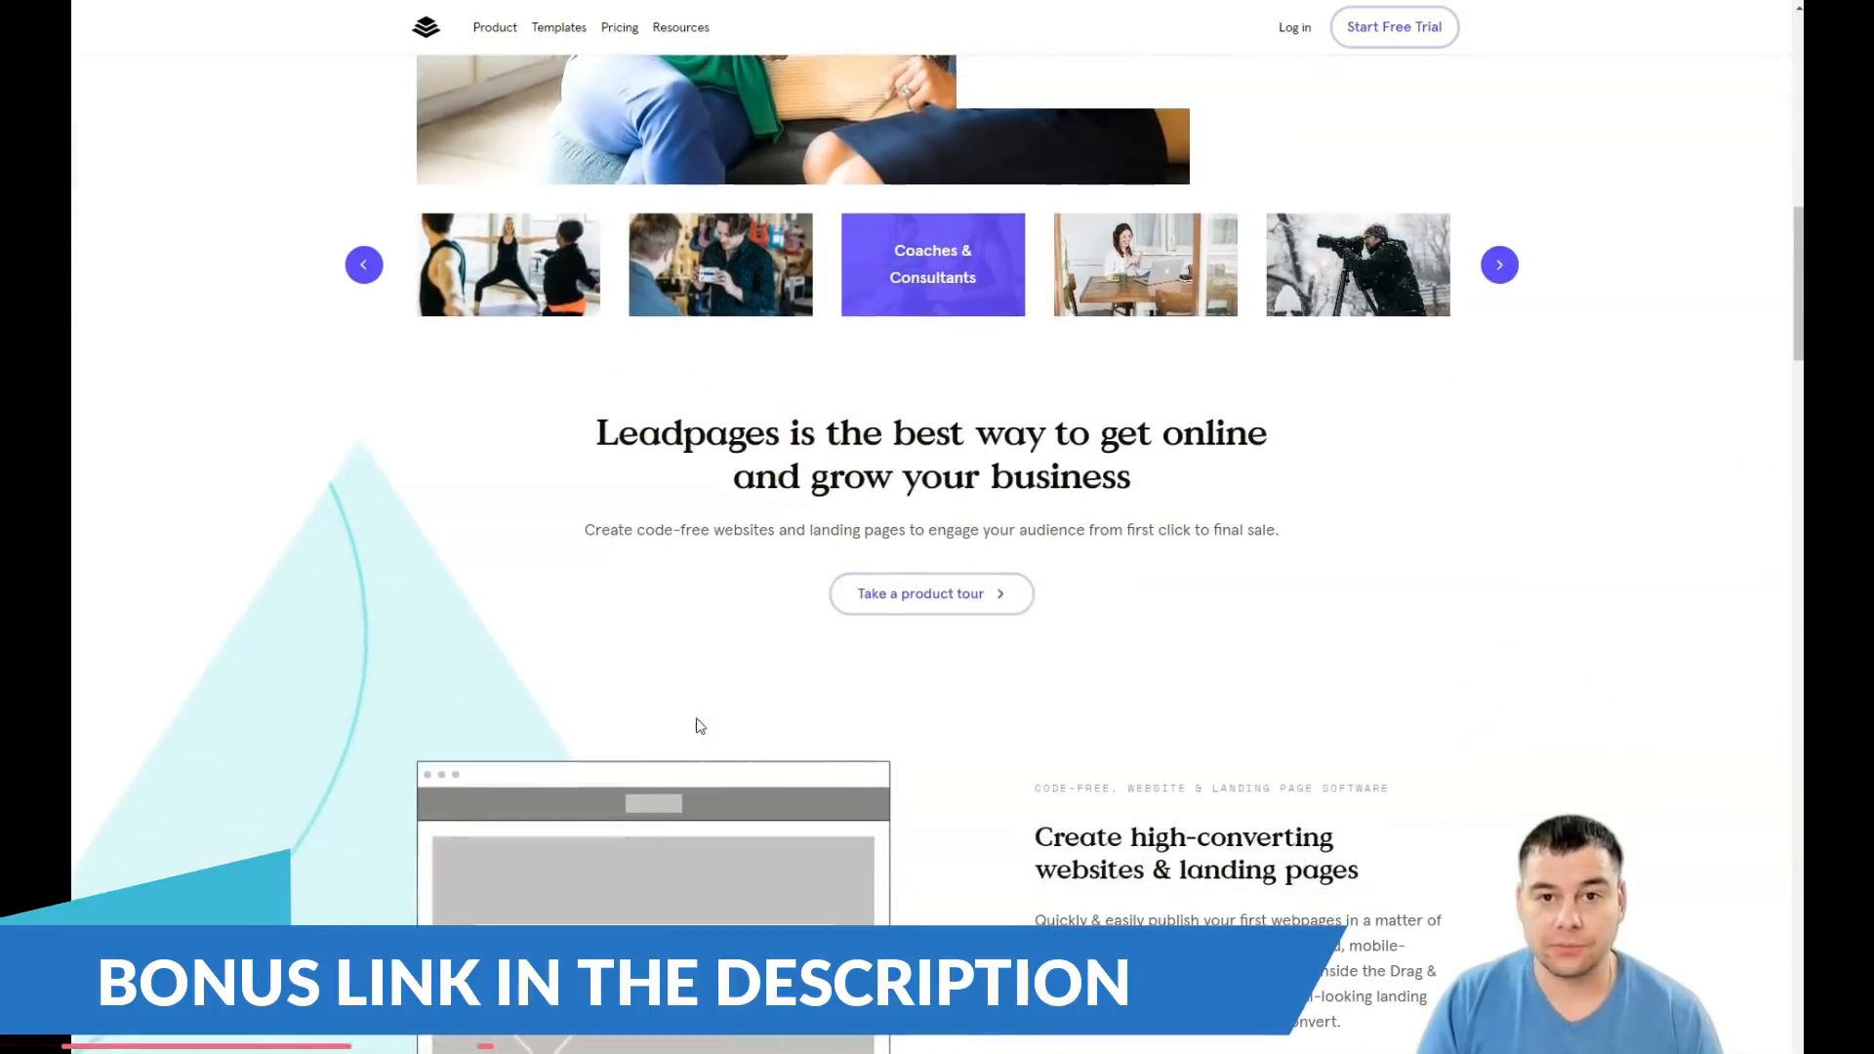
pyautogui.scroll(-3)
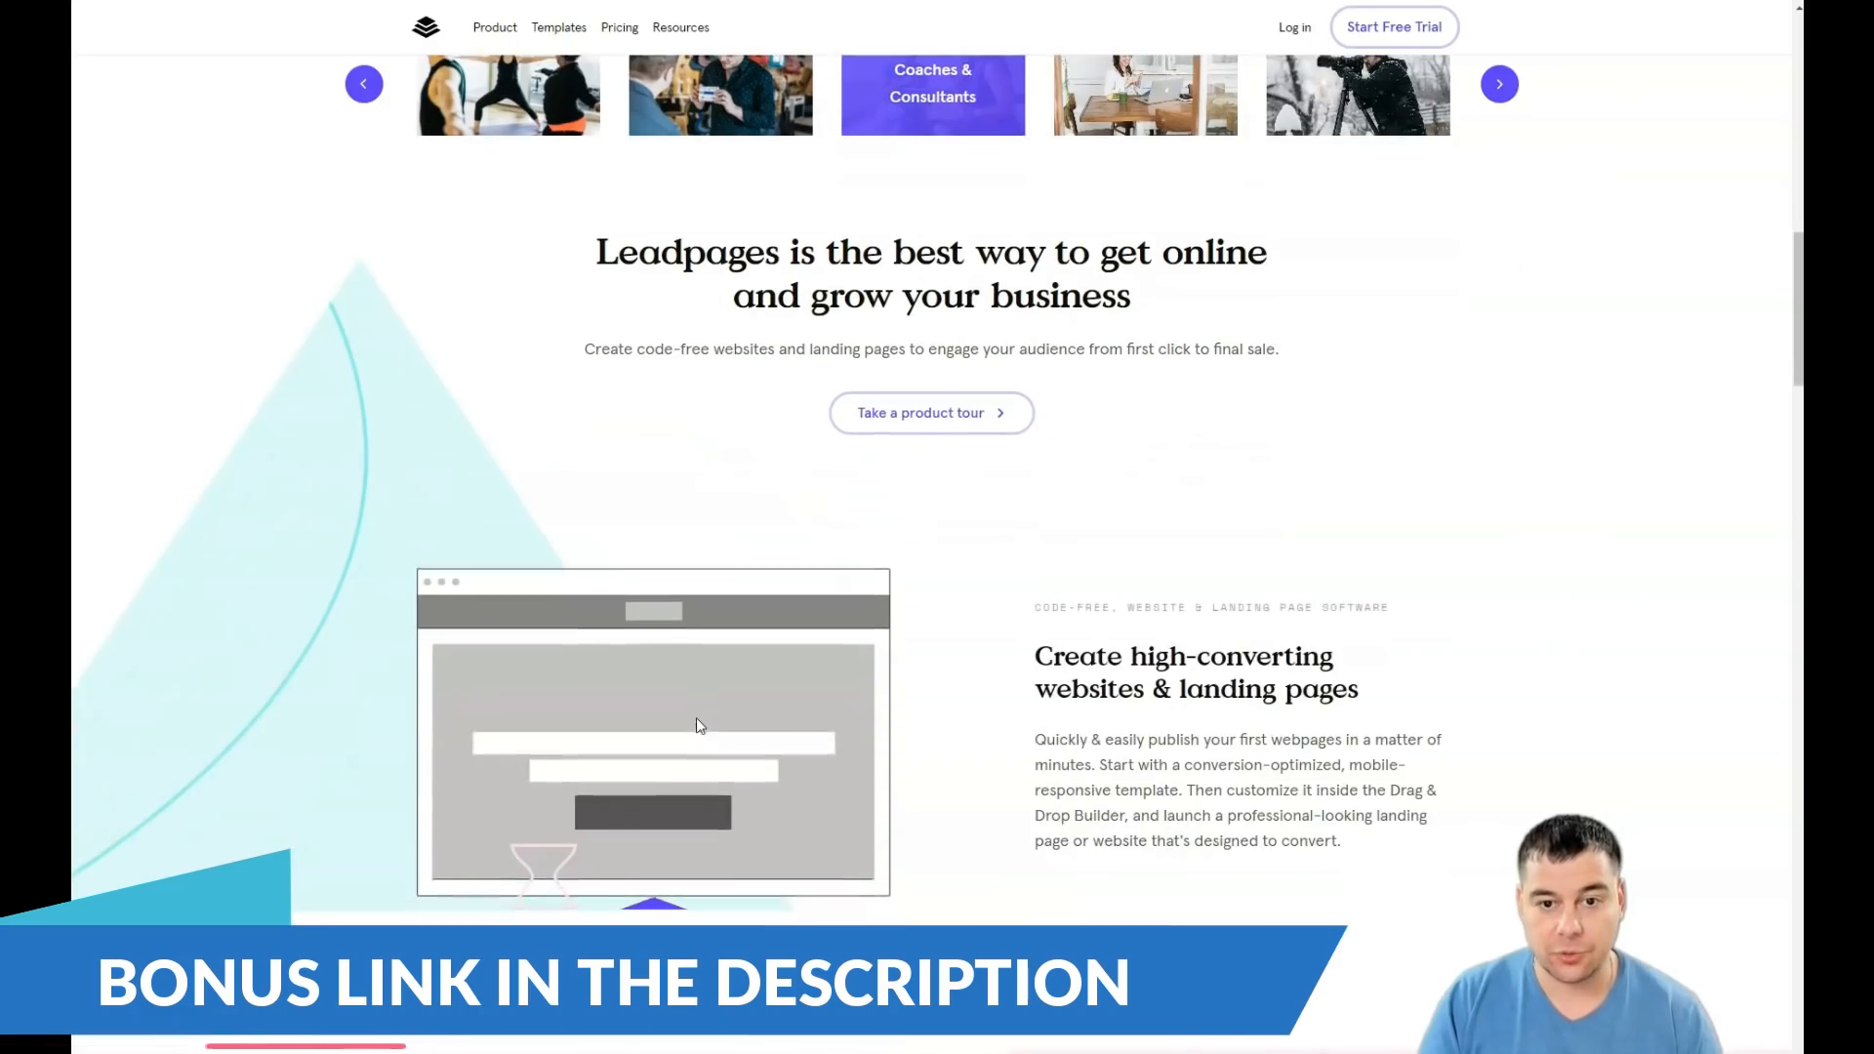
pyautogui.scroll(-3)
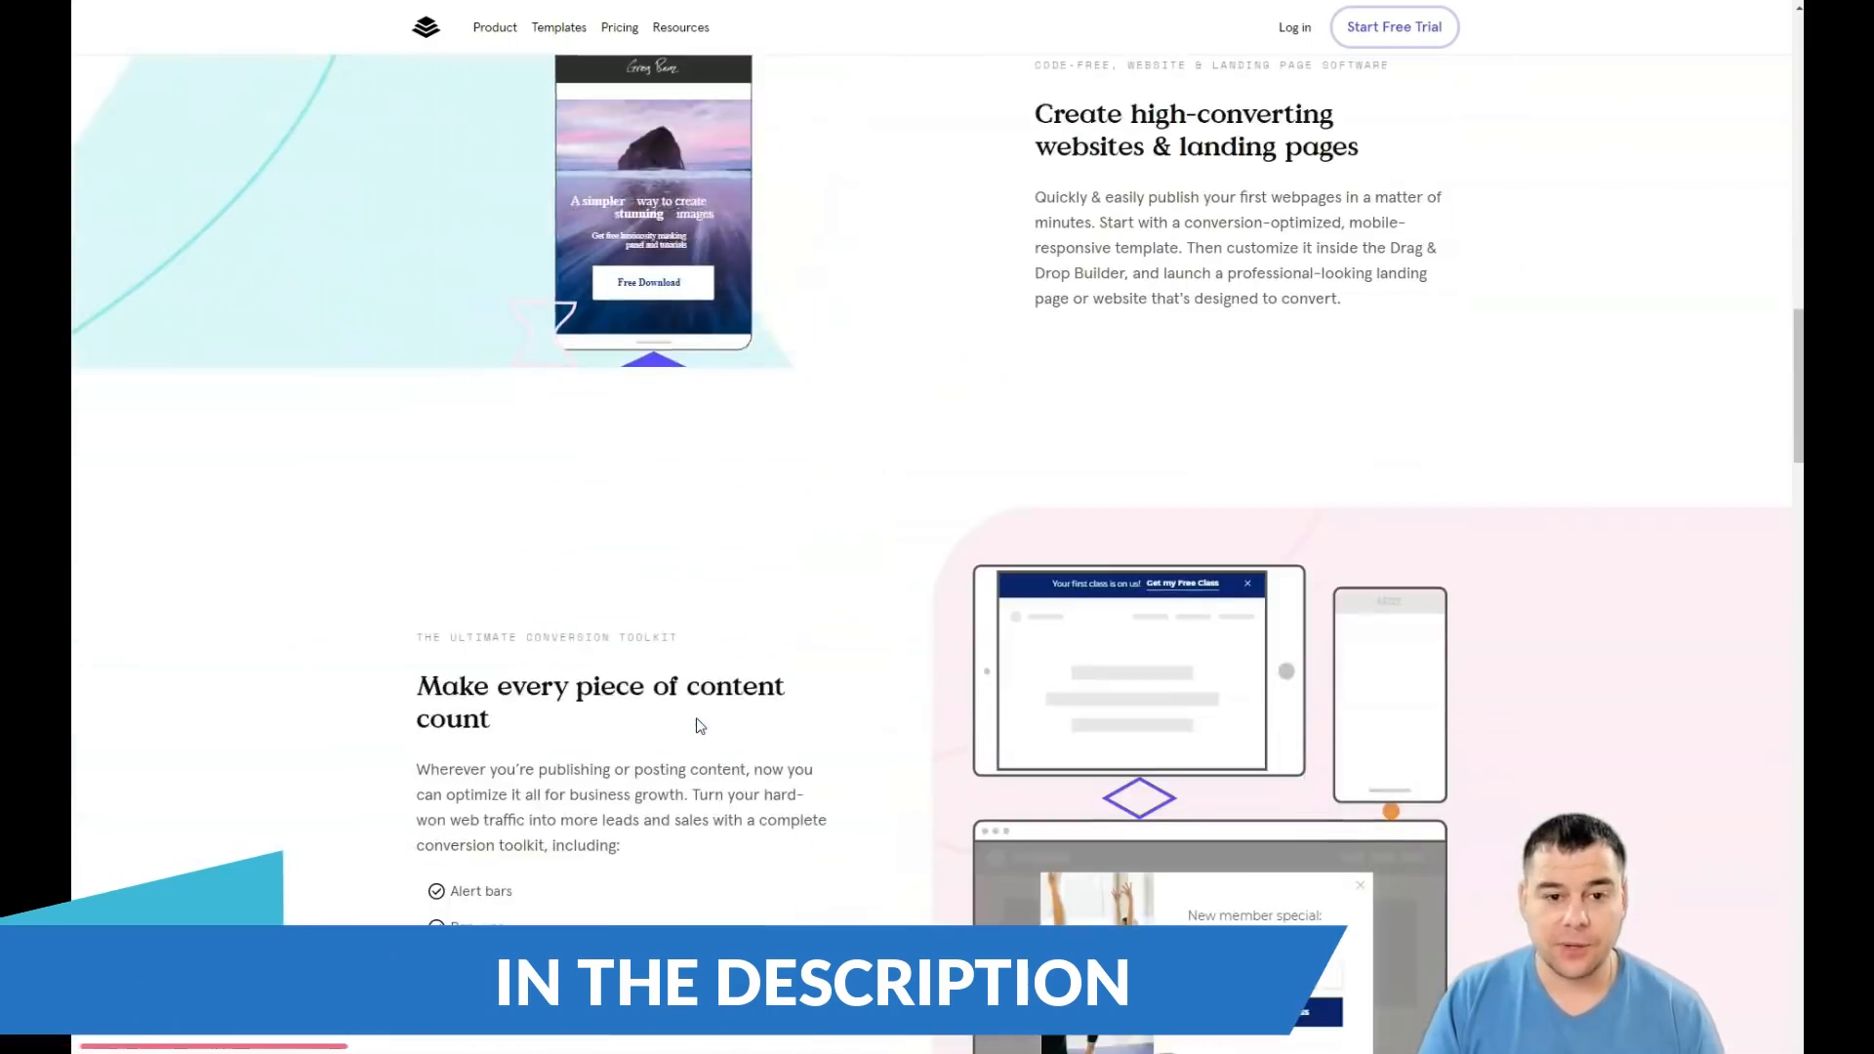
pyautogui.scroll(-3)
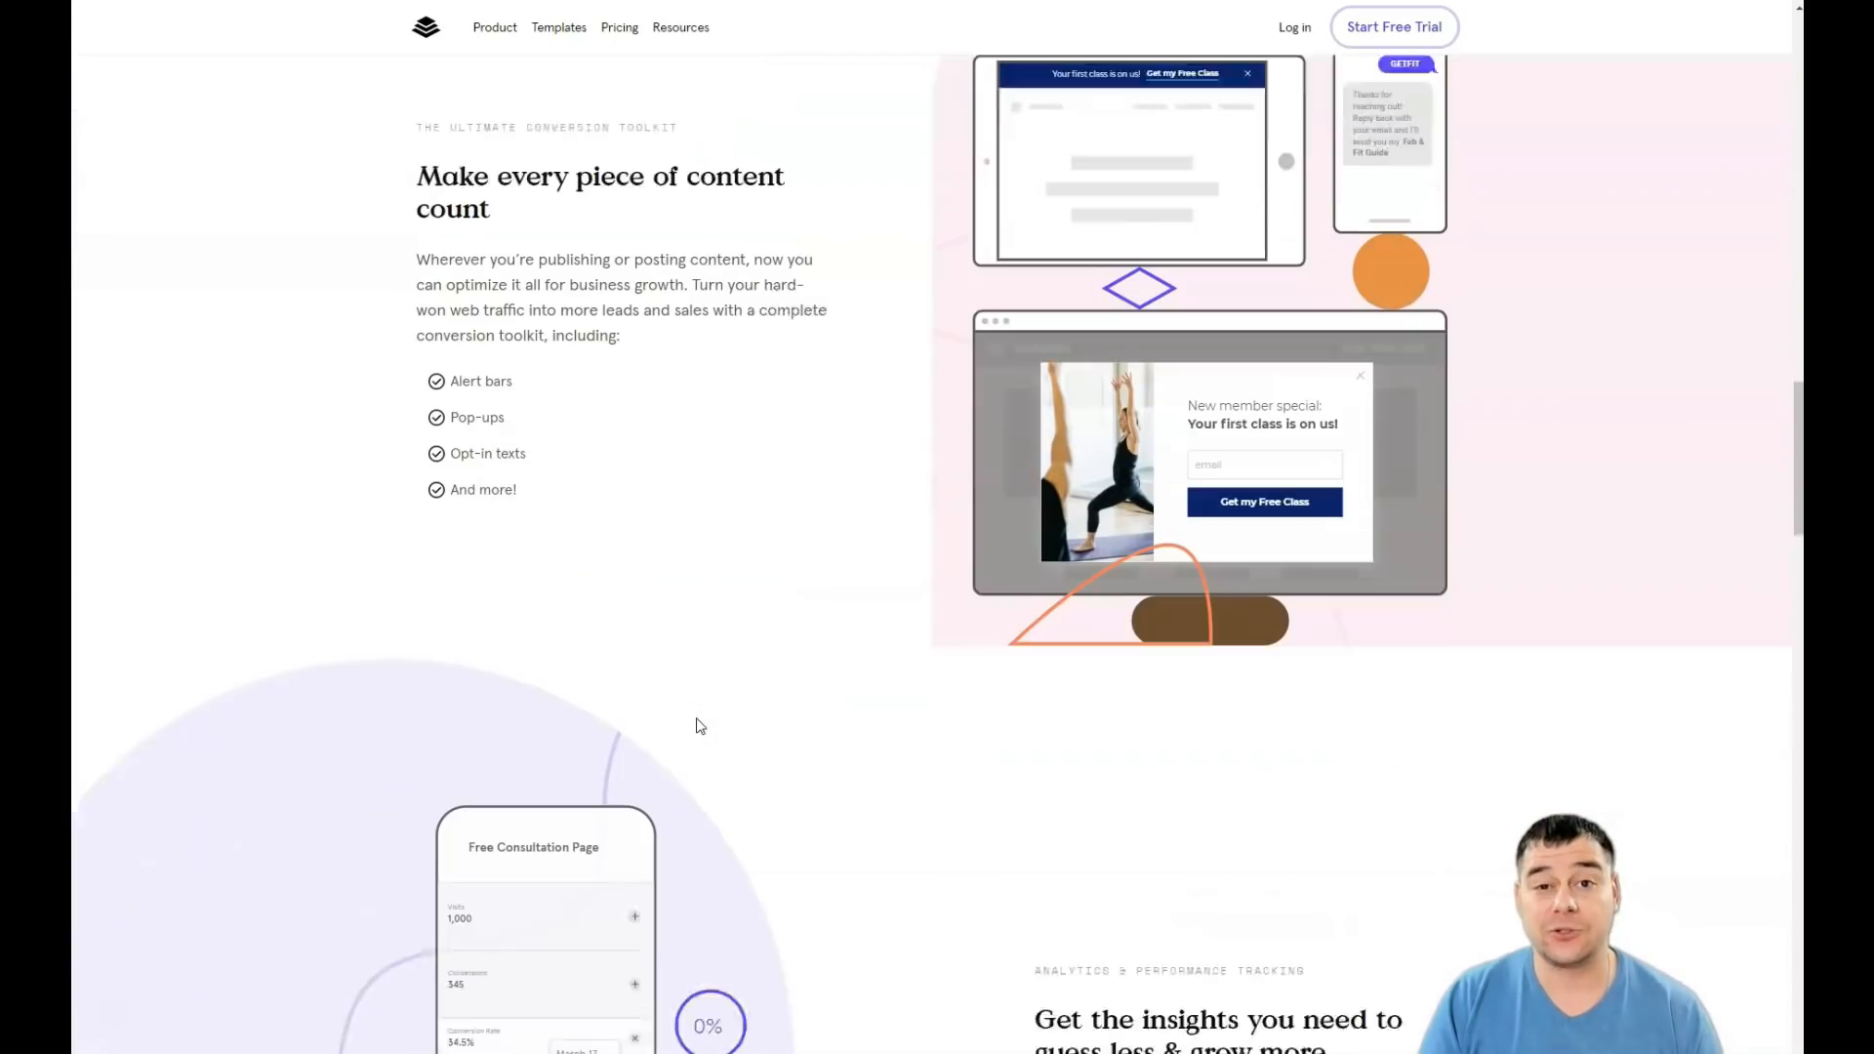
pyautogui.scroll(-3)
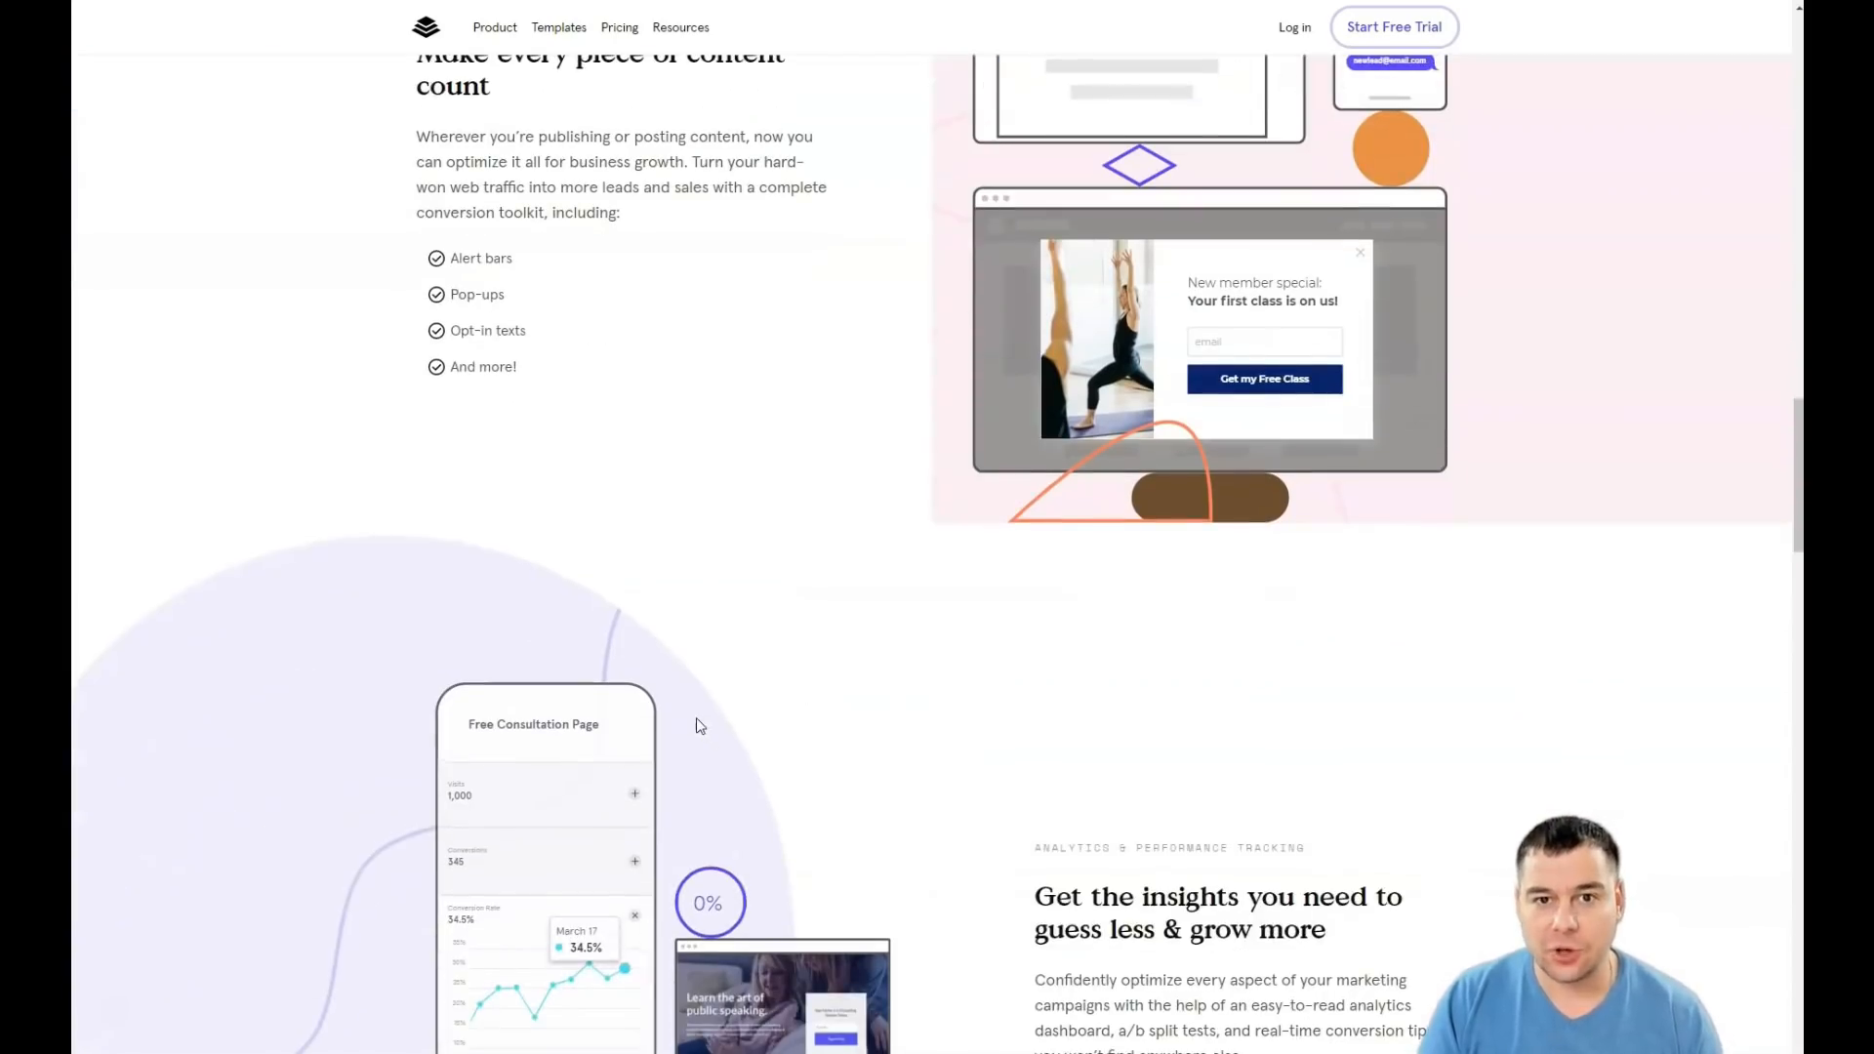
pyautogui.scroll(-3)
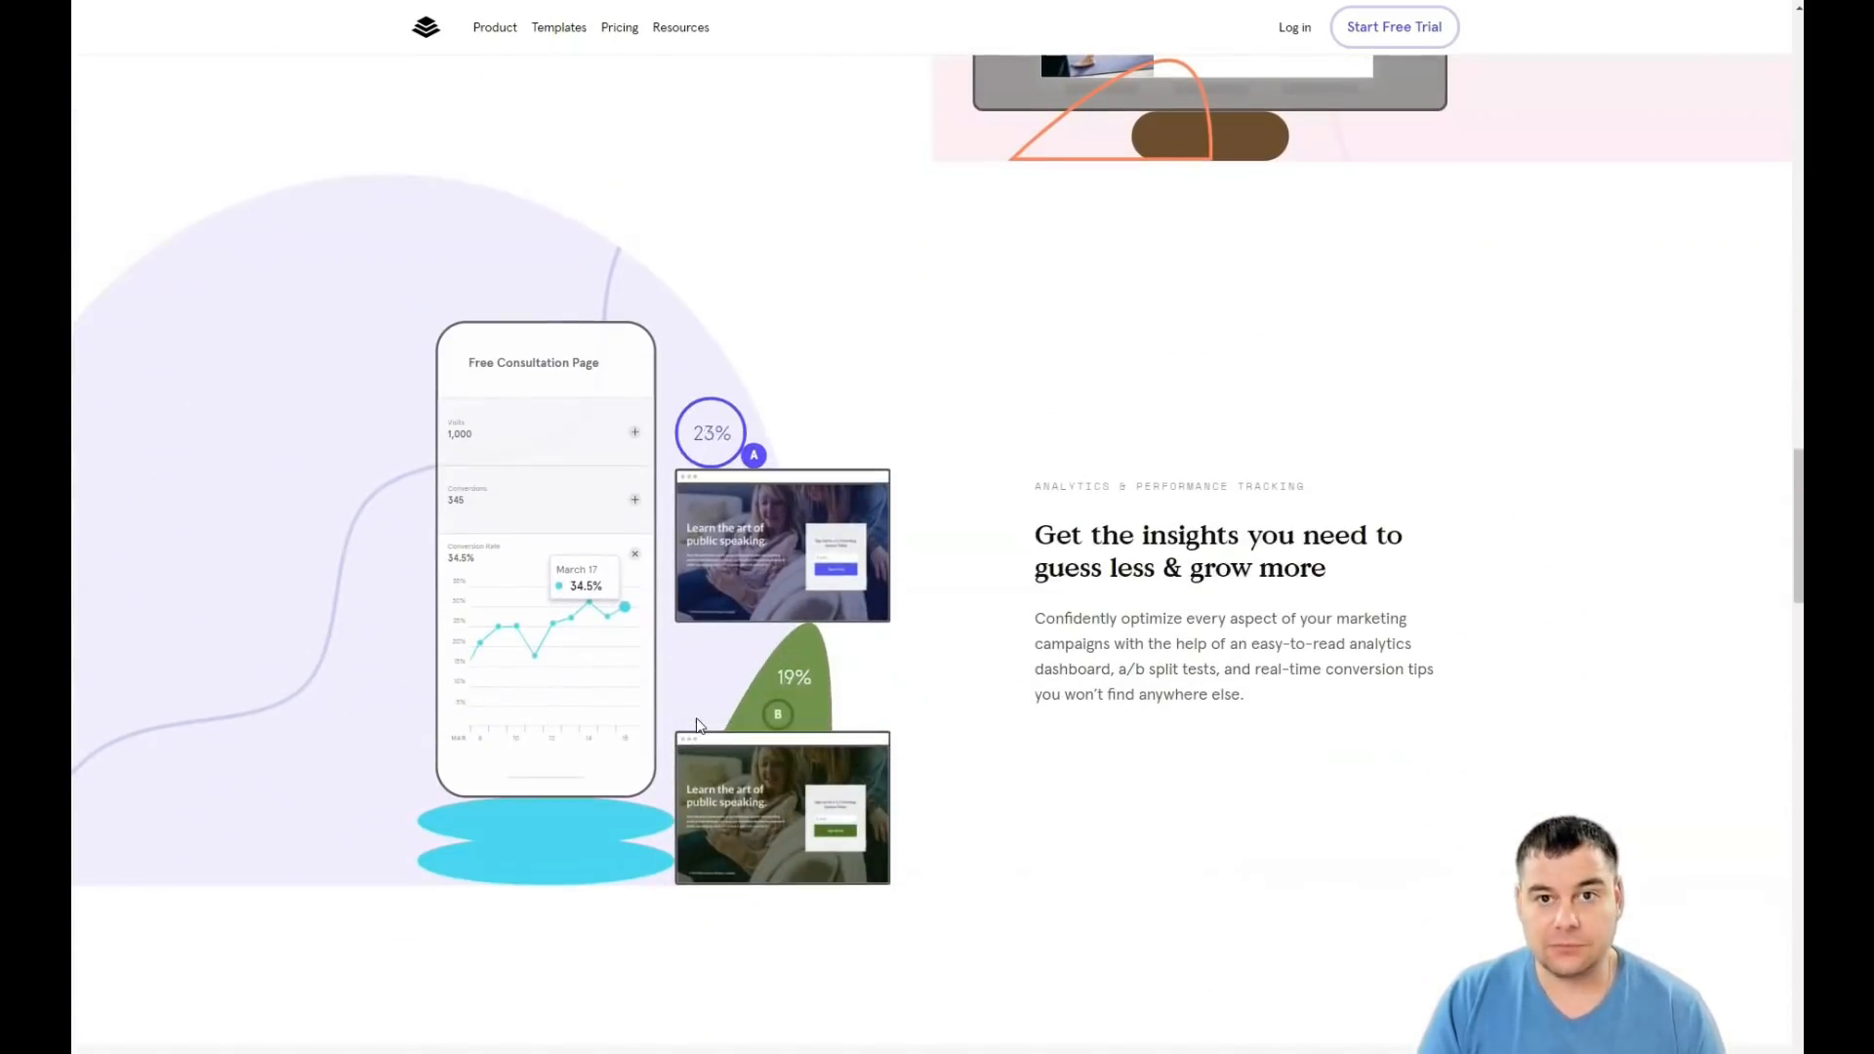
pyautogui.scroll(-3)
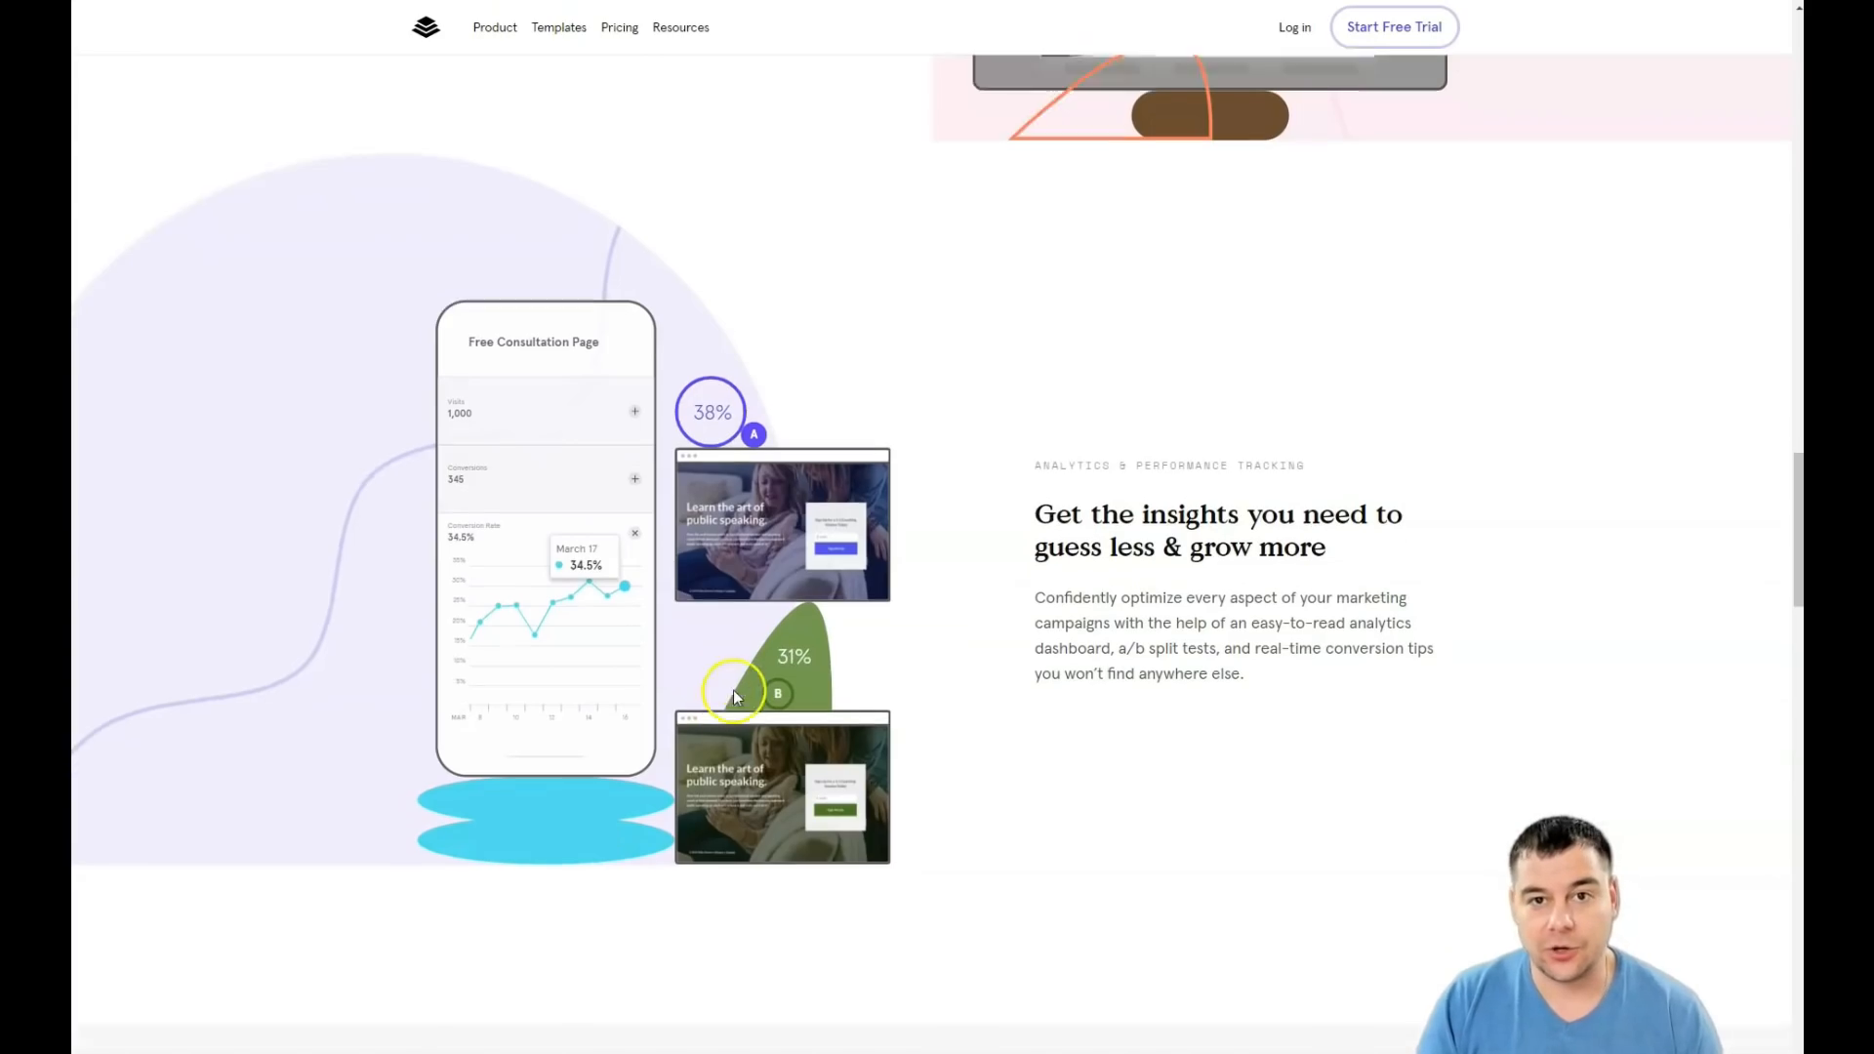
pyautogui.scroll(-3)
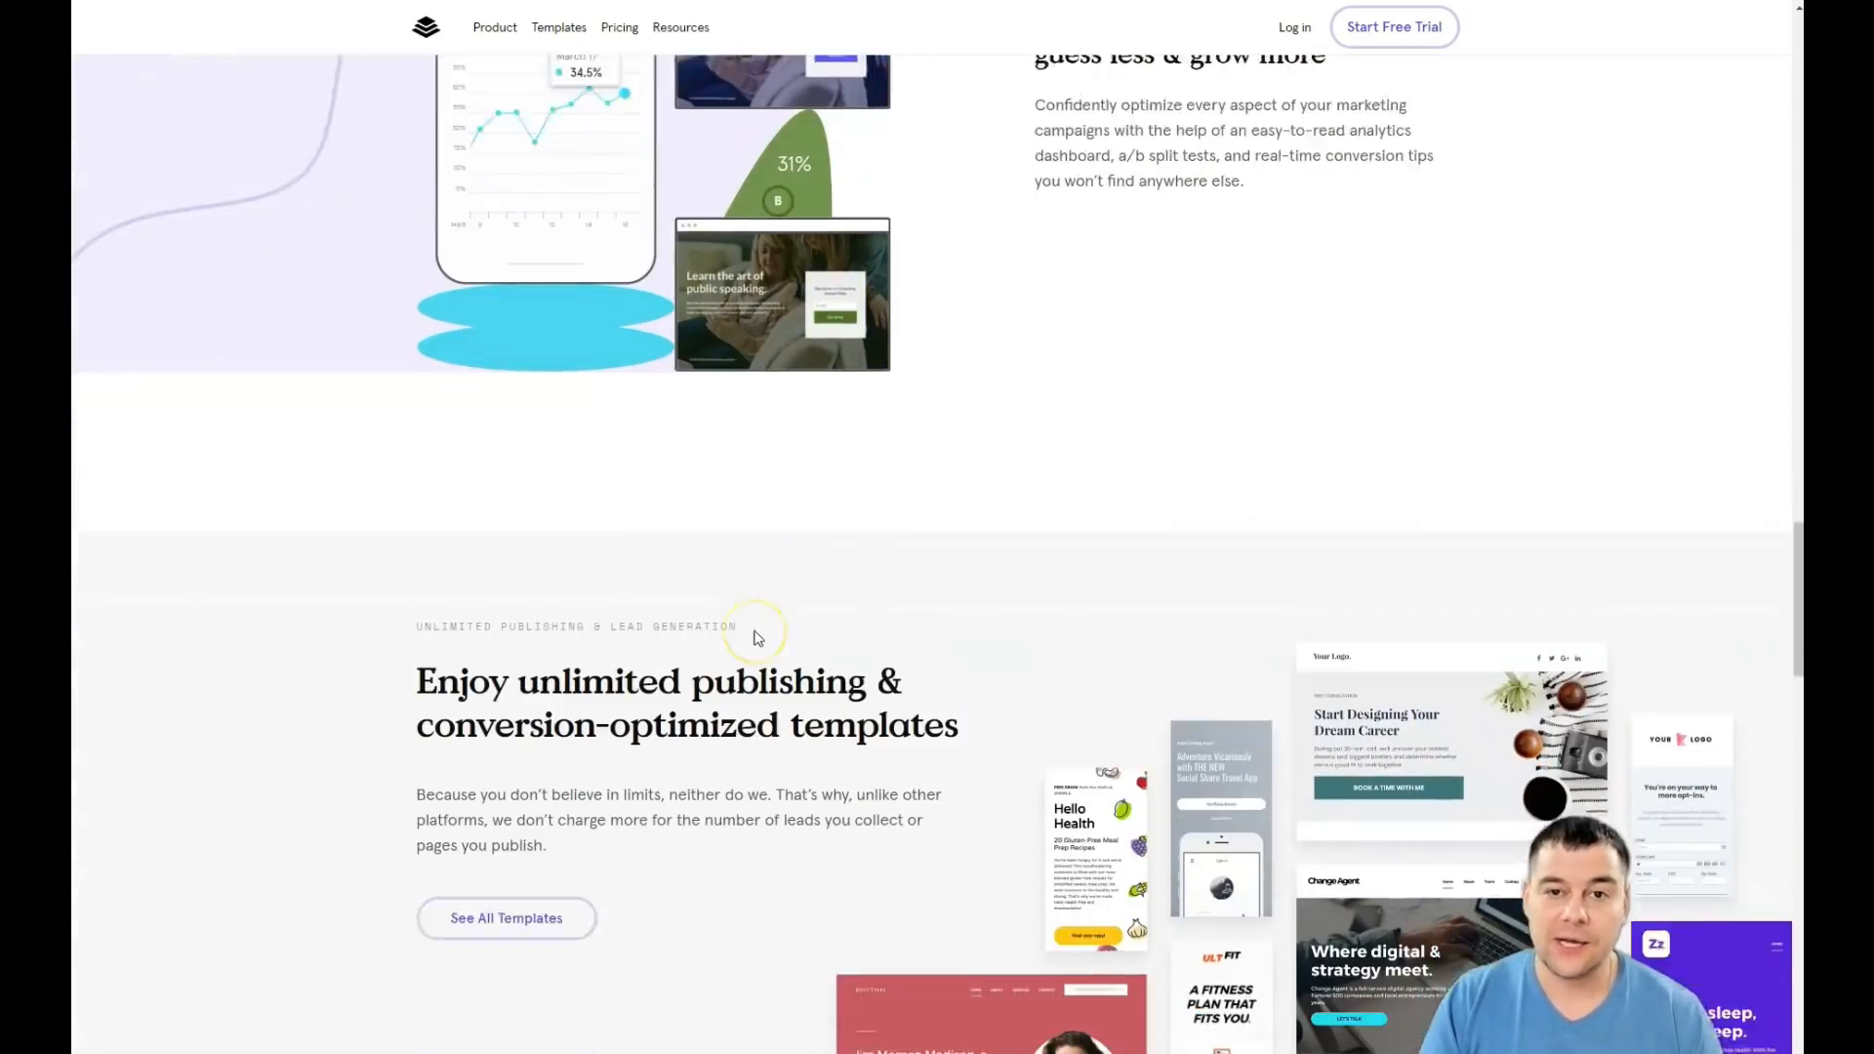
pyautogui.scroll(-3)
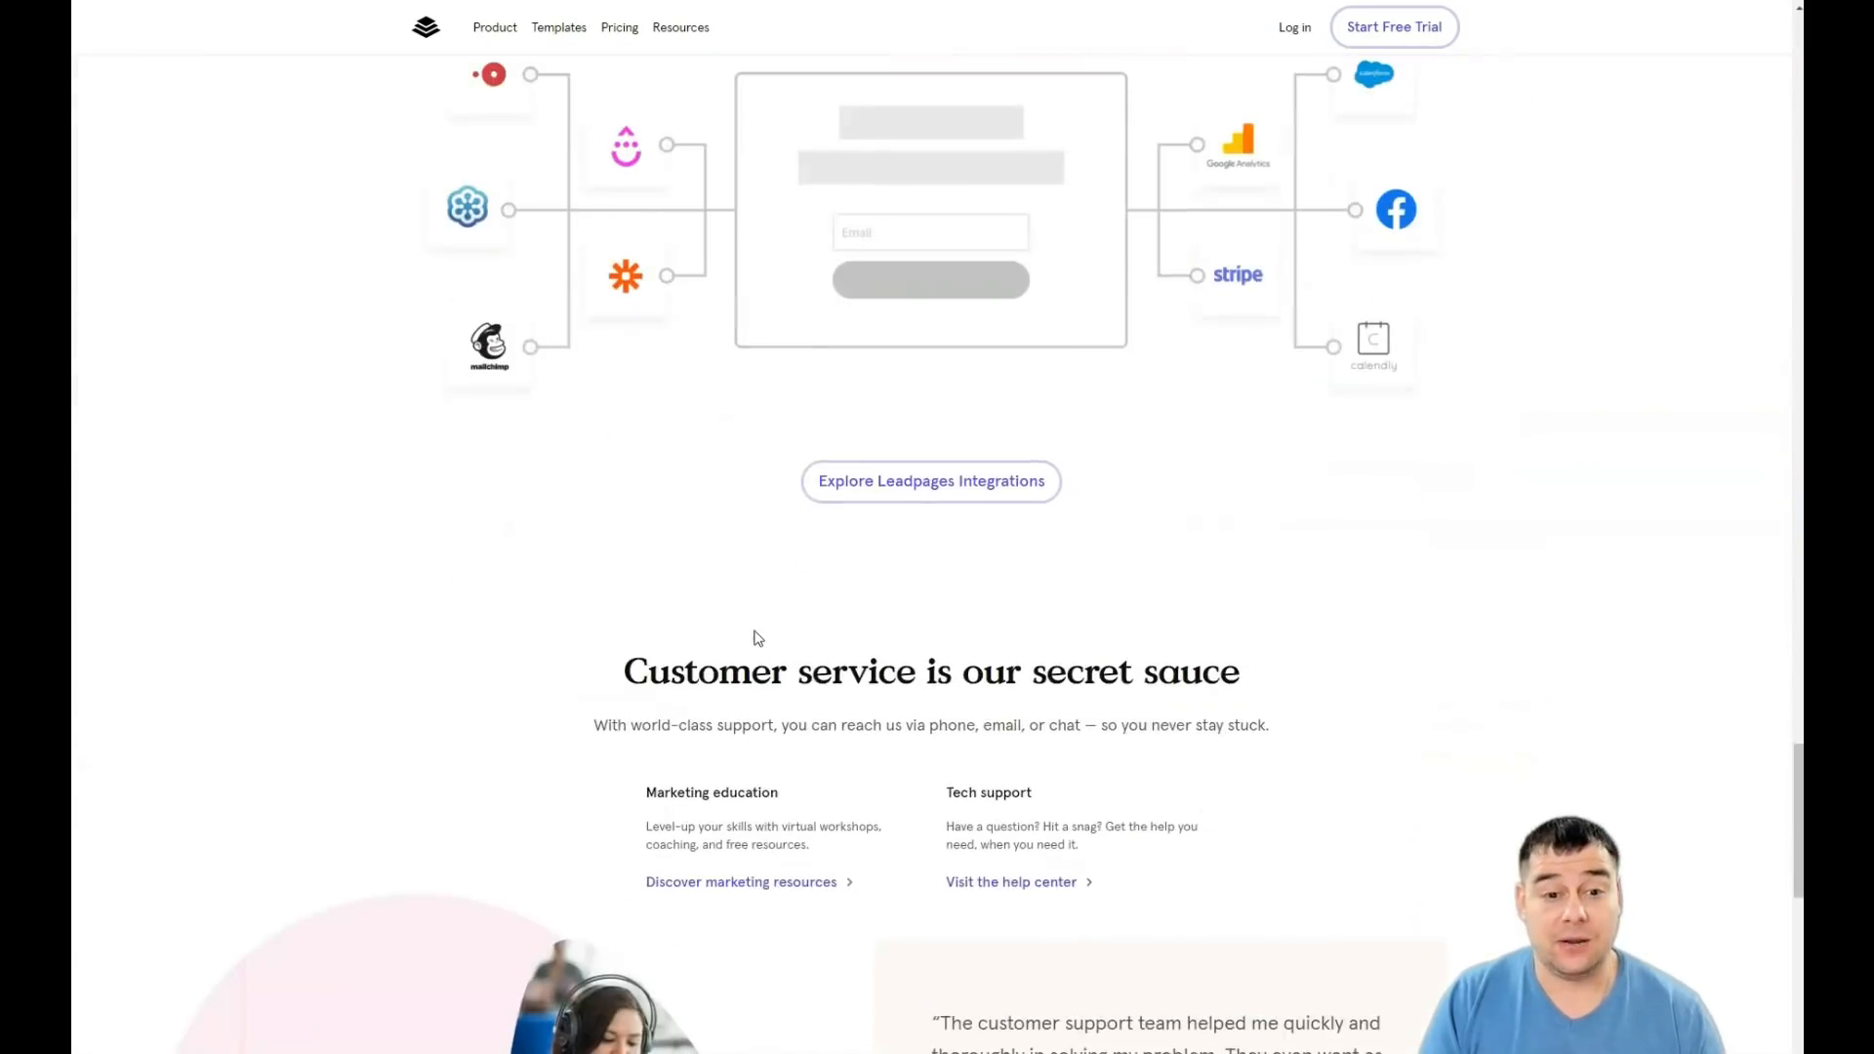
pyautogui.scroll(-3)
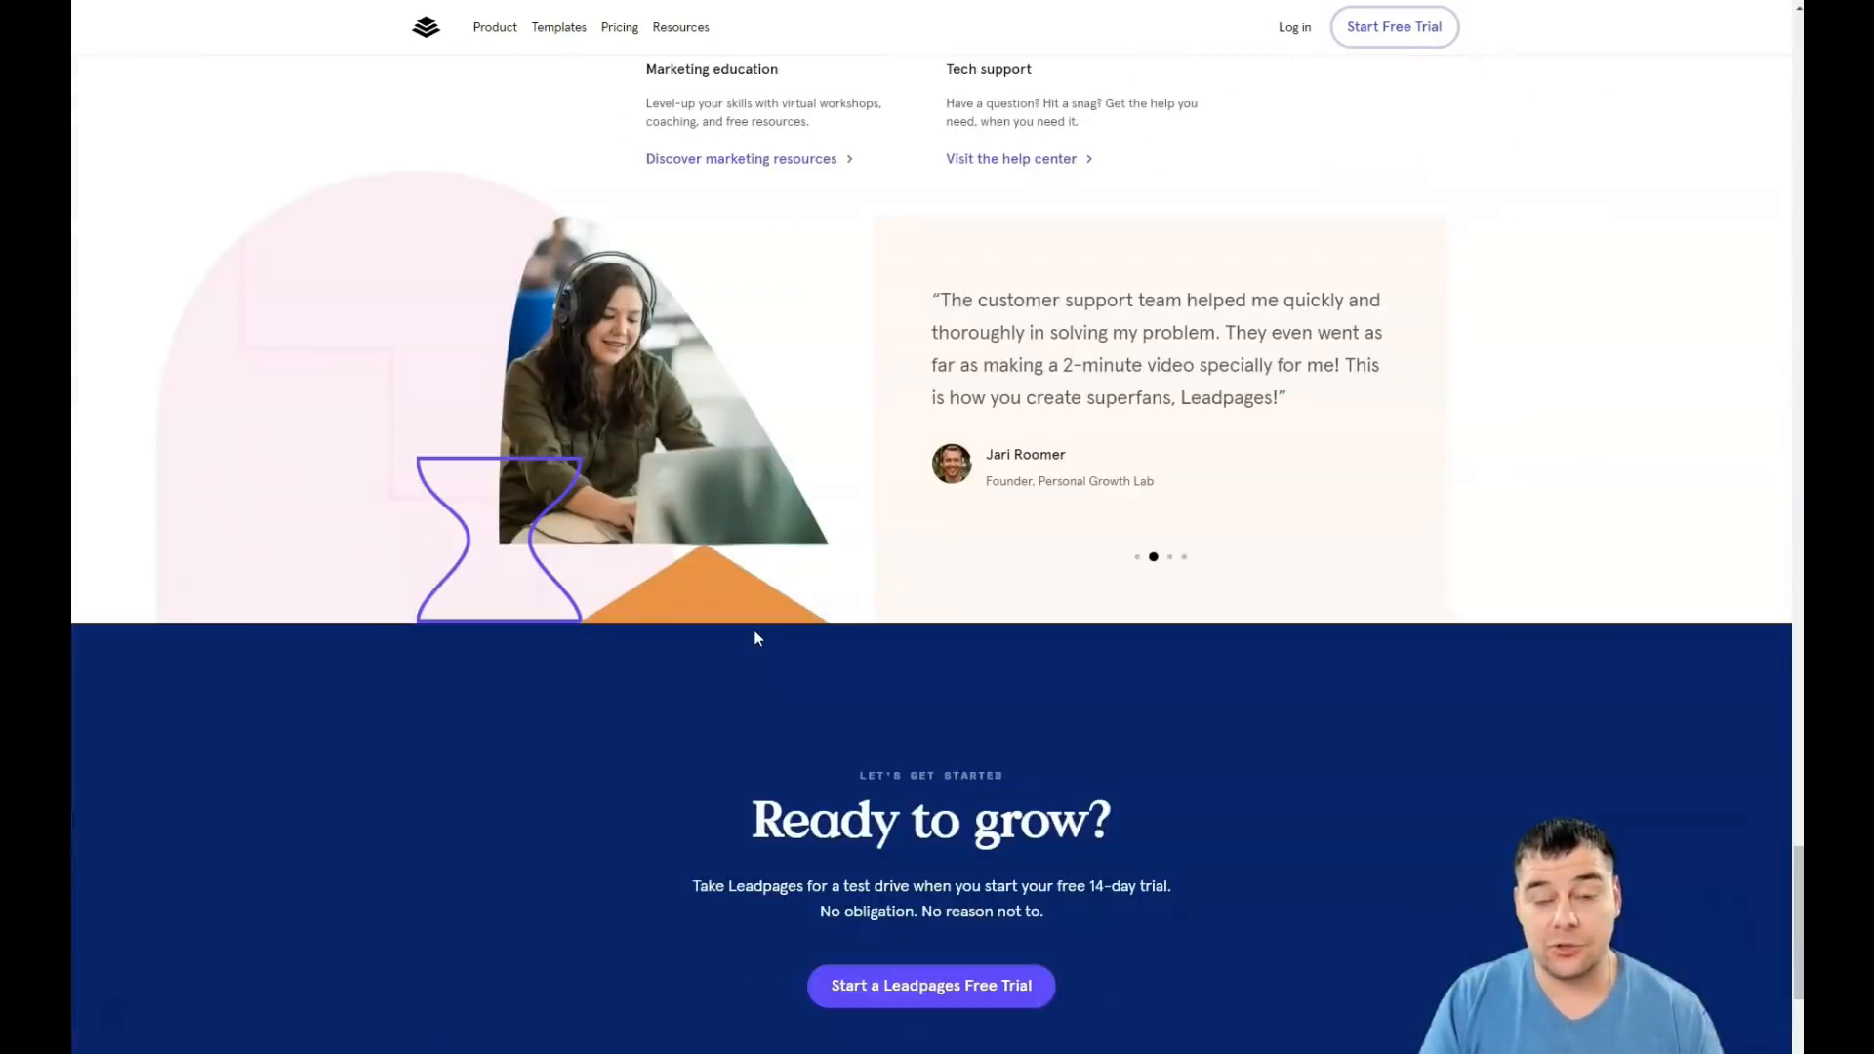
pyautogui.scroll(-3)
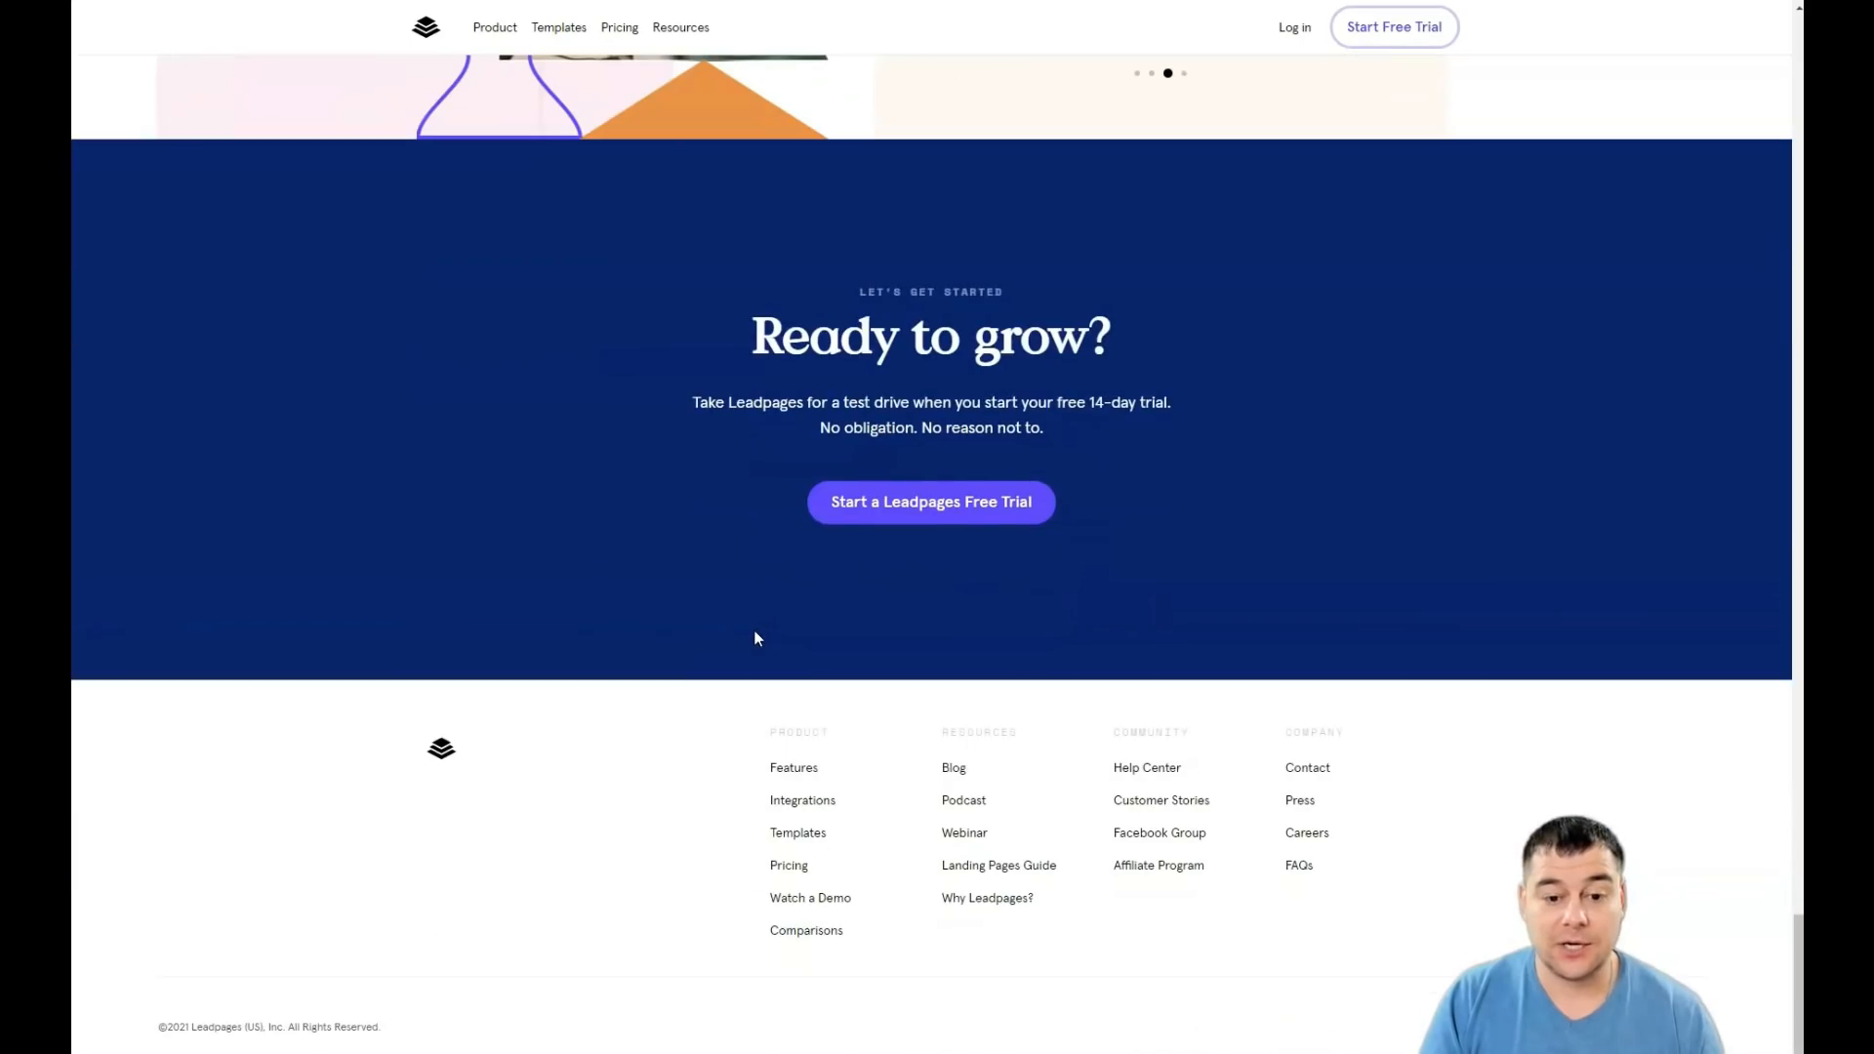
pyautogui.scroll(3)
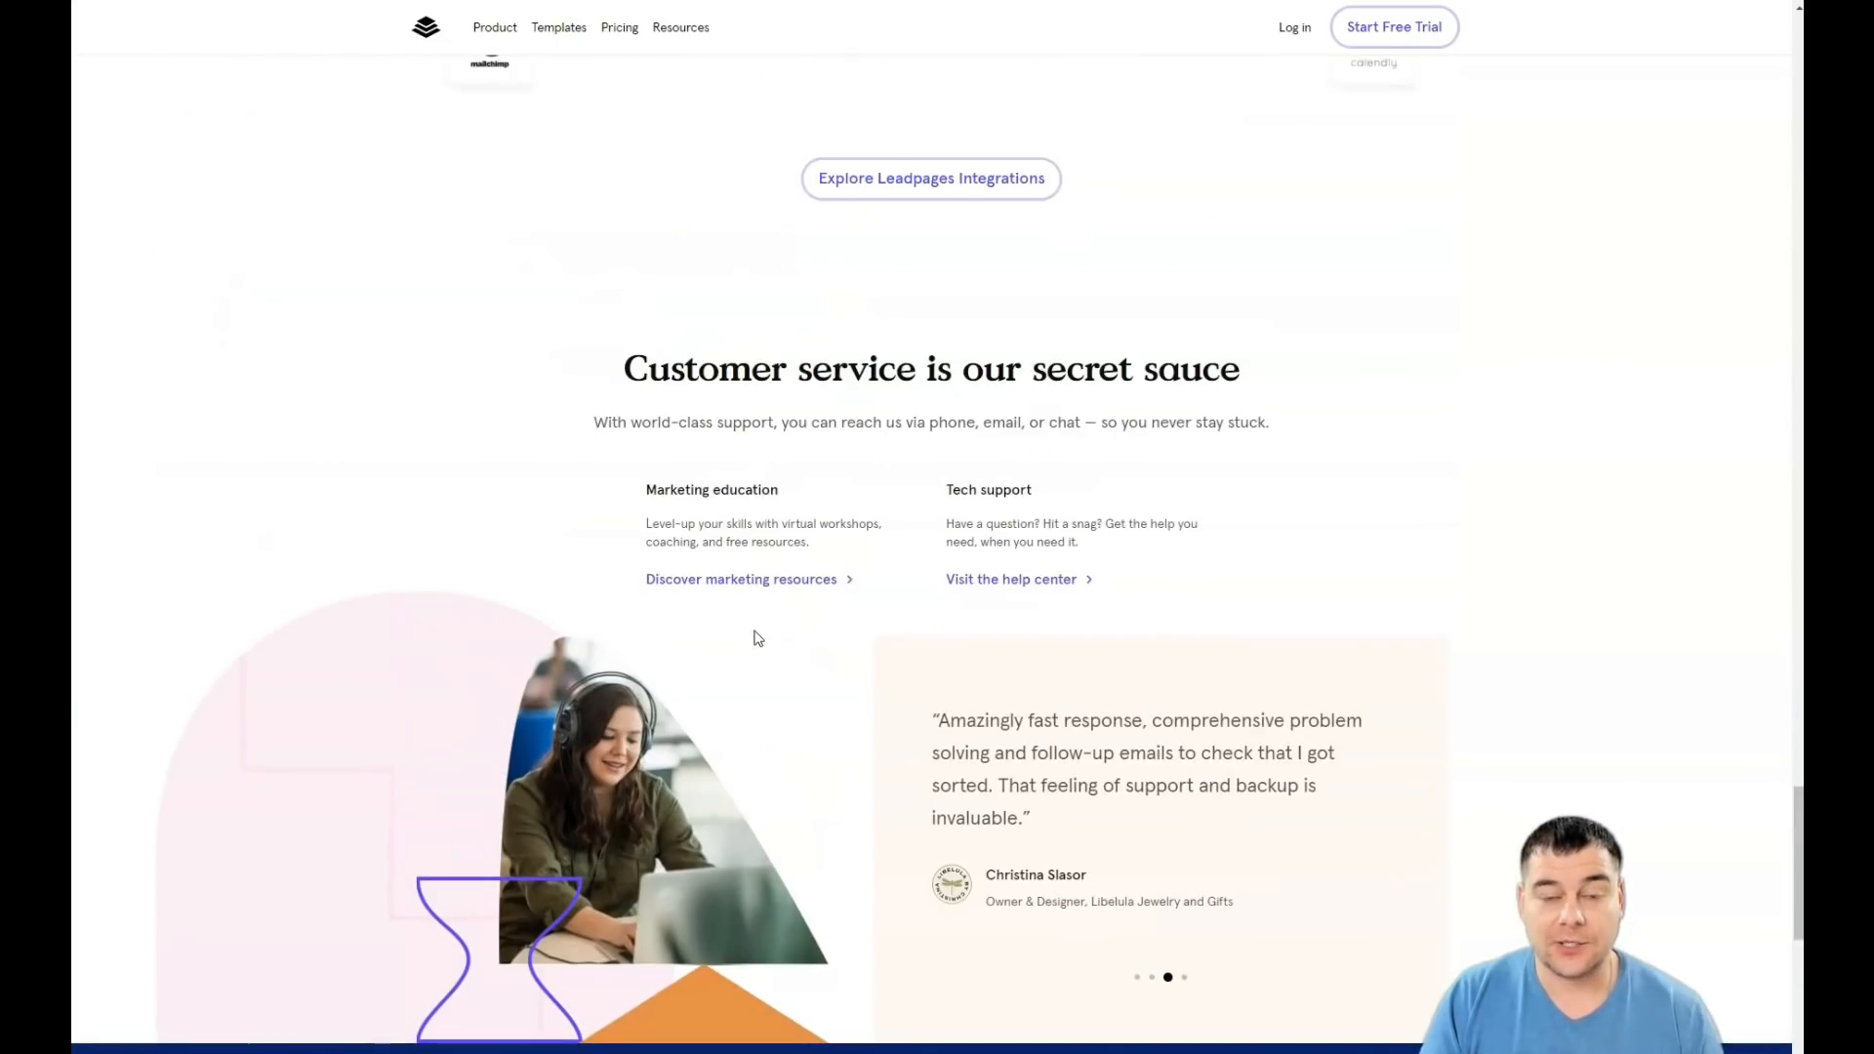
pyautogui.scroll(3)
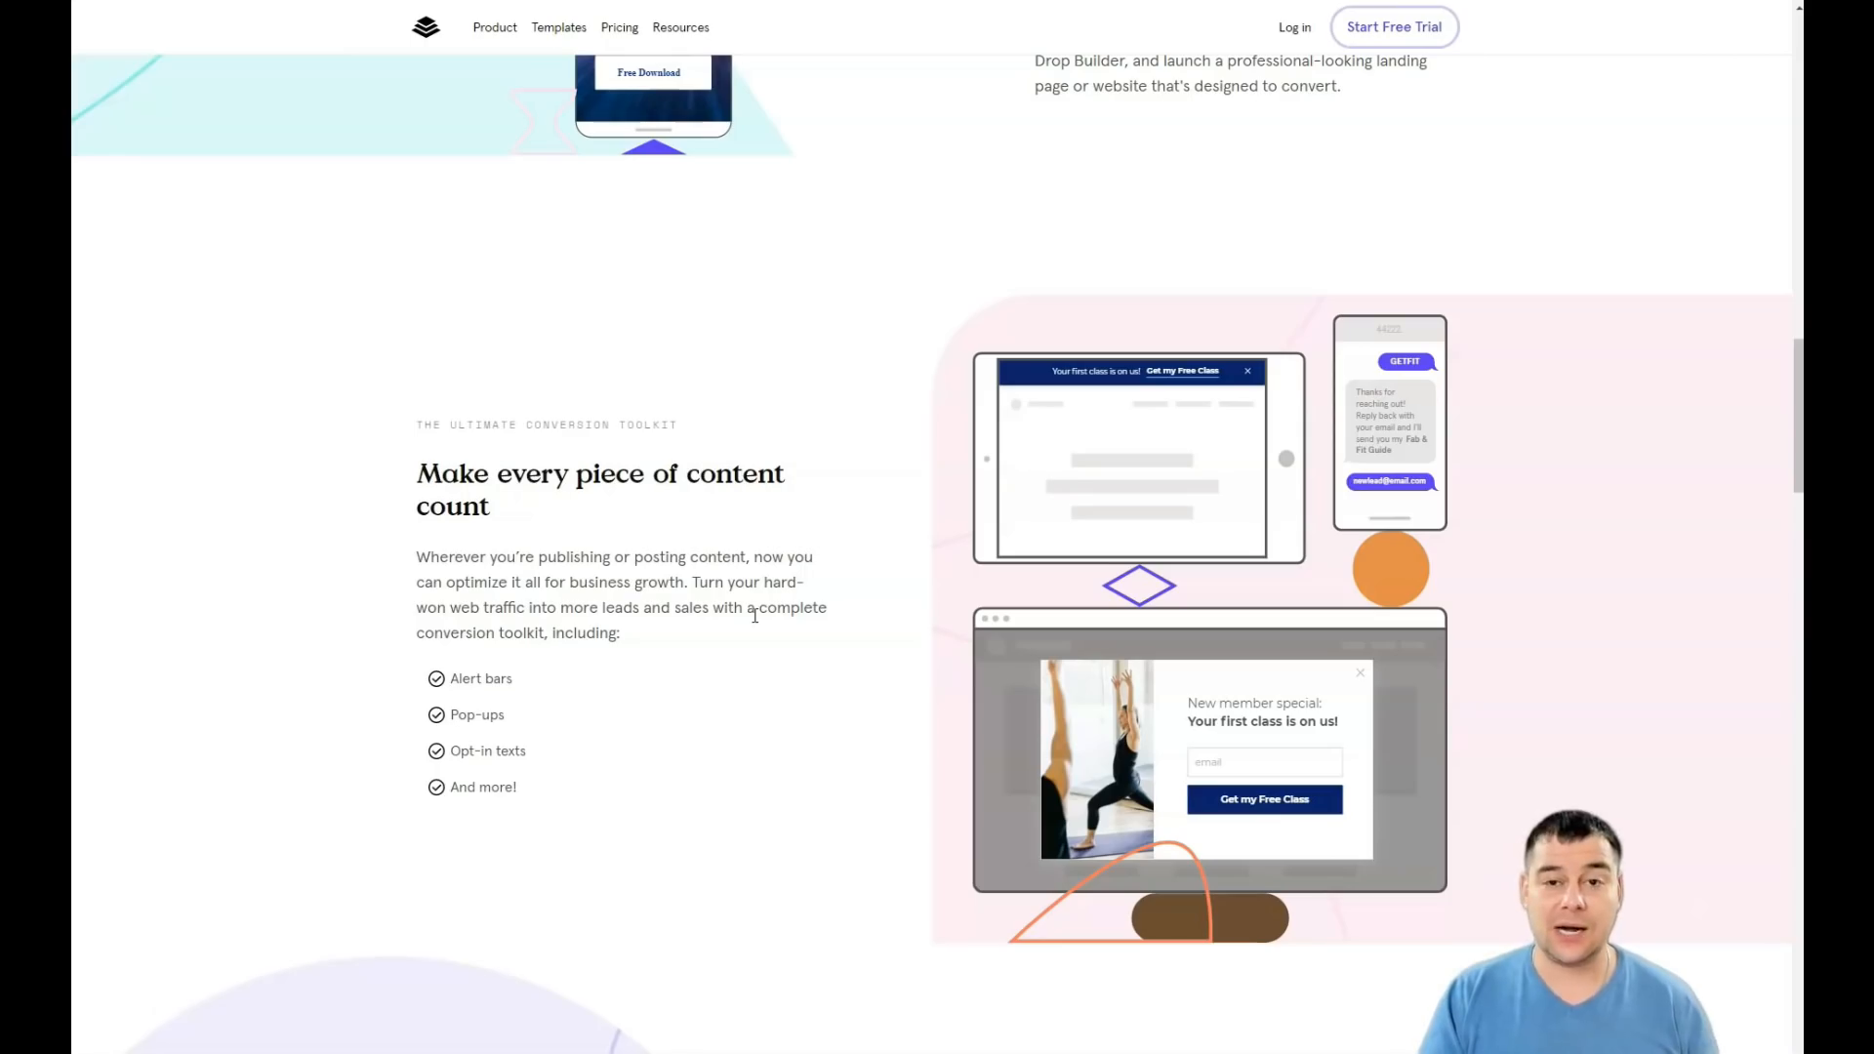
pyautogui.scroll(-3)
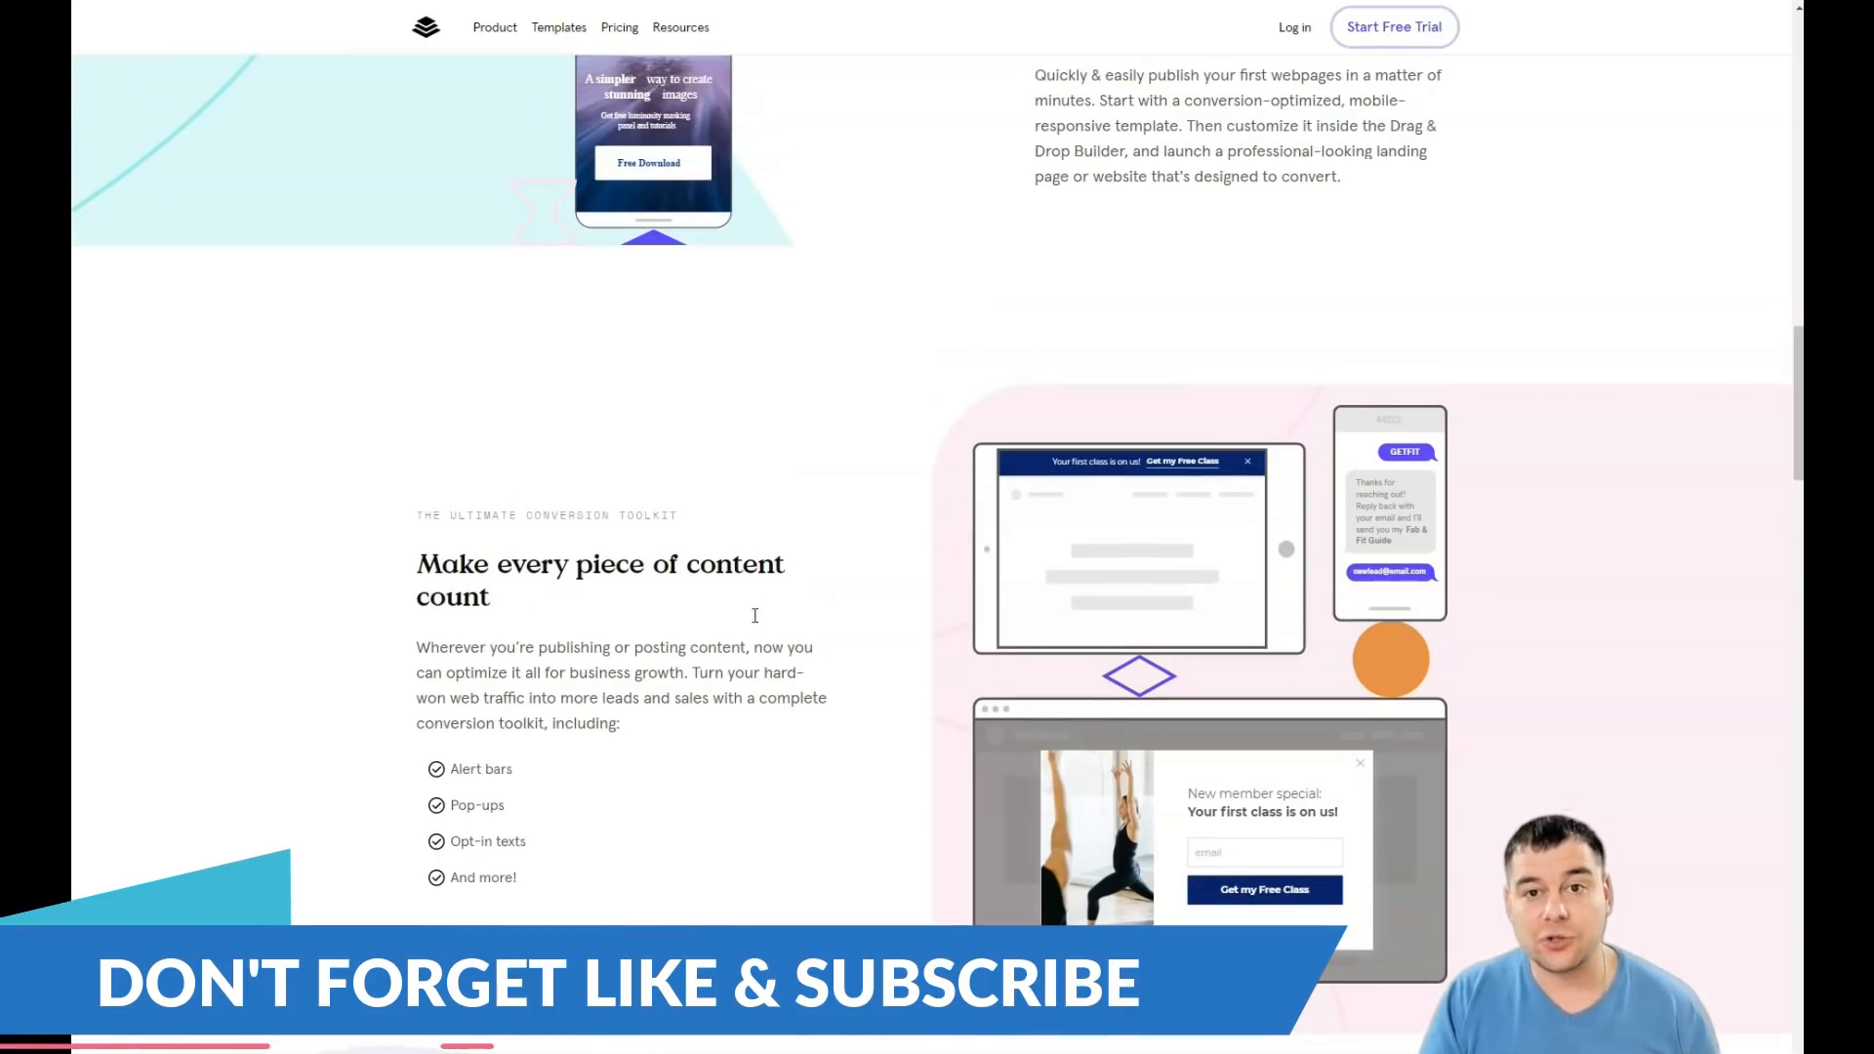
pyautogui.scroll(-3)
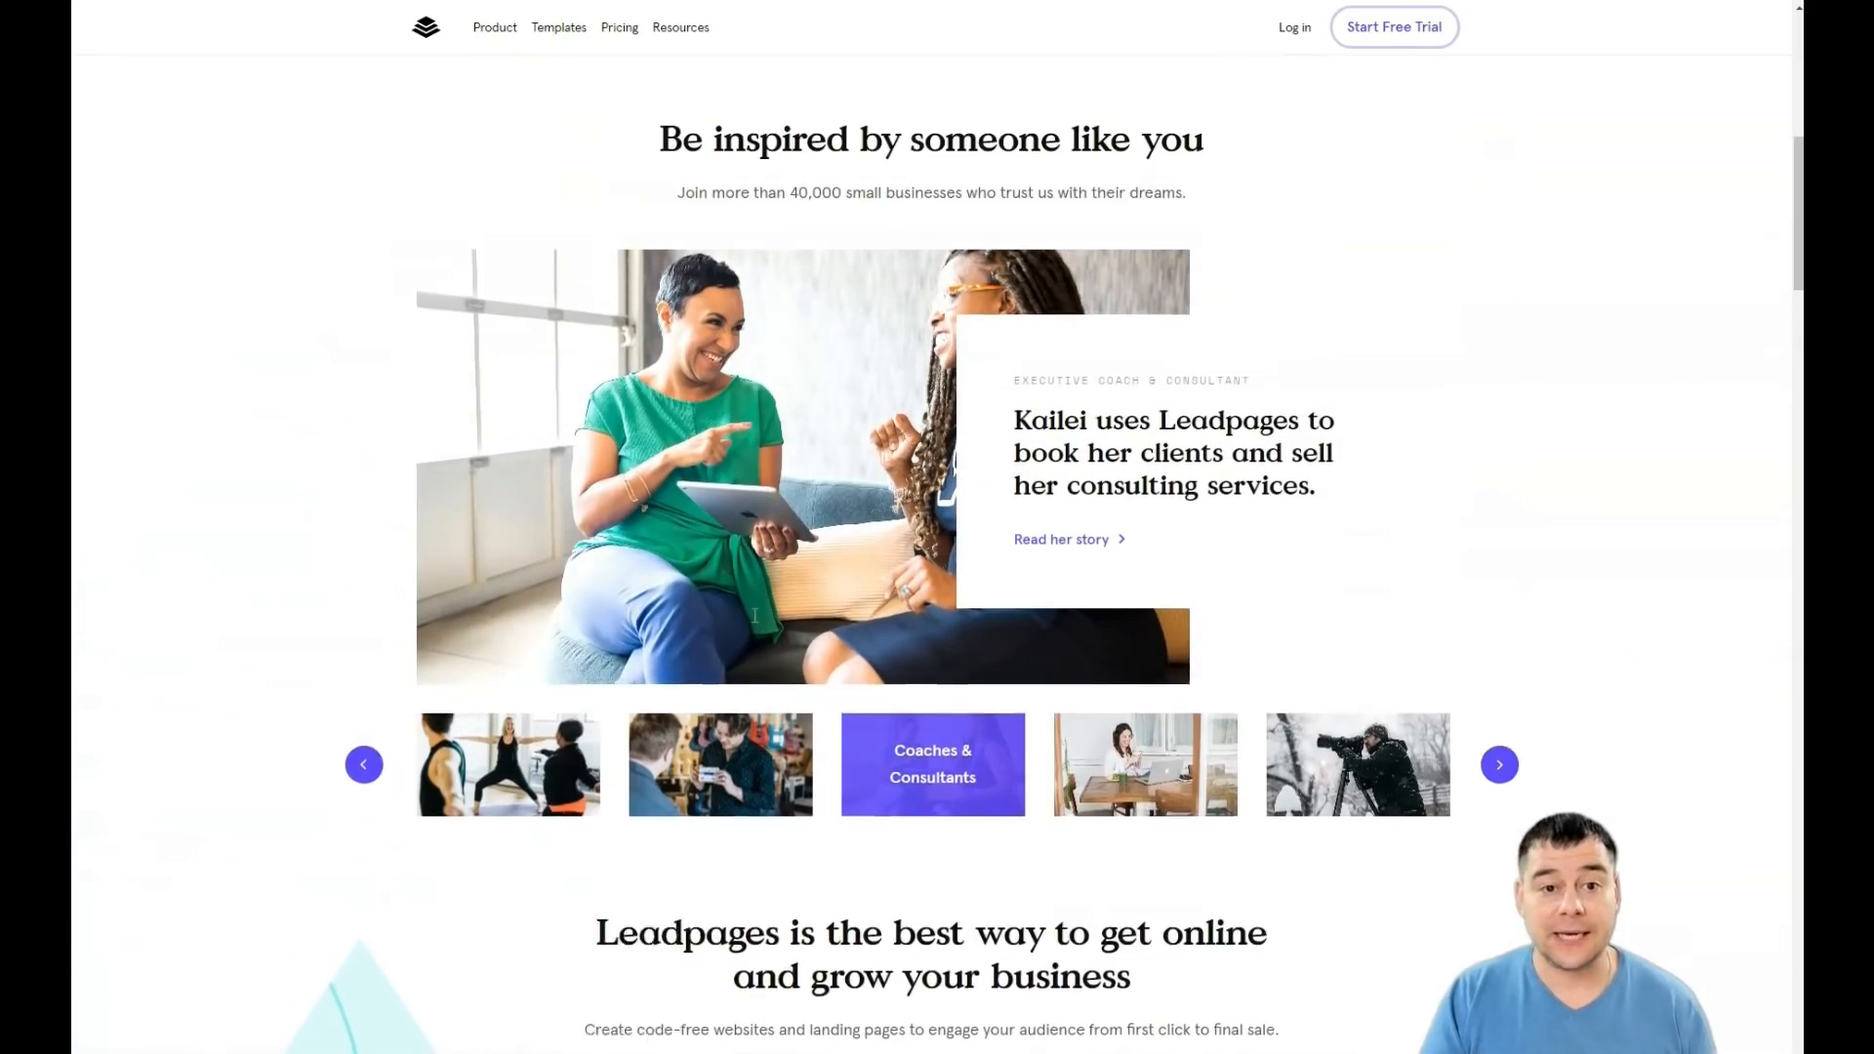
pyautogui.scroll(3)
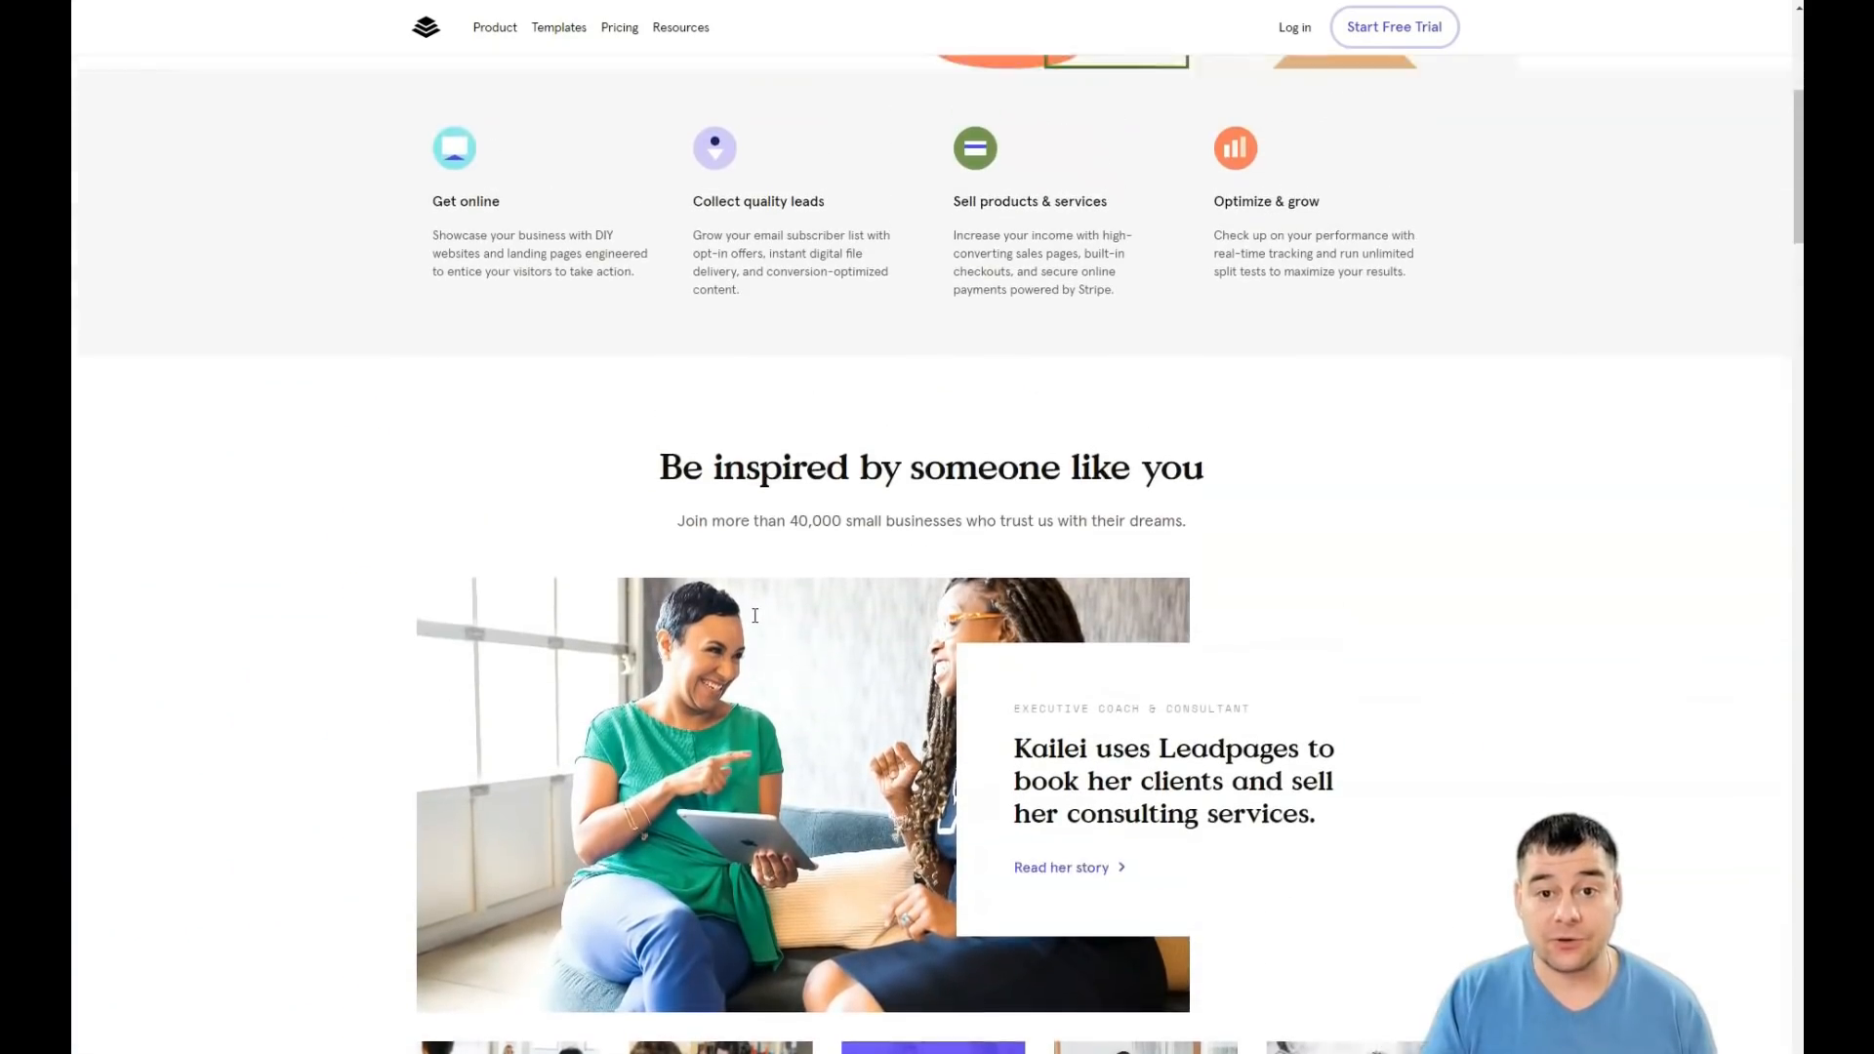
pyautogui.scroll(3)
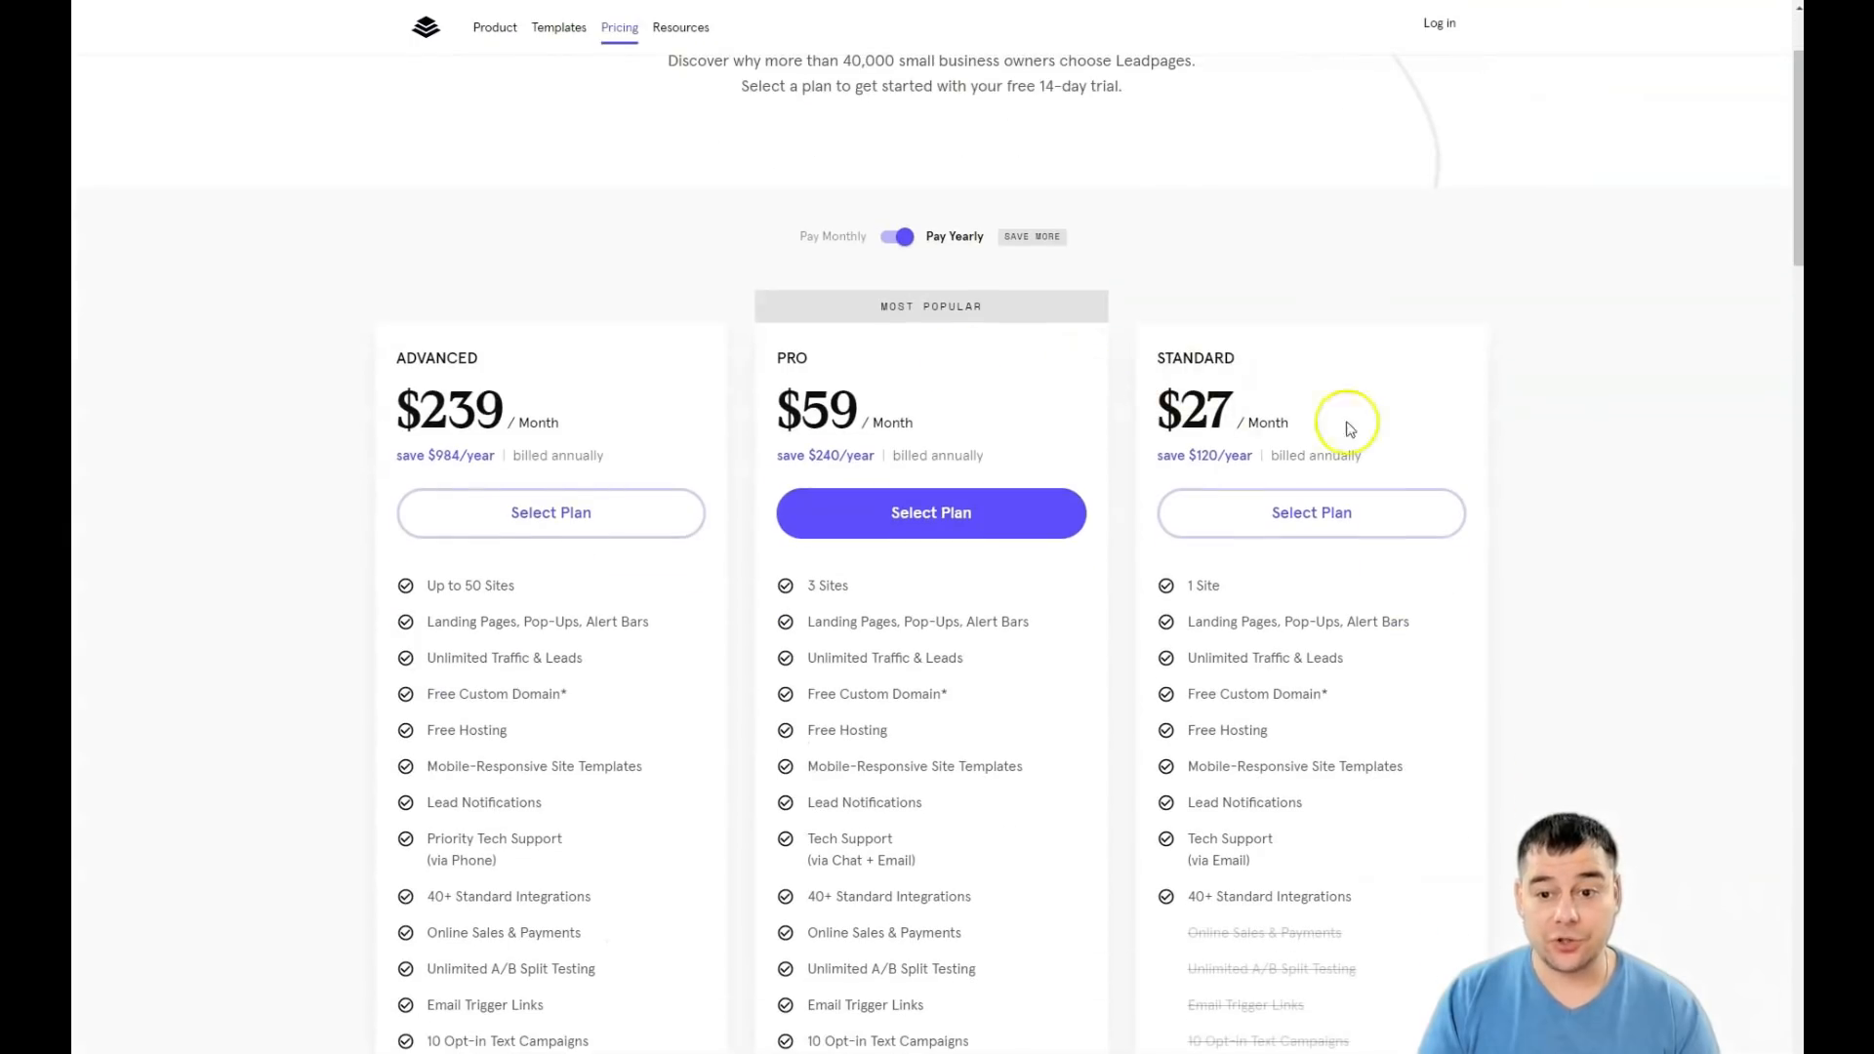
pyautogui.moveTo(1278, 452)
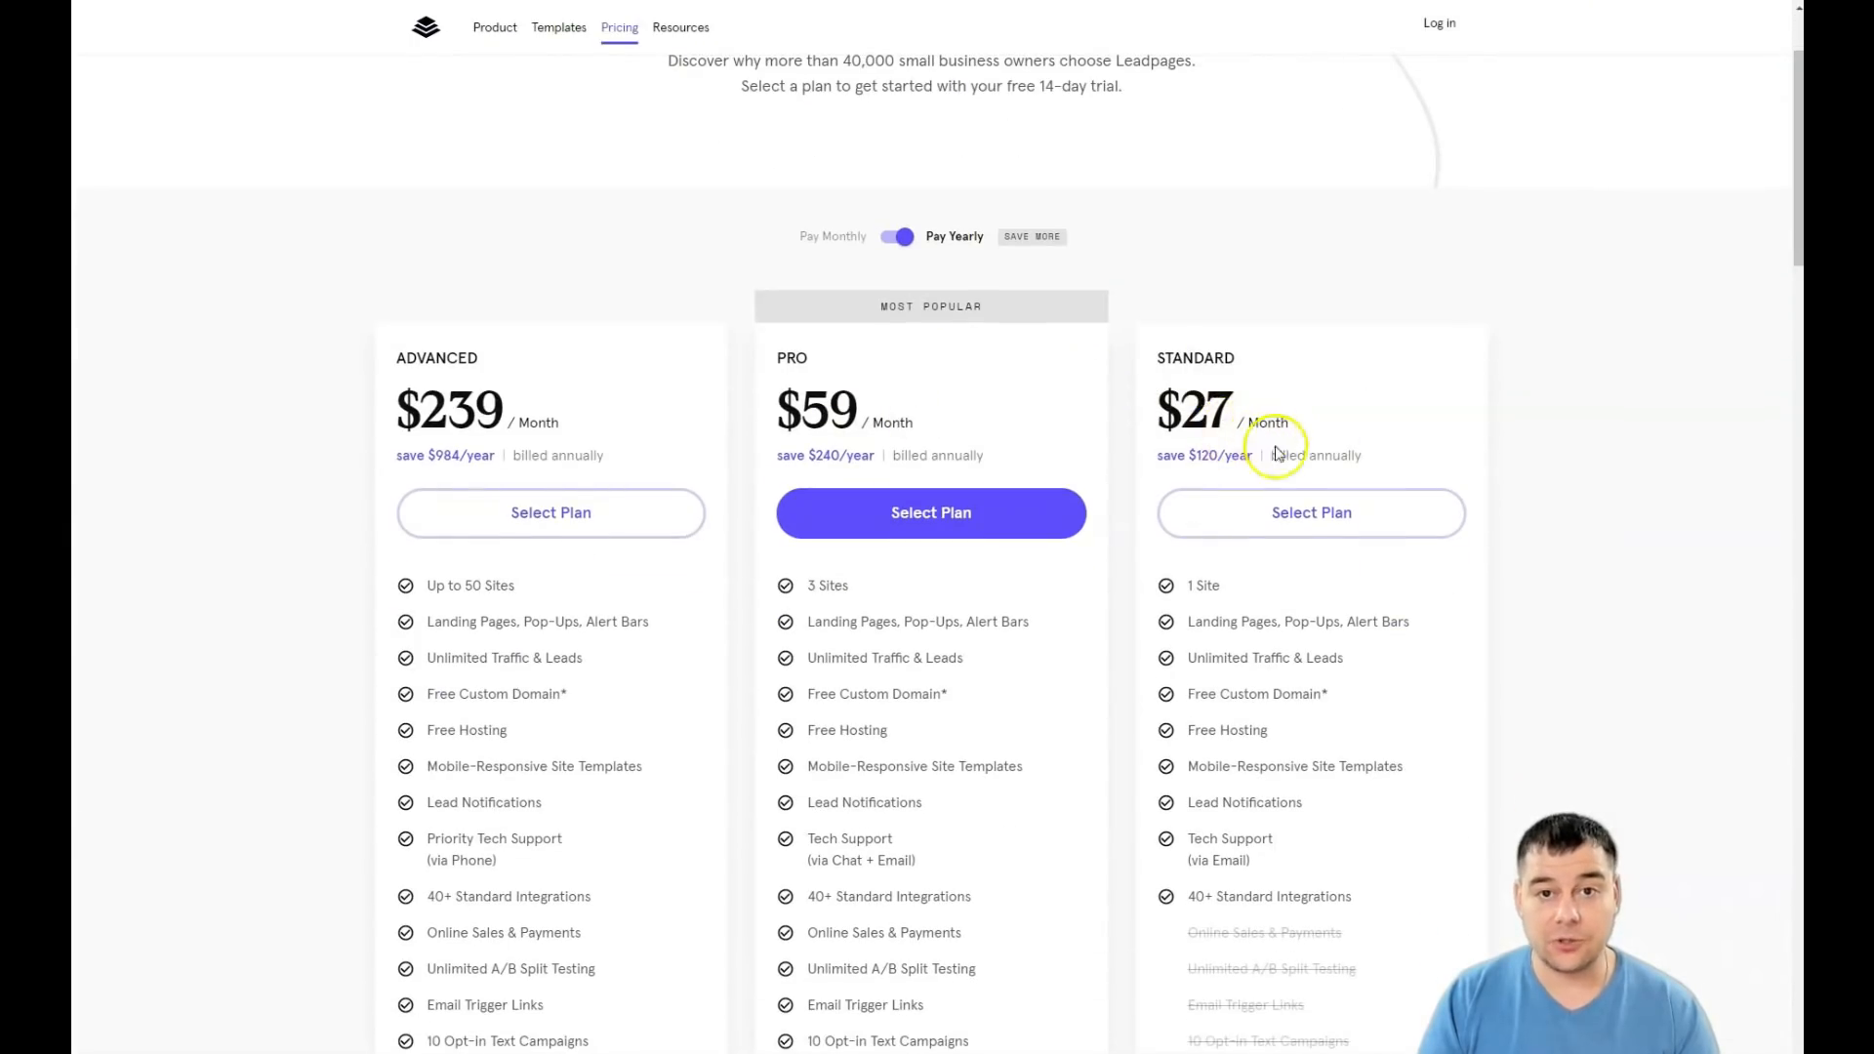
pyautogui.moveTo(1151, 403)
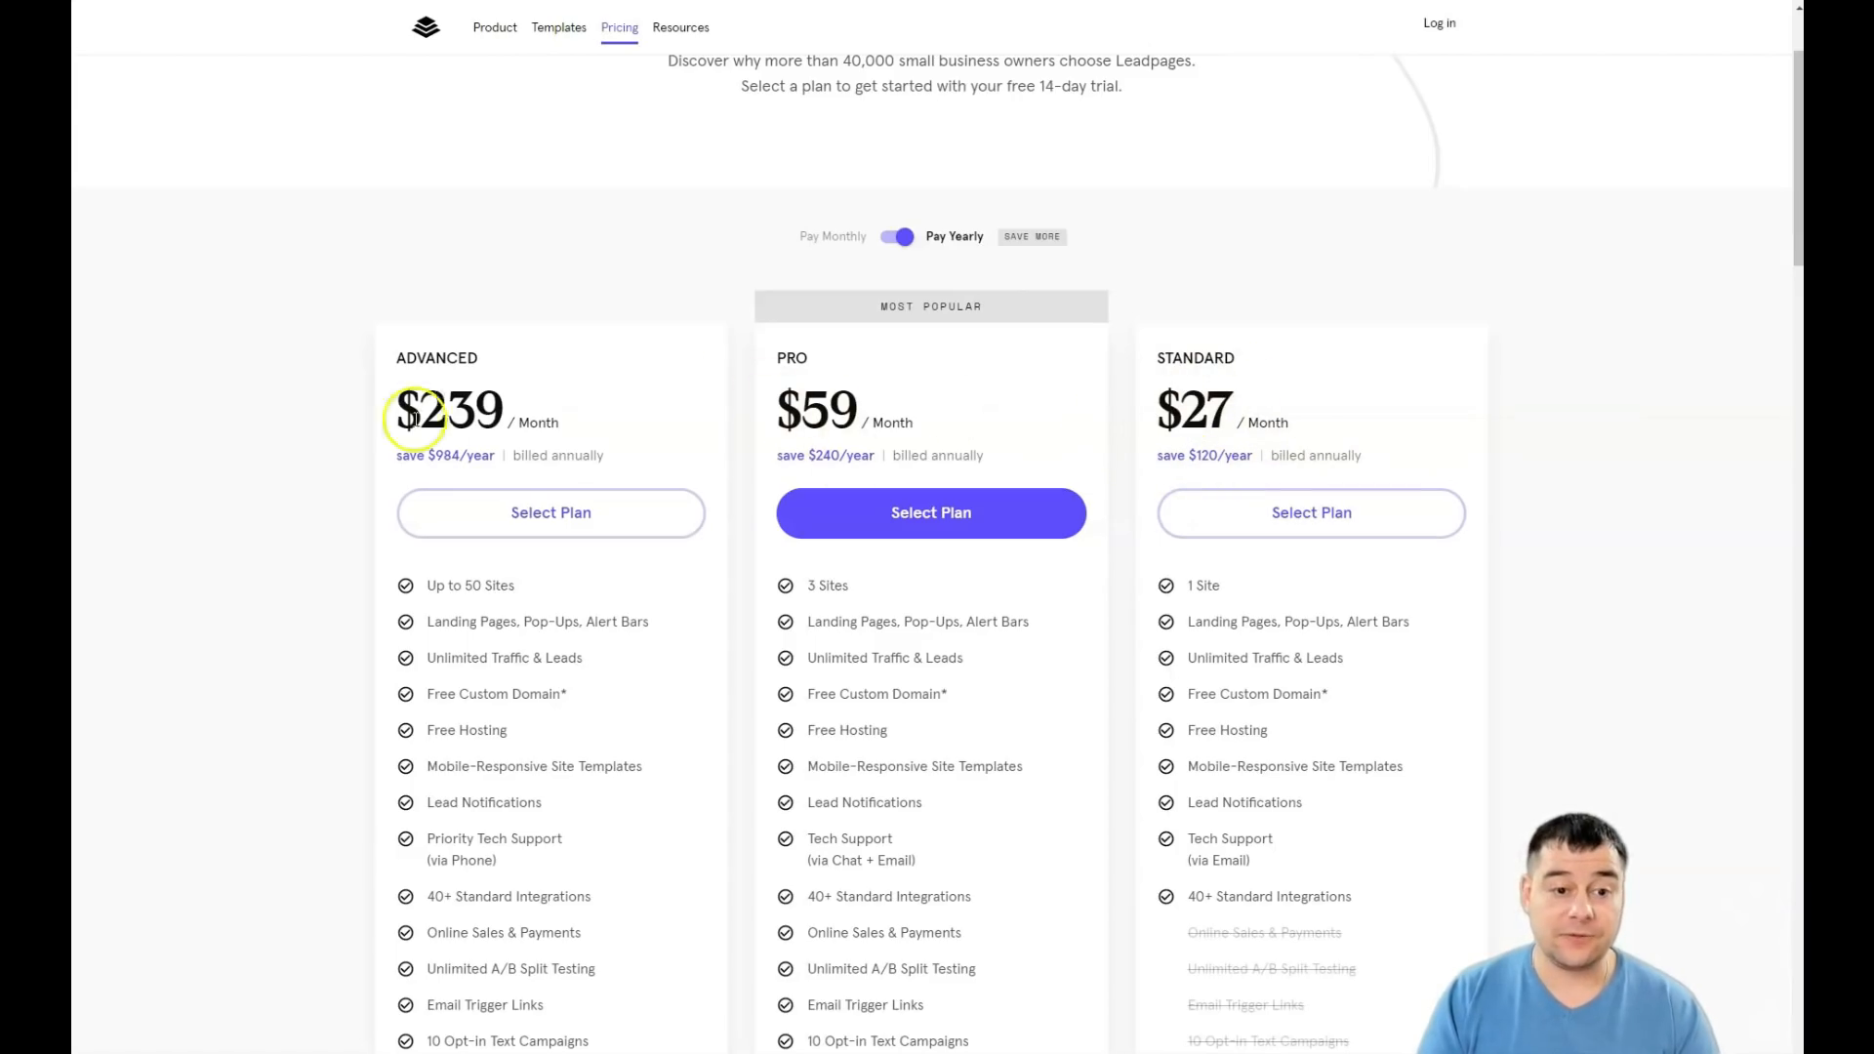
pyautogui.scroll(-3)
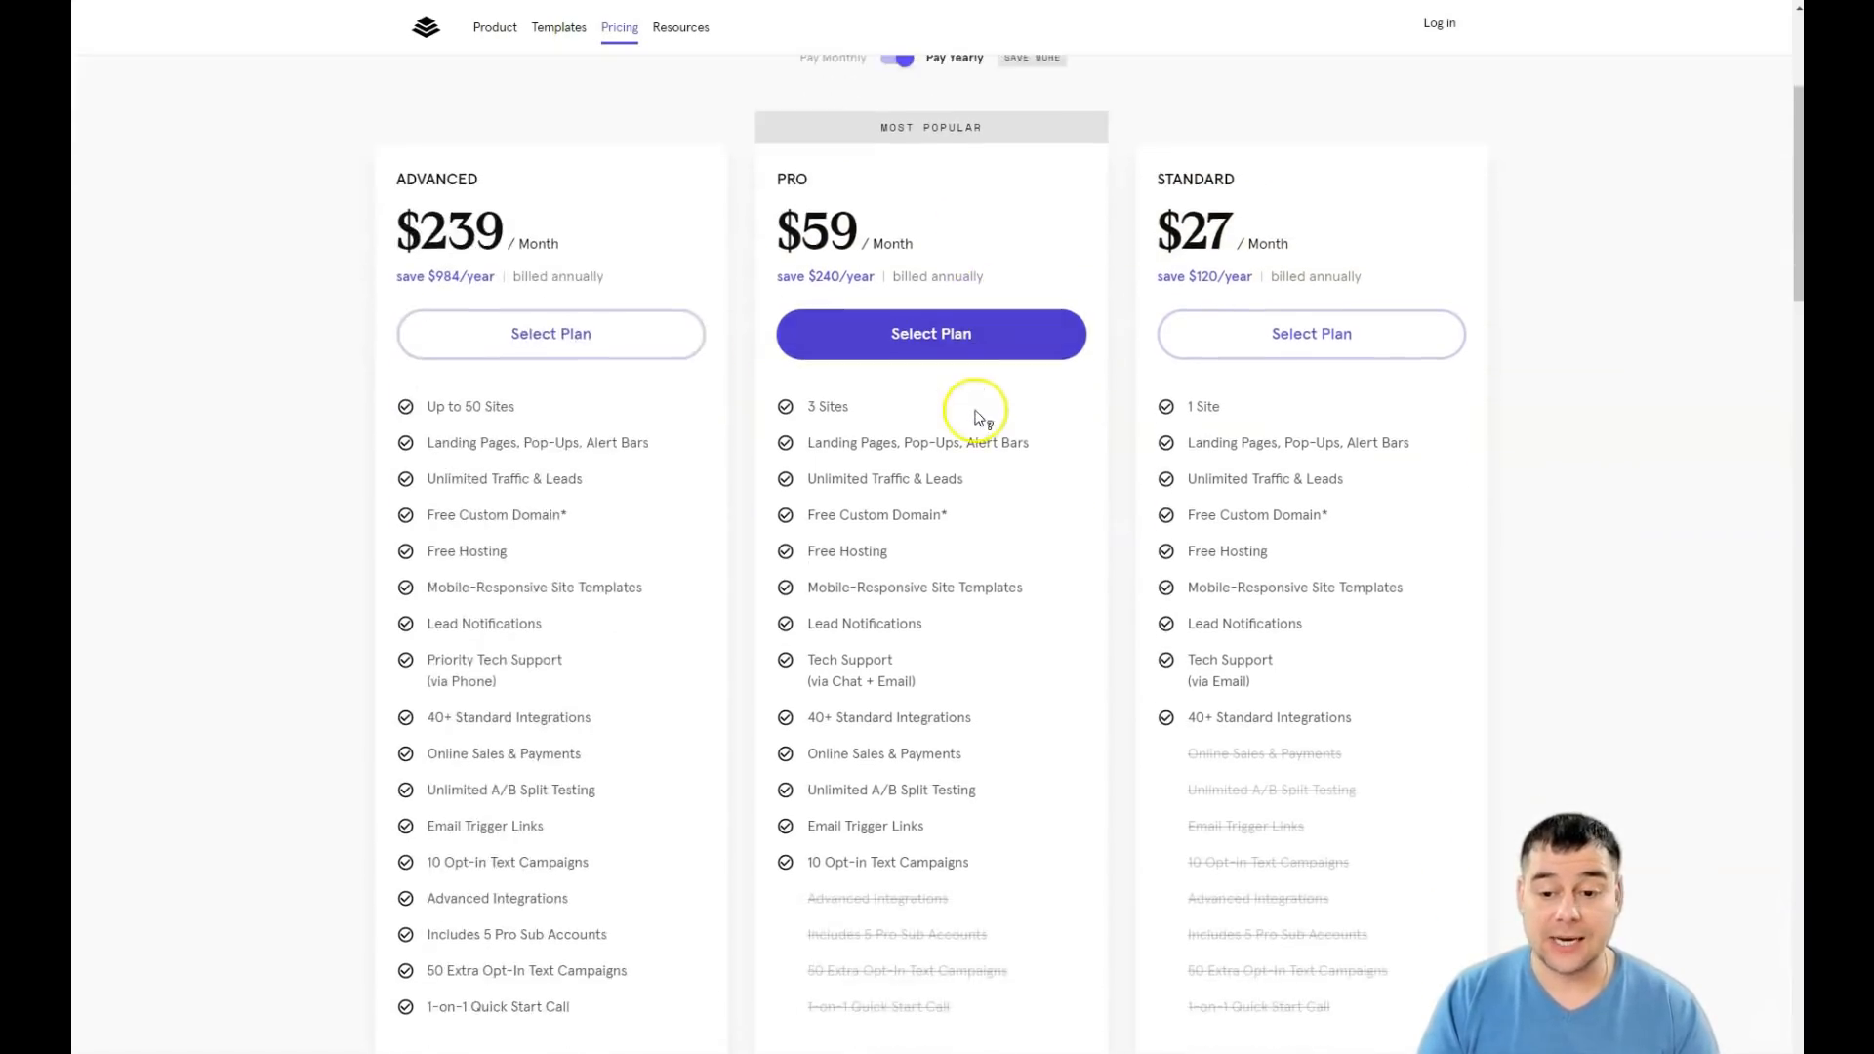
pyautogui.moveTo(1205, 404)
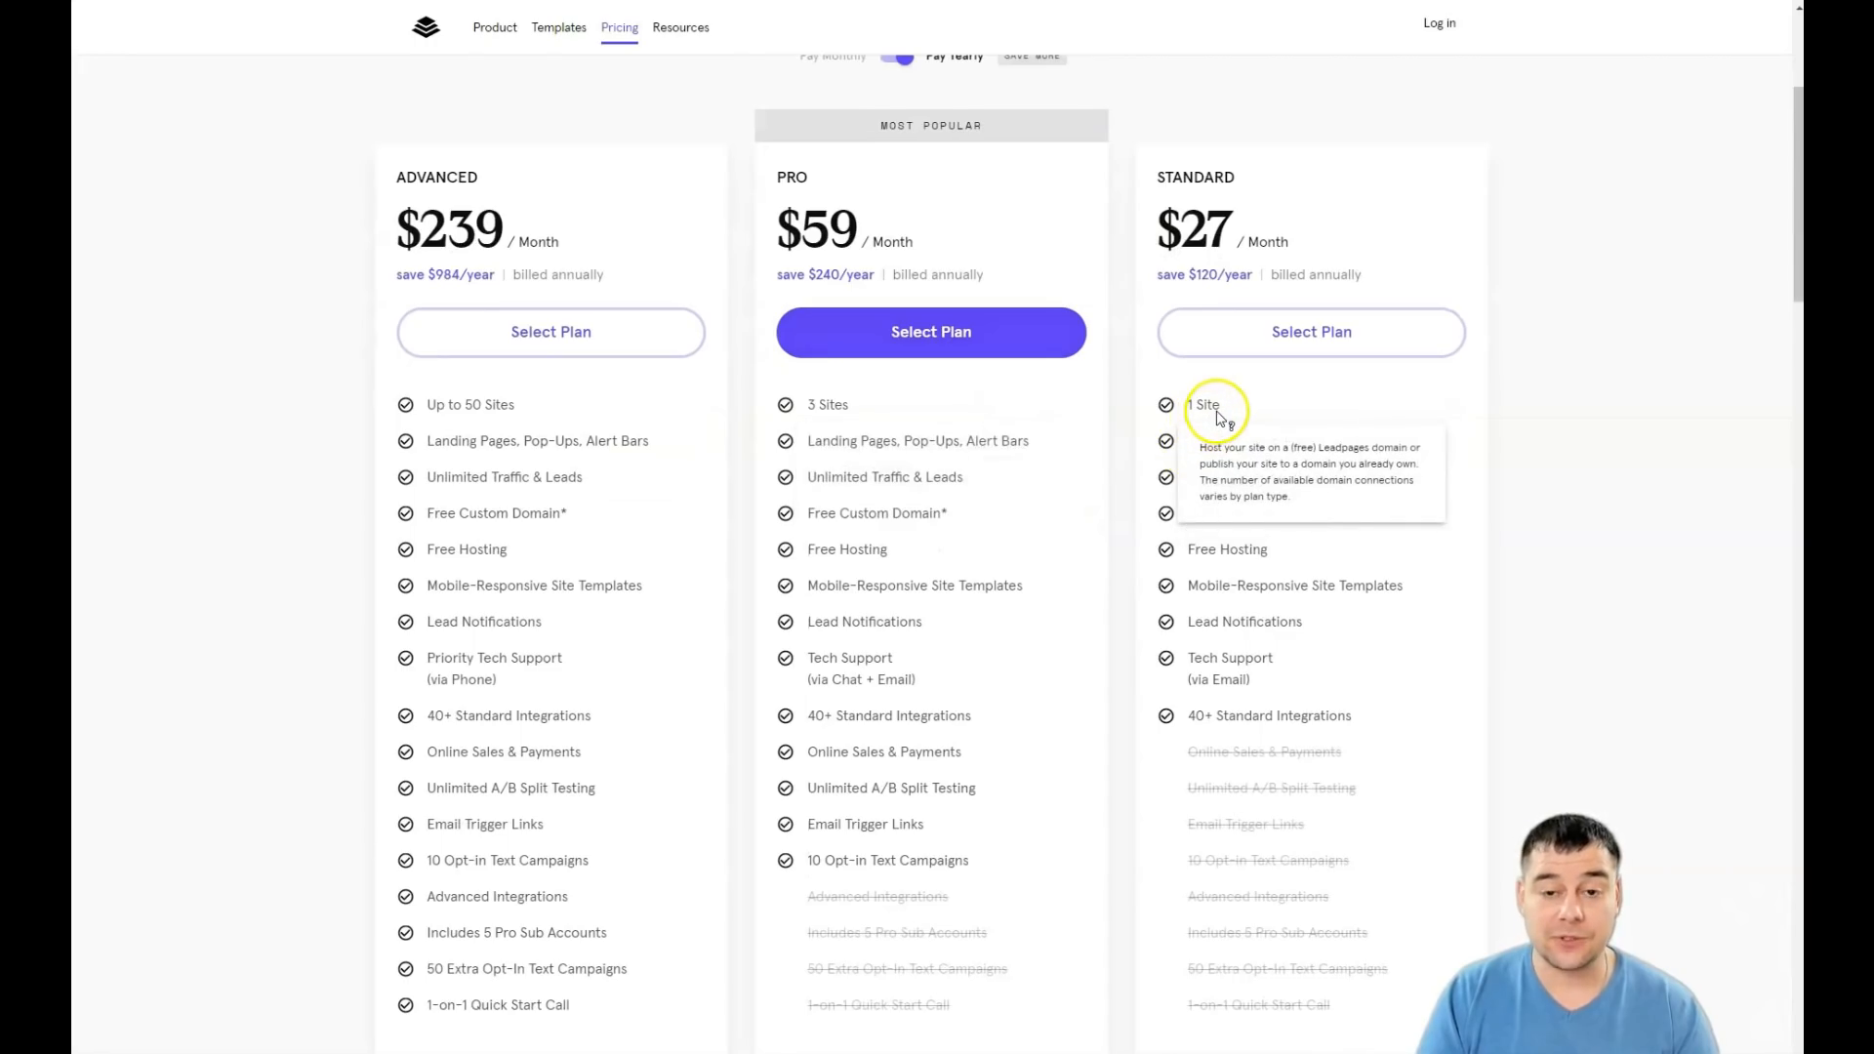
pyautogui.scroll(-3)
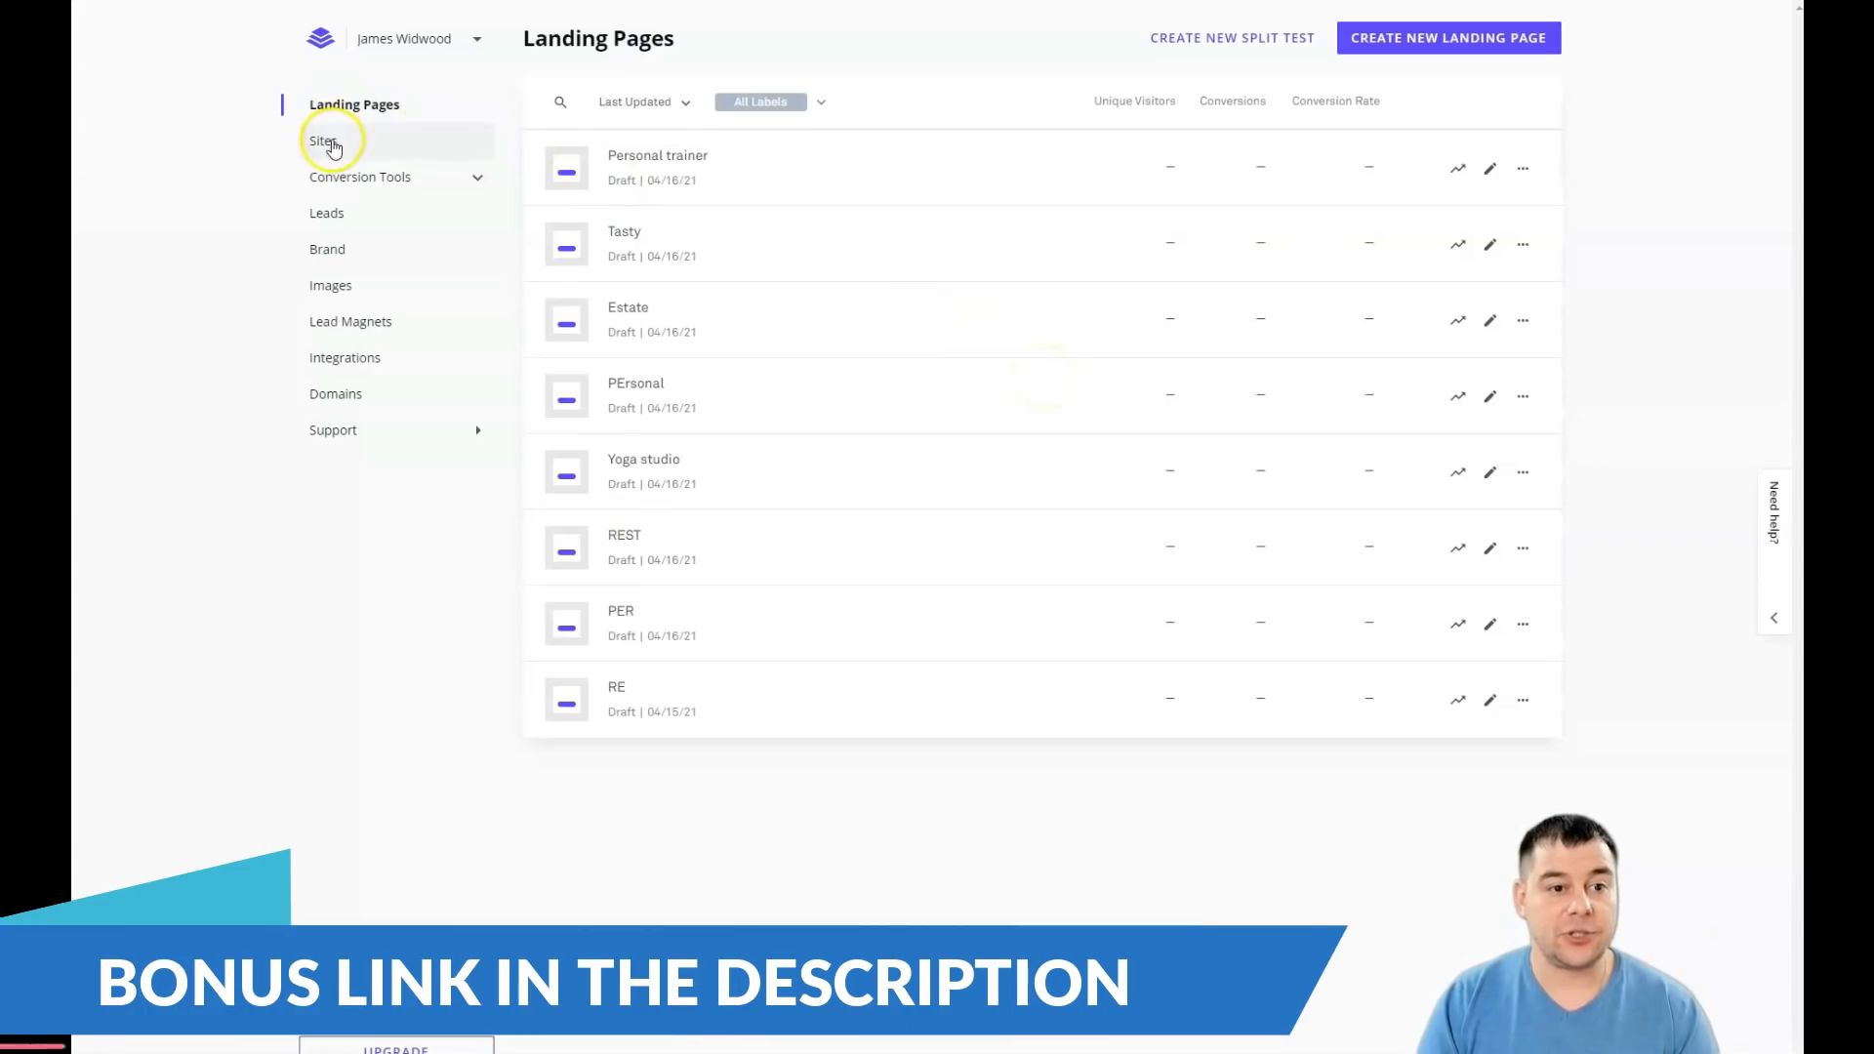
# Step: Expand and collapse Conversion Tools in the sidebar, then start a new landing page
pyautogui.click(360, 175)
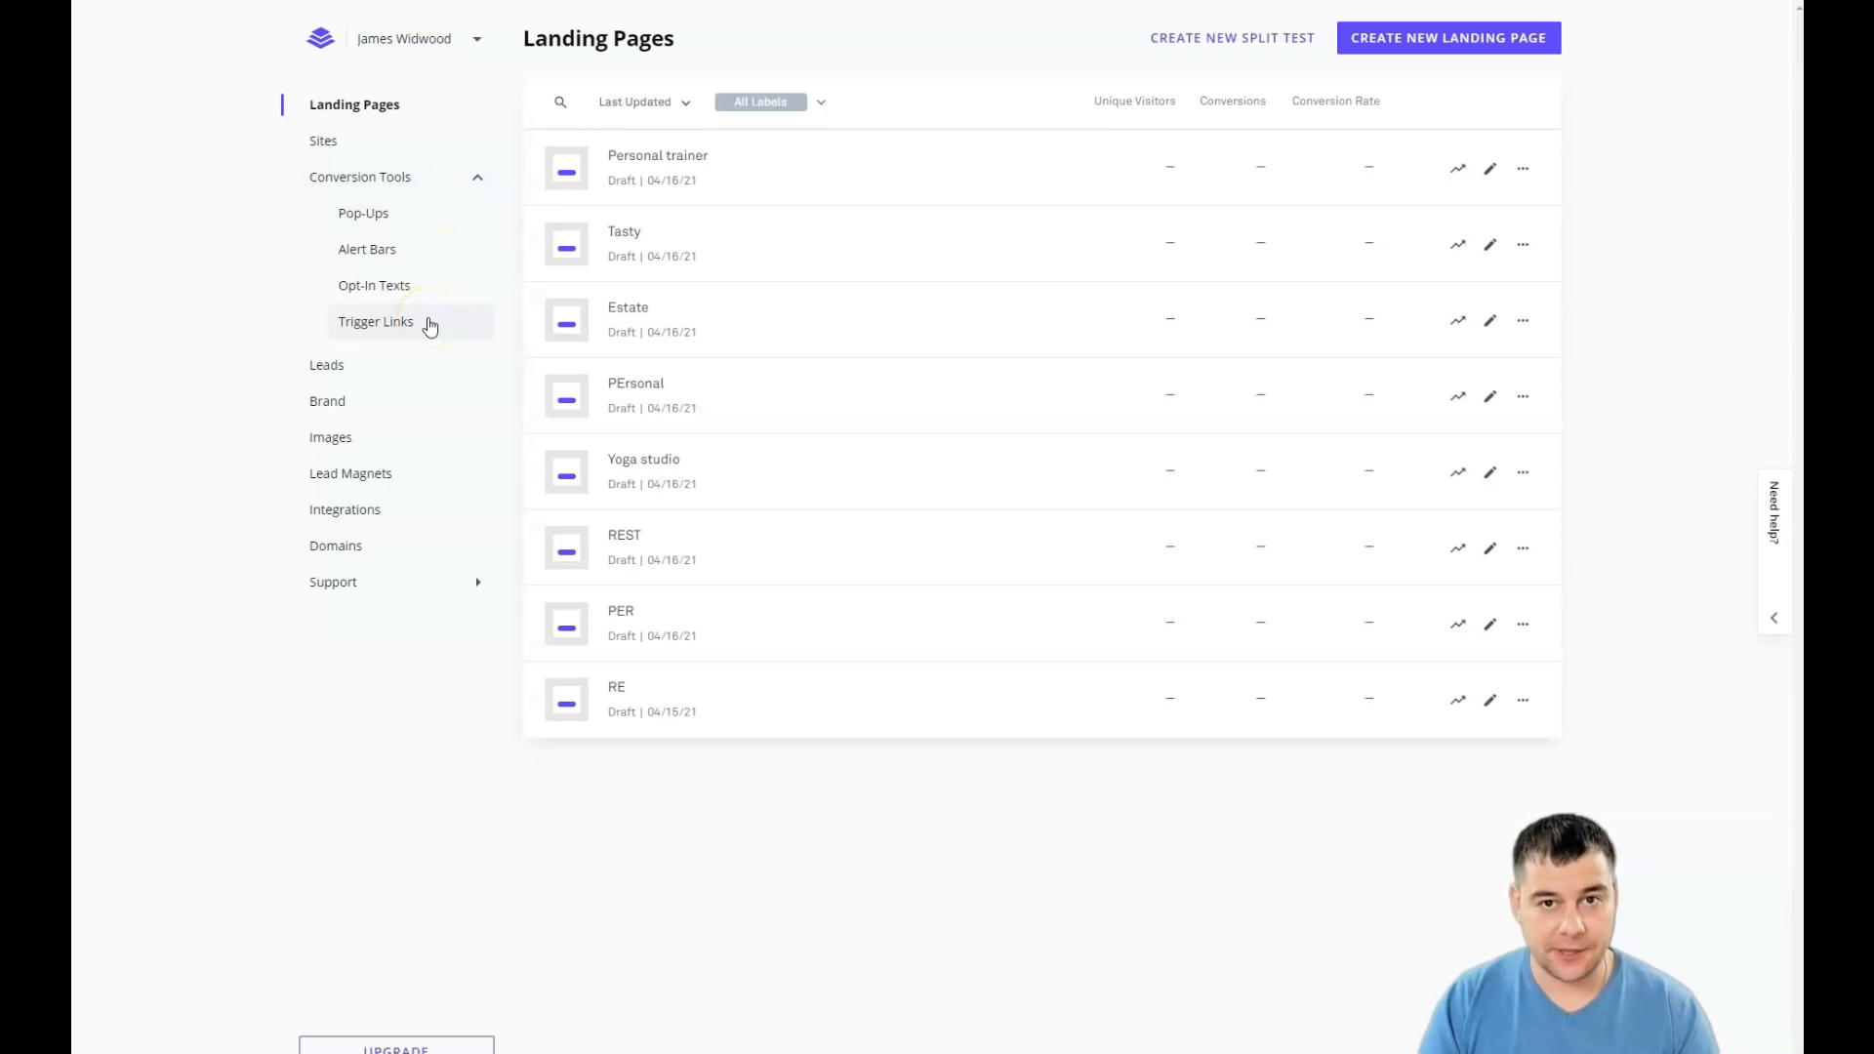
pyautogui.click(360, 177)
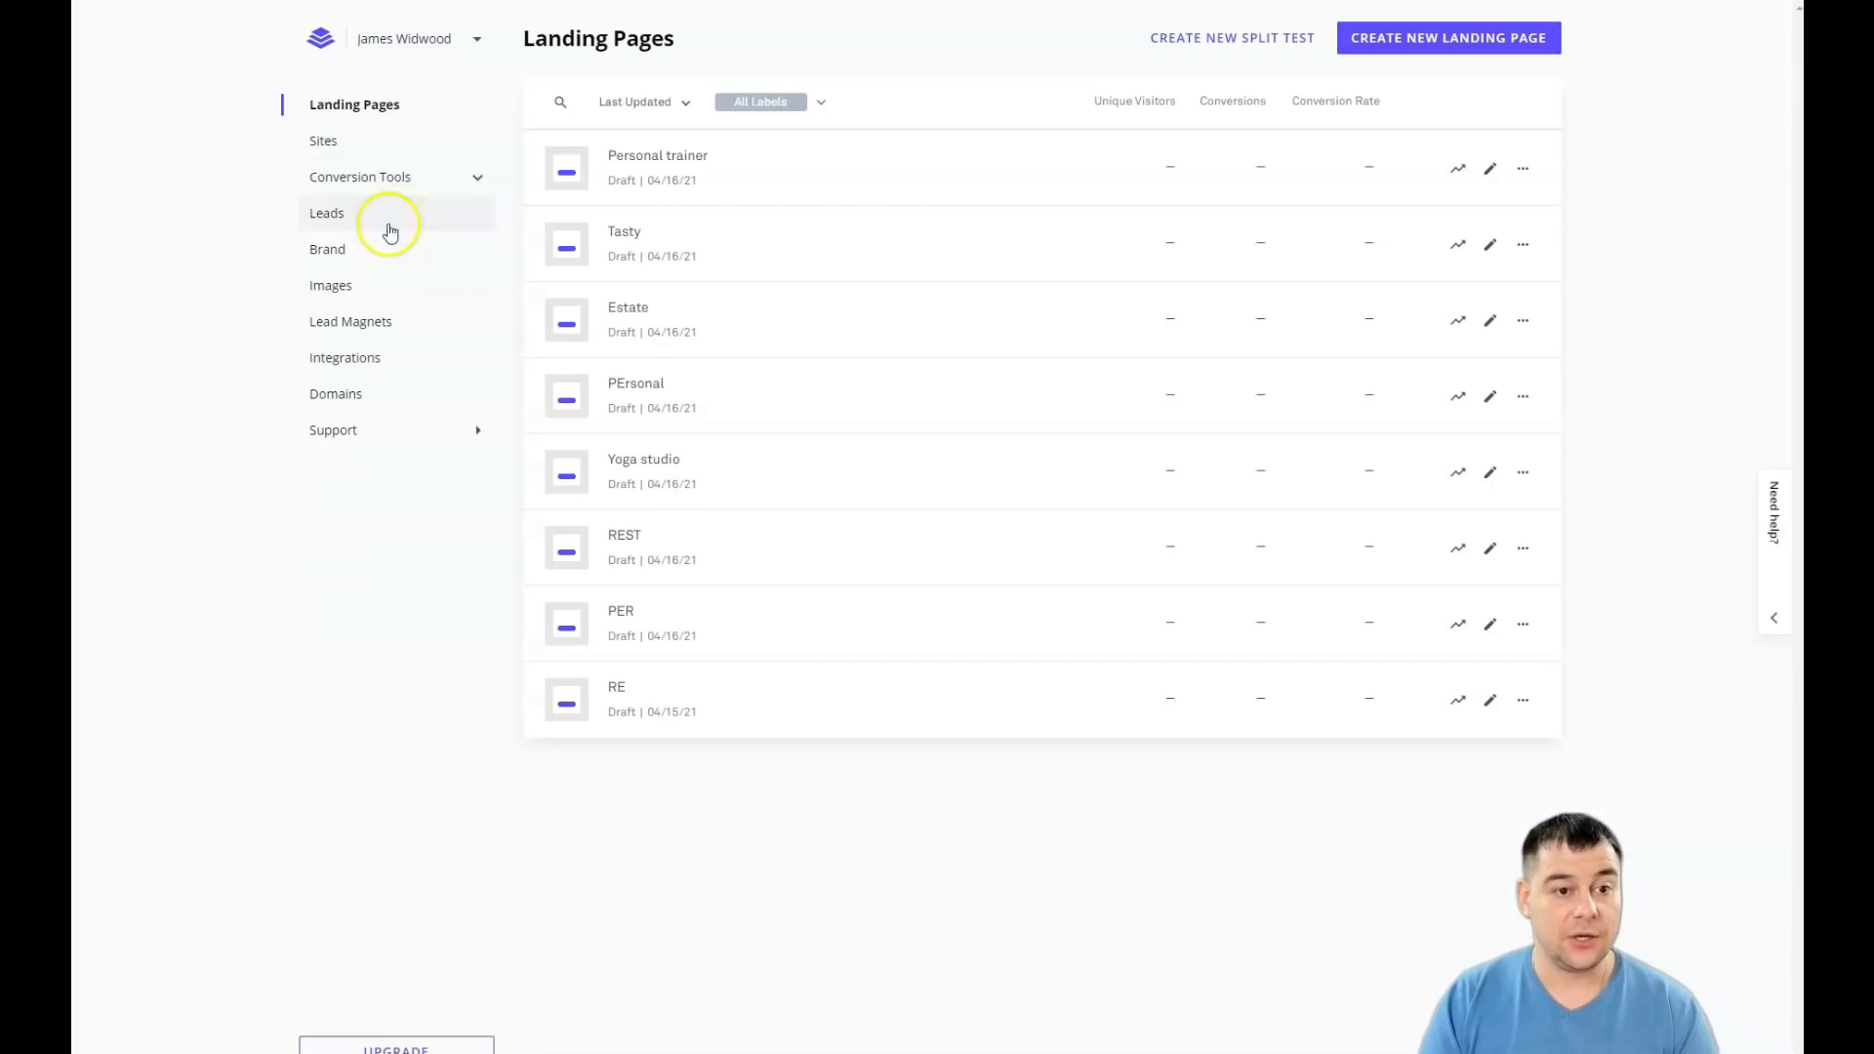
pyautogui.moveTo(373, 362)
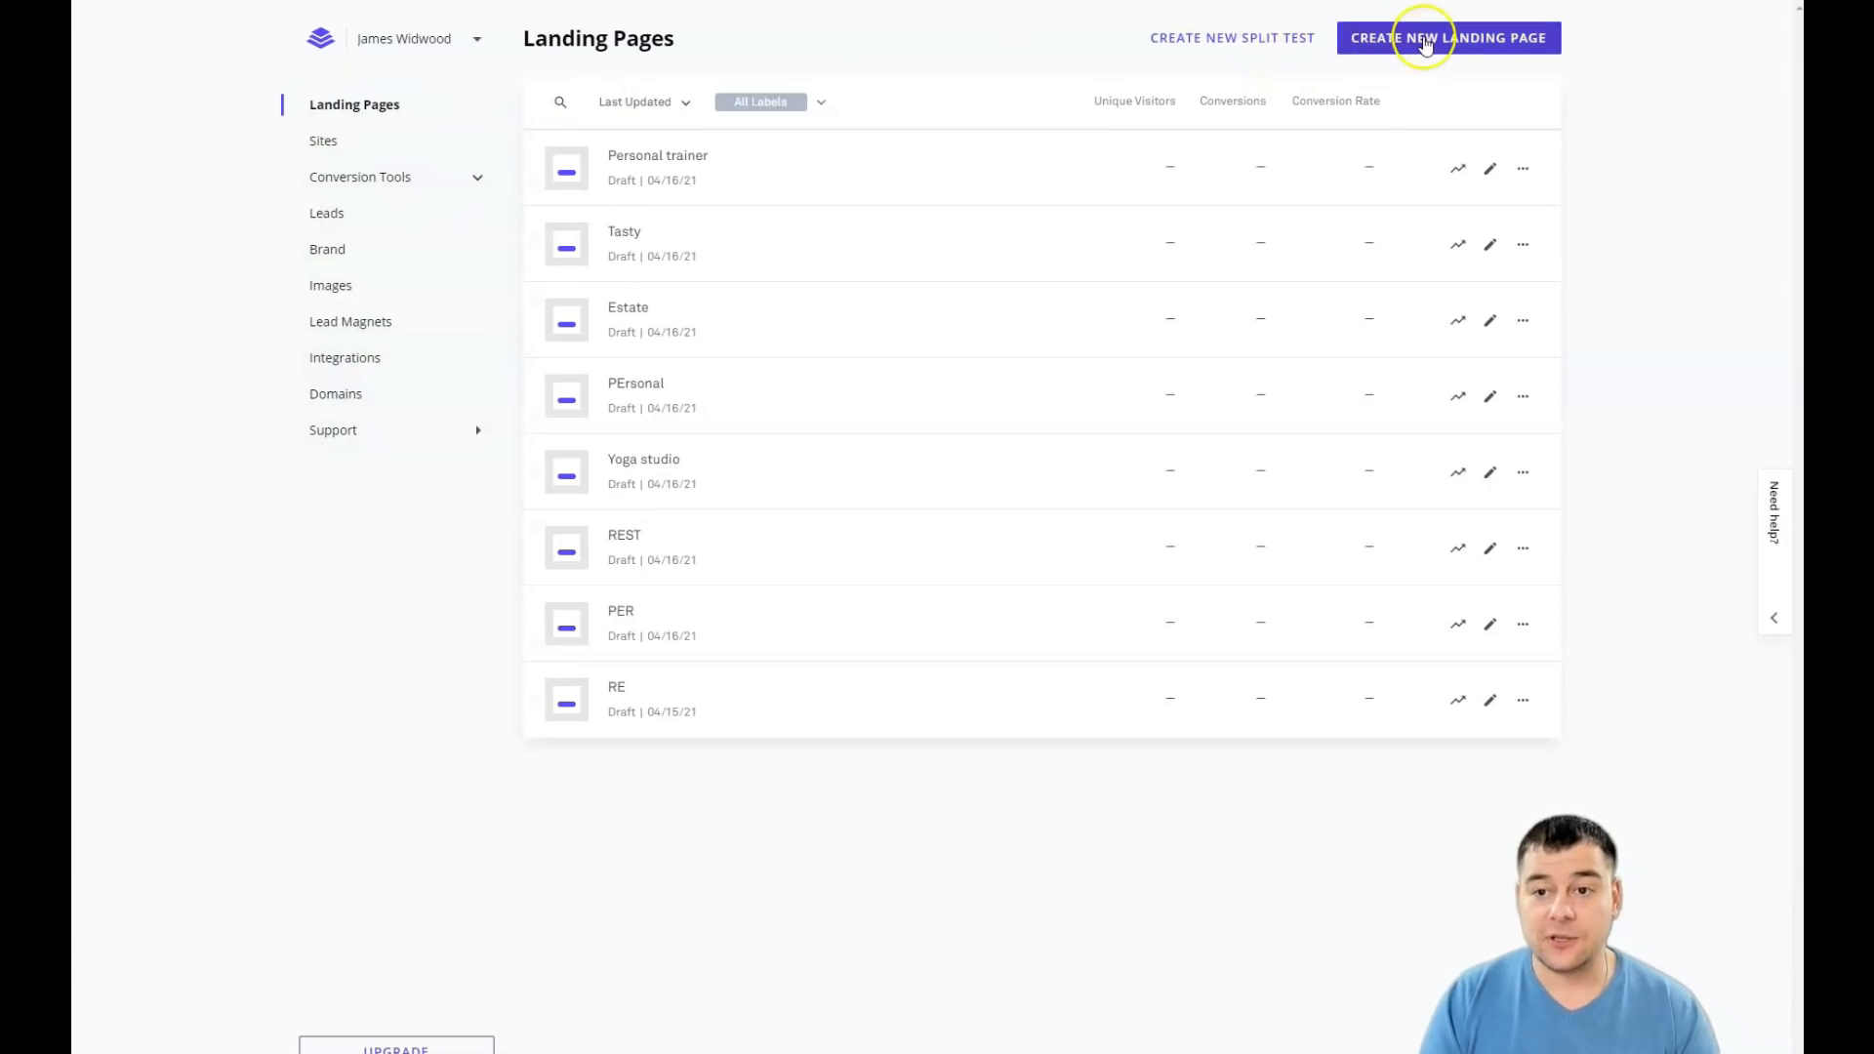
pyautogui.click(1447, 37)
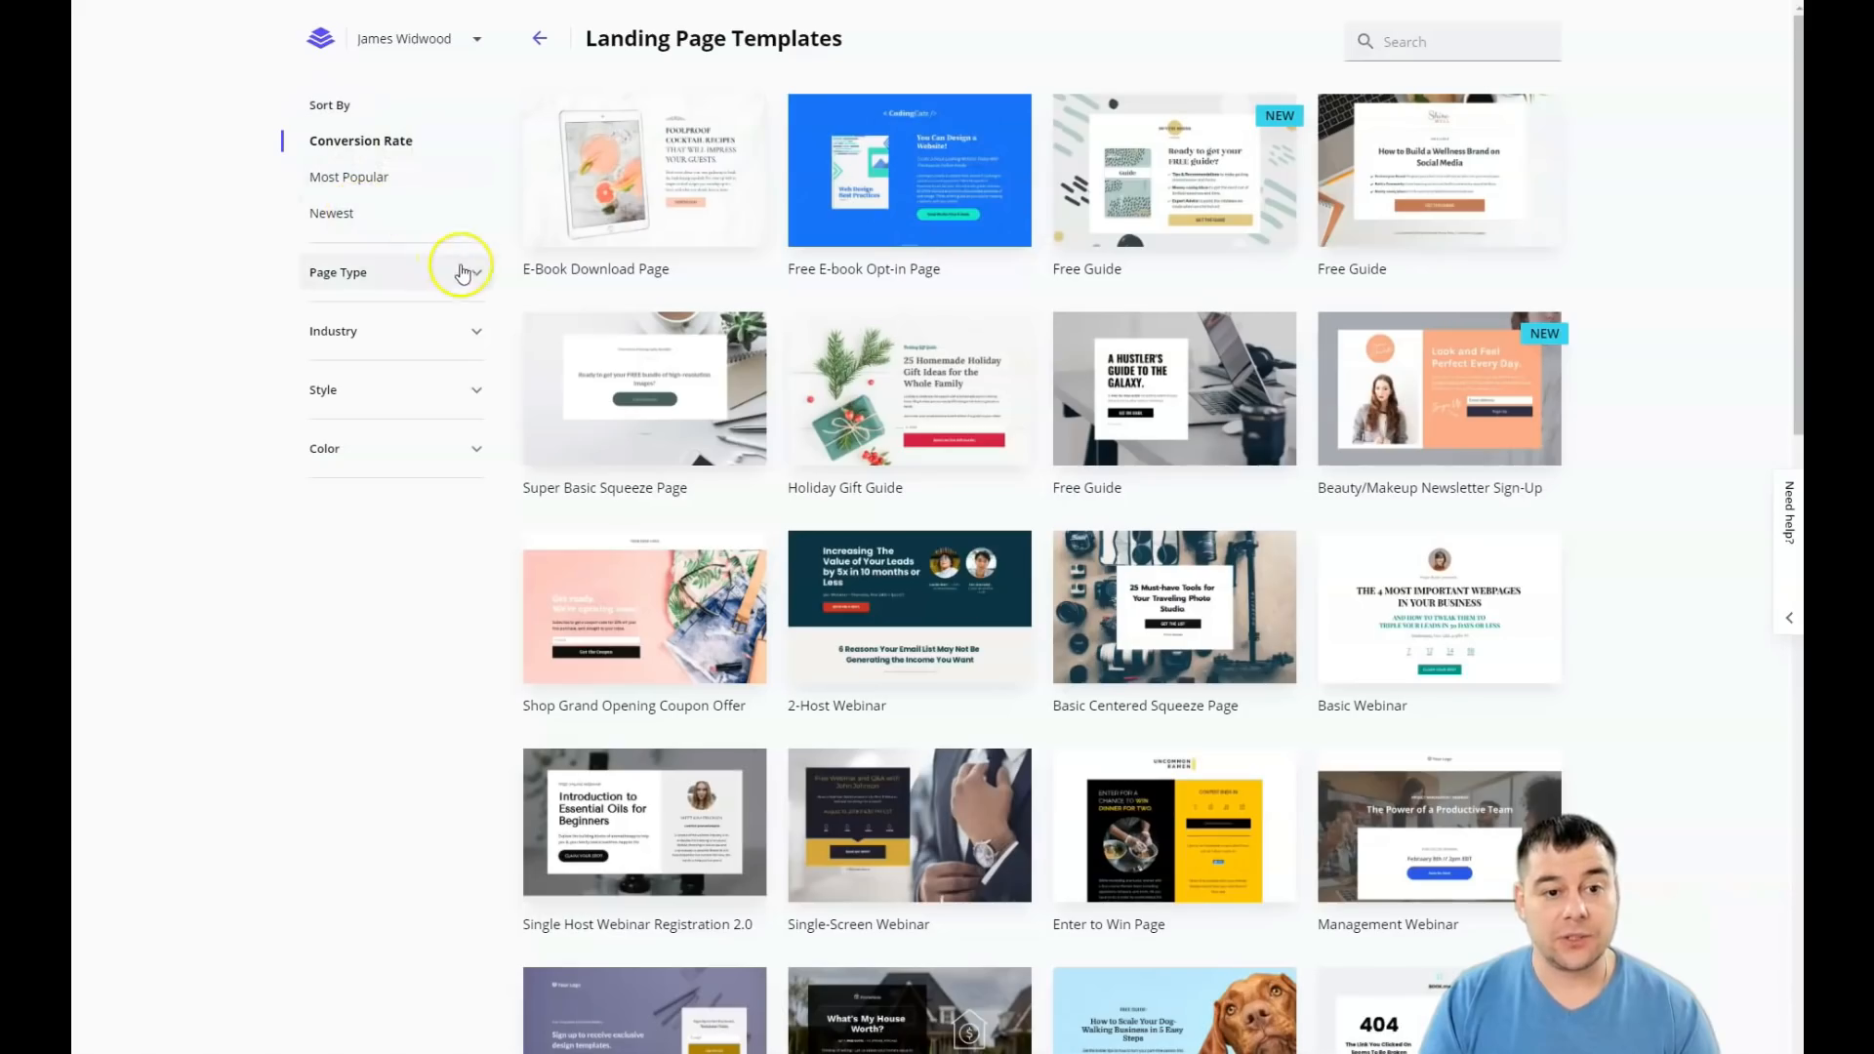
pyautogui.moveTo(476, 344)
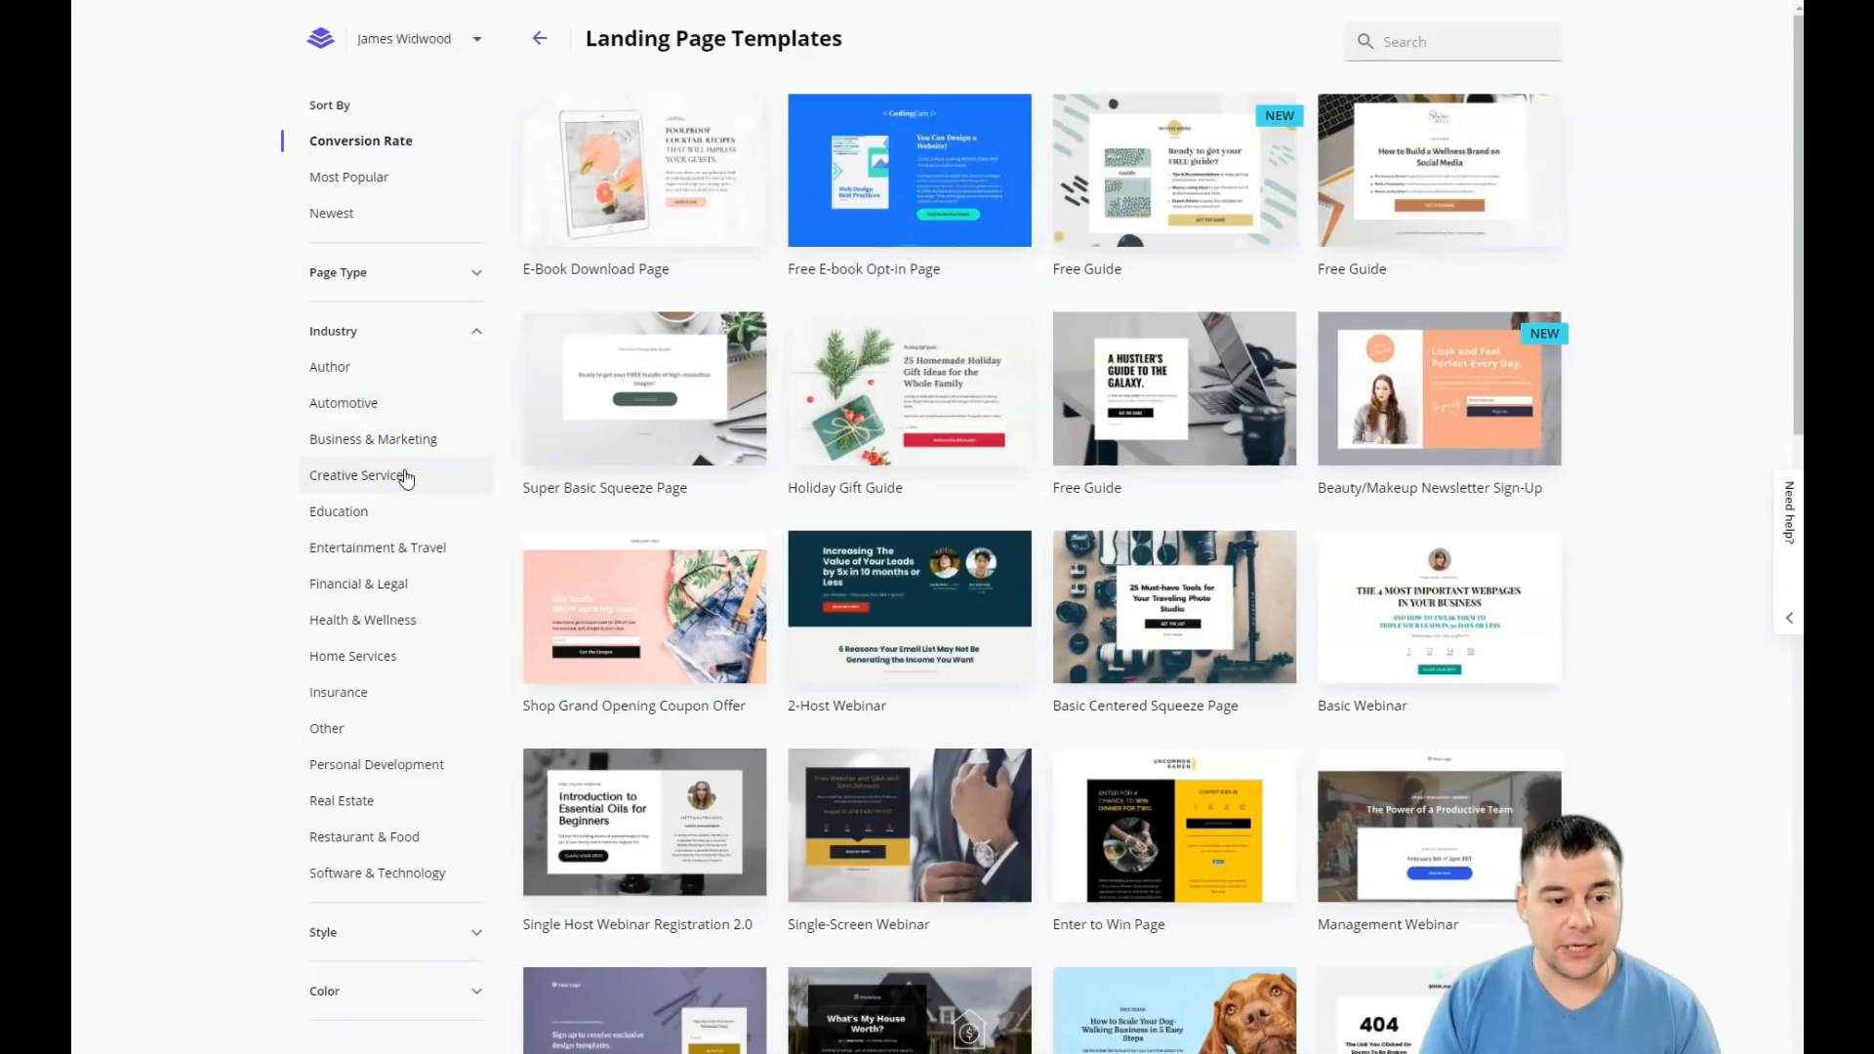
# Step: Browse template categories and create the BARBER page from the Site Coming Soon template
pyautogui.click(475, 339)
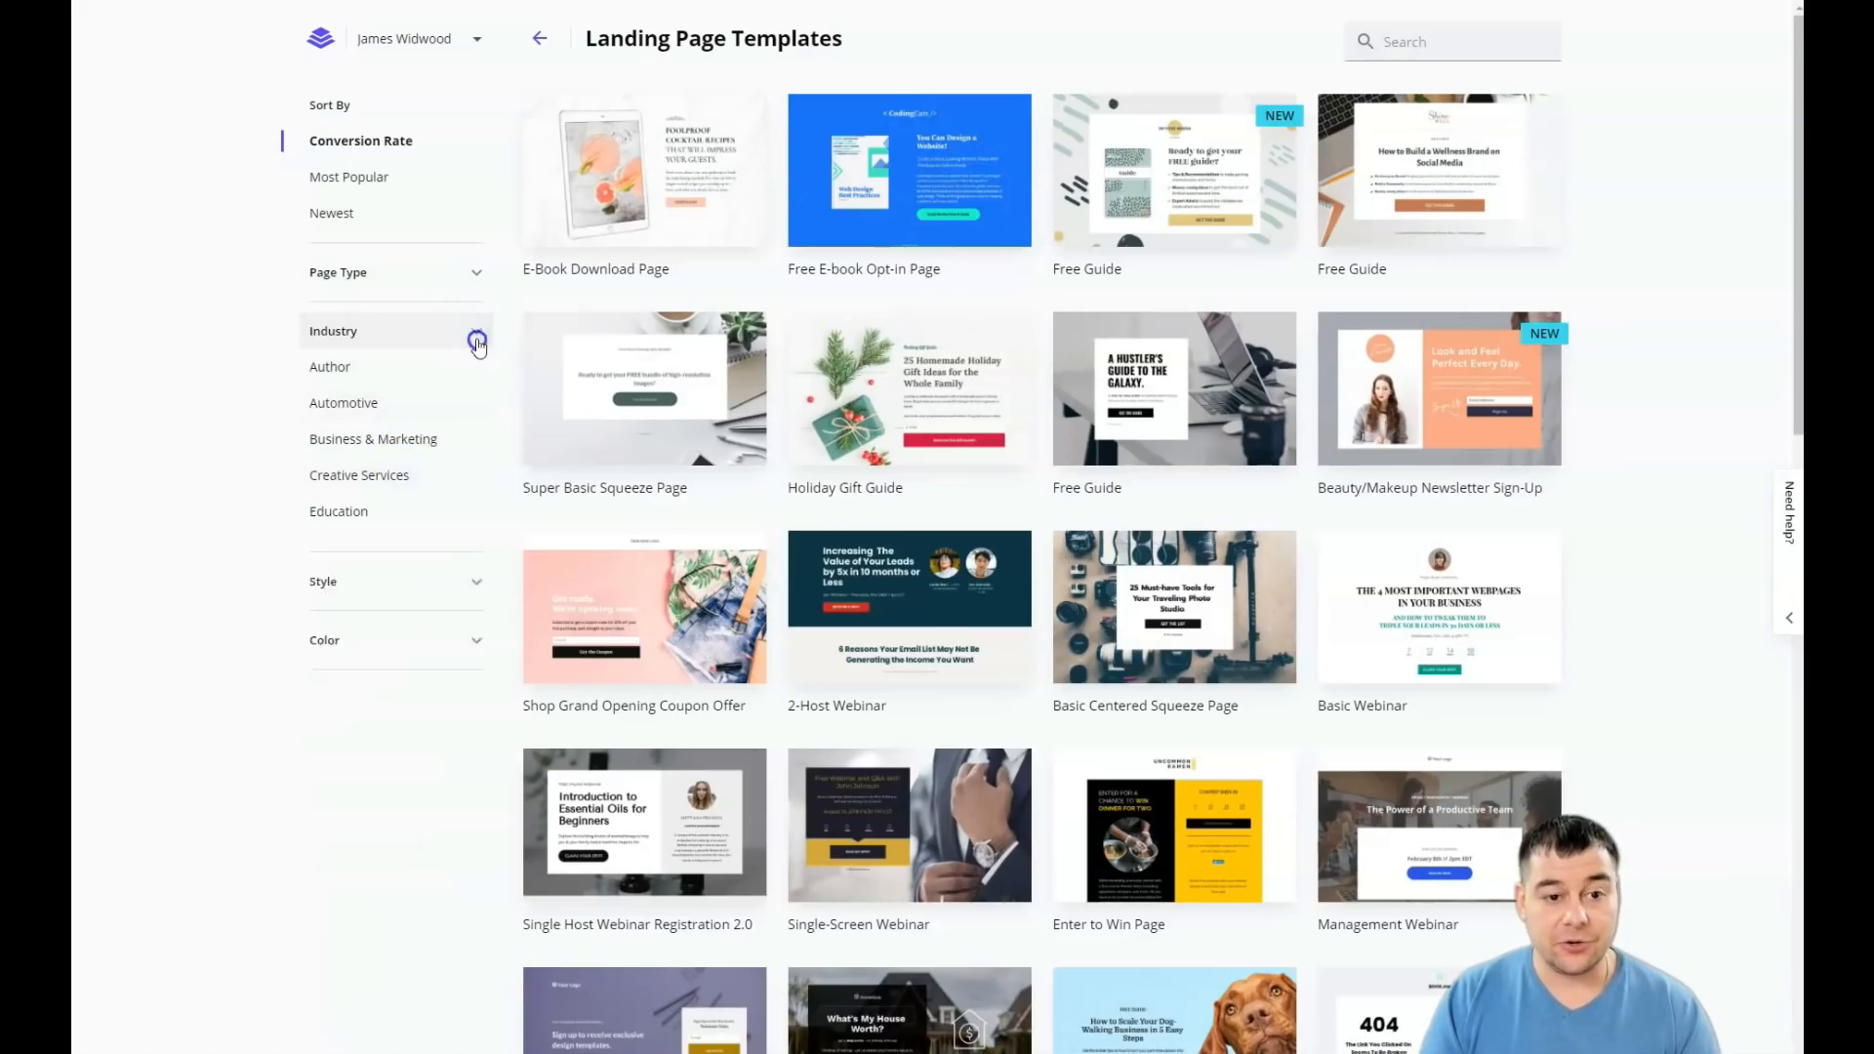
pyautogui.scroll(-3)
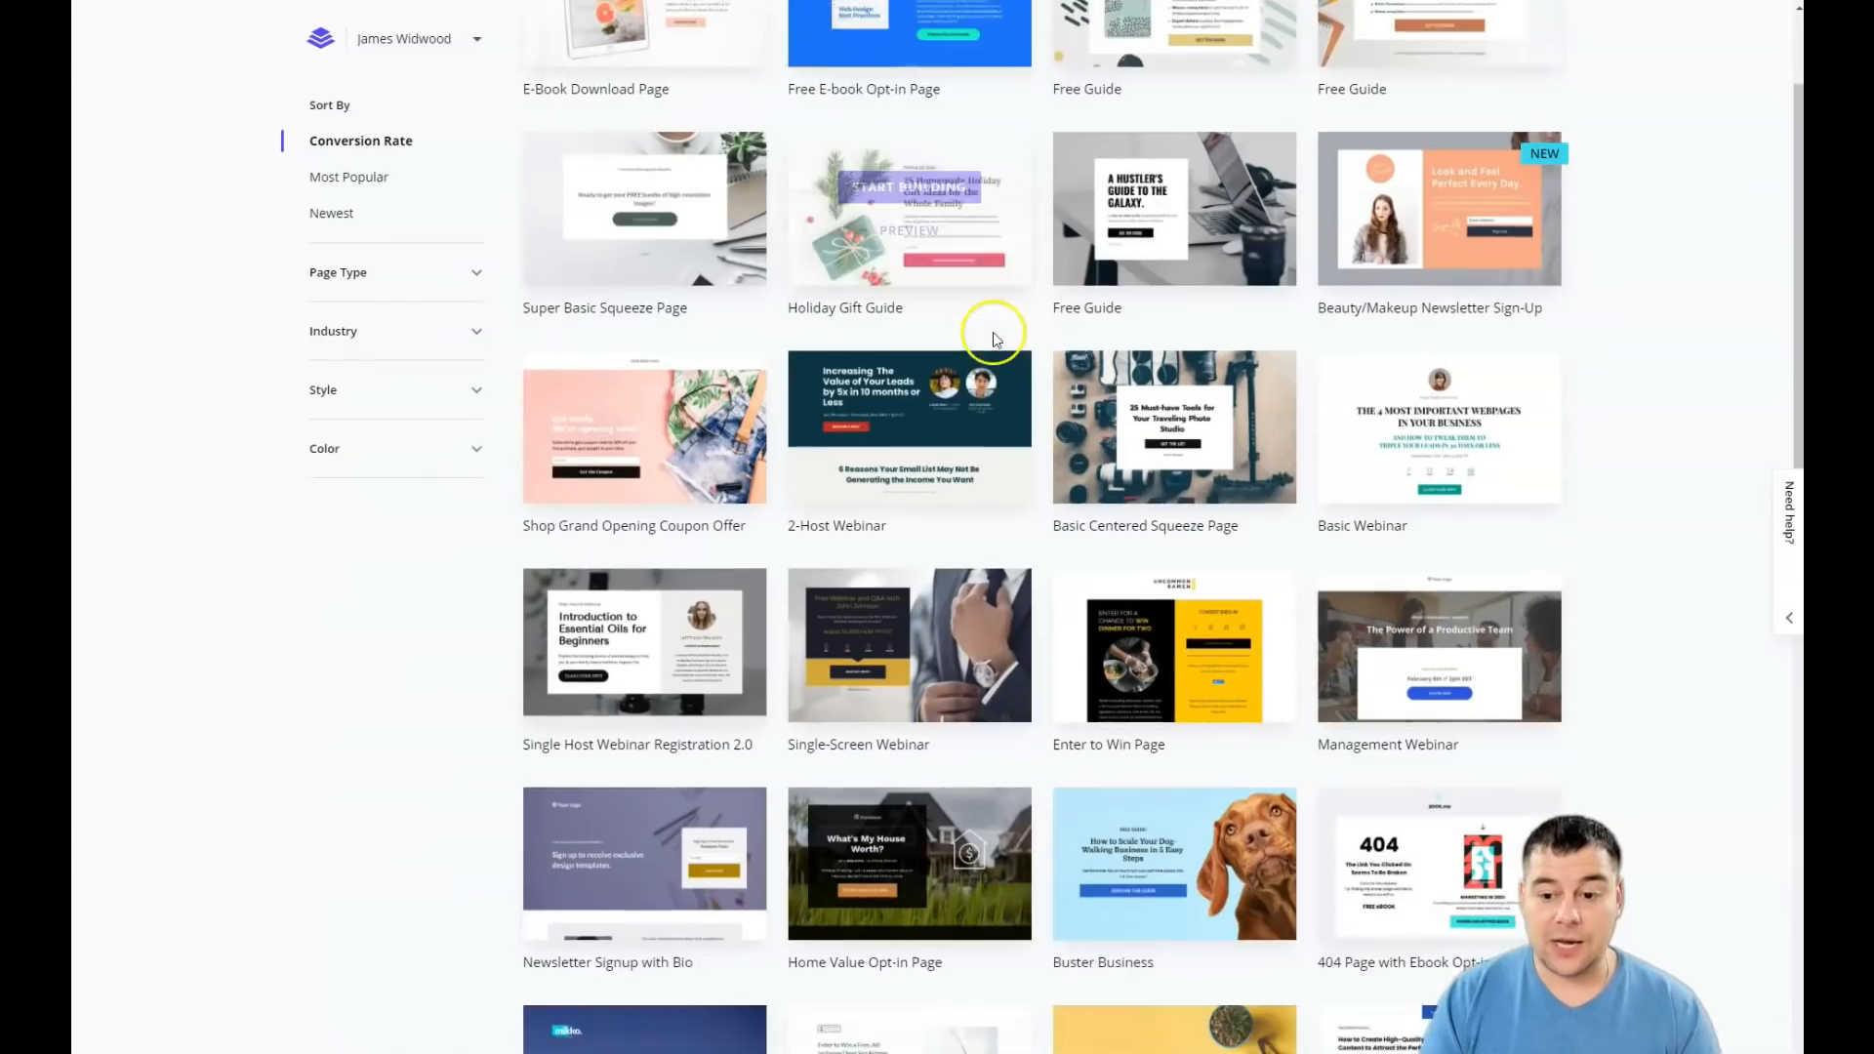
pyautogui.scroll(-3)
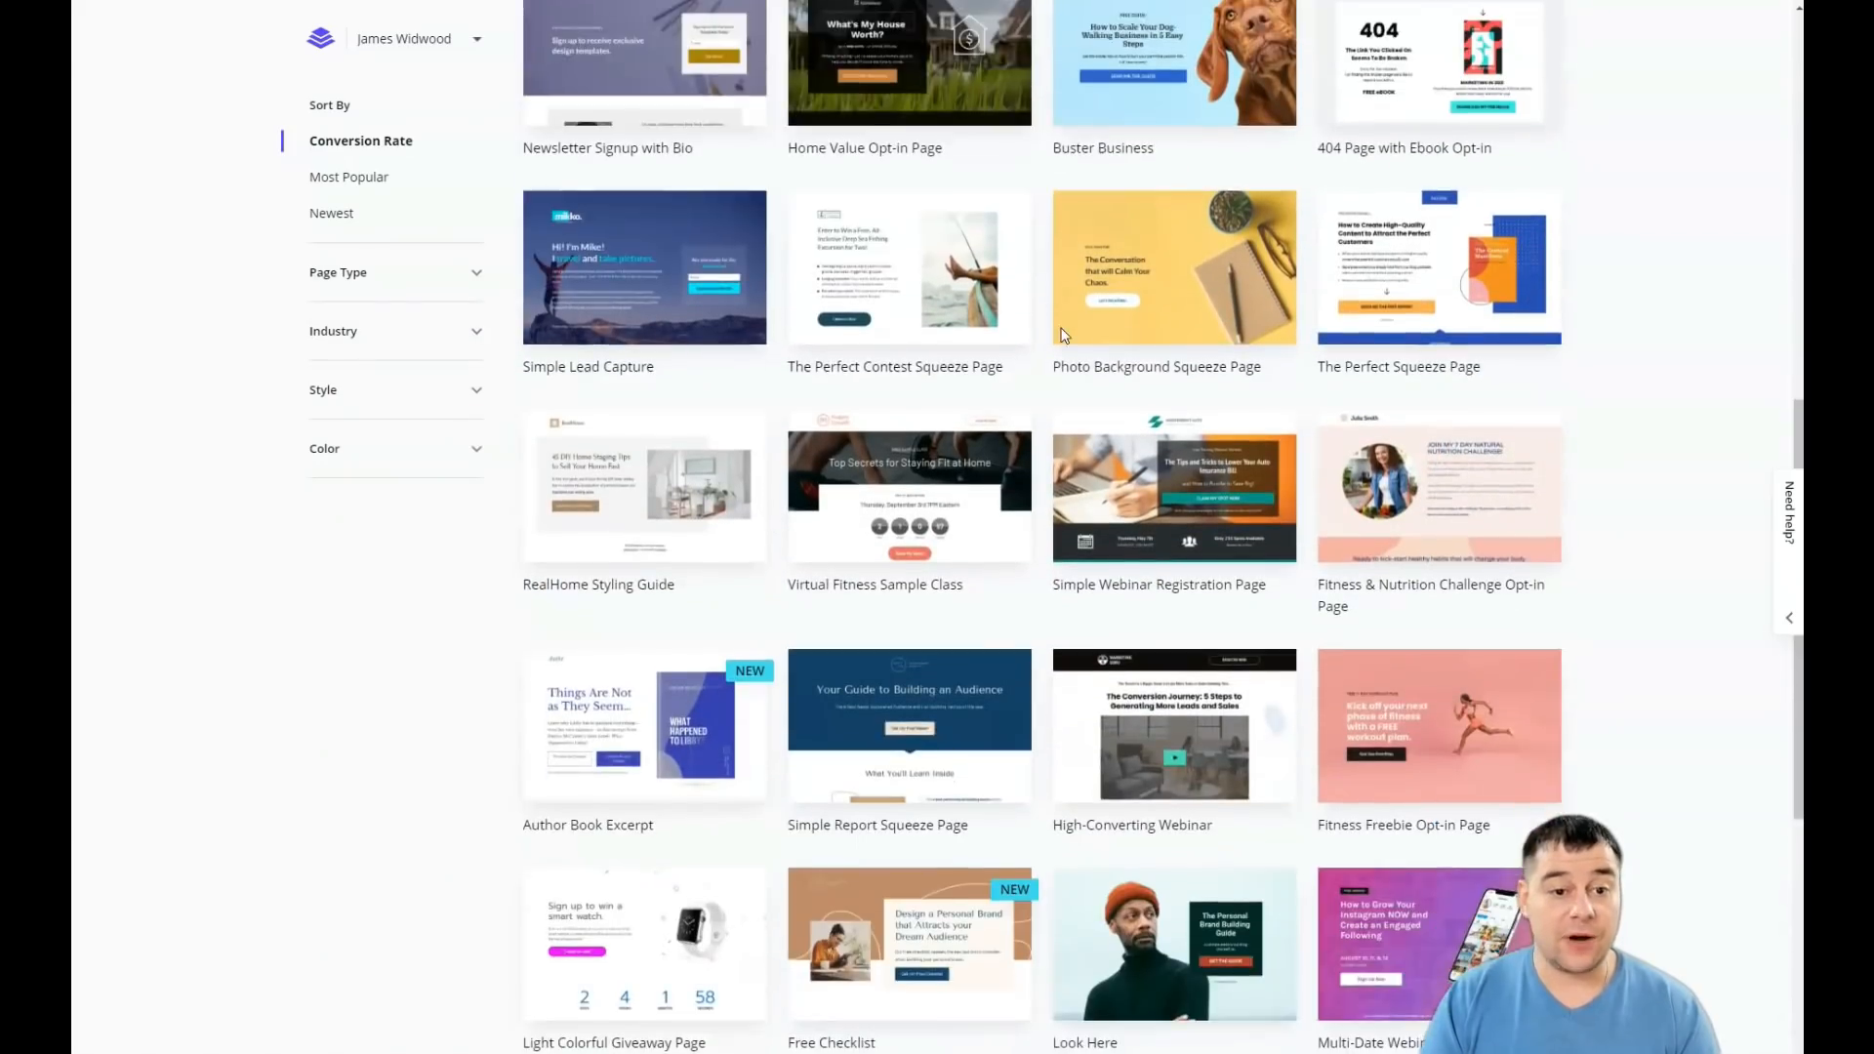
pyautogui.scroll(-3)
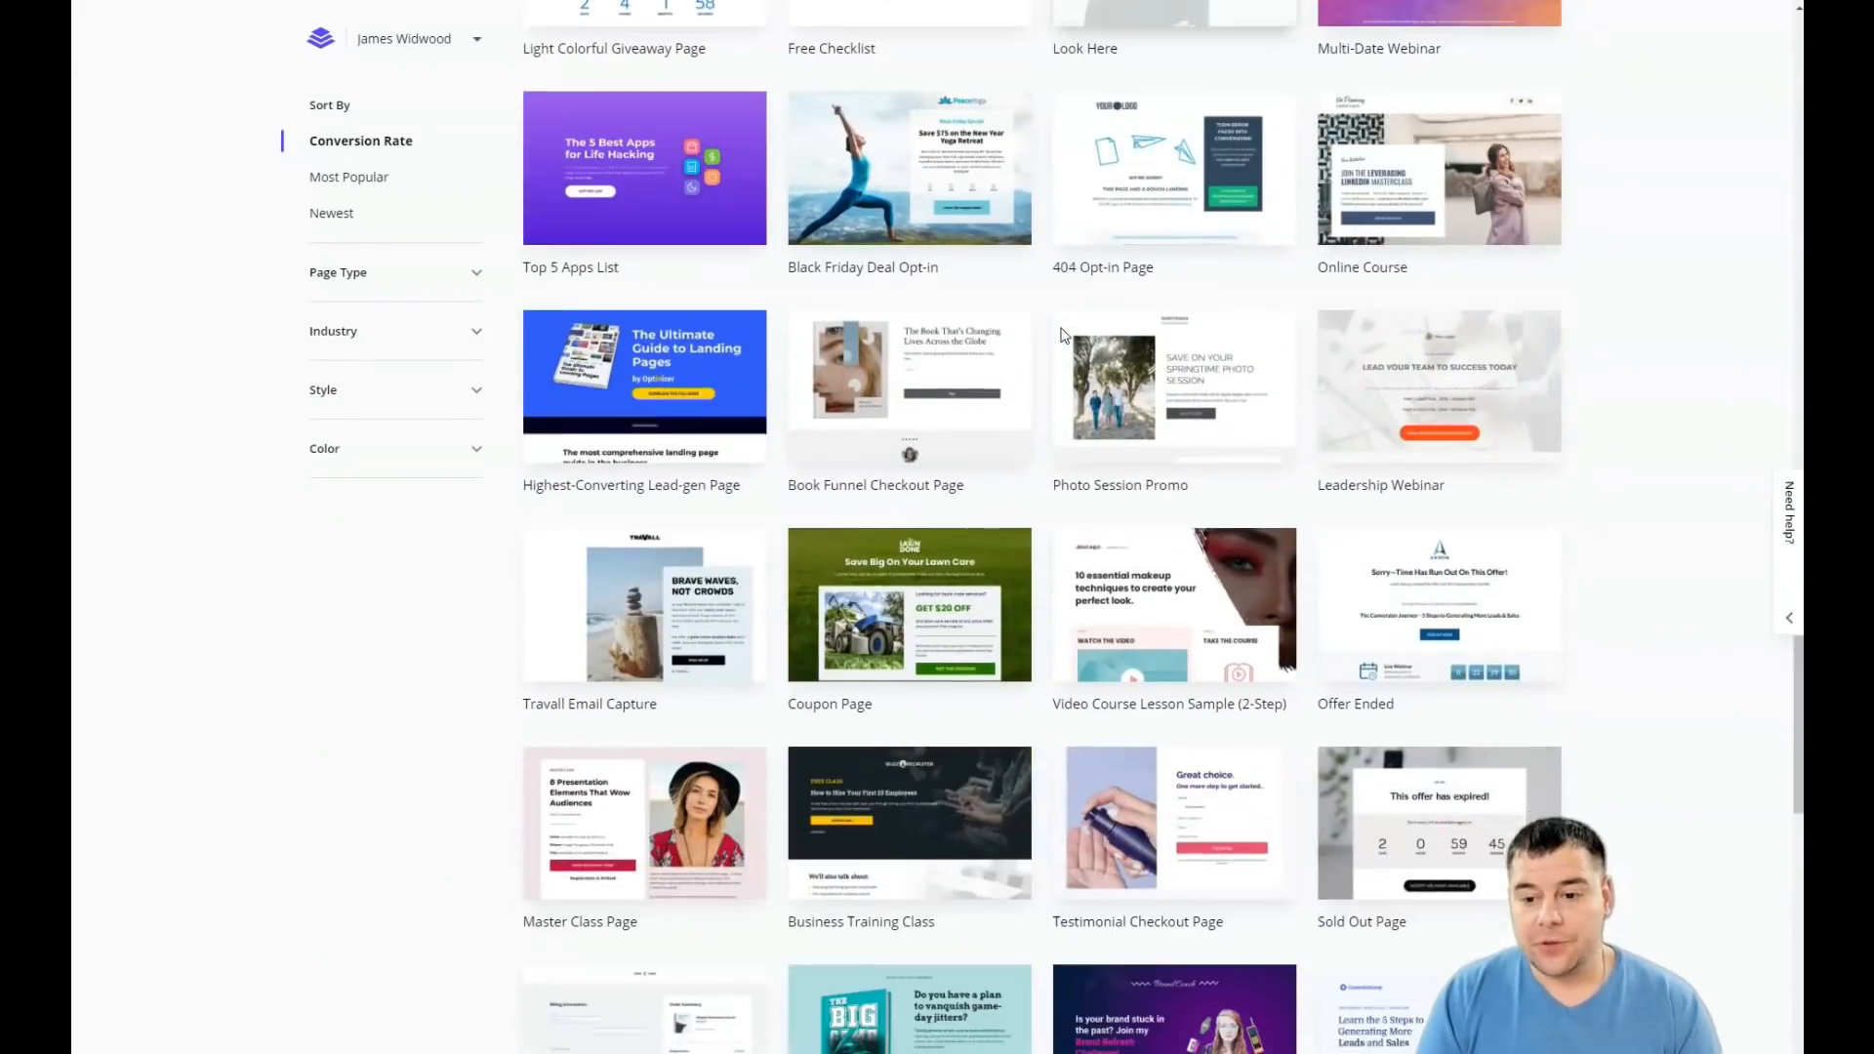
pyautogui.scroll(-3)
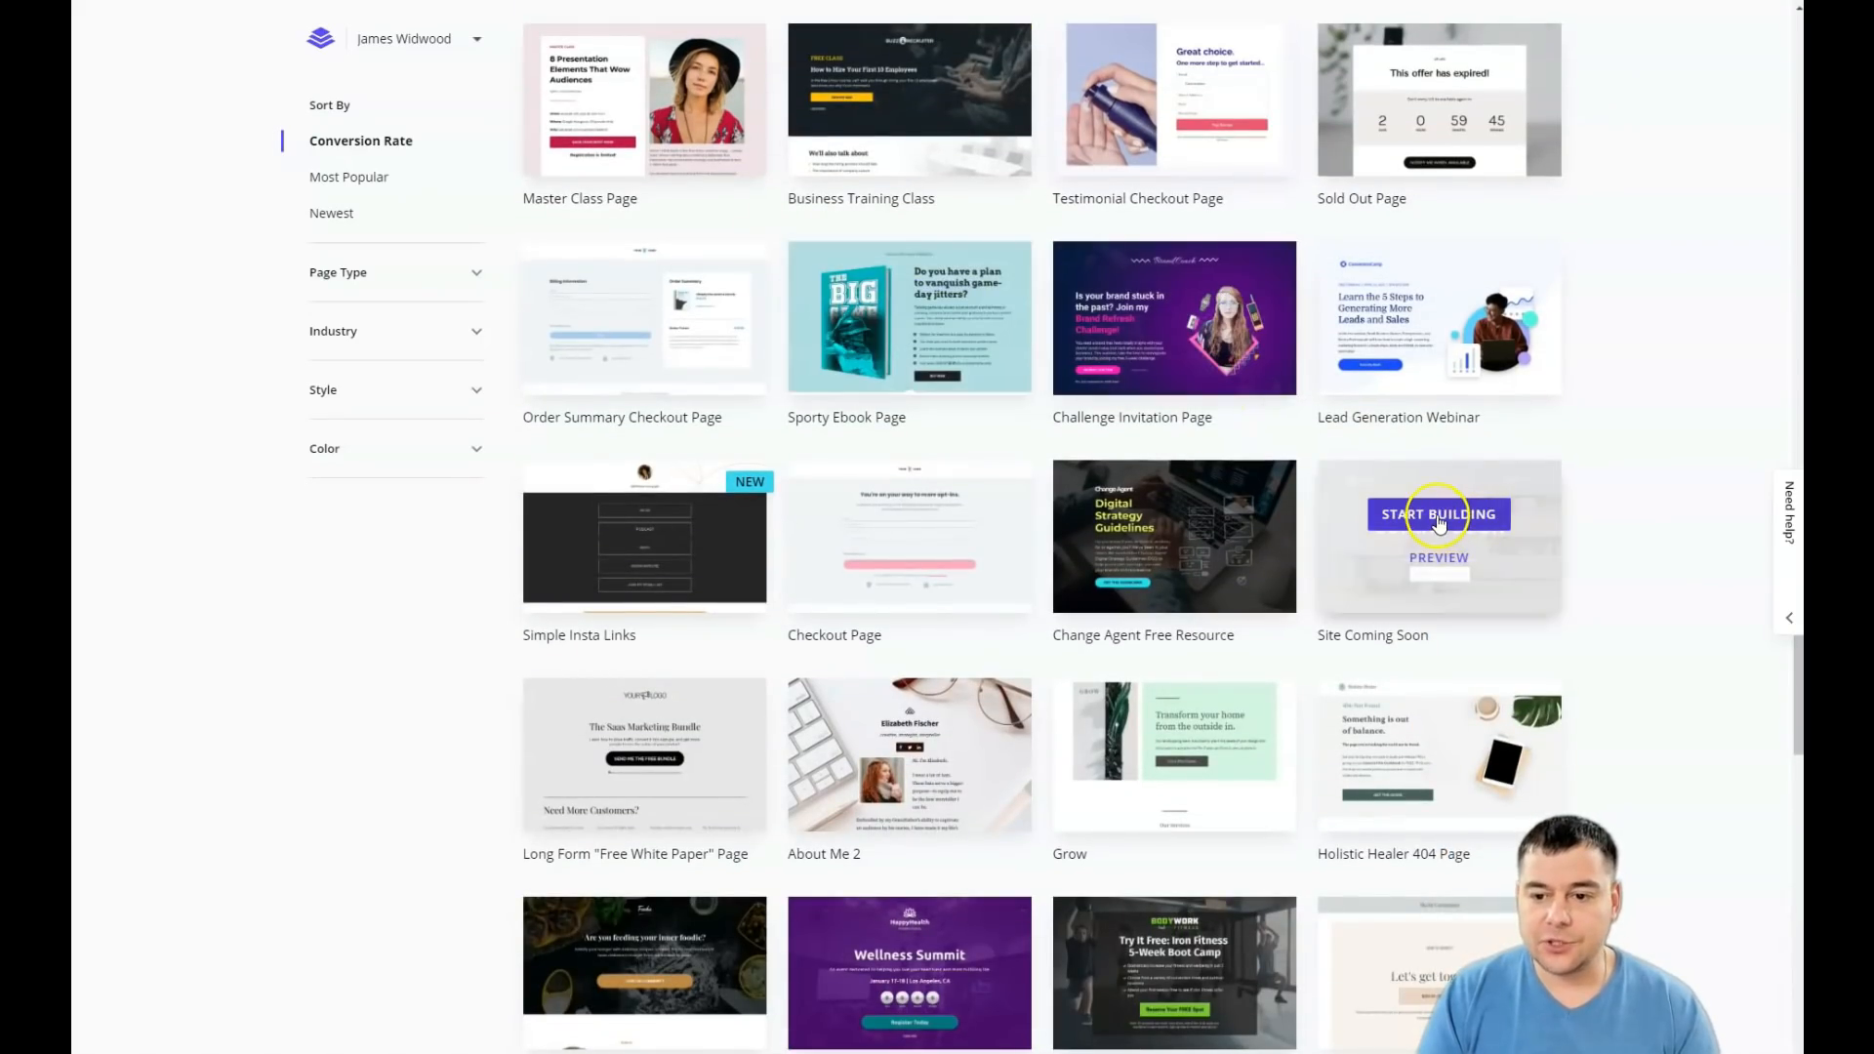
pyautogui.click(1437, 515)
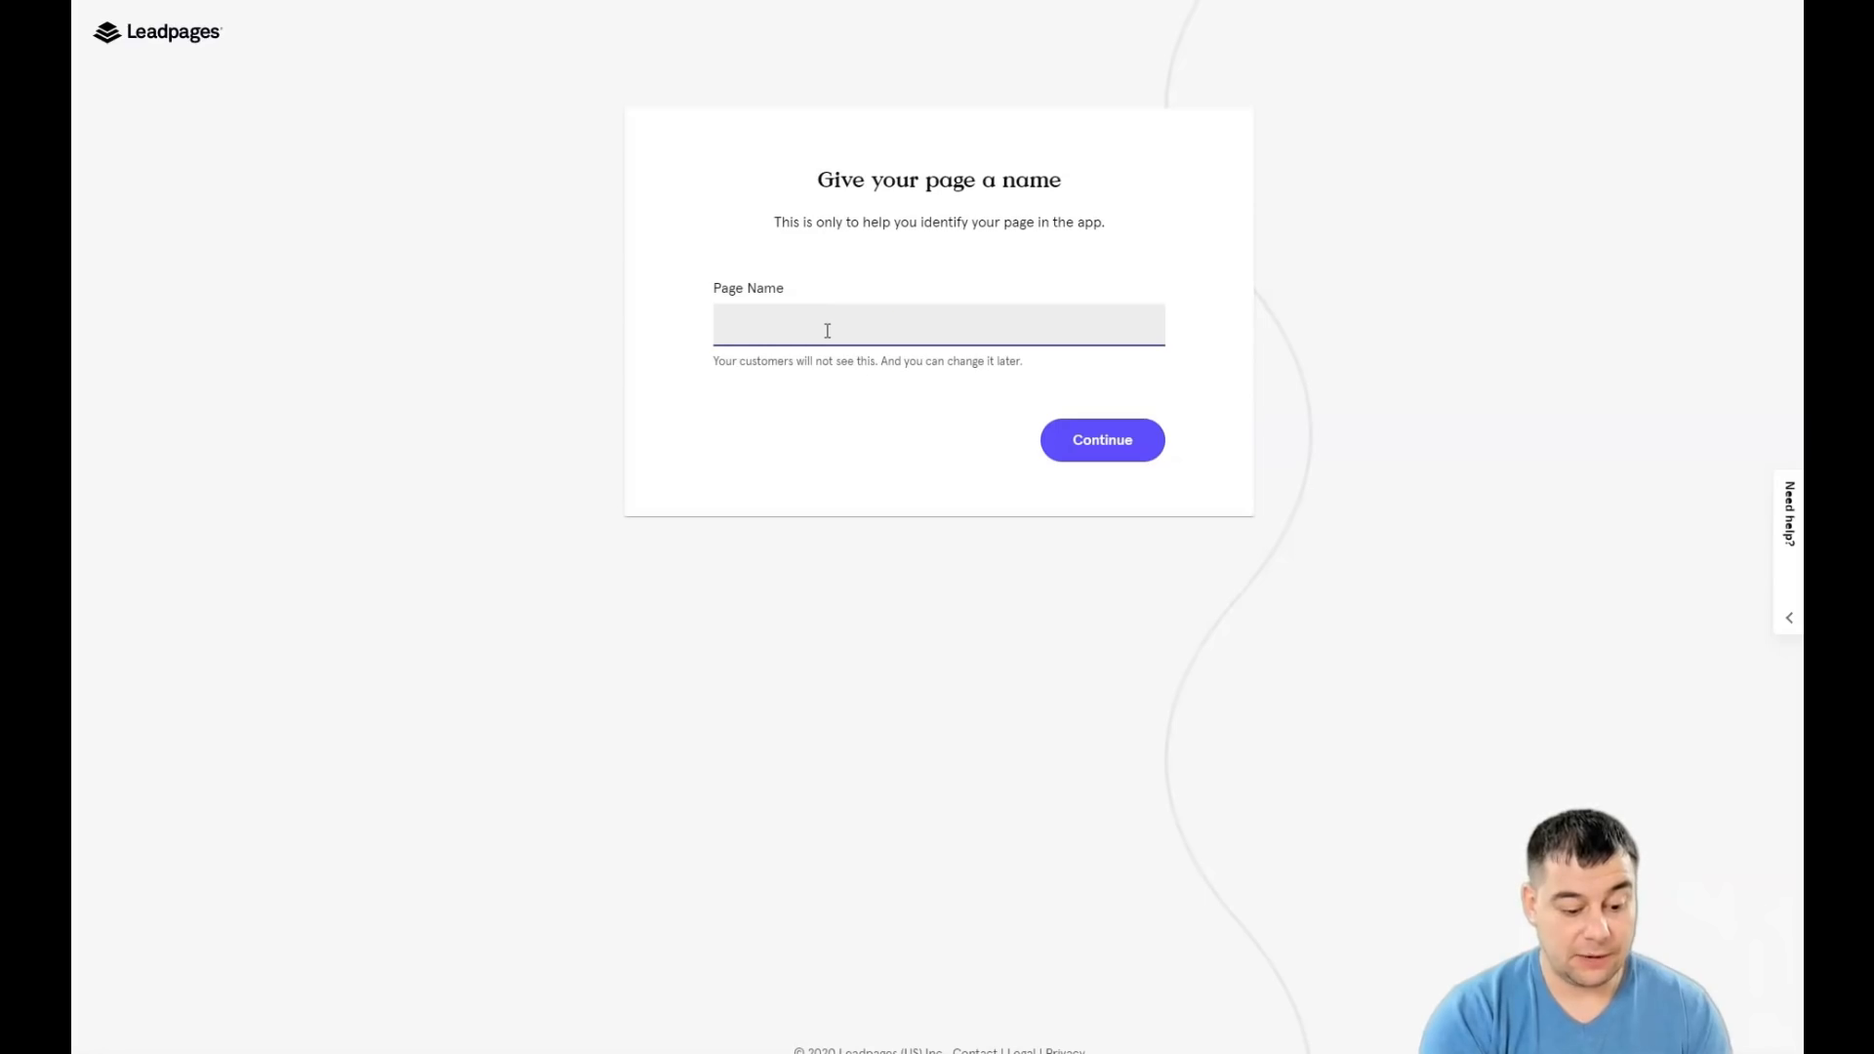
pyautogui.click(1100, 438)
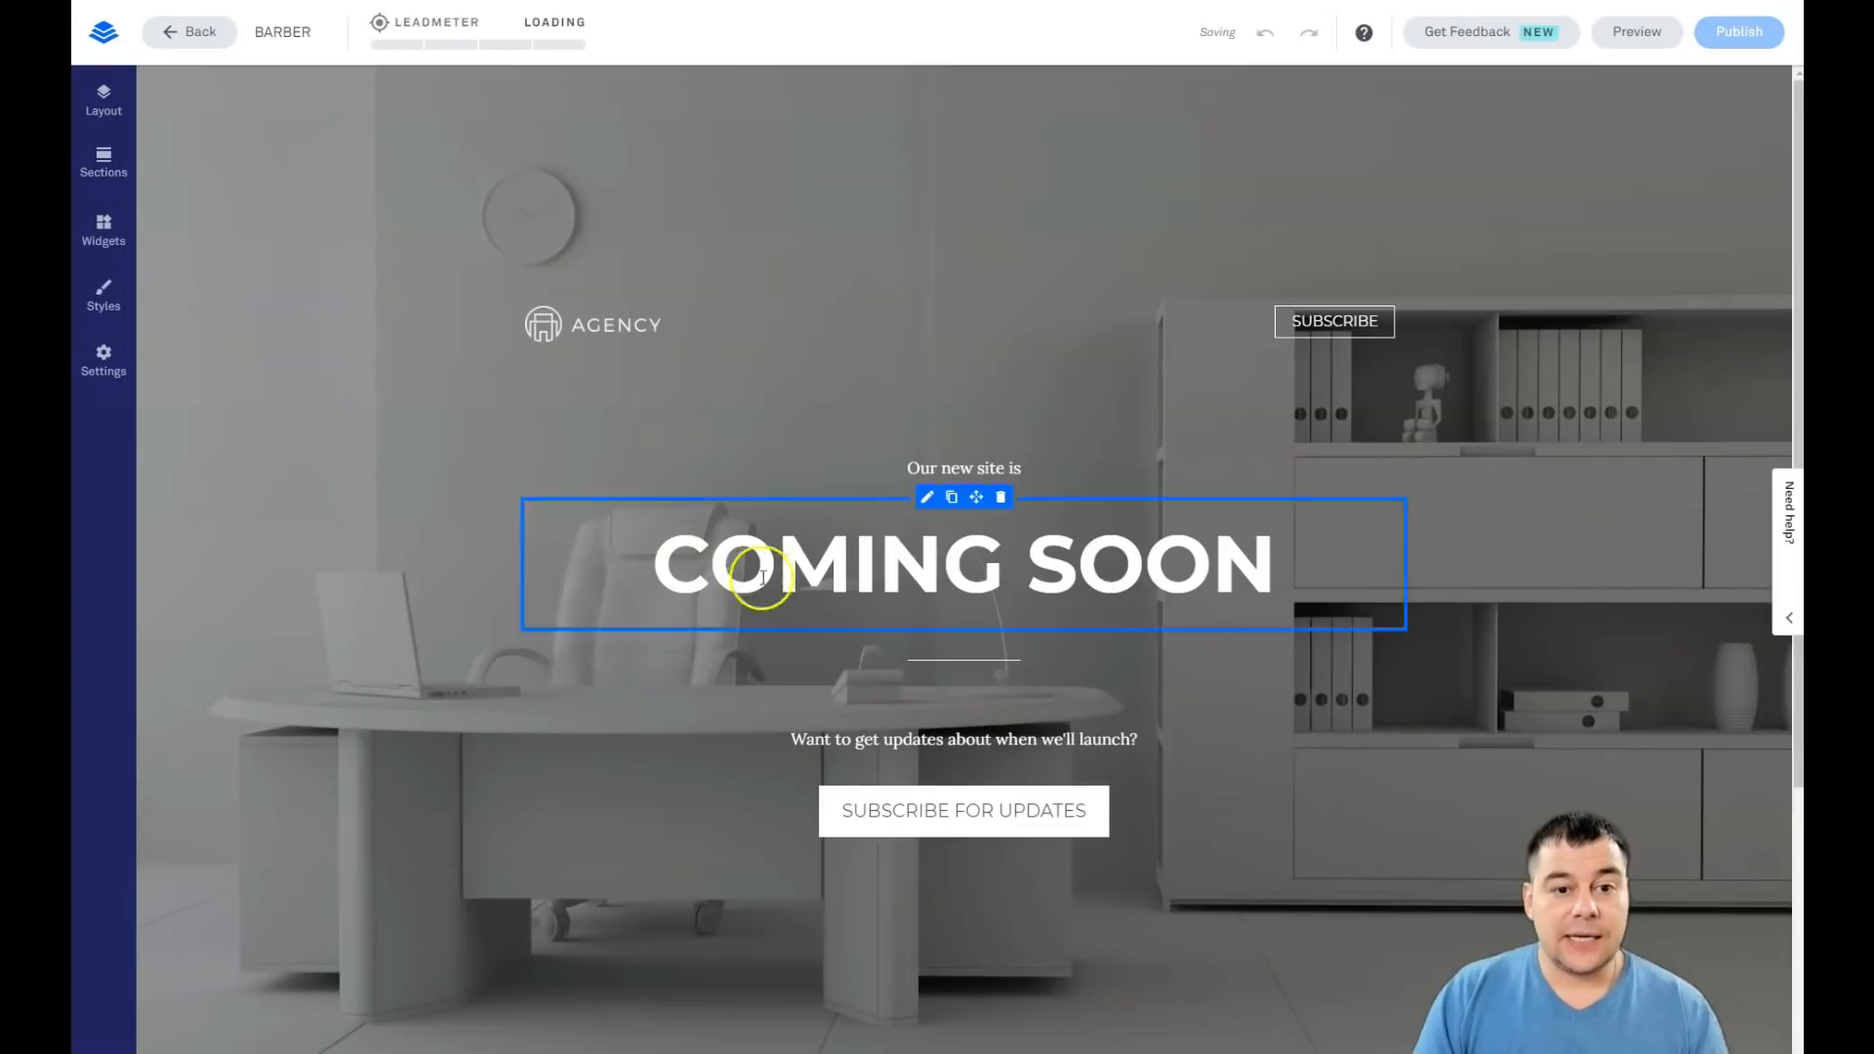
# Step: Scroll the new page, then show Page Layout listing the Hero and Footer sections
pyautogui.scroll(-3)
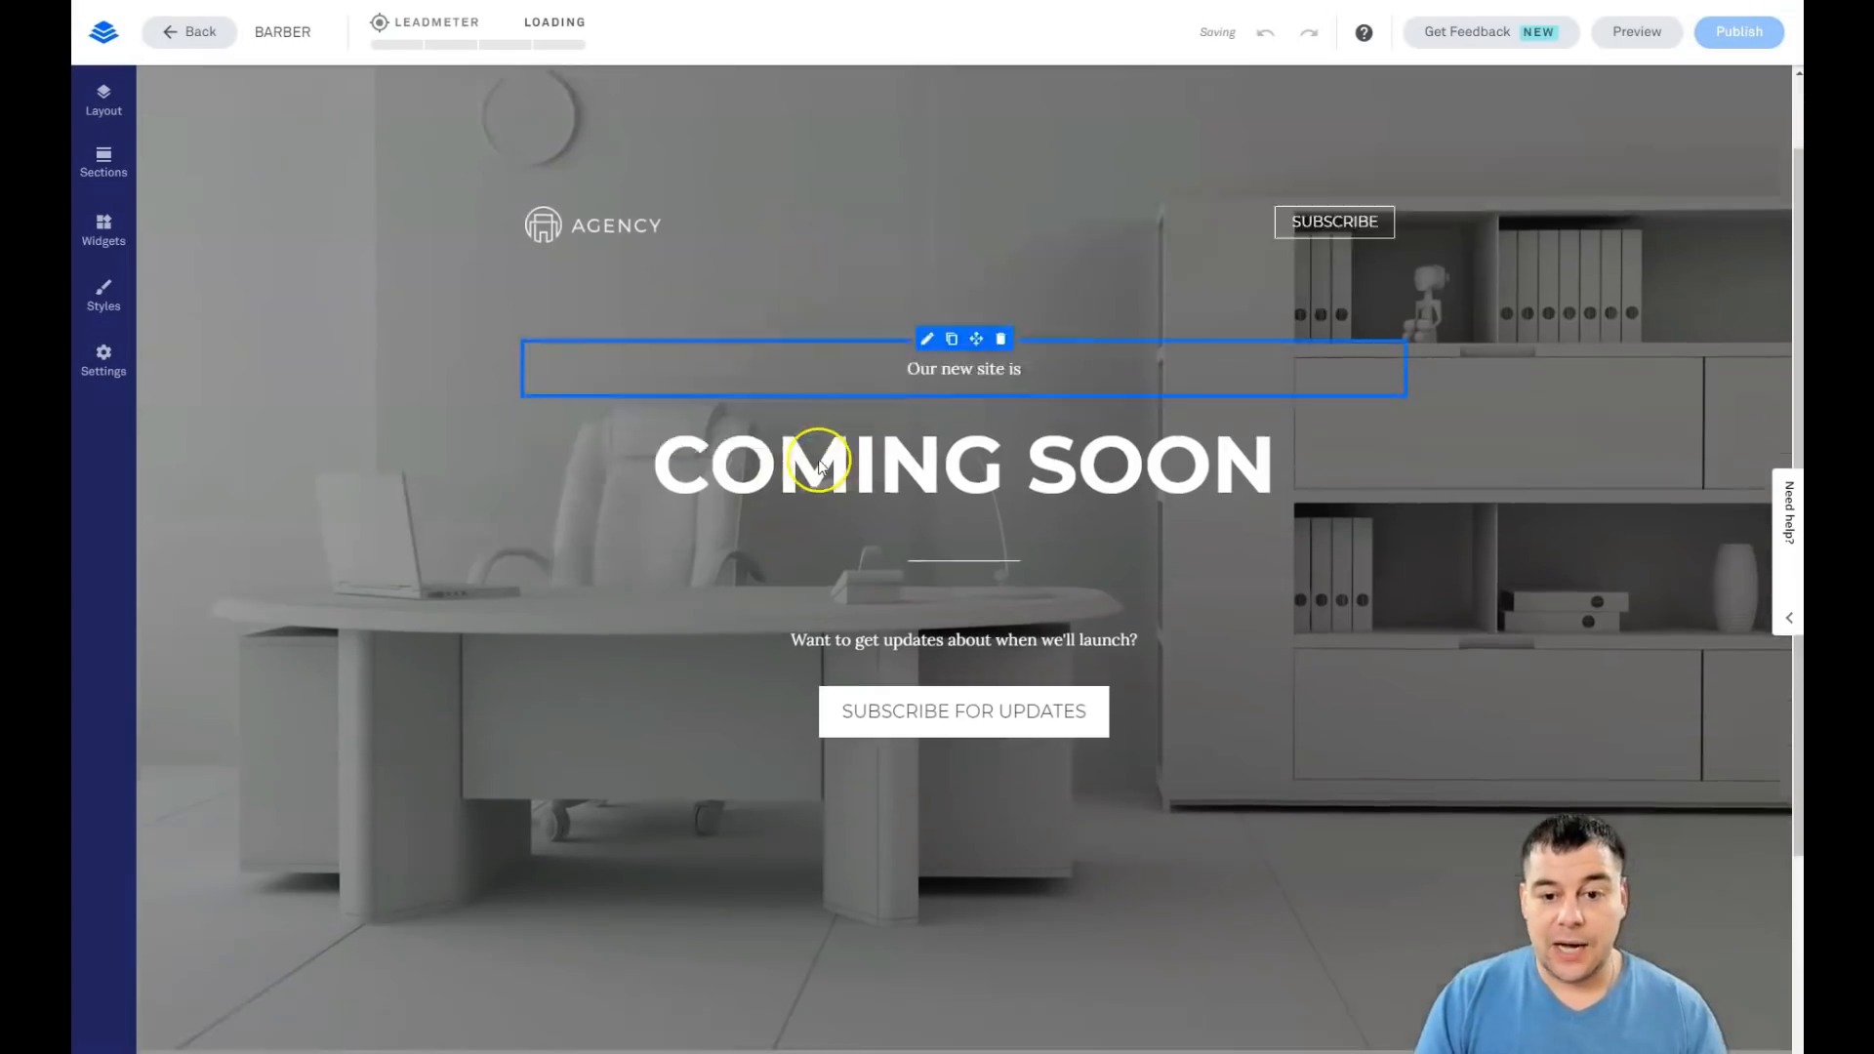
pyautogui.scroll(-3)
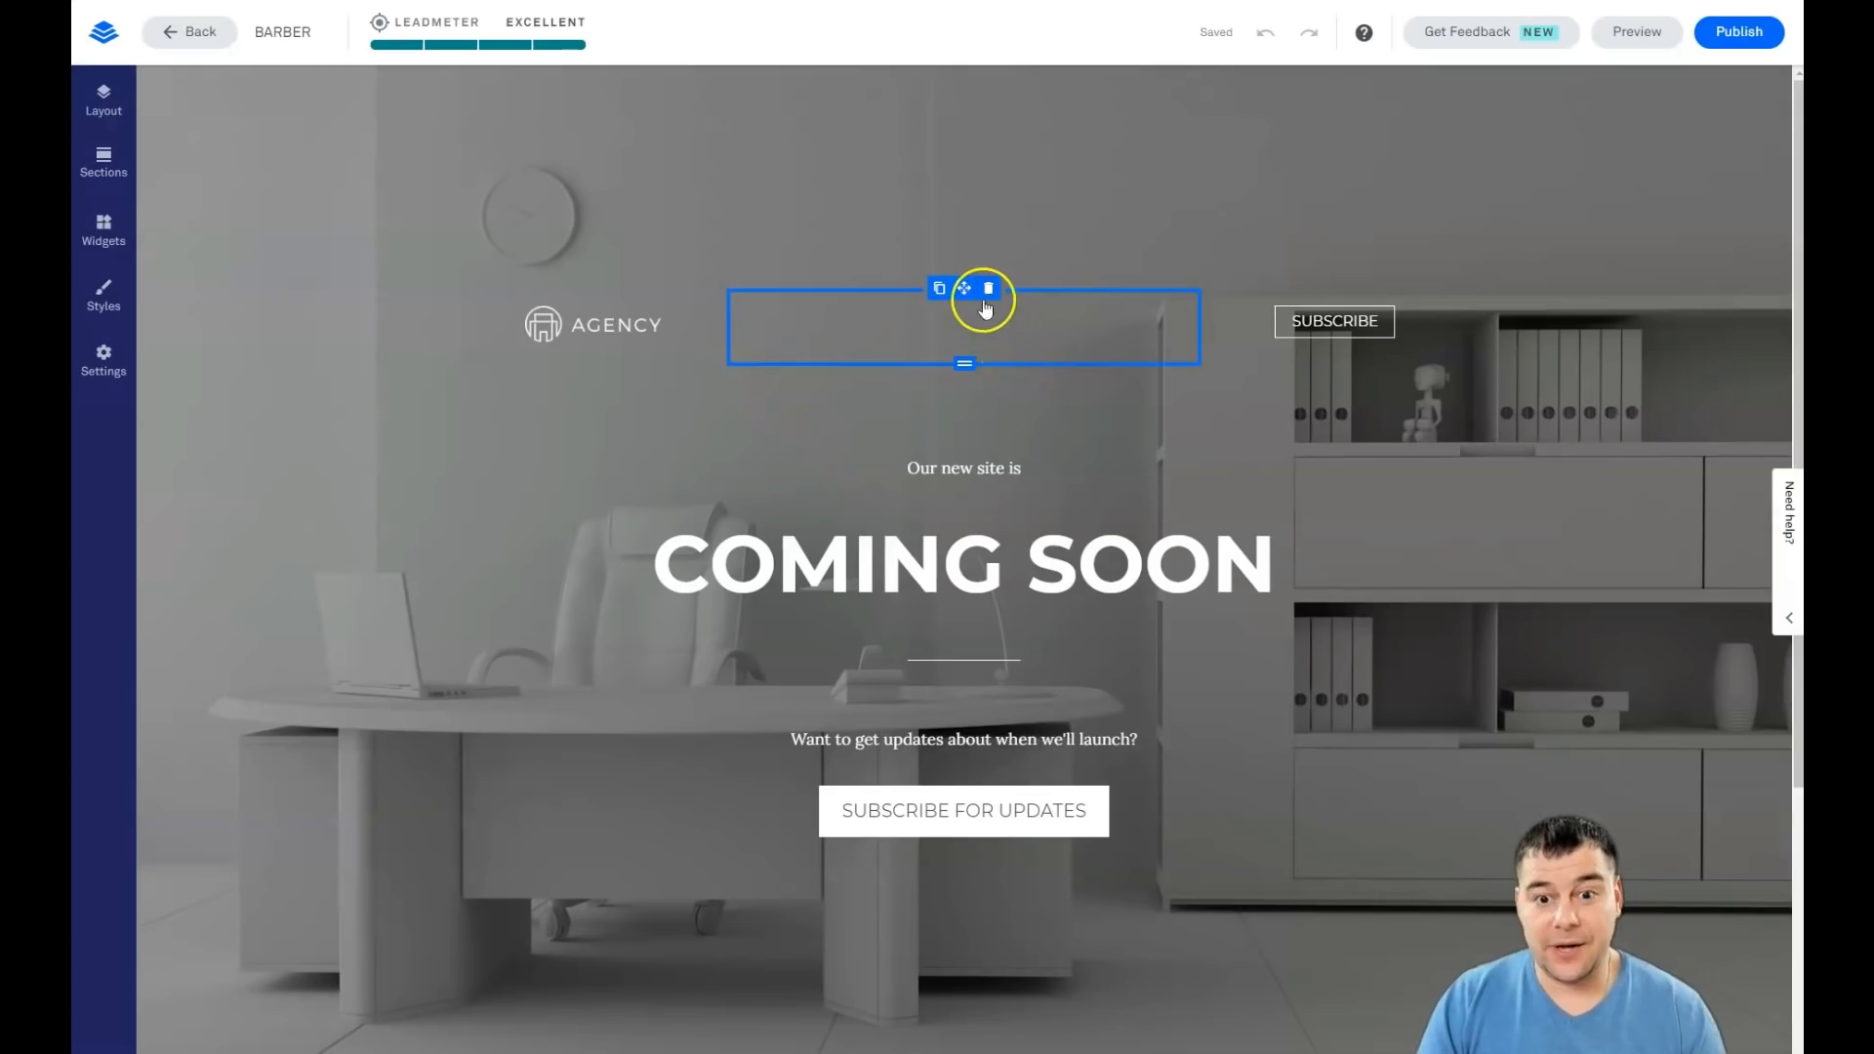
pyautogui.scroll(-3)
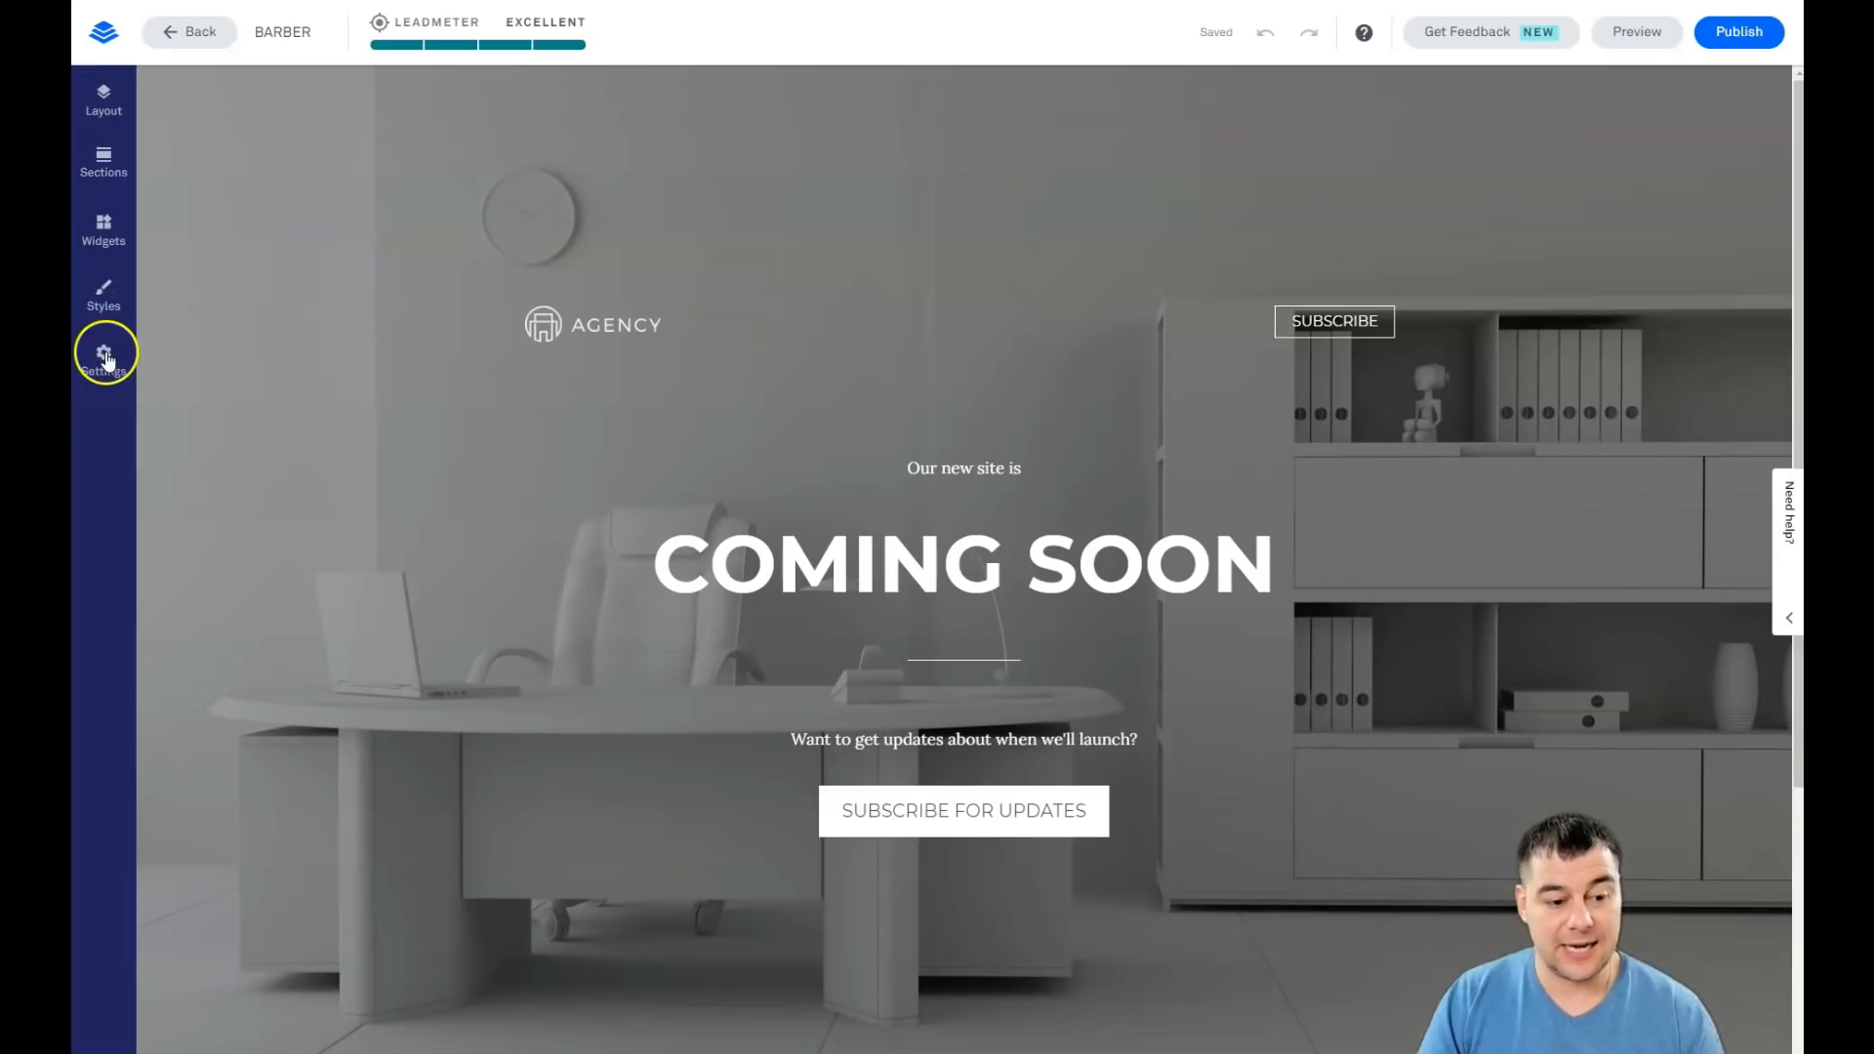
pyautogui.moveTo(103, 251)
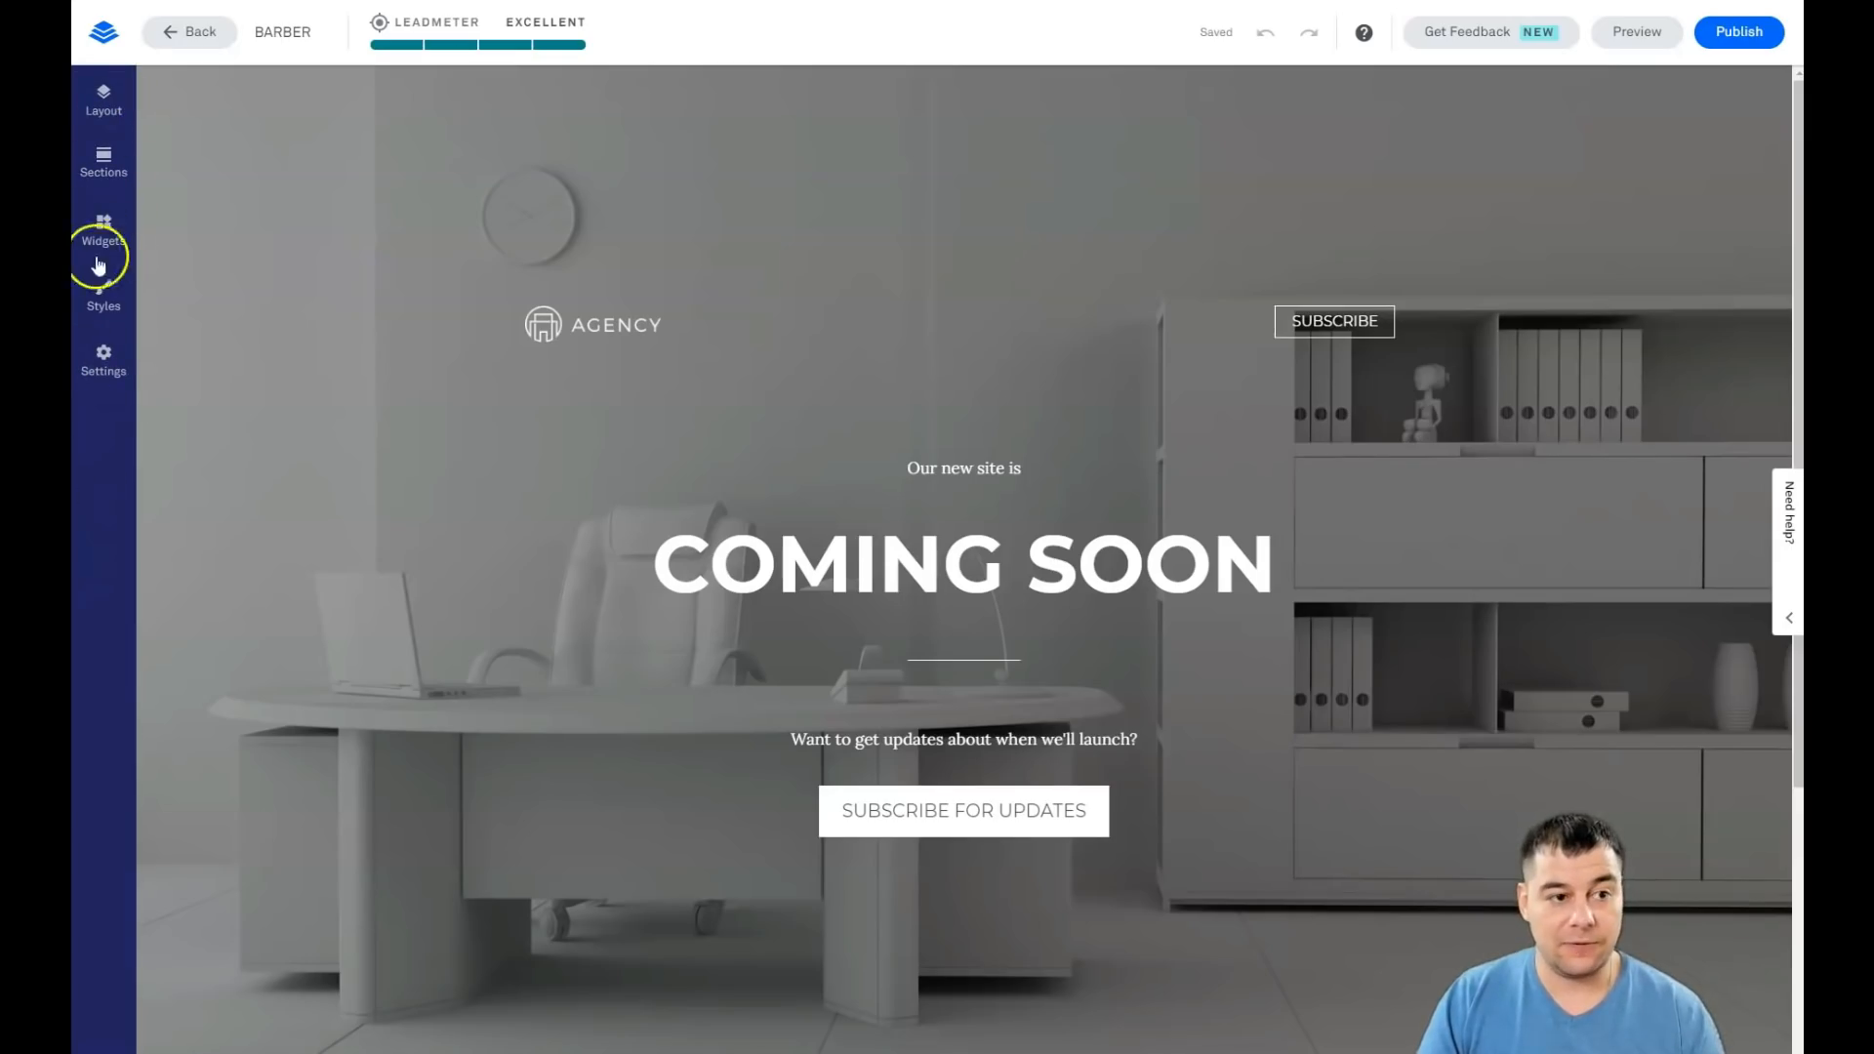
pyautogui.click(103, 101)
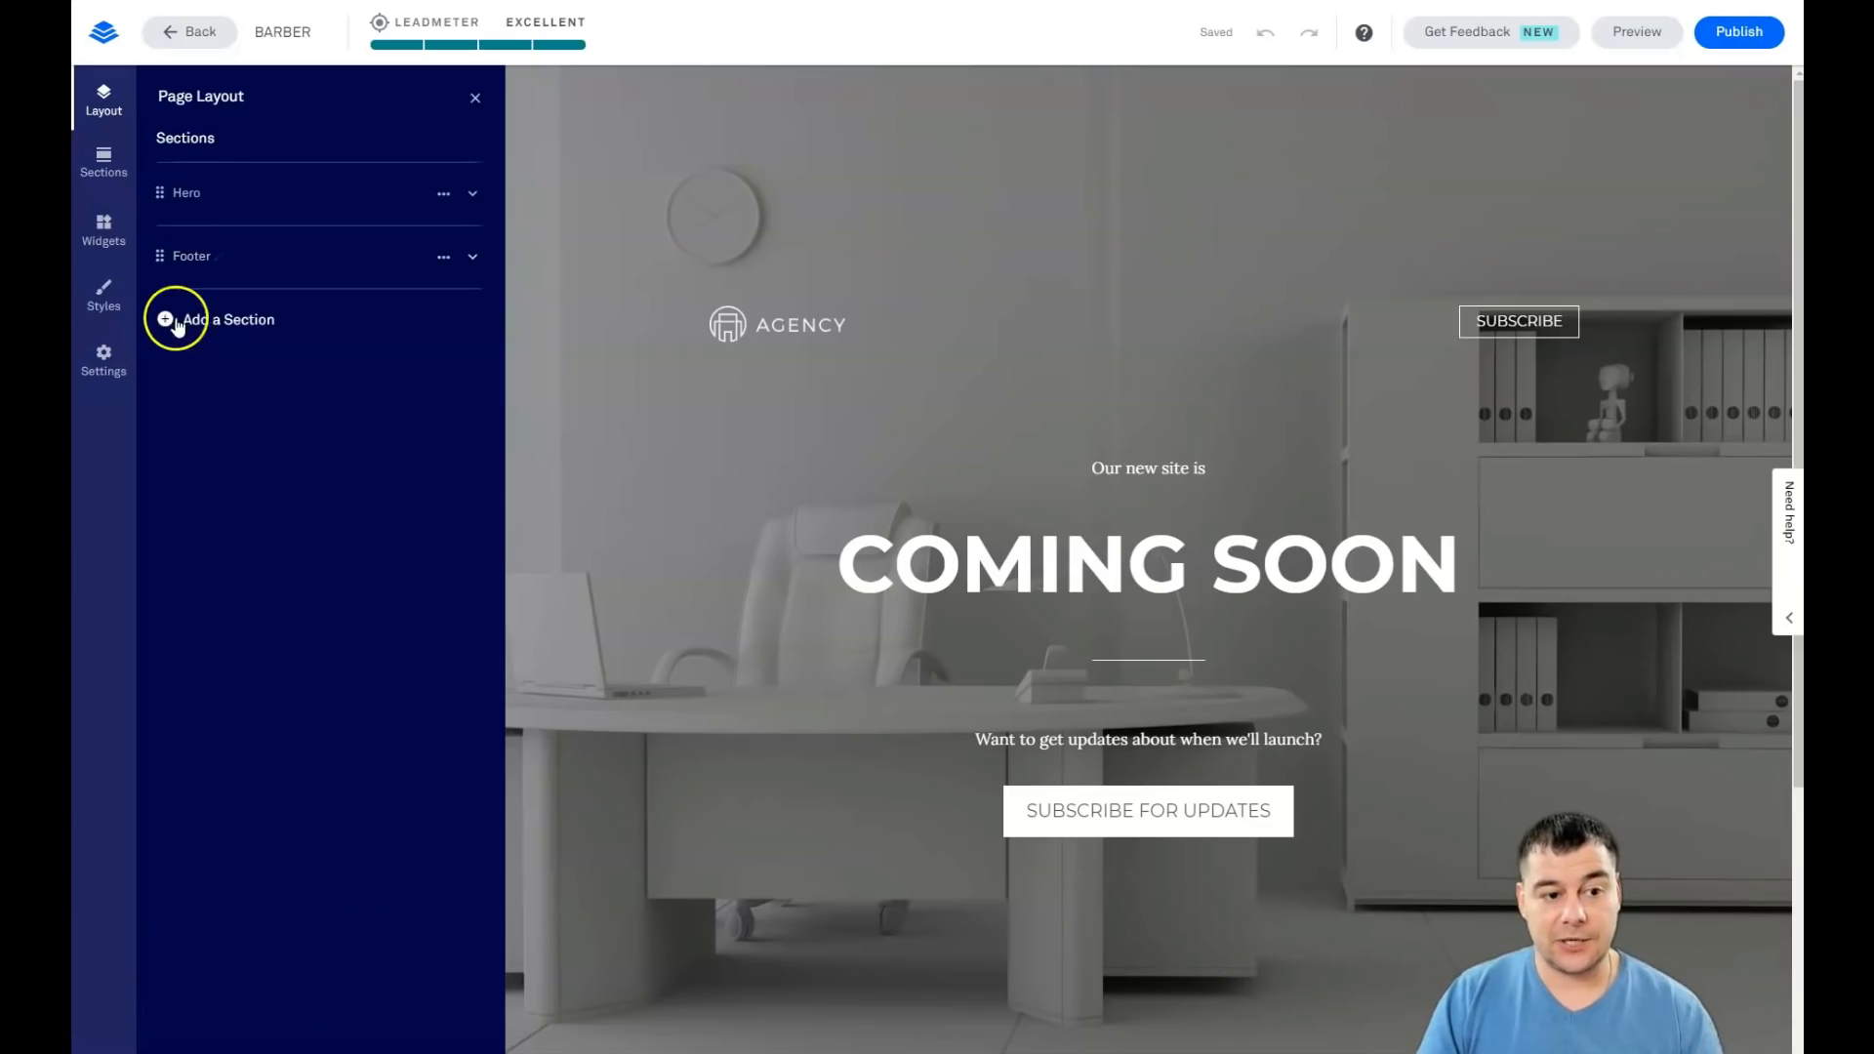
# Step: Switch Section Type from About to Blank and place the two-column layout on the page
pyautogui.click(176, 319)
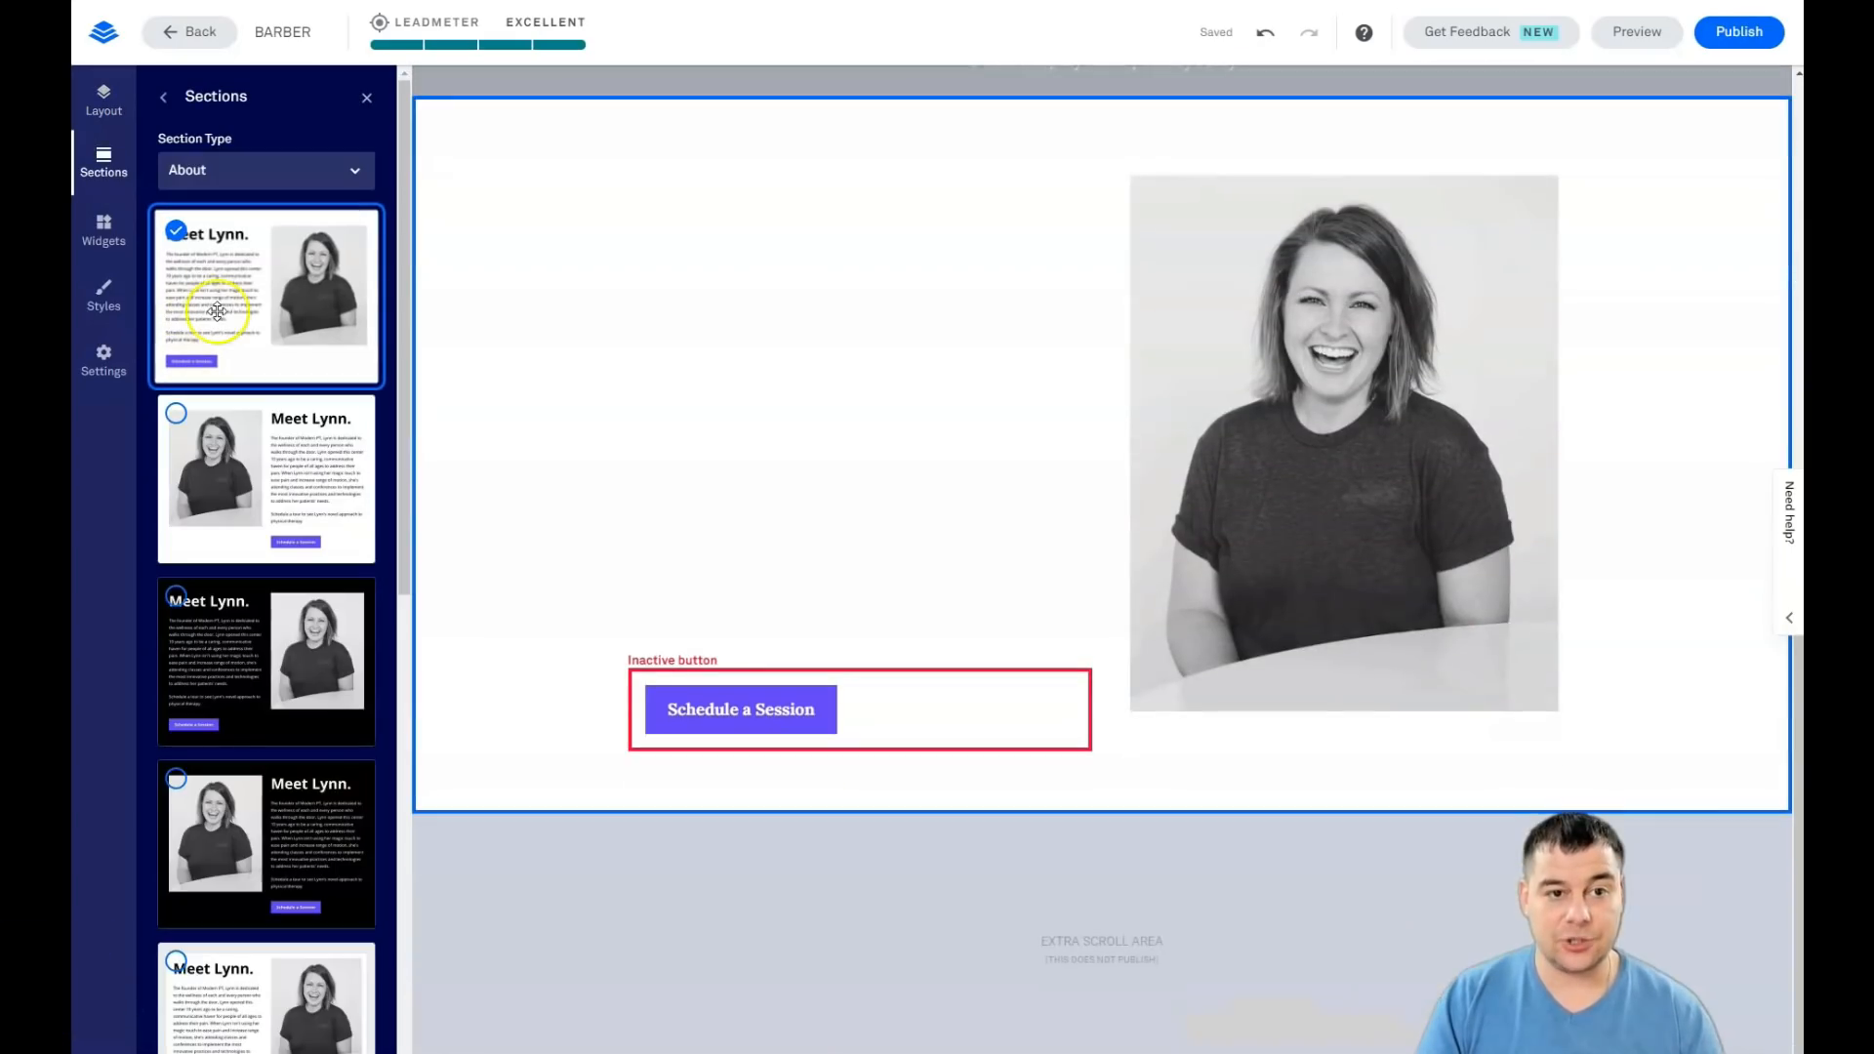
pyautogui.scroll(-3)
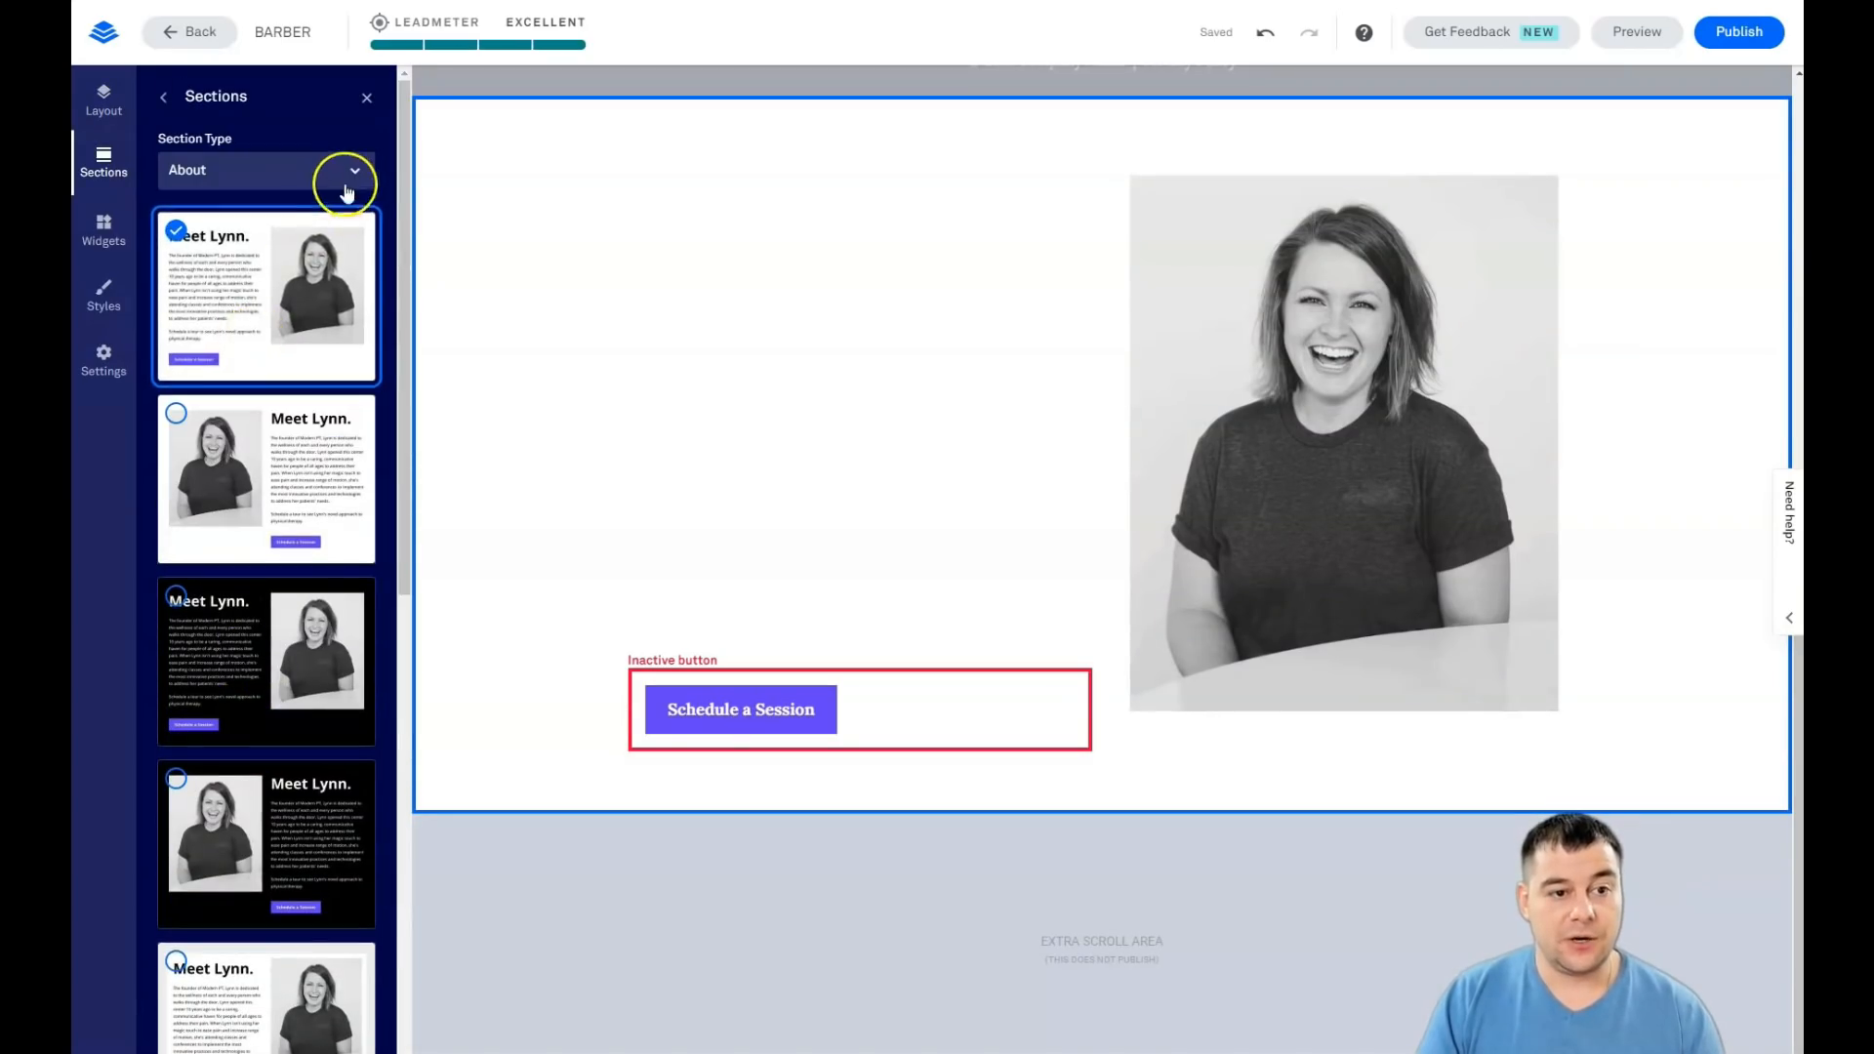
pyautogui.click(345, 170)
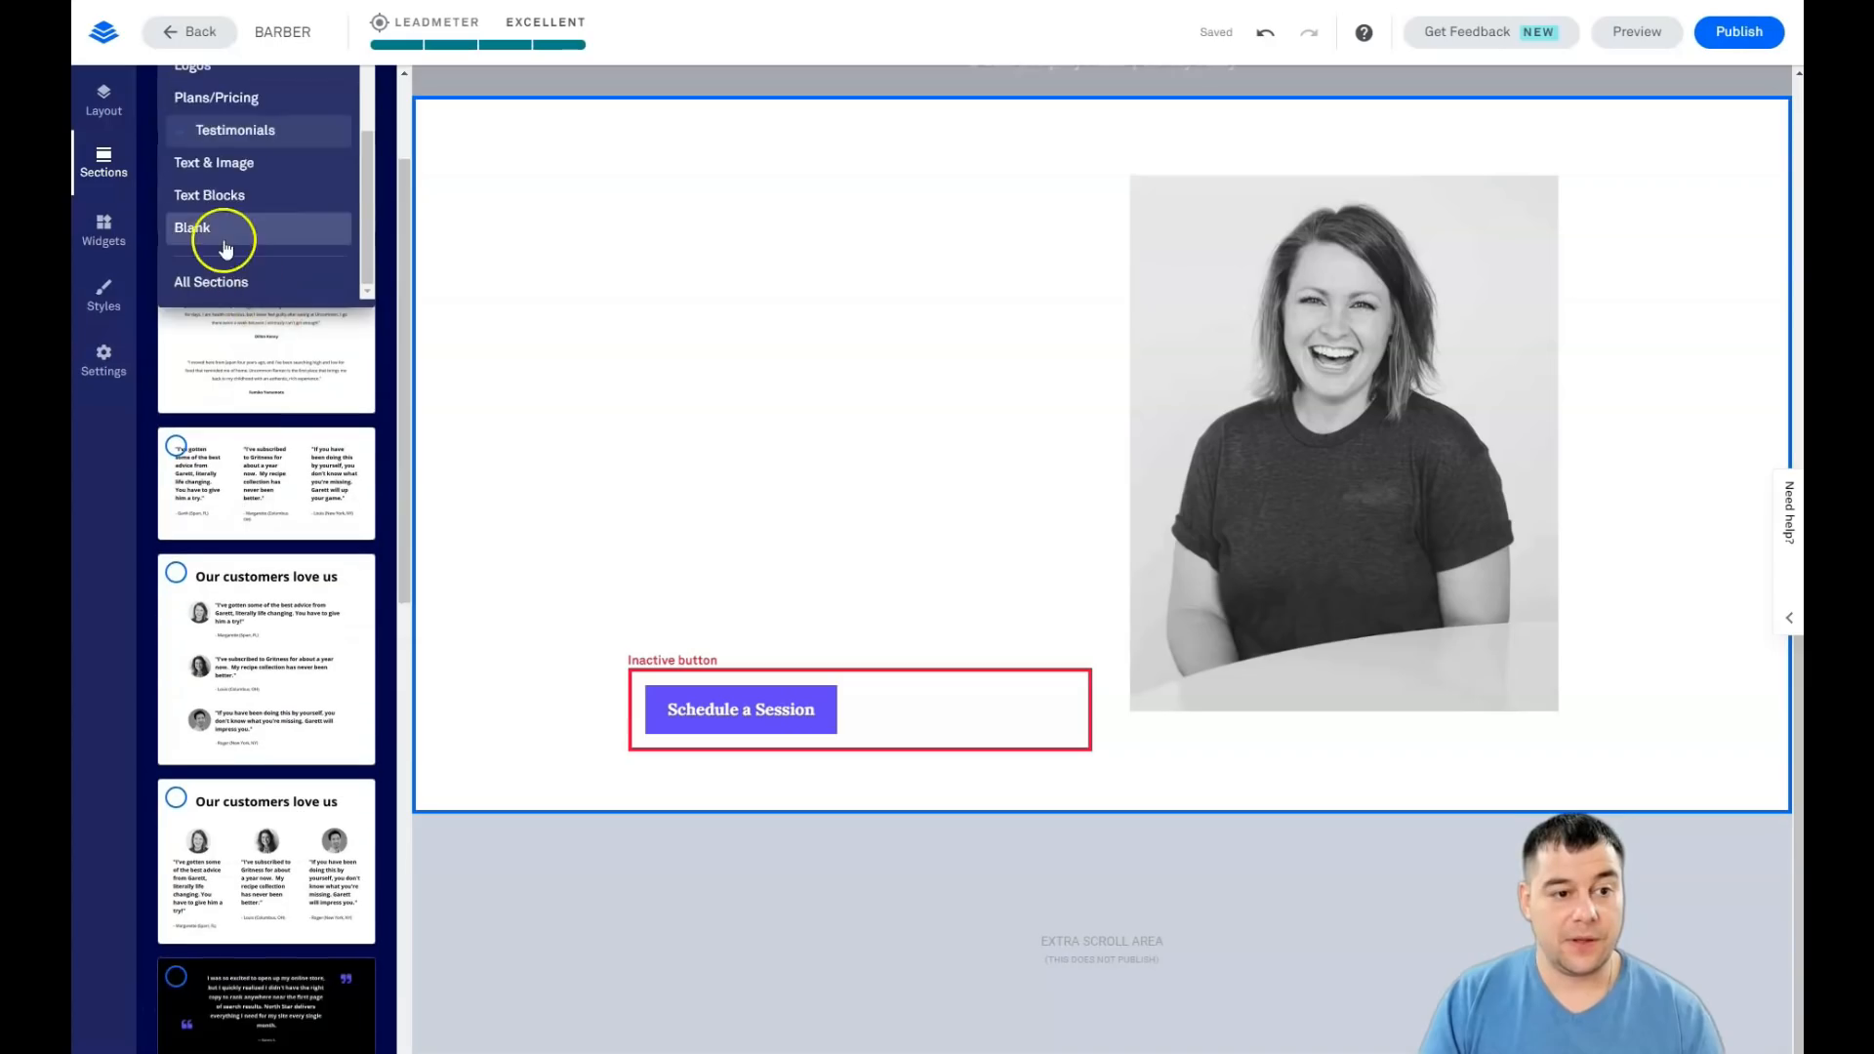
pyautogui.click(191, 228)
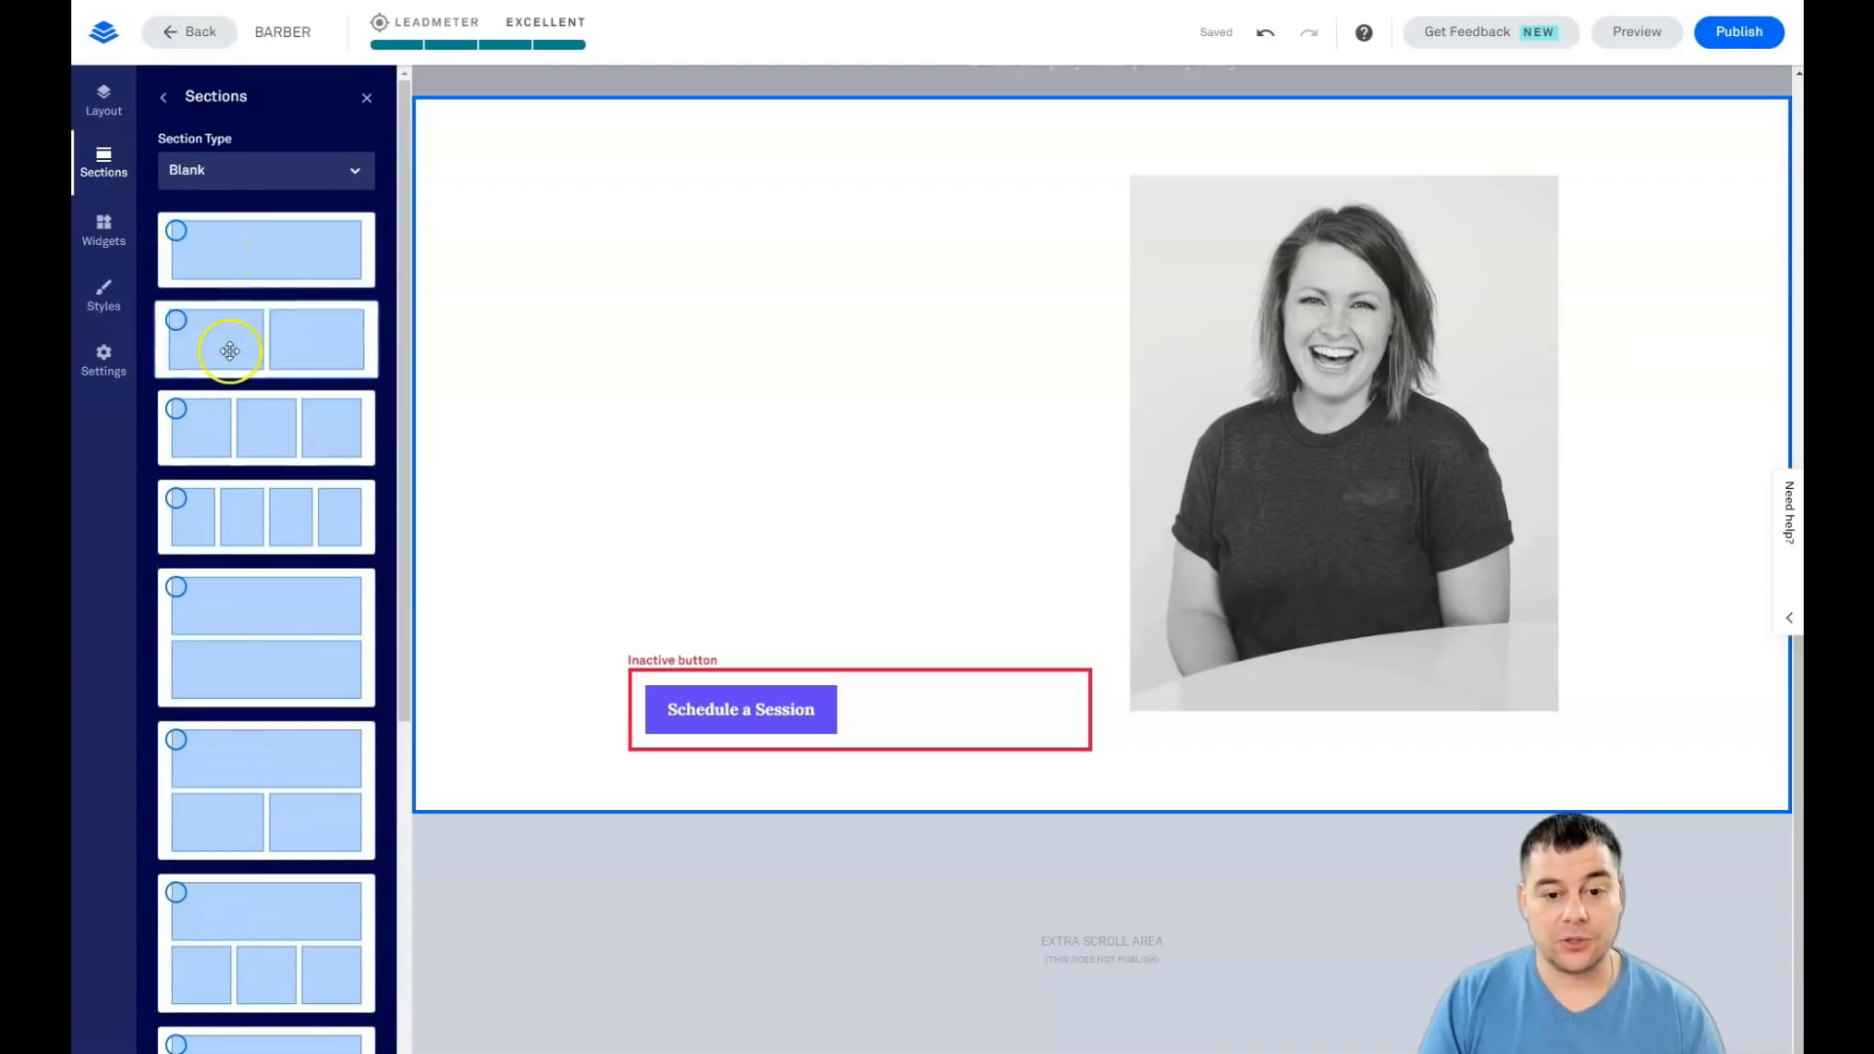
pyautogui.moveTo(245, 340); pyautogui.dragTo(305, 351)
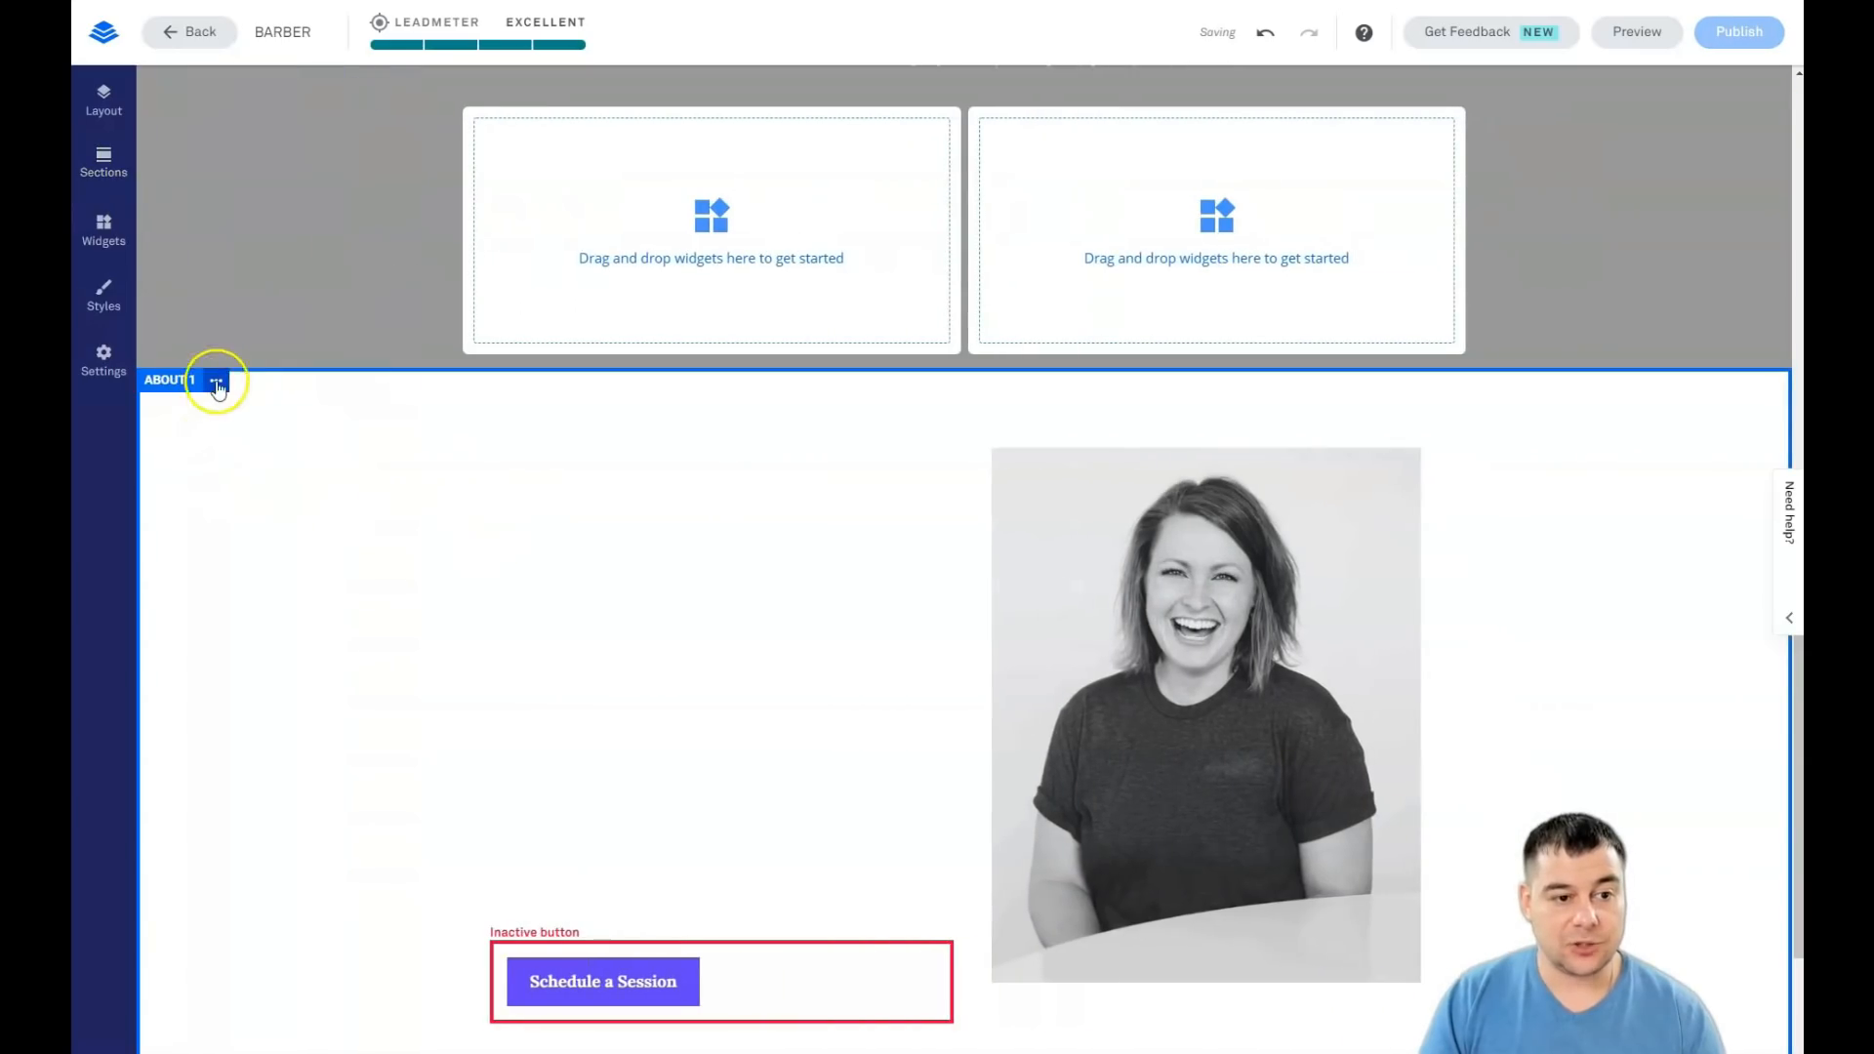
# Step: Delete the About 1 section, add a Video to the left column and a Sign Up Button to the right
pyautogui.click(217, 380)
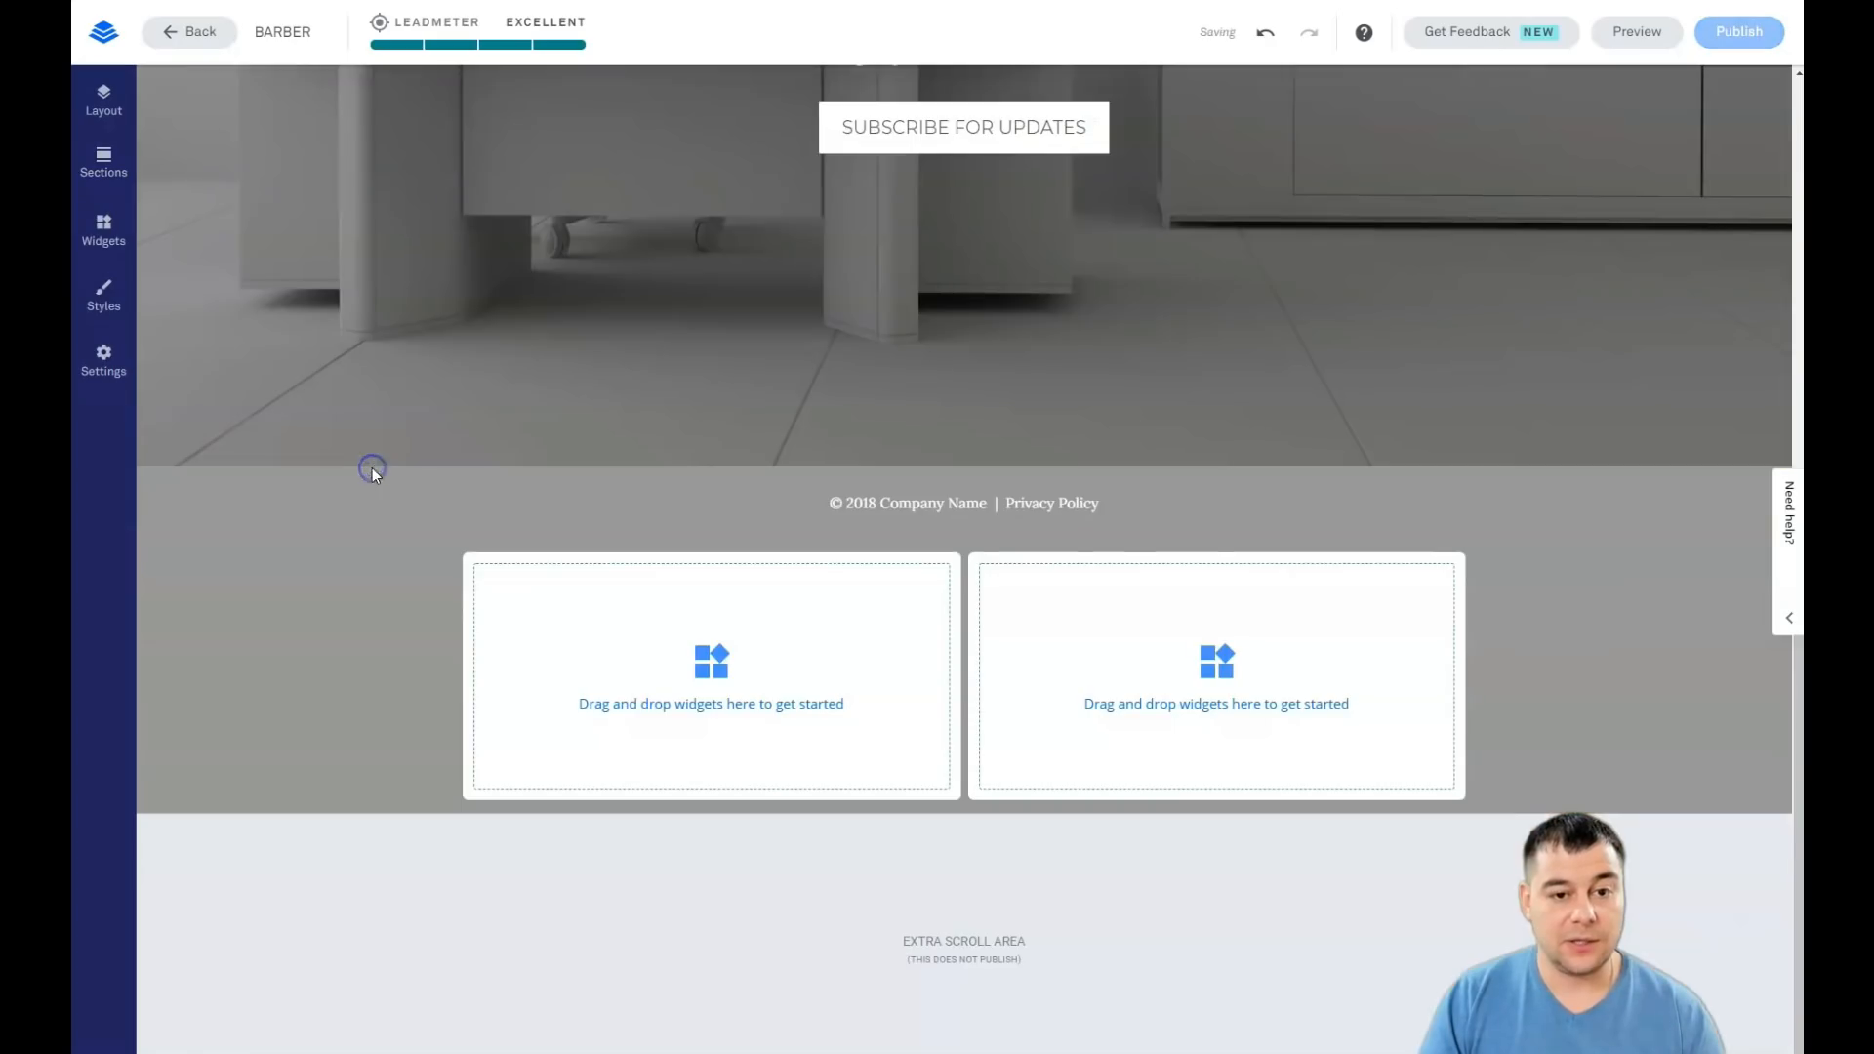
pyautogui.click(730, 741)
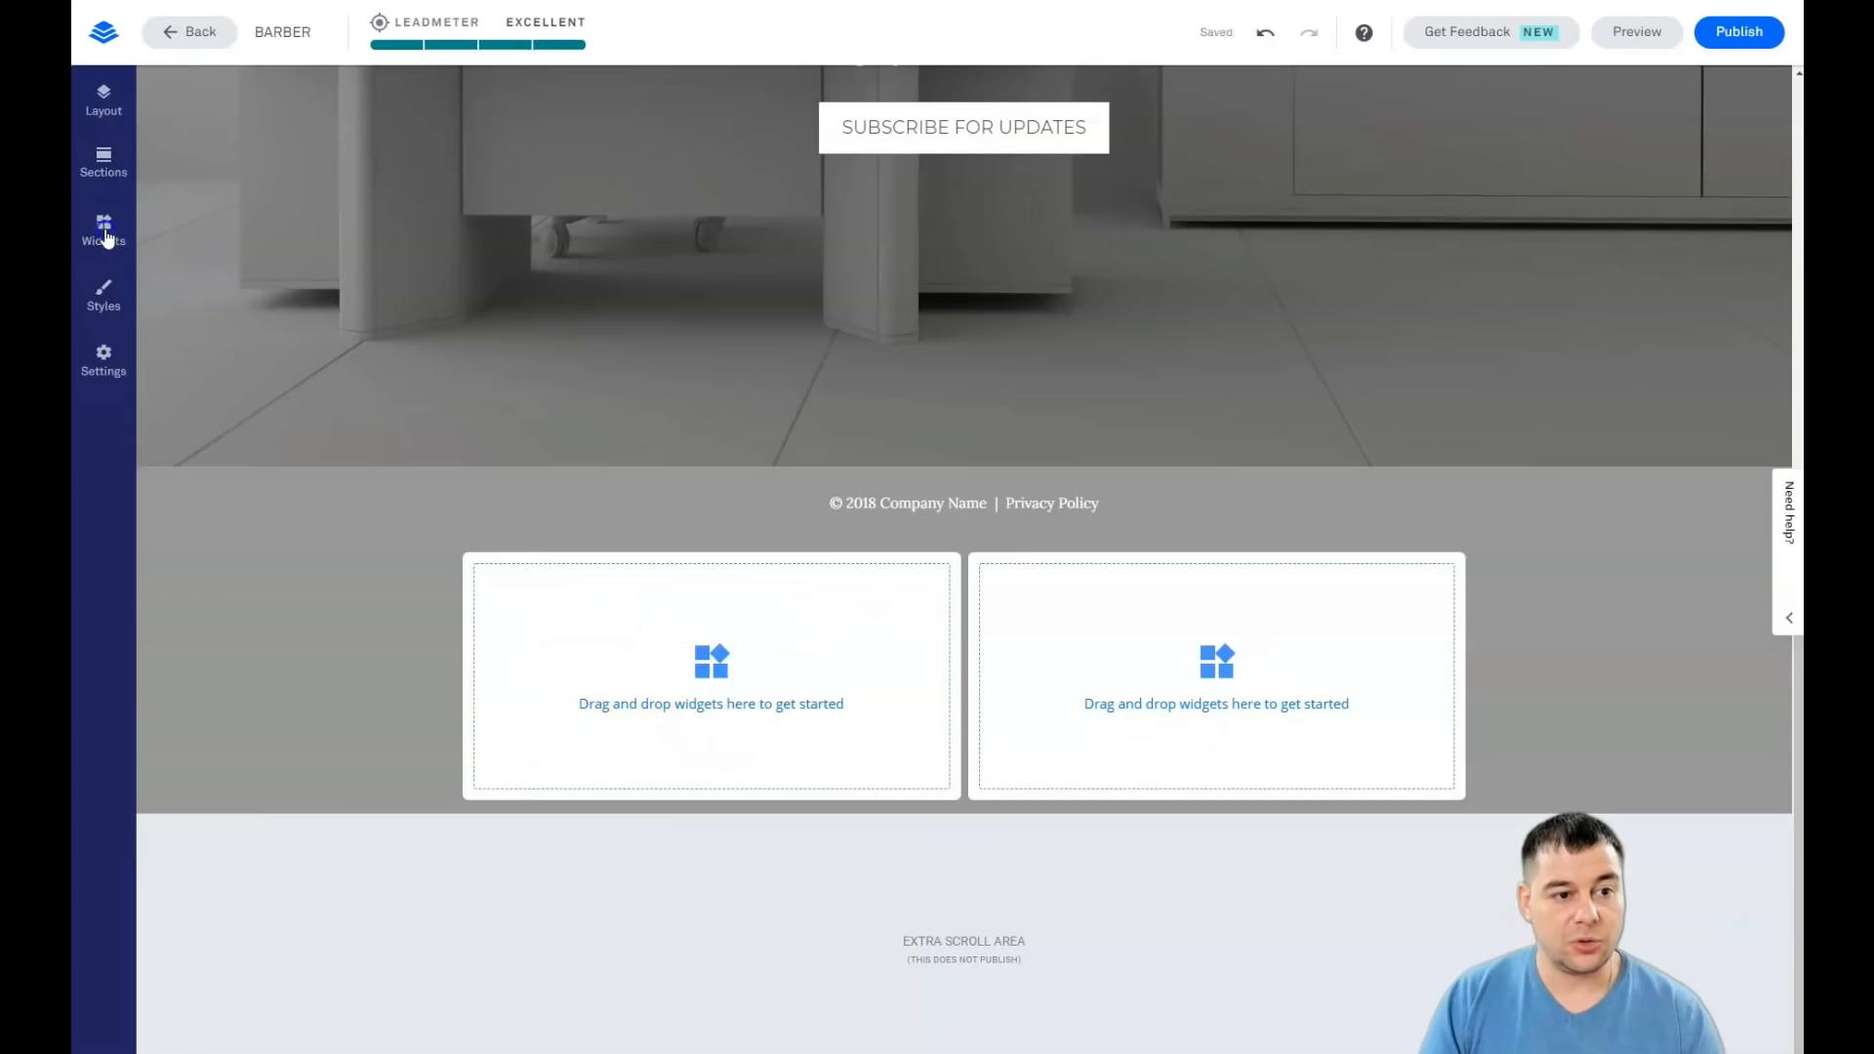
pyautogui.click(102, 229)
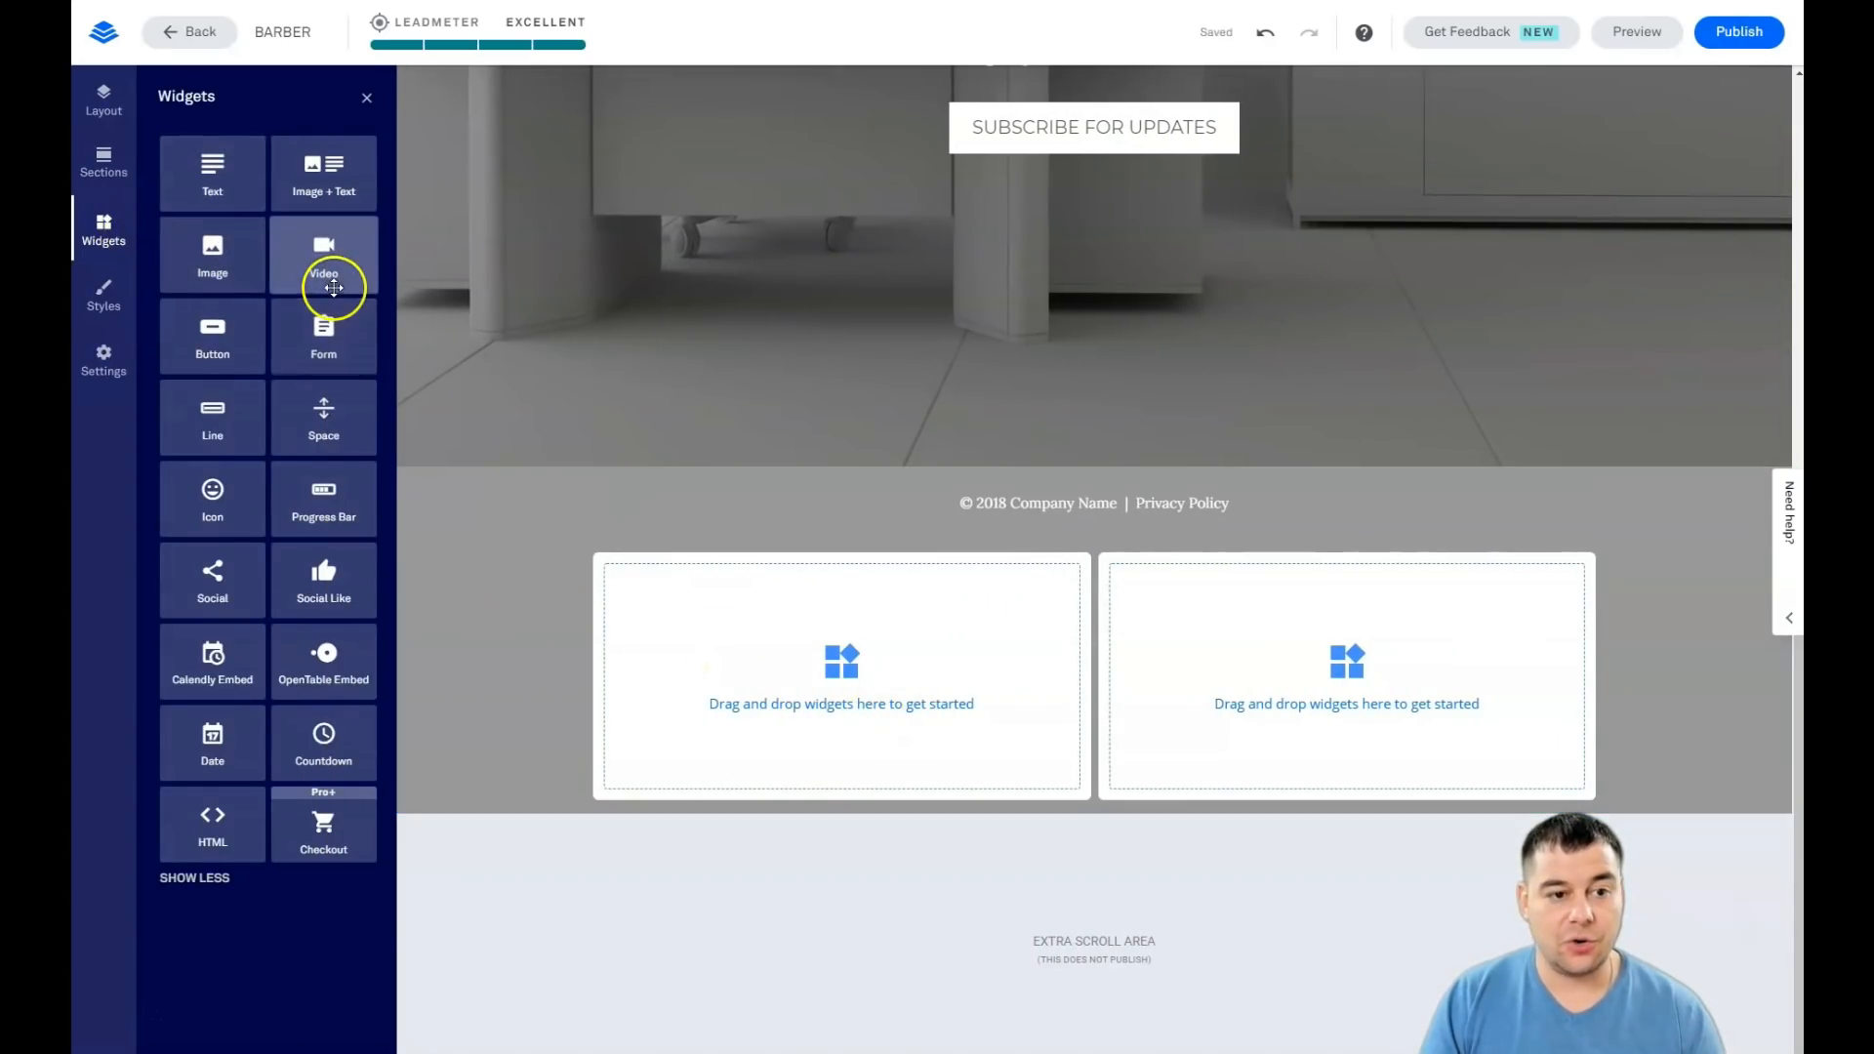
pyautogui.moveTo(323, 255); pyautogui.dragTo(841, 675)
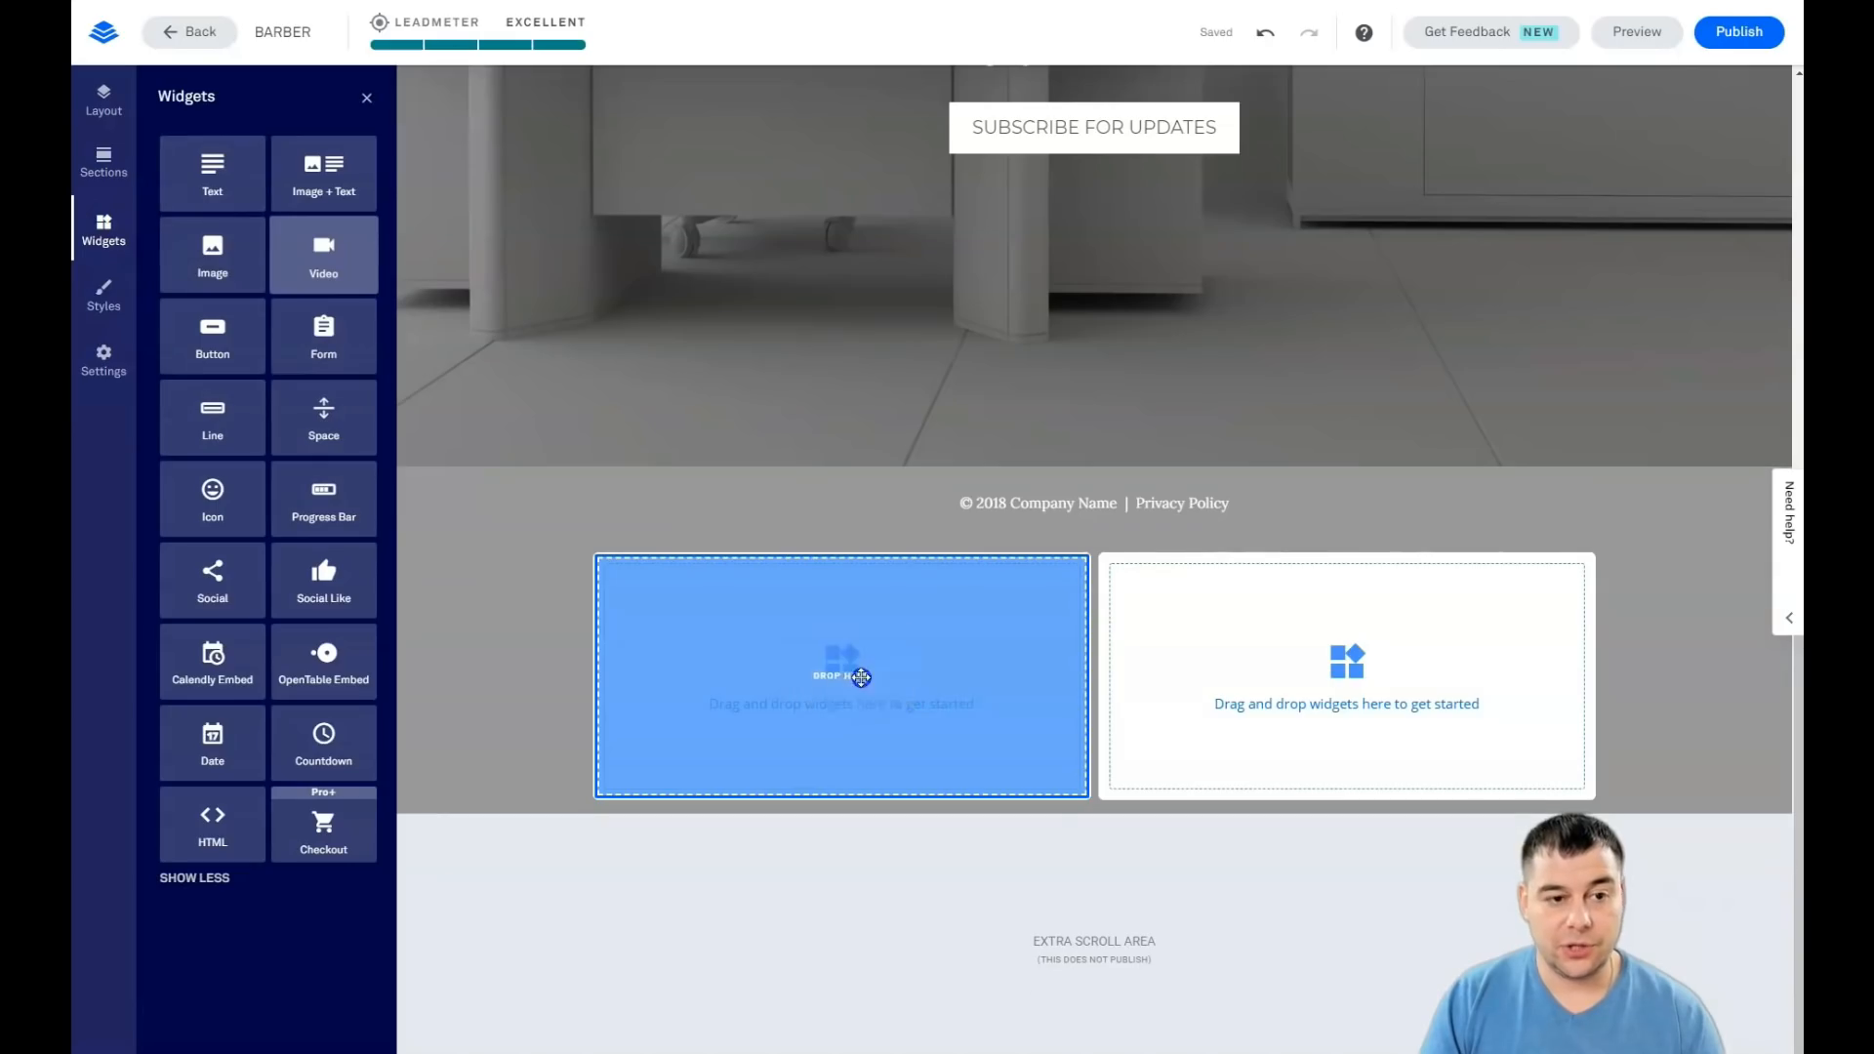
pyautogui.moveTo(323, 245); pyautogui.dragTo(841, 703)
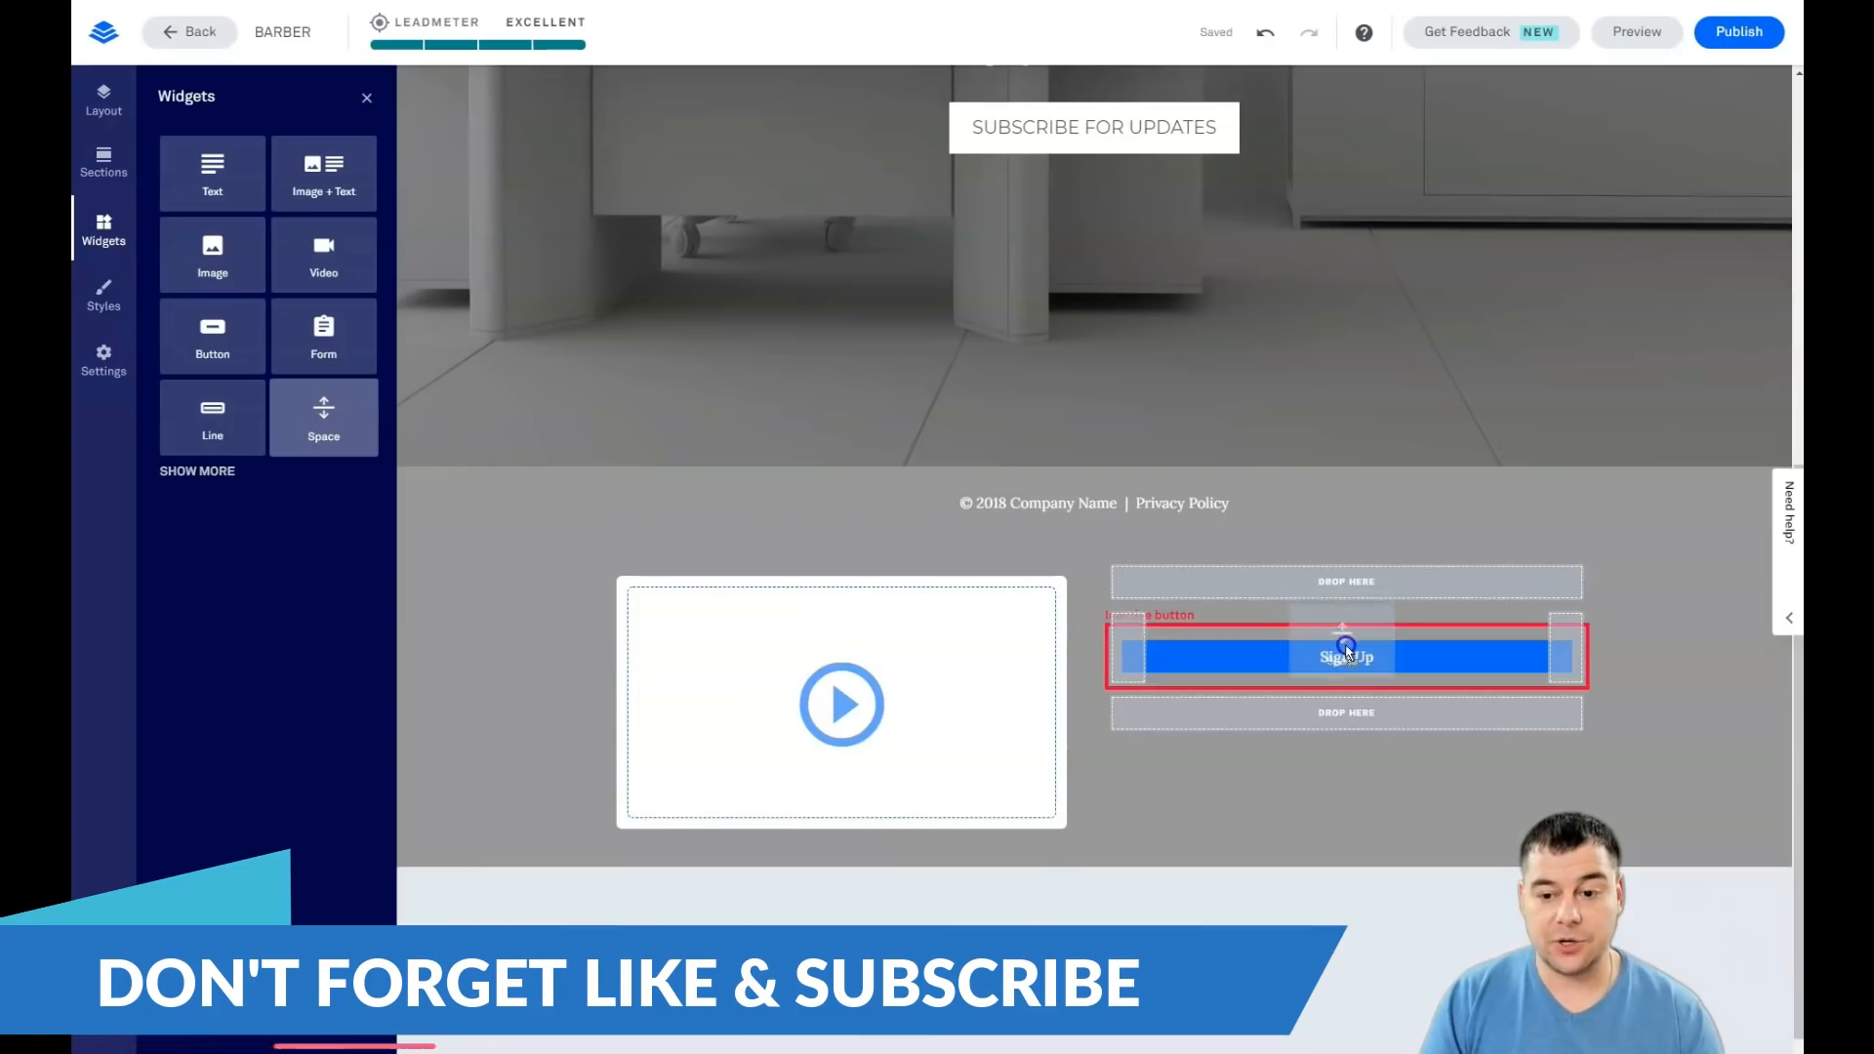
pyautogui.click(1346, 655)
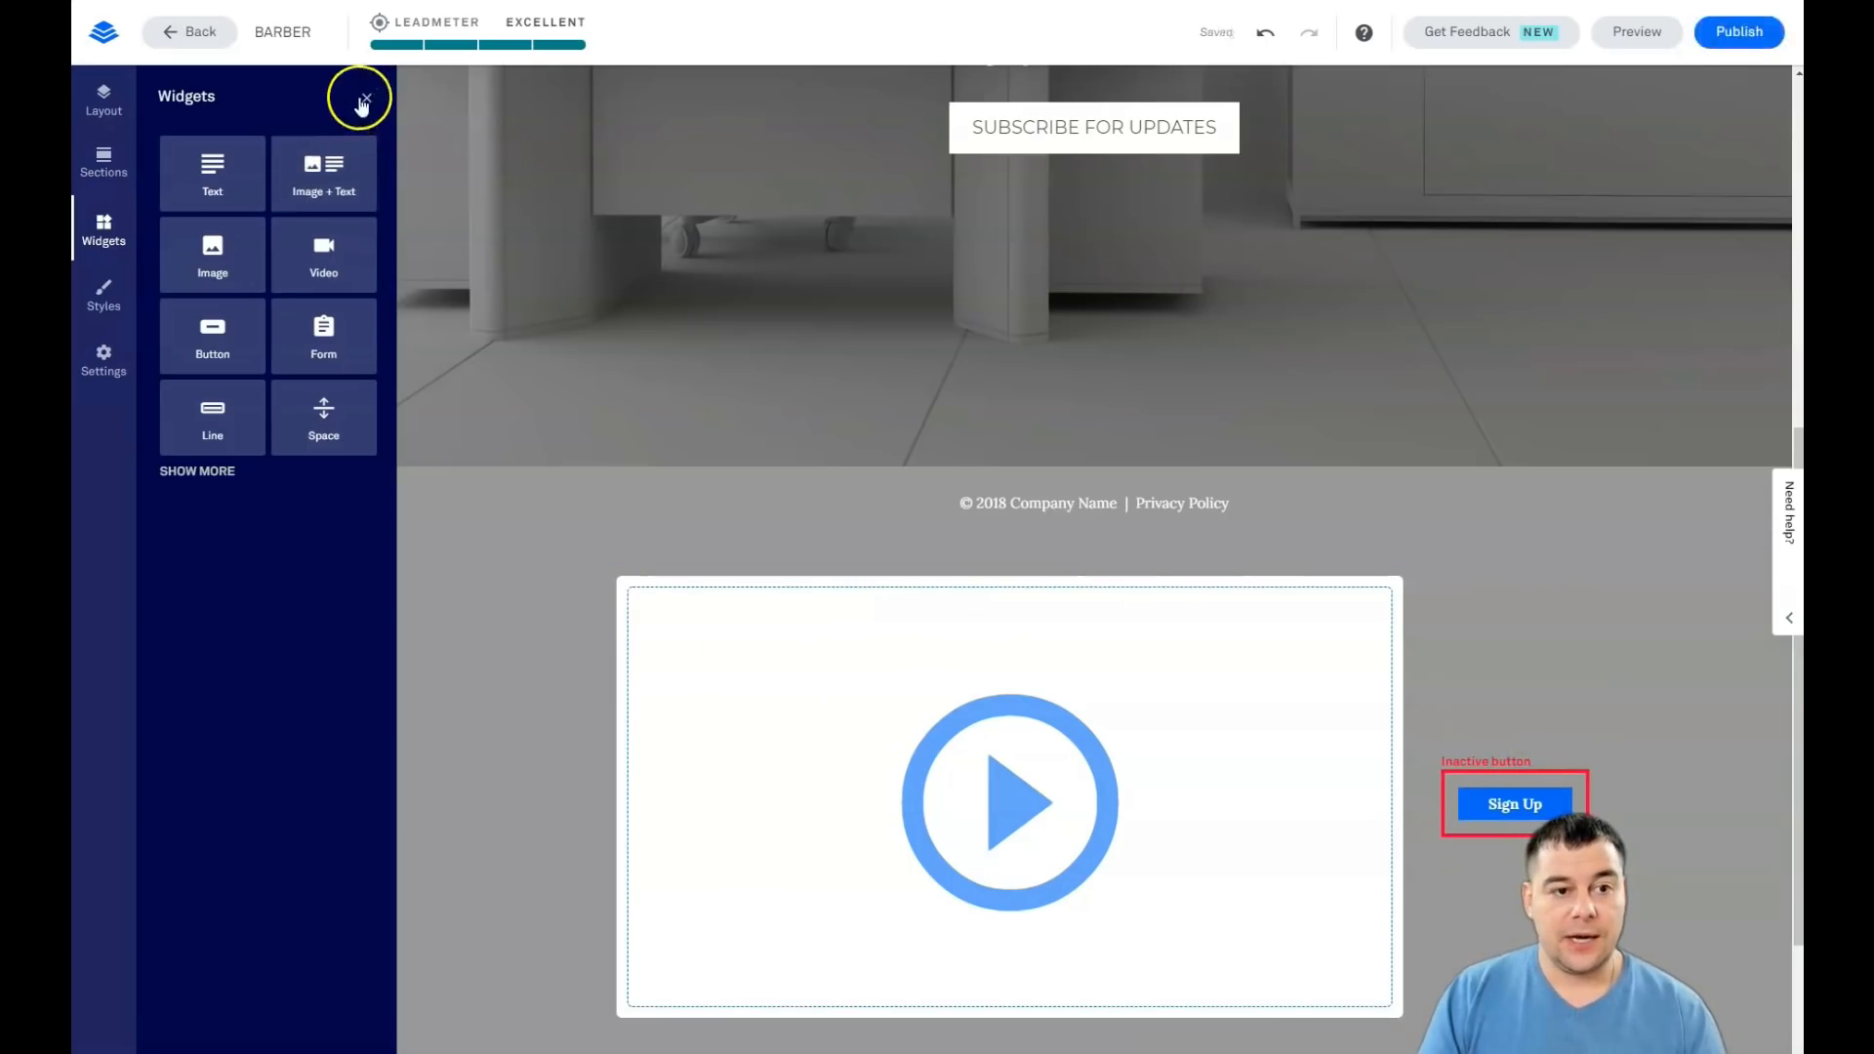
# Step: Close the widgets panel and bring up the Blank 1 section settings
pyautogui.click(363, 98)
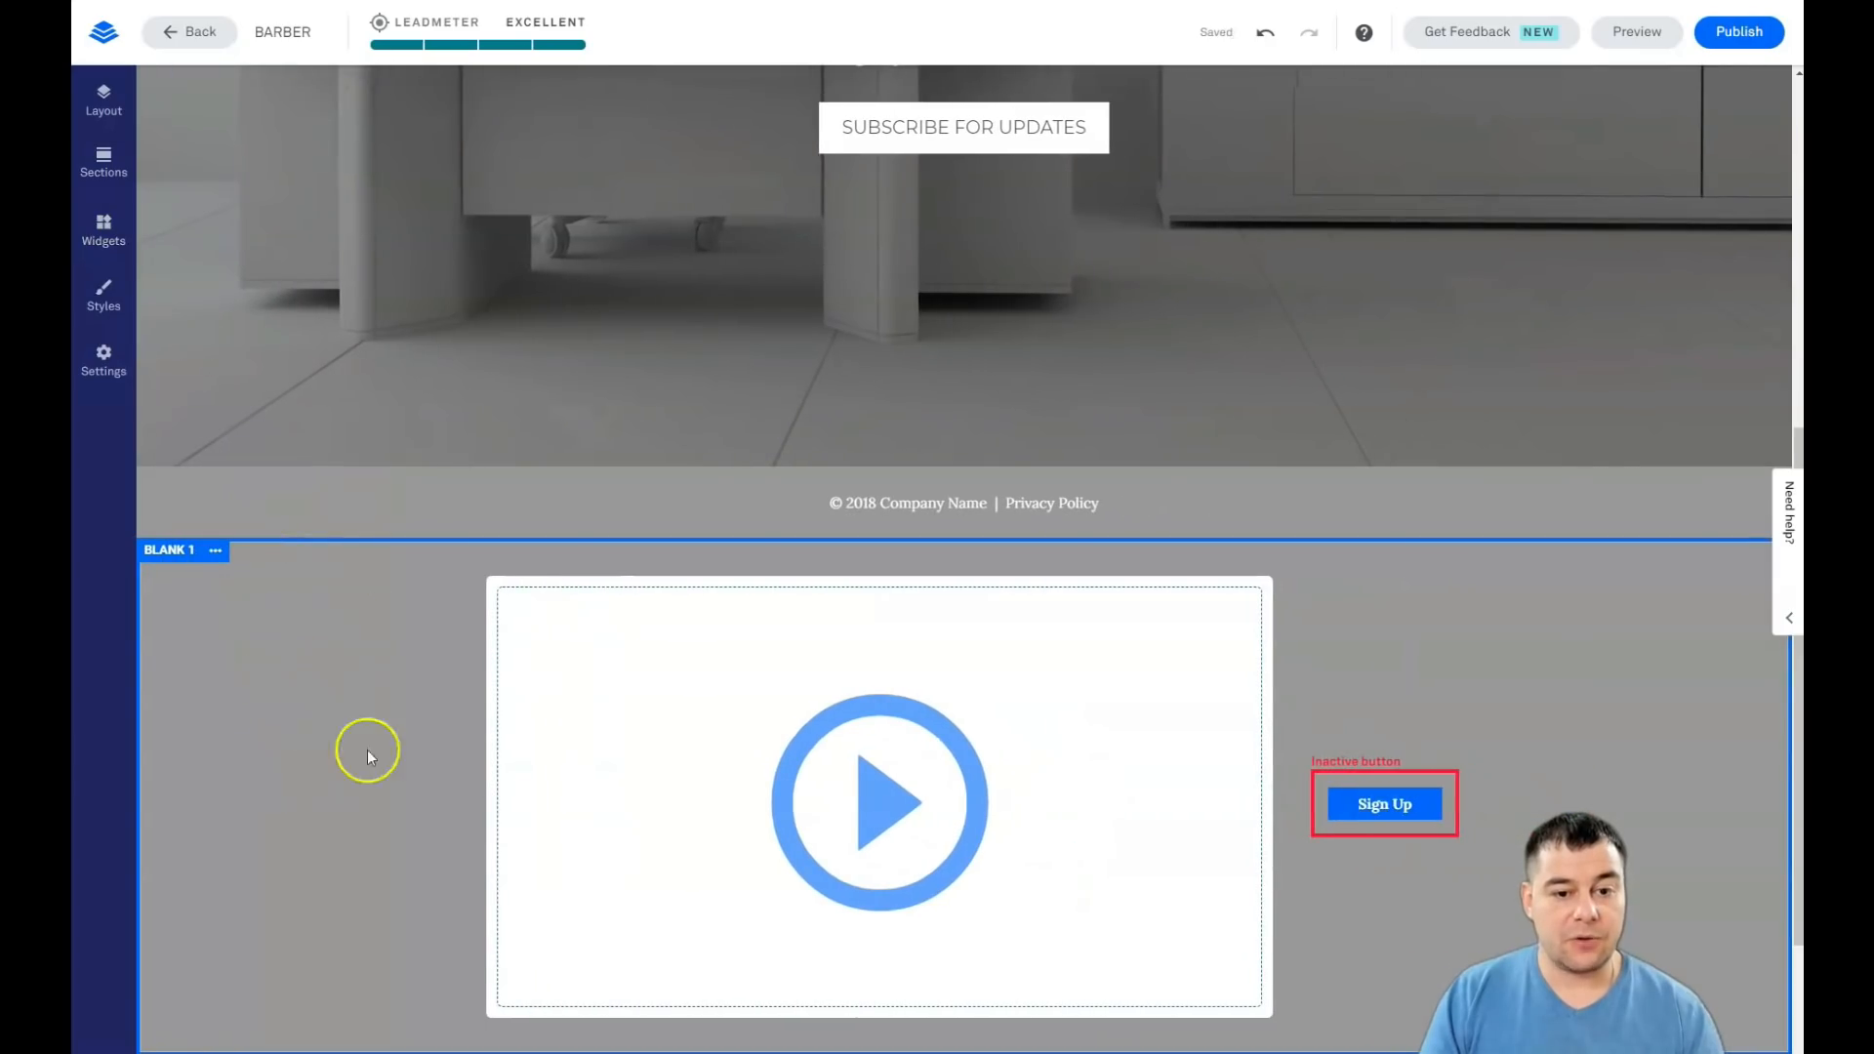
pyautogui.scroll(-3)
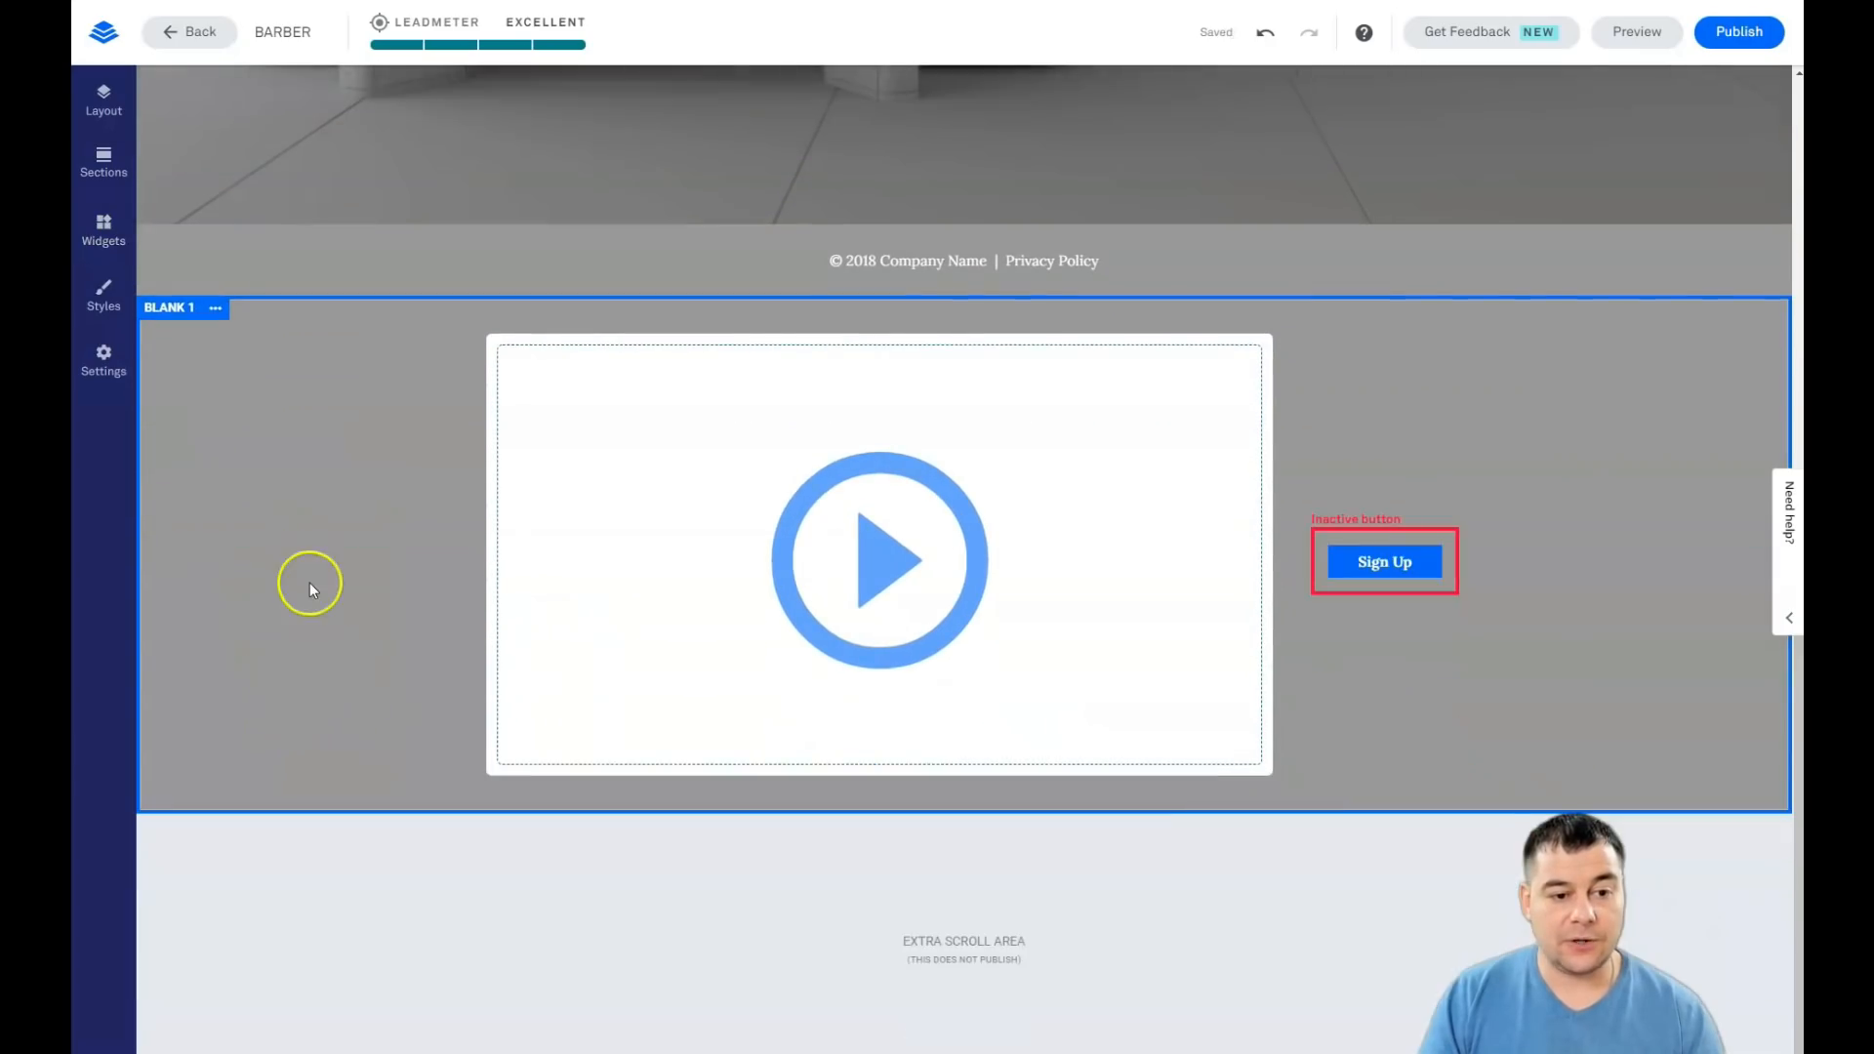
pyautogui.moveTo(389, 383)
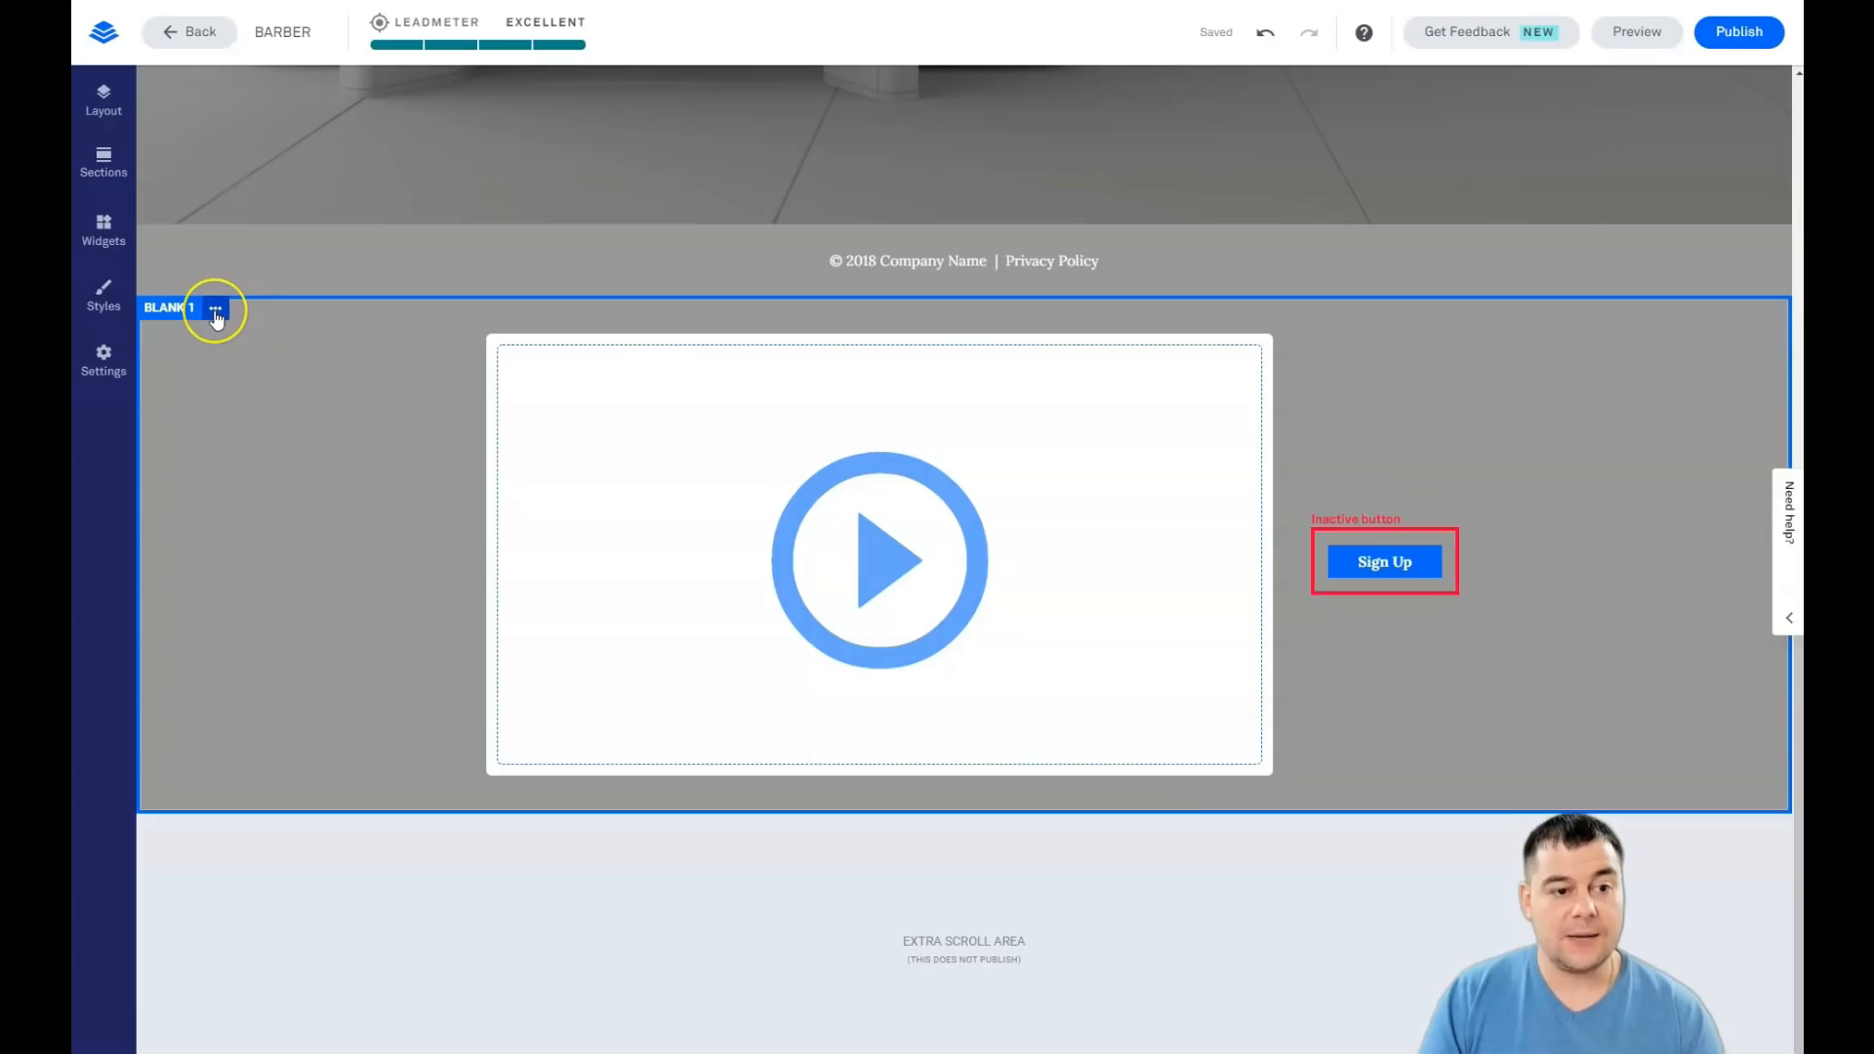
pyautogui.click(215, 309)
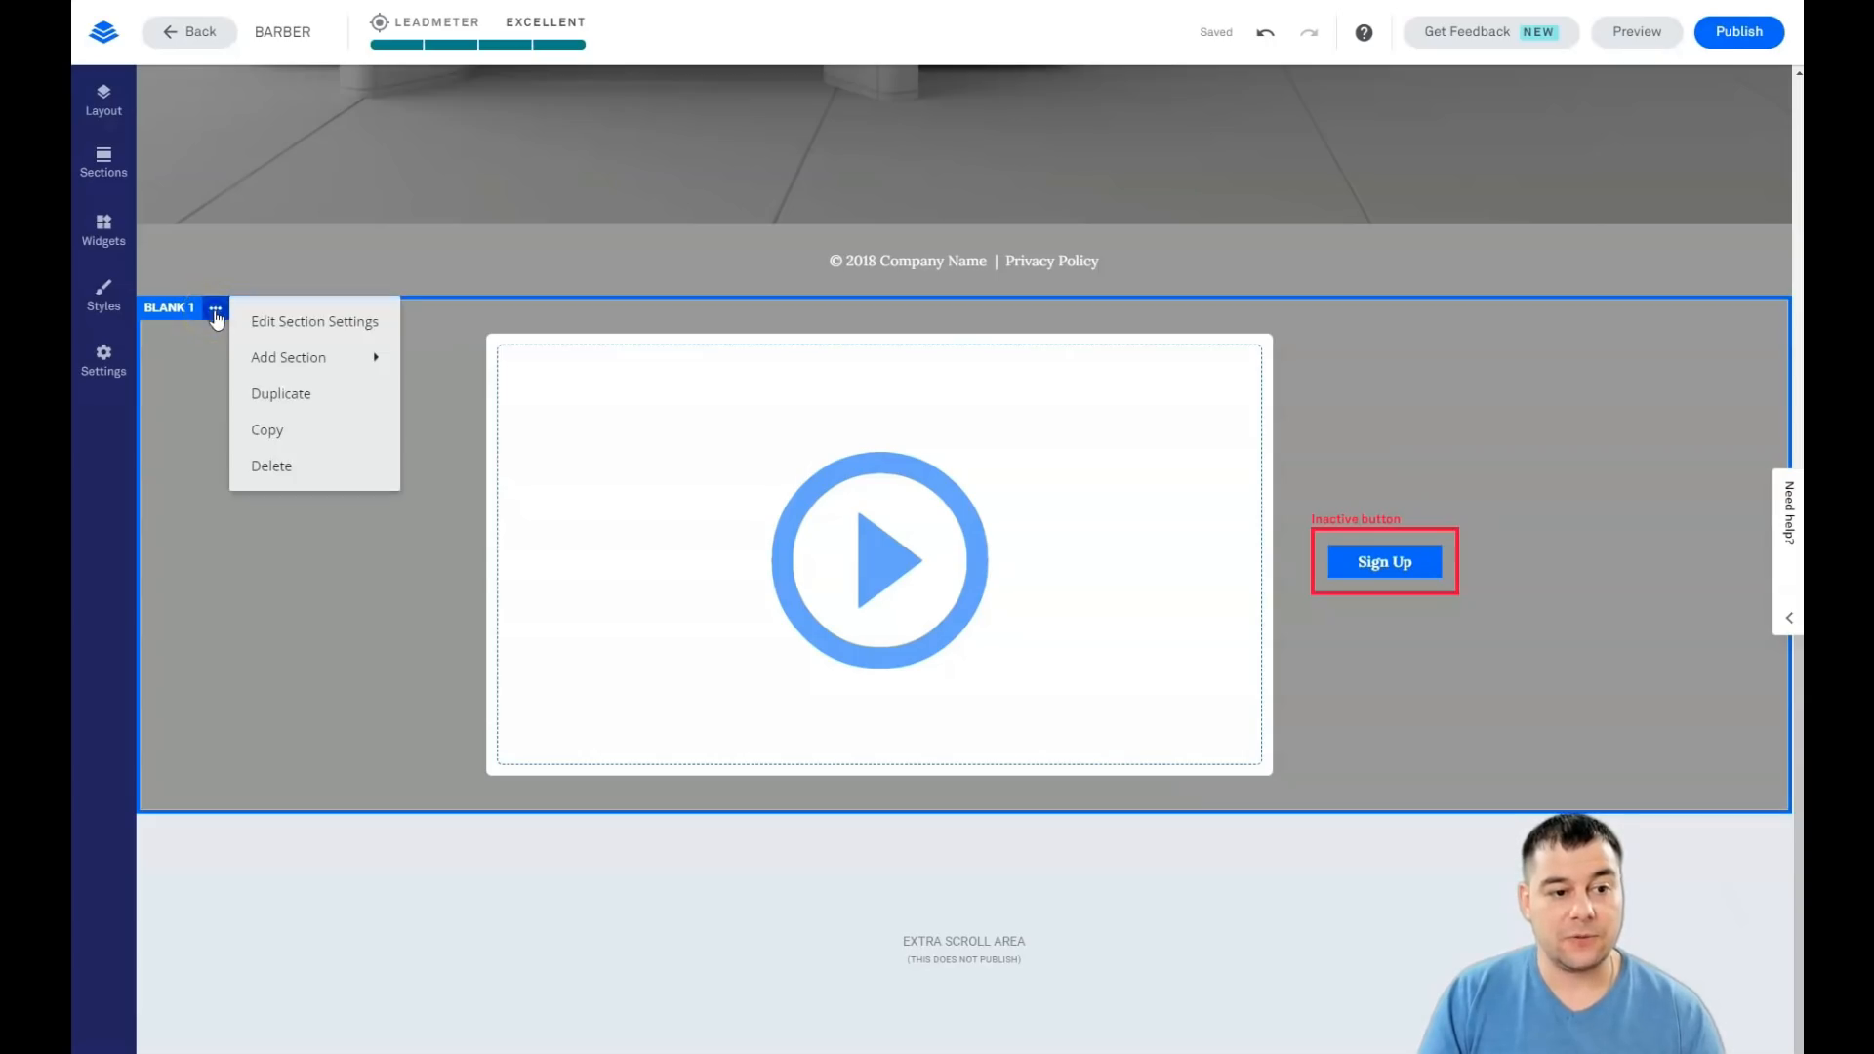
pyautogui.moveTo(261, 329)
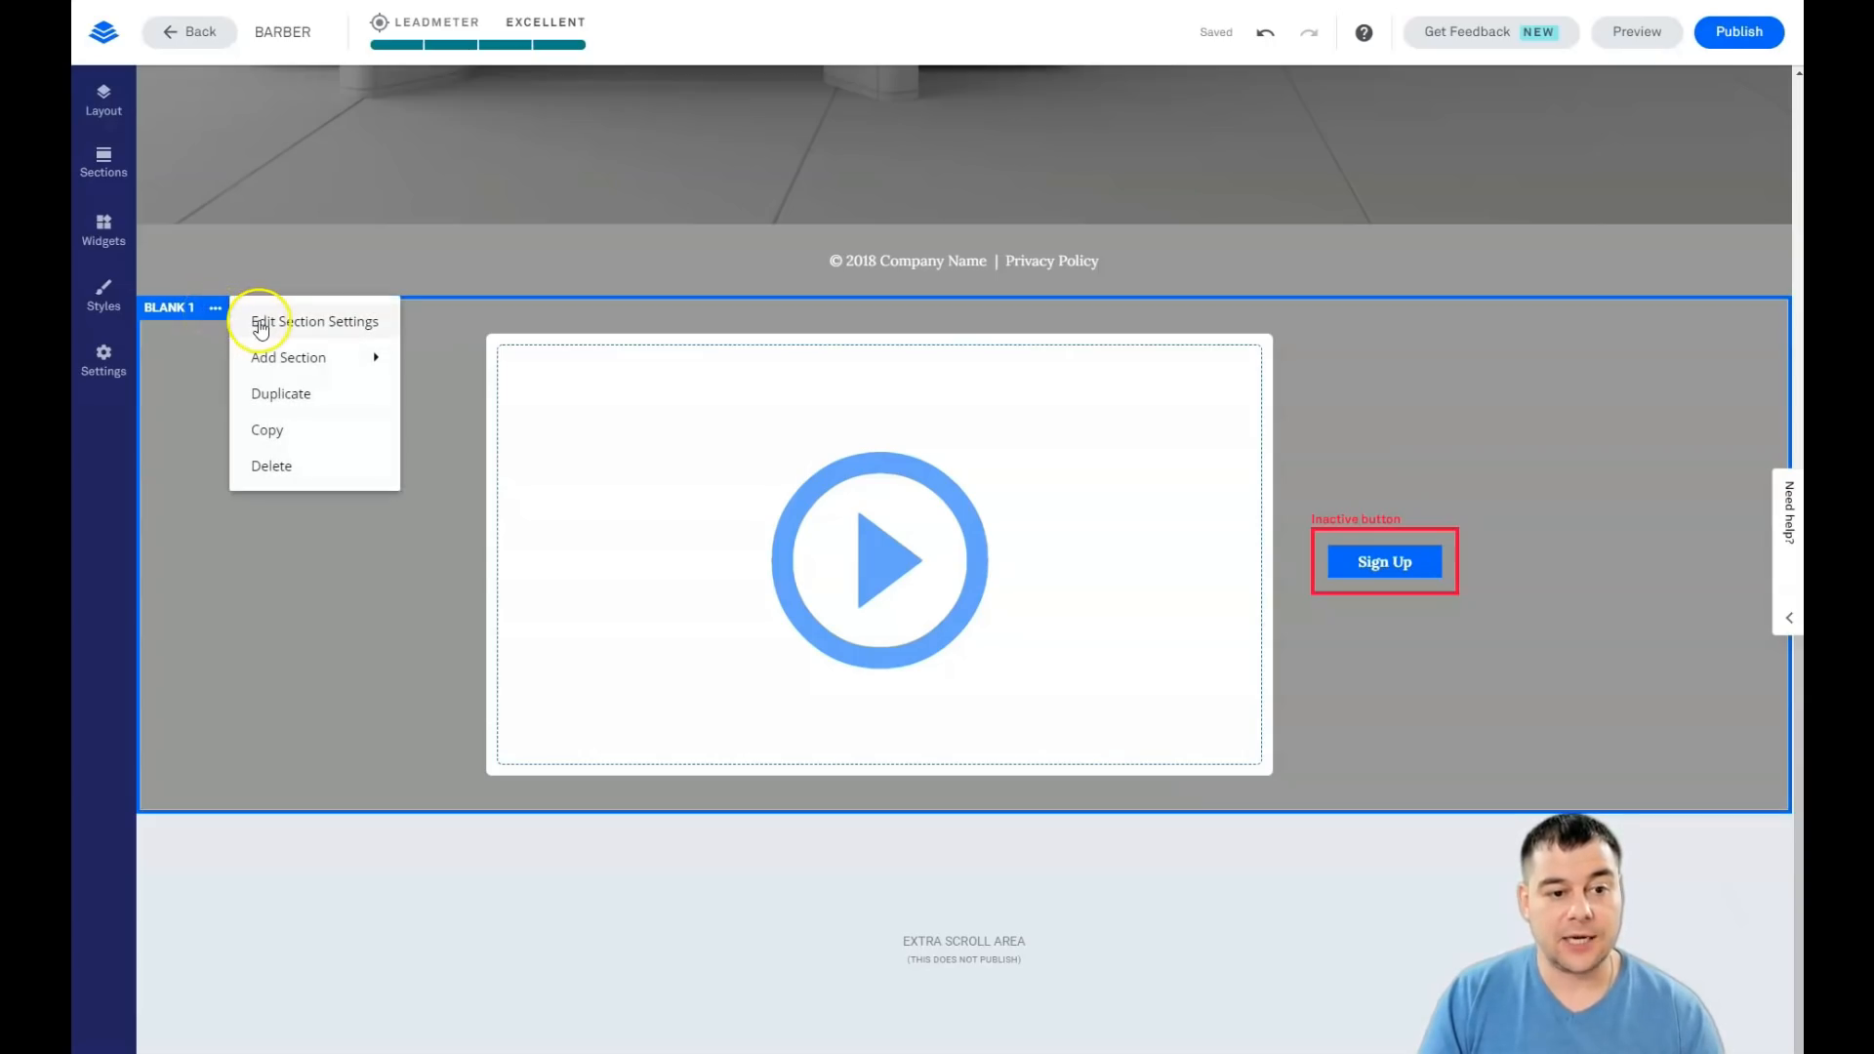
pyautogui.moveTo(288, 356)
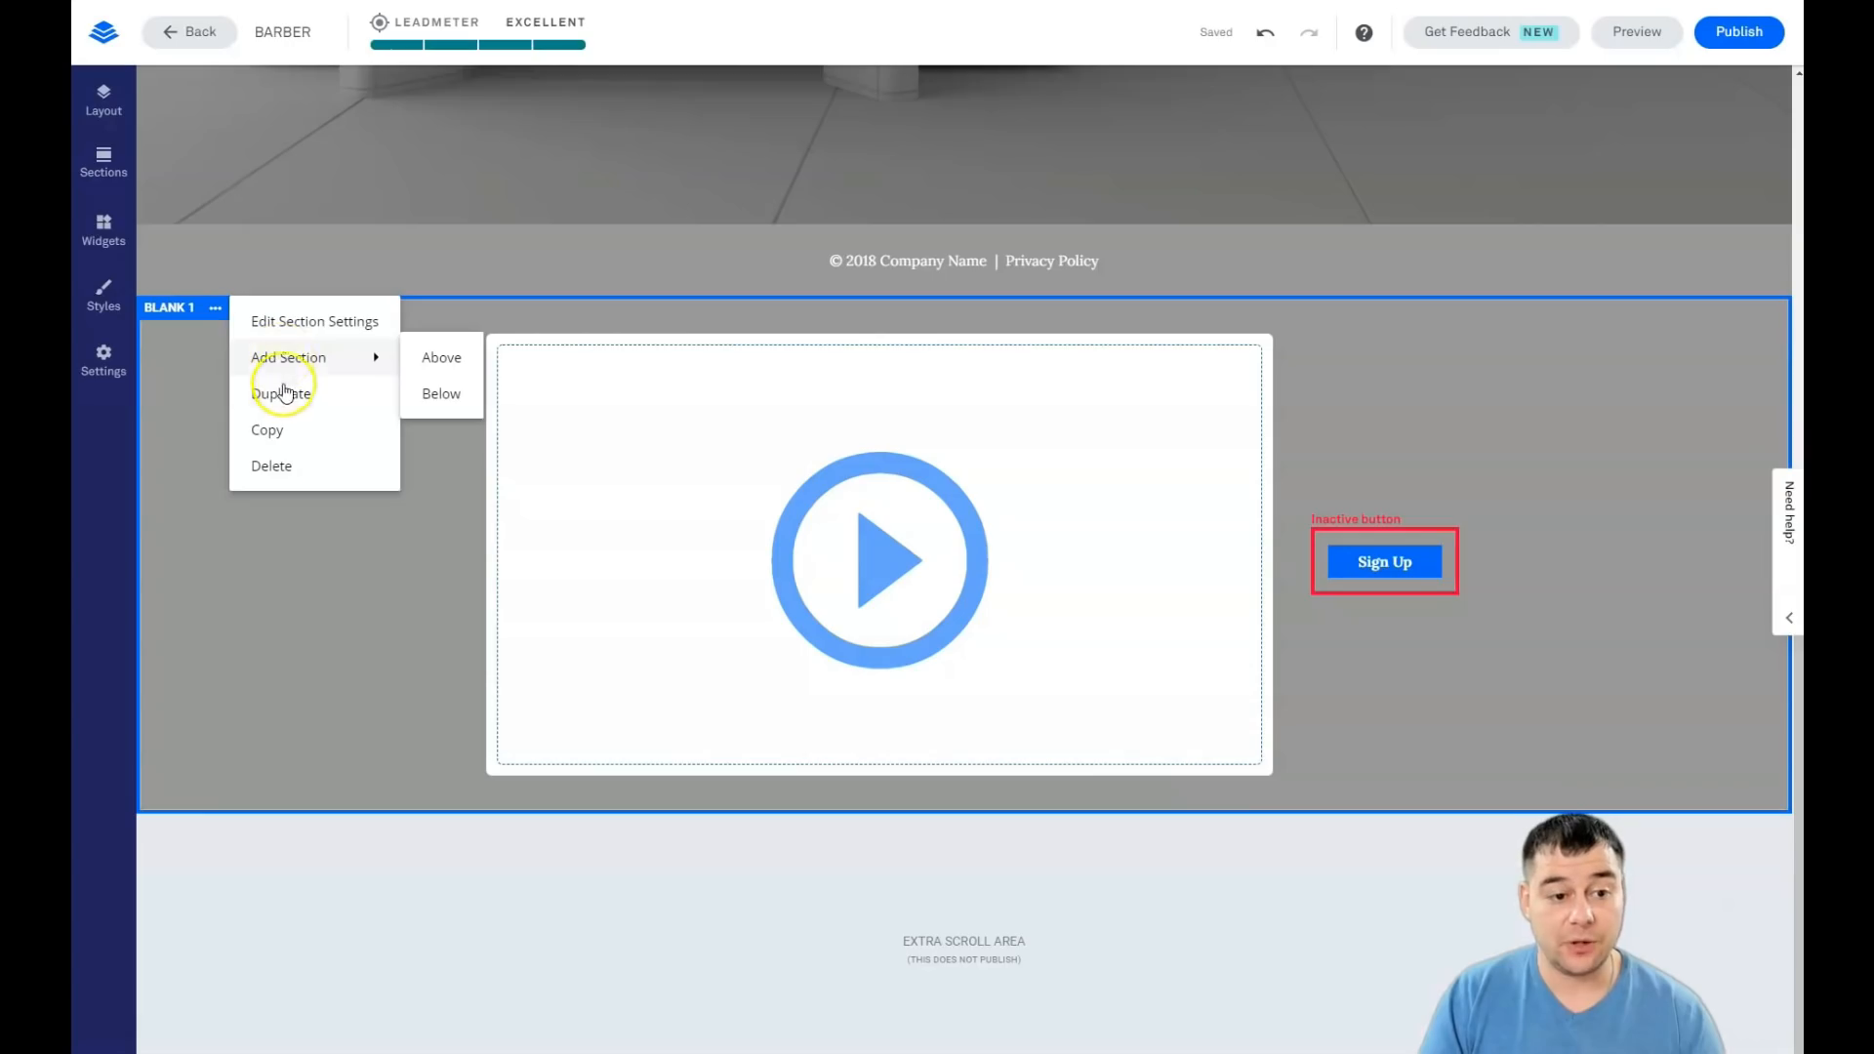
pyautogui.moveTo(323, 332)
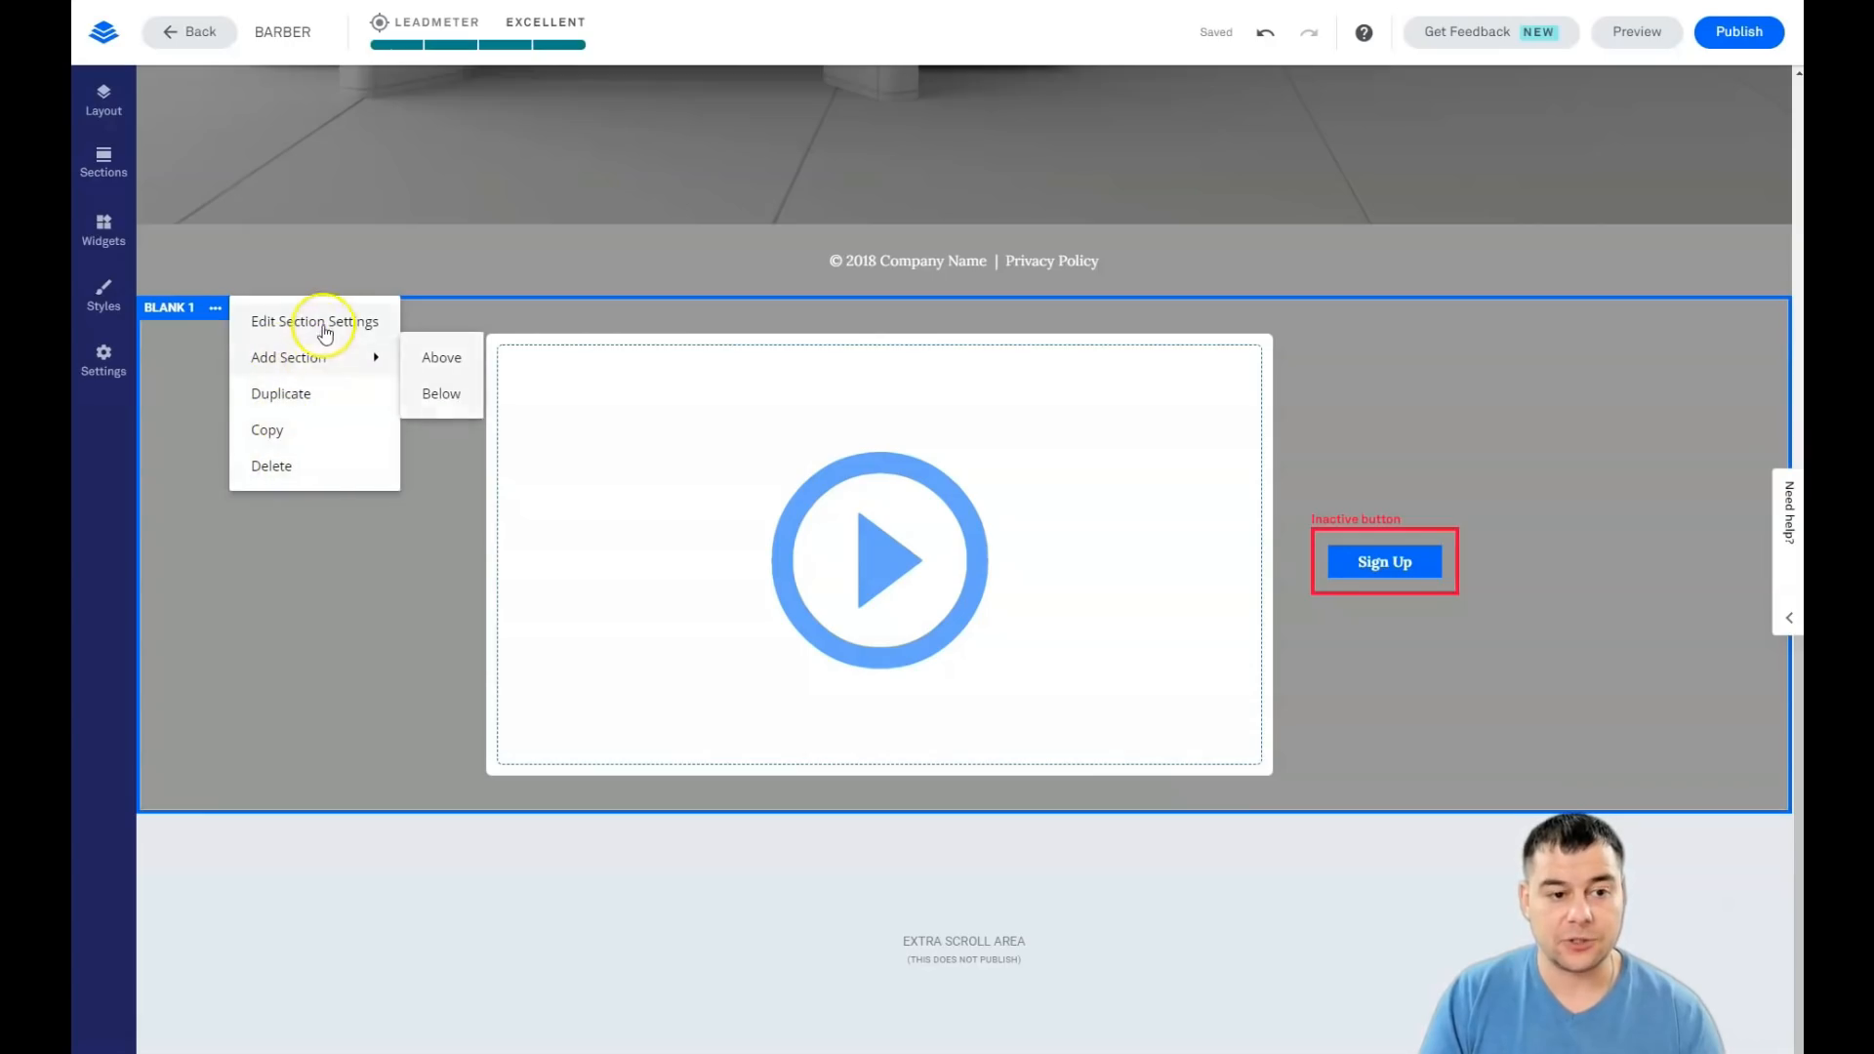
pyautogui.click(314, 321)
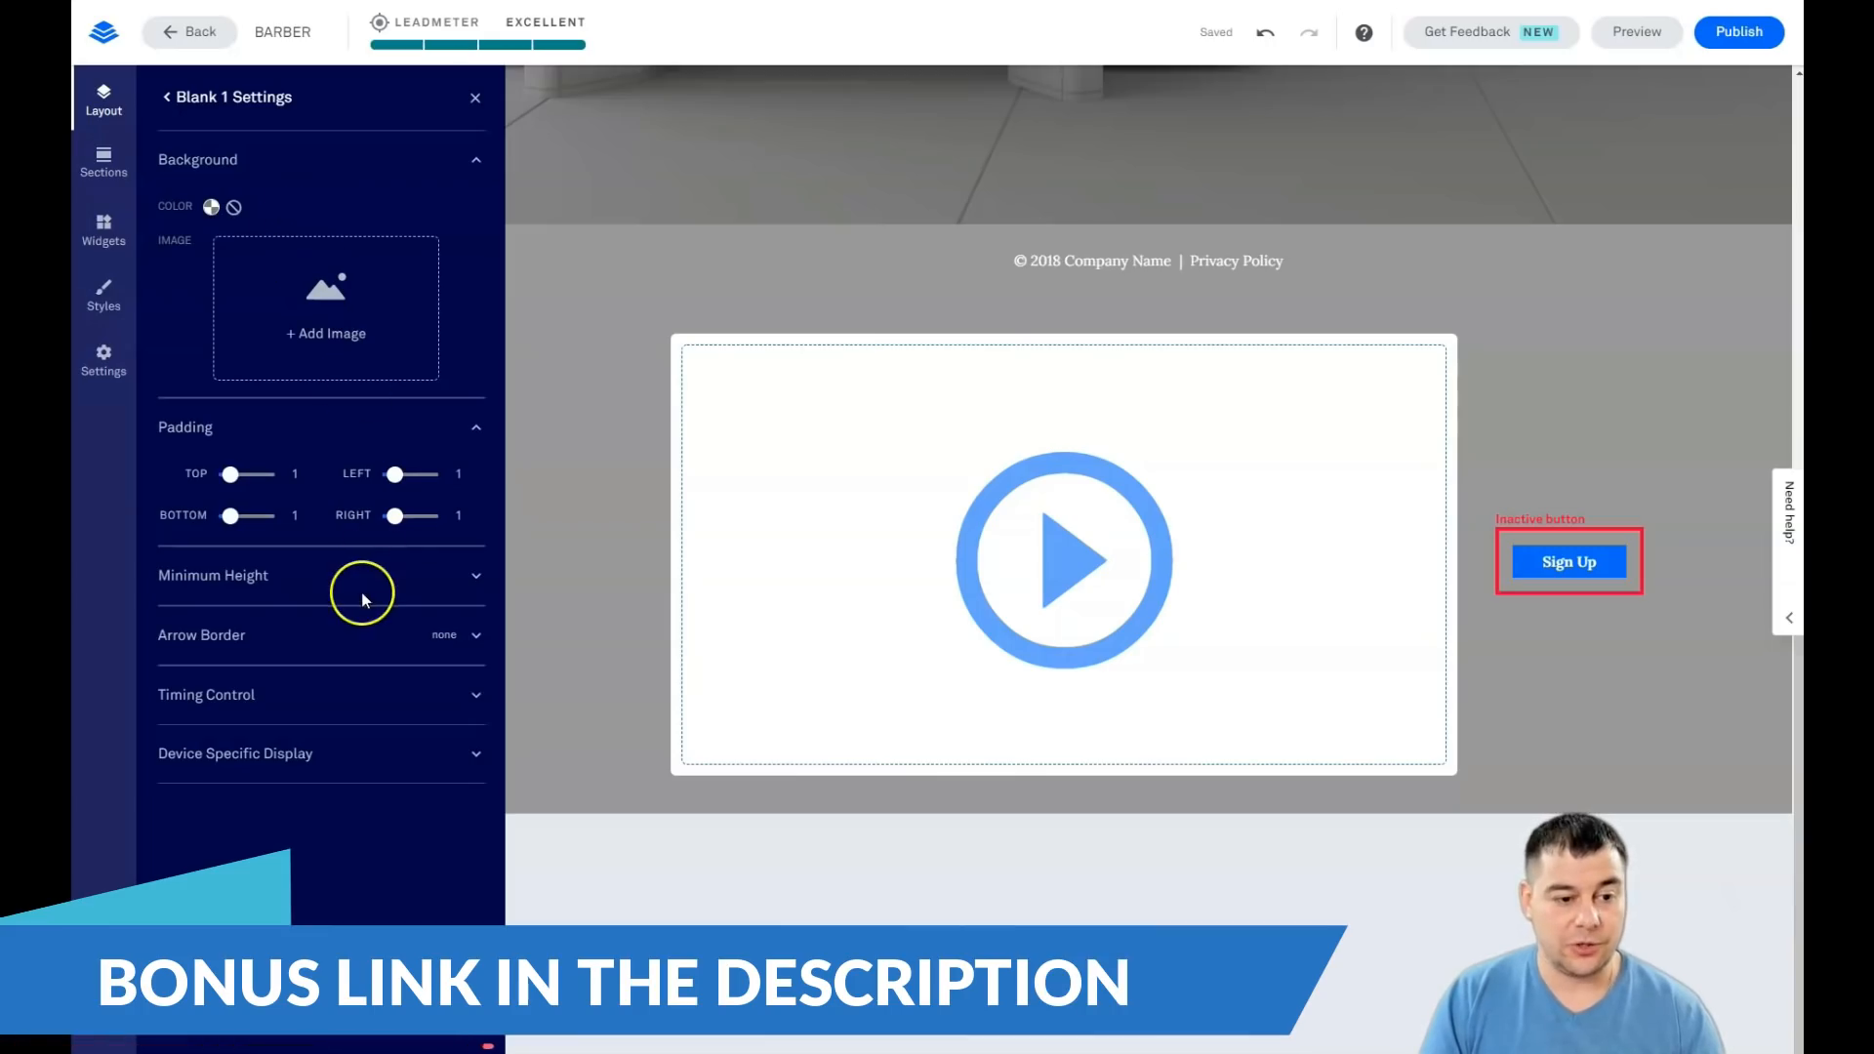
# Step: Try a 50% minimum height, revert it to Auto, and close the settings
pyautogui.click(475, 575)
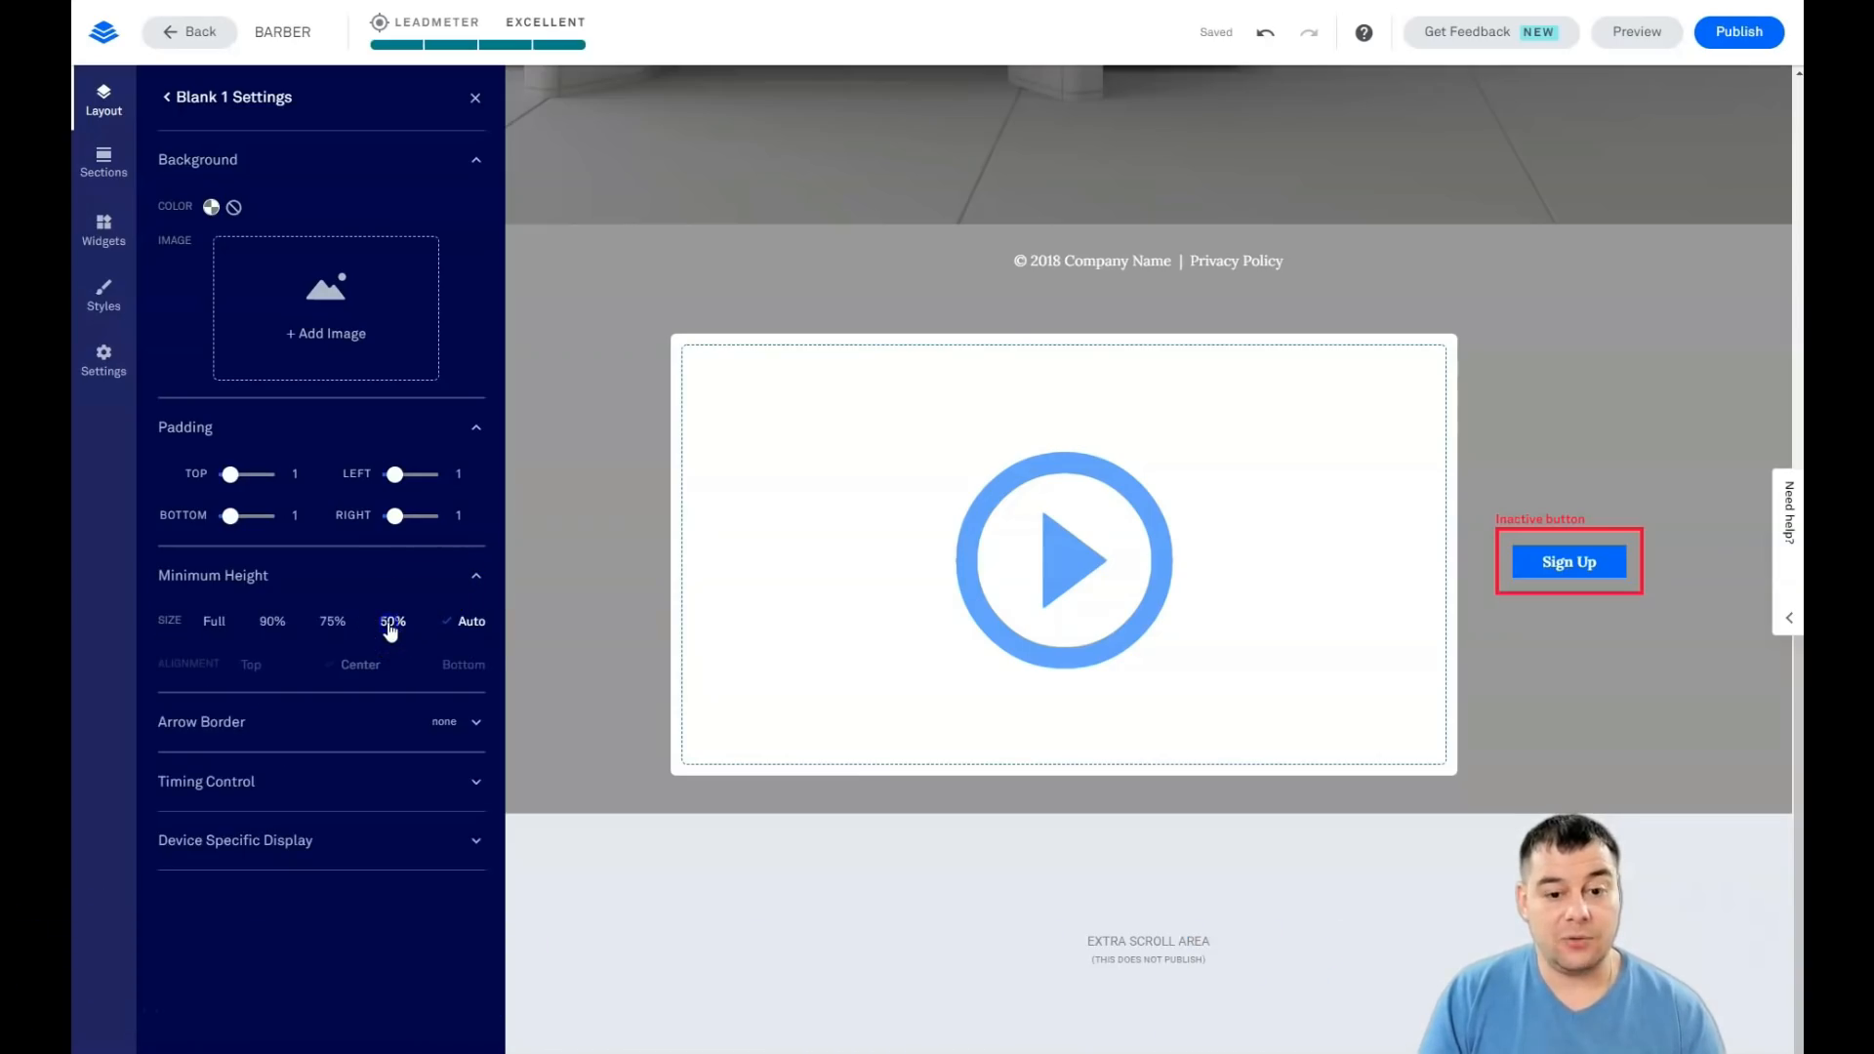
pyautogui.click(350, 620)
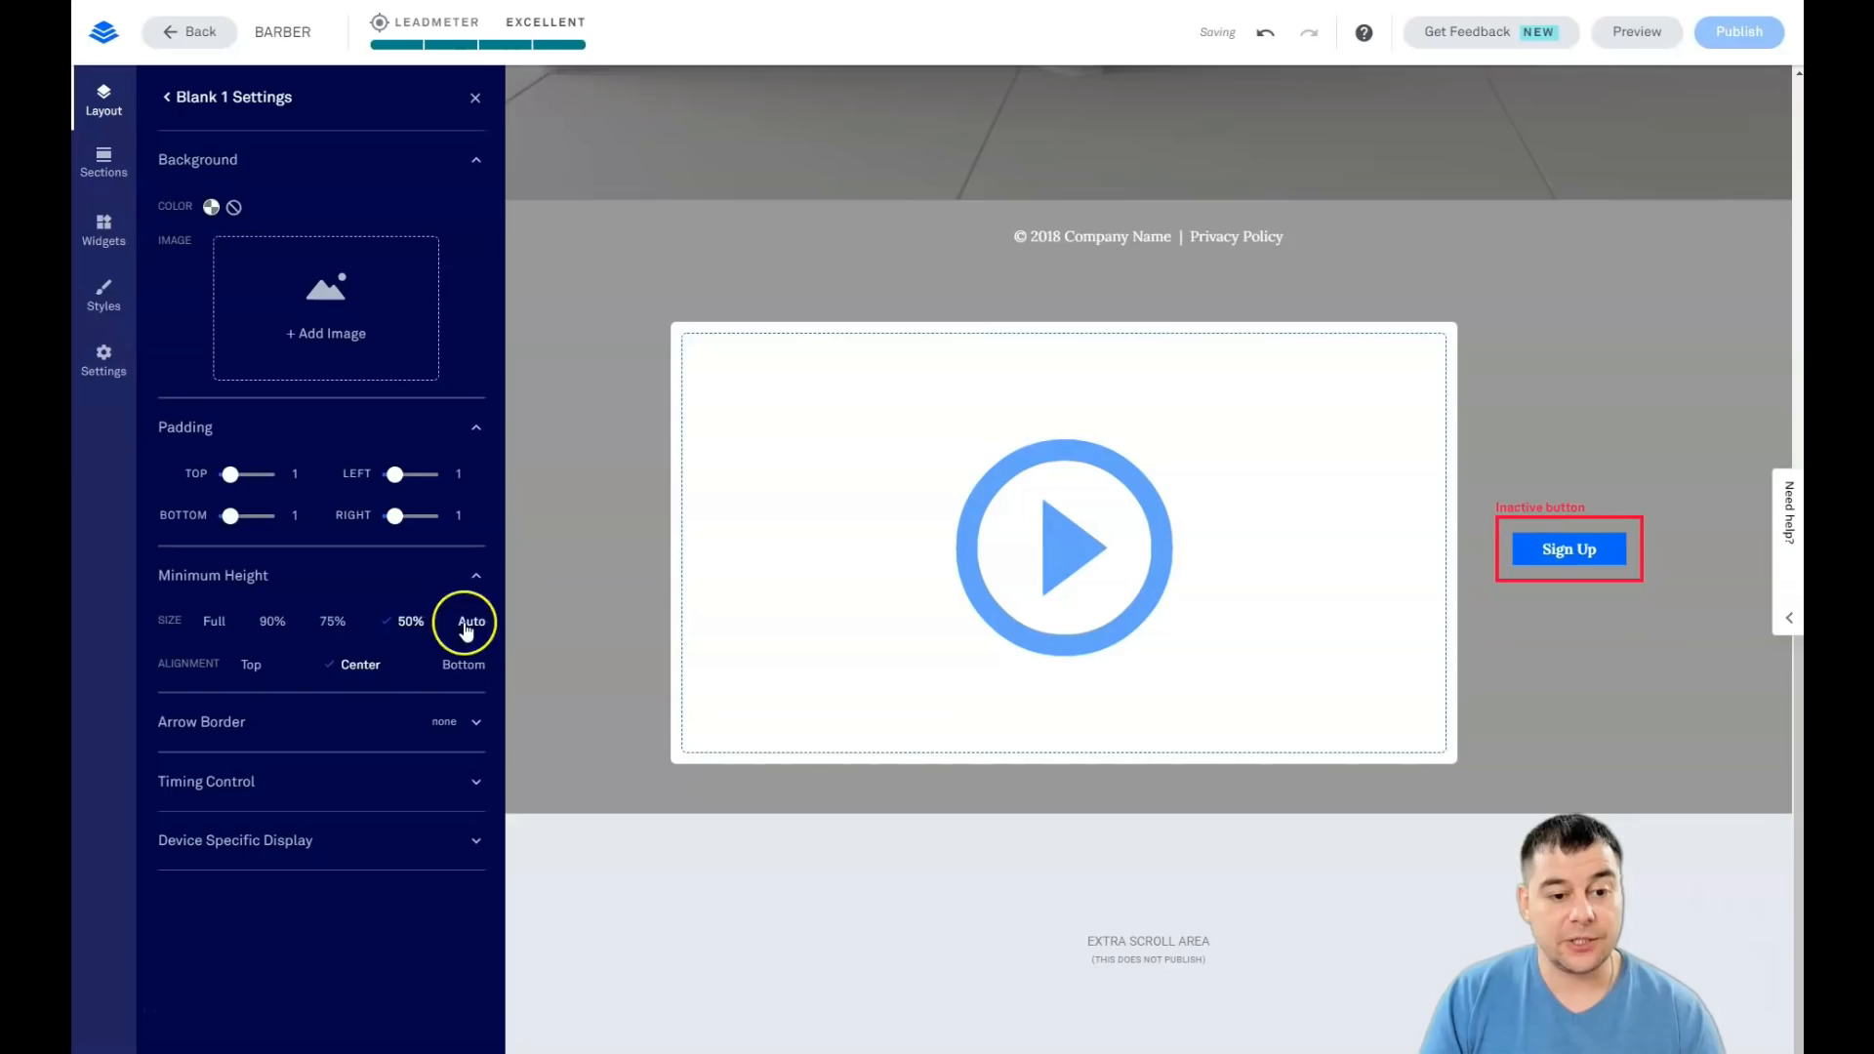
pyautogui.click(470, 621)
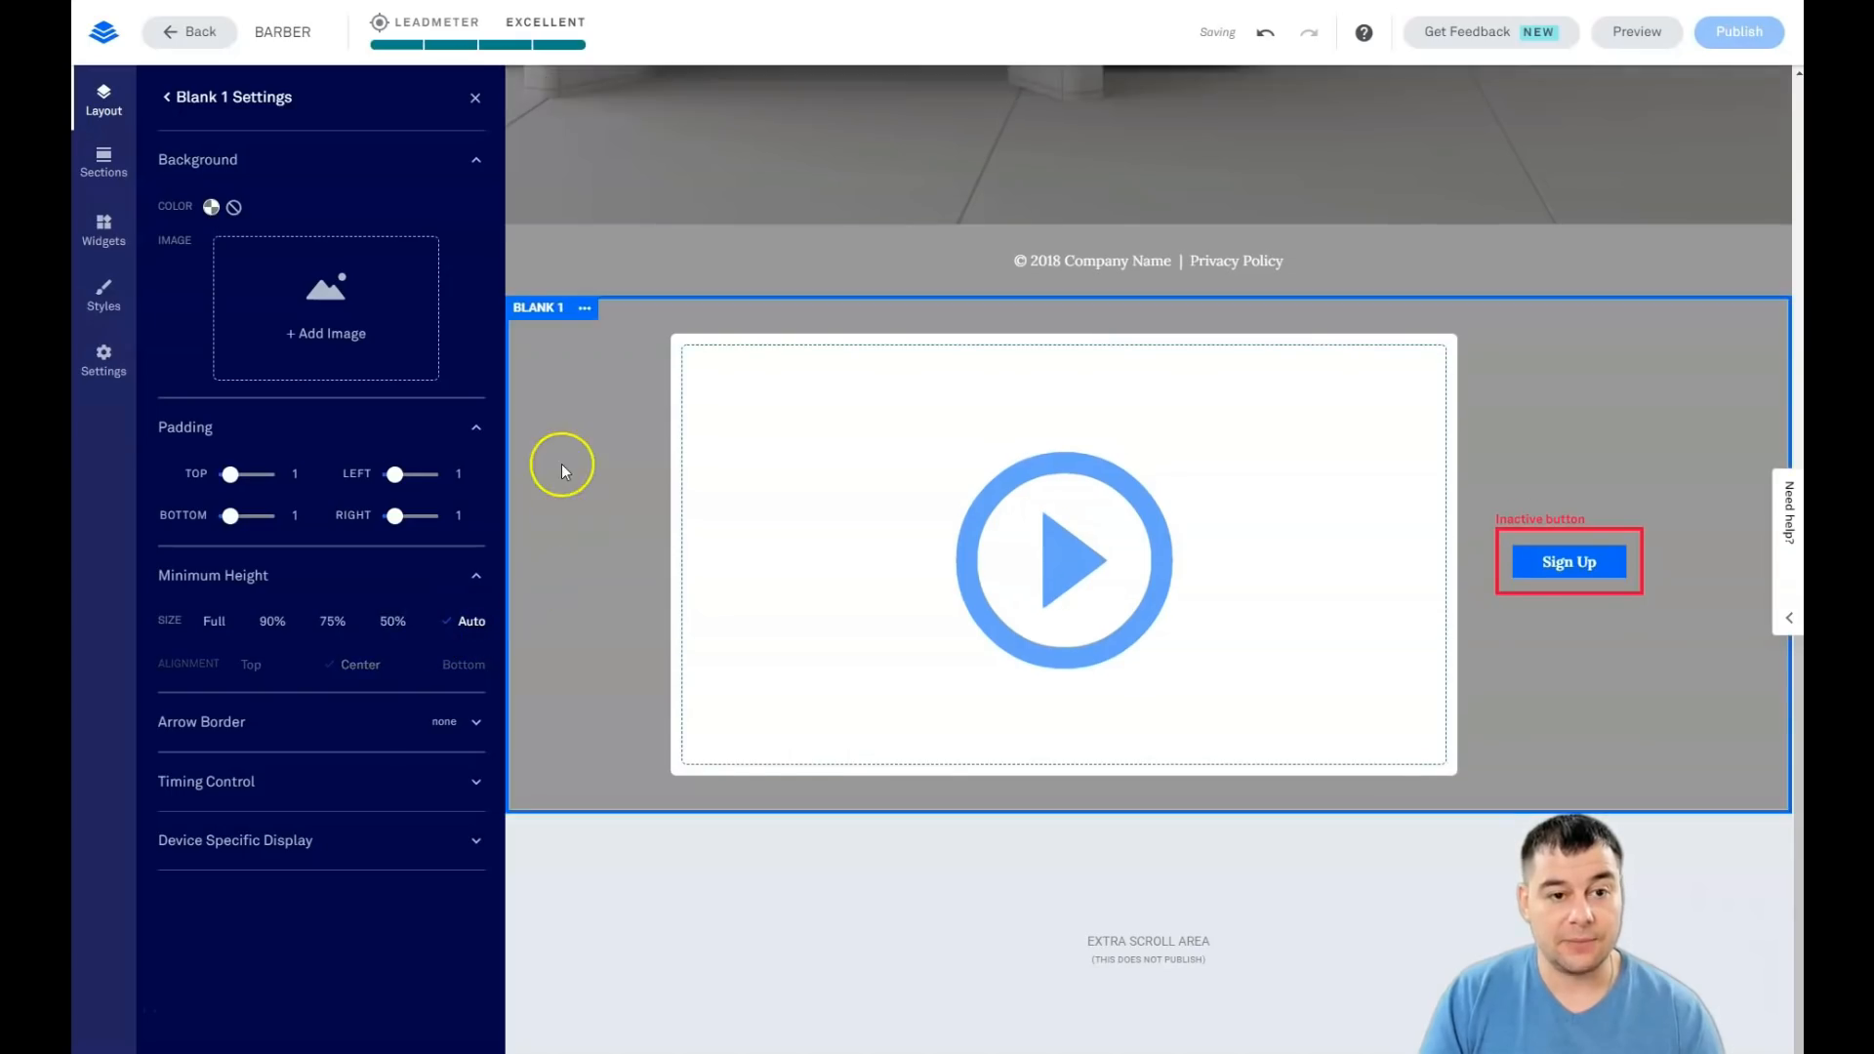
pyautogui.click(475, 97)
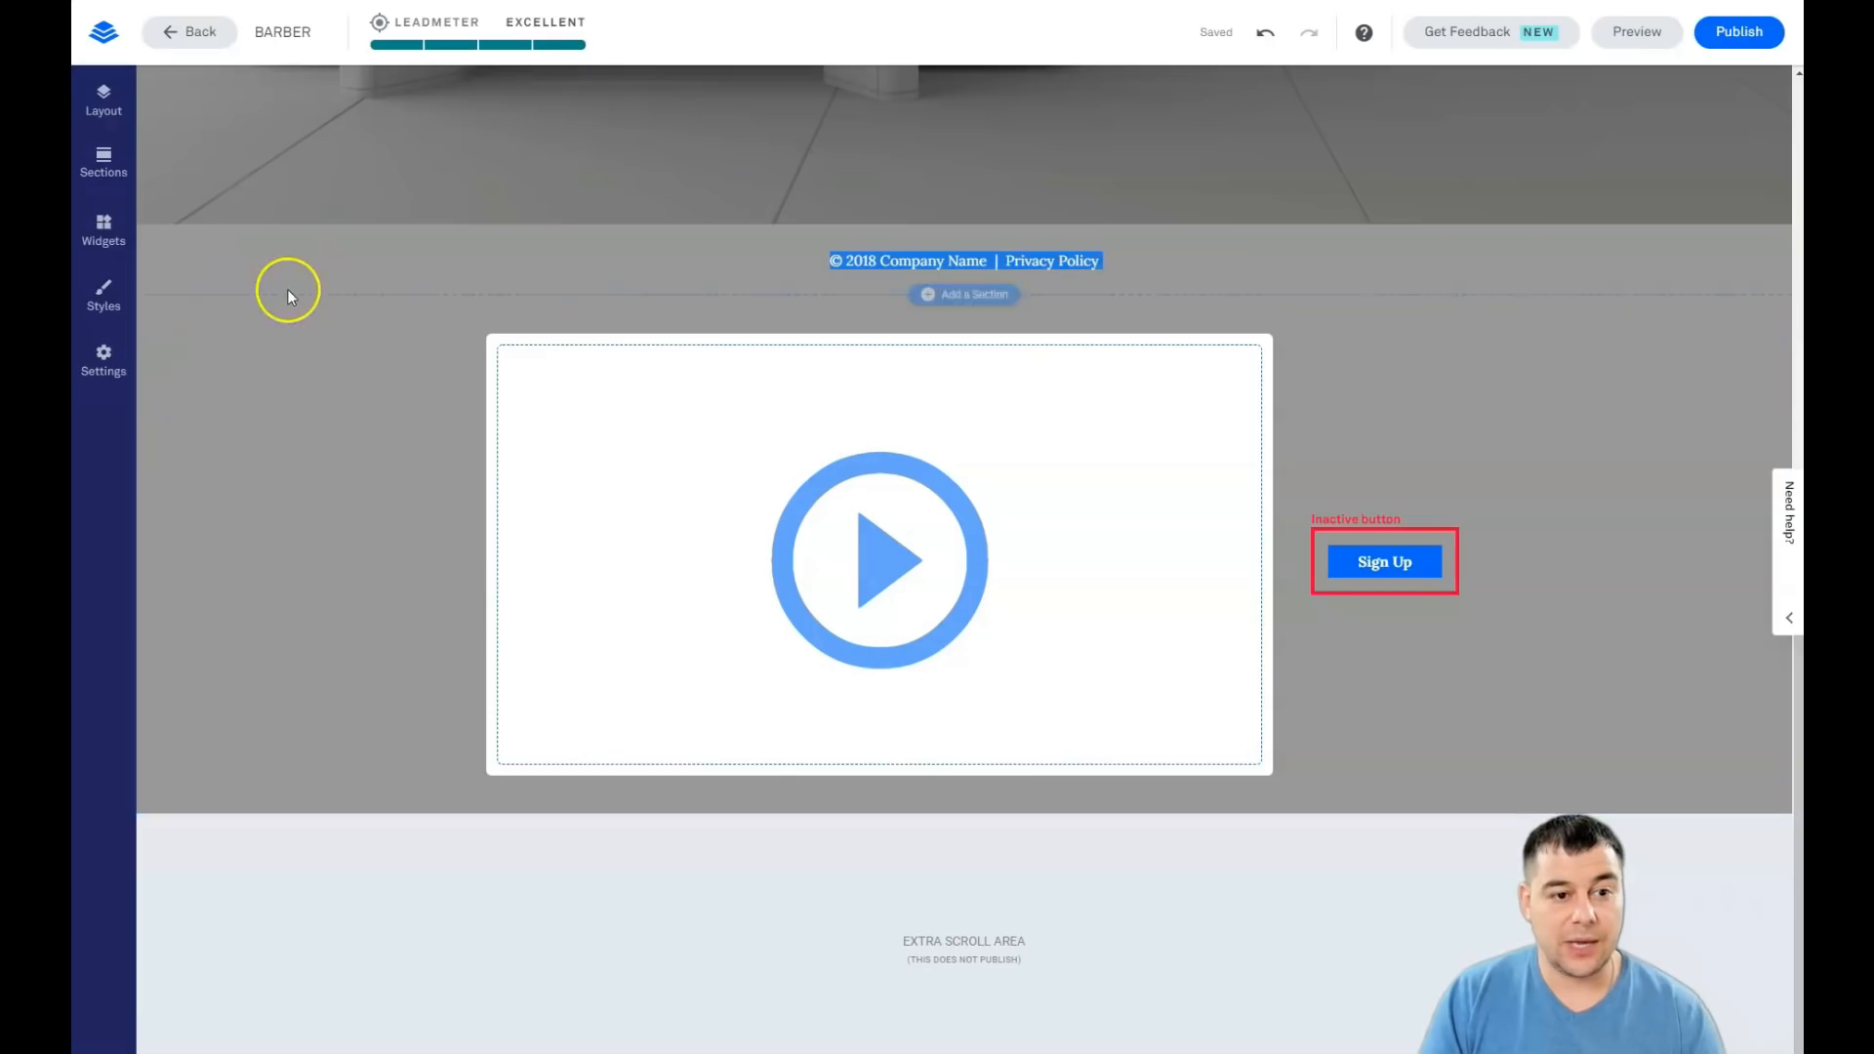
# Step: Reorder the sections to Hero, Blank 1, Footer and close the page outline
pyautogui.click(103, 102)
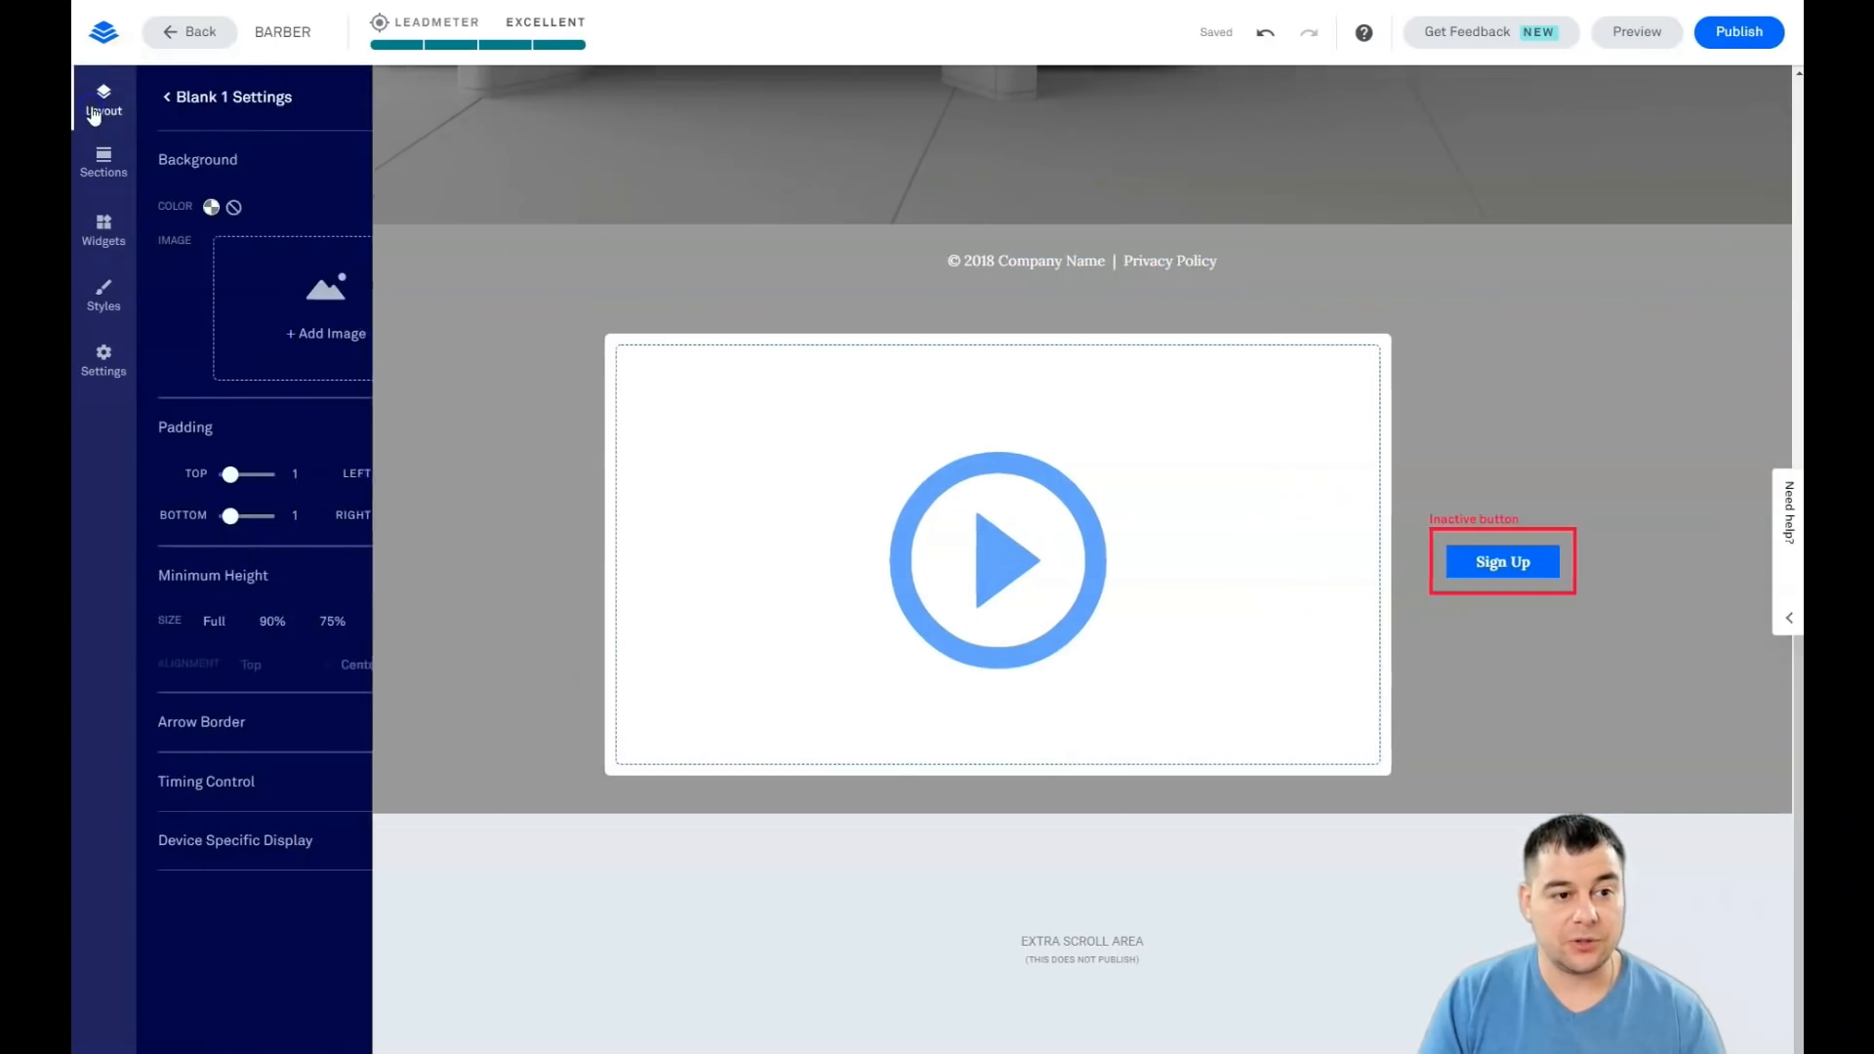
pyautogui.click(102, 101)
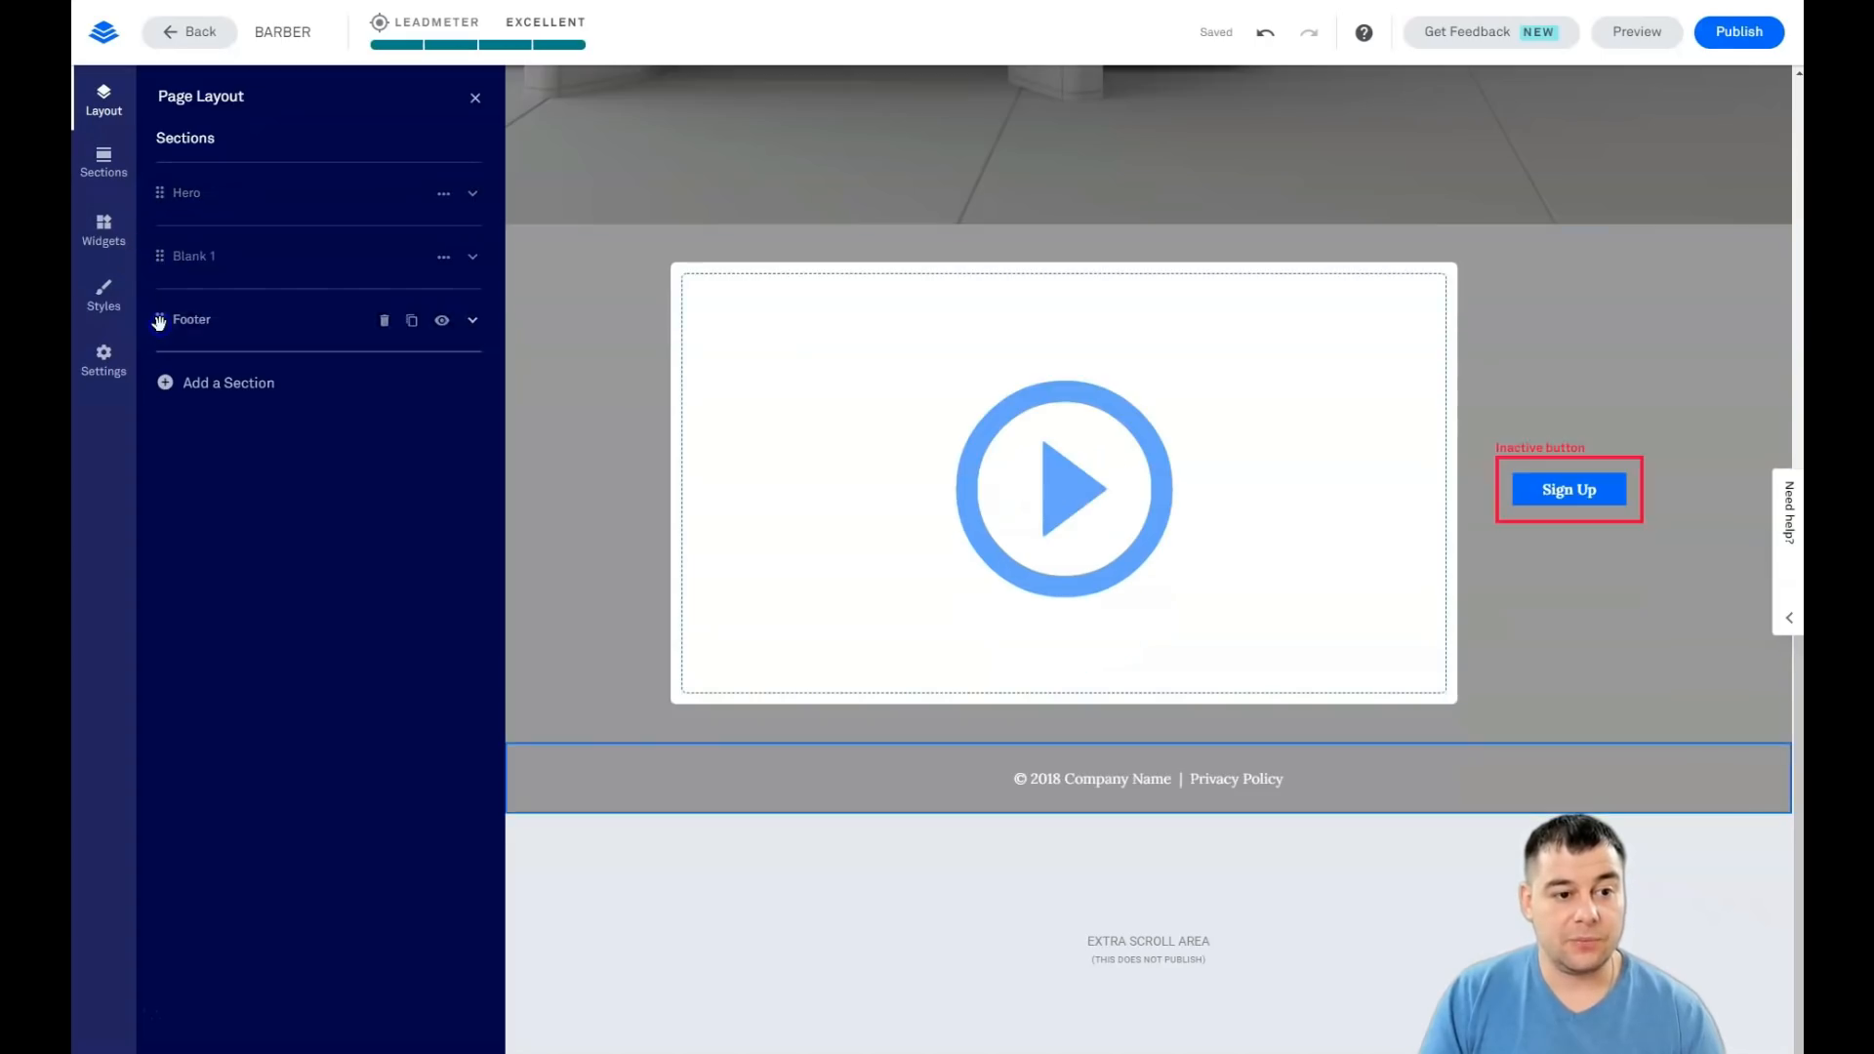
pyautogui.click(766, 568)
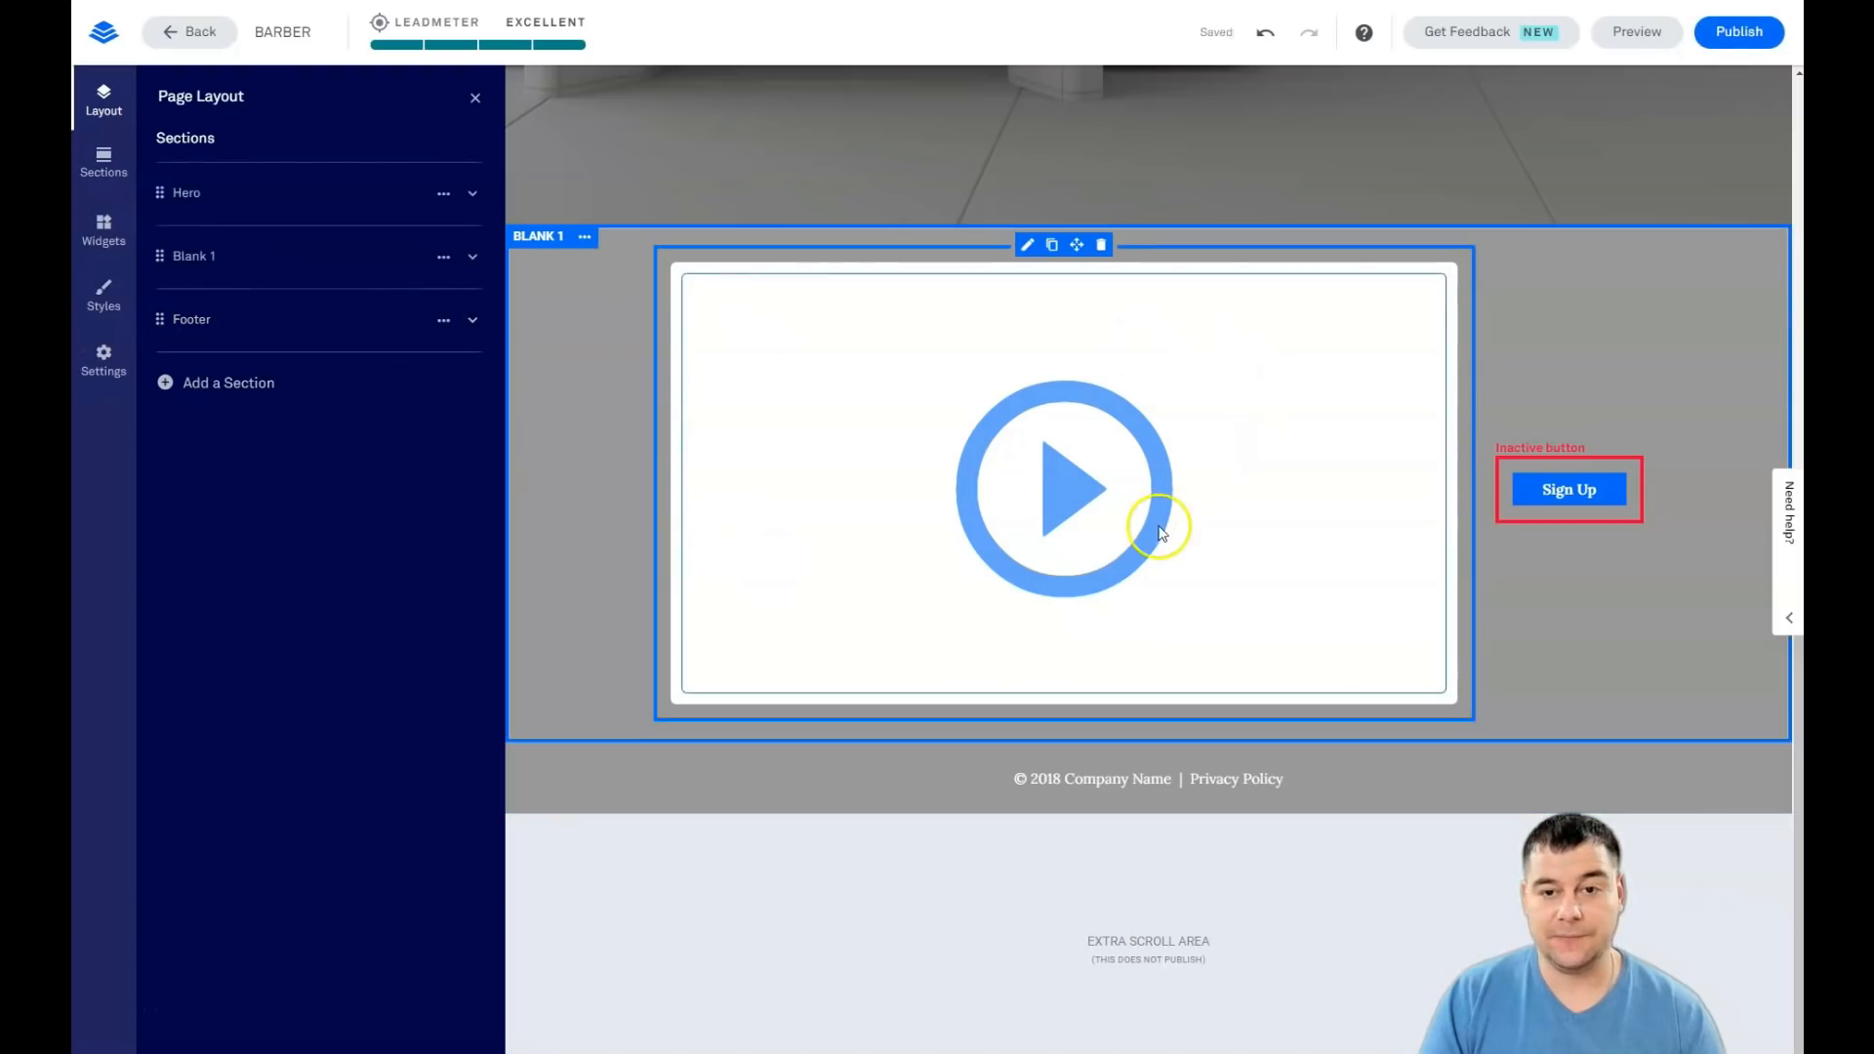
pyautogui.moveTo(1097, 403)
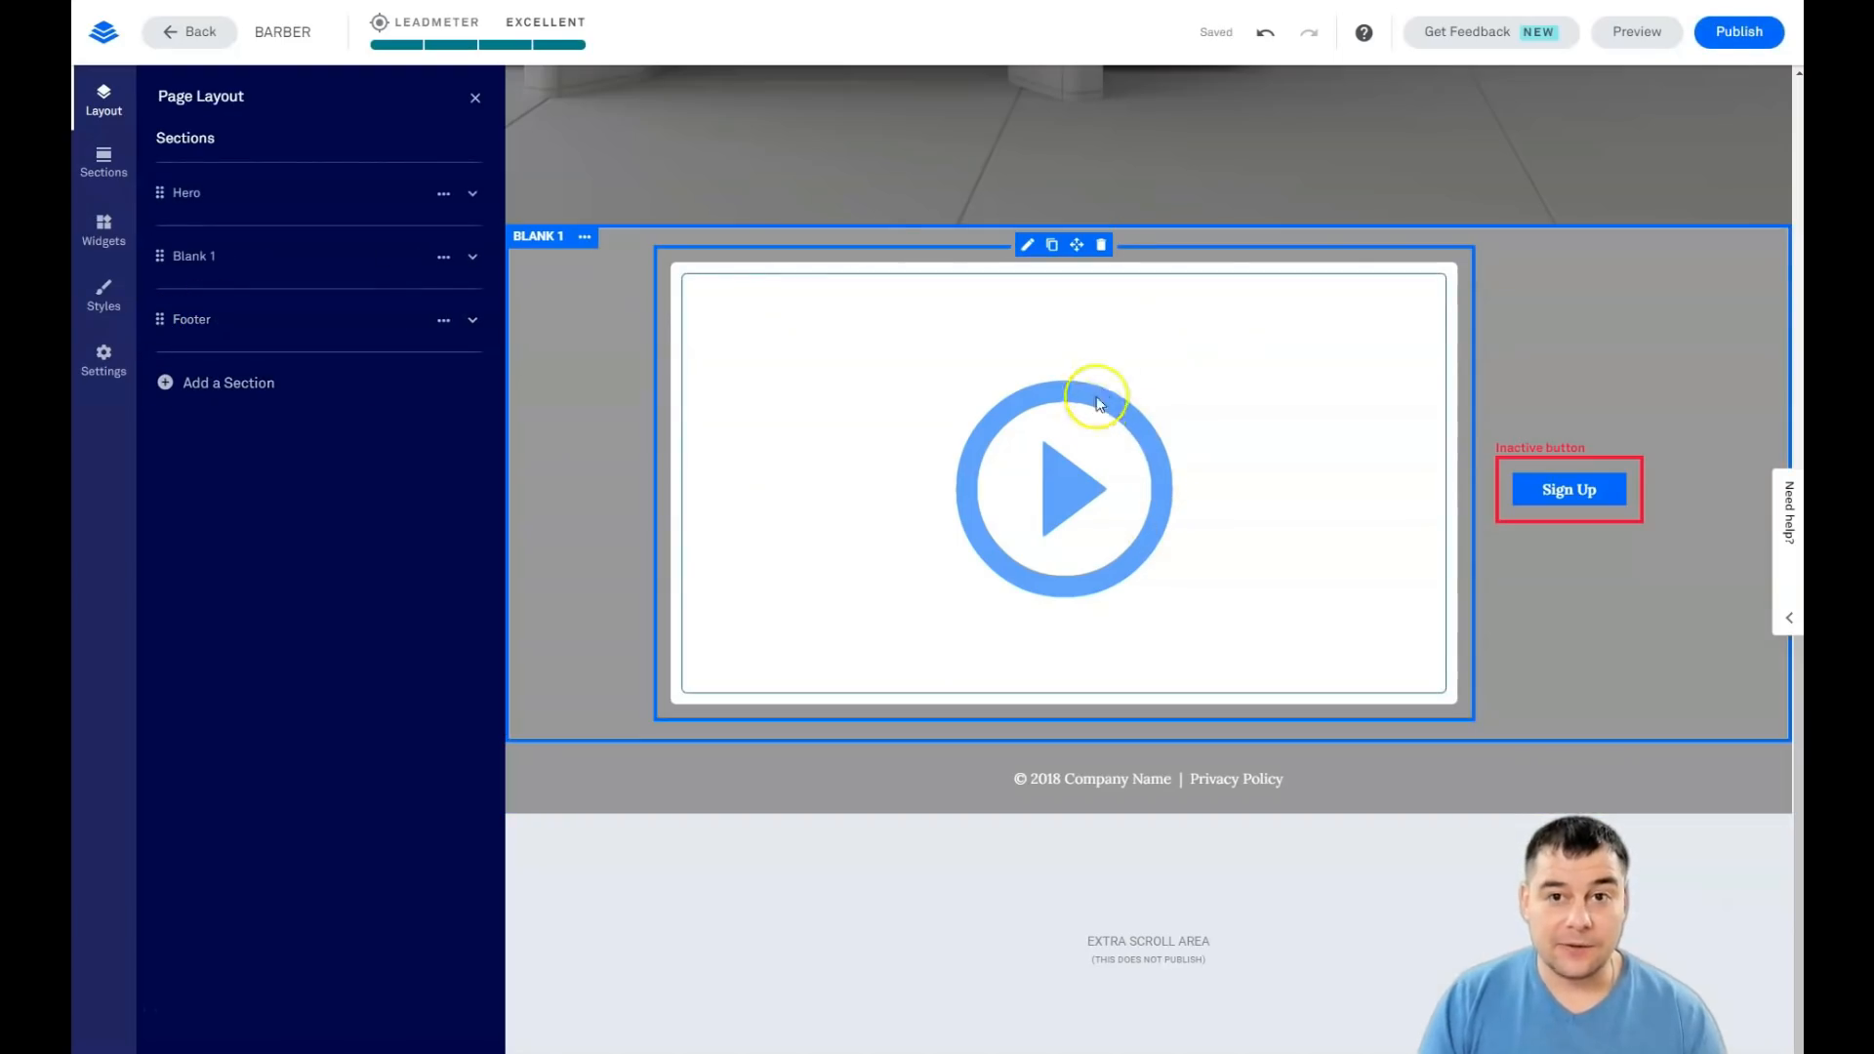
pyautogui.moveTo(1183, 345)
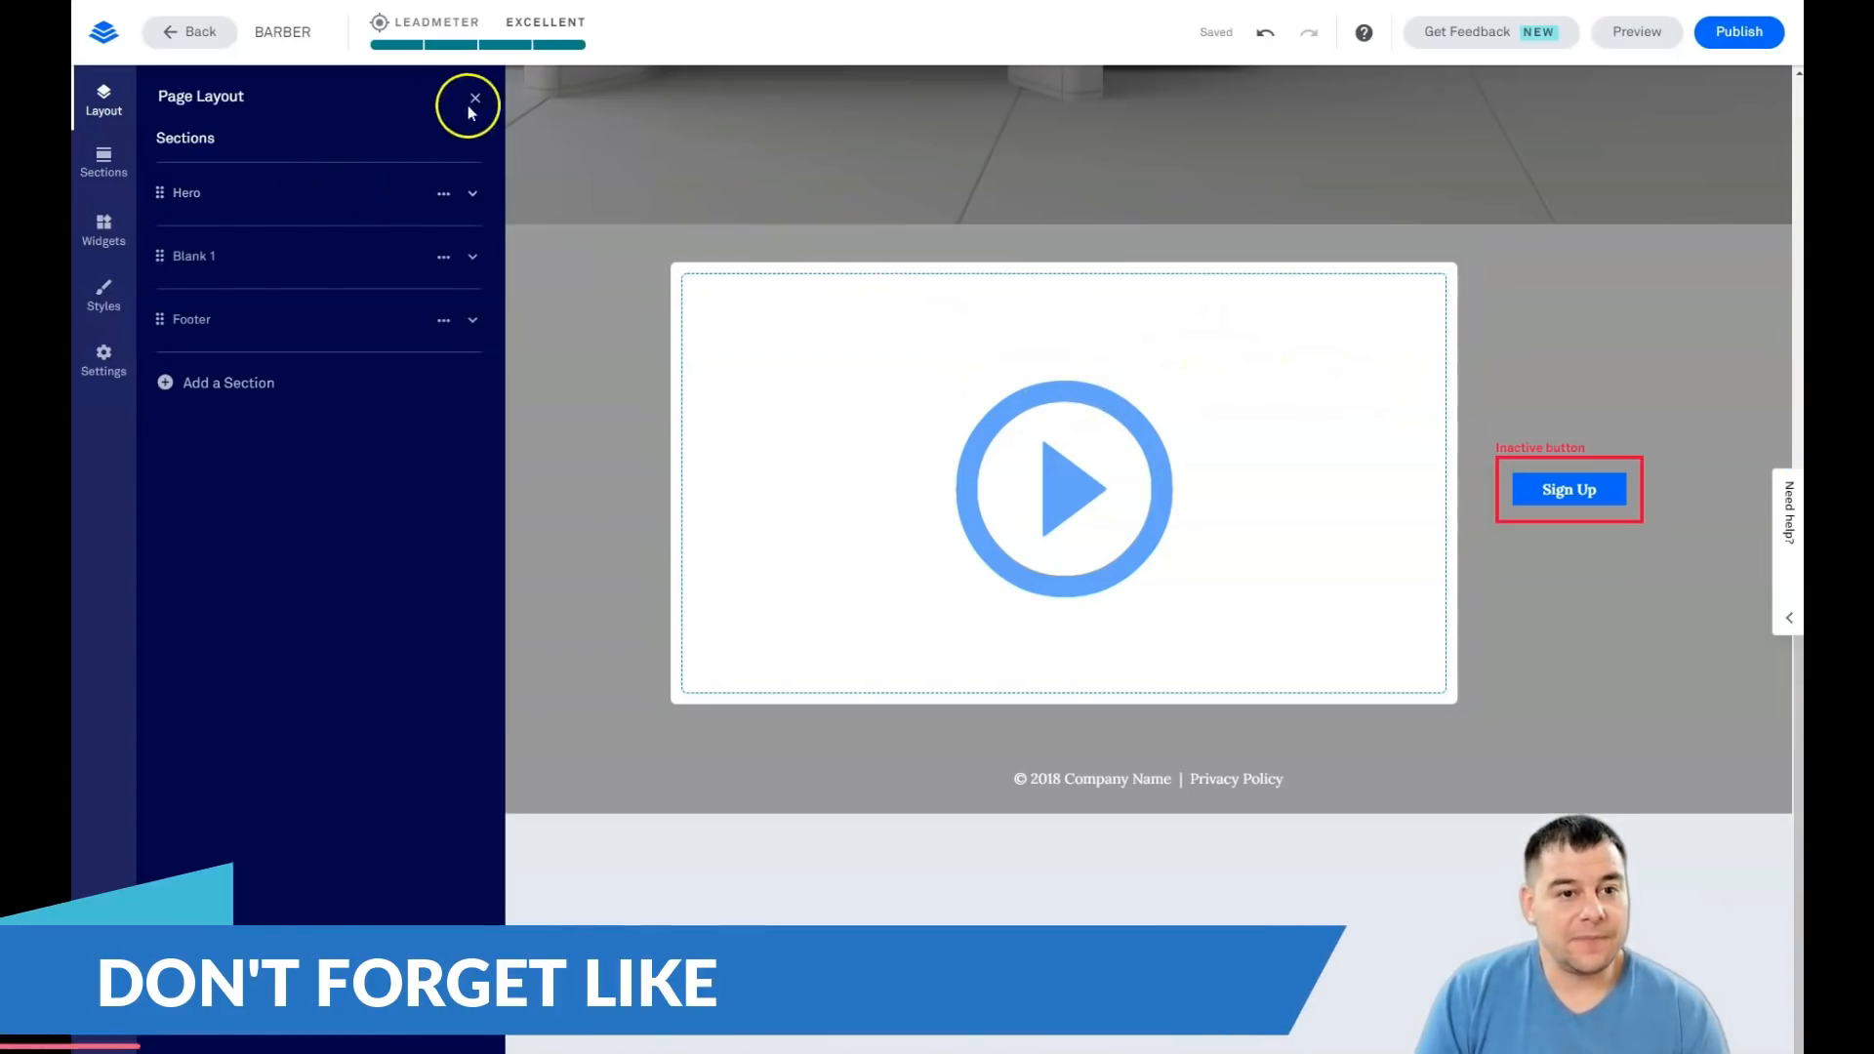
pyautogui.click(473, 97)
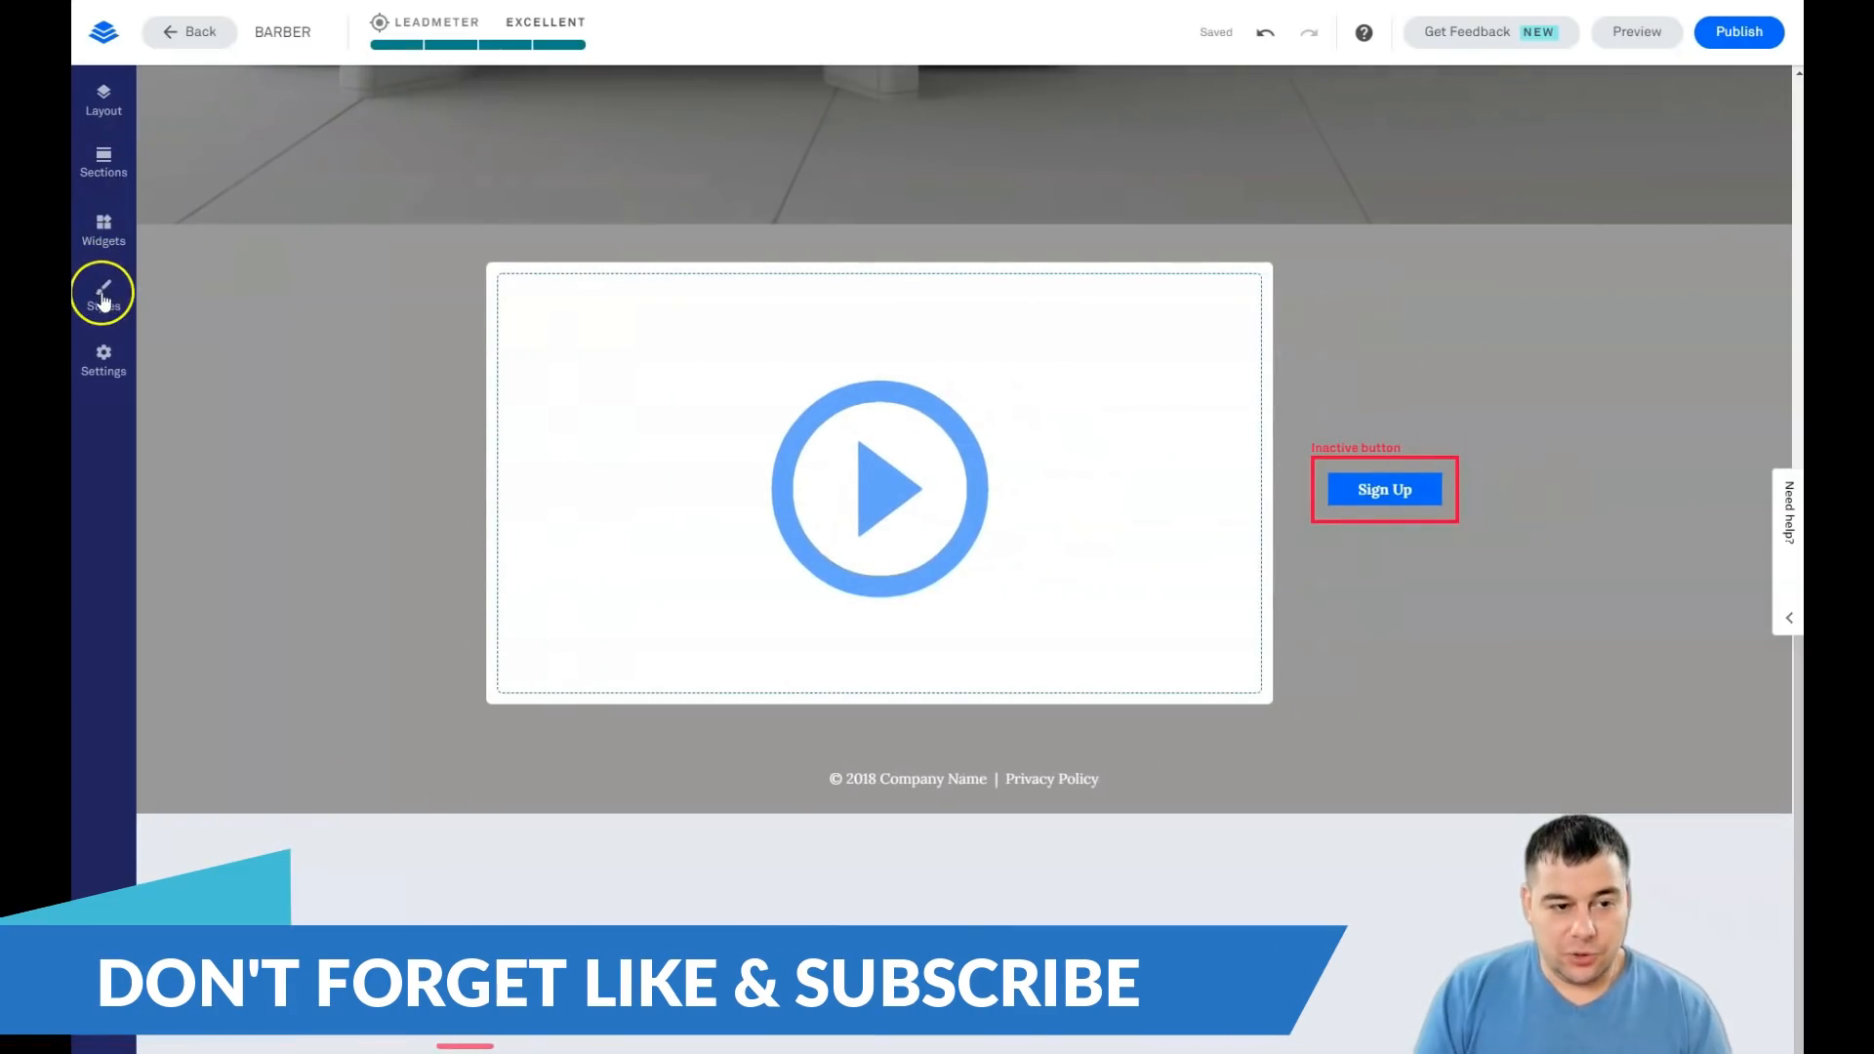
# Step: Set the Page Background colour to white in Page Styles and close the panel
pyautogui.click(102, 293)
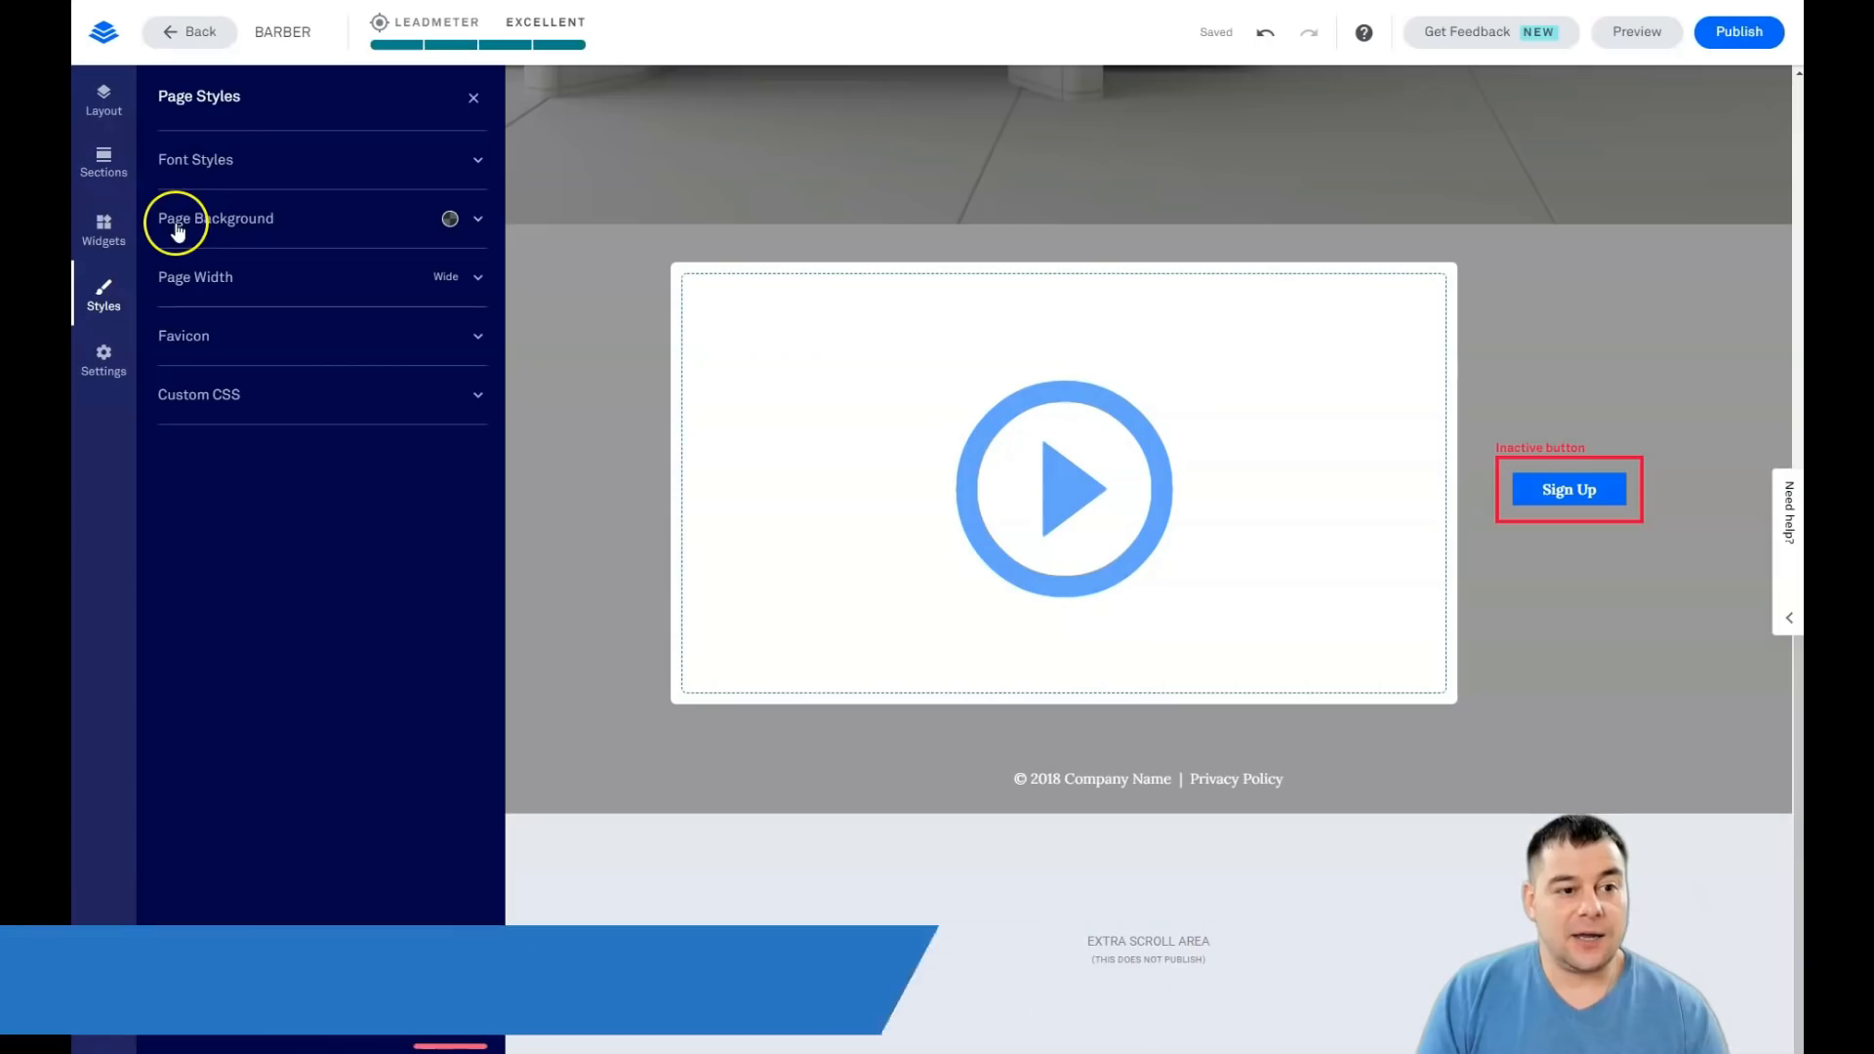
pyautogui.click(477, 224)
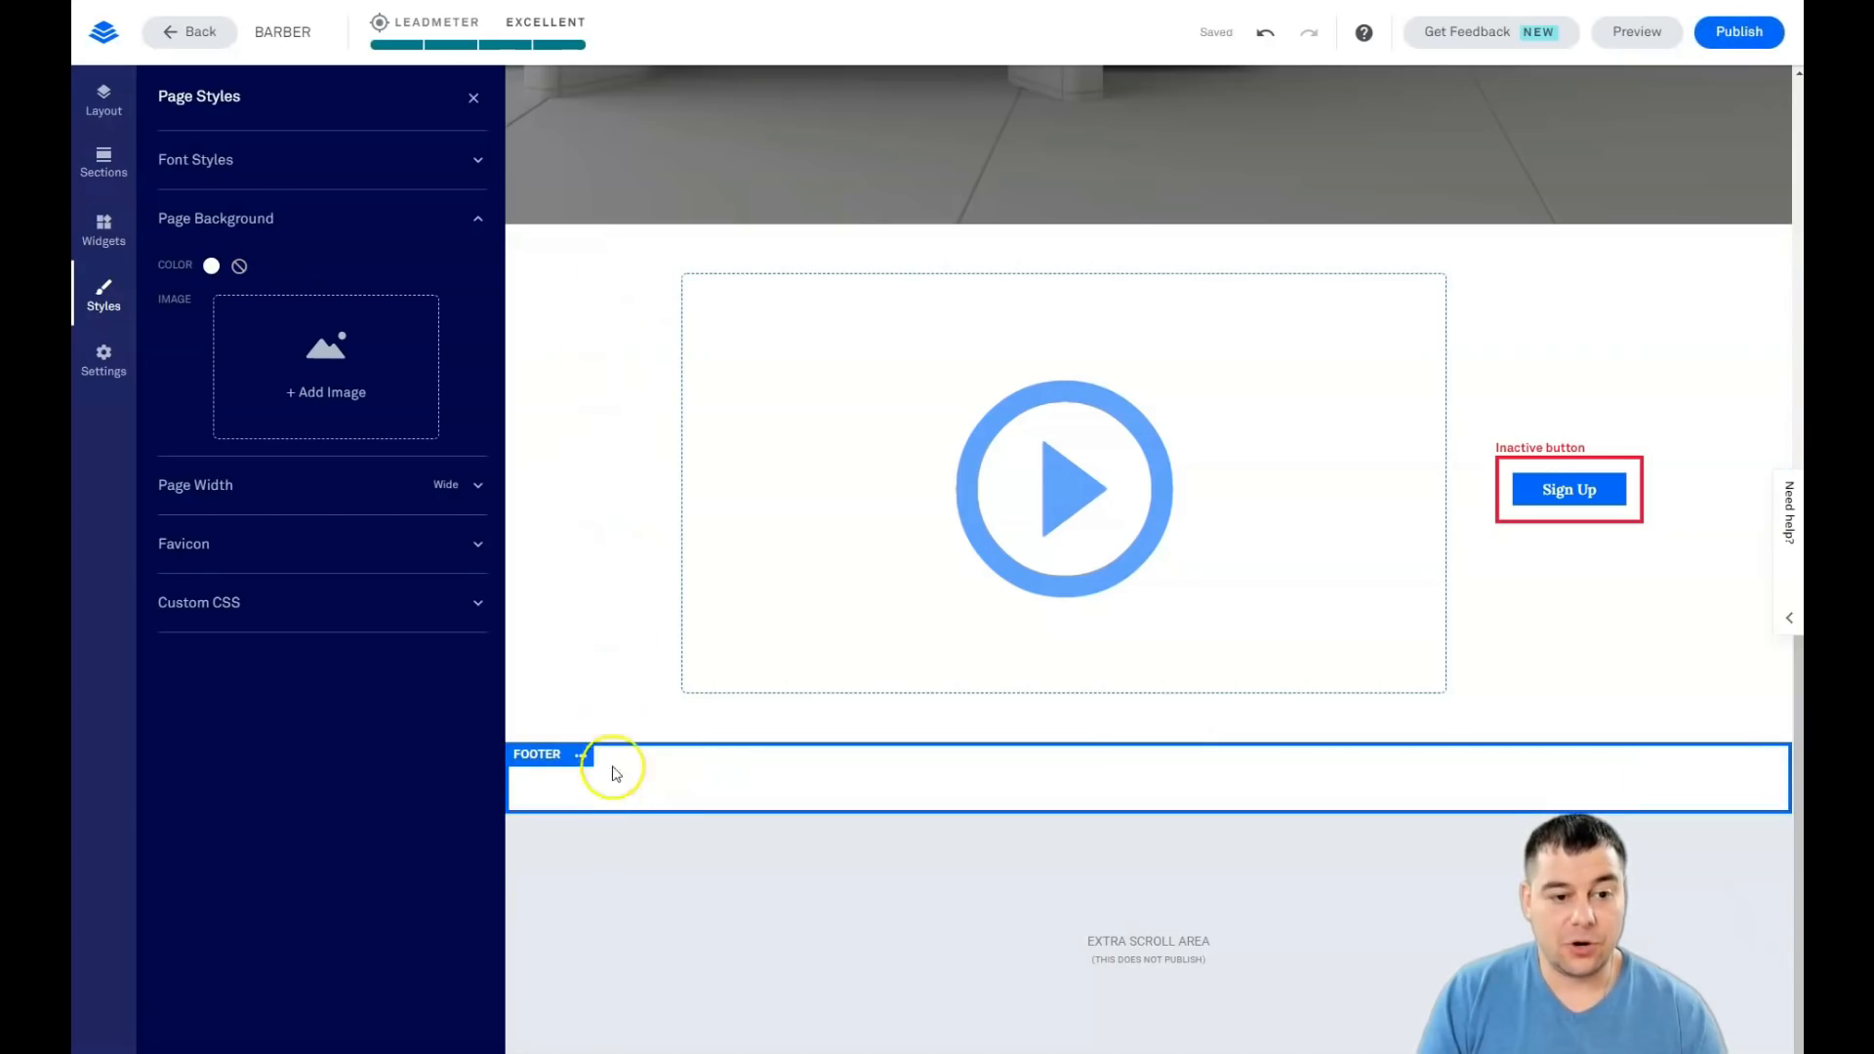
pyautogui.click(621, 440)
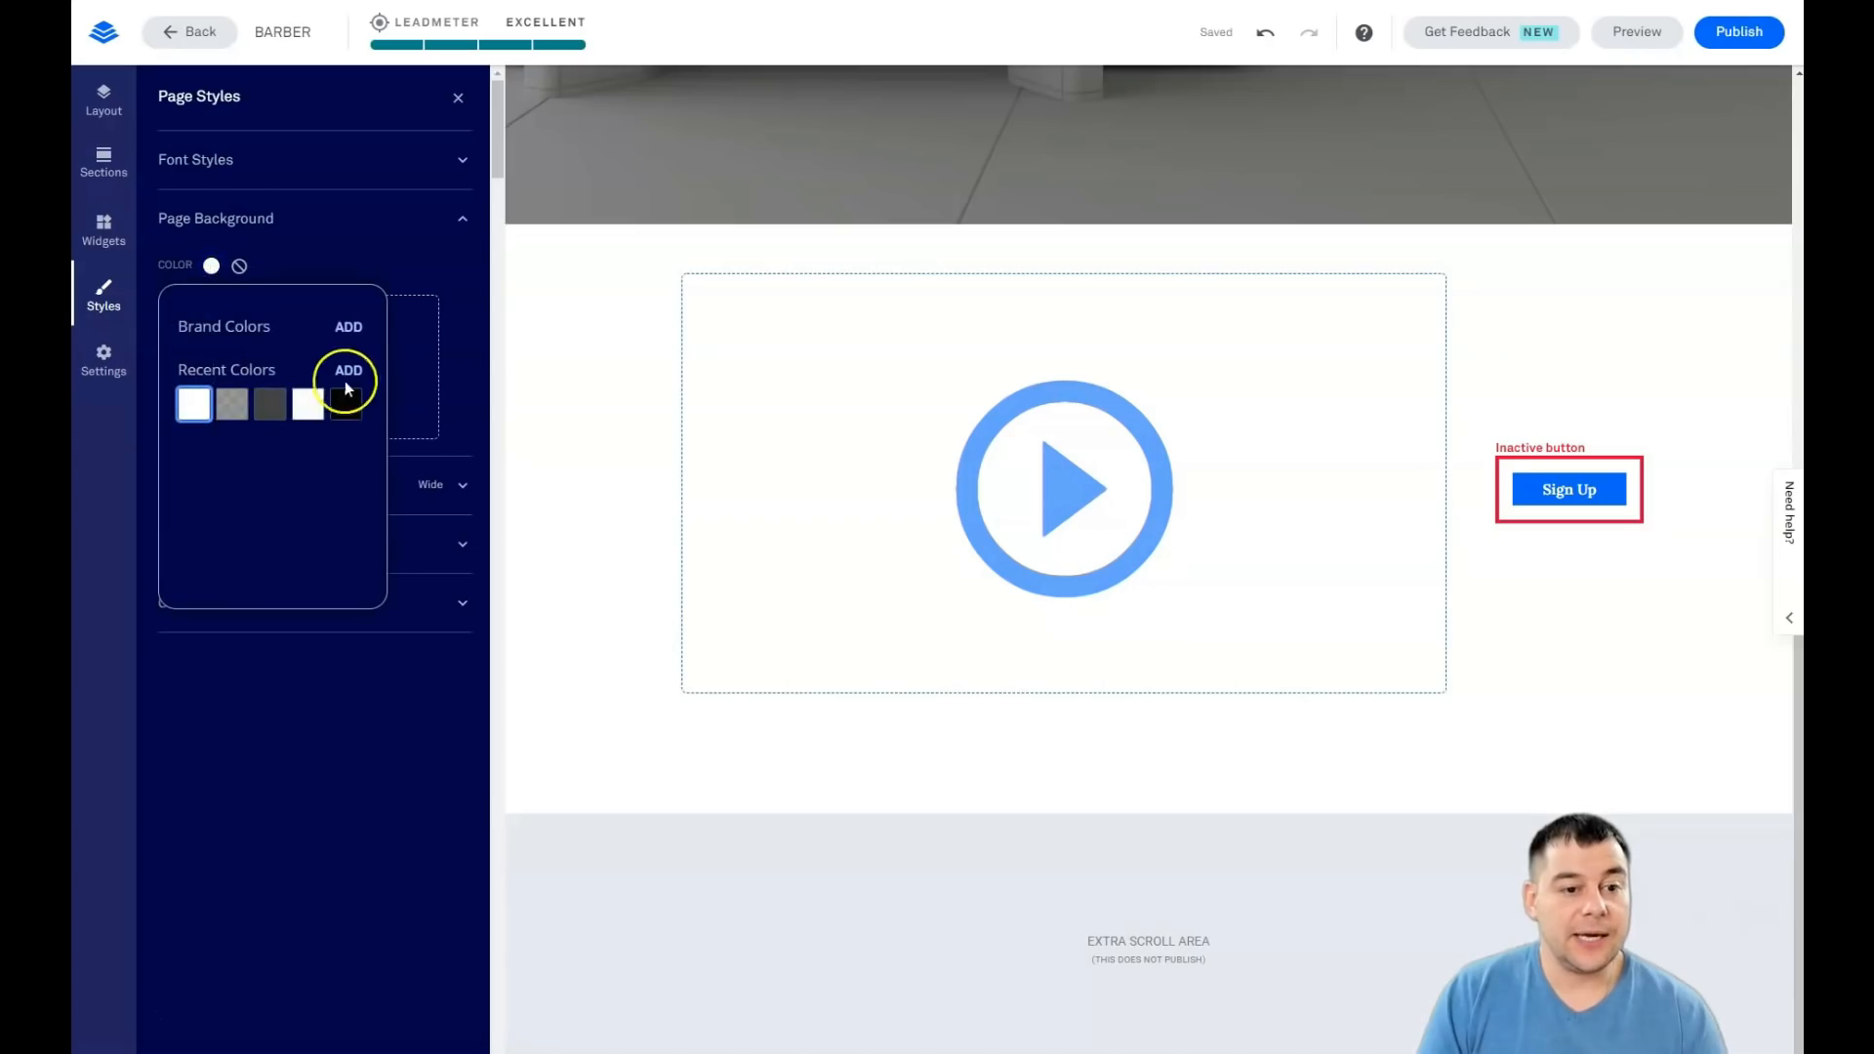
pyautogui.click(348, 369)
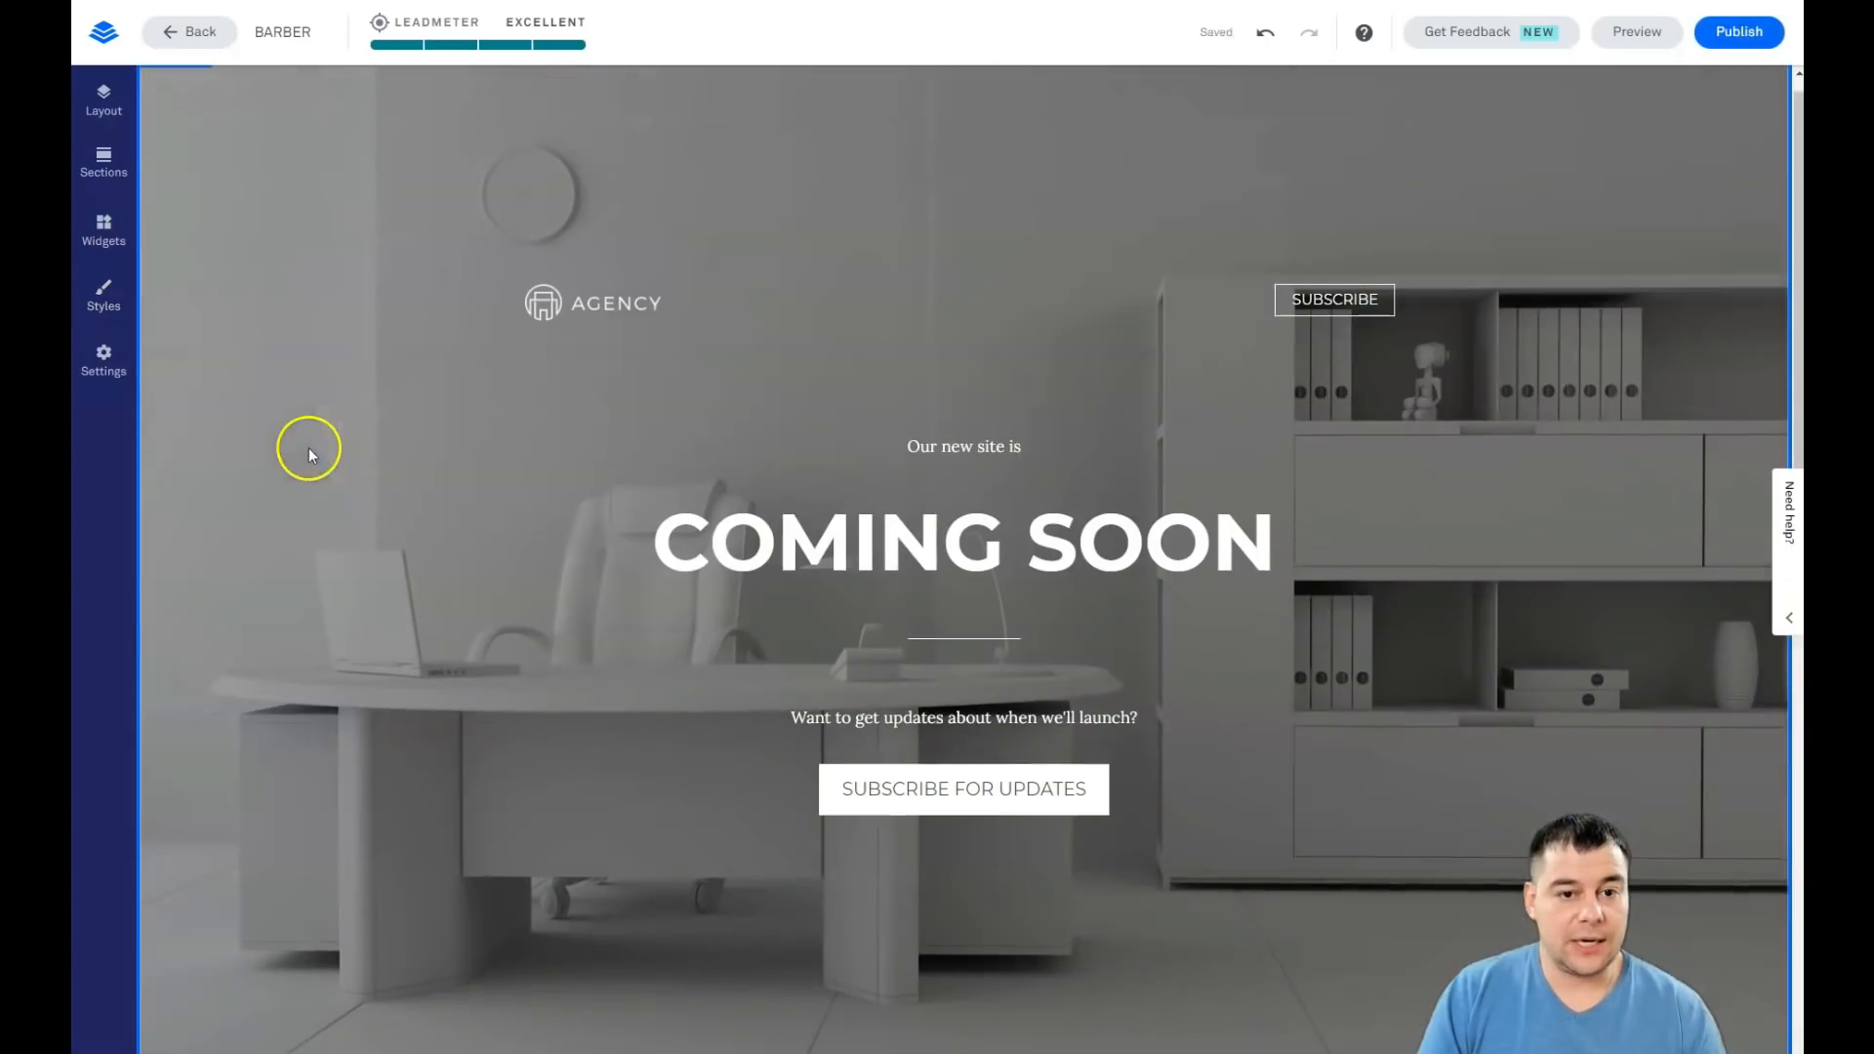
# Step: Inspect the editing options of the hero section, AGENCY logo and SUBSCRIBE button
pyautogui.click(962, 542)
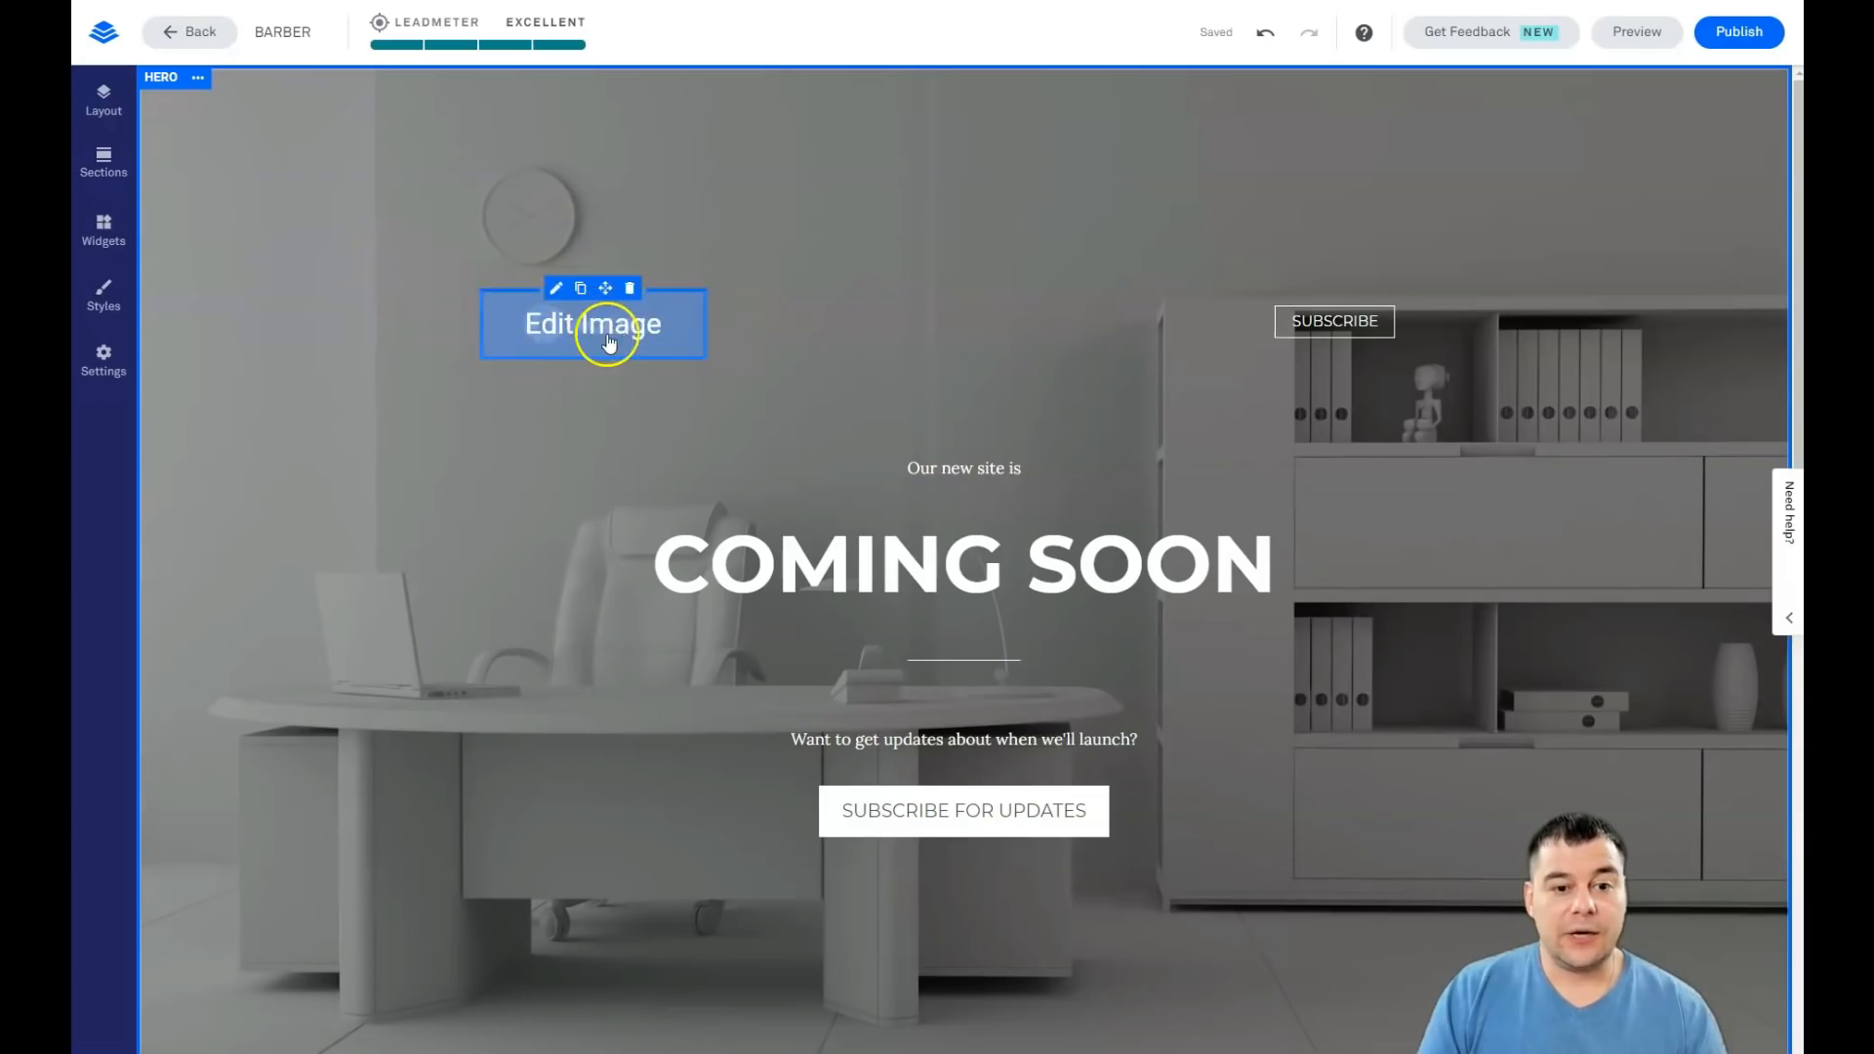
pyautogui.click(962, 564)
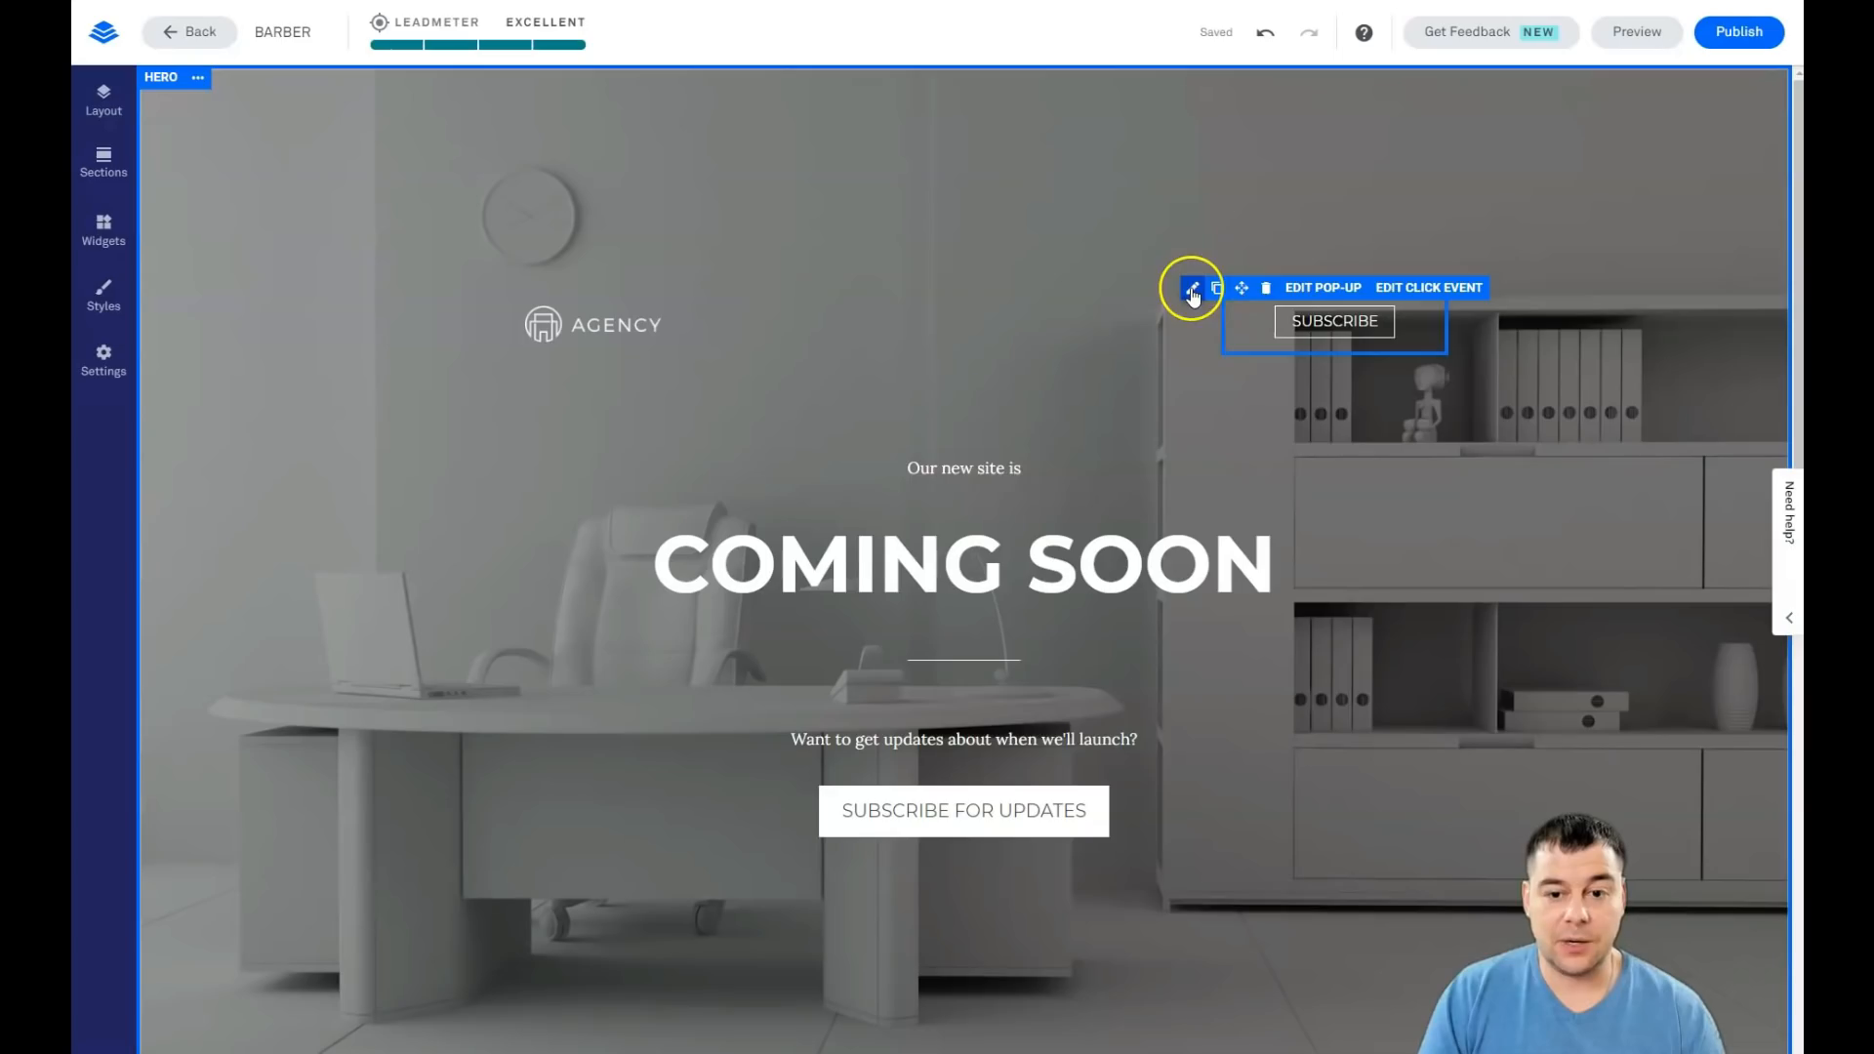
pyautogui.click(592, 324)
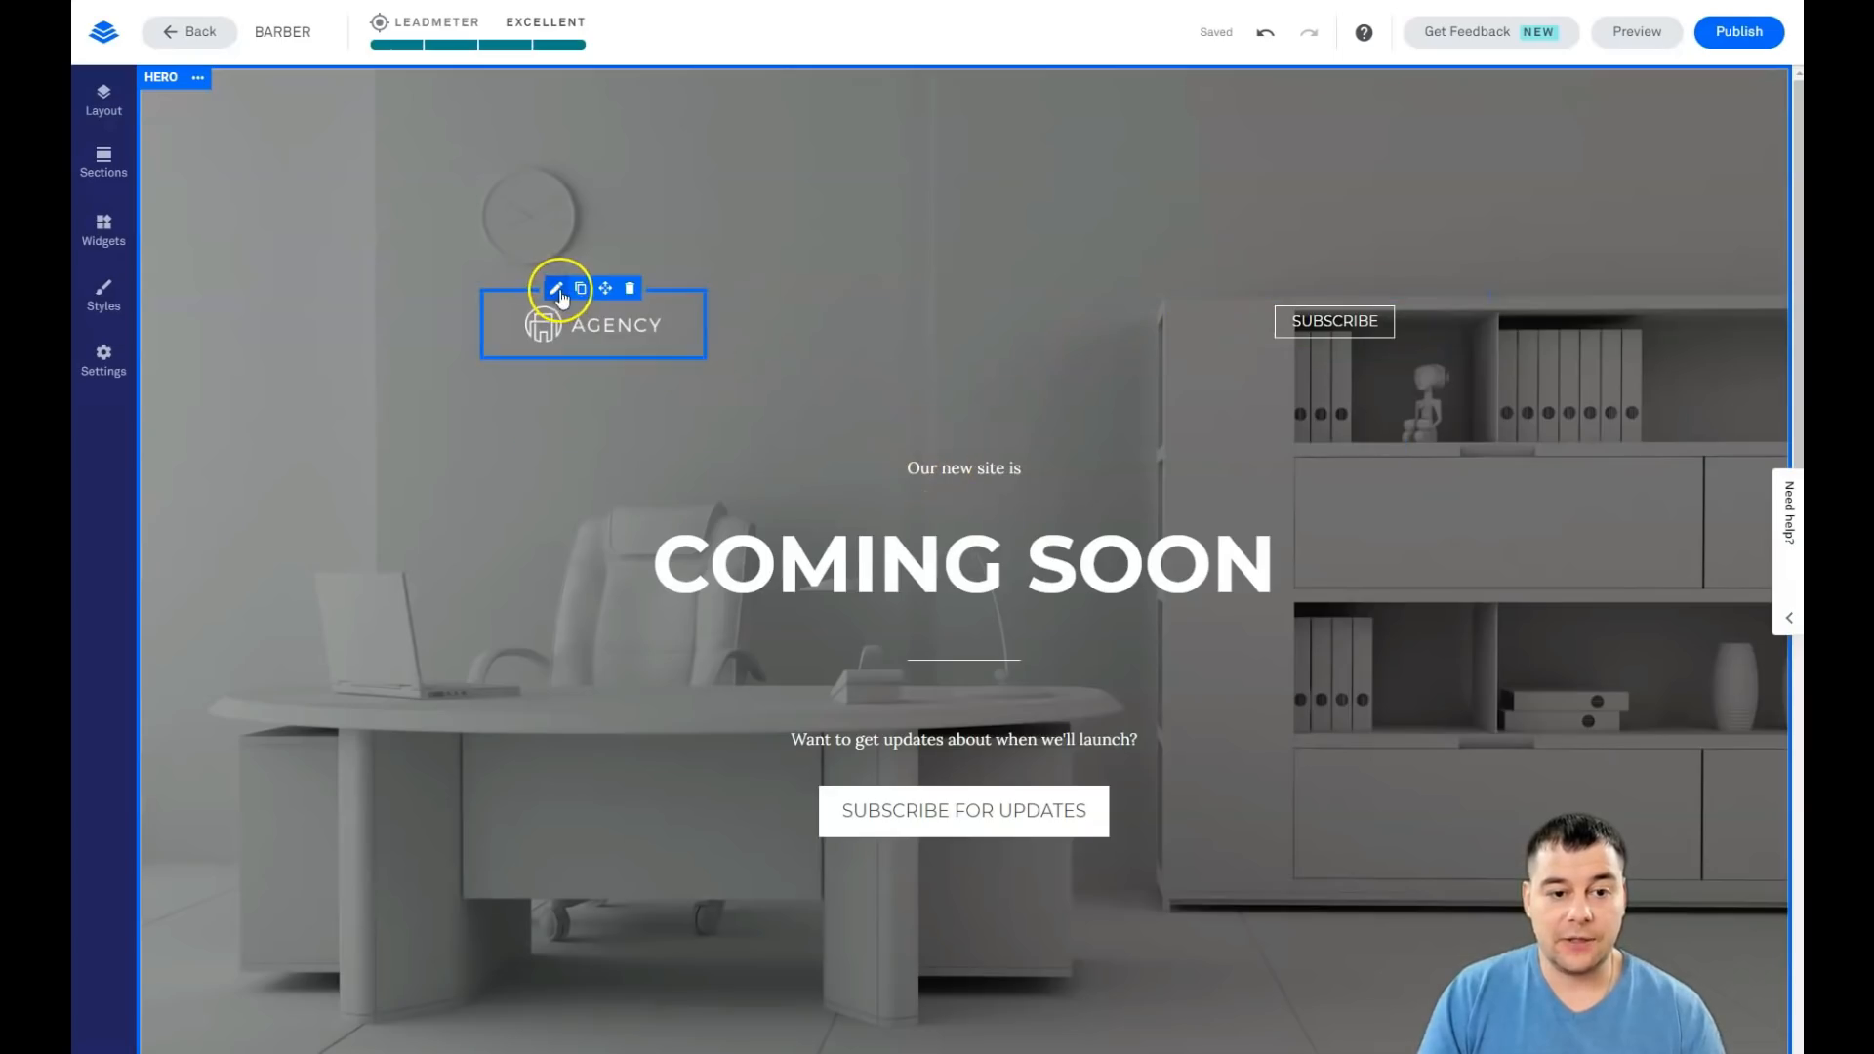
pyautogui.click(962, 467)
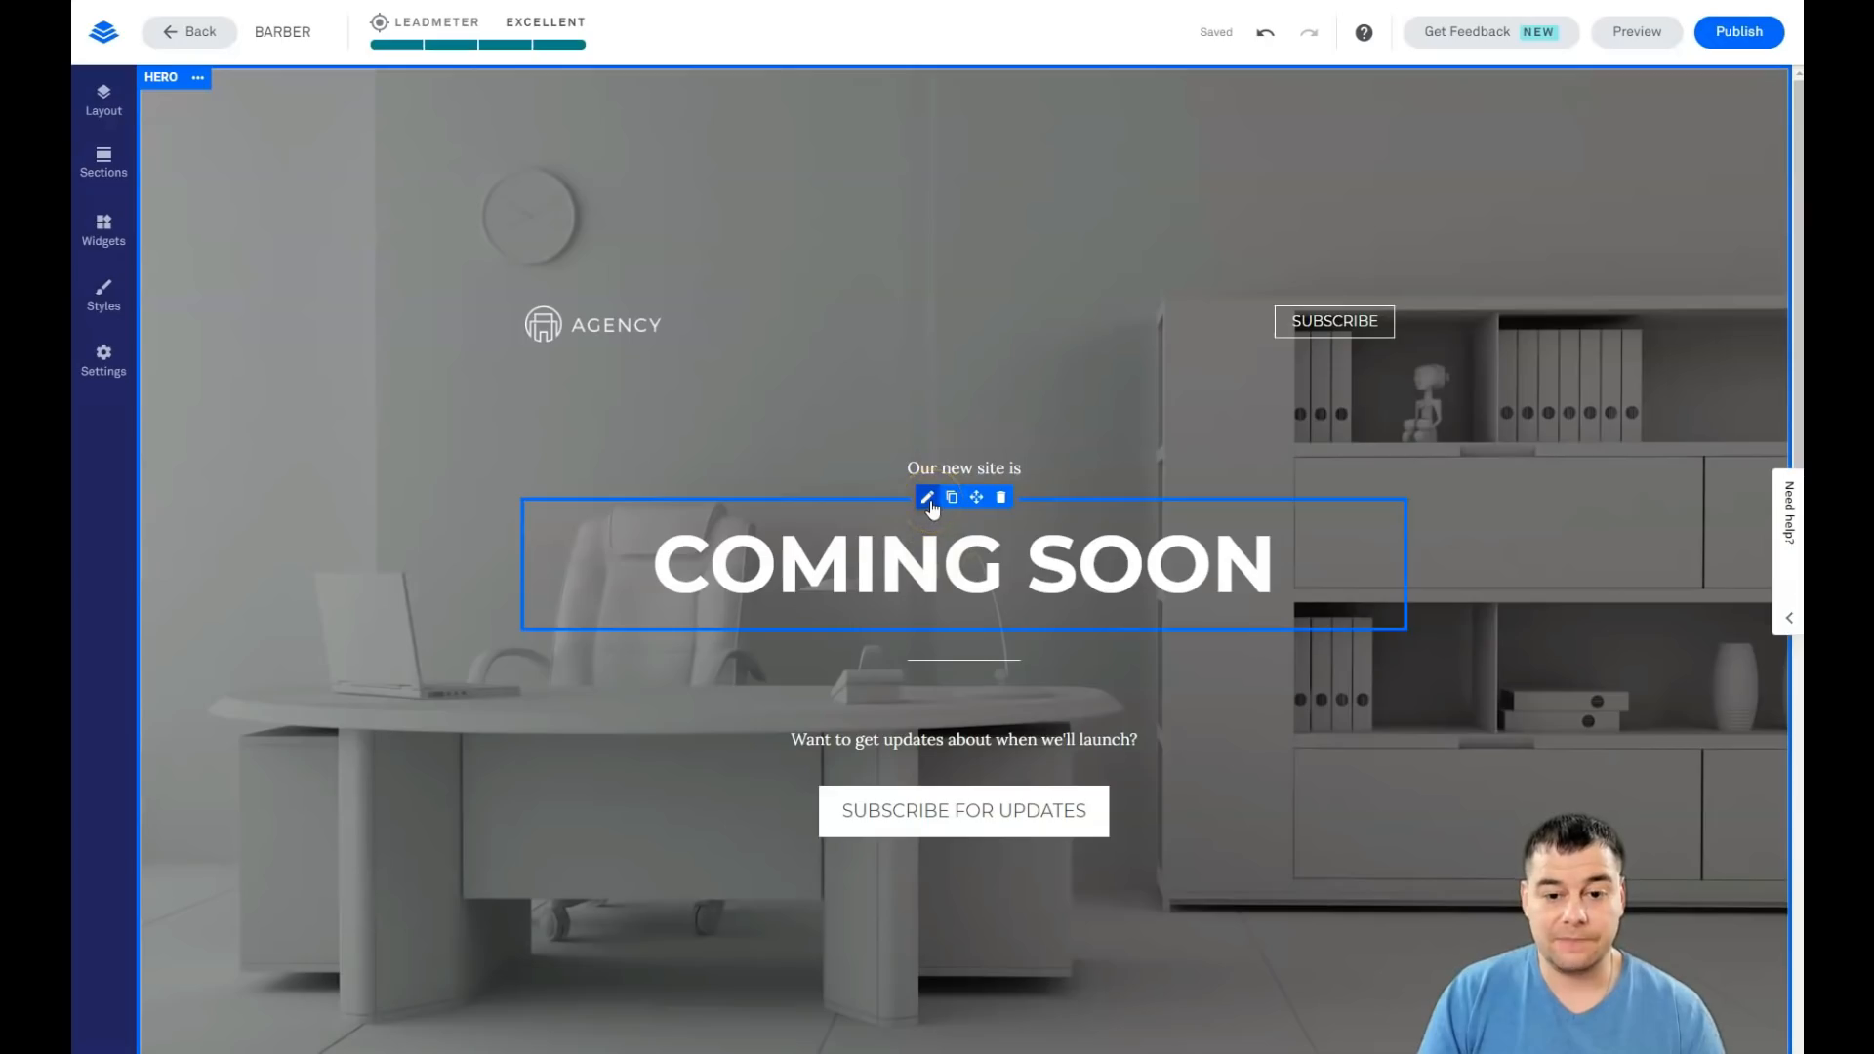
# Step: Raise the COMING SOON letter spacing from 4 to 6, toggling italic on and off
pyautogui.click(927, 496)
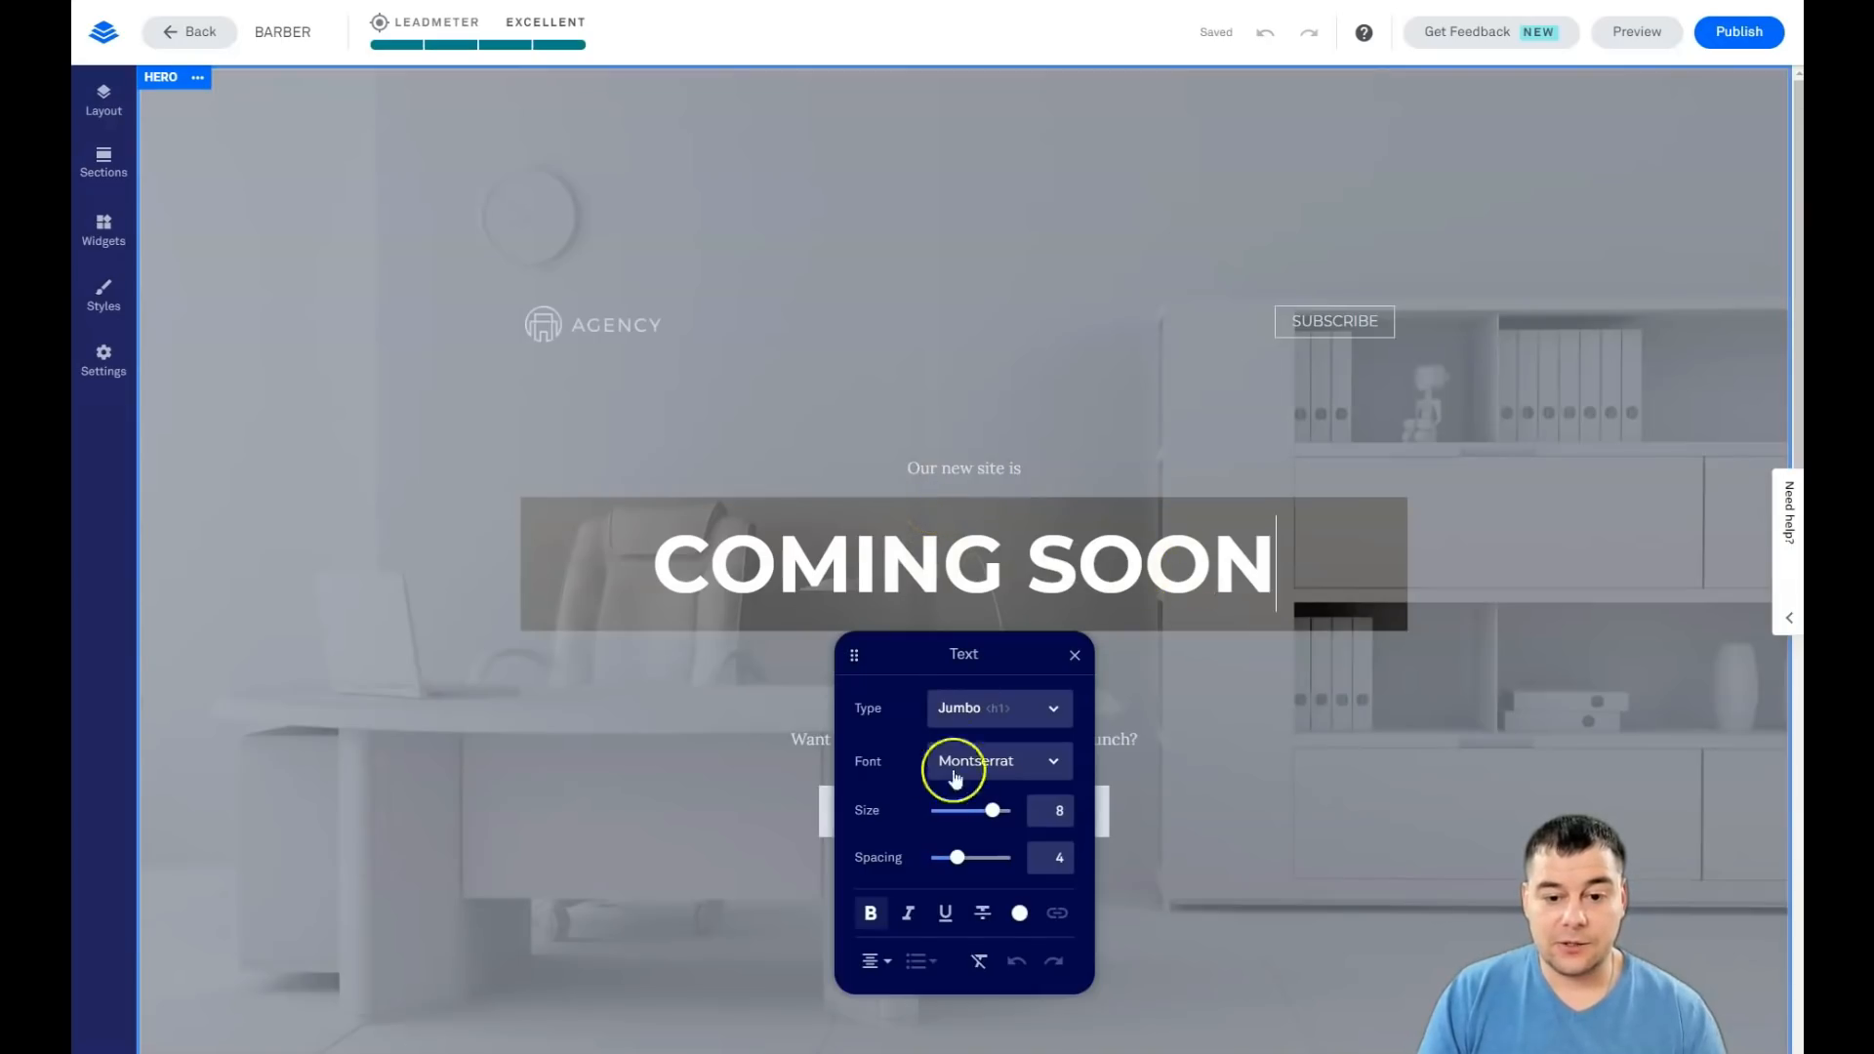
pyautogui.moveTo(963, 729)
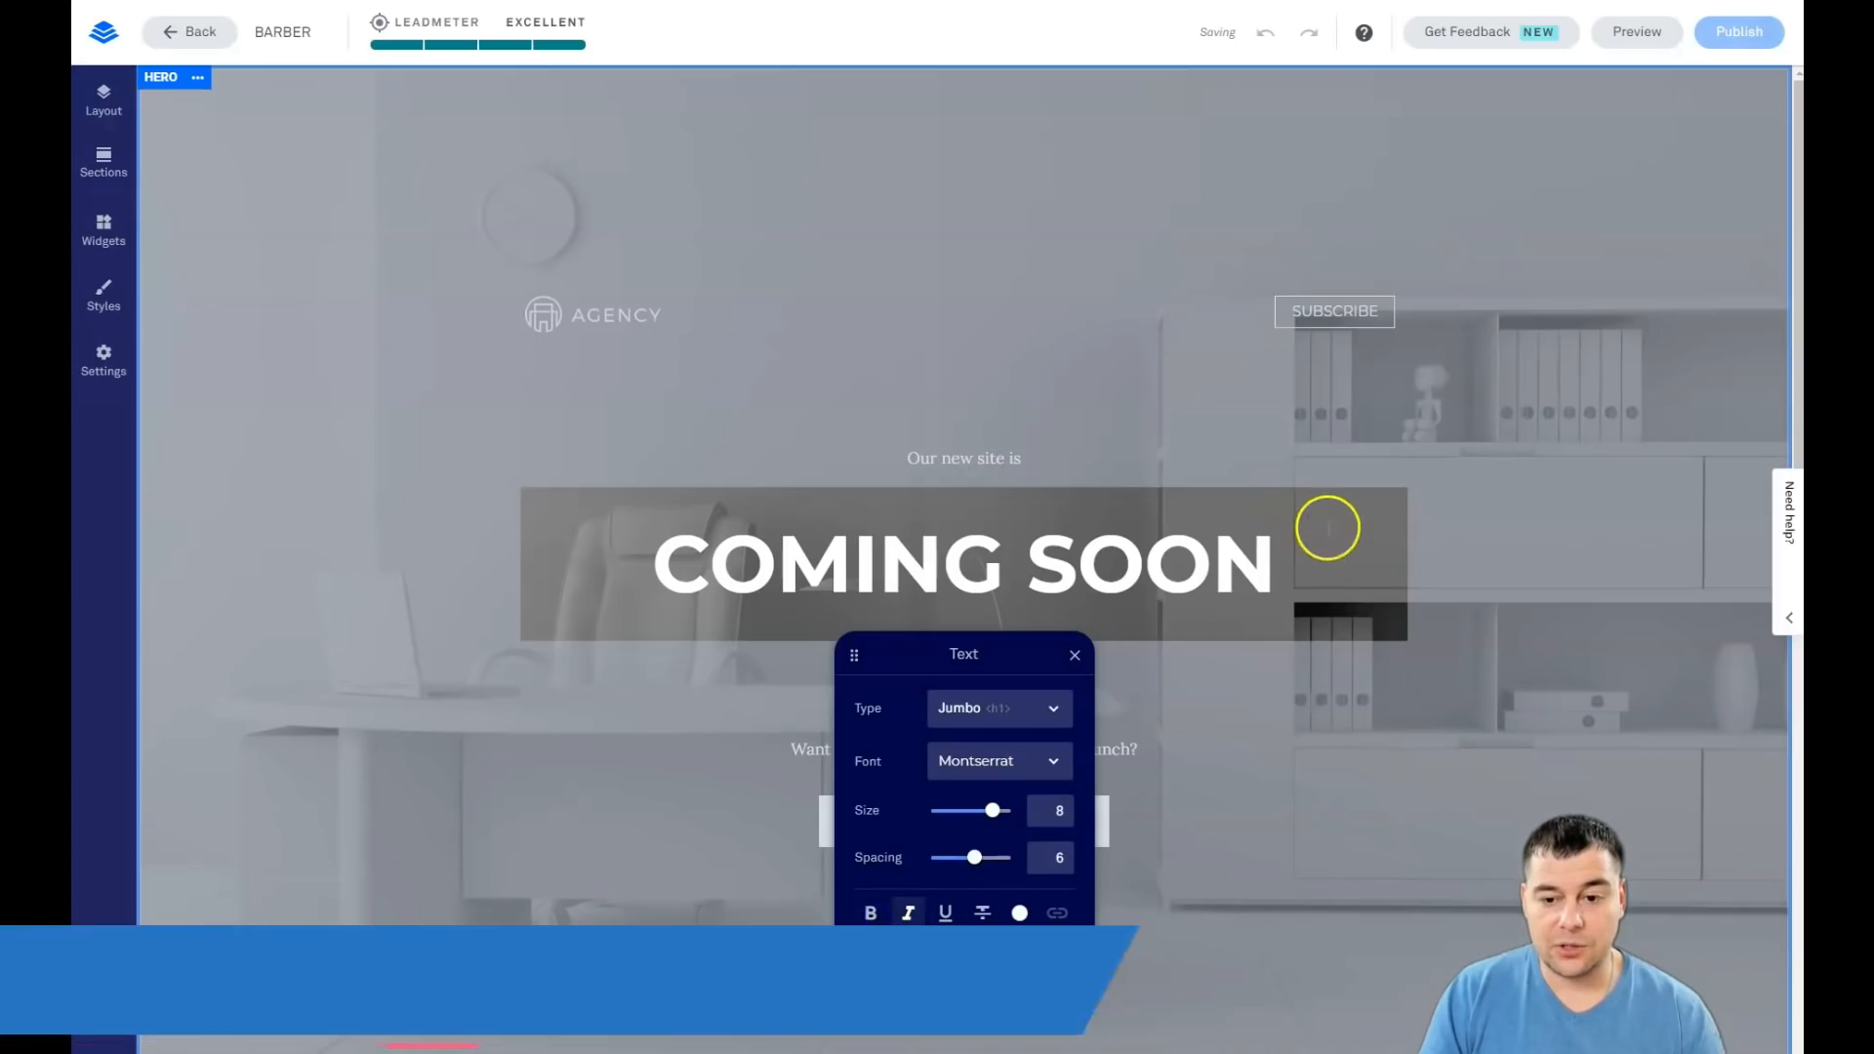
pyautogui.click(909, 914)
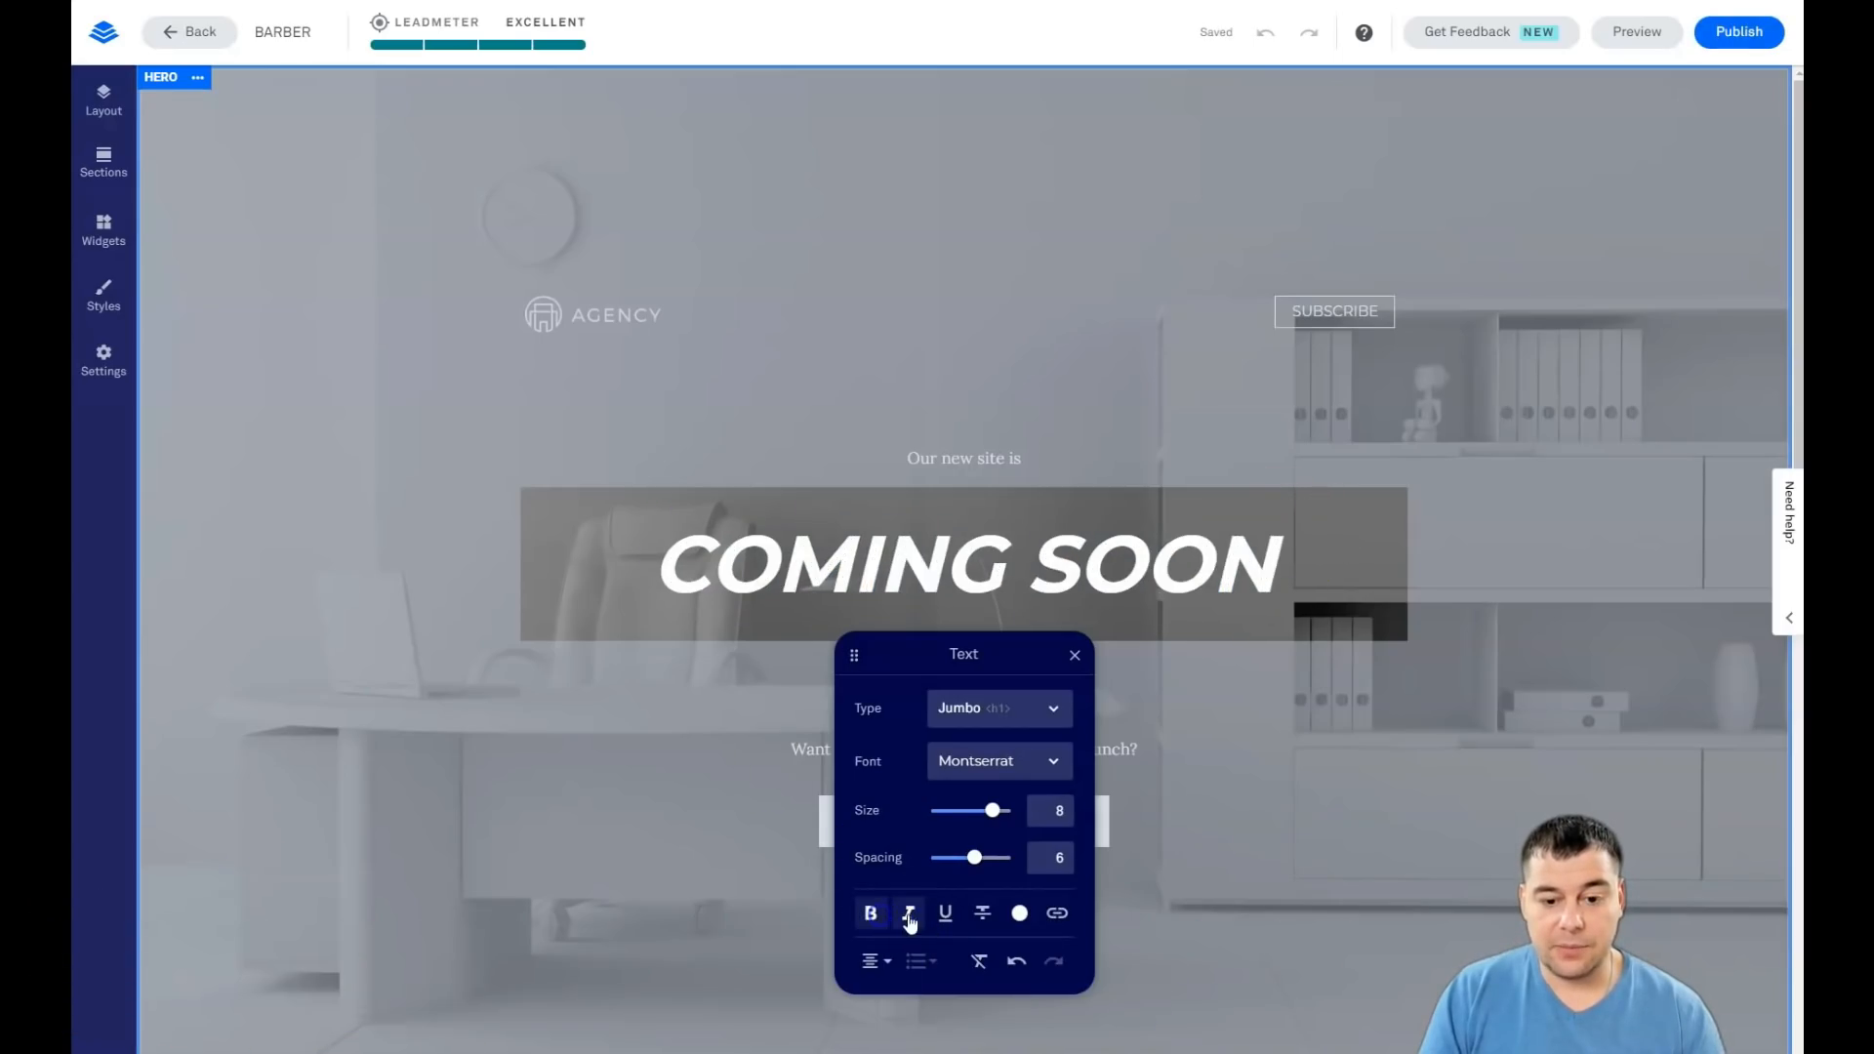
pyautogui.click(906, 913)
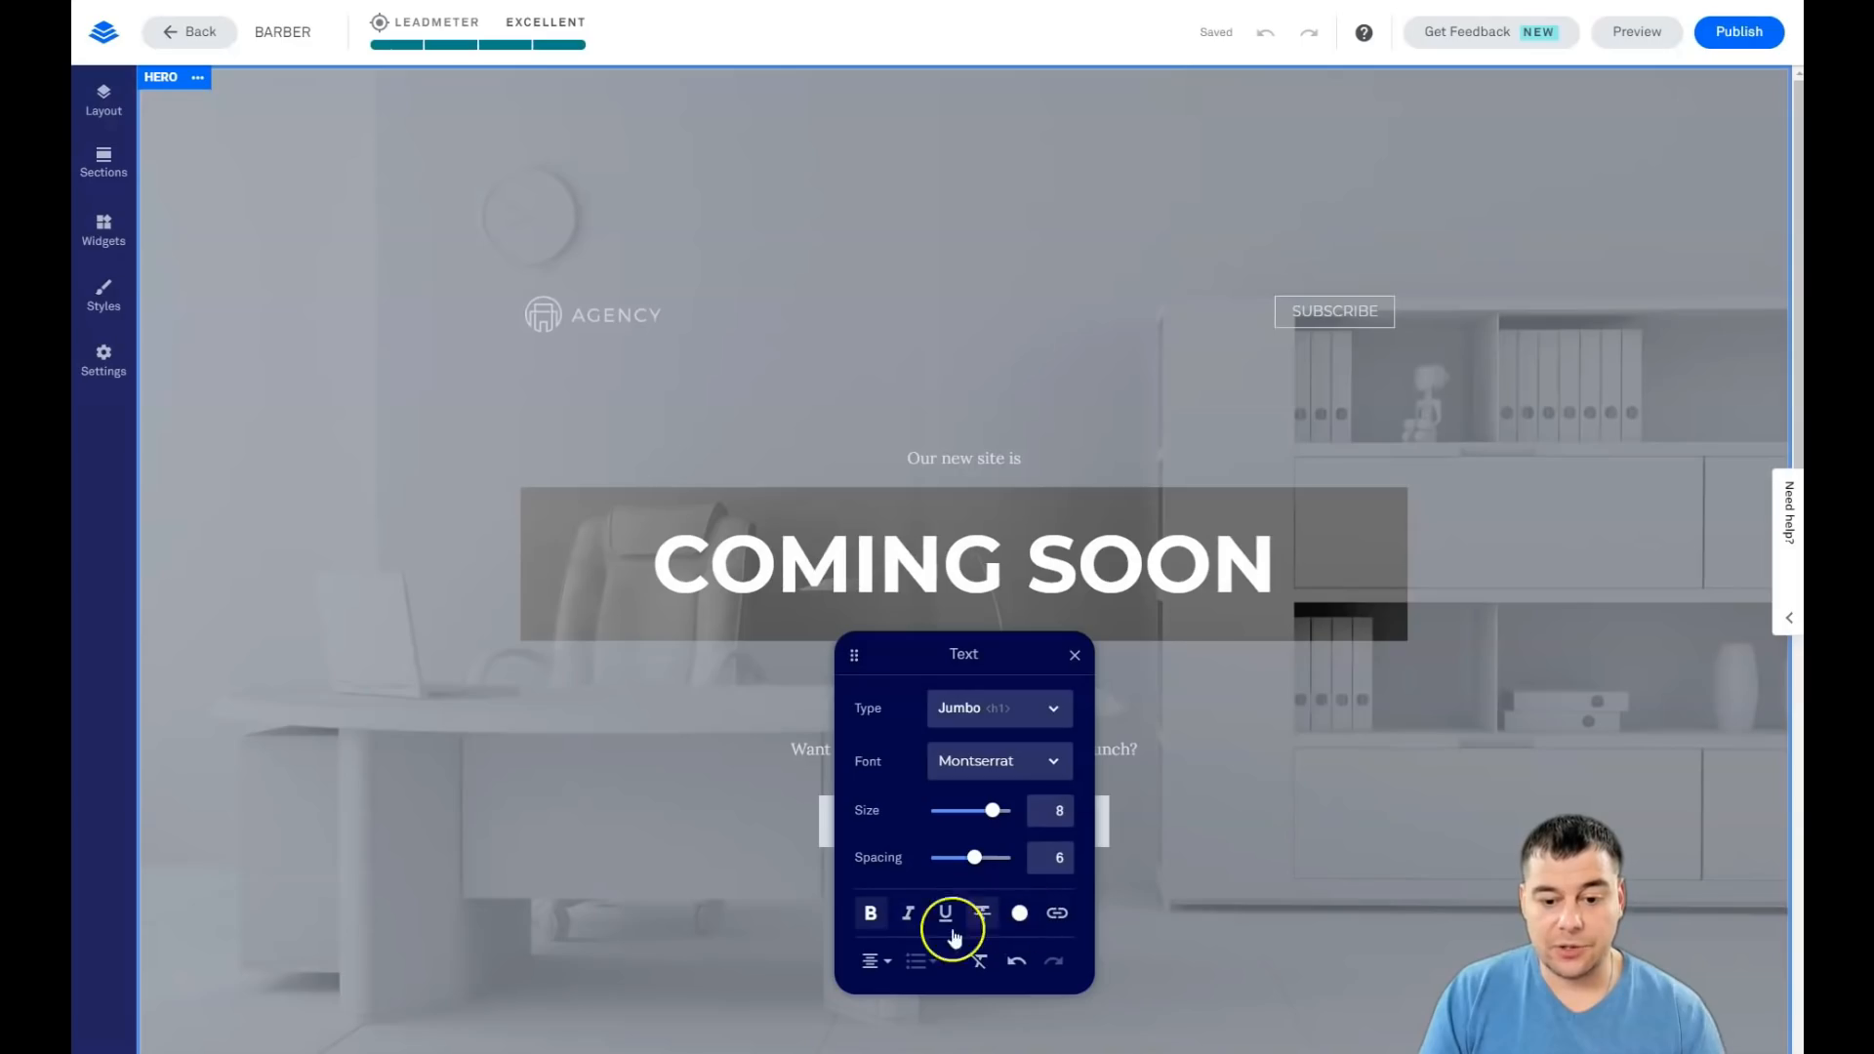
pyautogui.click(1072, 655)
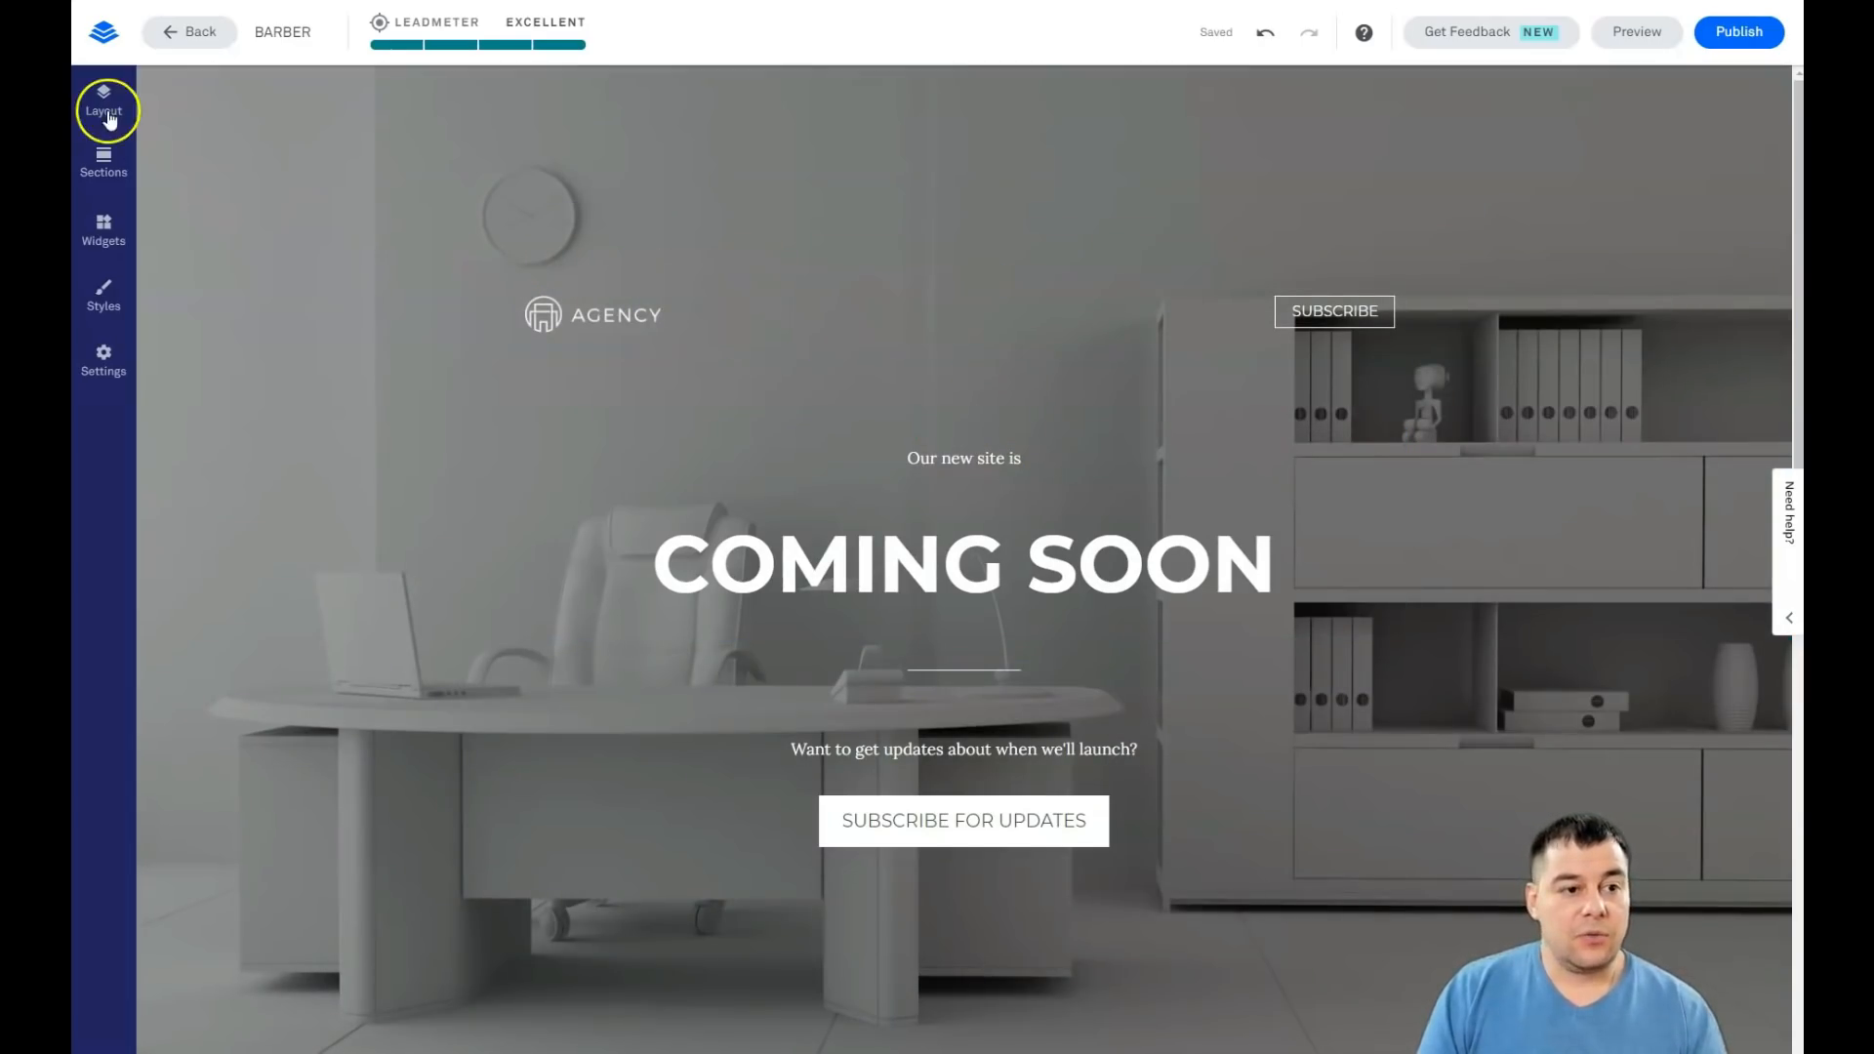
# Step: Delete the Hero's header with the AGENCY logo and SUBSCRIBE button
pyautogui.click(103, 102)
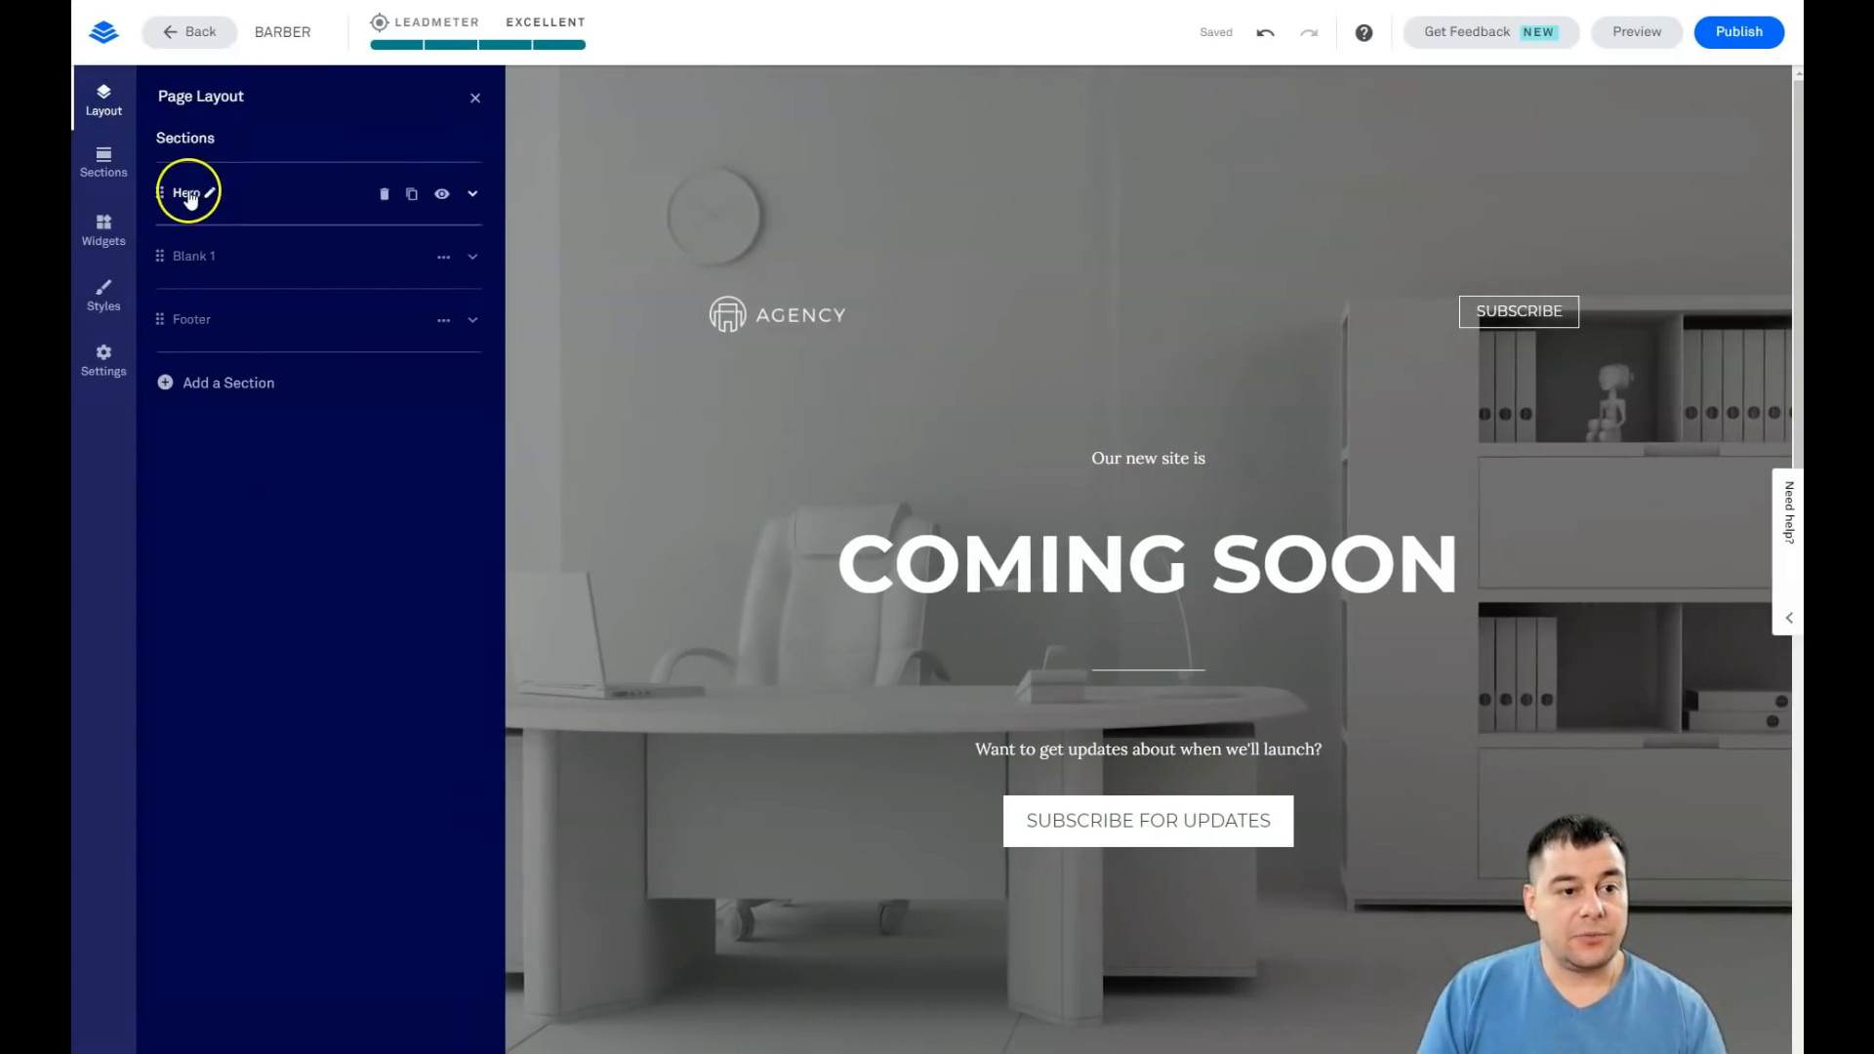
pyautogui.click(187, 193)
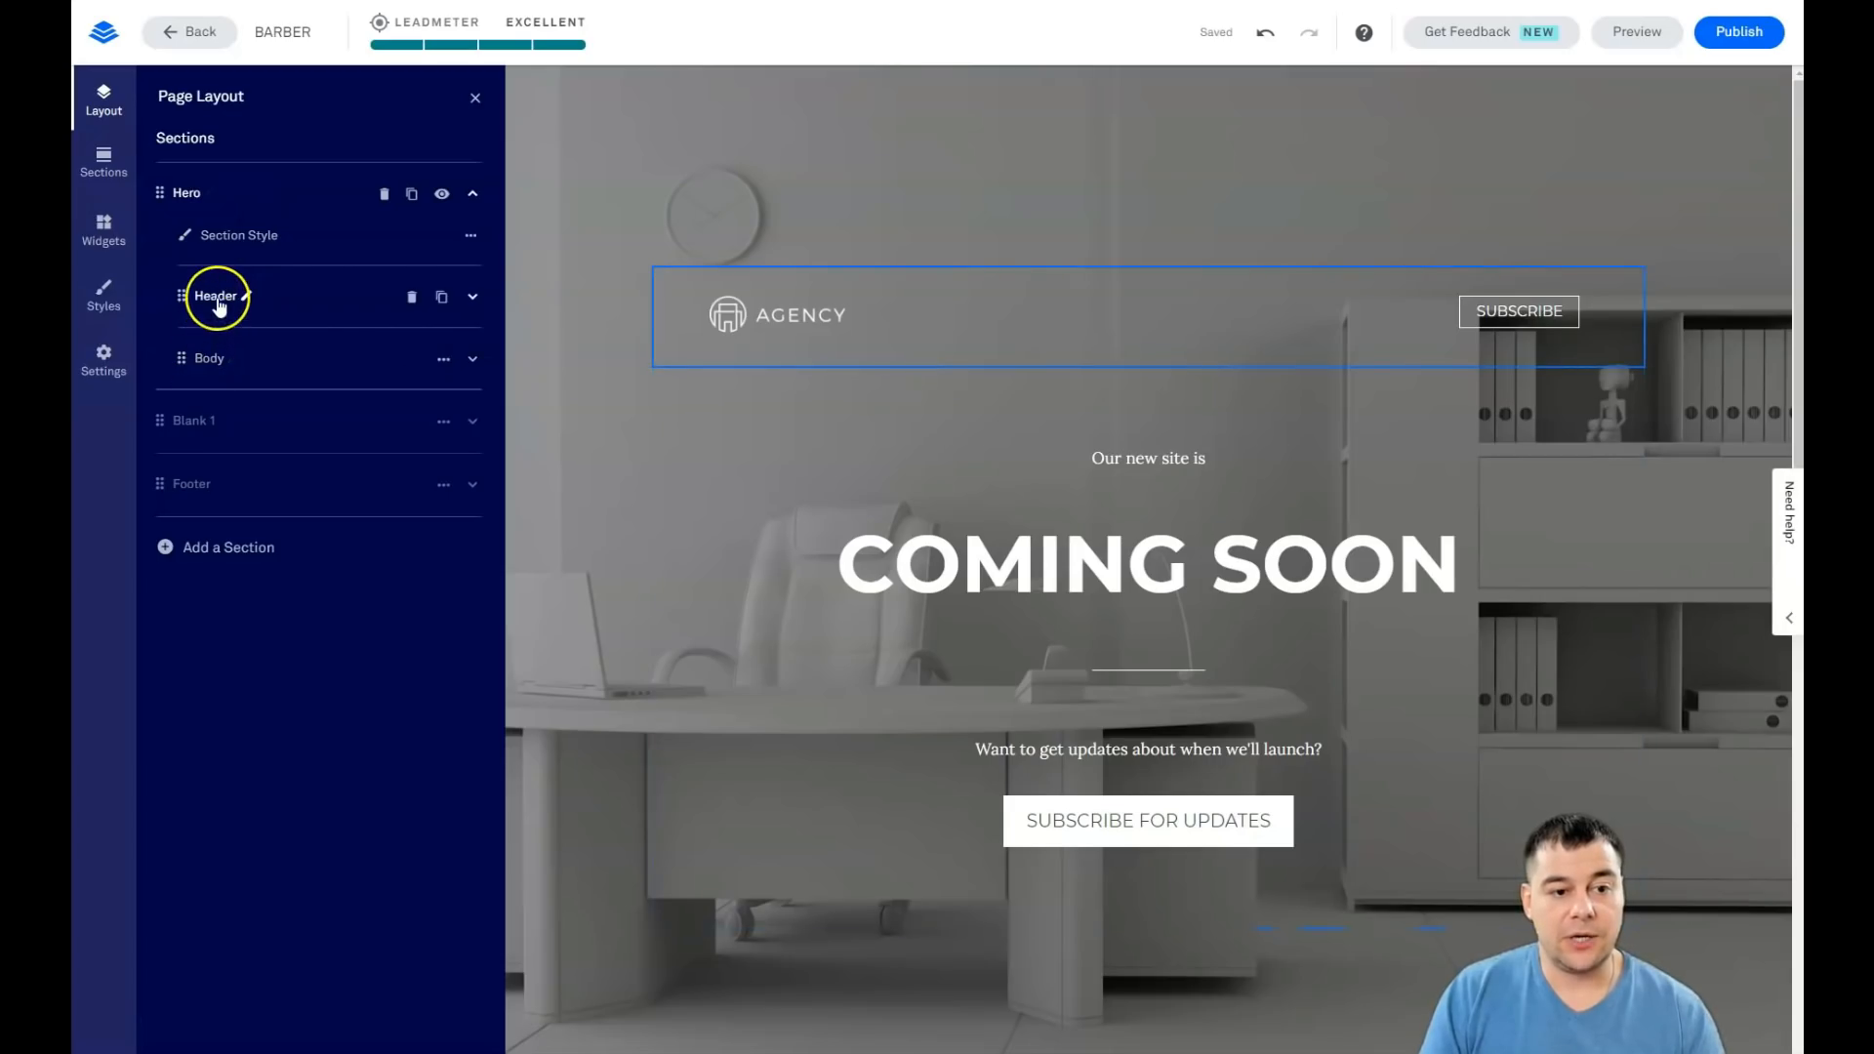
pyautogui.click(384, 294)
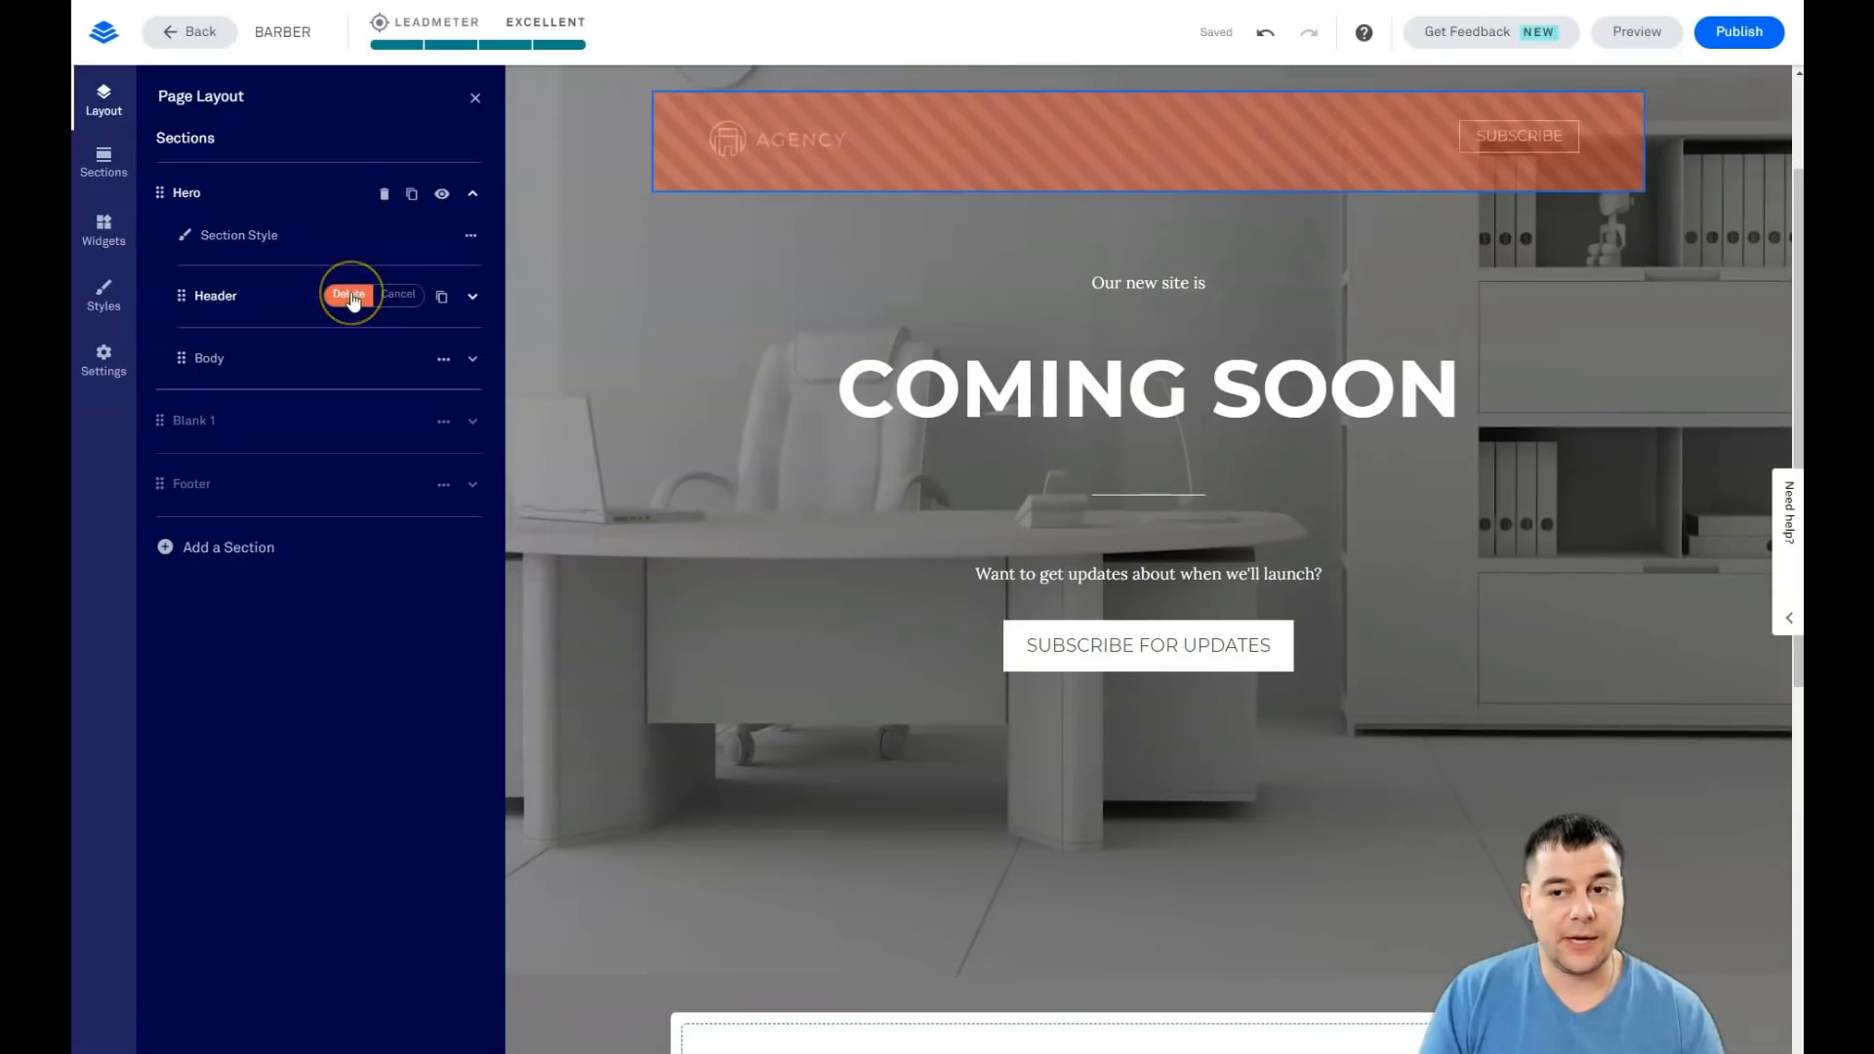
pyautogui.click(348, 295)
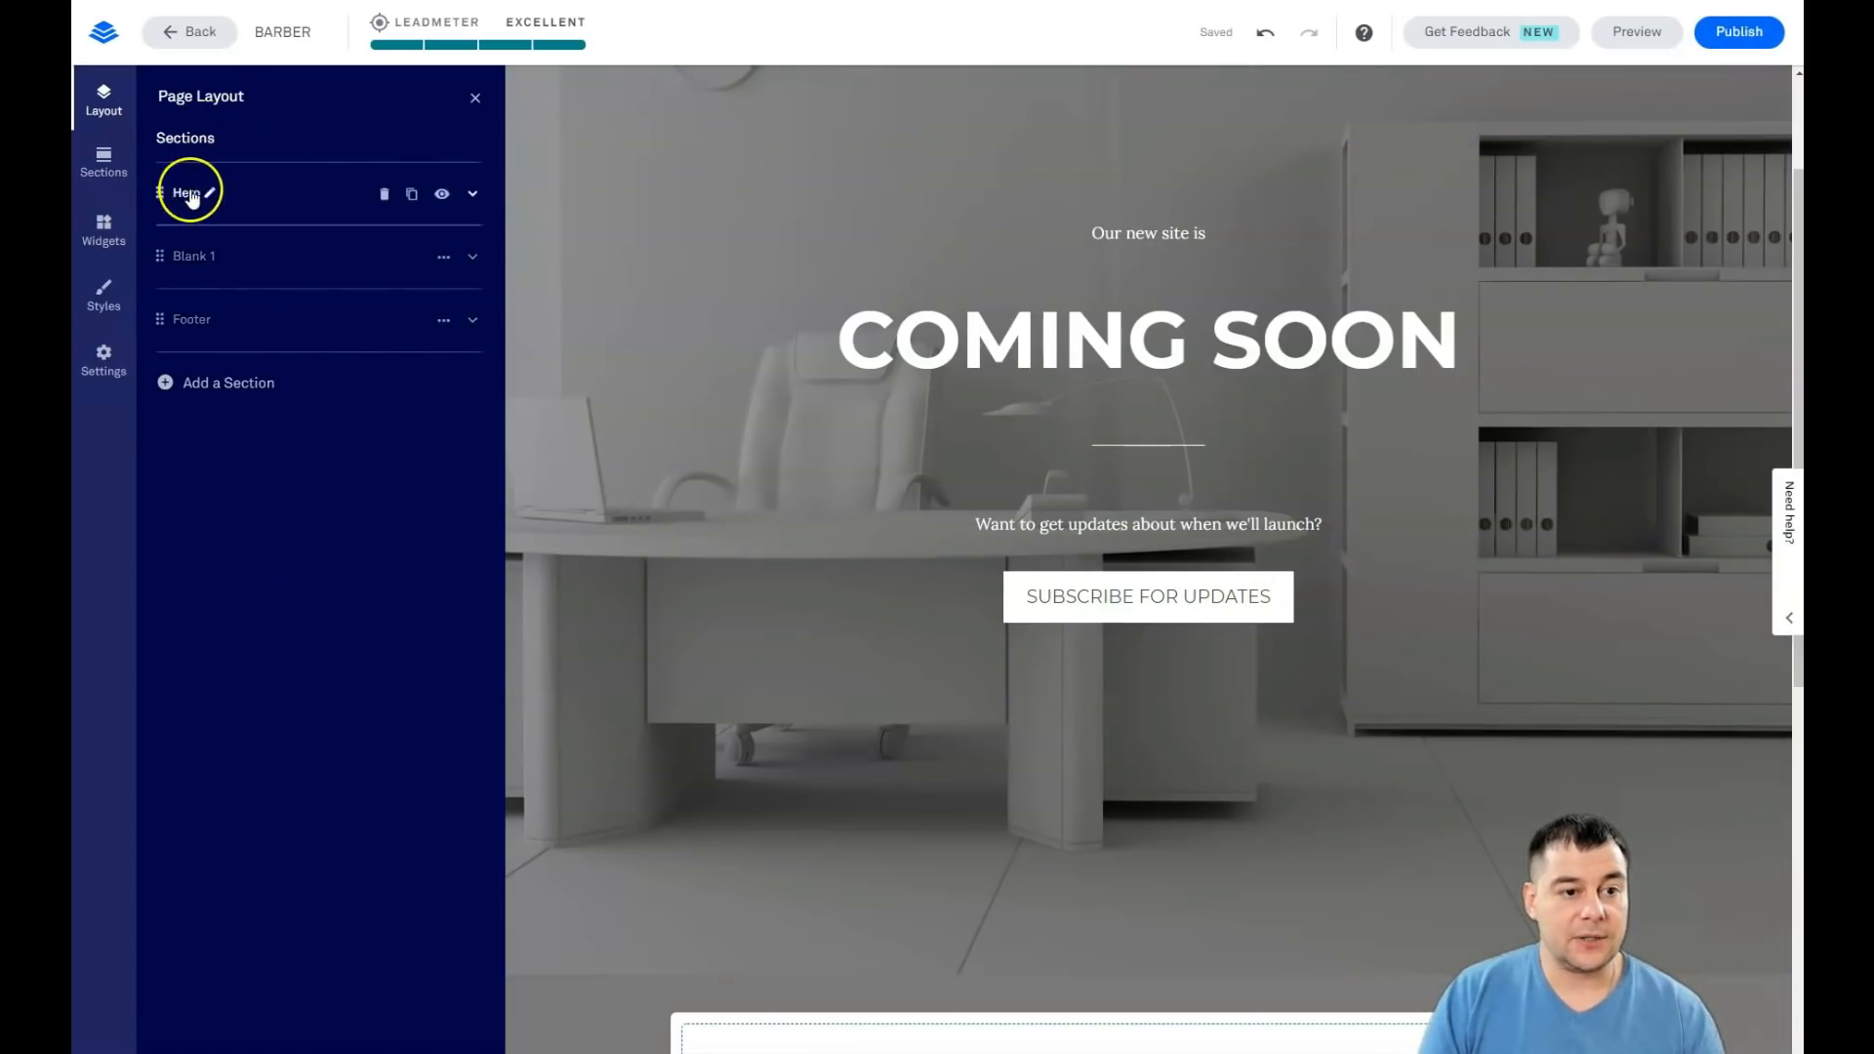
pyautogui.click(209, 192)
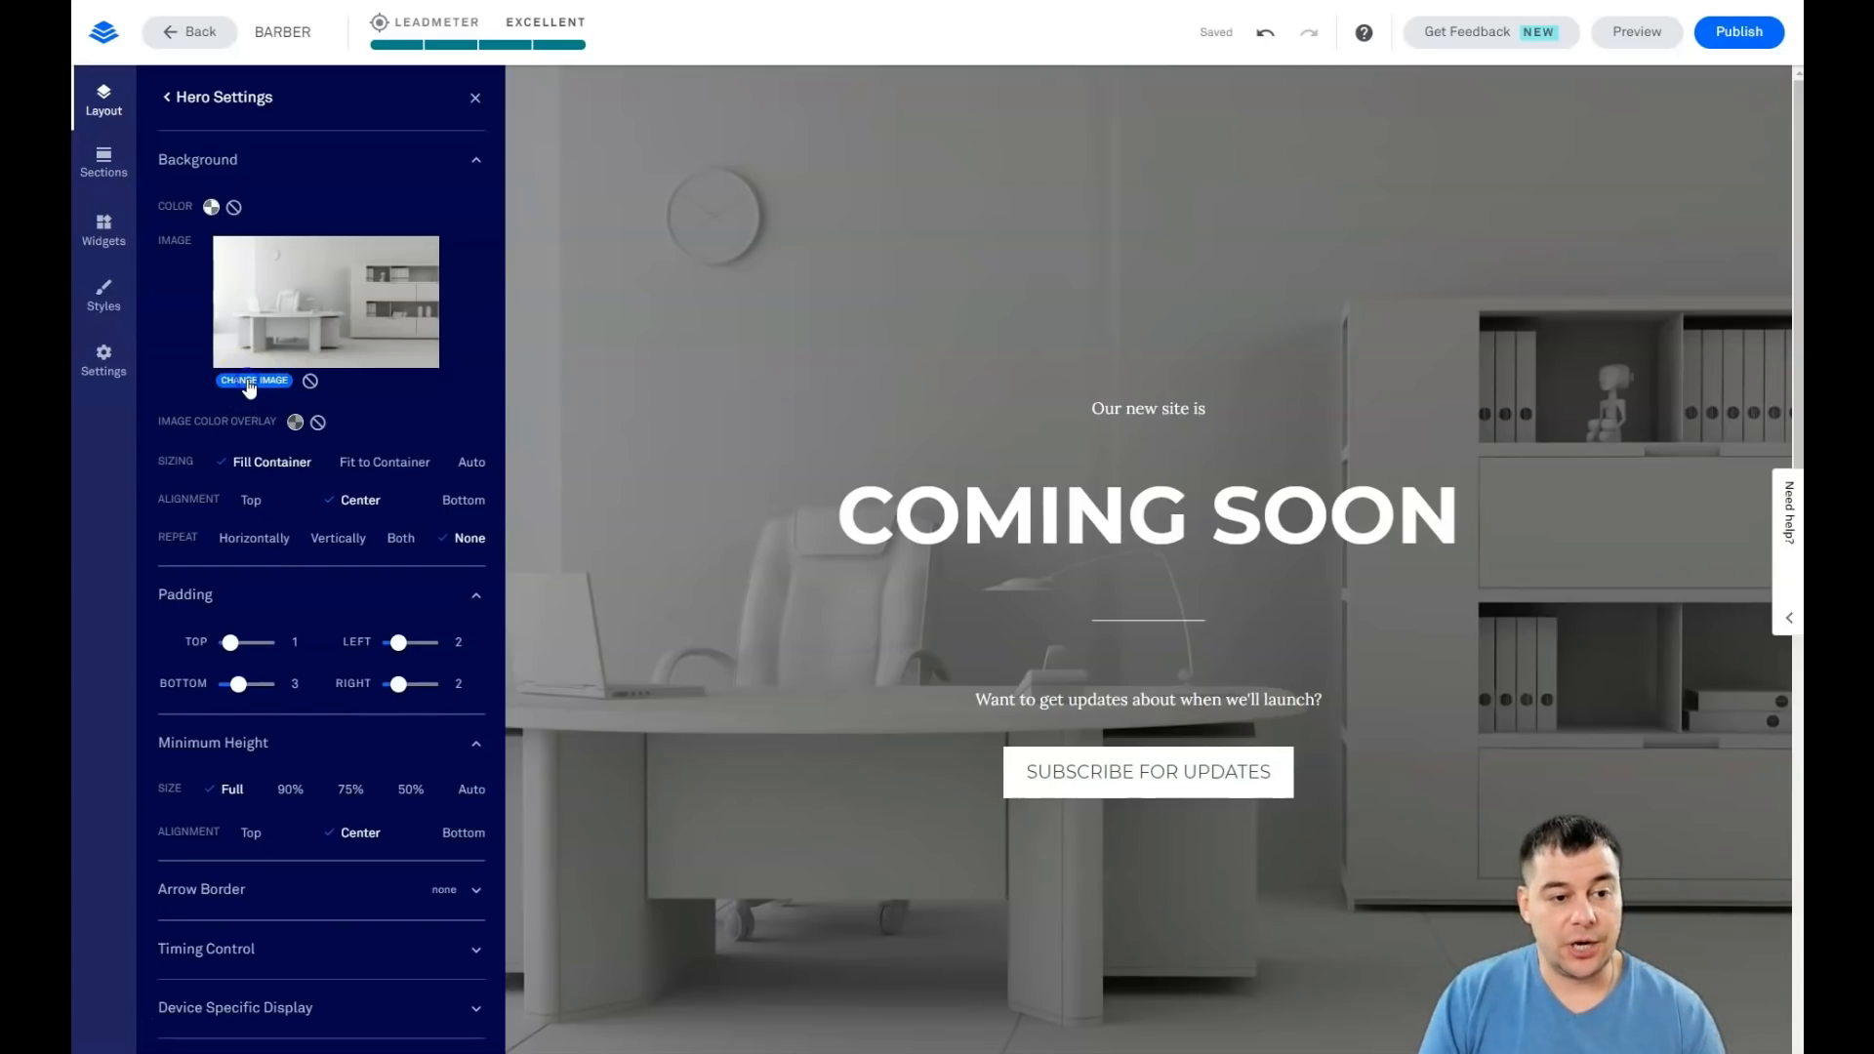
# Step: Upload the straight razor and shaving brush photo as the Hero background image
pyautogui.click(252, 379)
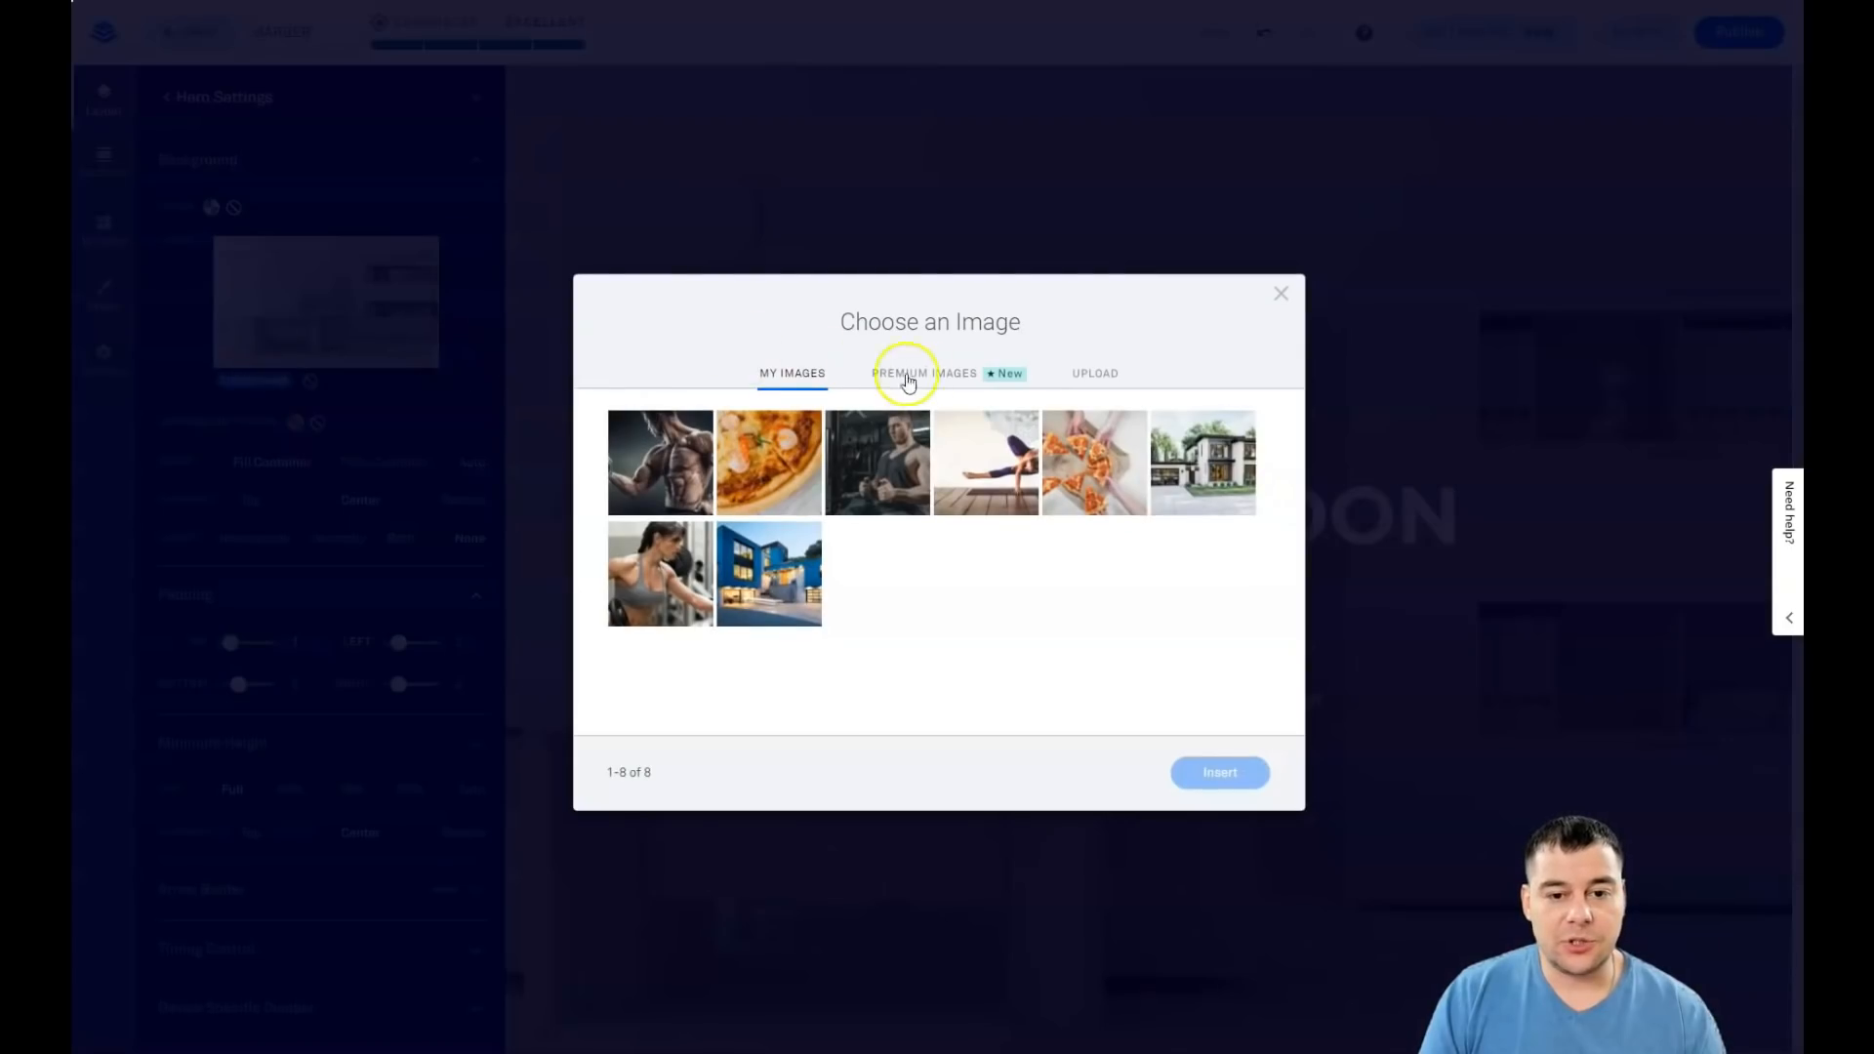
pyautogui.click(923, 373)
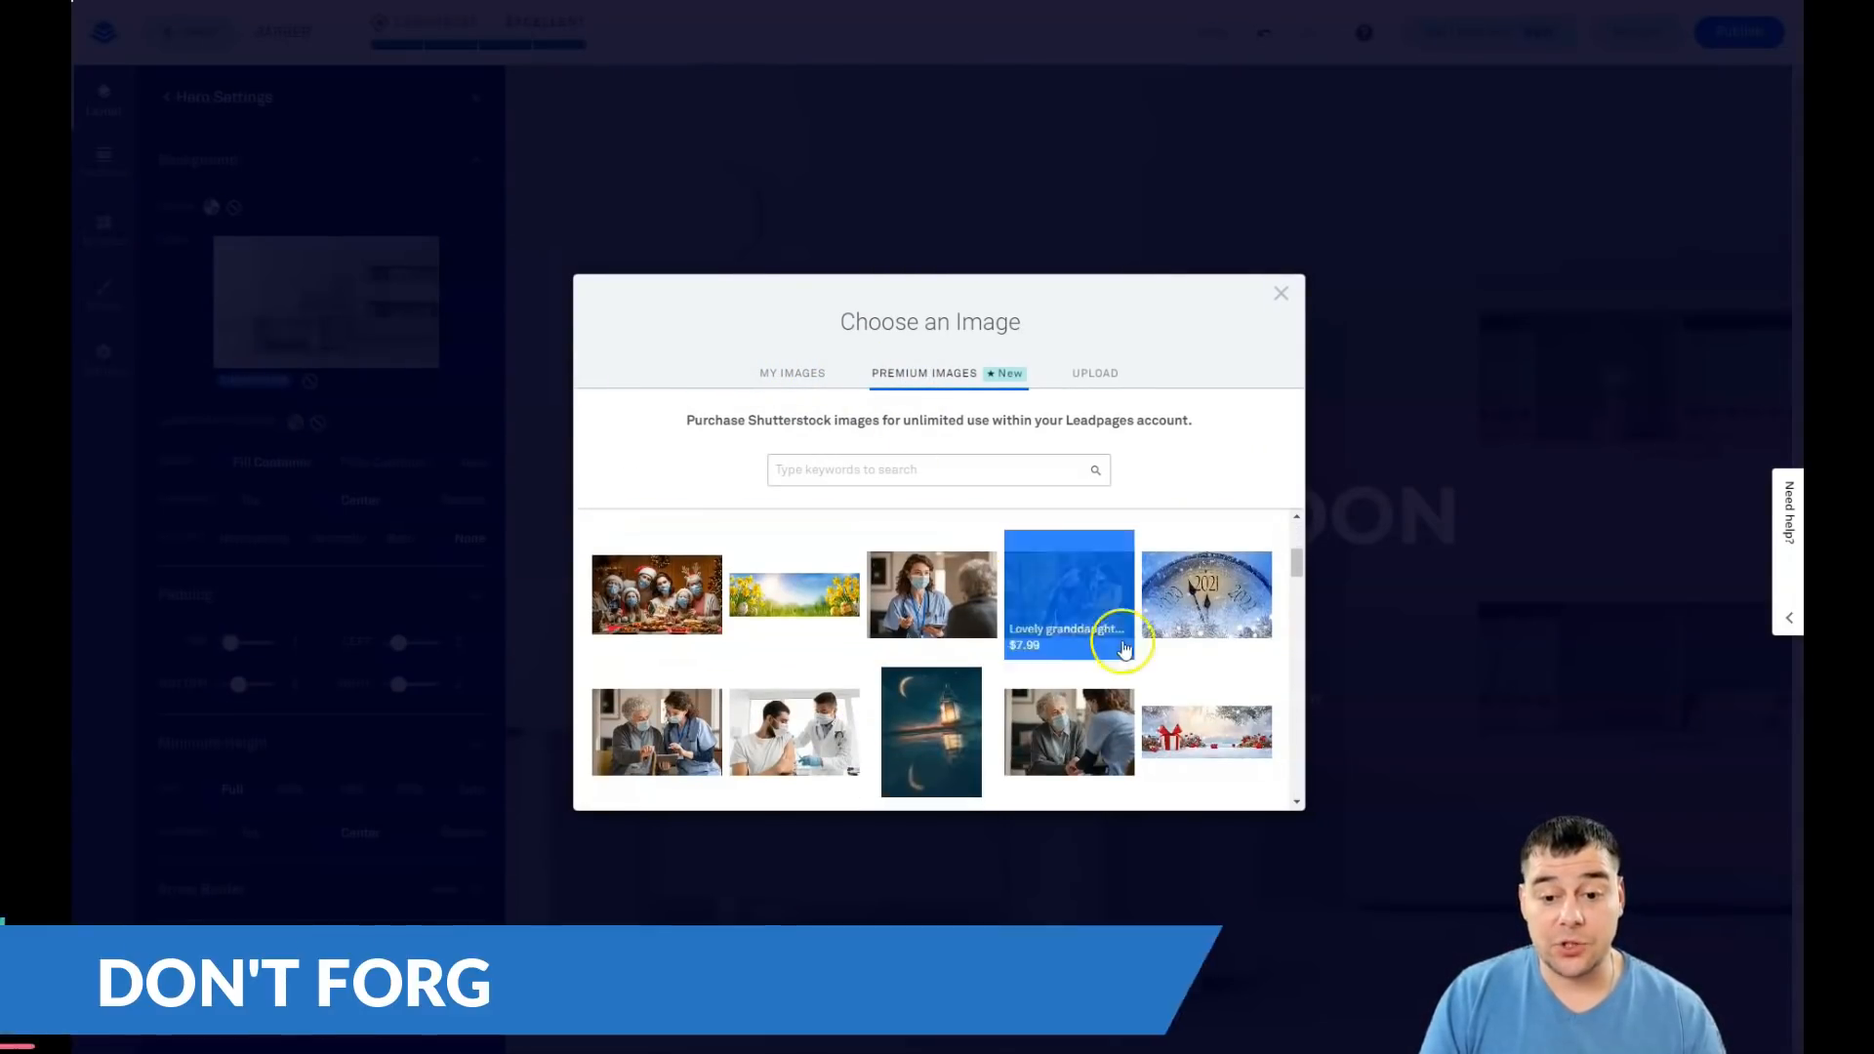
pyautogui.scroll(-3)
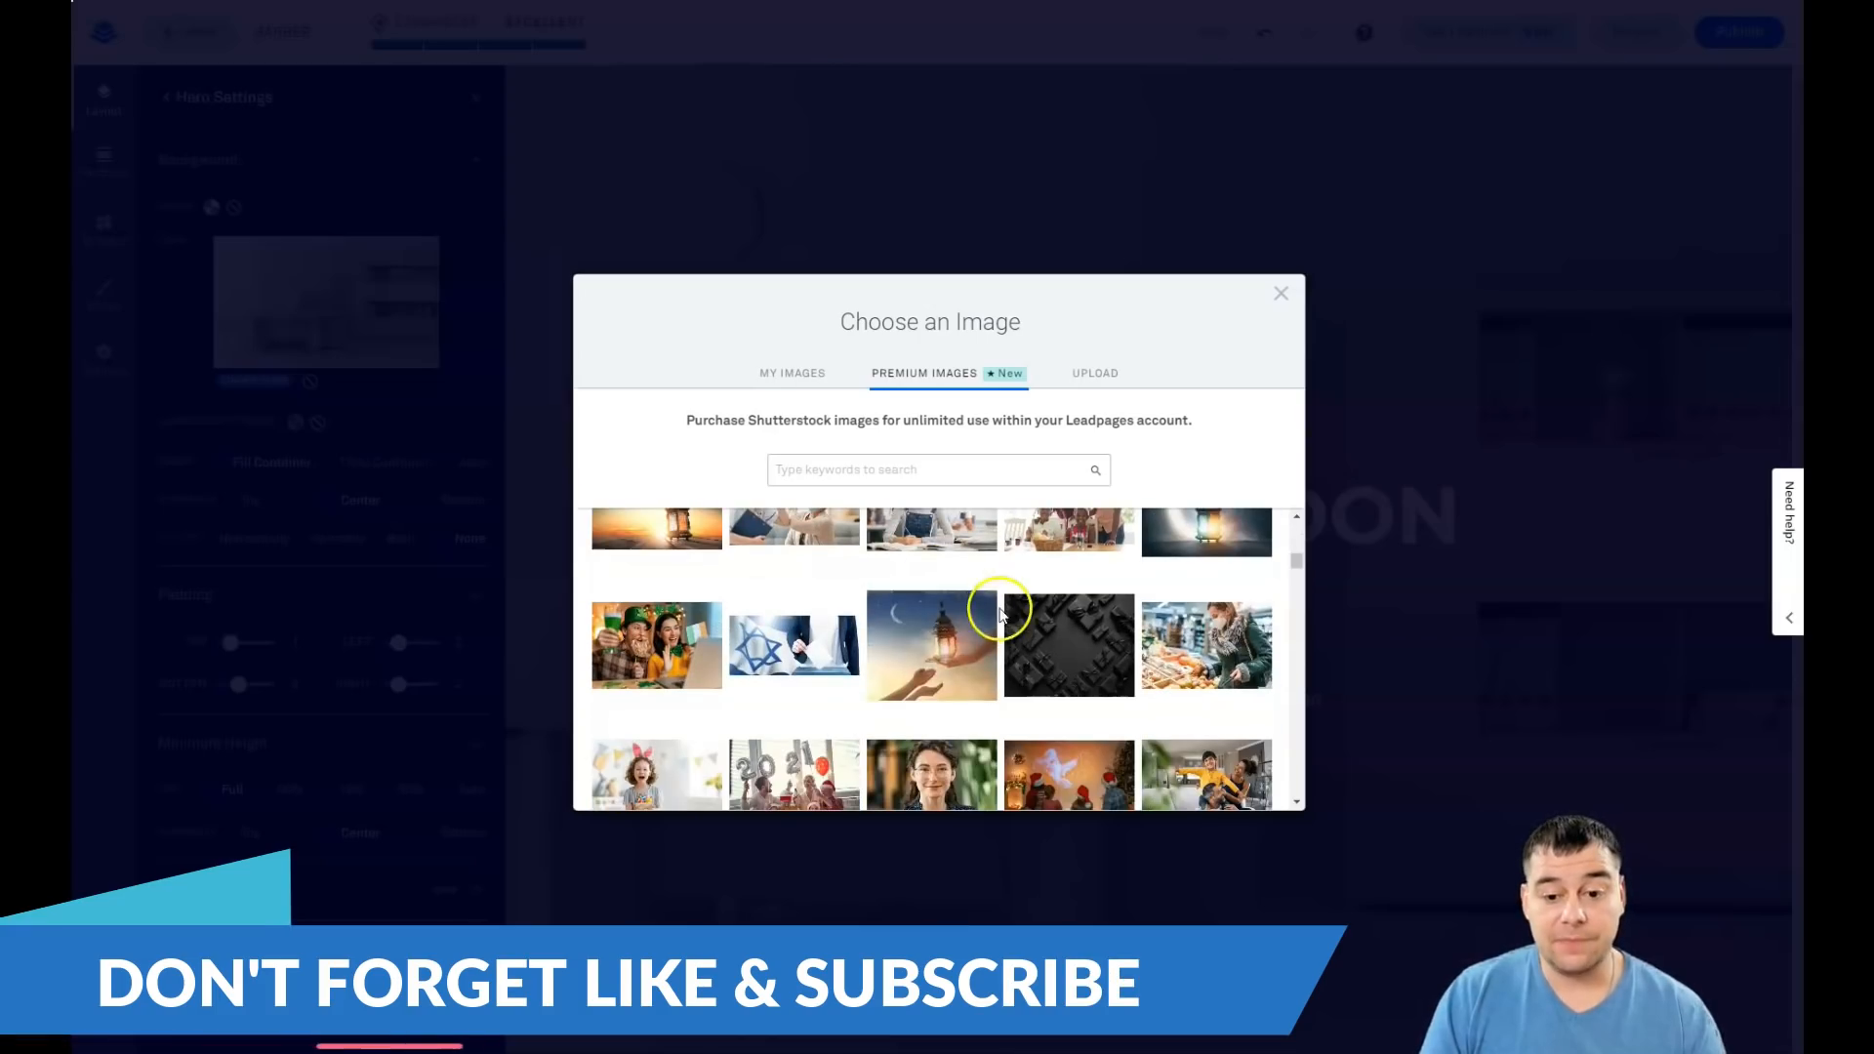
pyautogui.scroll(-3)
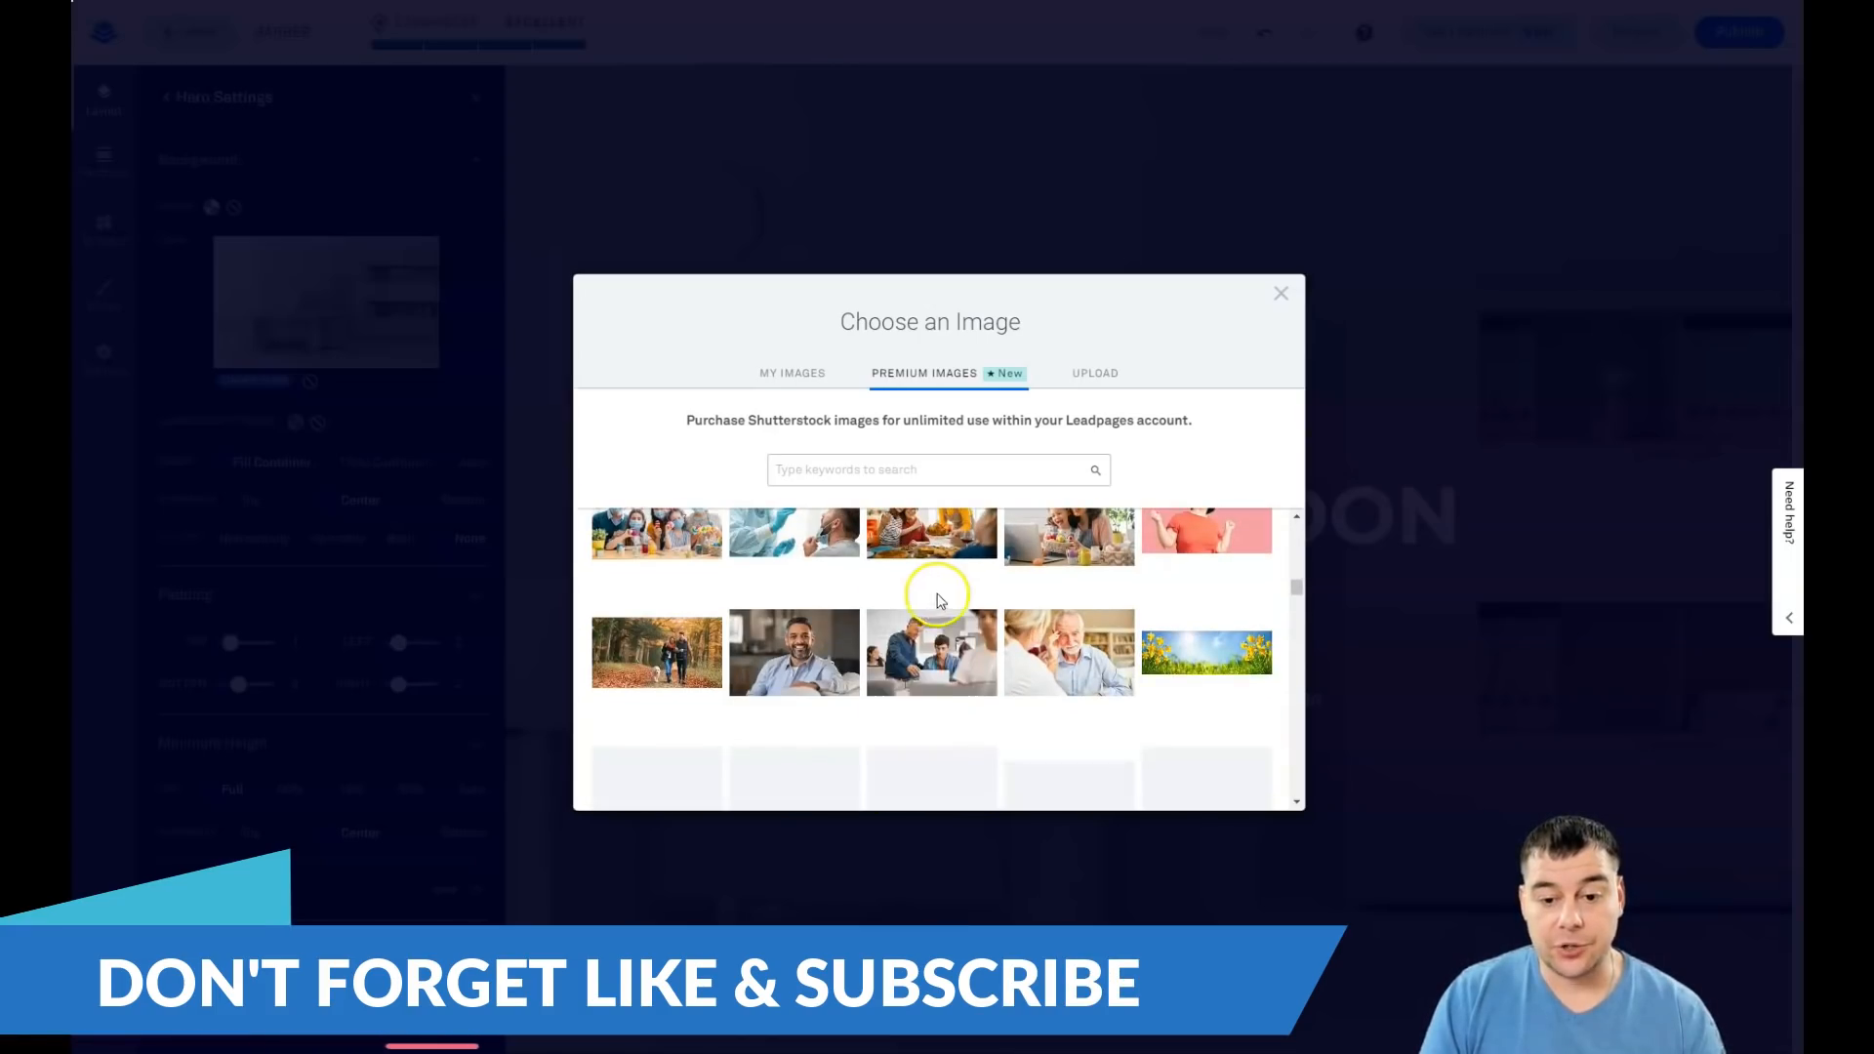
pyautogui.scroll(-3)
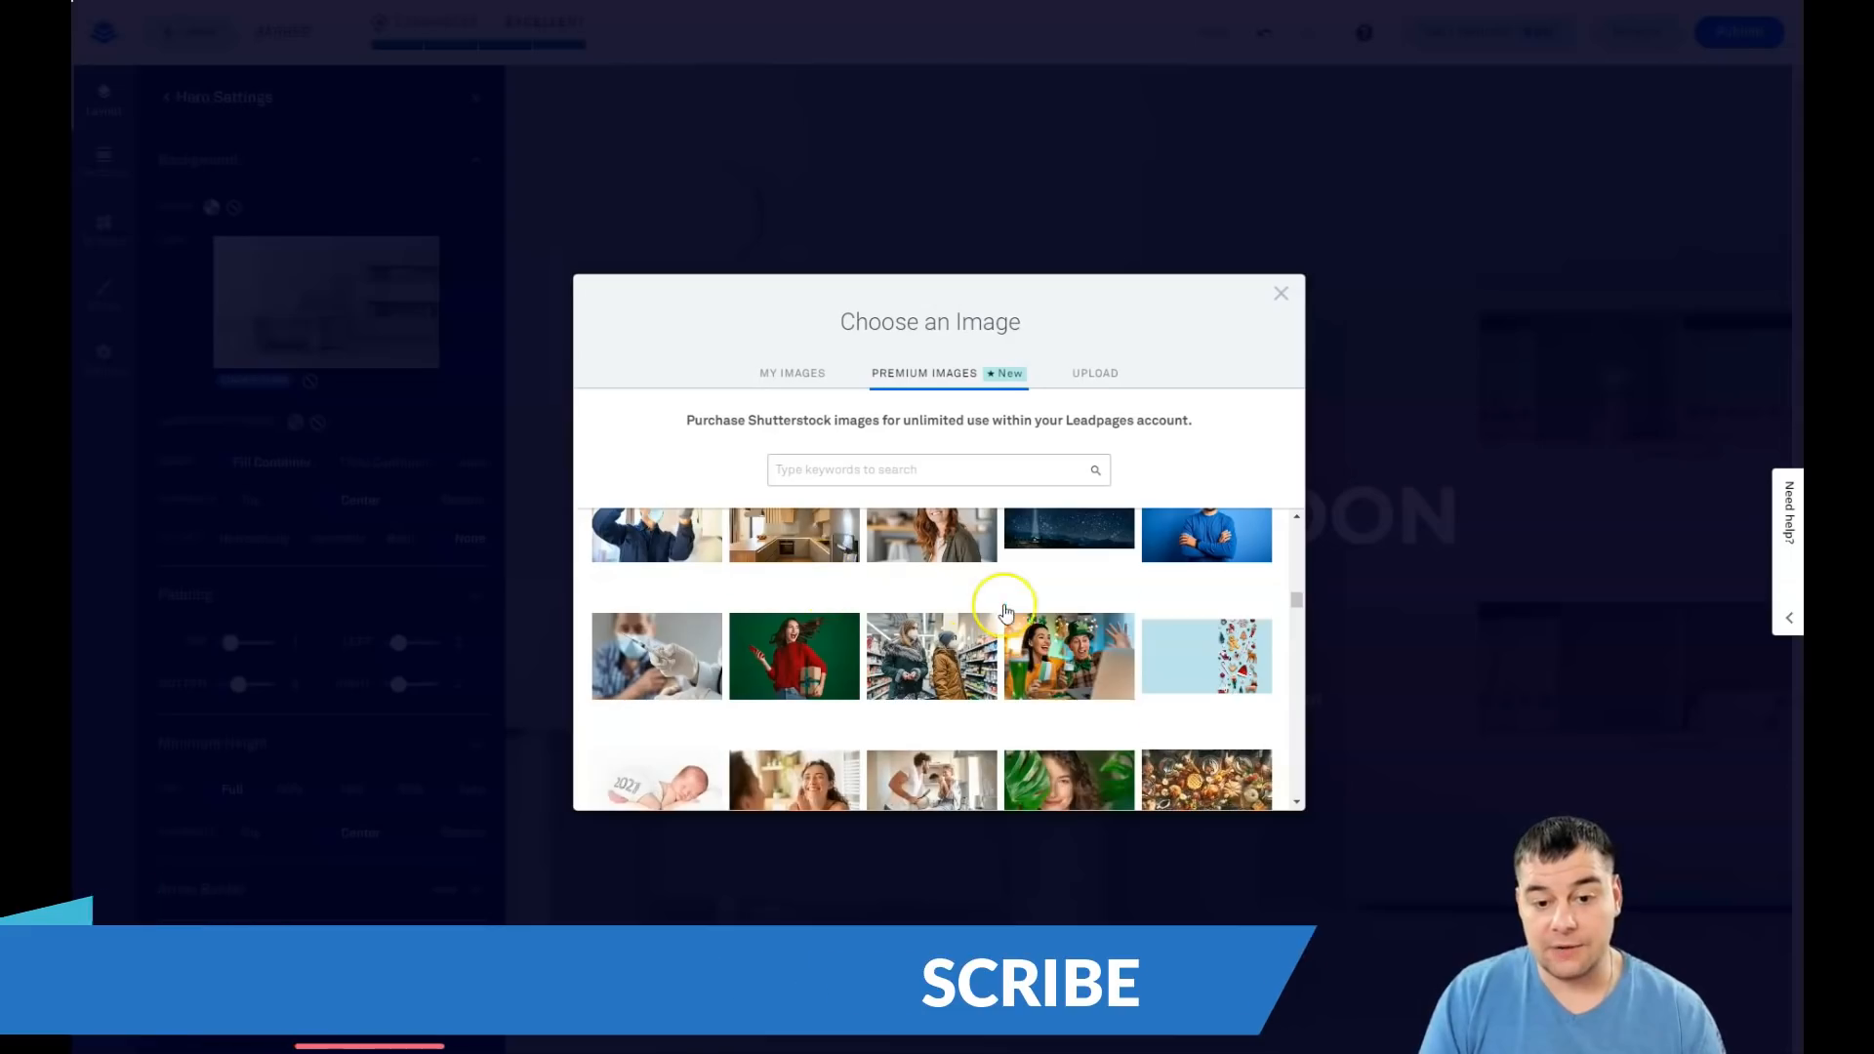
pyautogui.scroll(-3)
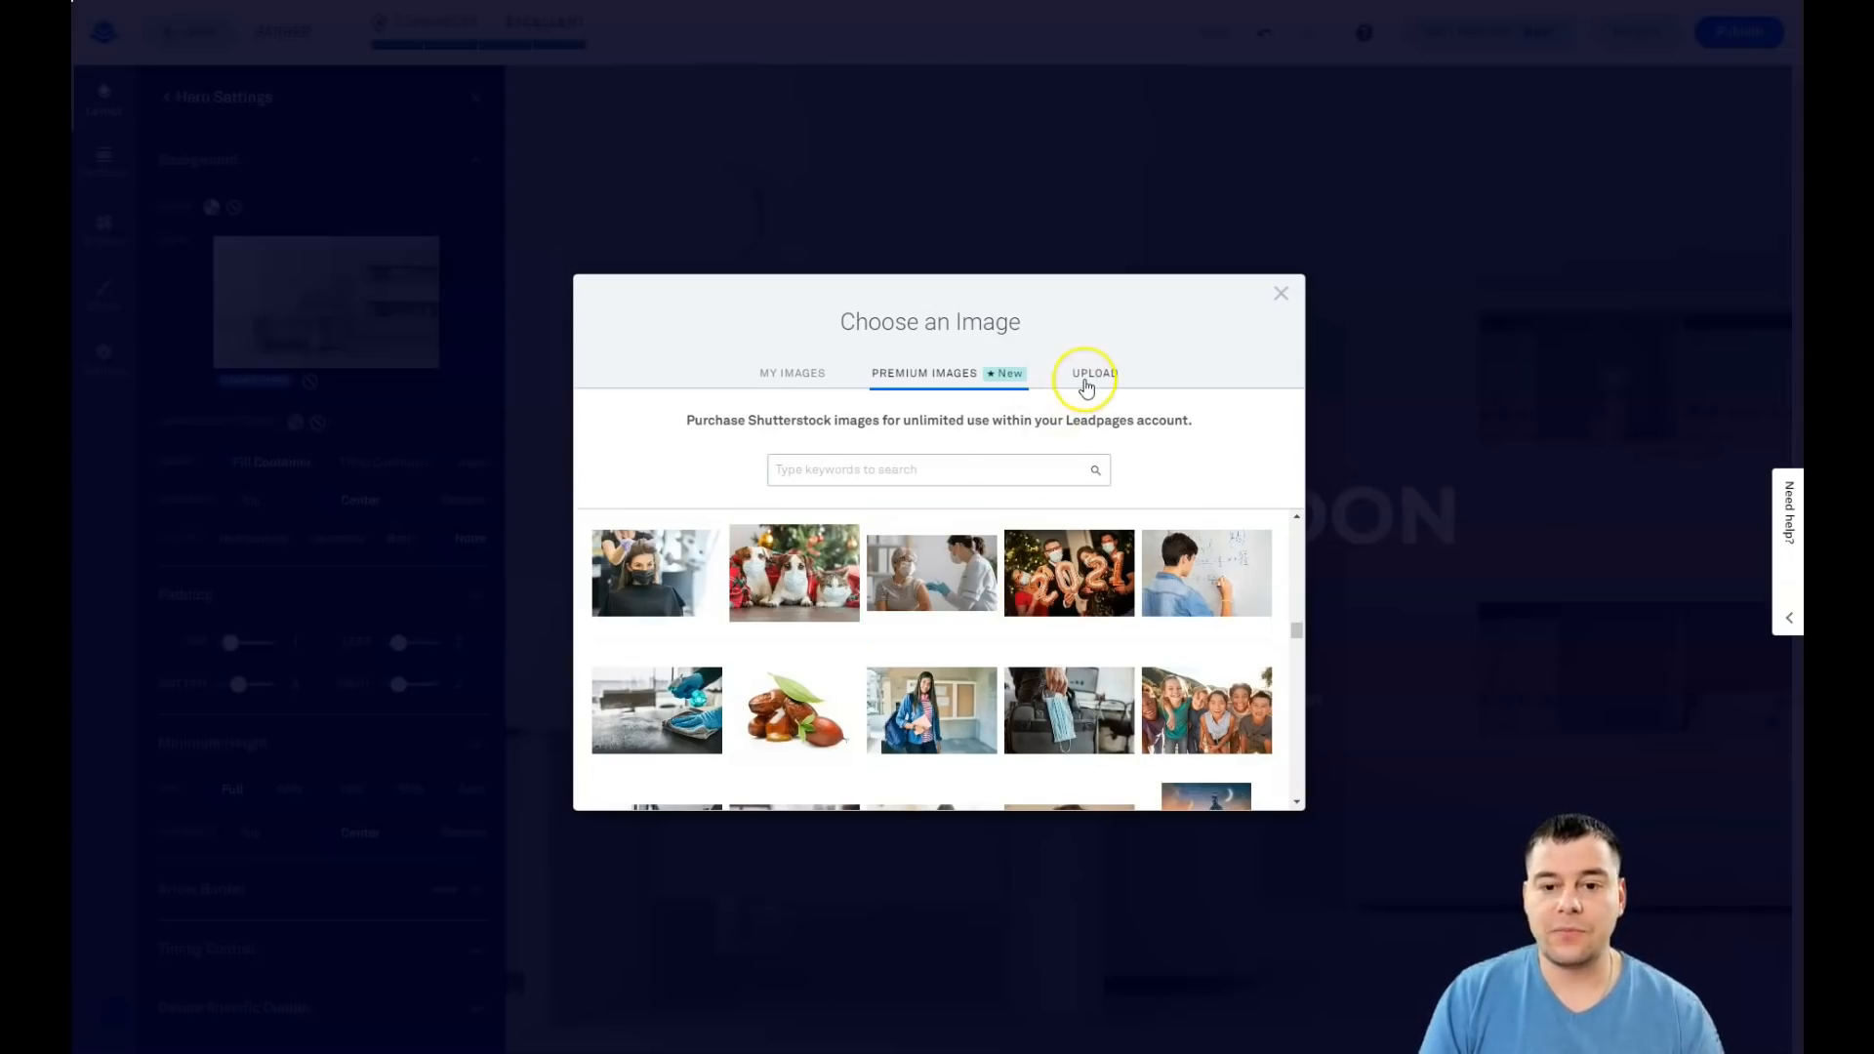
pyautogui.click(1092, 373)
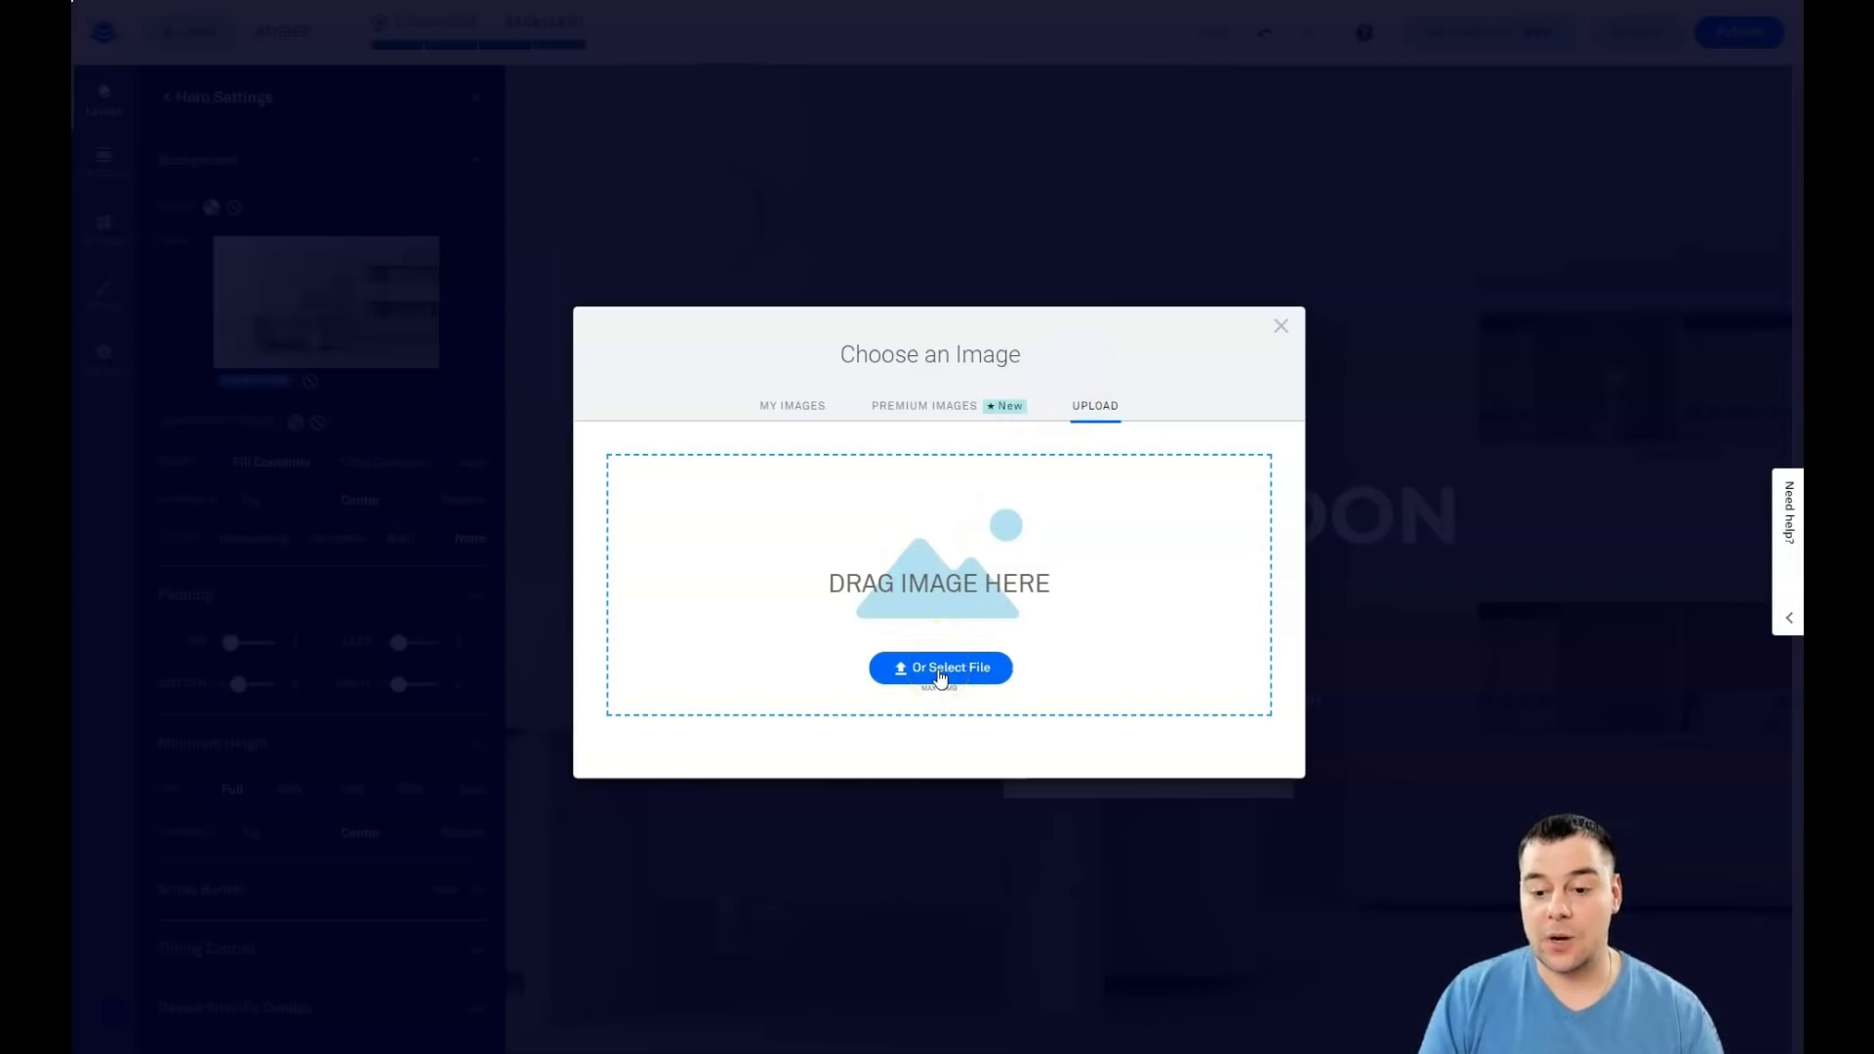
pyautogui.click(939, 666)
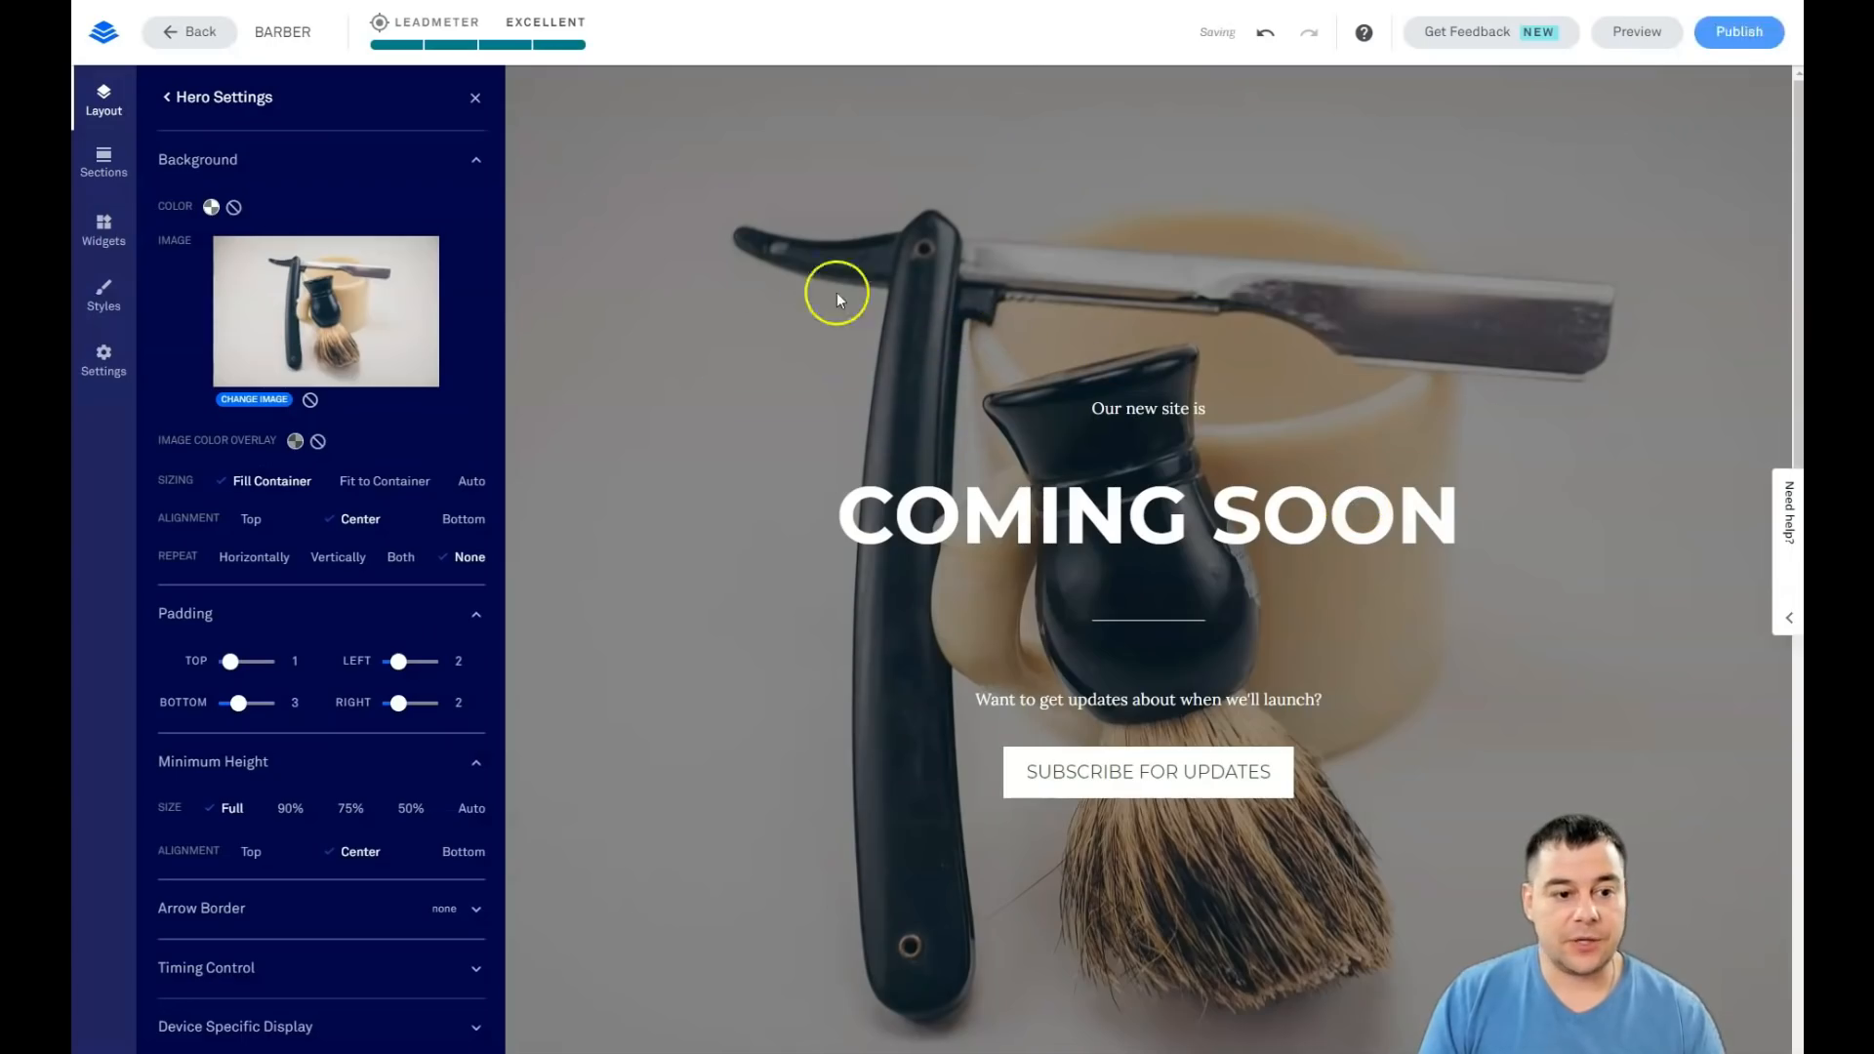
pyautogui.click(475, 97)
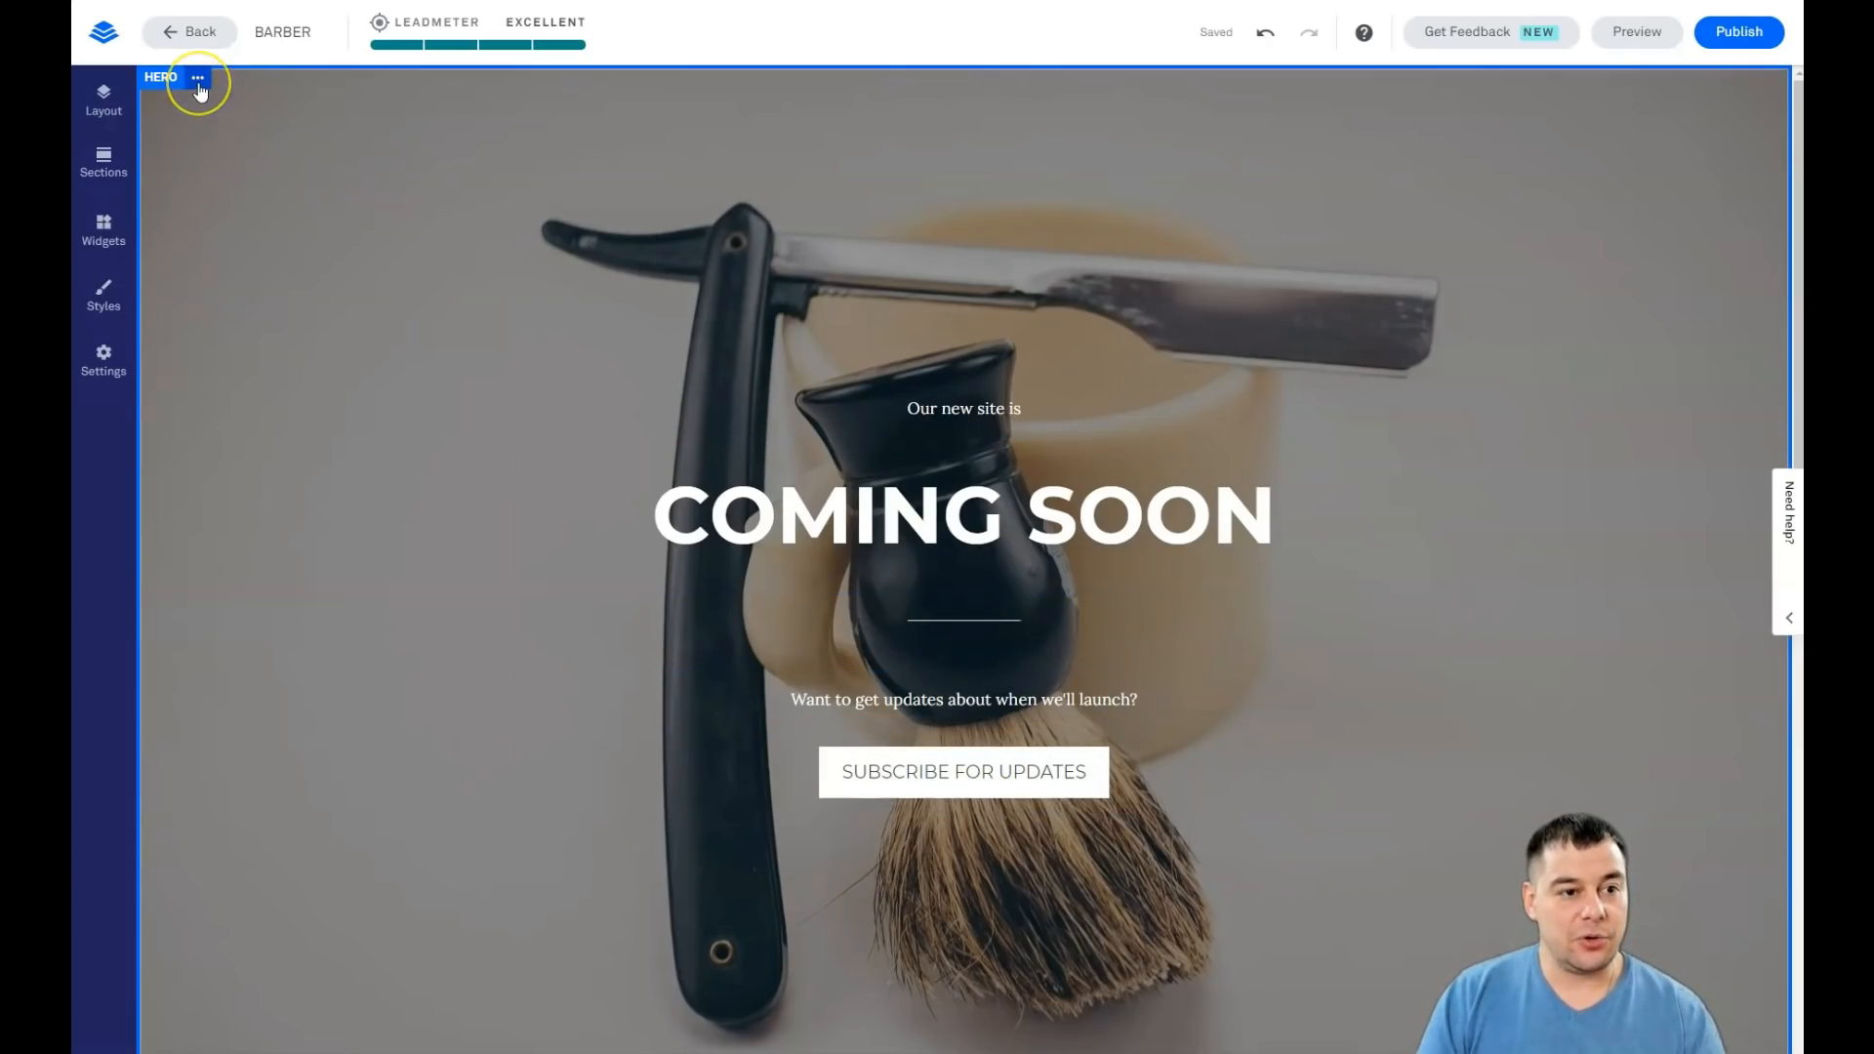
# Step: Give the Hero photo a custom grey image colour overlay at 64% opacity
pyautogui.click(197, 78)
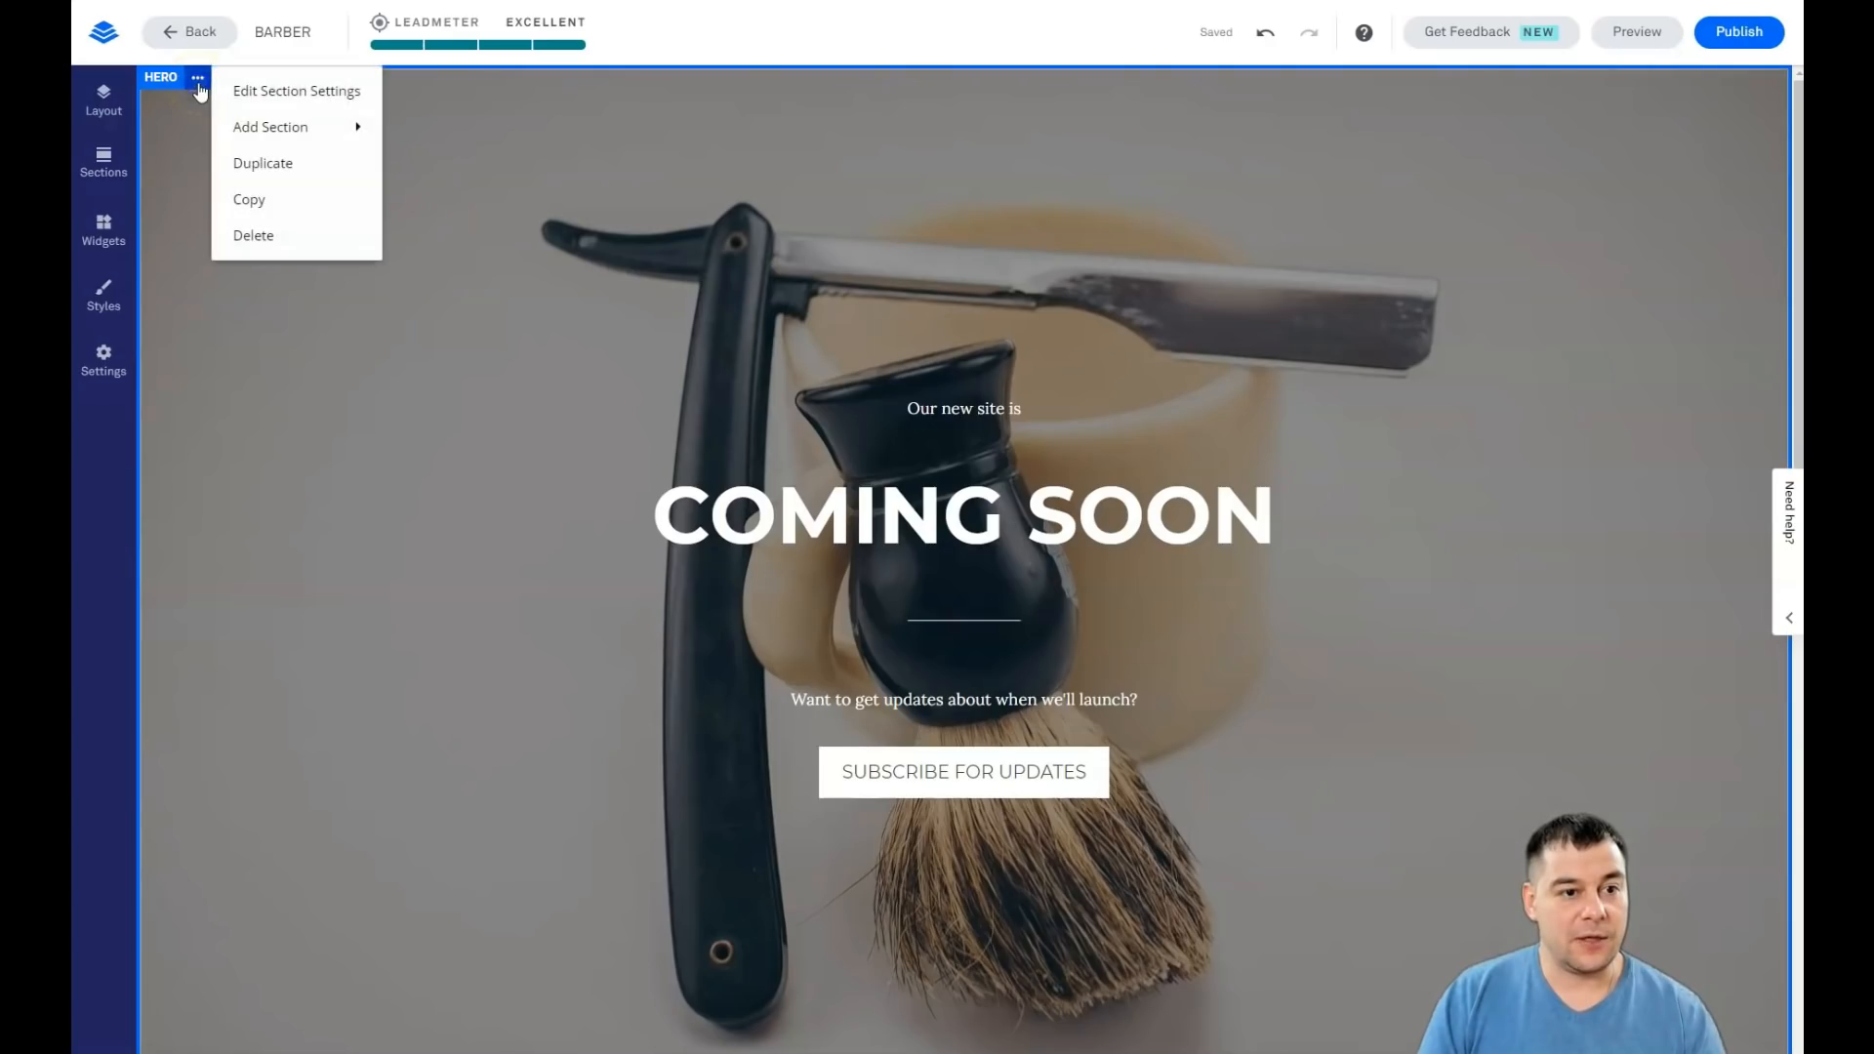
pyautogui.click(296, 90)
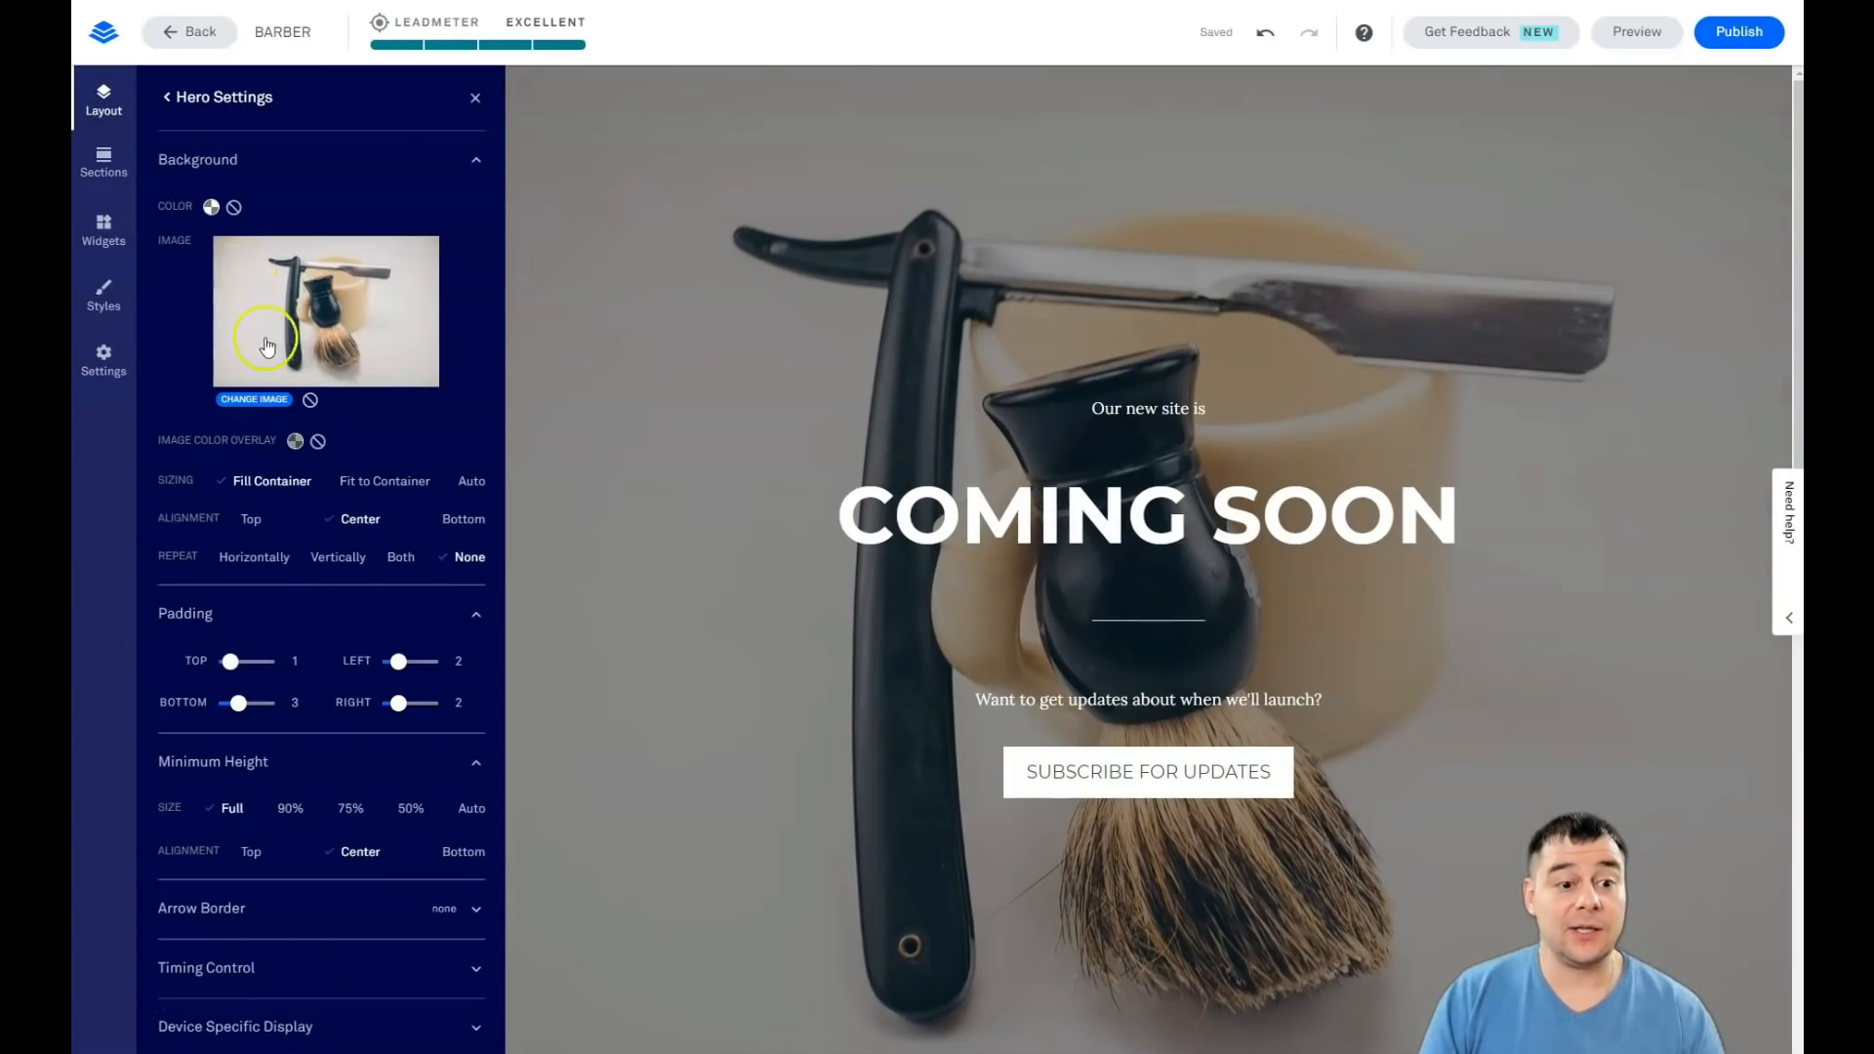
pyautogui.click(316, 442)
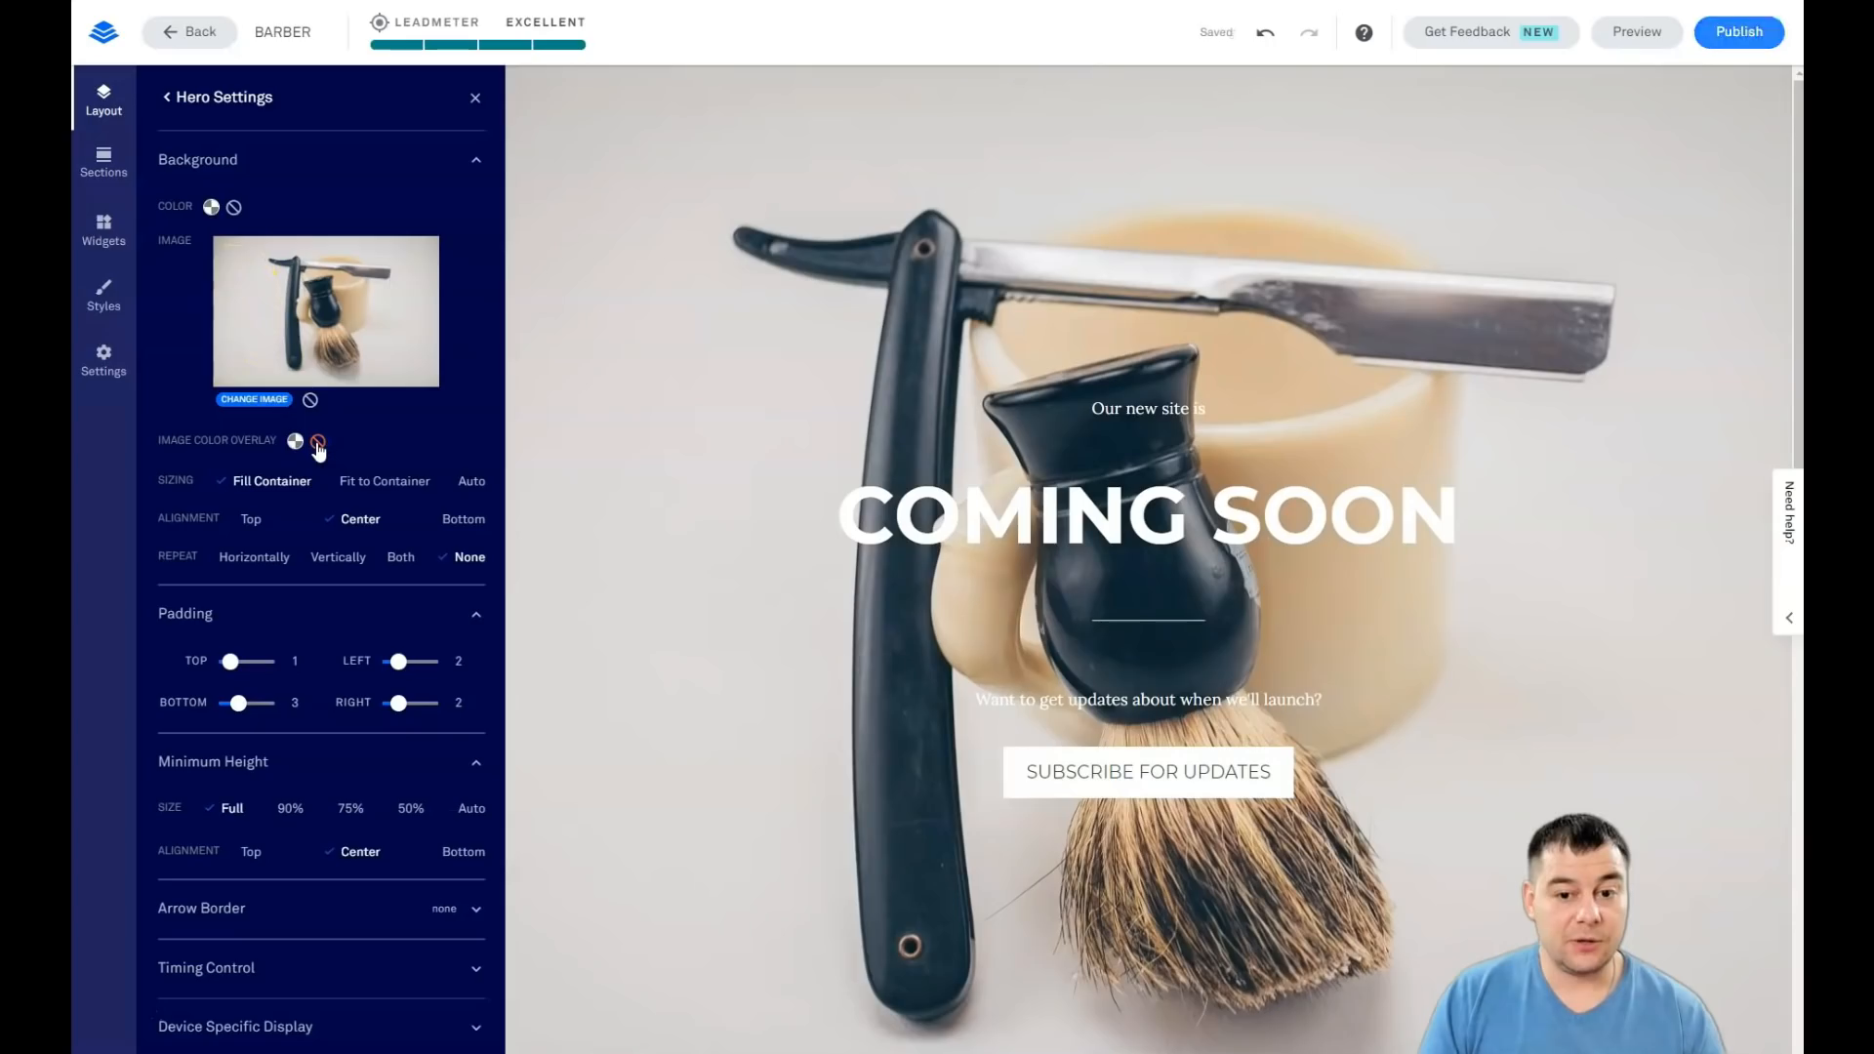
pyautogui.click(318, 441)
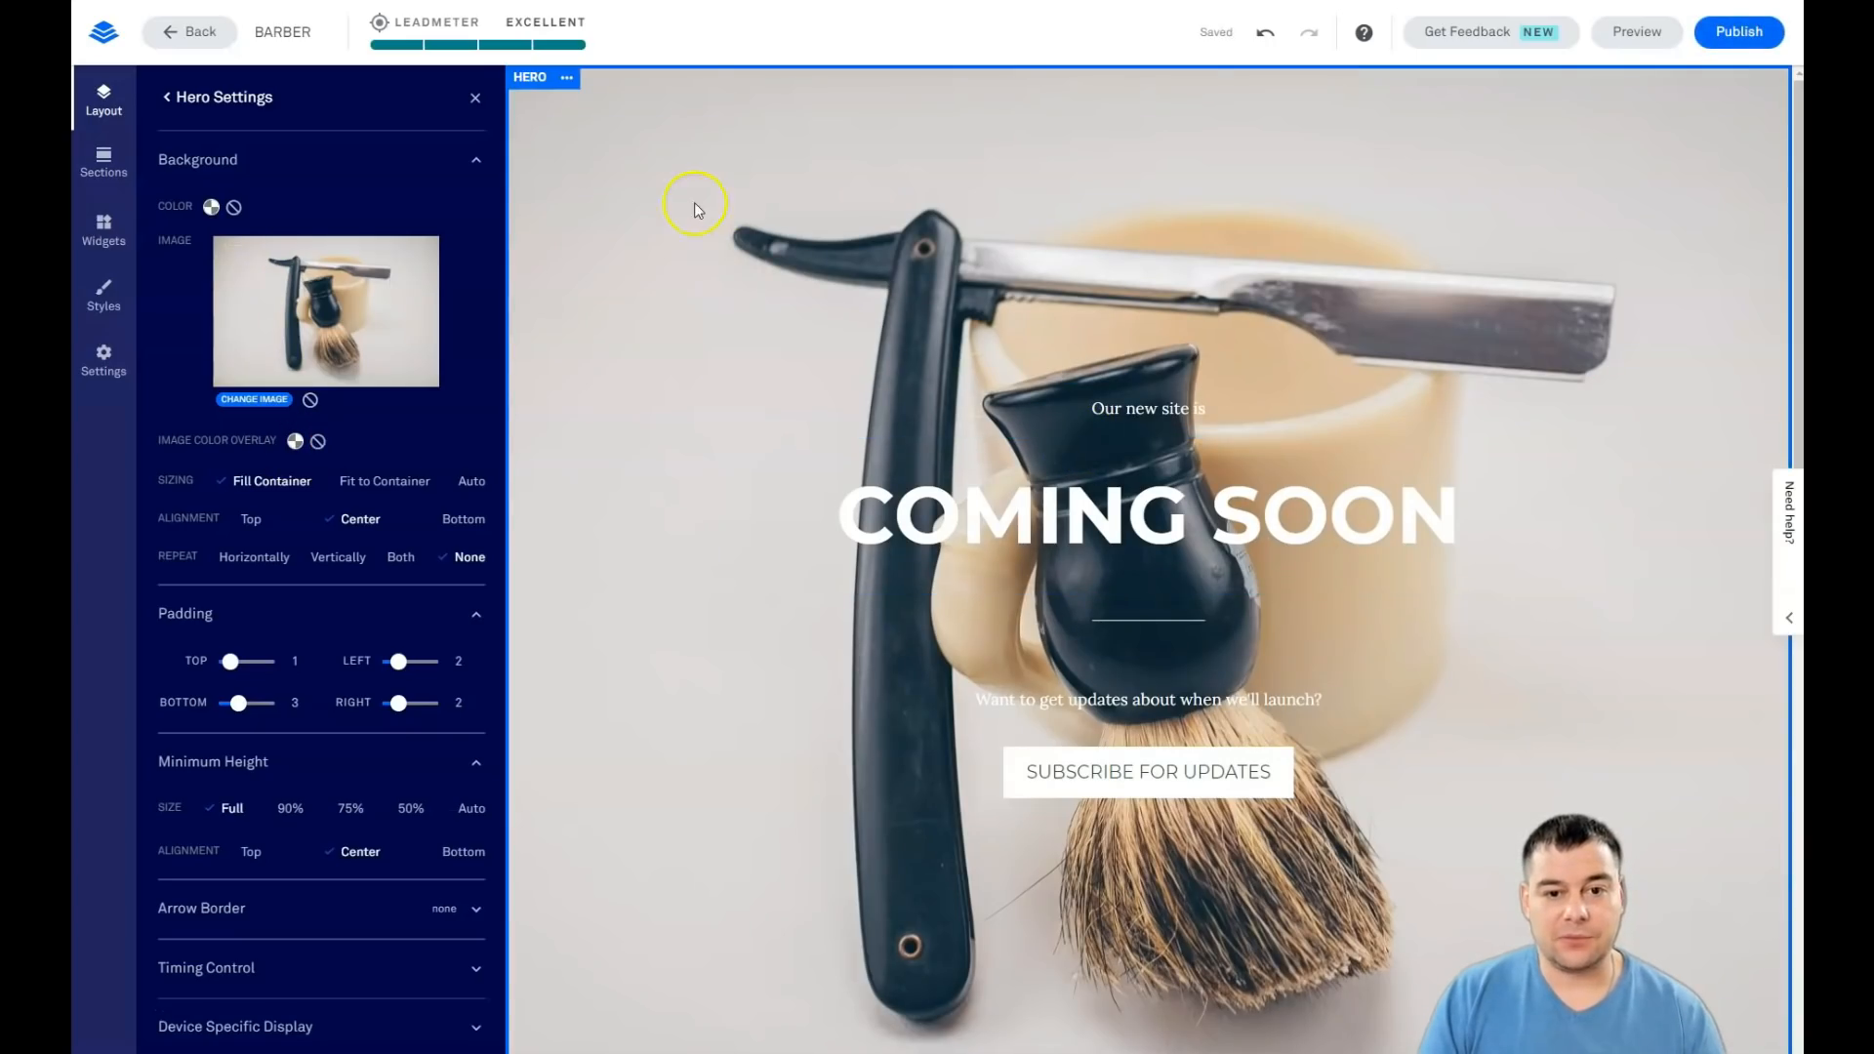
pyautogui.click(1148, 517)
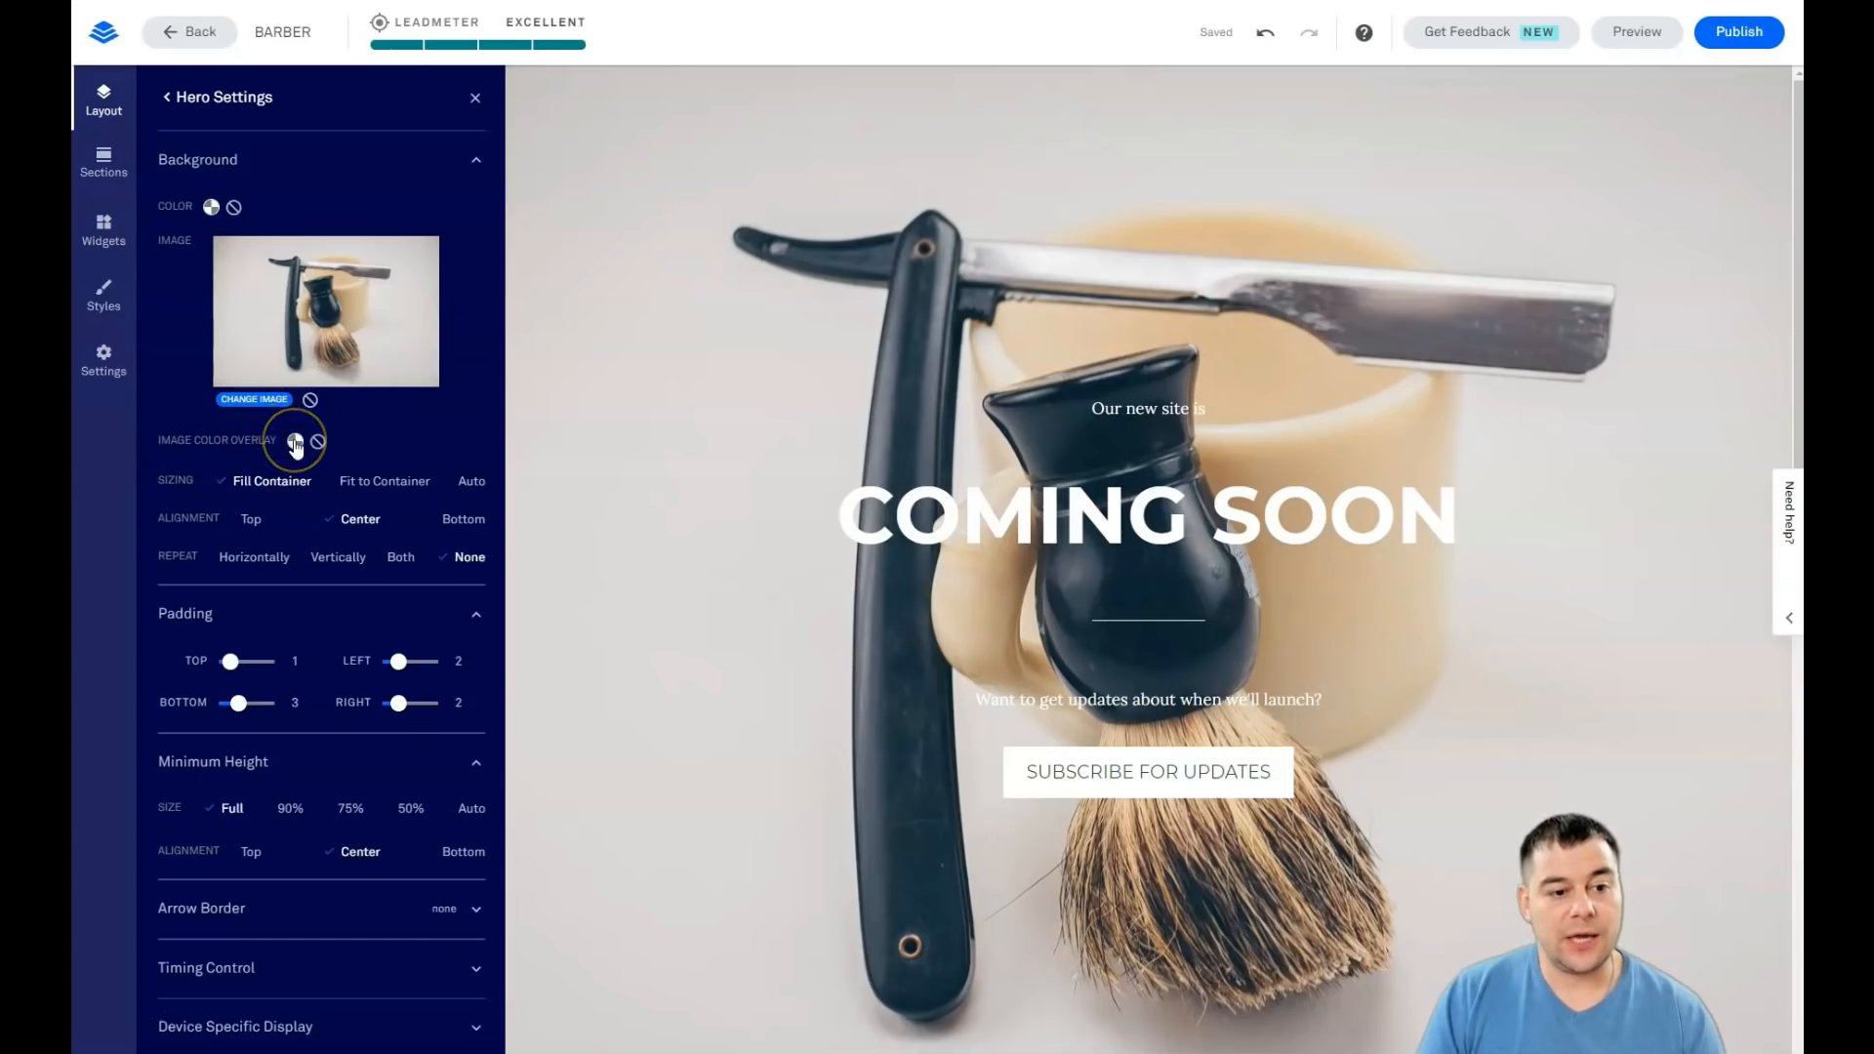
pyautogui.click(295, 441)
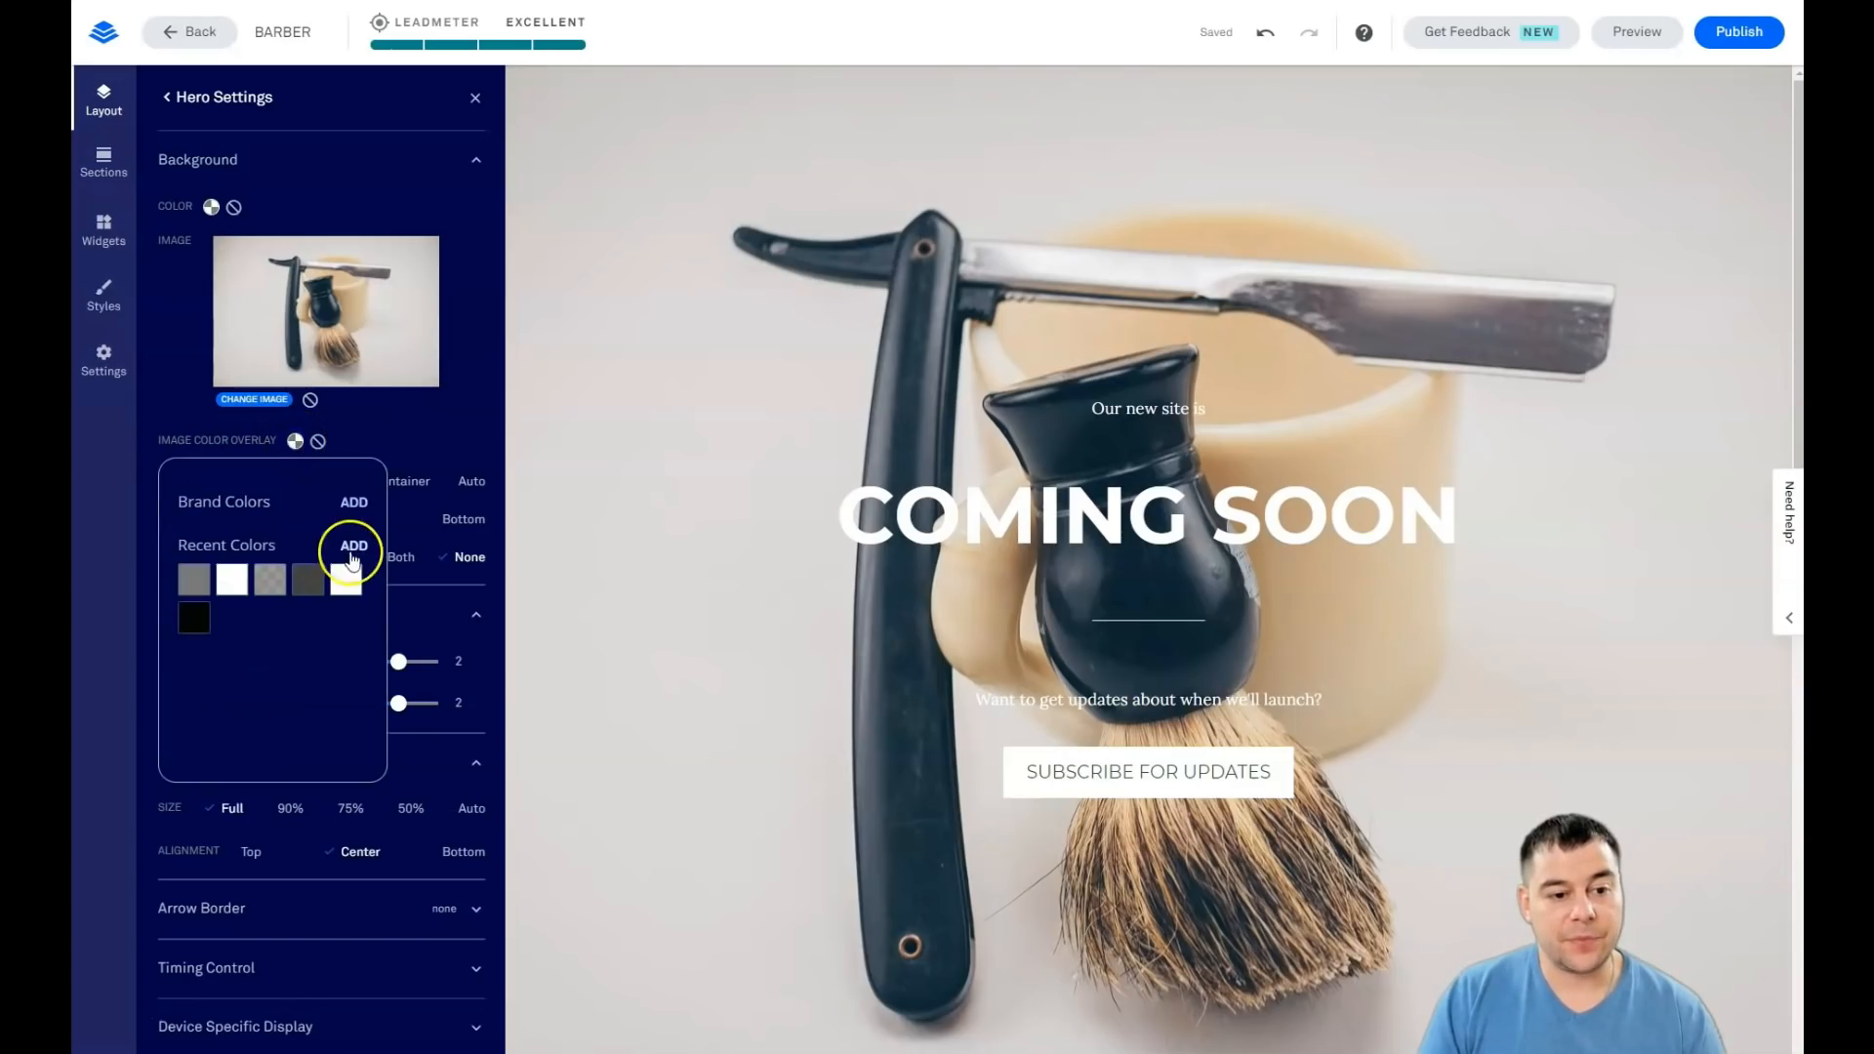
pyautogui.click(353, 547)
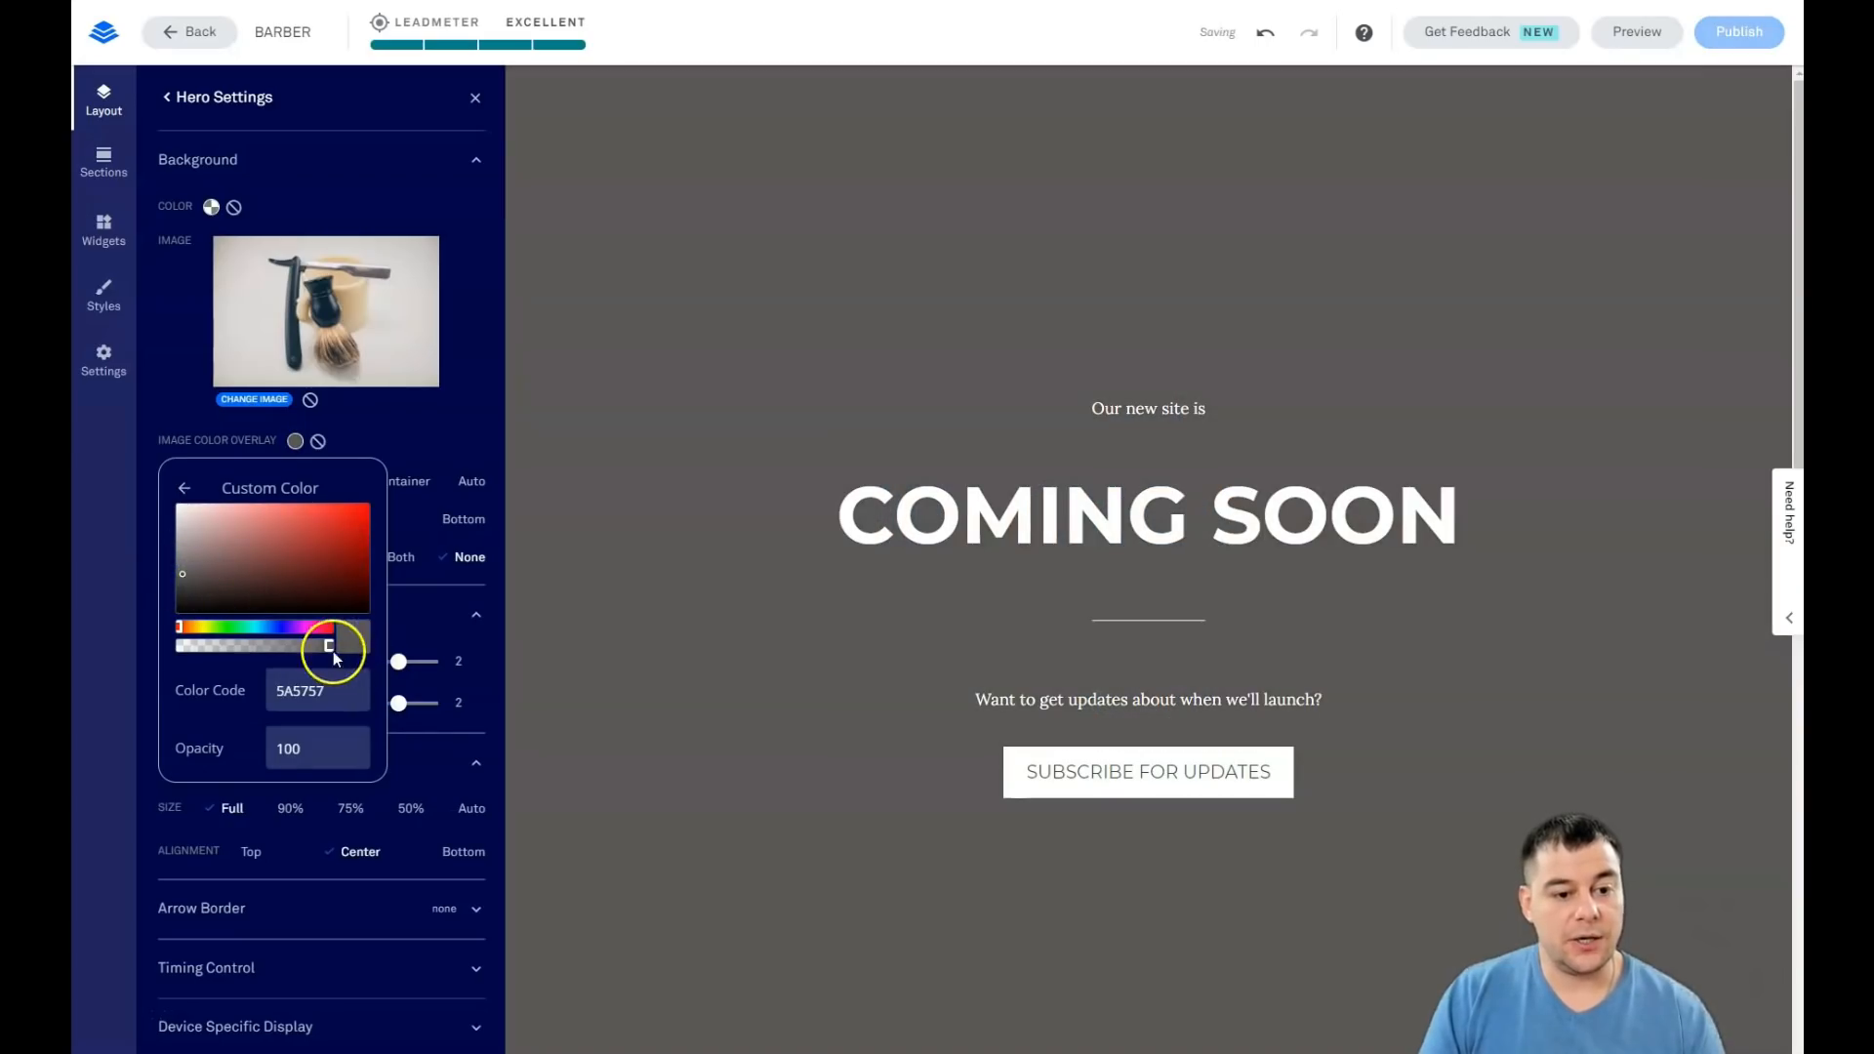
pyautogui.moveTo(332, 645); pyautogui.dragTo(277, 645)
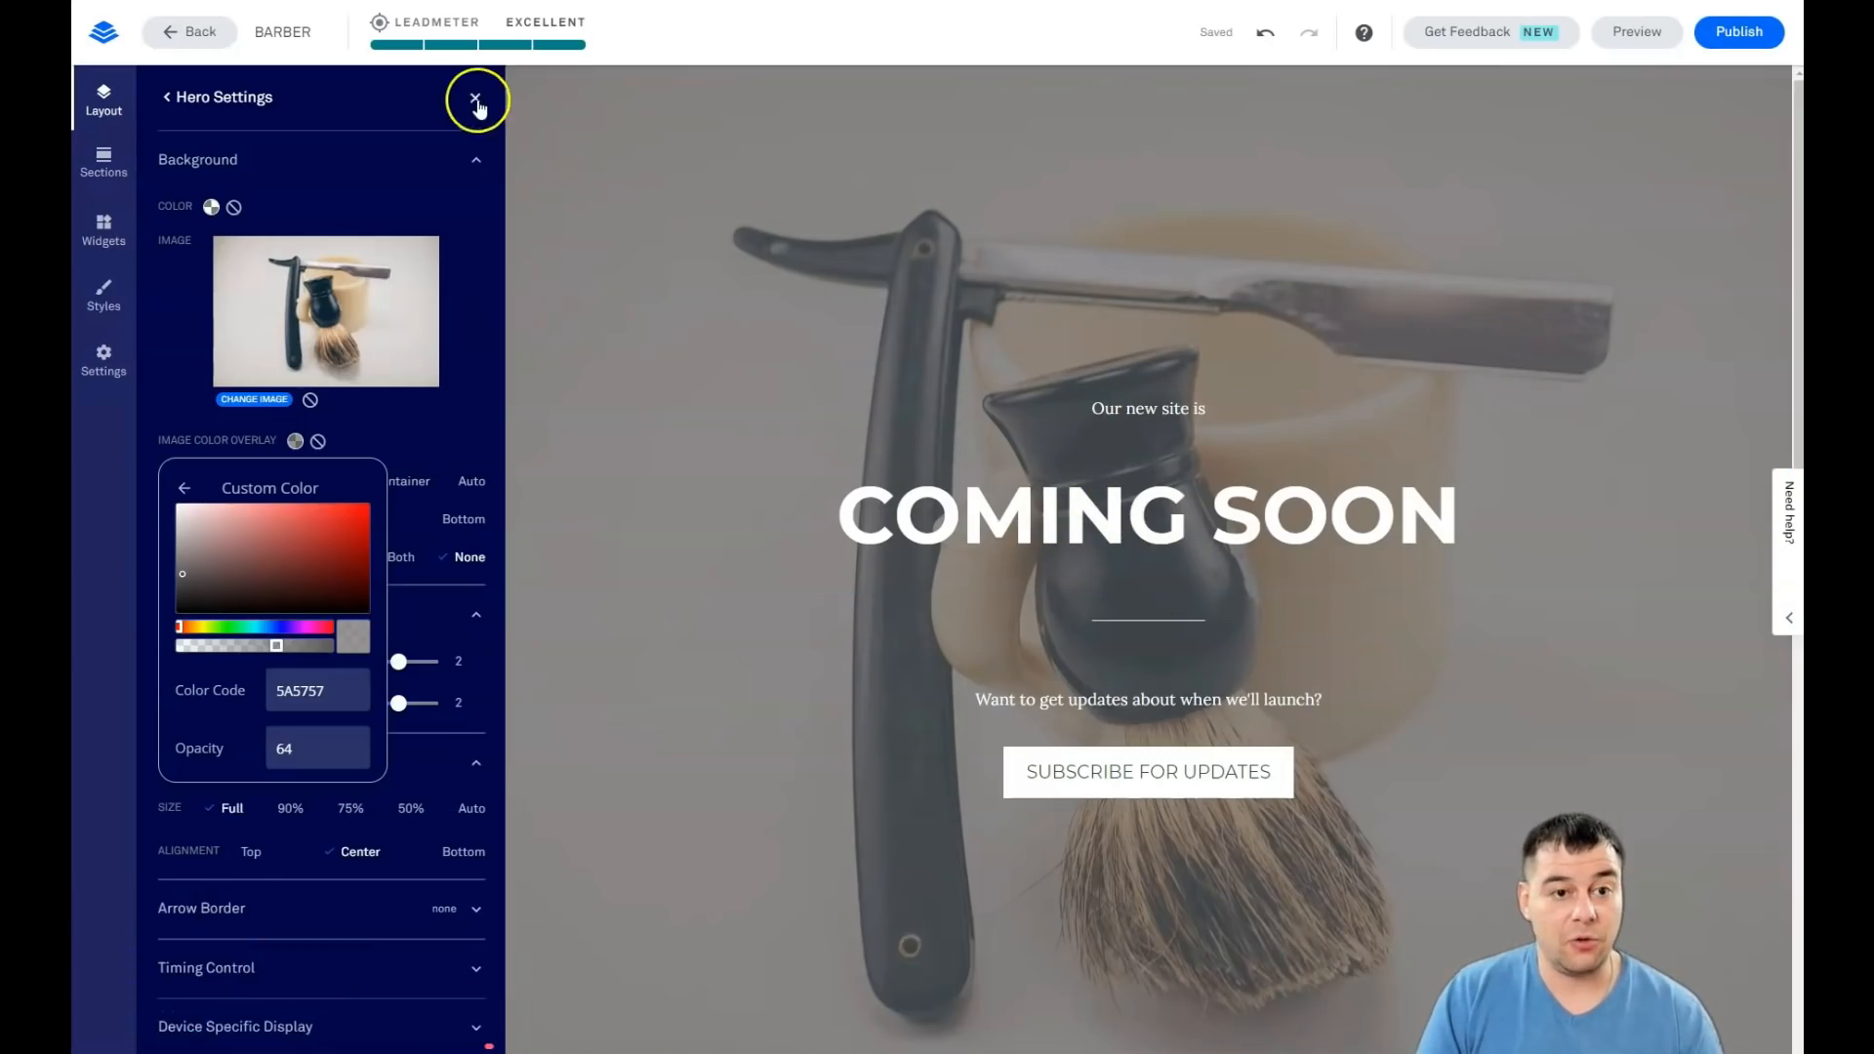
pyautogui.click(475, 98)
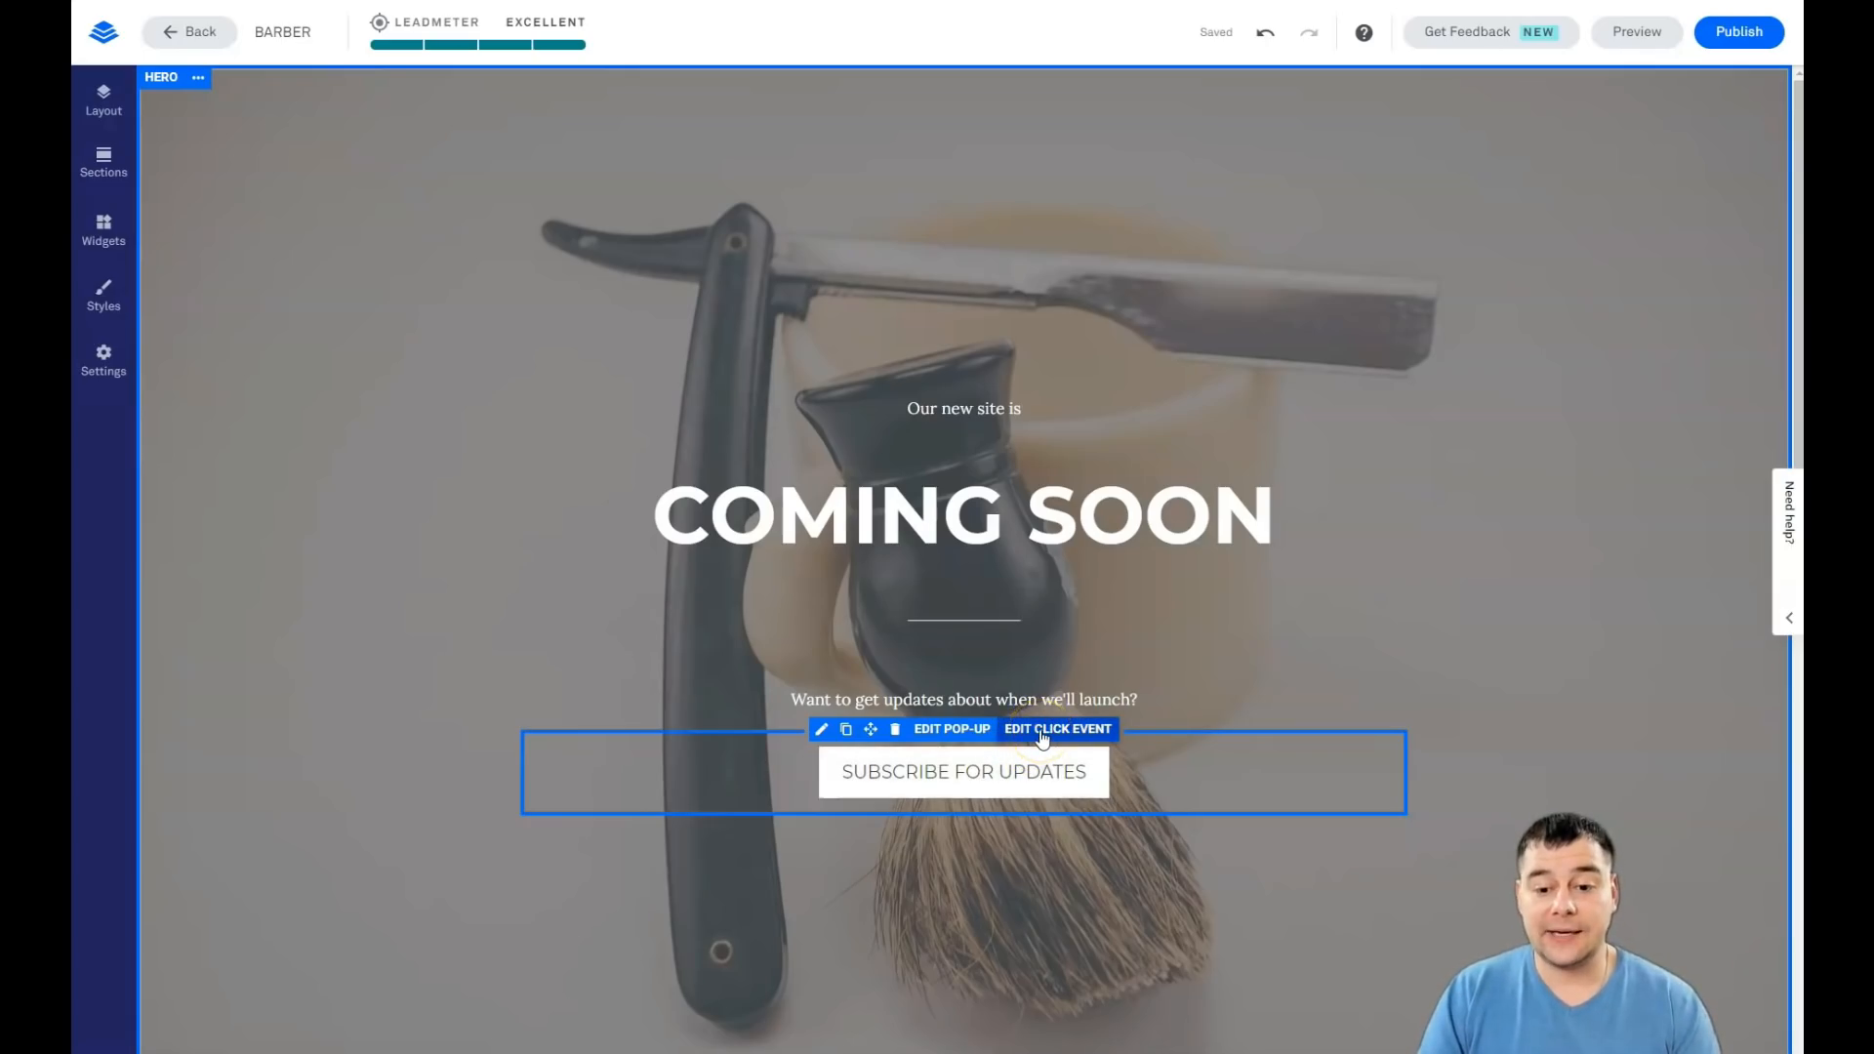
# Step: Set the SUBSCRIBE FOR UPDATES button's click event to open a pop-up, and edit that pop-up
pyautogui.click(1056, 730)
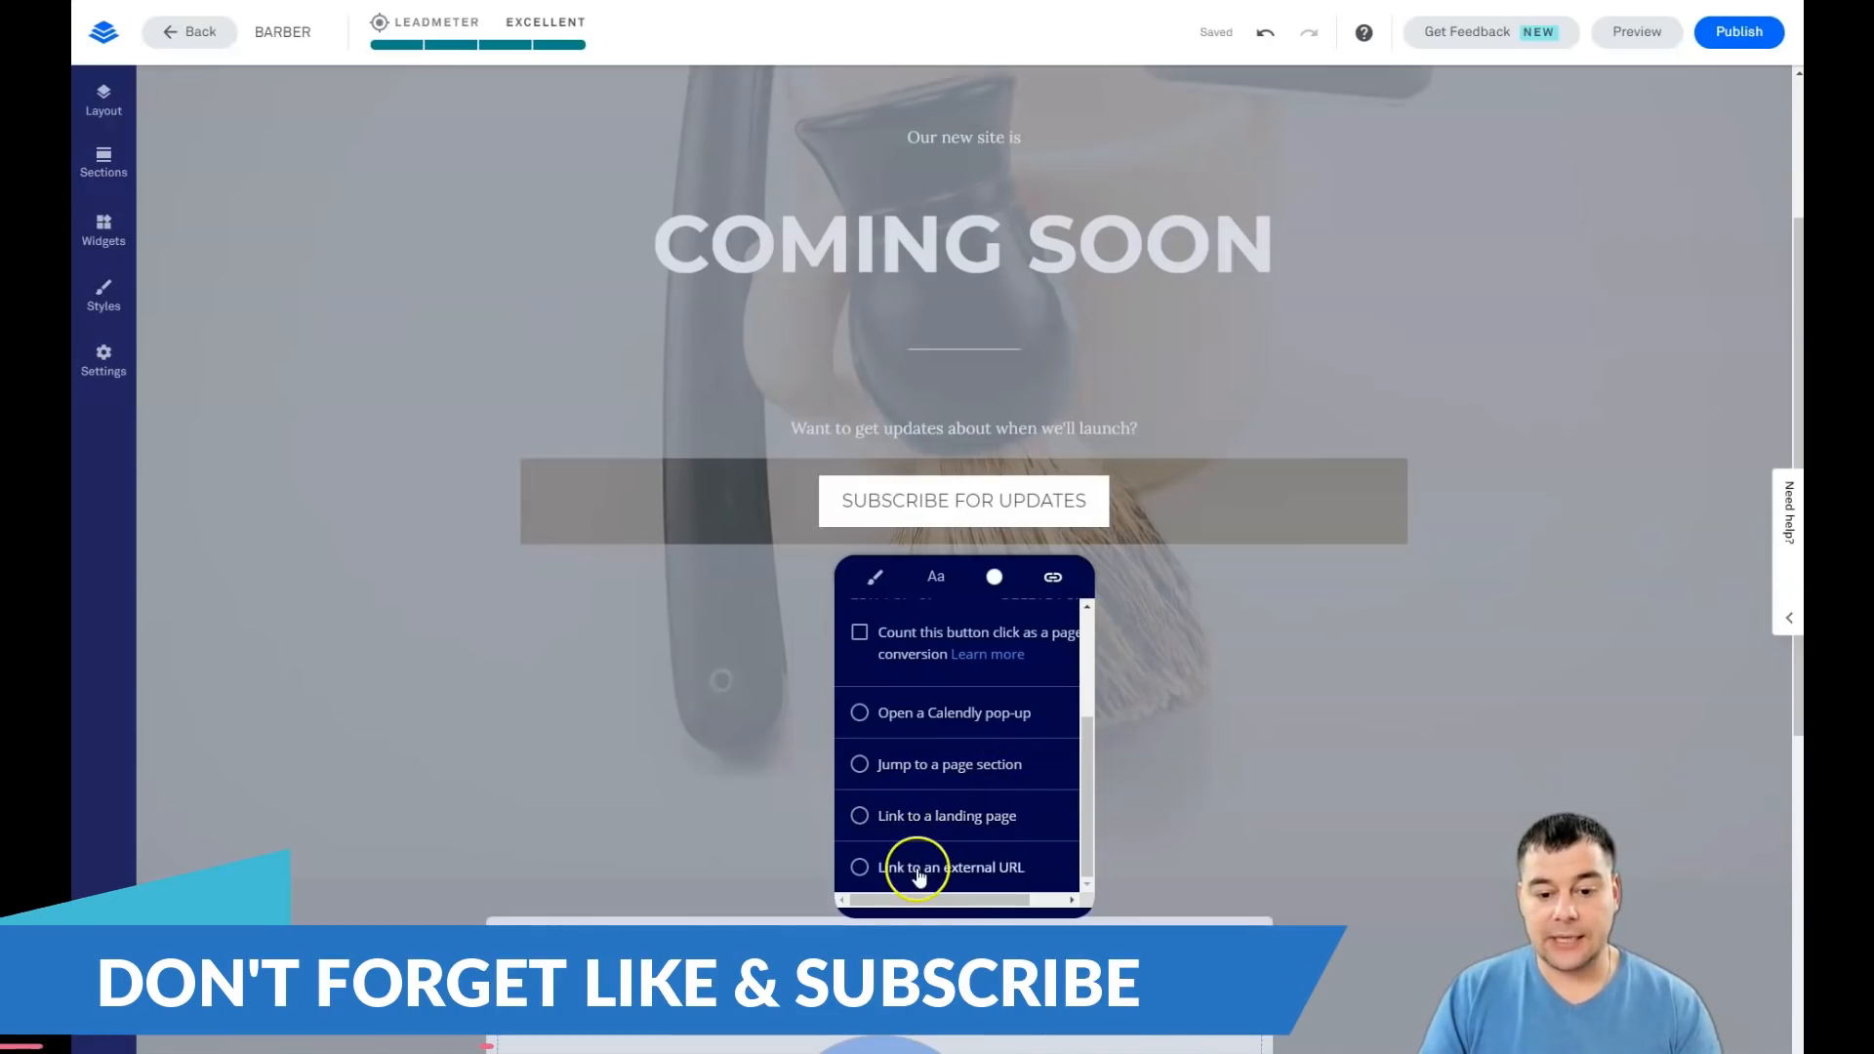
pyautogui.click(858, 676)
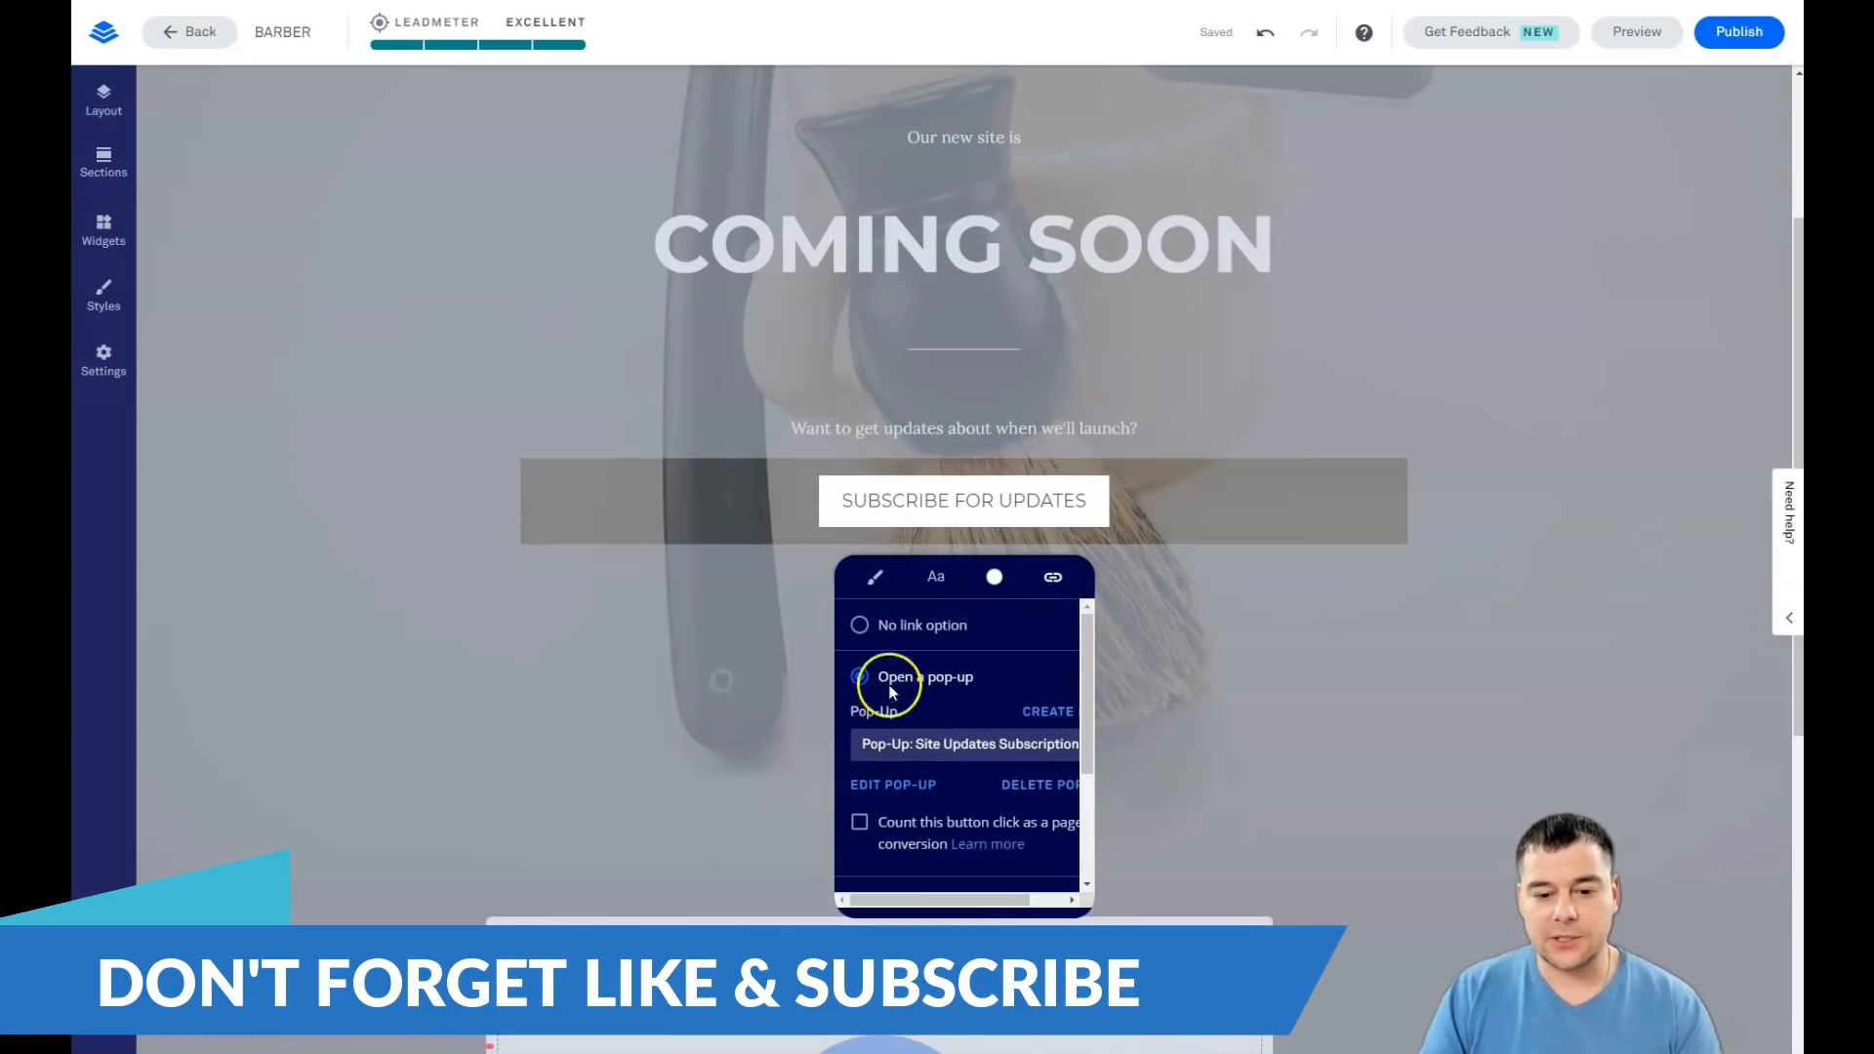
pyautogui.click(893, 784)
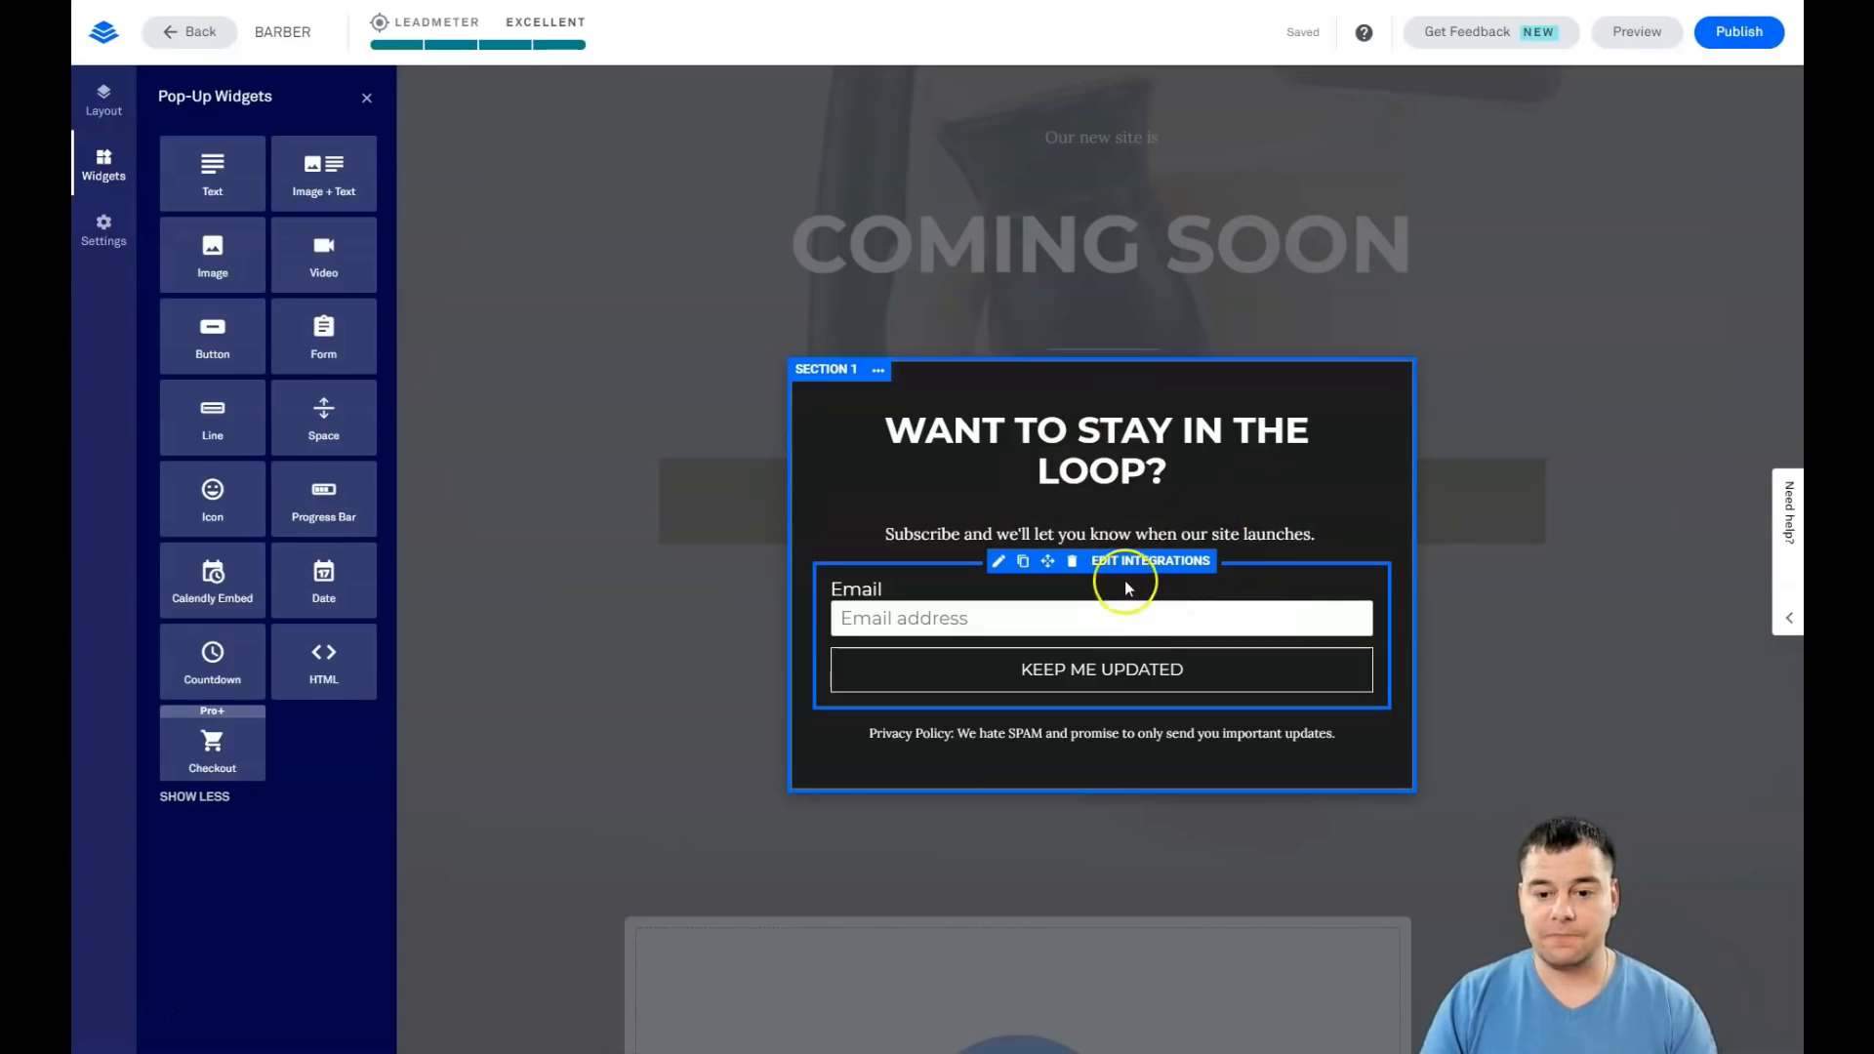
pyautogui.moveTo(1135, 568)
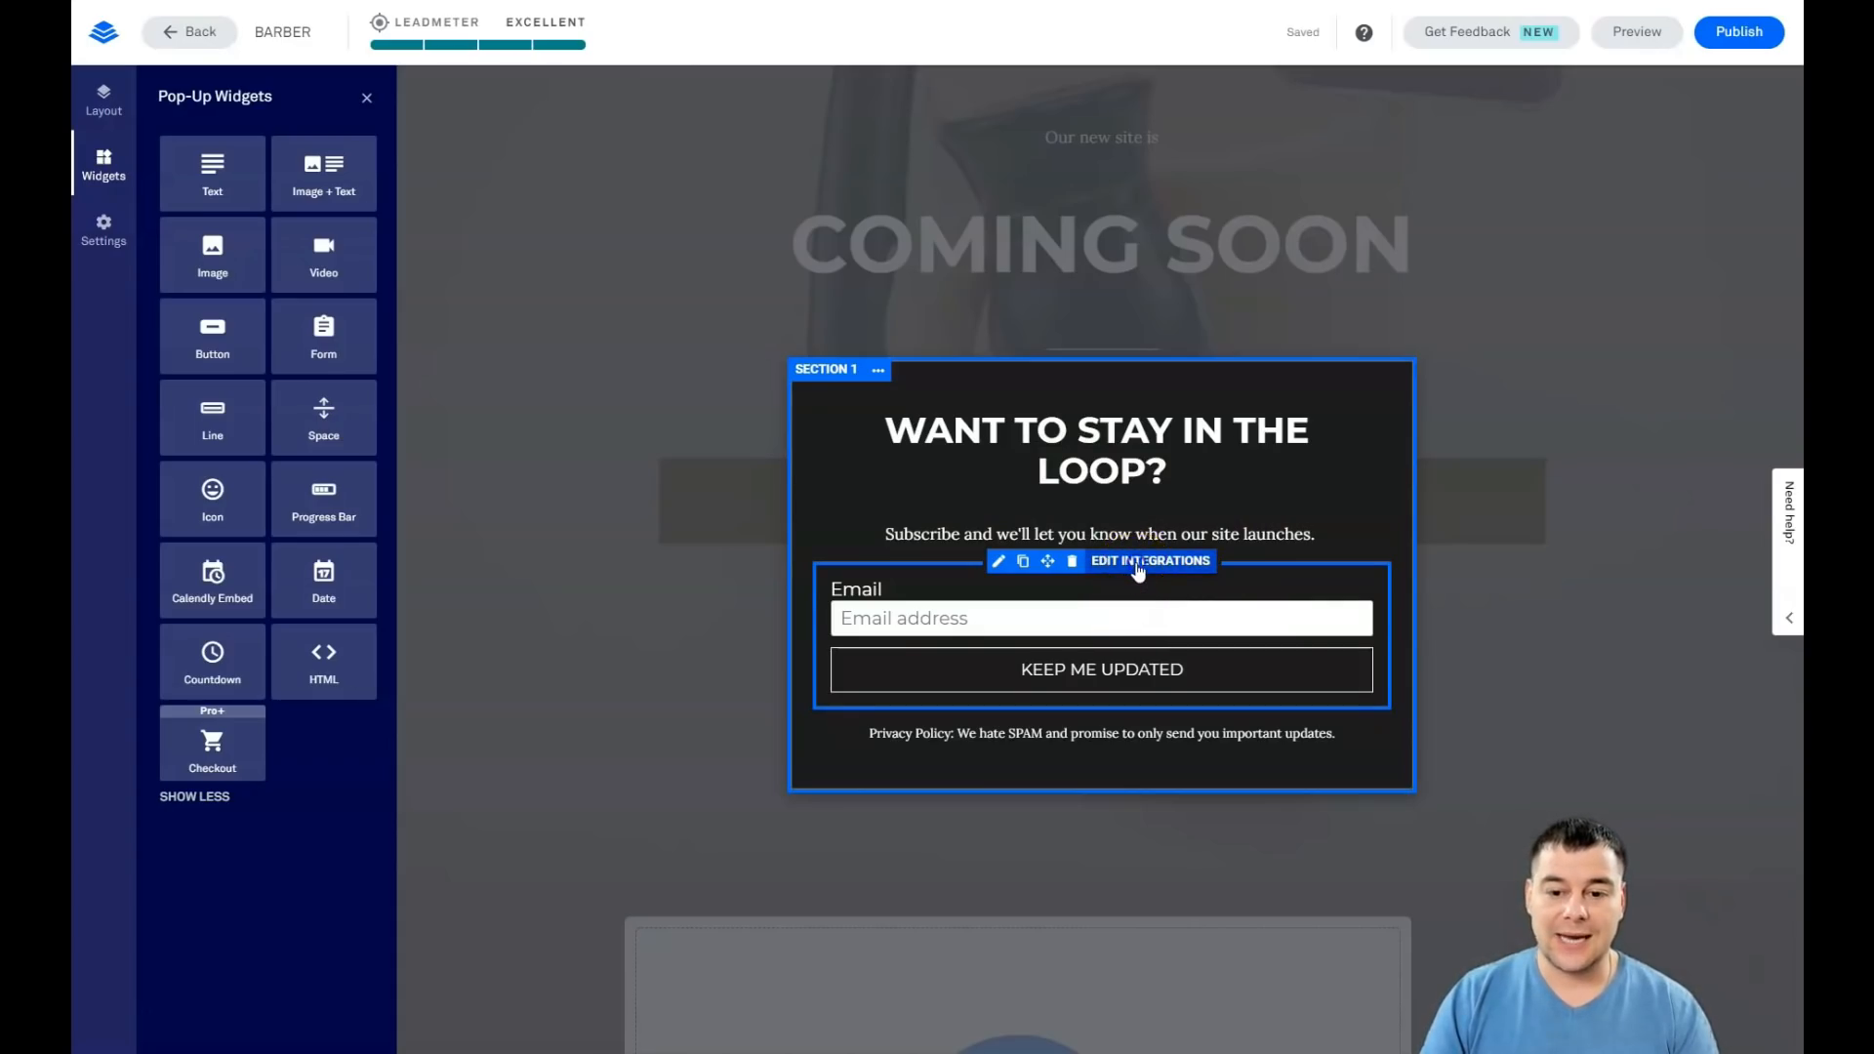
# Step: Open the pop-up form's integrations and browse More Services under Add an Integration
pyautogui.click(1149, 560)
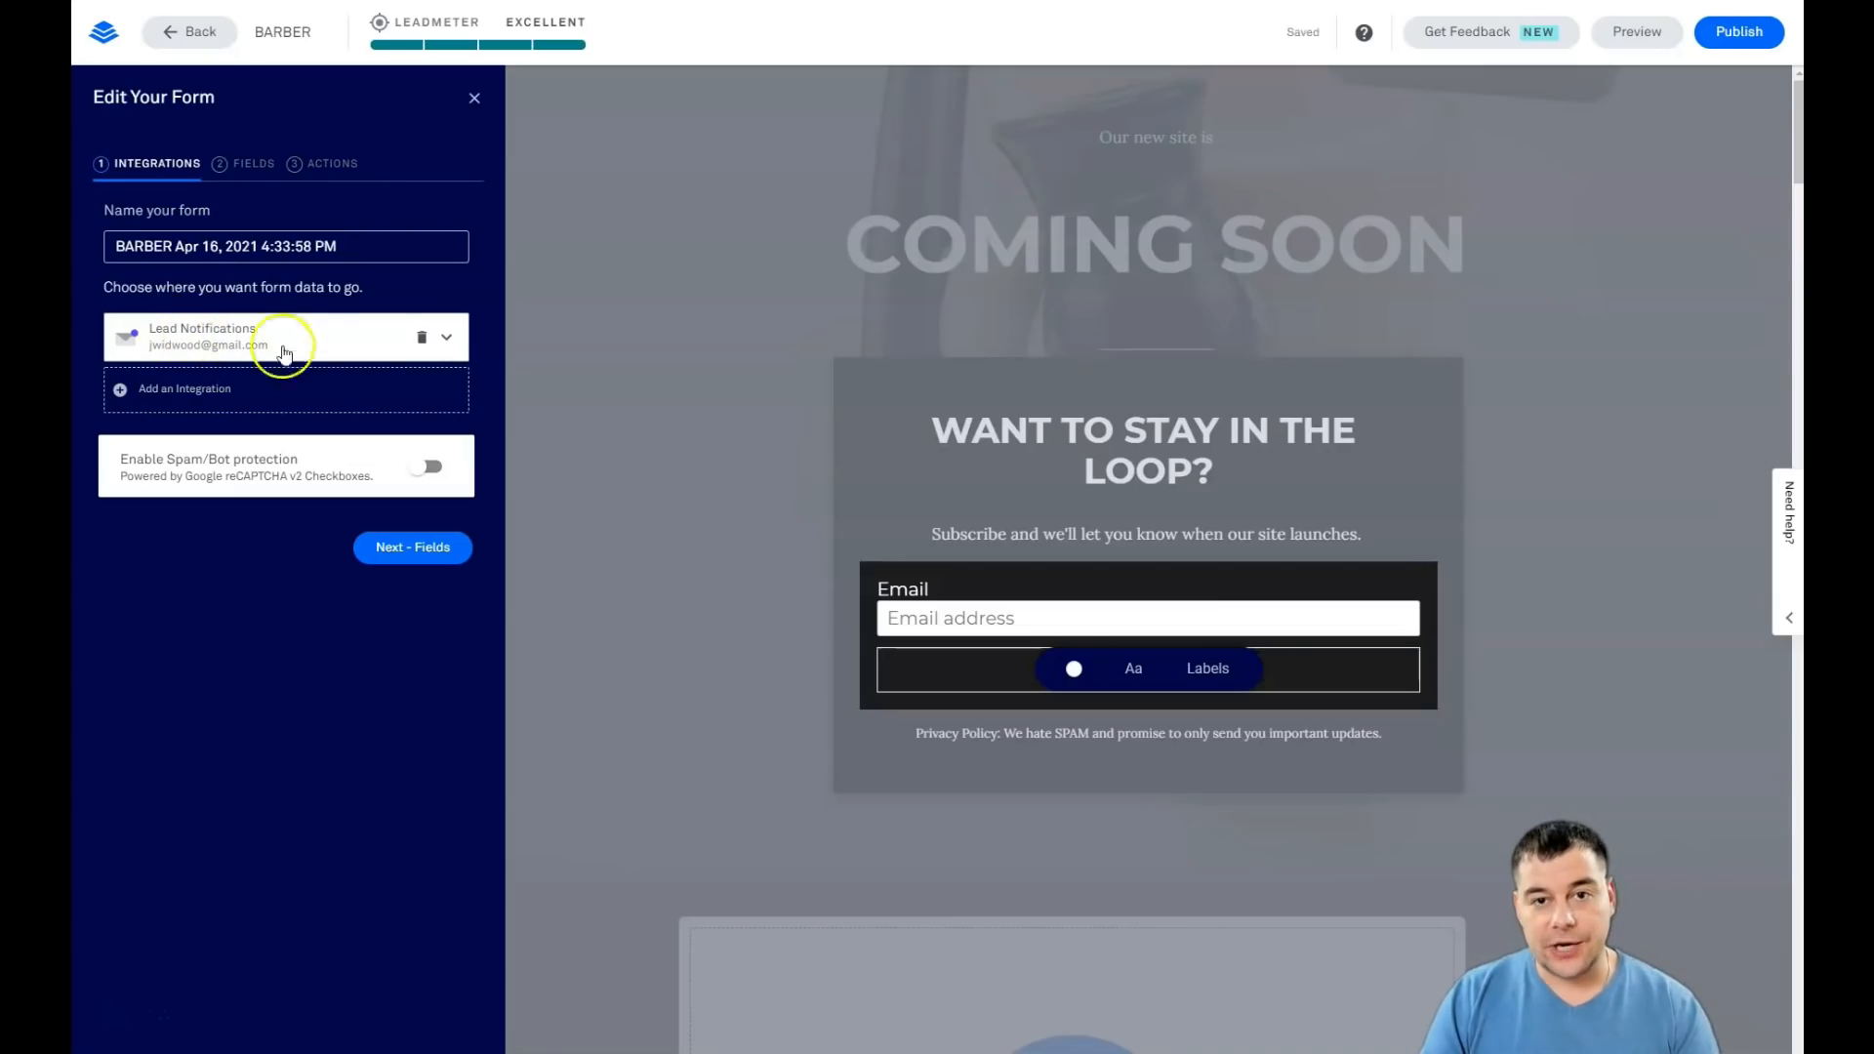
pyautogui.click(185, 388)
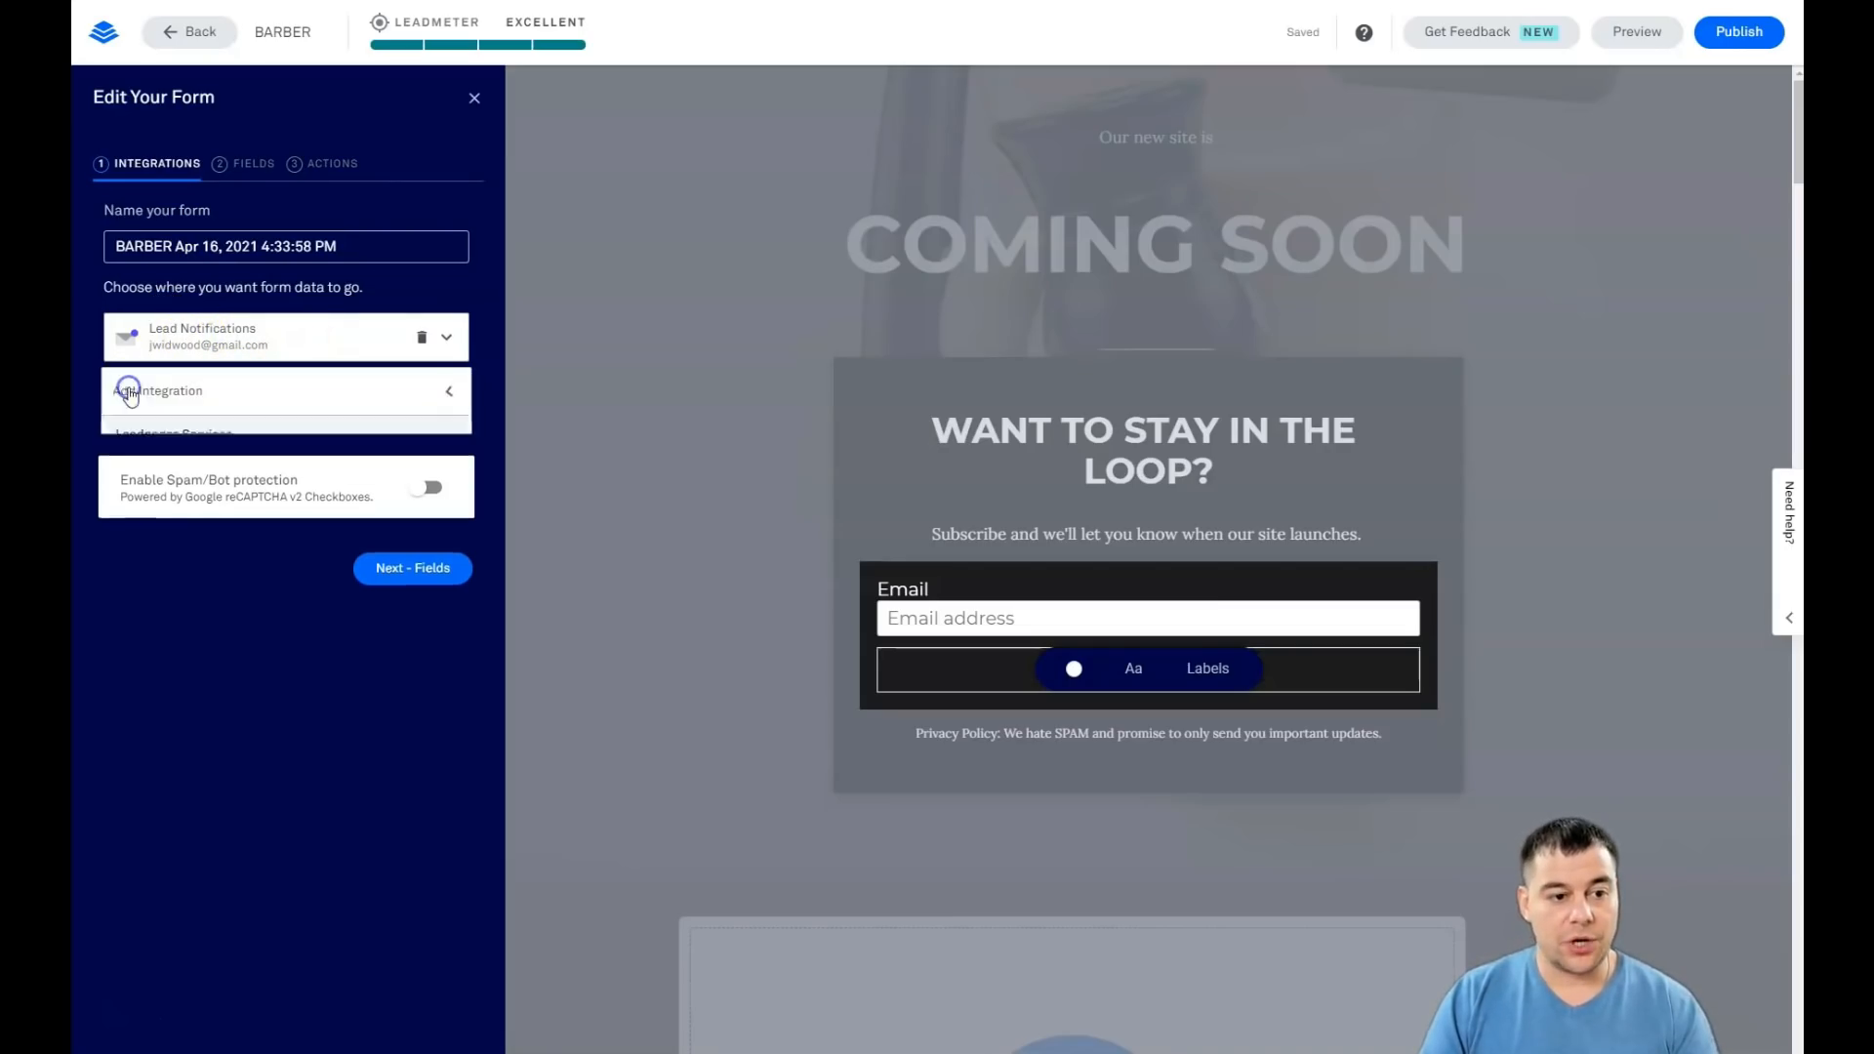
pyautogui.click(159, 390)
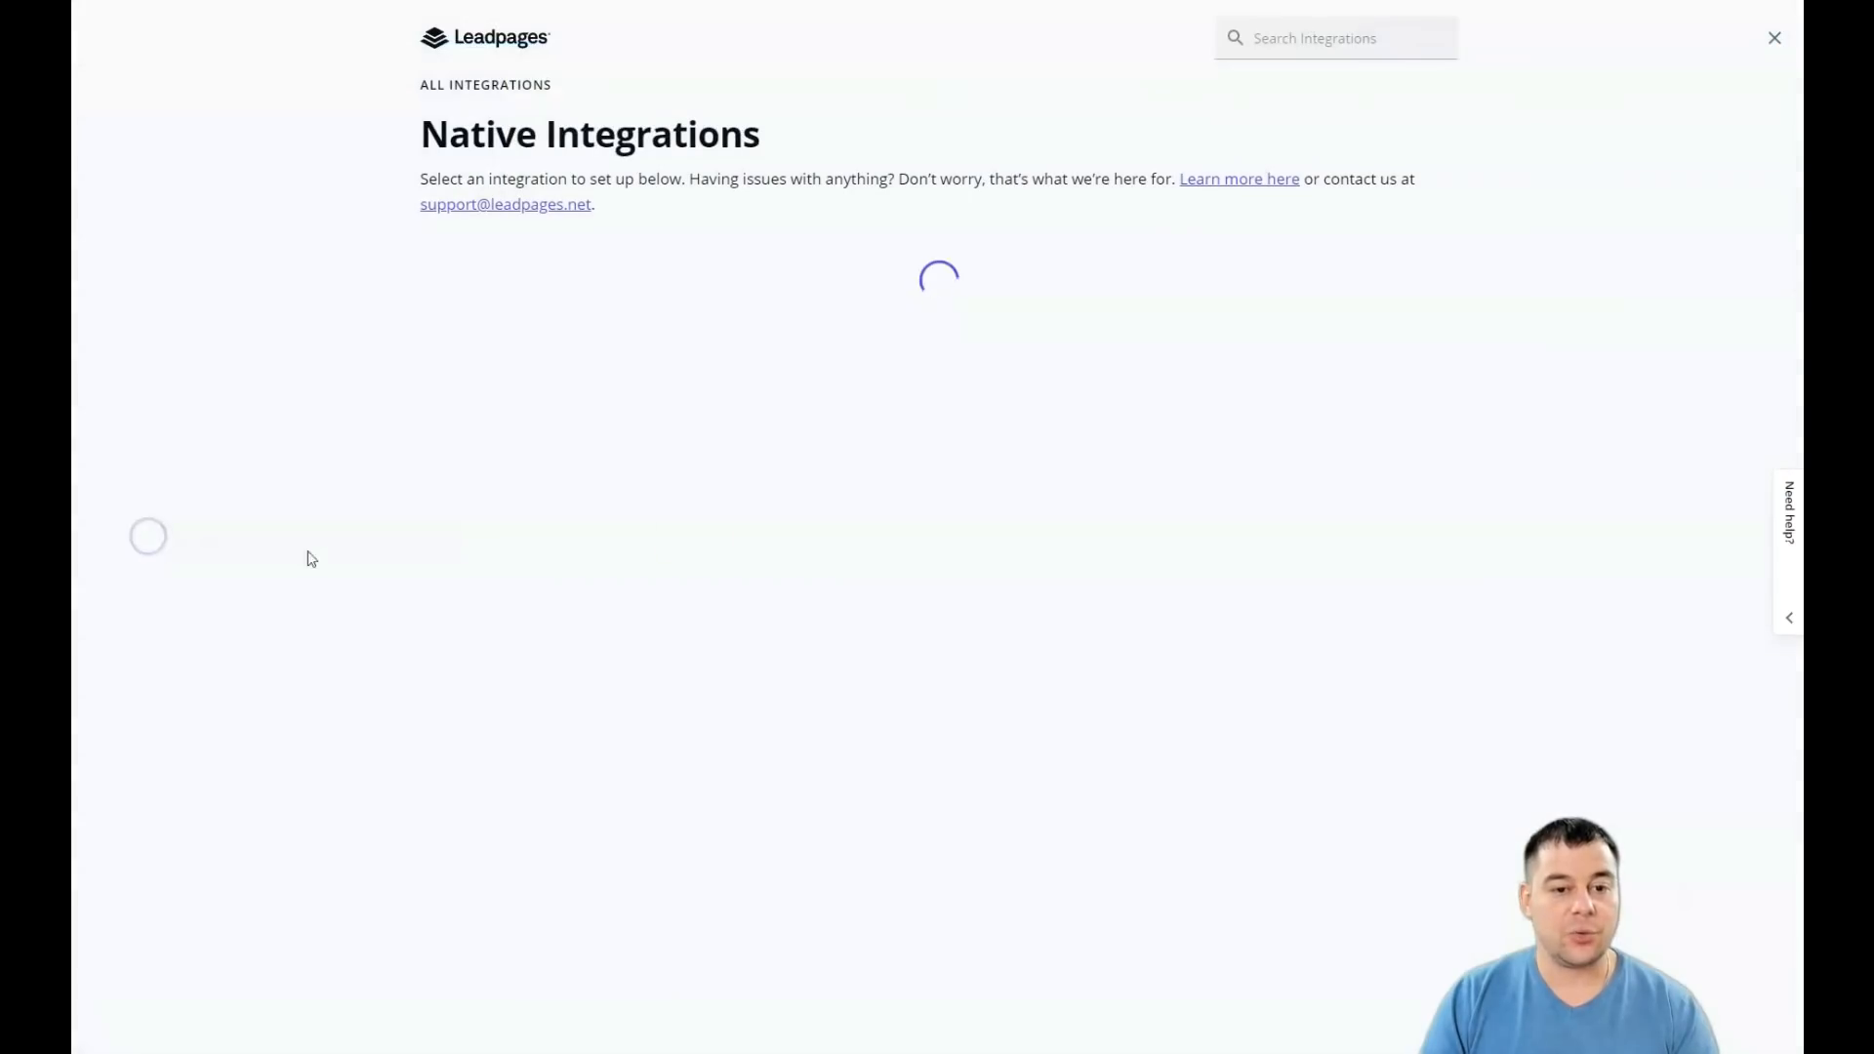
pyautogui.moveTo(1048, 415)
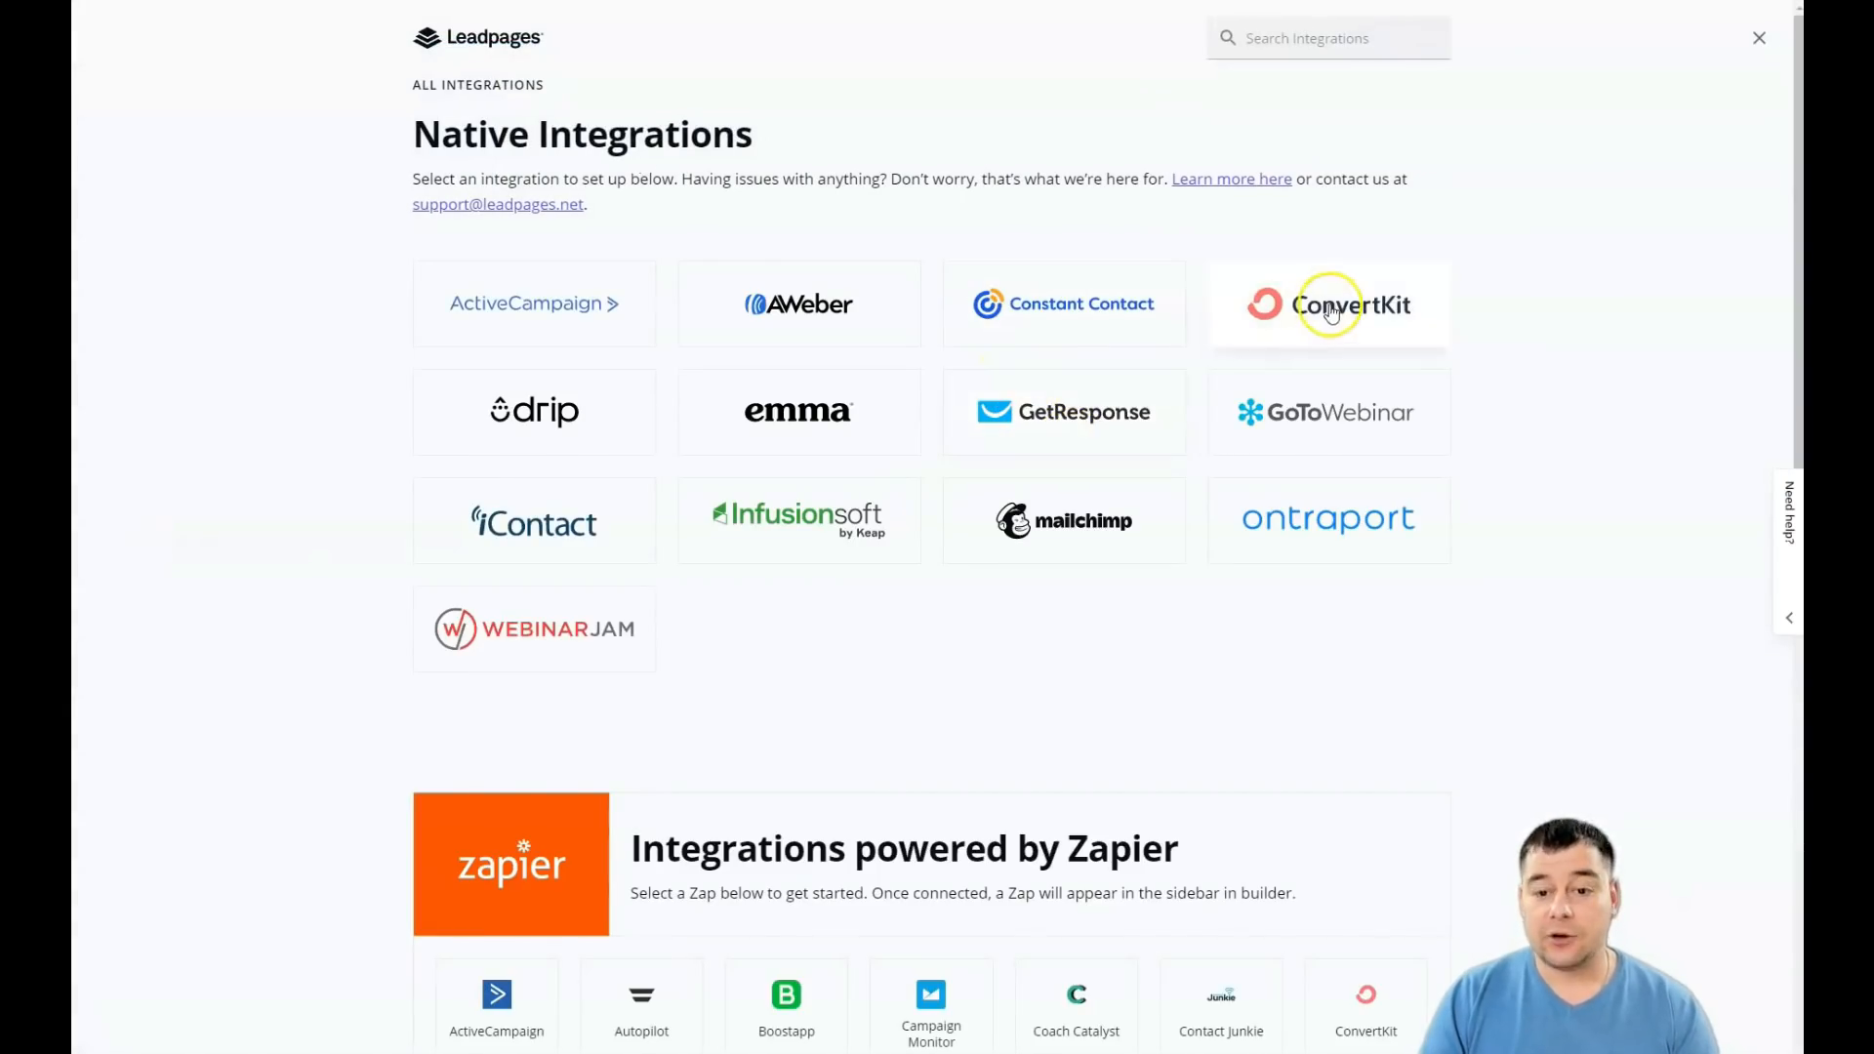
pyautogui.moveTo(534, 302)
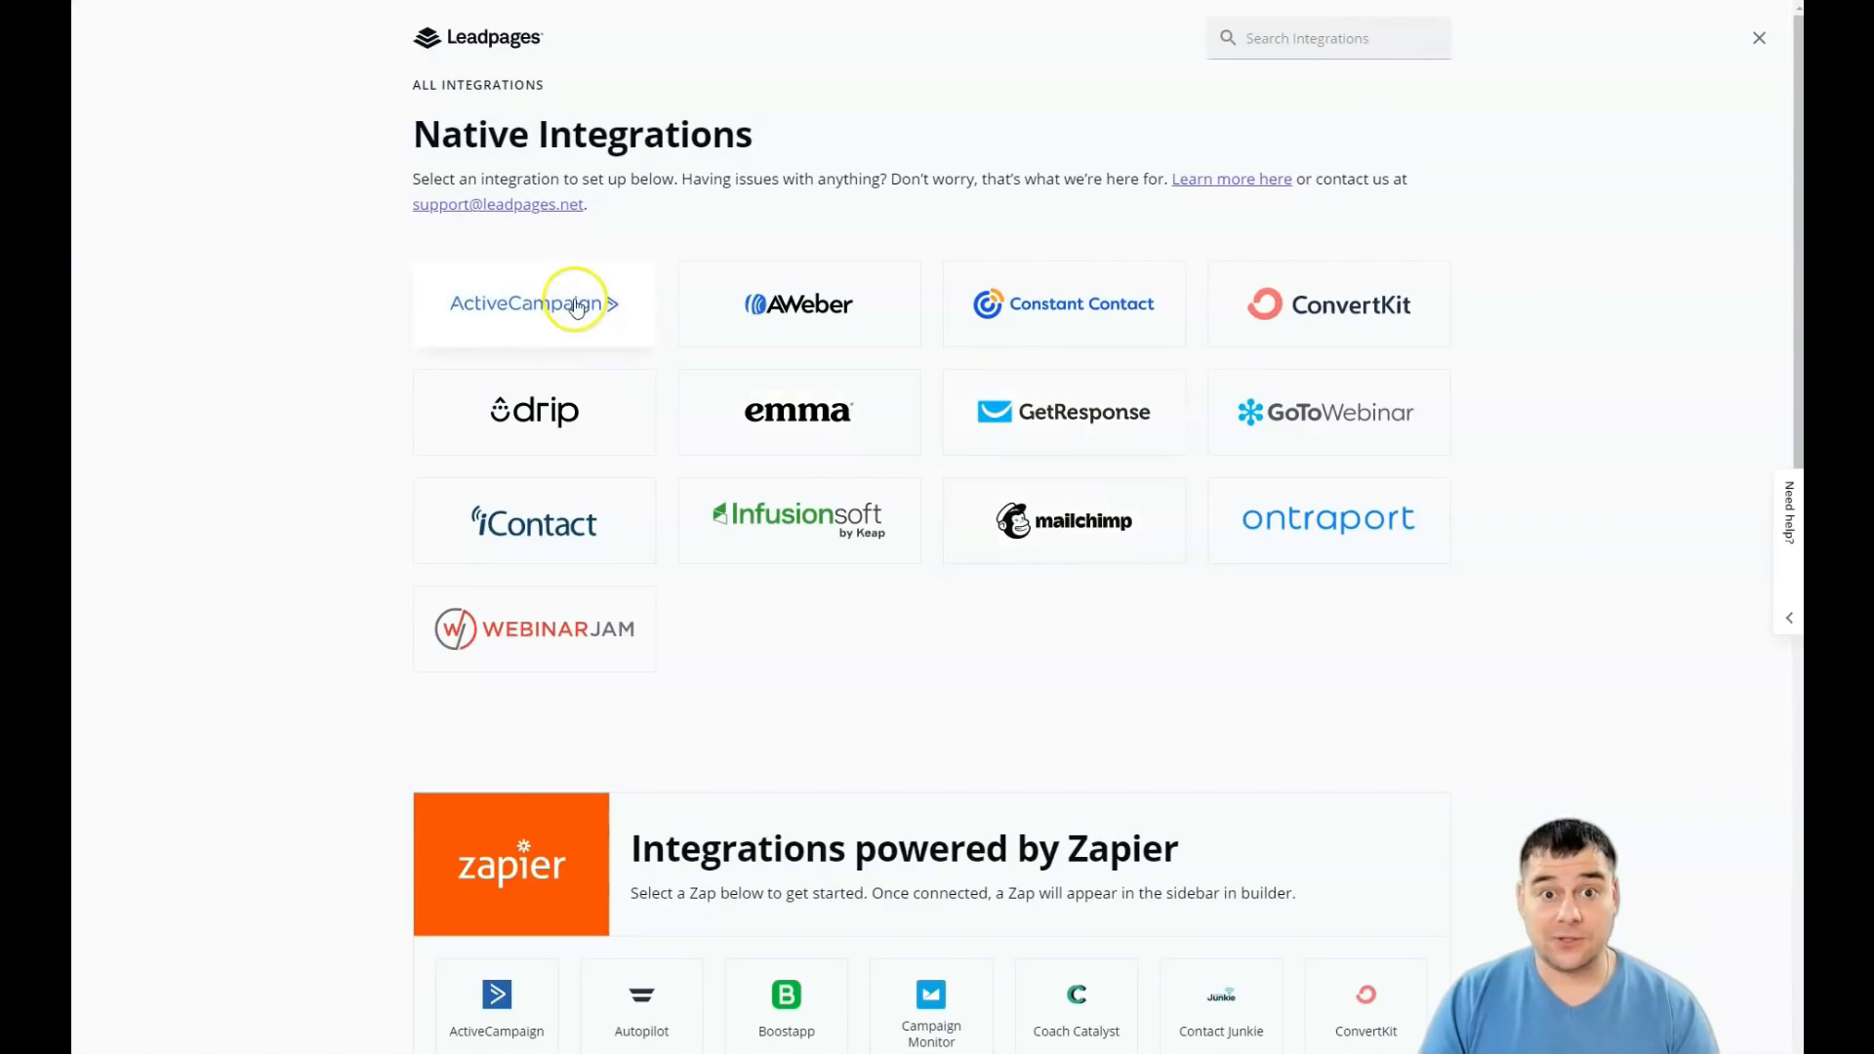
# Step: Browse the Native and Zapier integrations, then close the catalogue
pyautogui.scroll(-3)
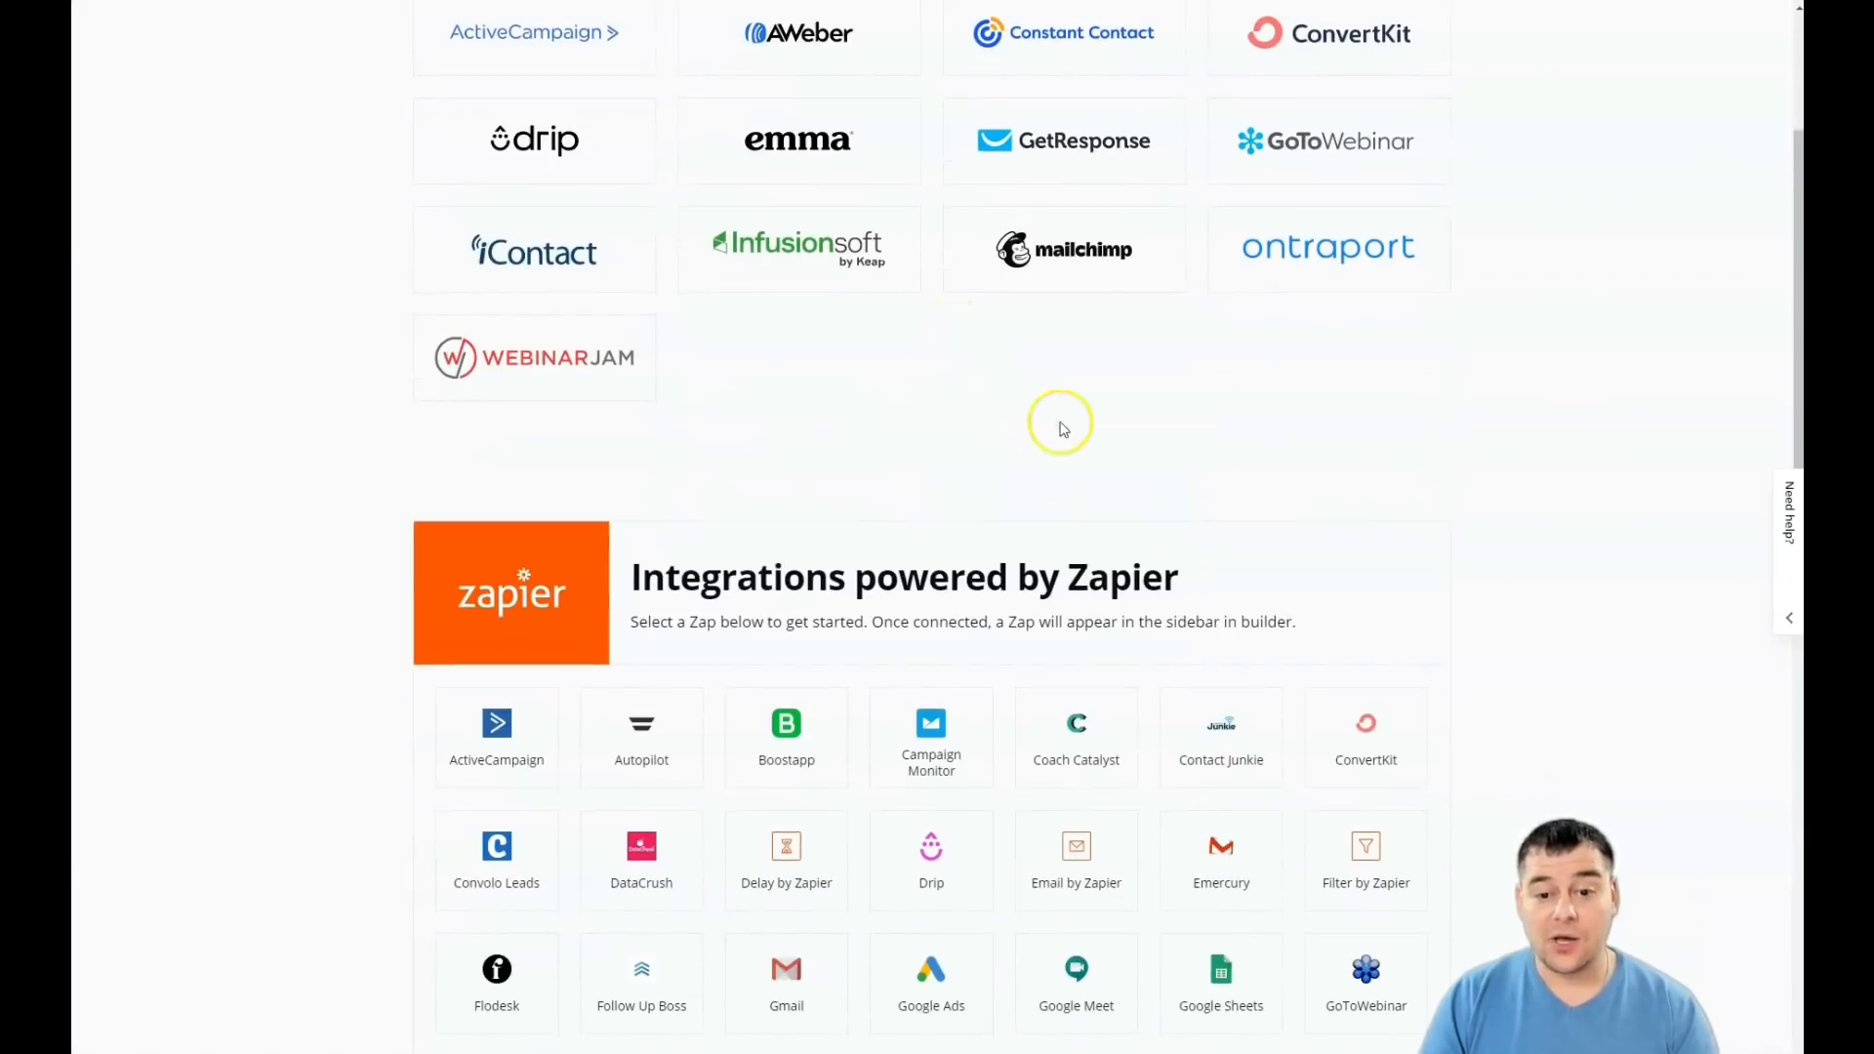
pyautogui.scroll(-3)
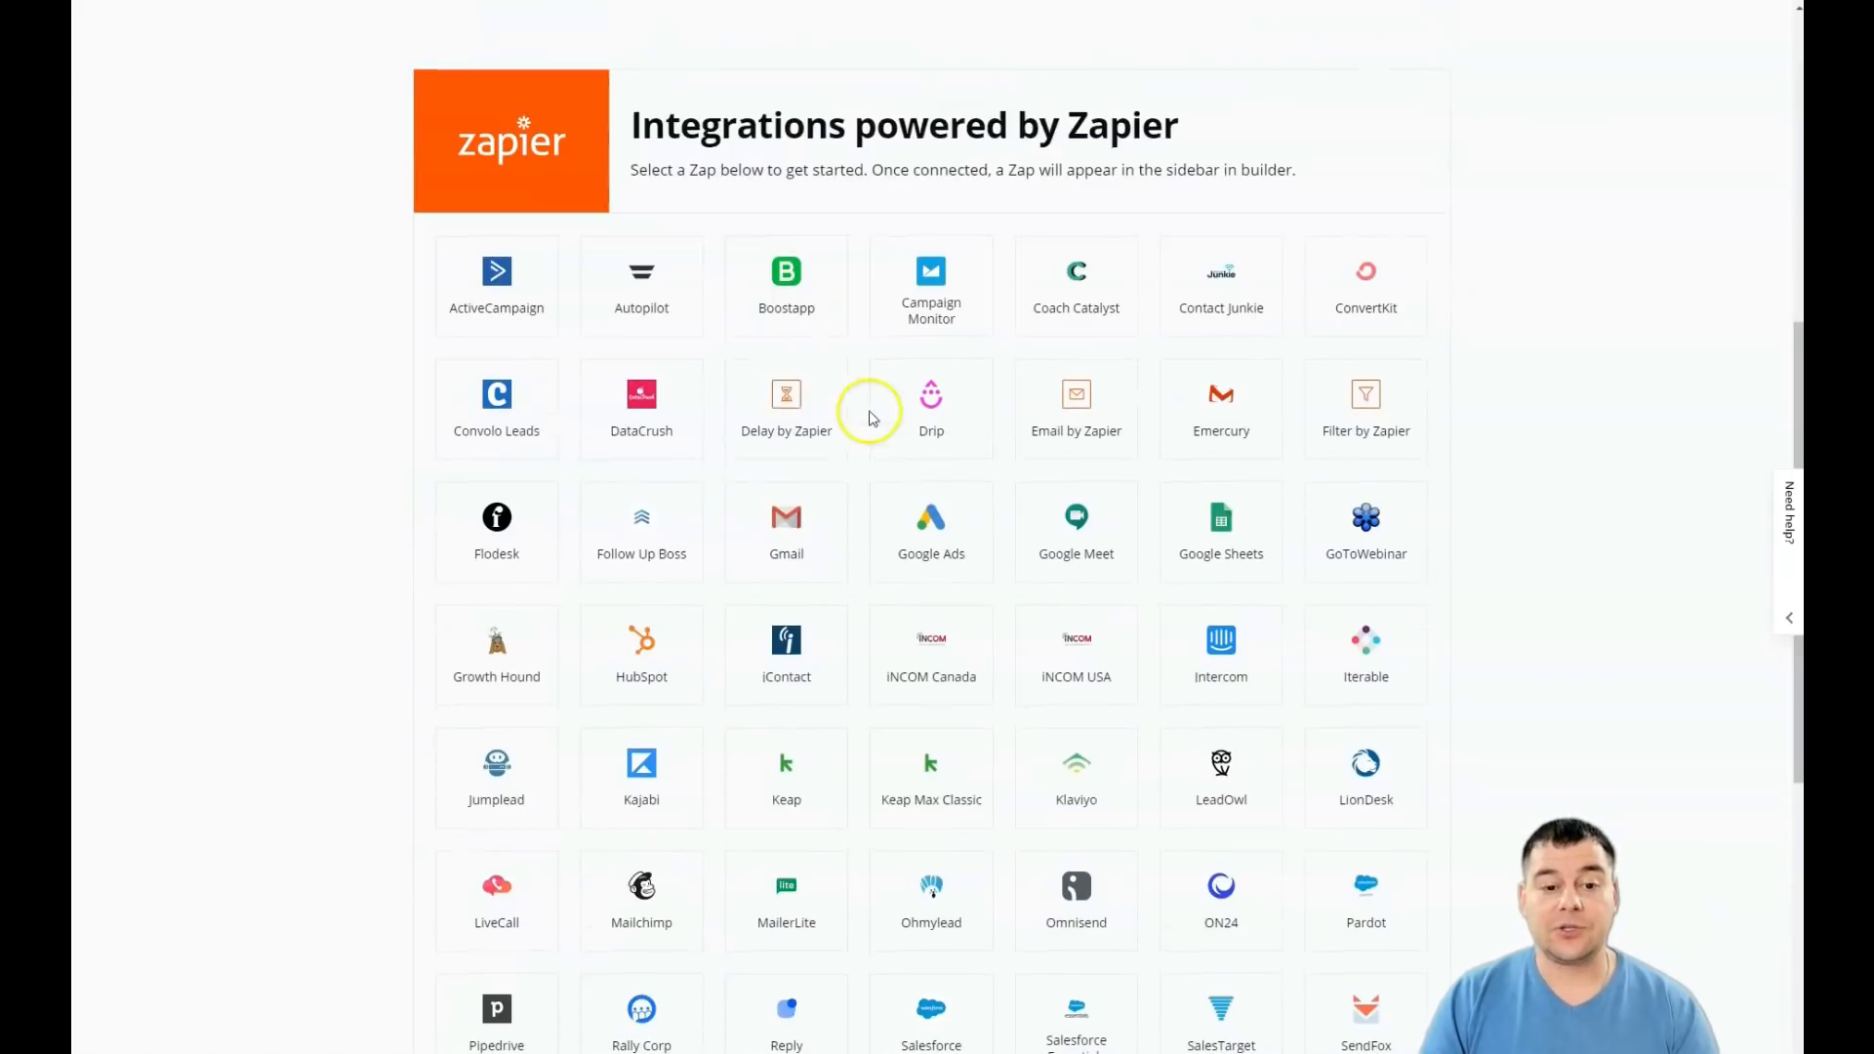
pyautogui.scroll(-3)
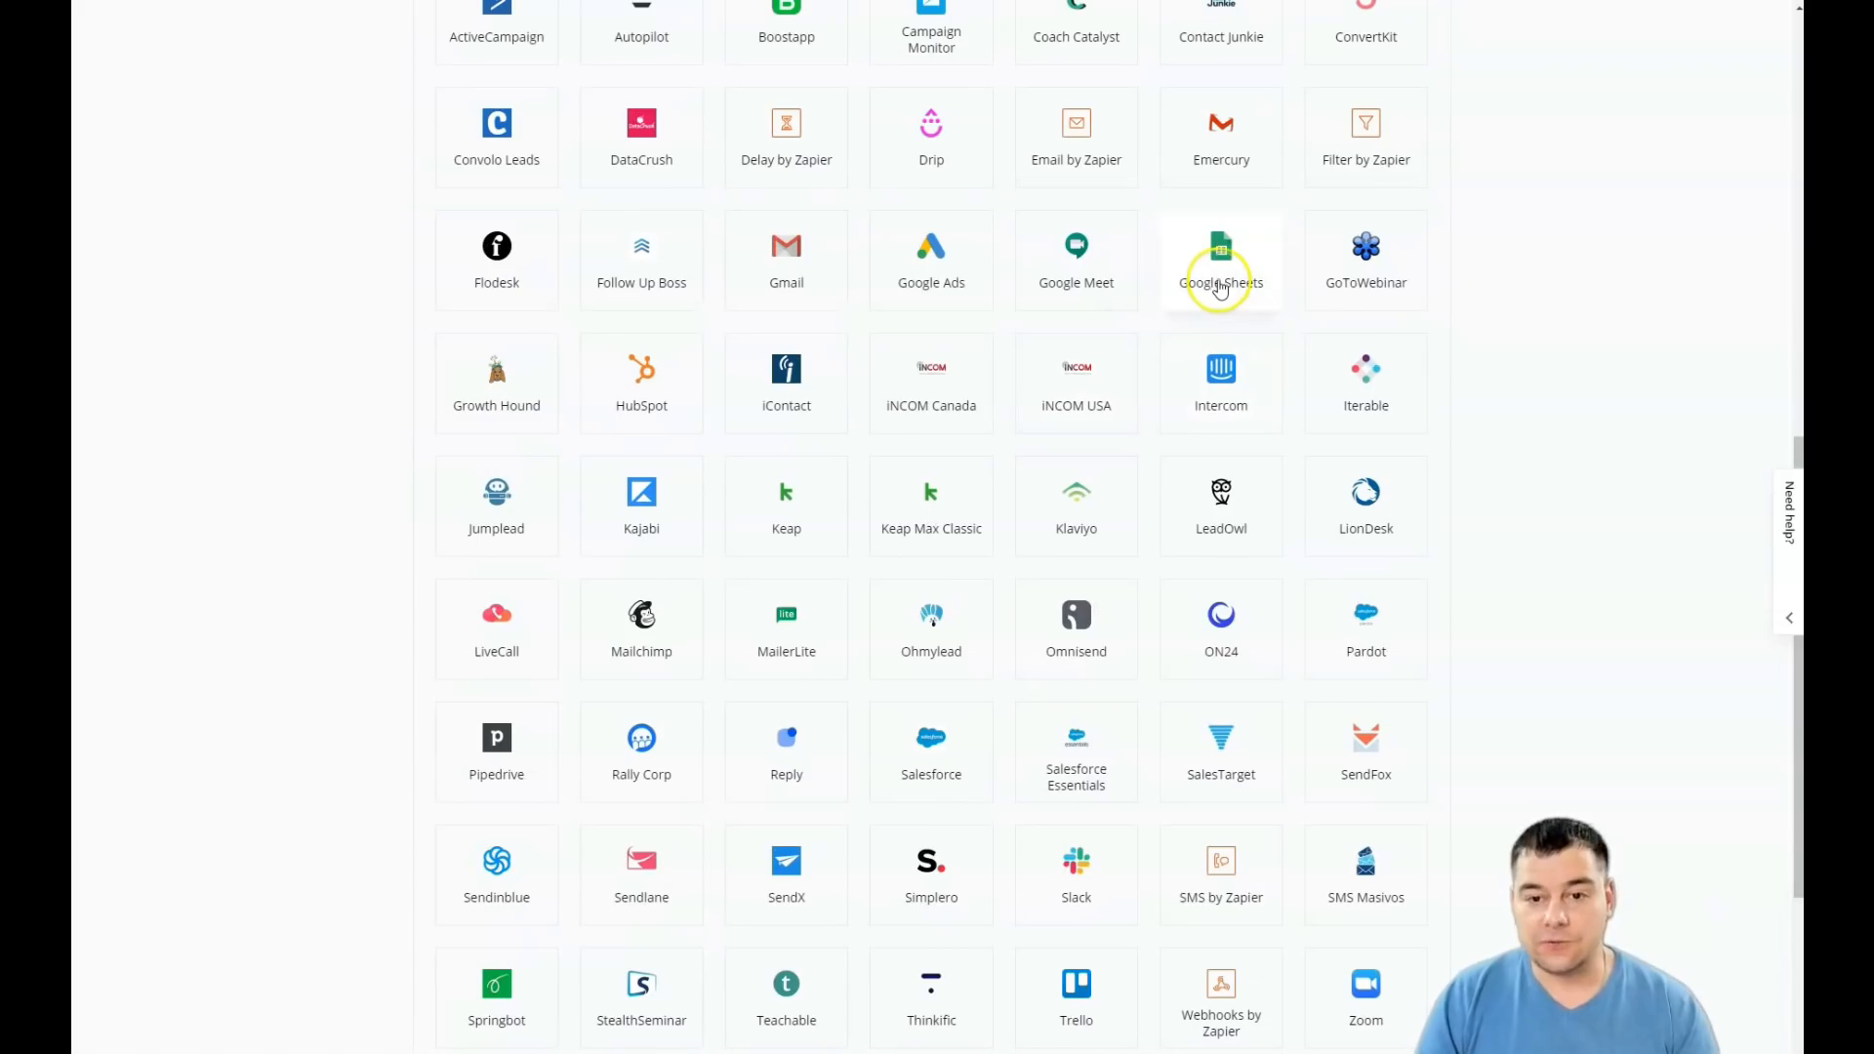
pyautogui.scroll(-3)
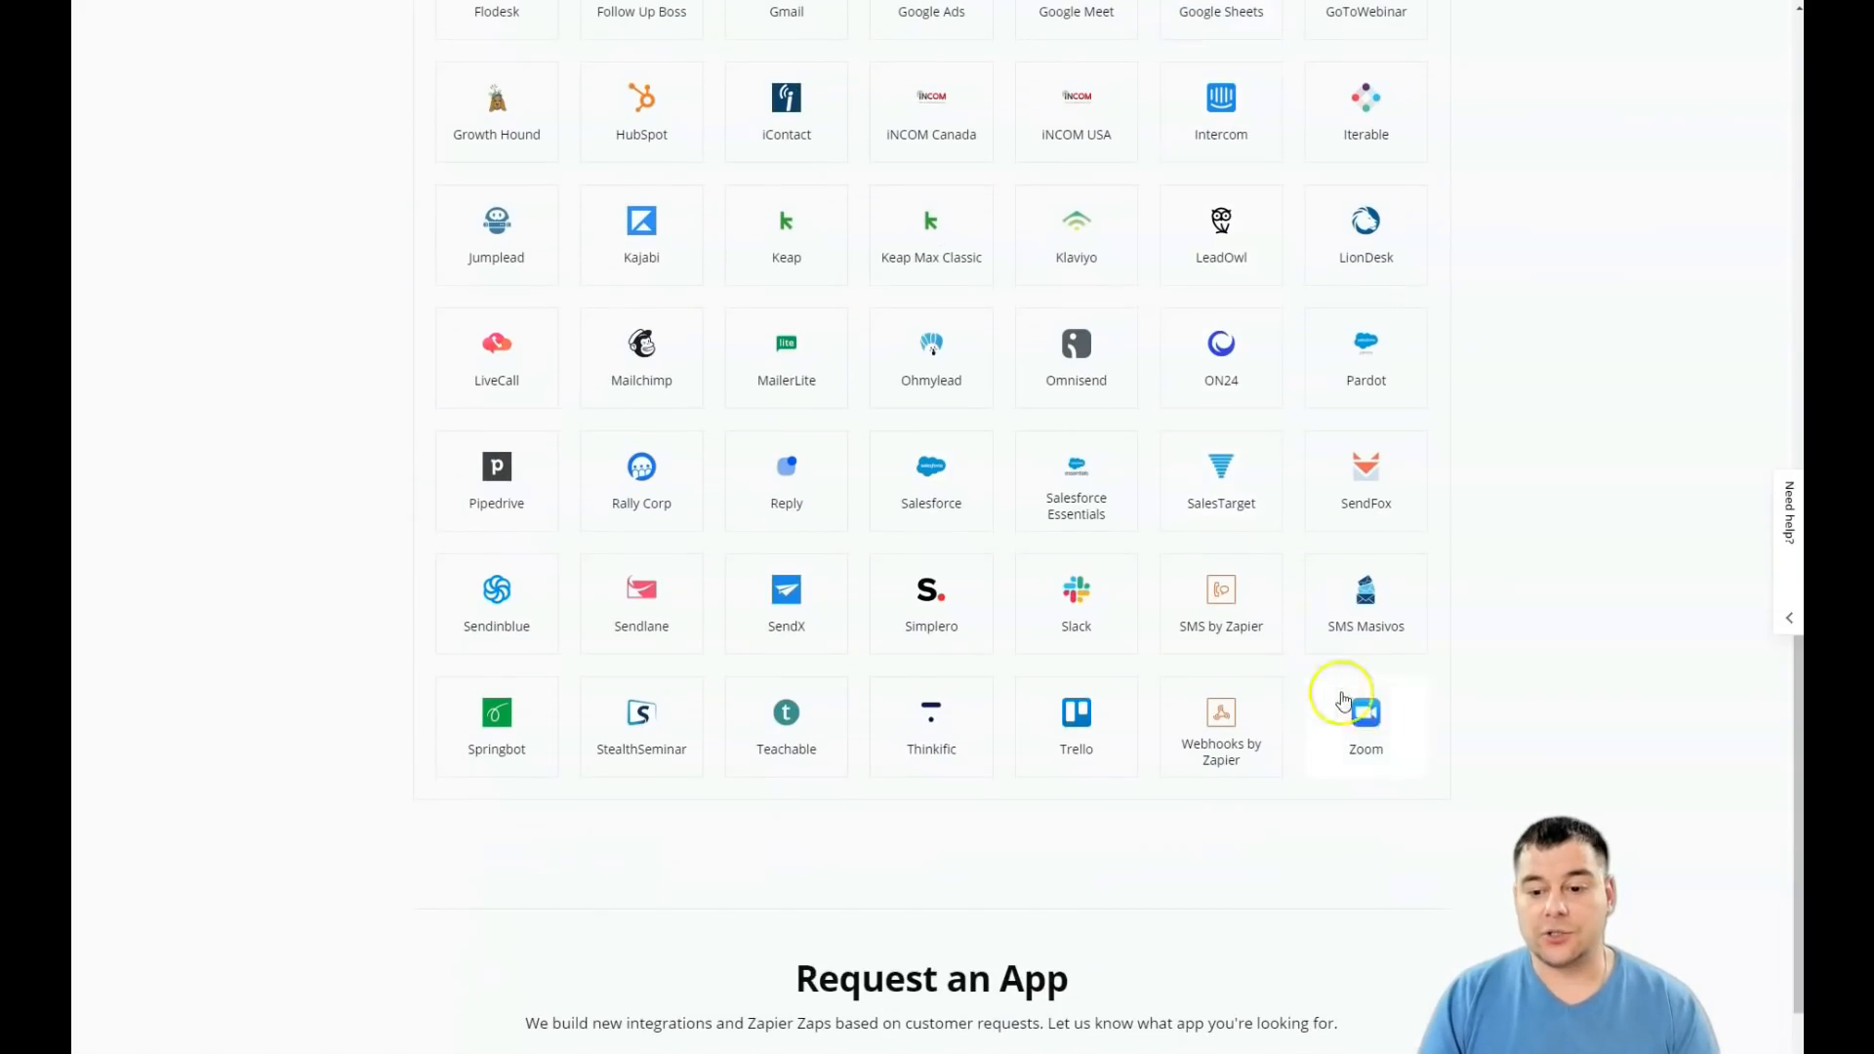
pyautogui.scroll(3)
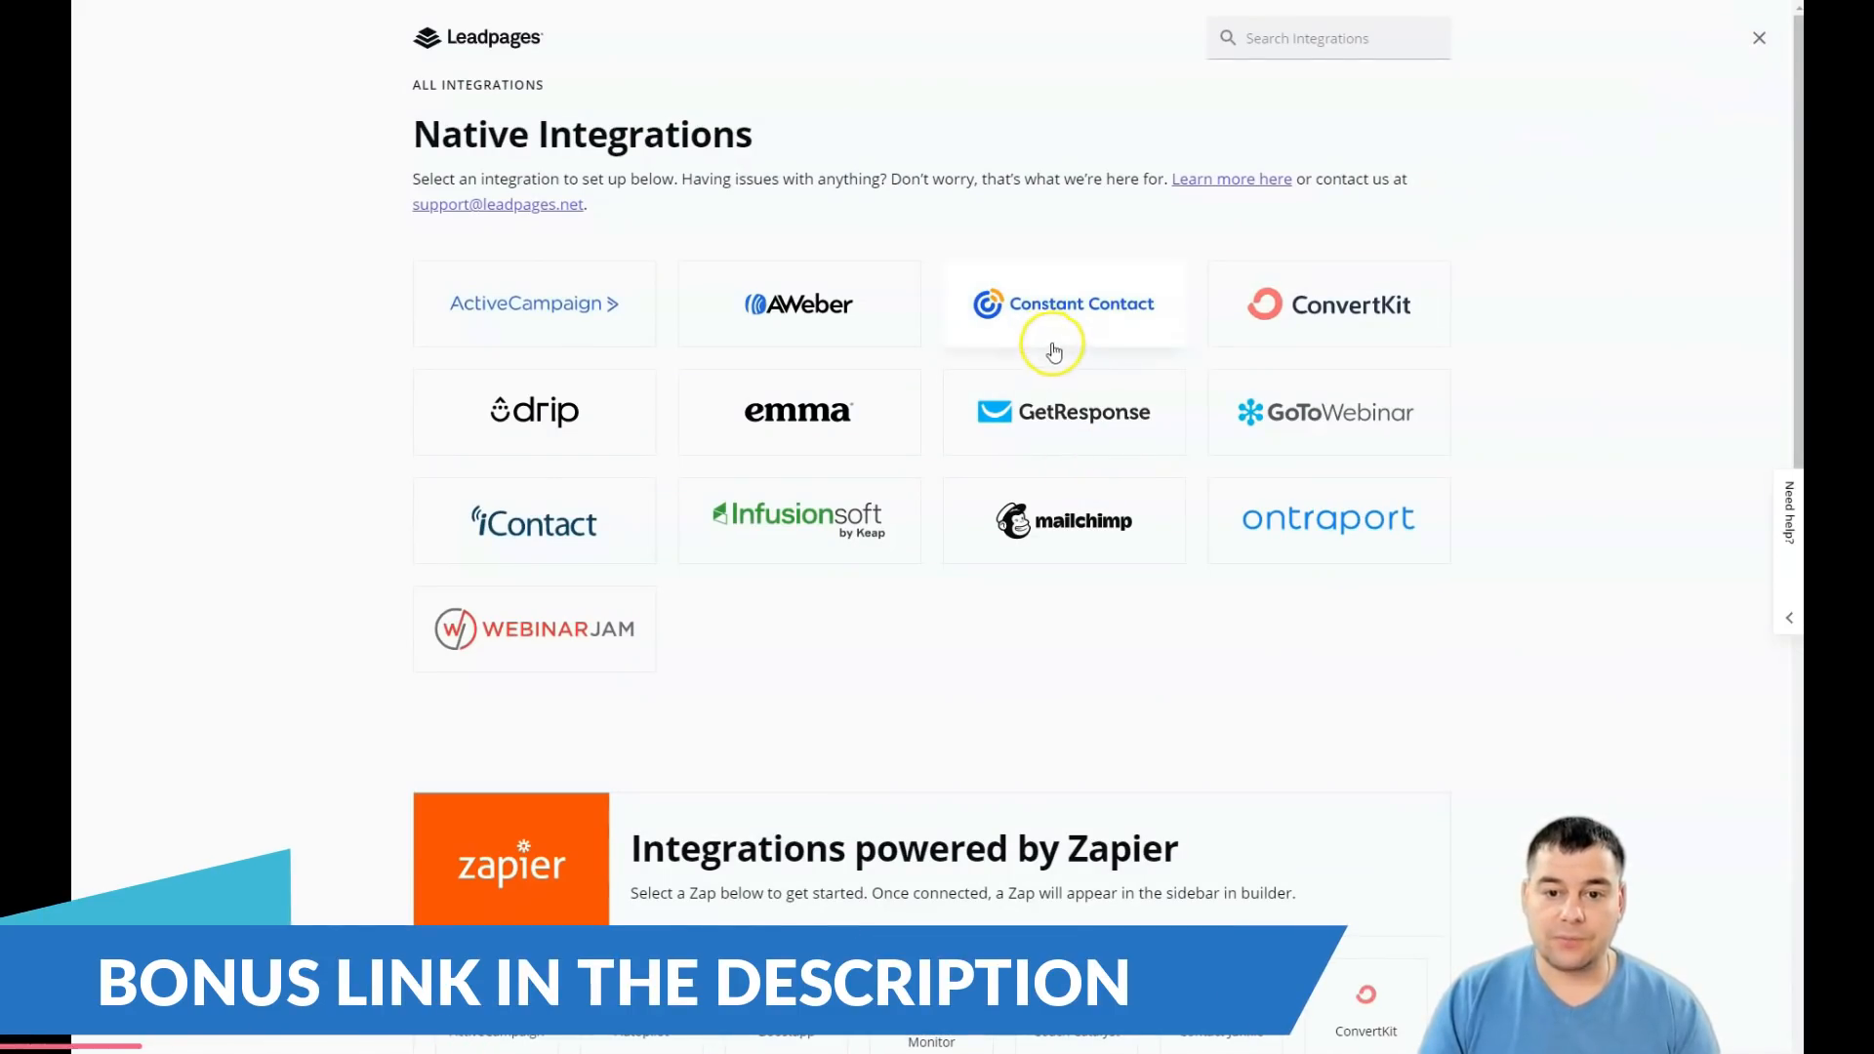
pyautogui.moveTo(1006, 464)
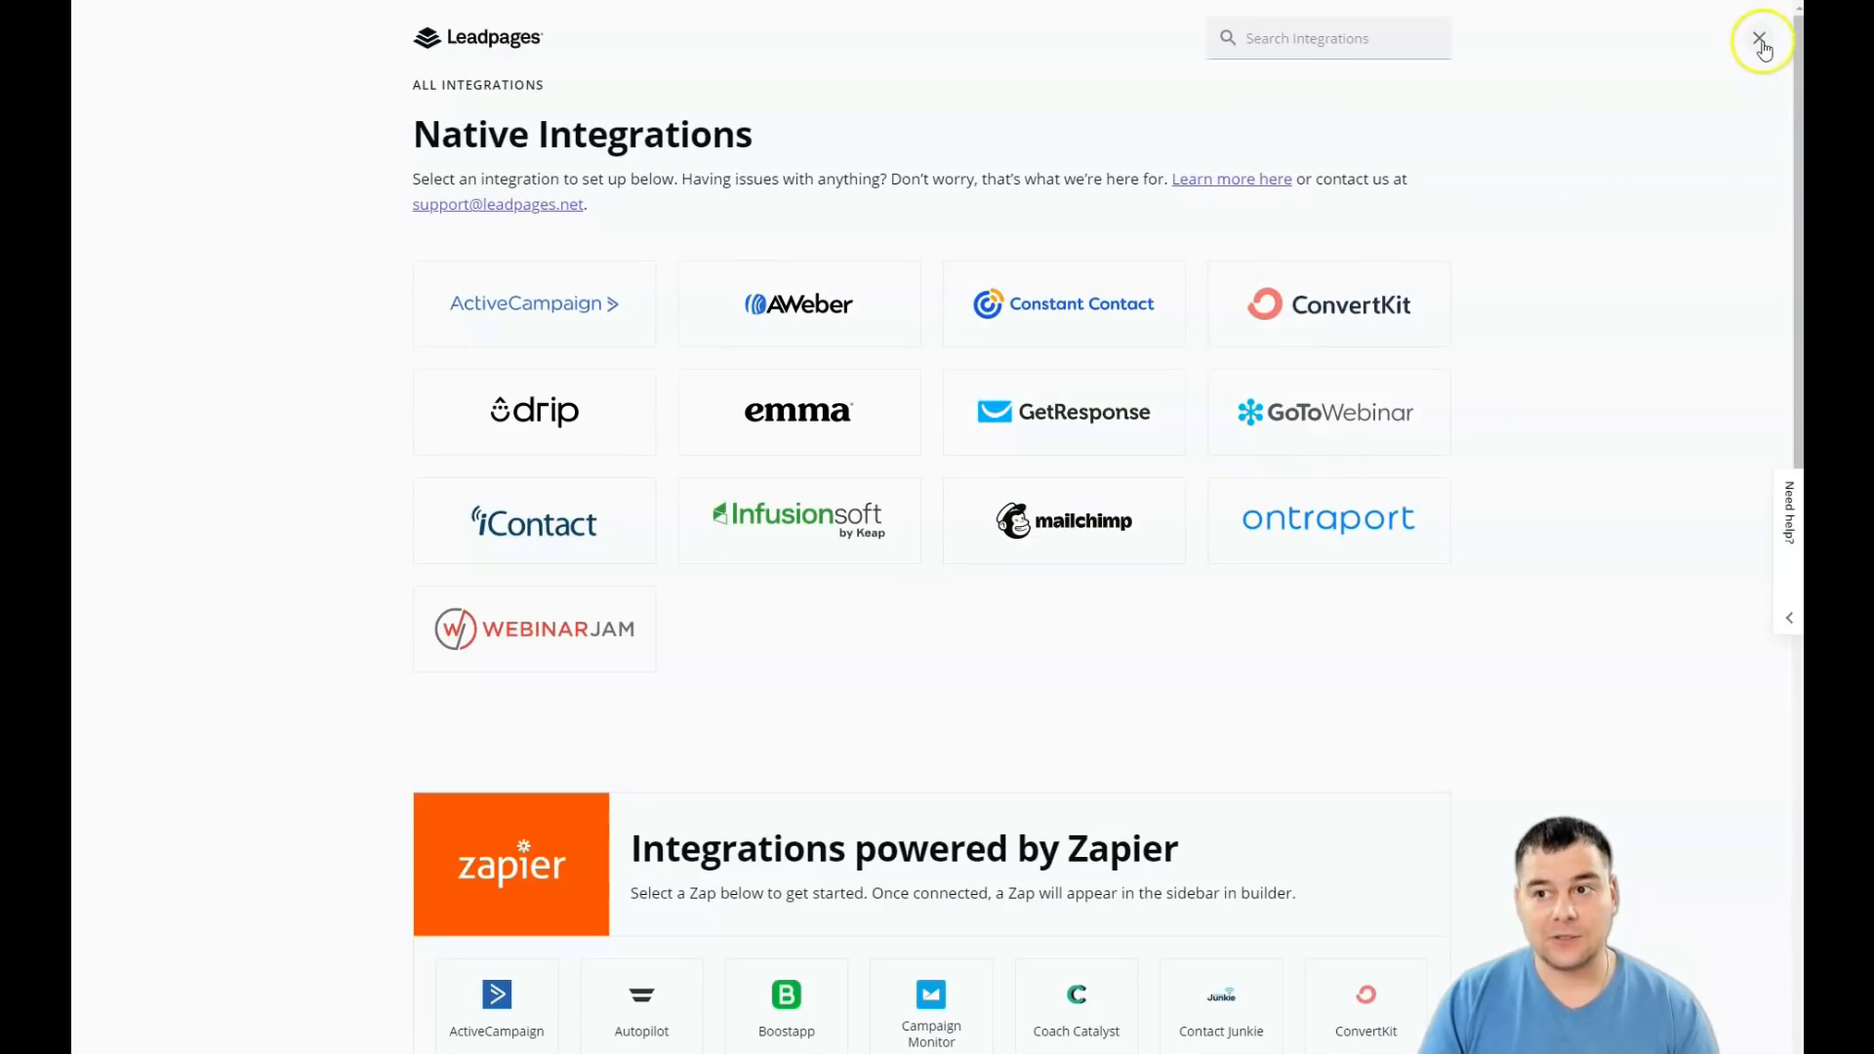
pyautogui.click(1761, 39)
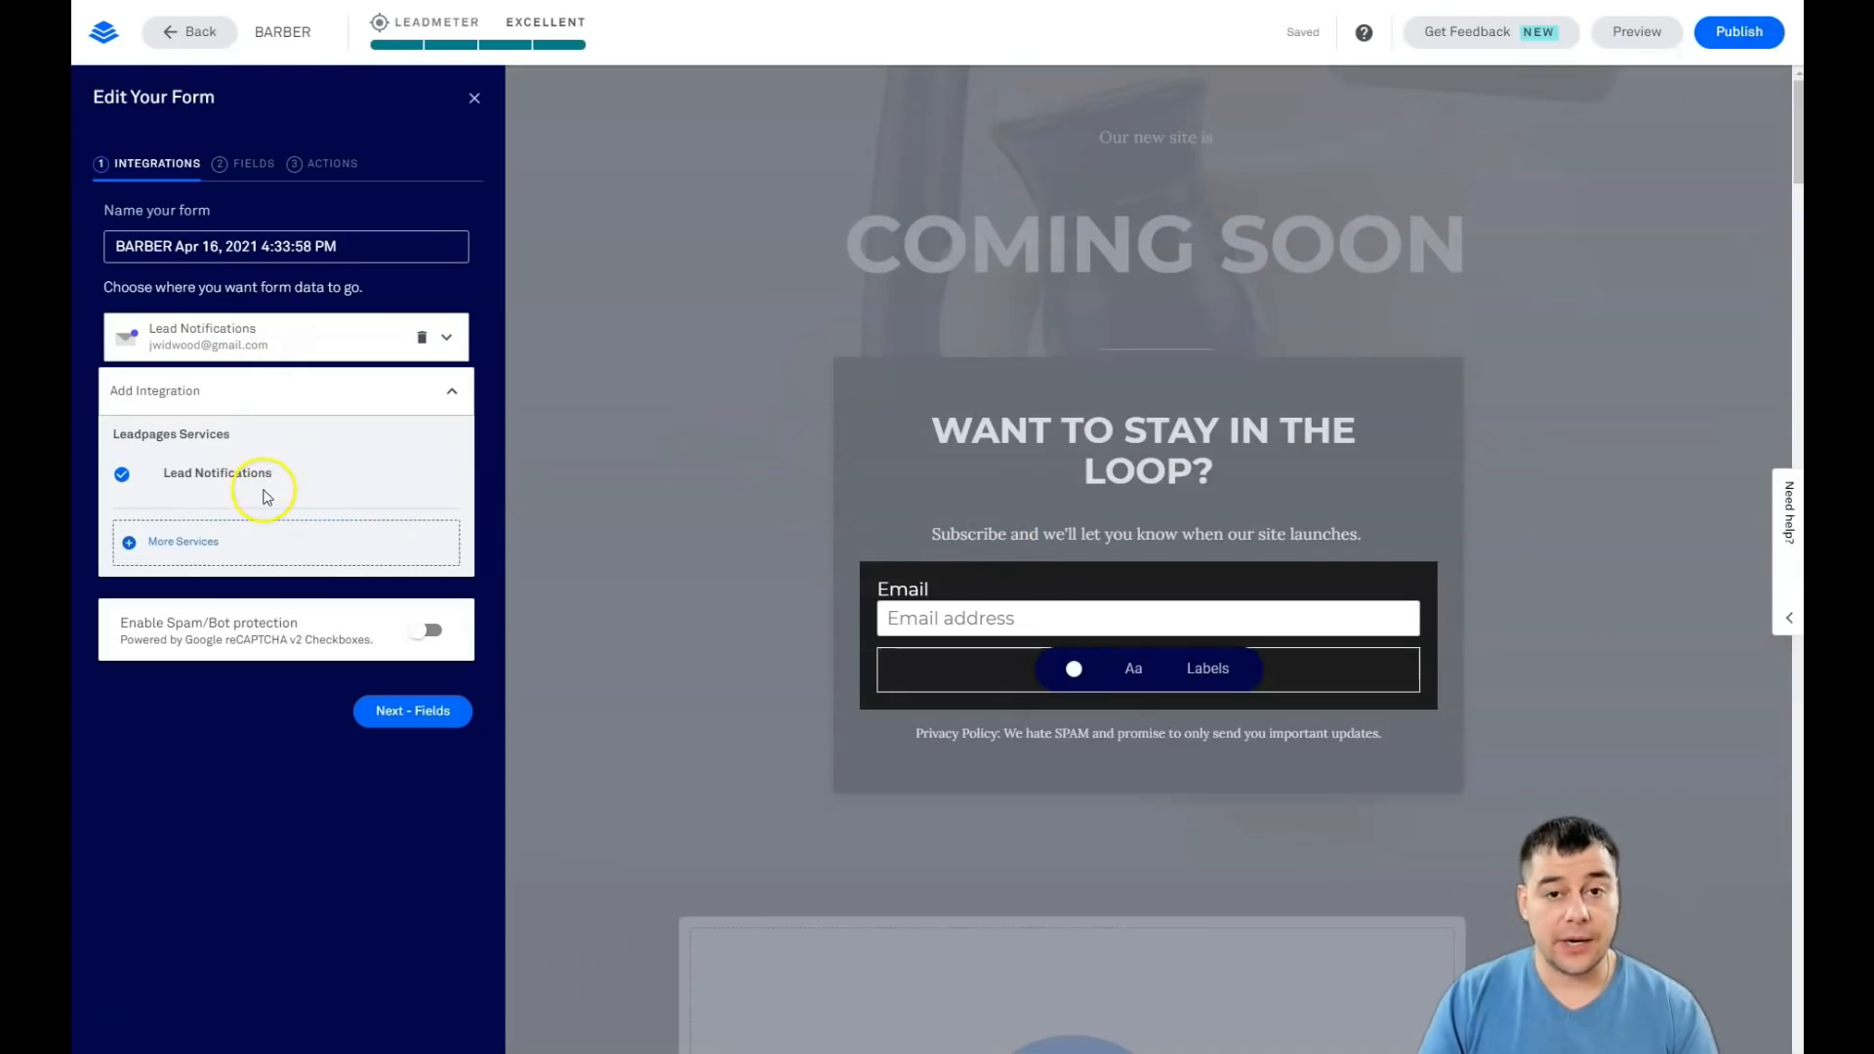
pyautogui.moveTo(356, 469)
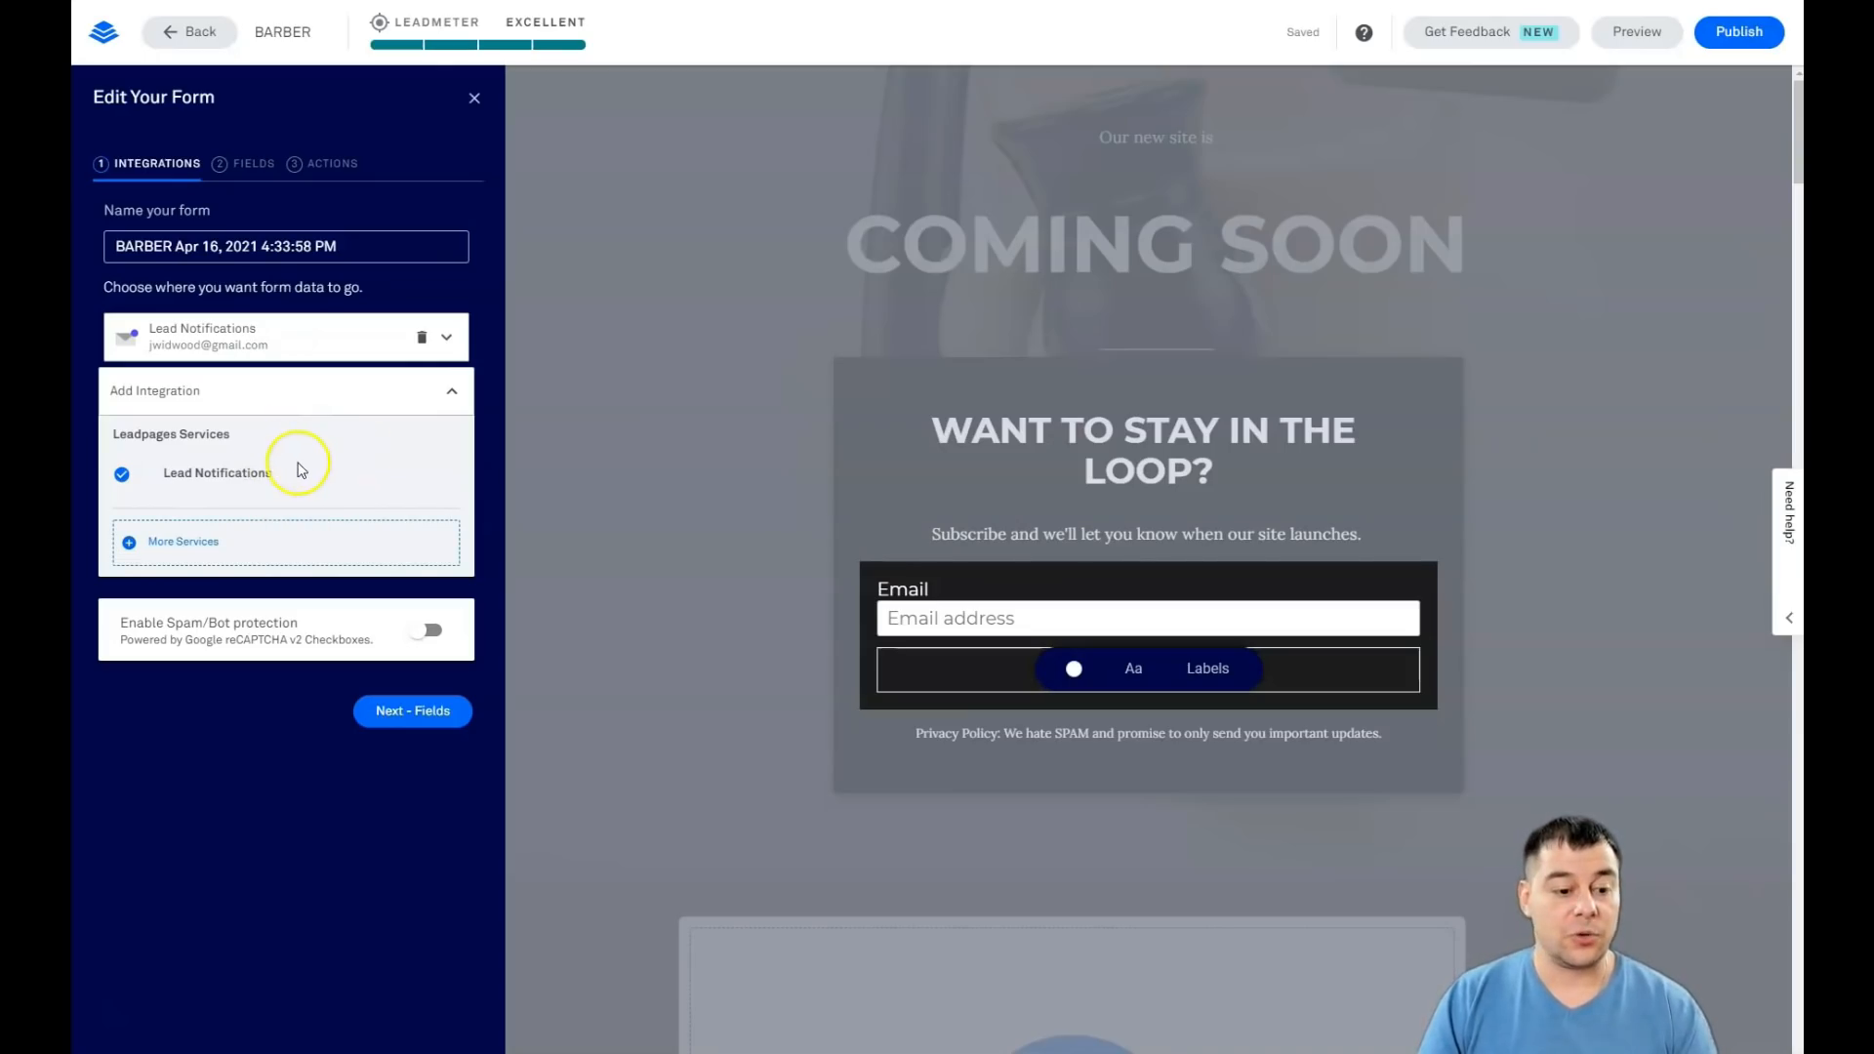
pyautogui.moveTo(263, 456)
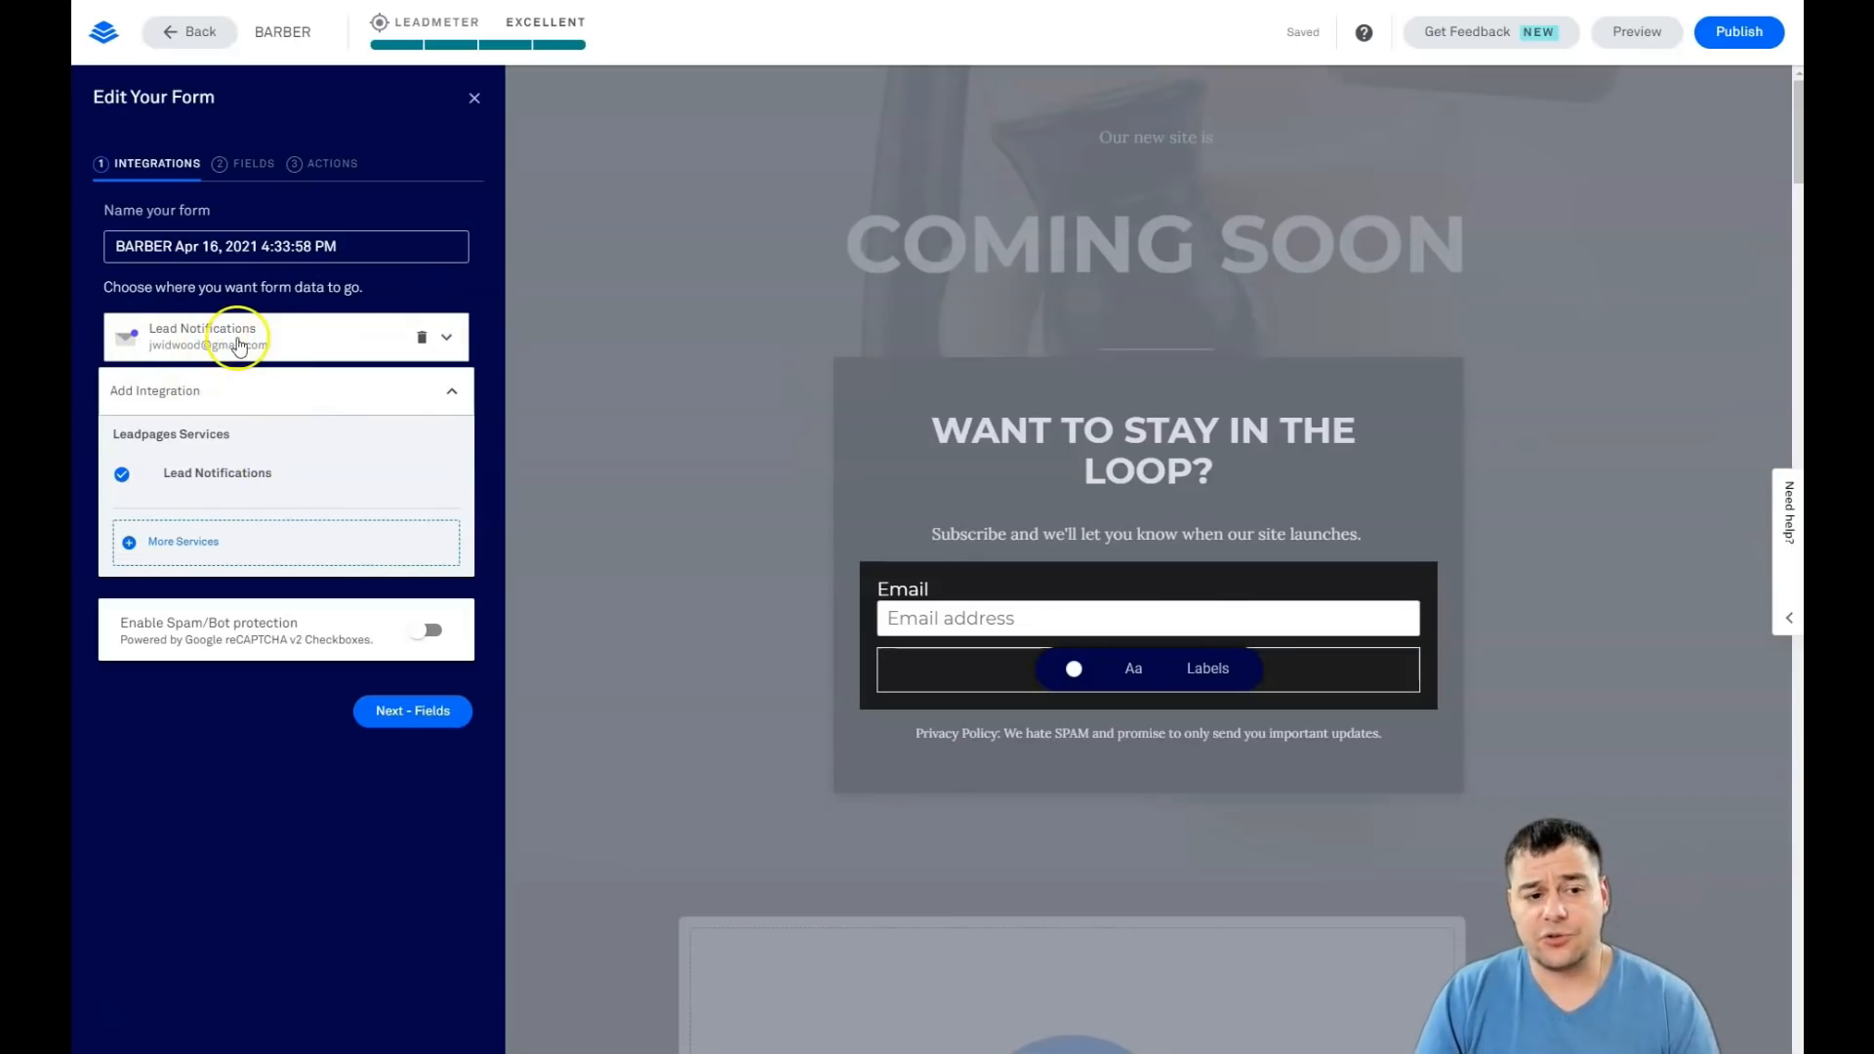
# Step: Add a First Name field to the pop-up form
pyautogui.click(411, 710)
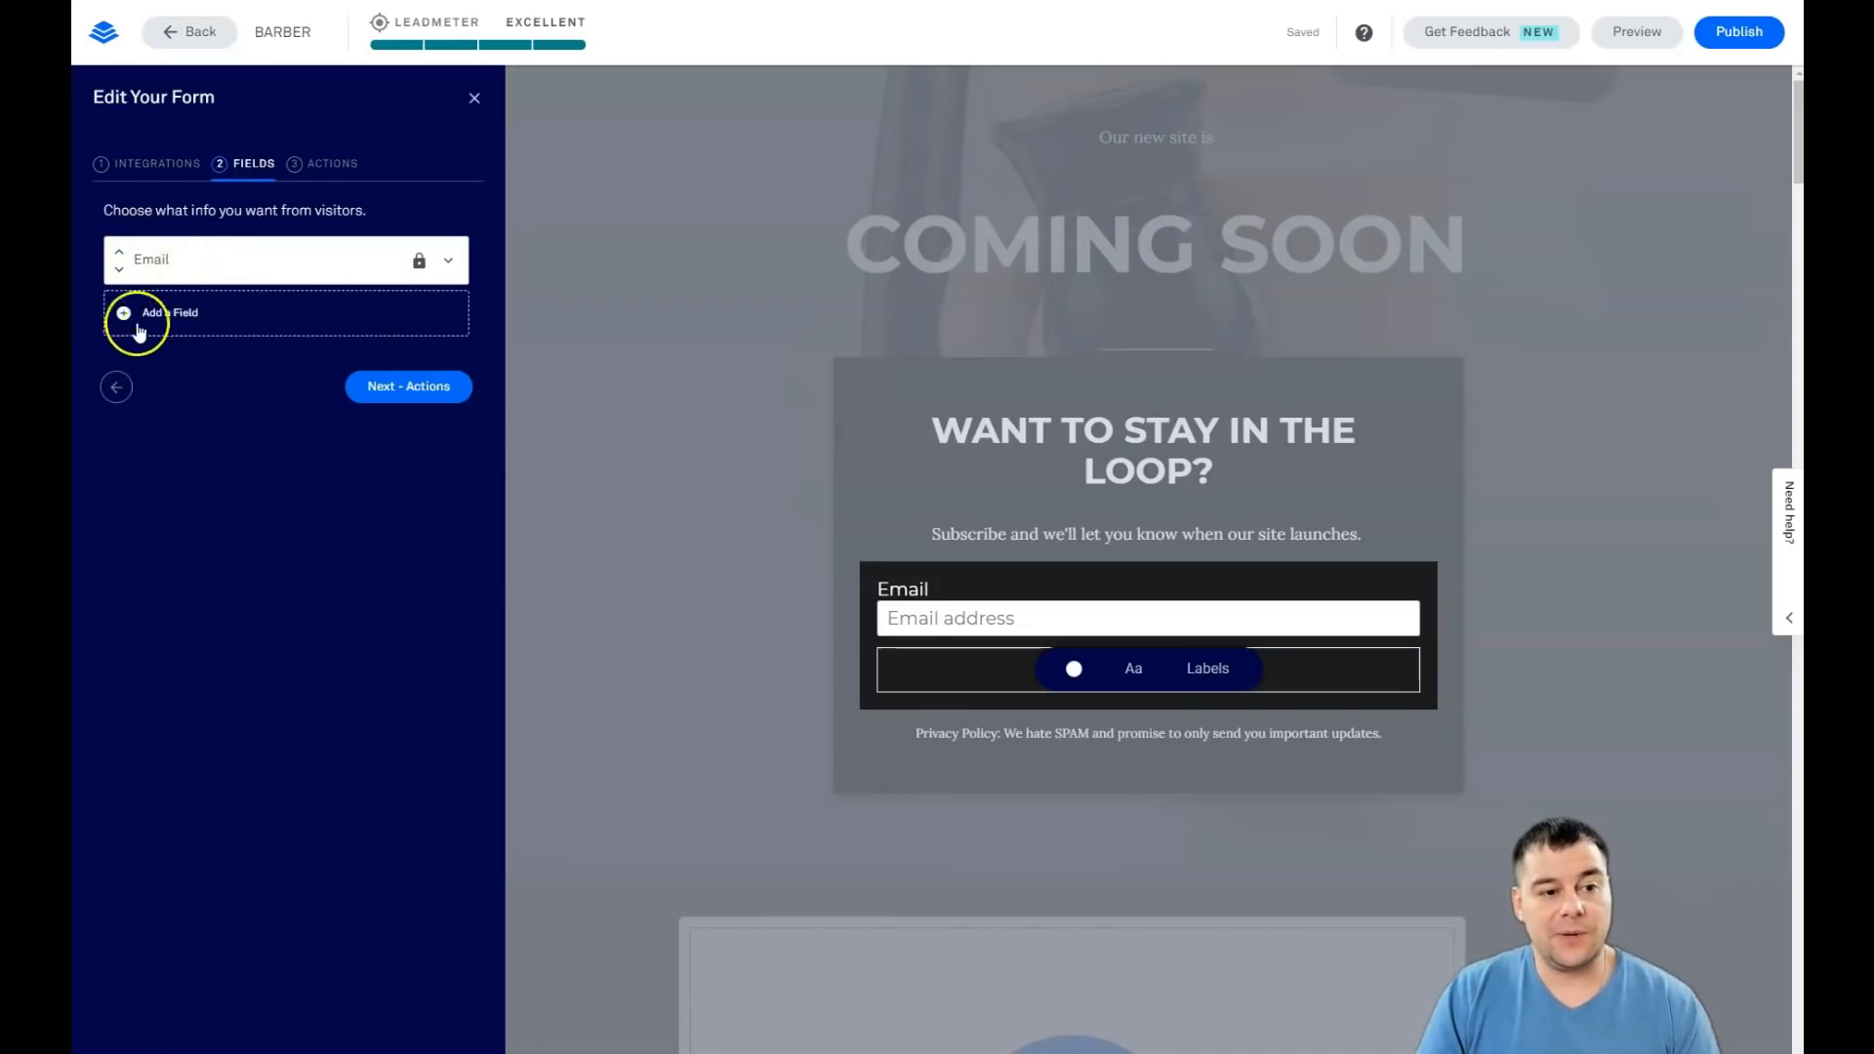
pyautogui.click(170, 313)
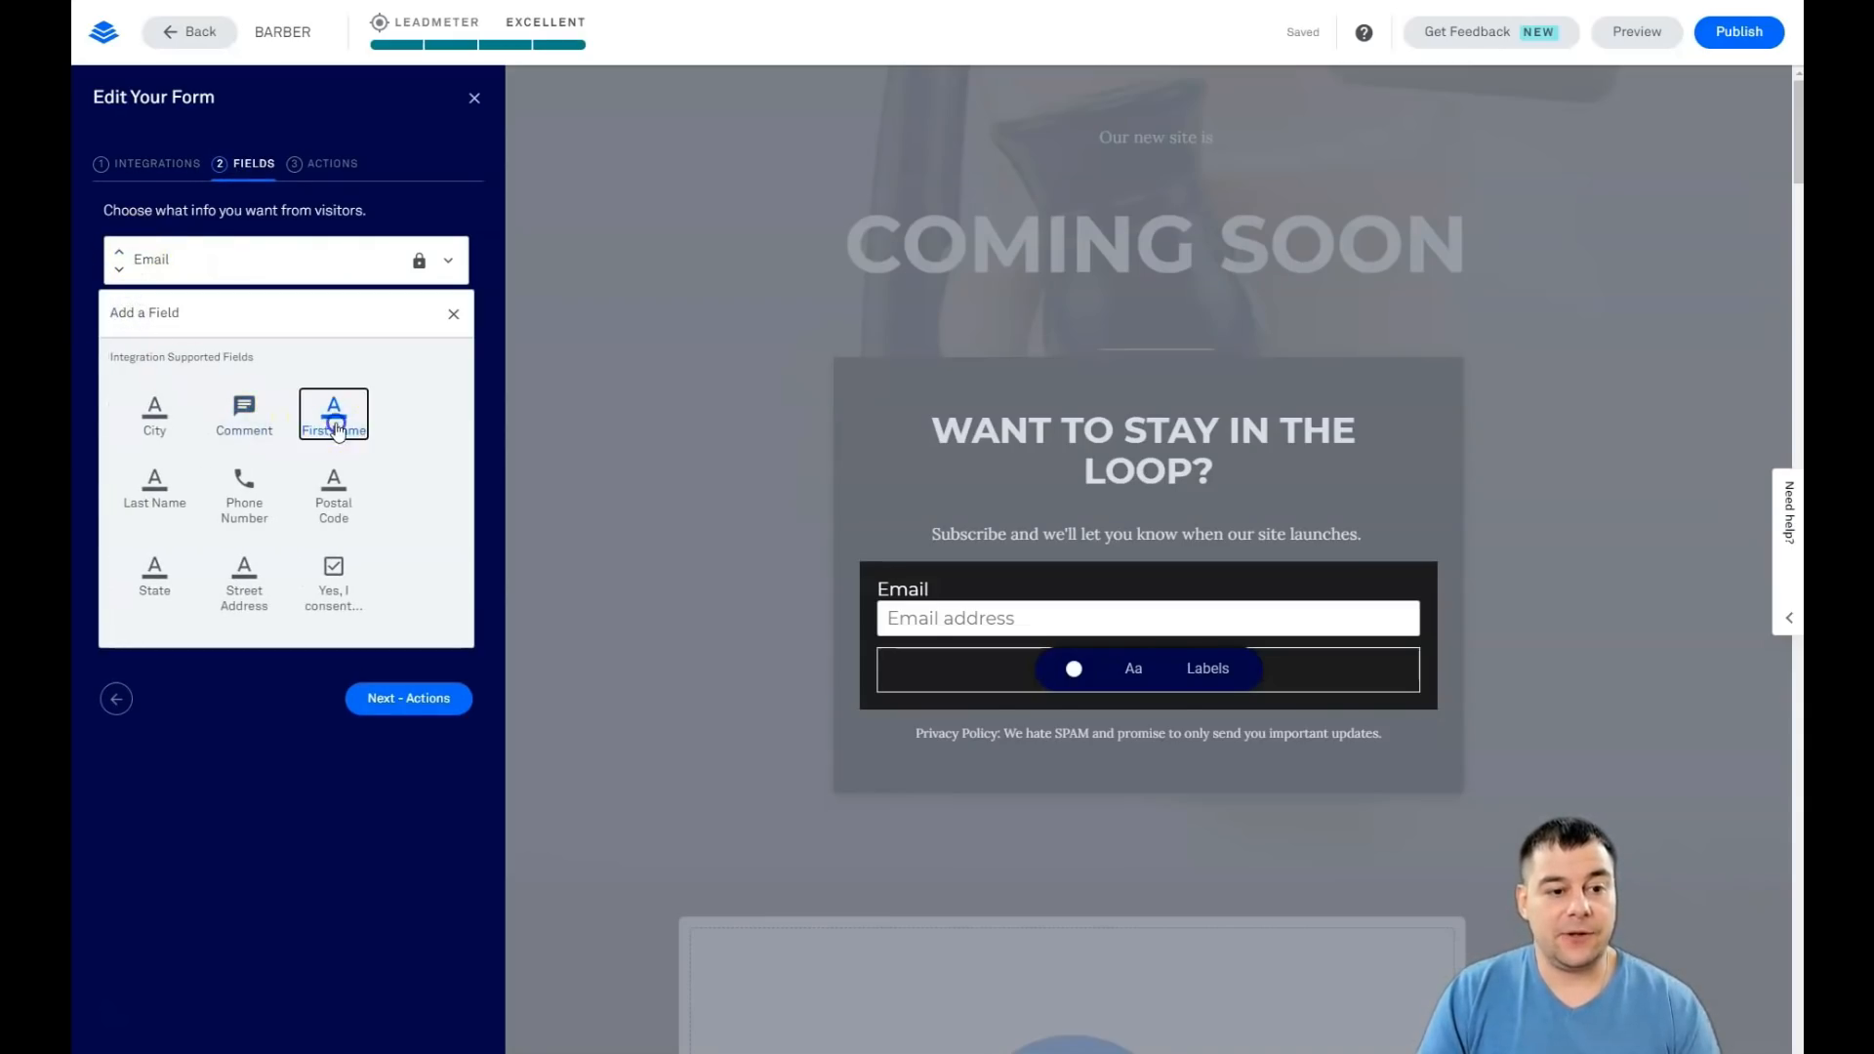
pyautogui.click(333, 415)
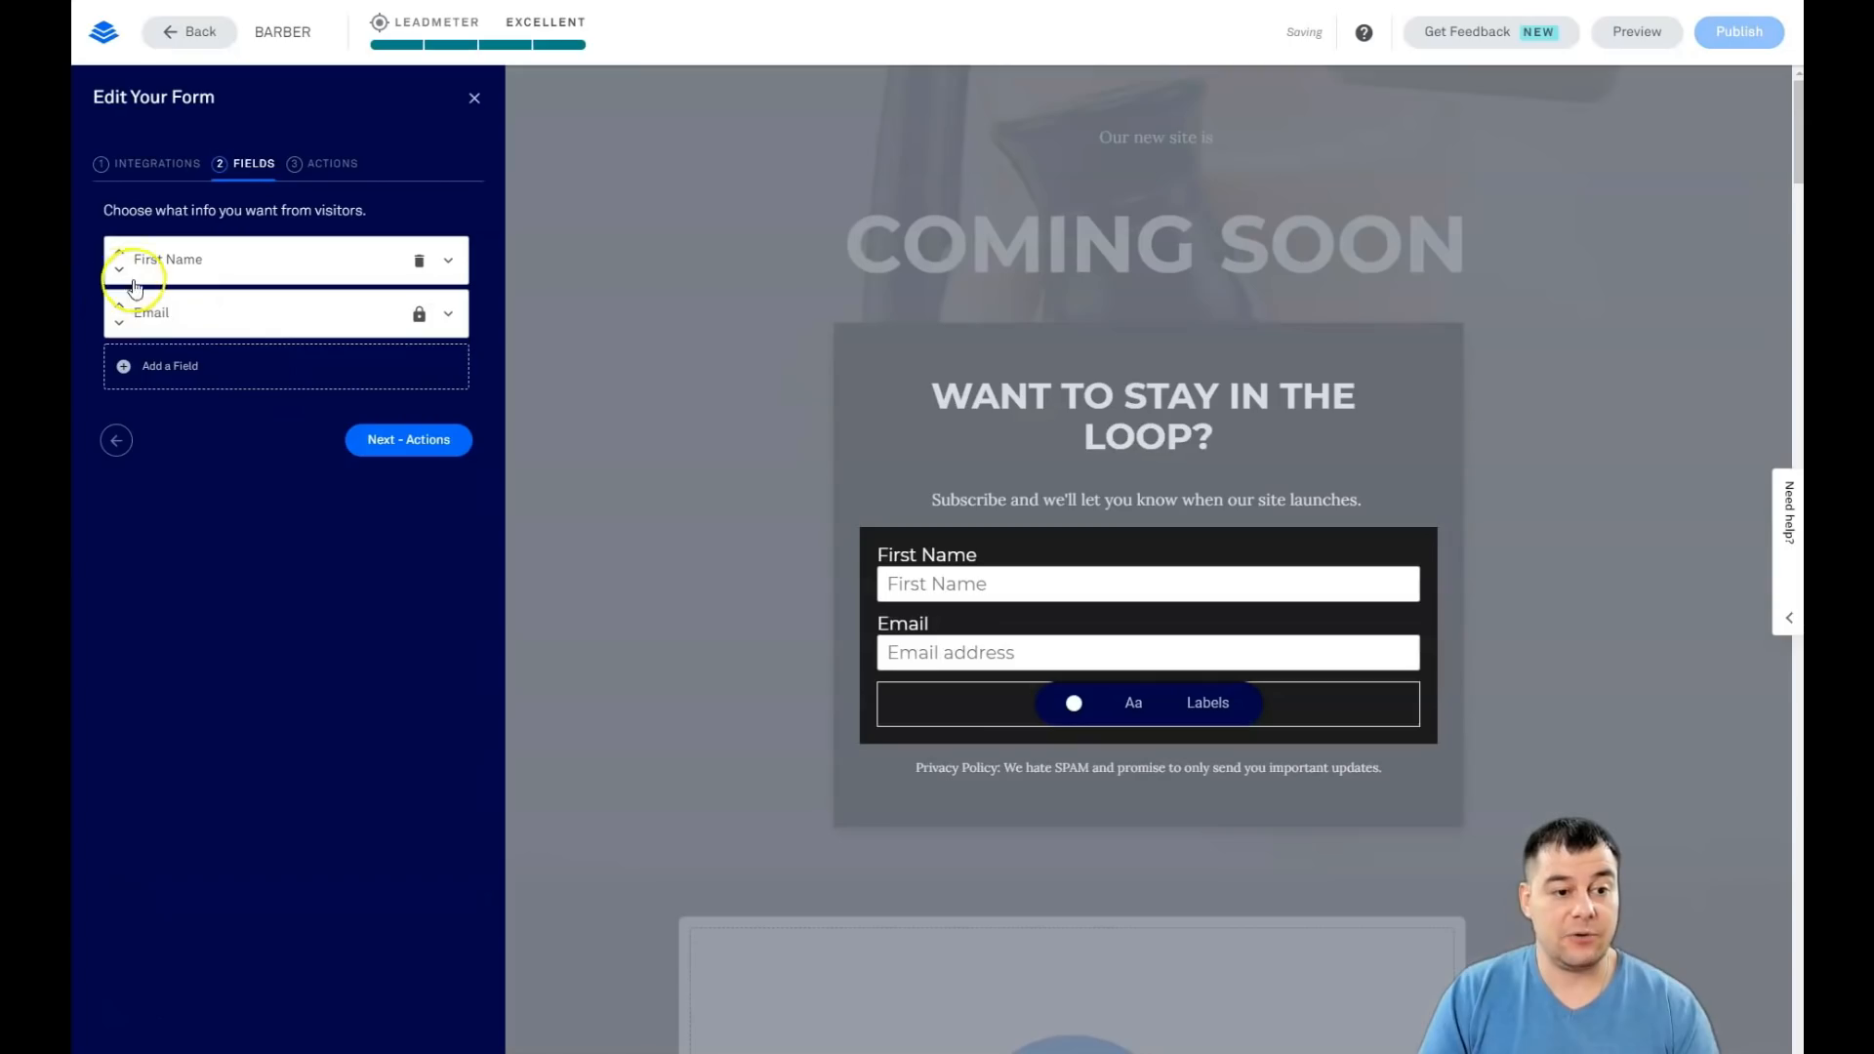
# Step: Add a Phone Number field, then remove it again
pyautogui.click(169, 366)
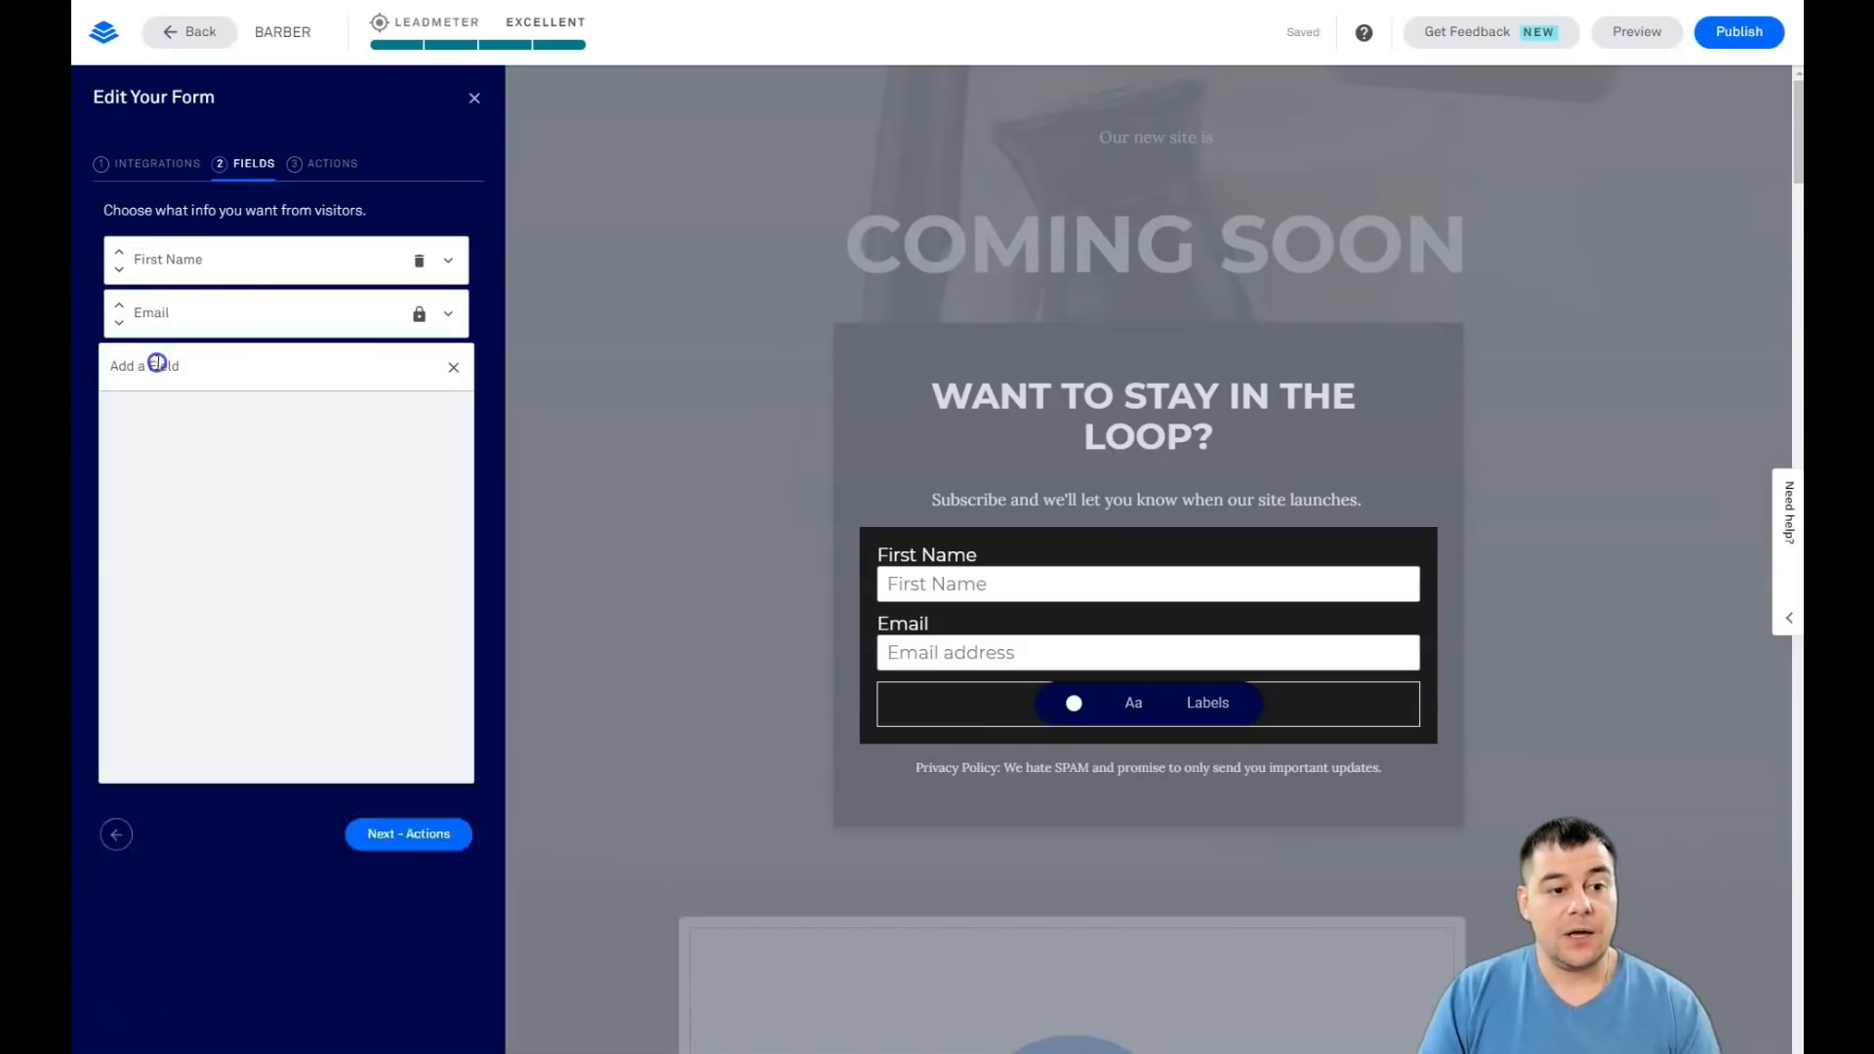
pyautogui.click(144, 366)
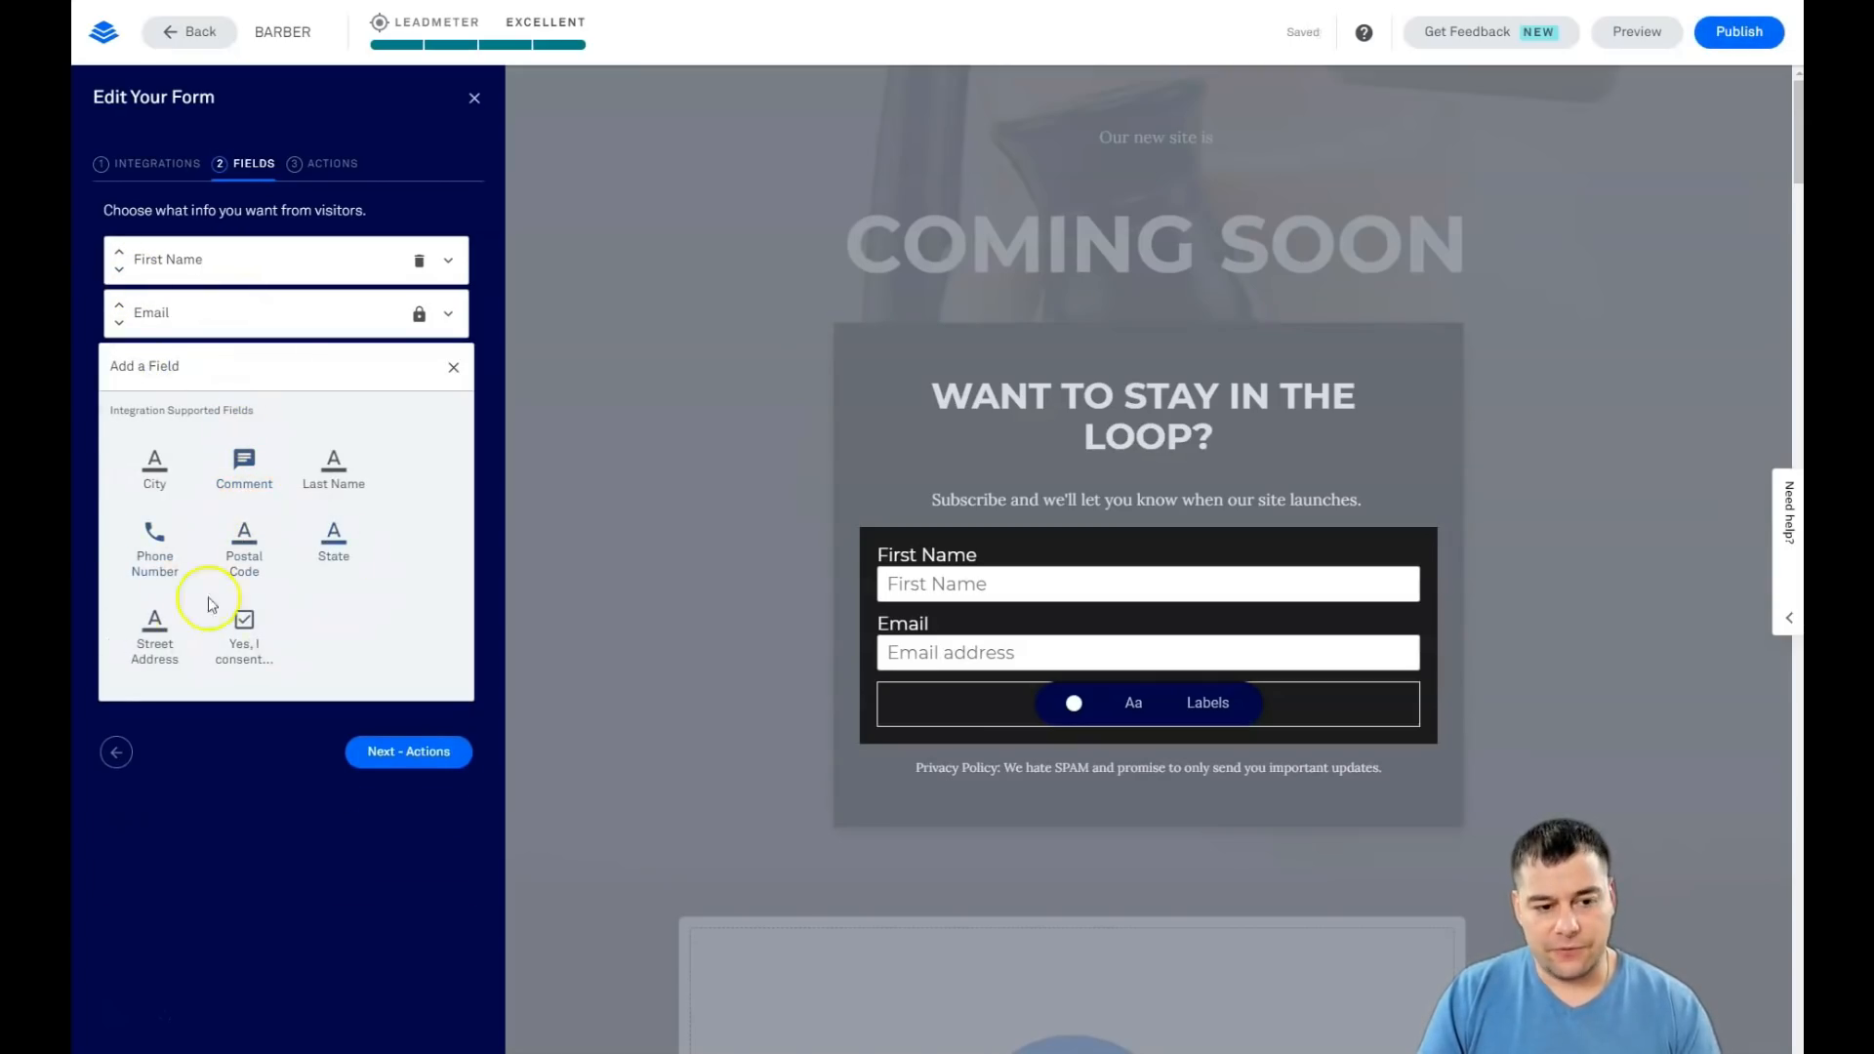
pyautogui.click(154, 549)
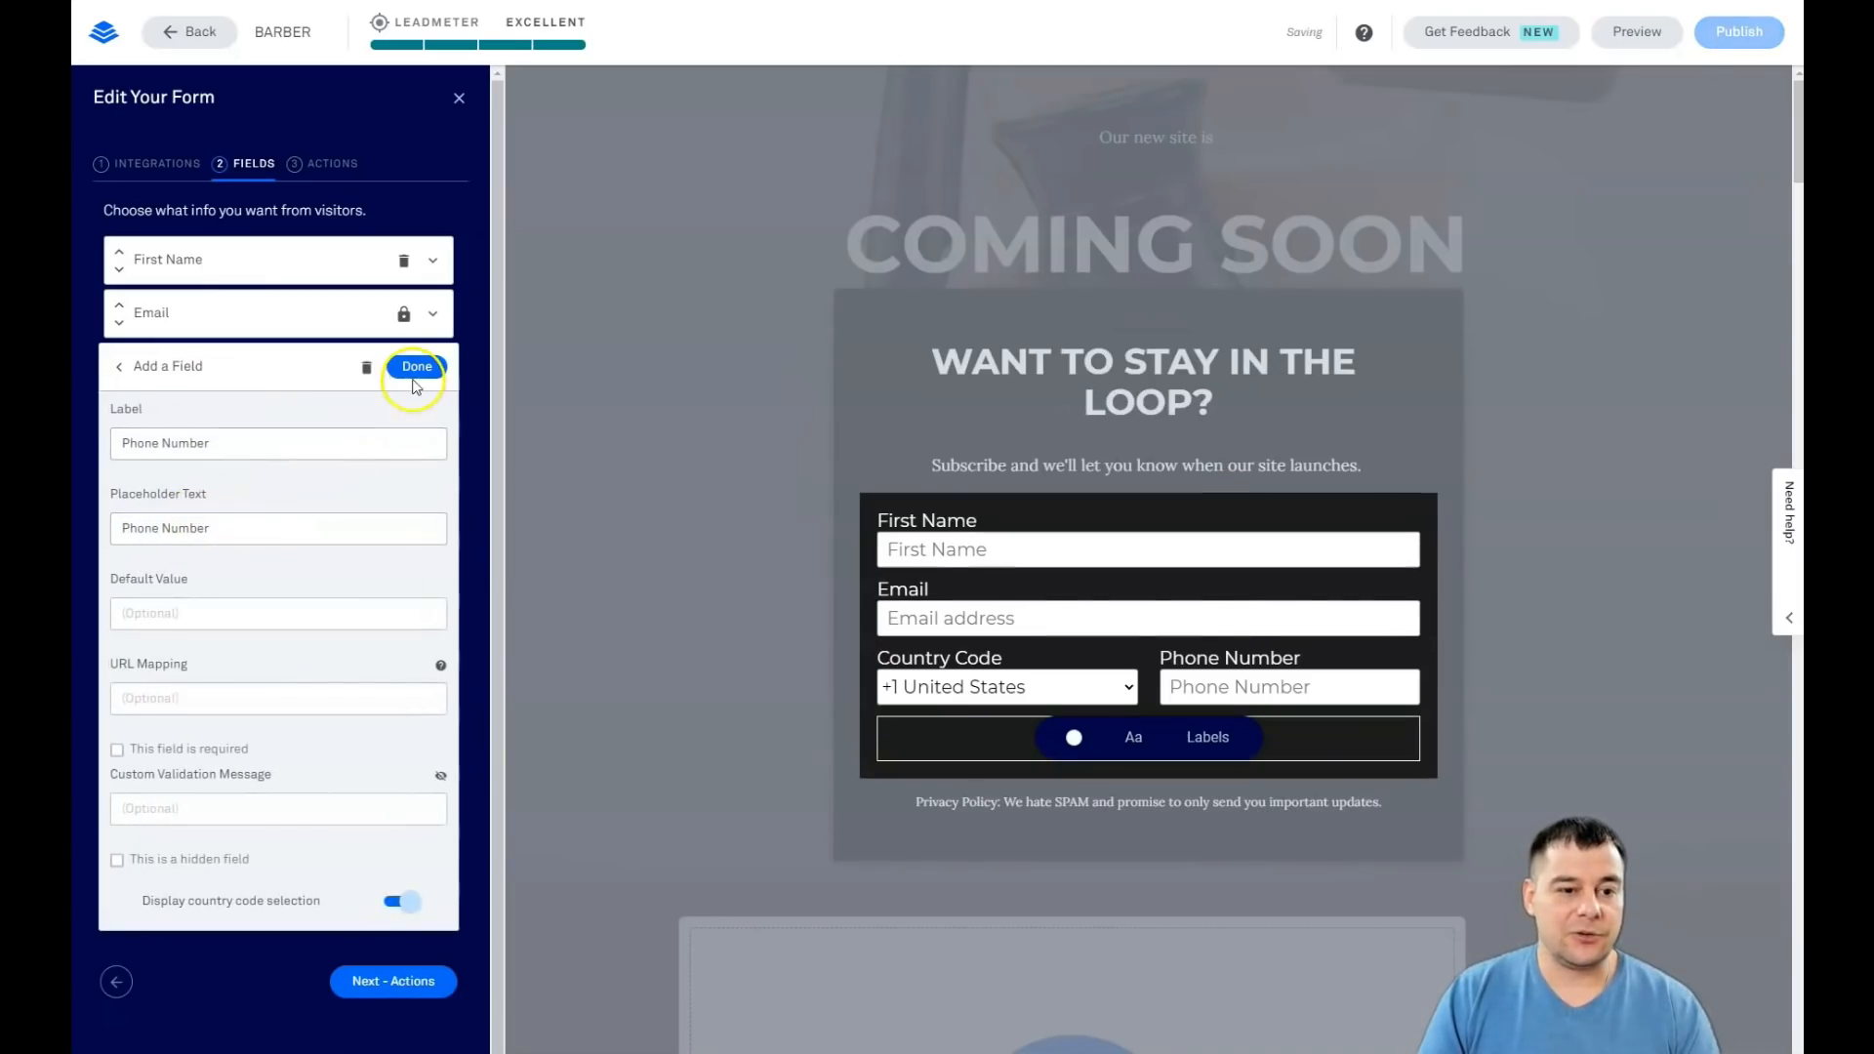
pyautogui.click(417, 366)
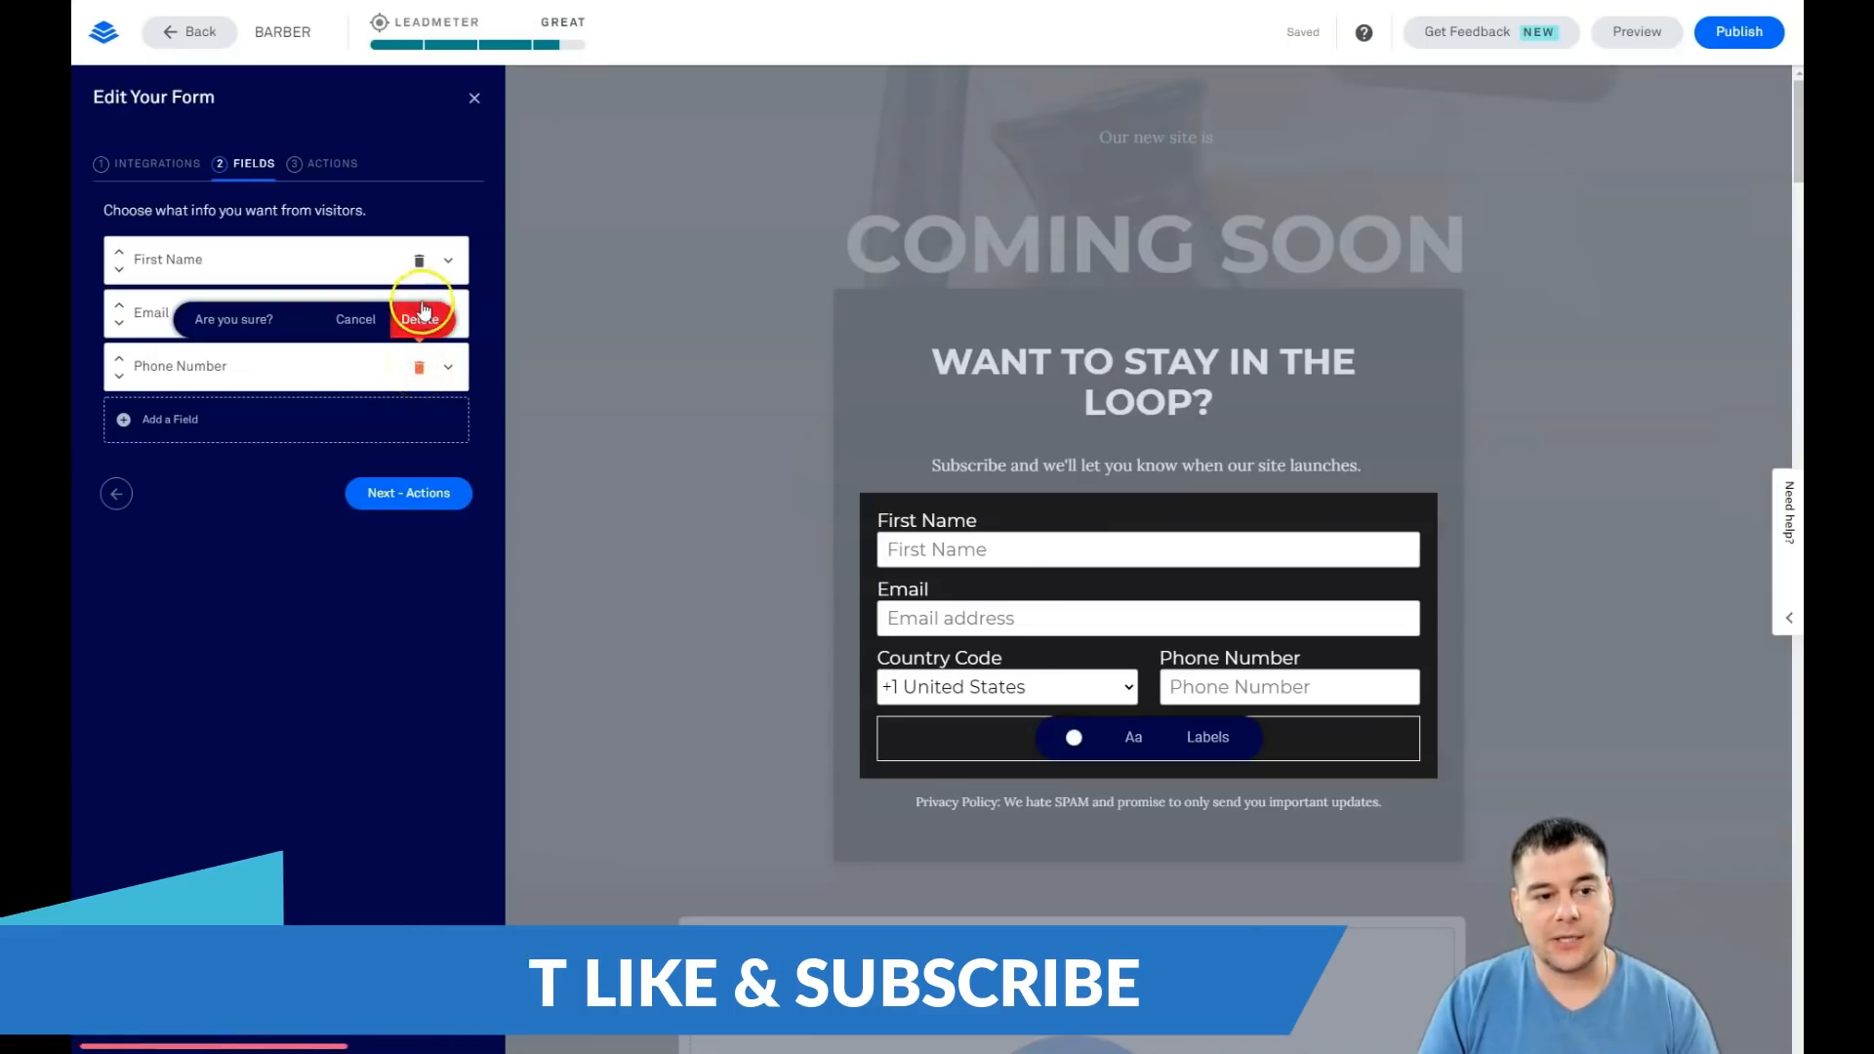
pyautogui.click(421, 319)
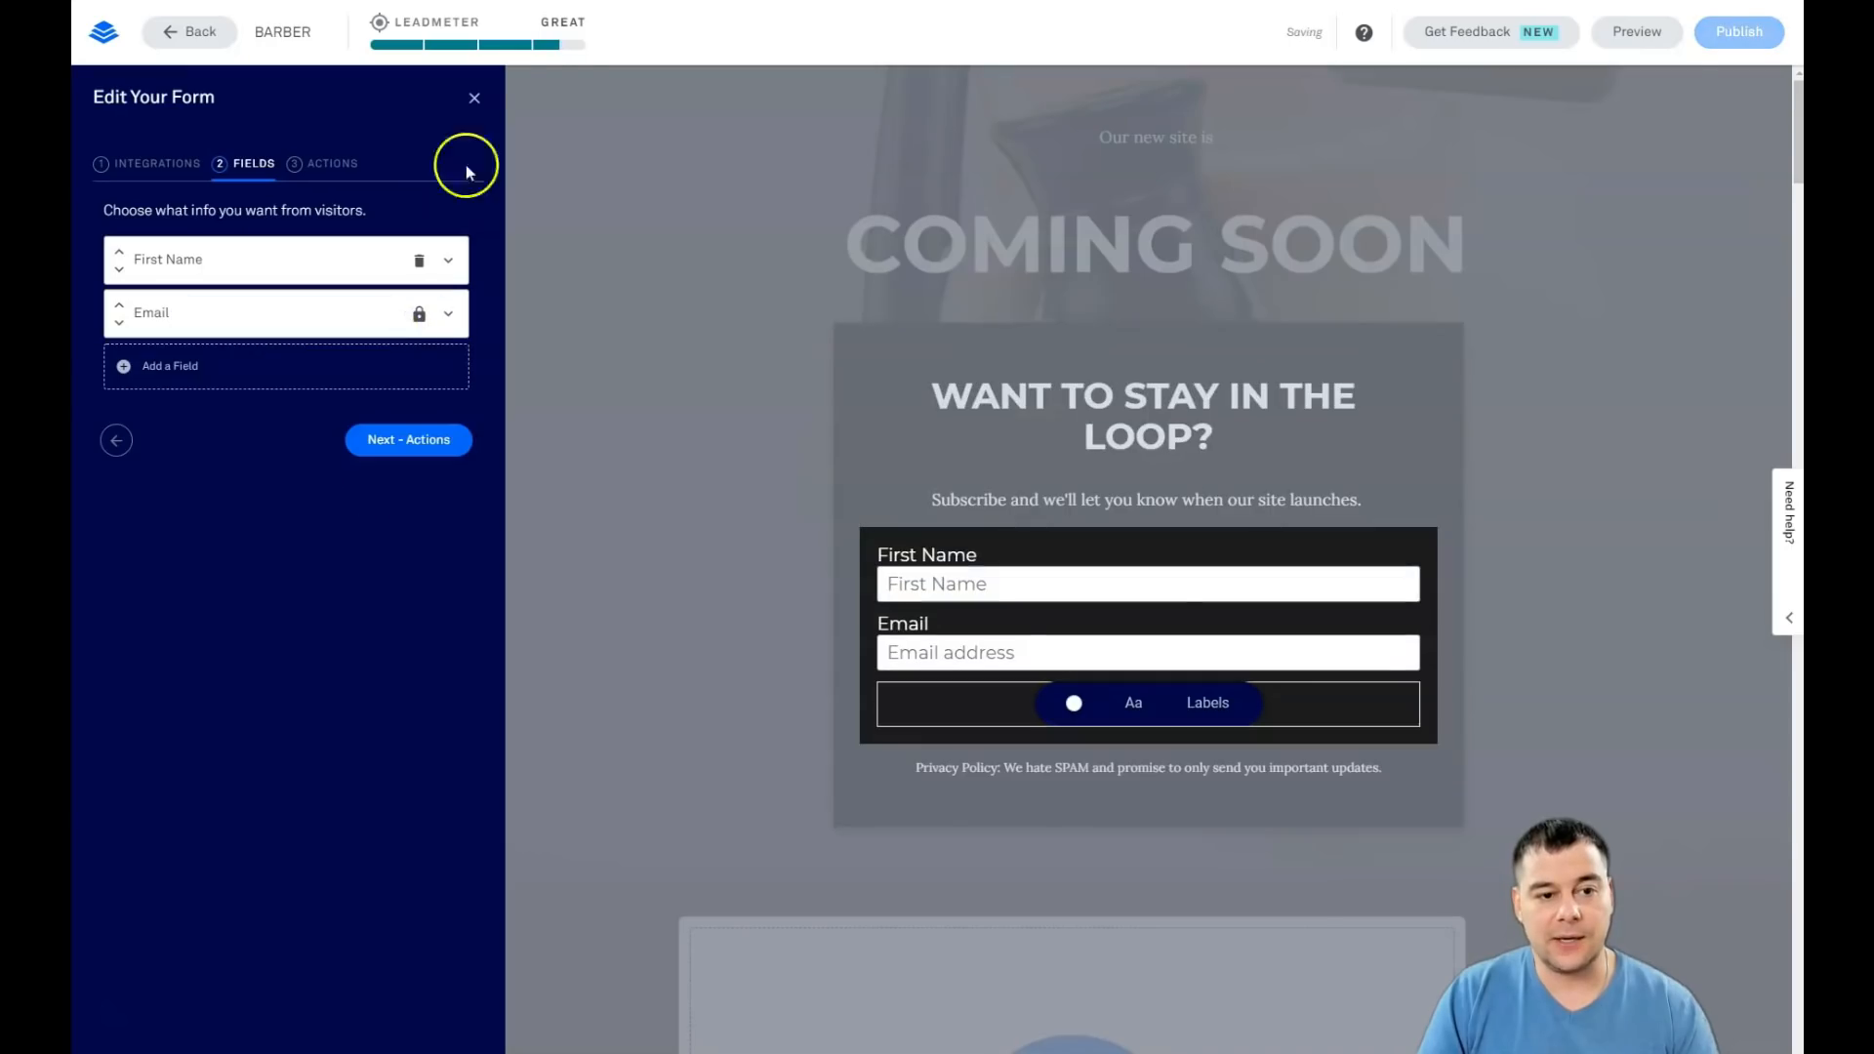
pyautogui.moveTo(556, 54)
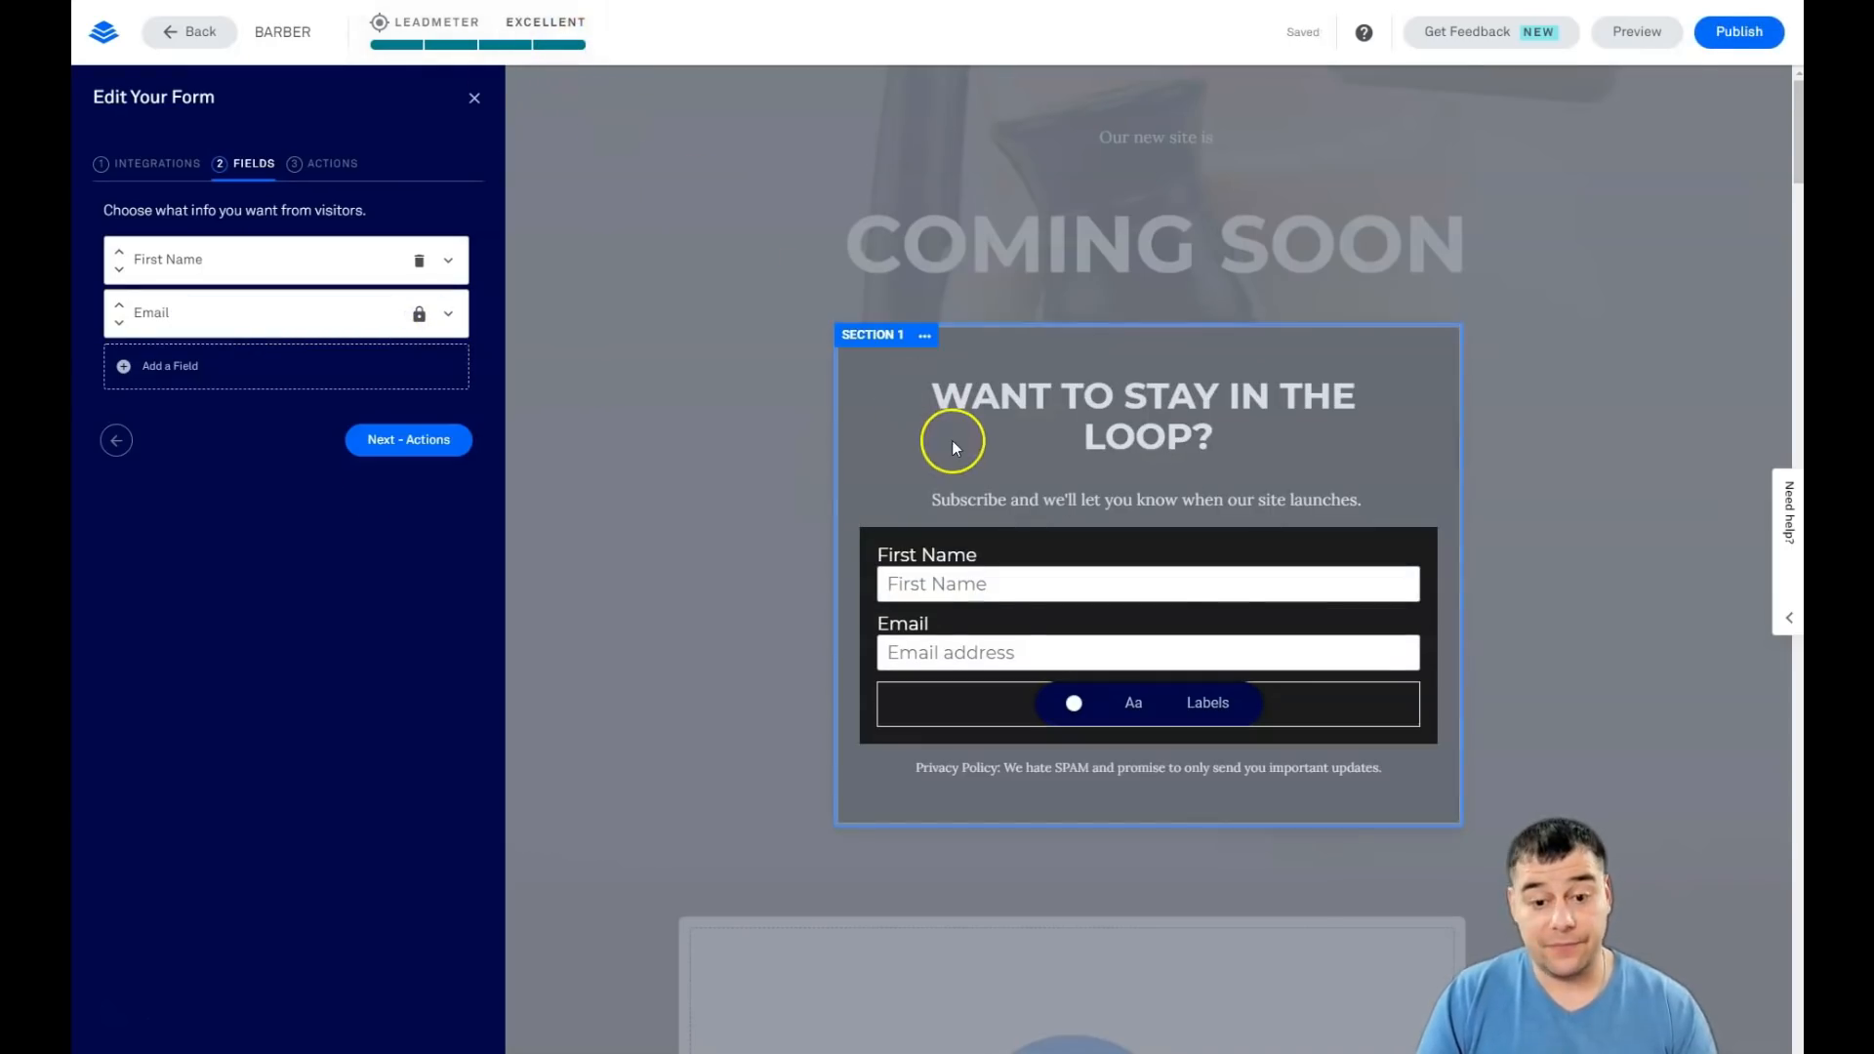
# Step: Save the form with the default thank-you page and delete the Blank 1 video section
pyautogui.click(408, 438)
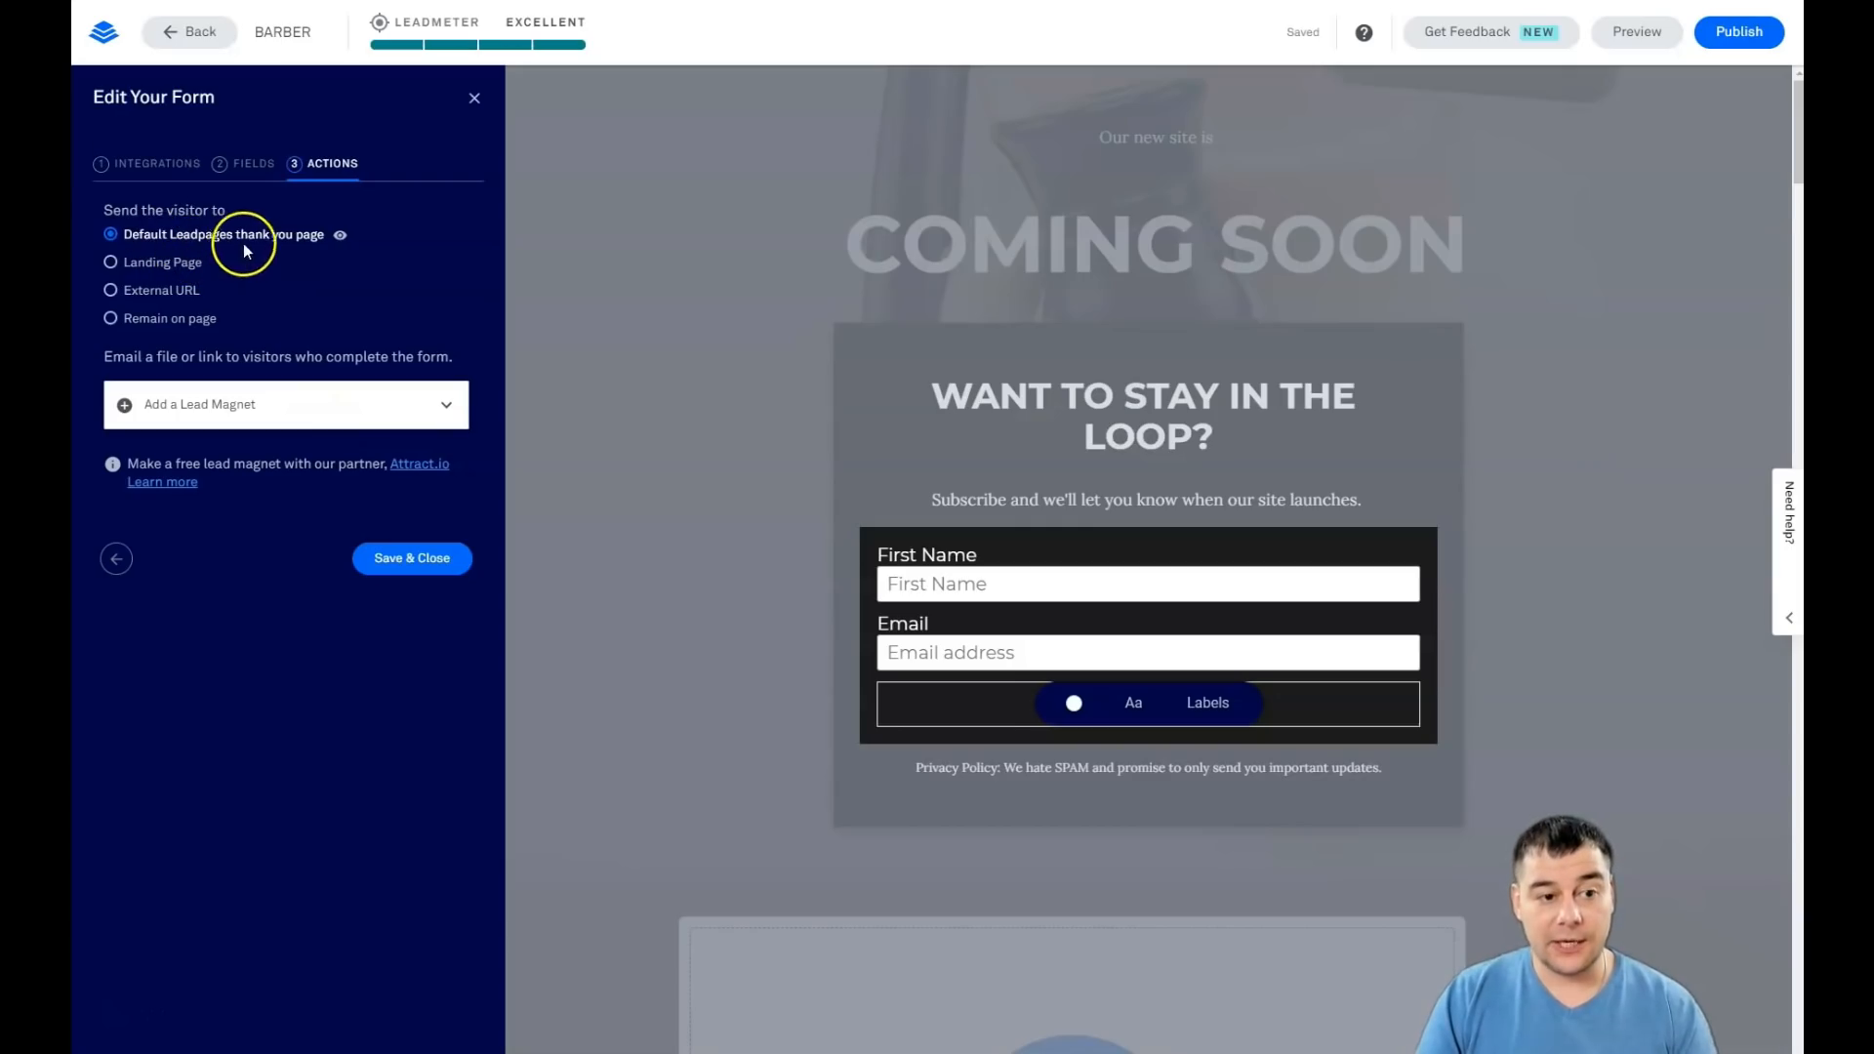
pyautogui.moveTo(167, 297)
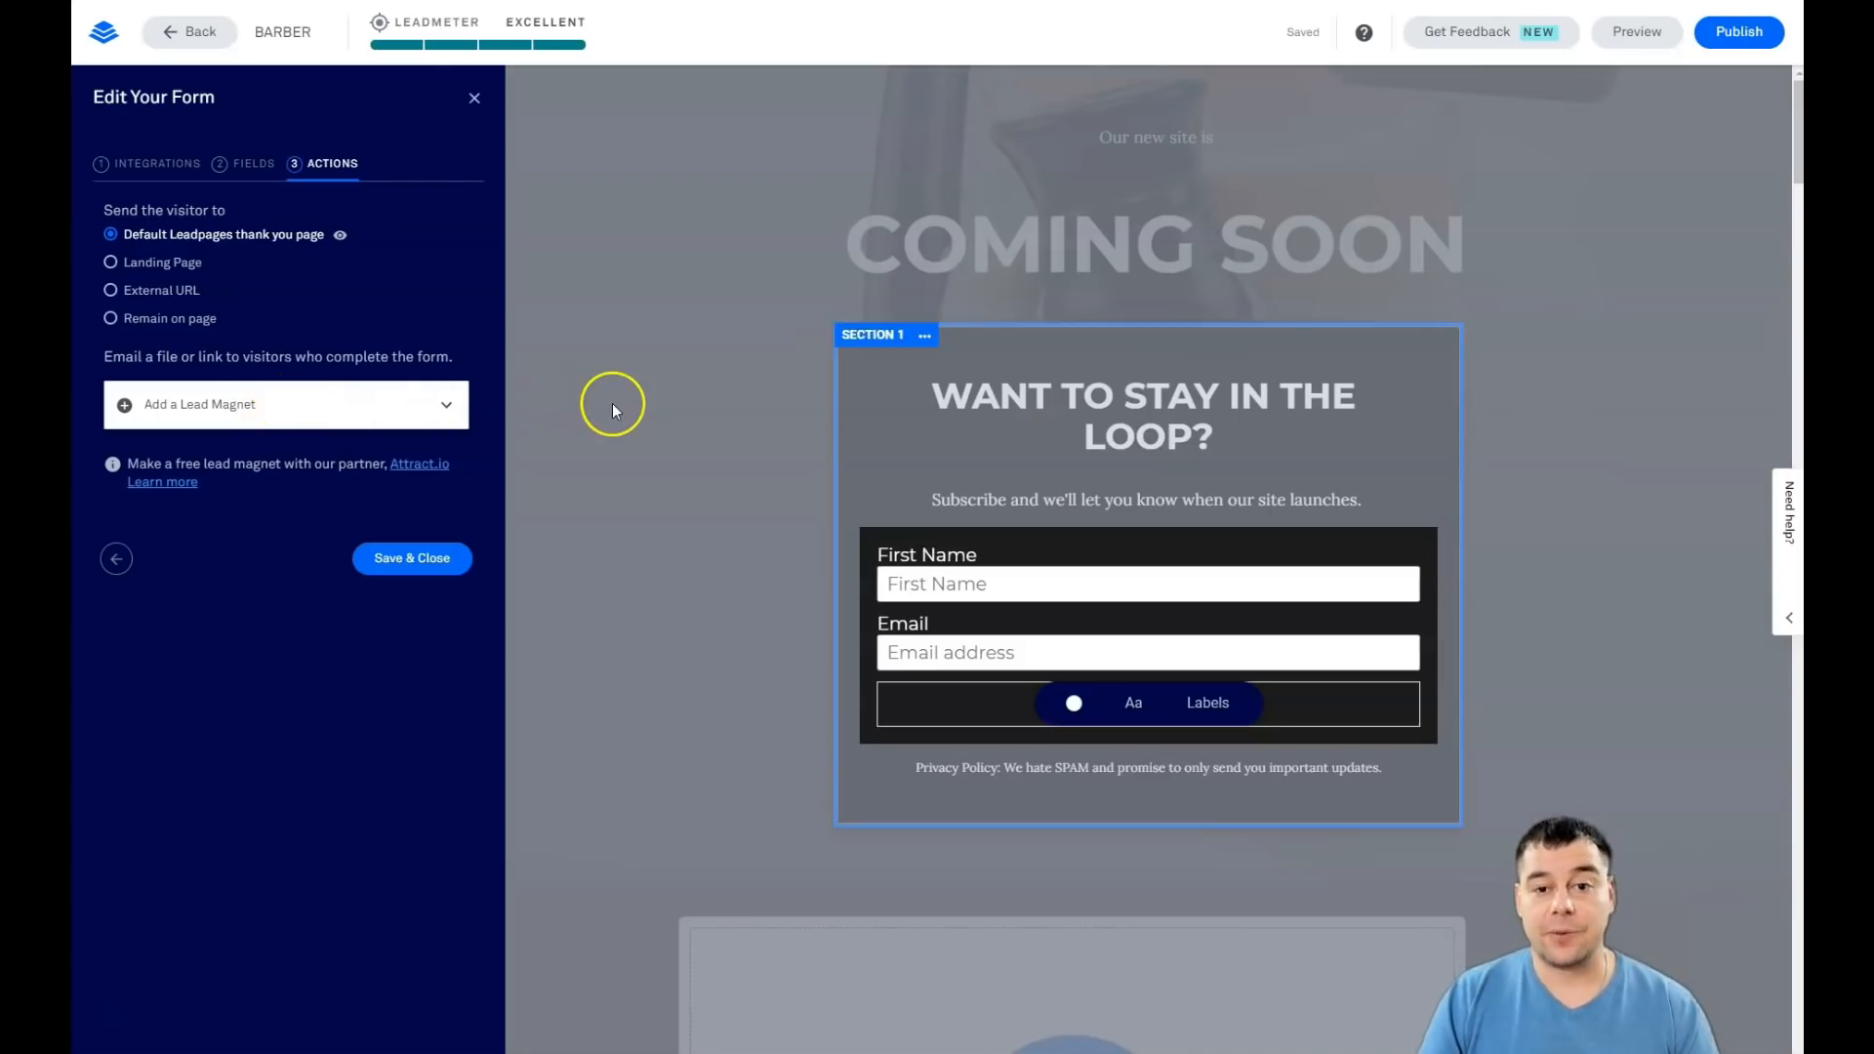
pyautogui.moveTo(703, 565)
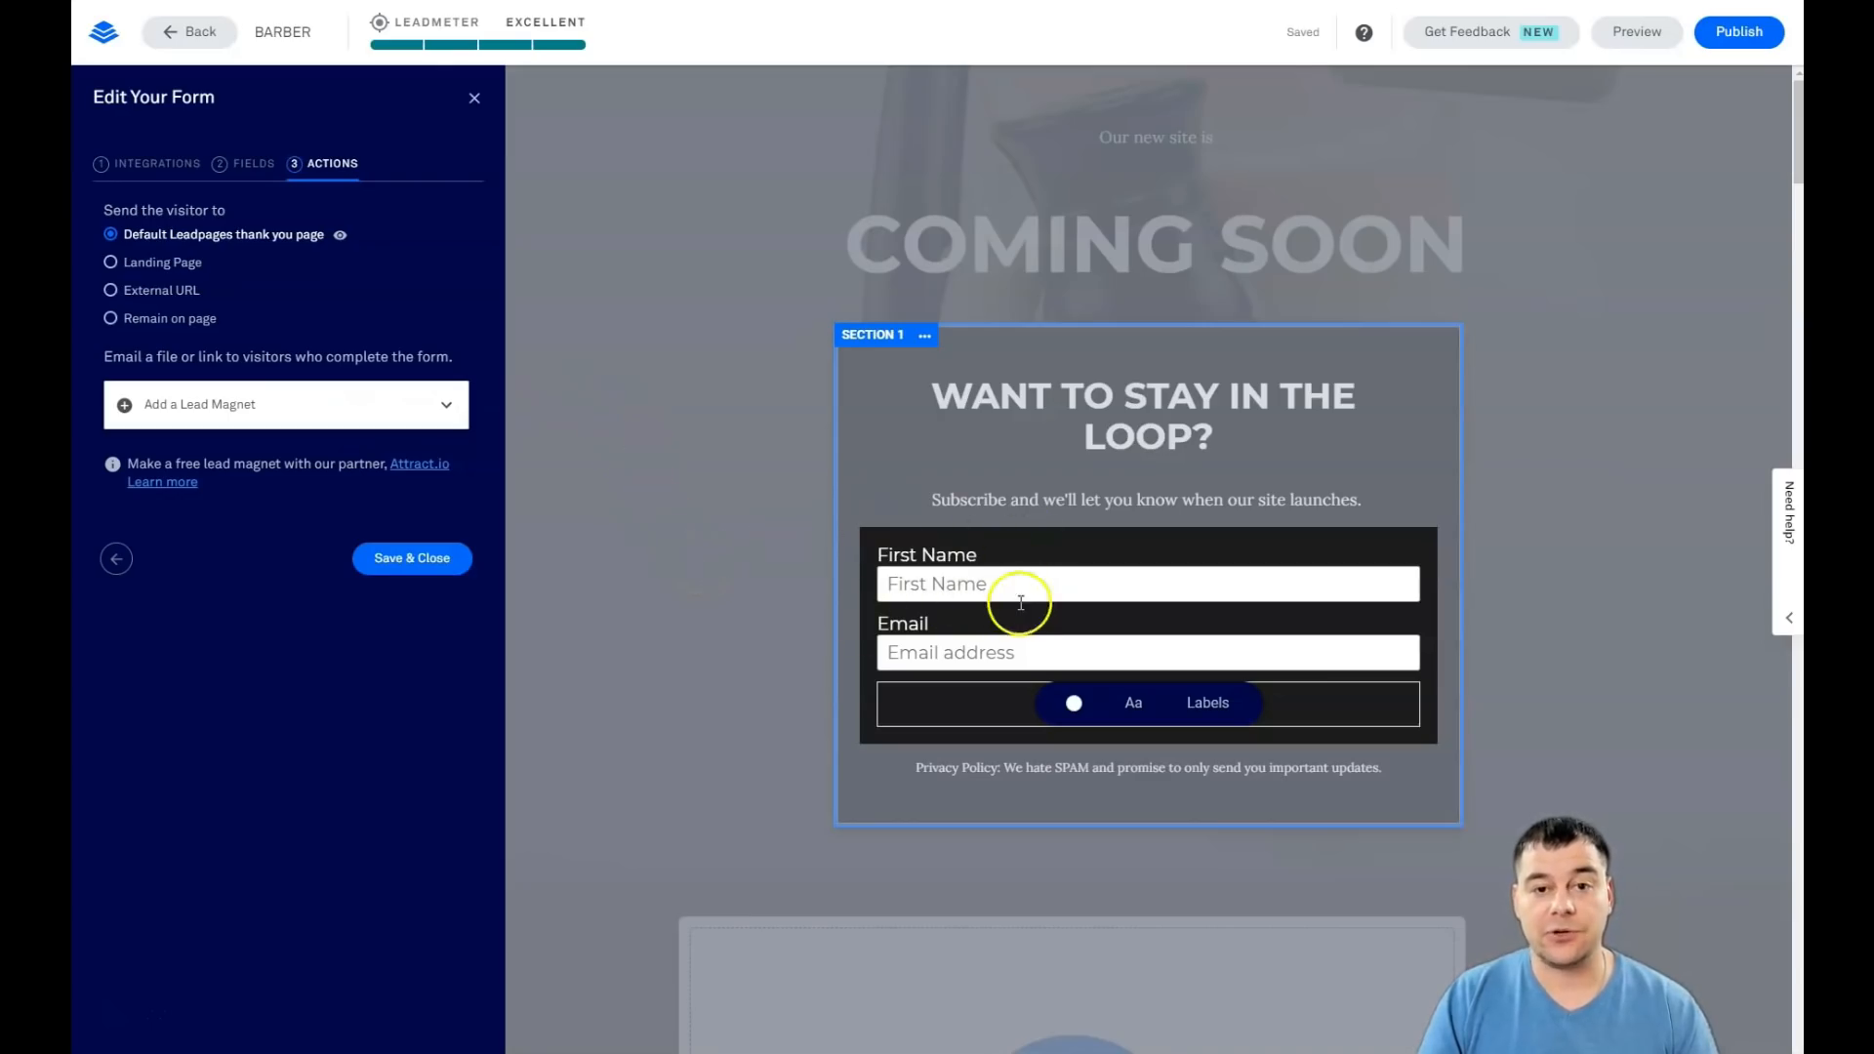
pyautogui.moveTo(646, 479)
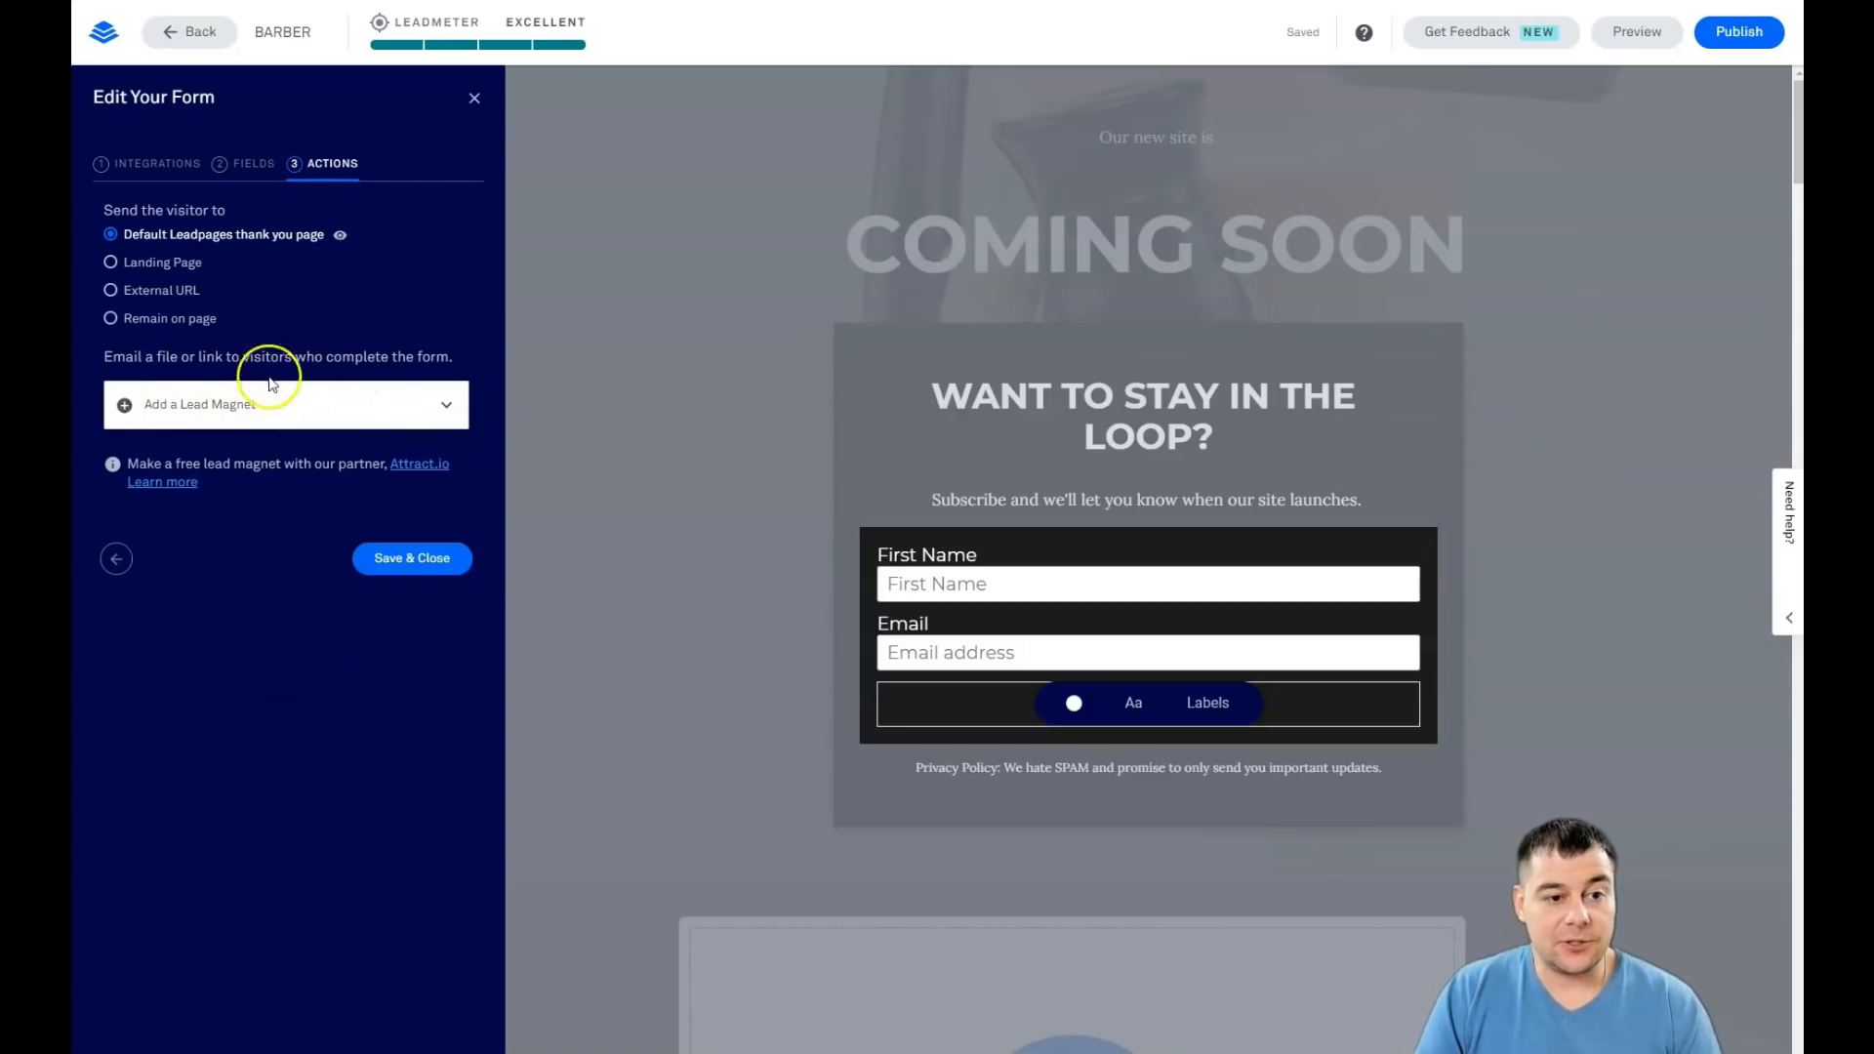
pyautogui.click(474, 98)
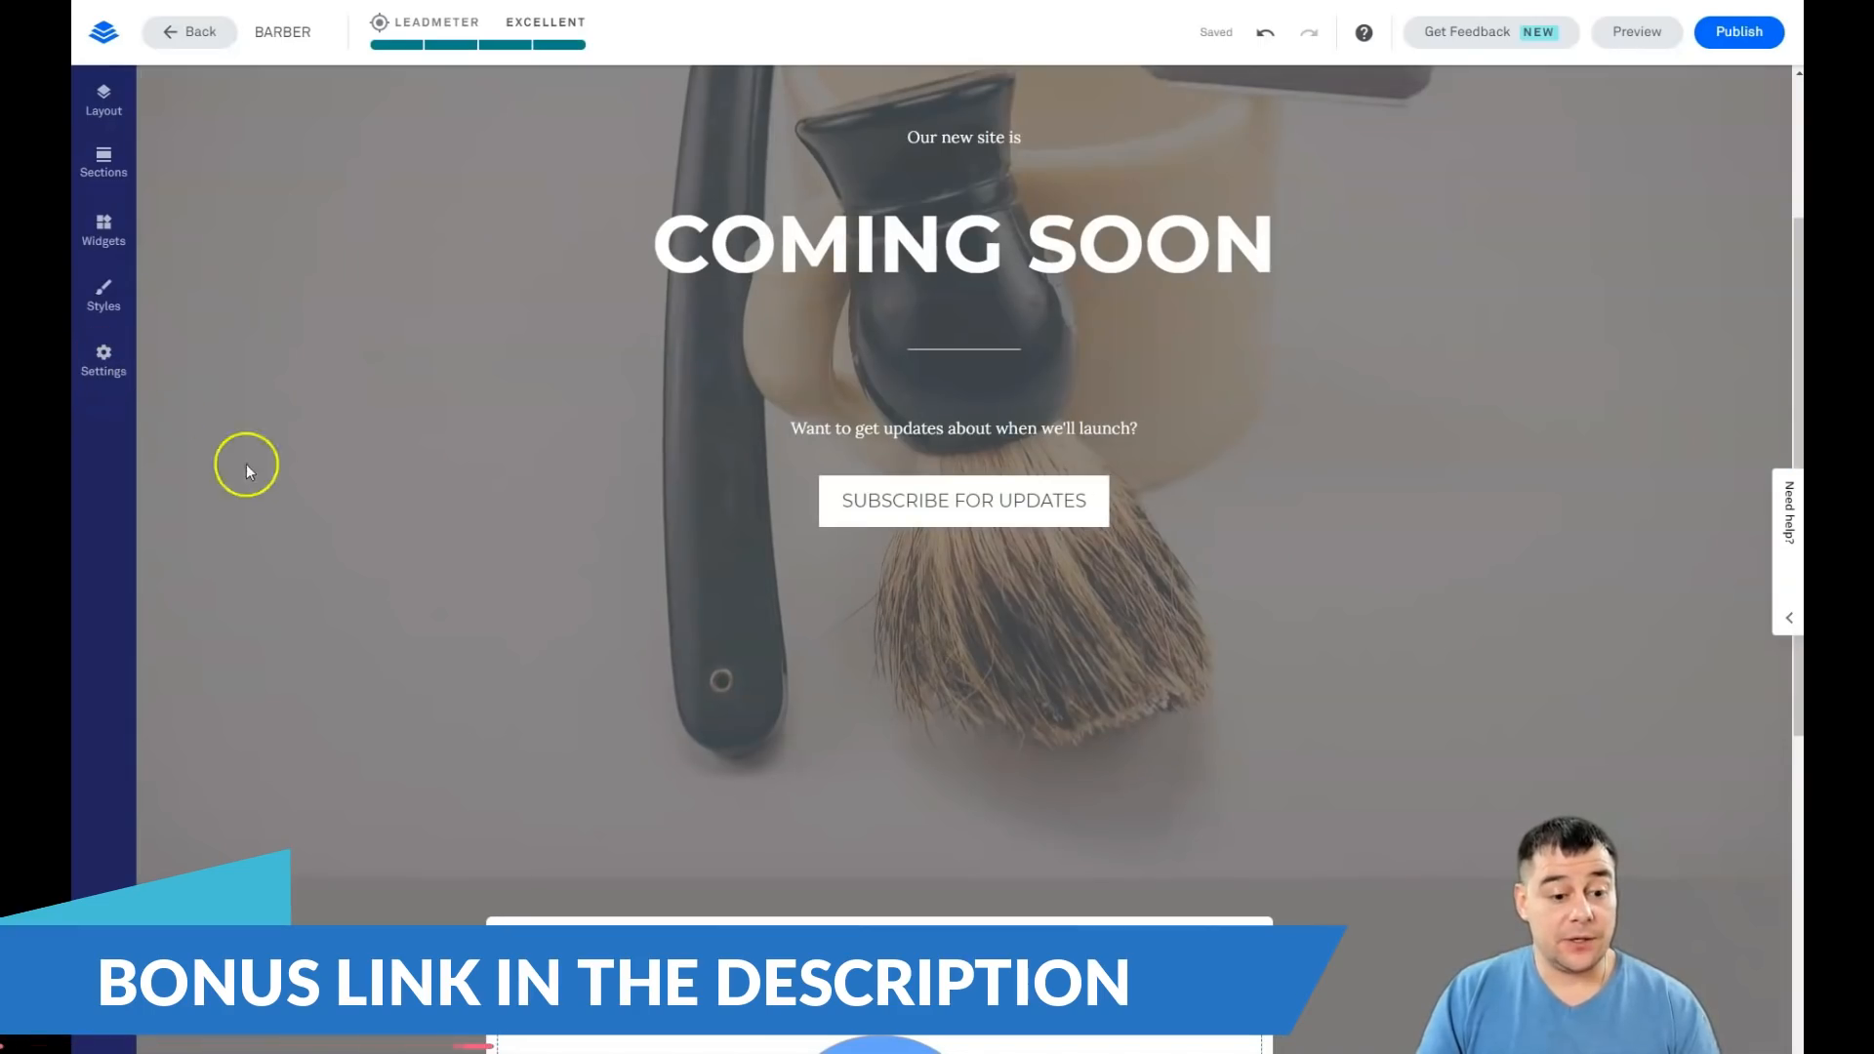
pyautogui.scroll(-3)
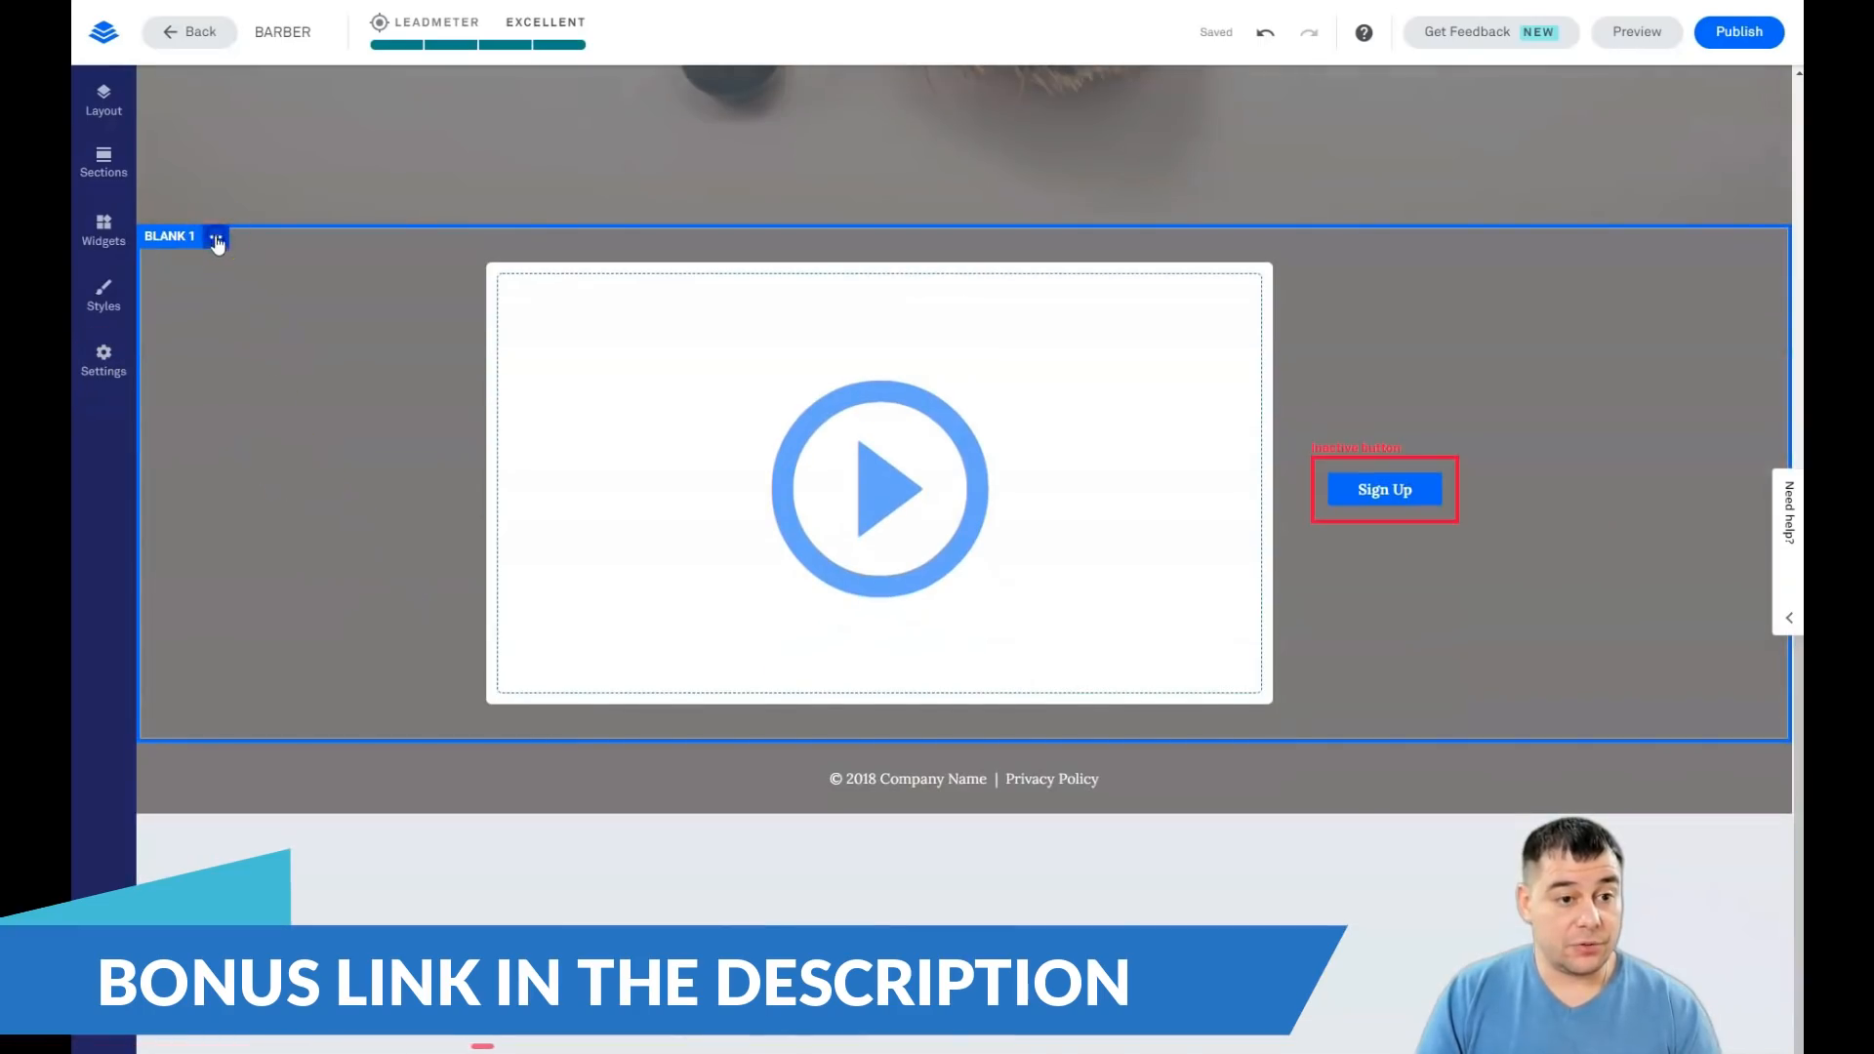
pyautogui.click(216, 238)
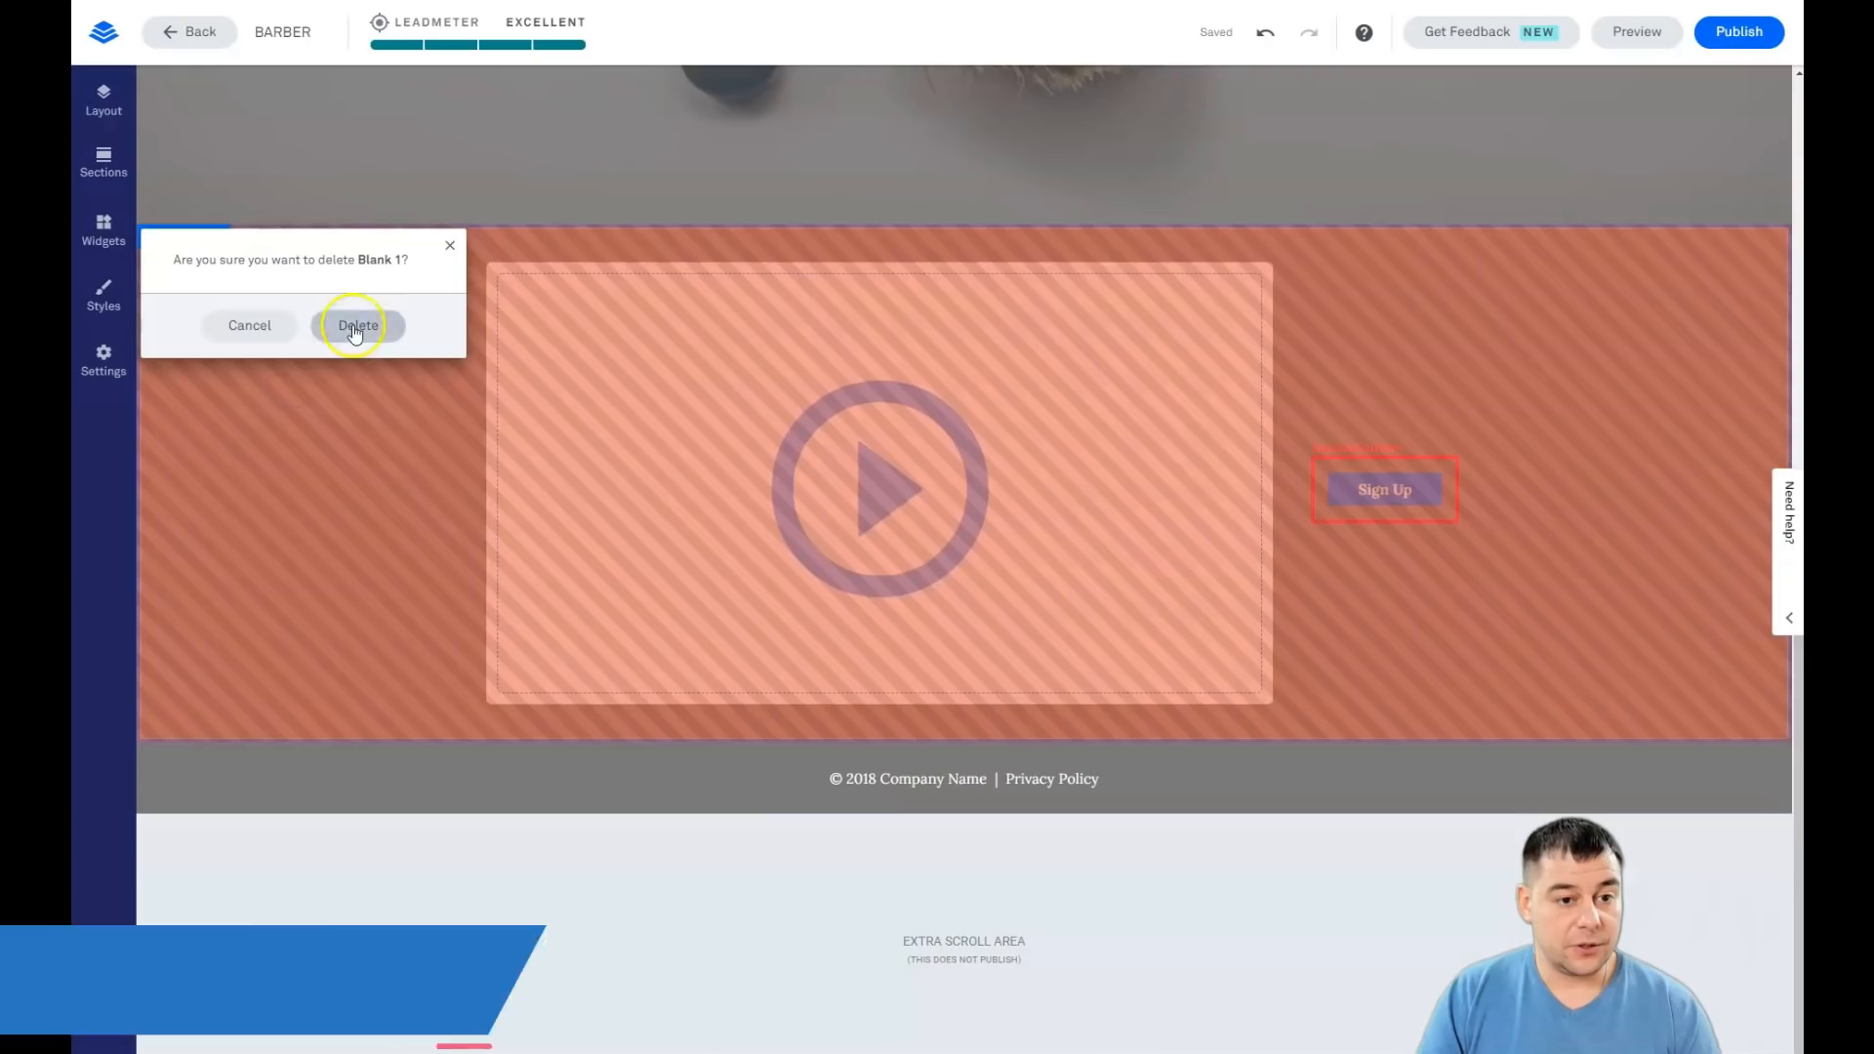
pyautogui.click(358, 325)
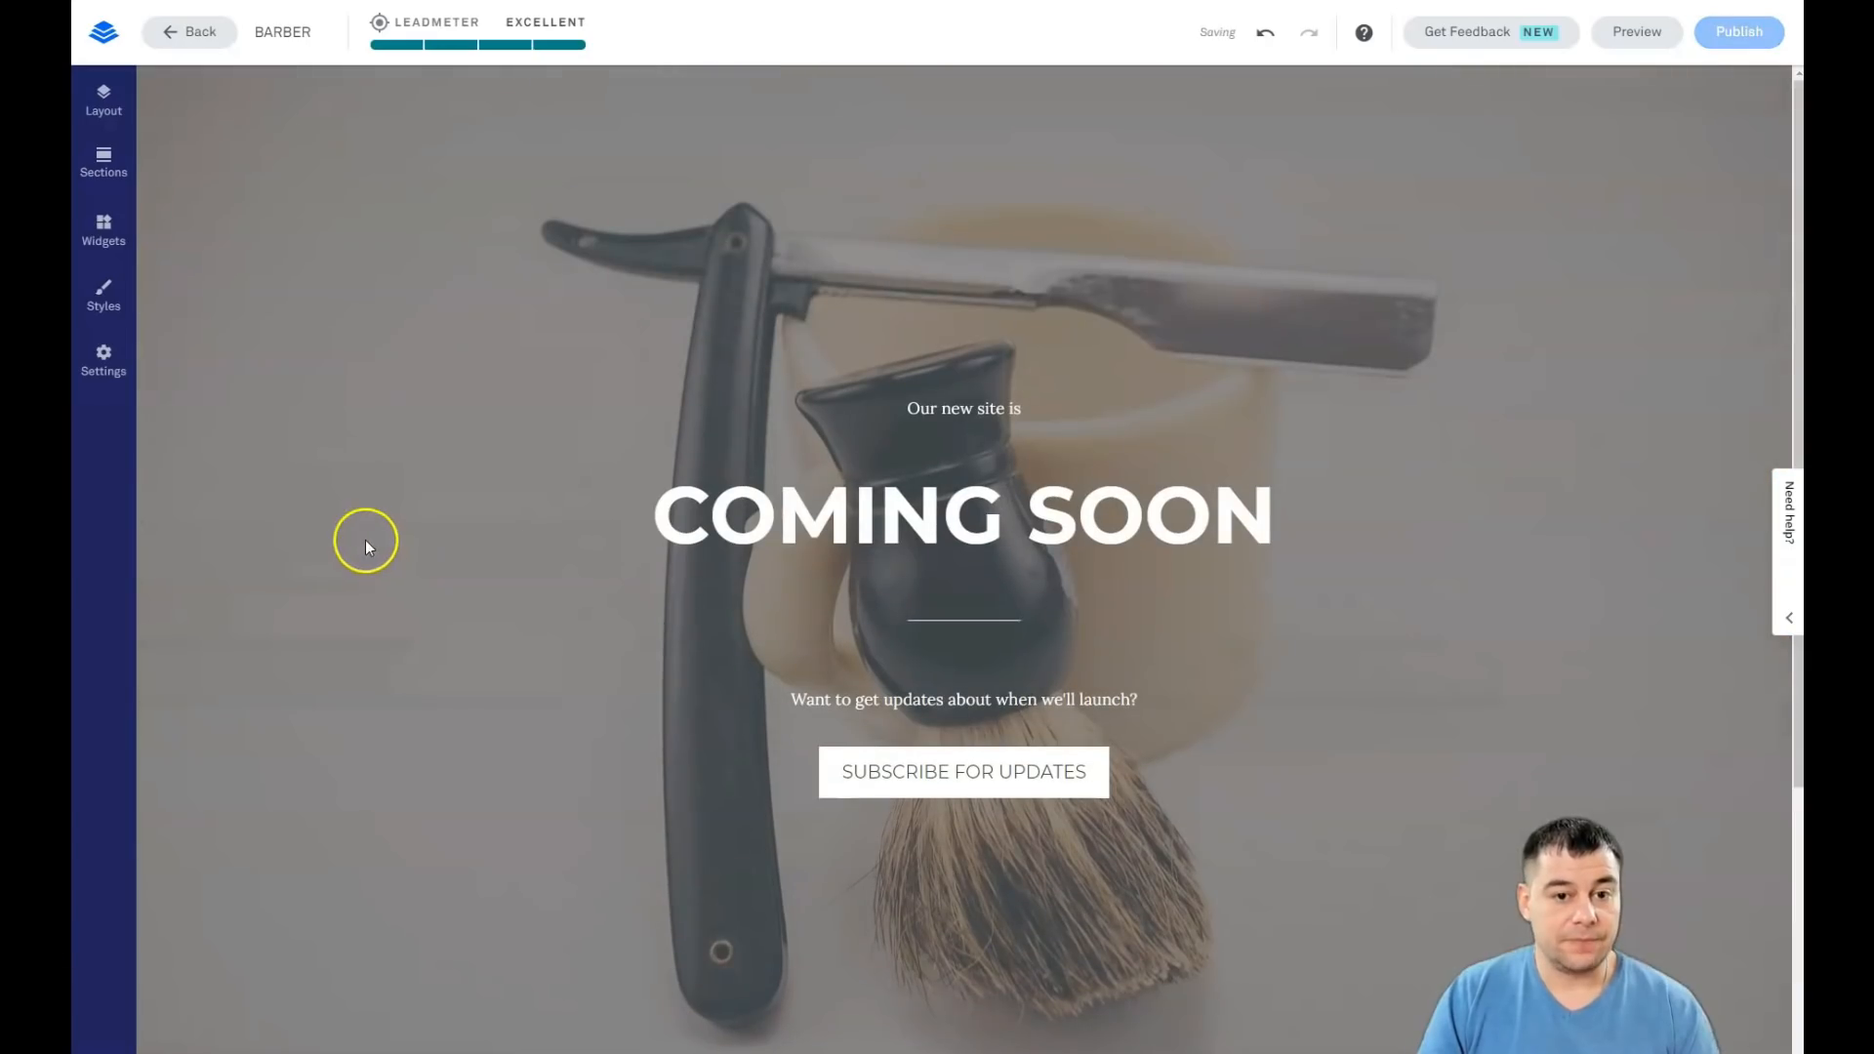
# Step: Review the page's SEO, Social, Analytics and Language settings
pyautogui.click(103, 358)
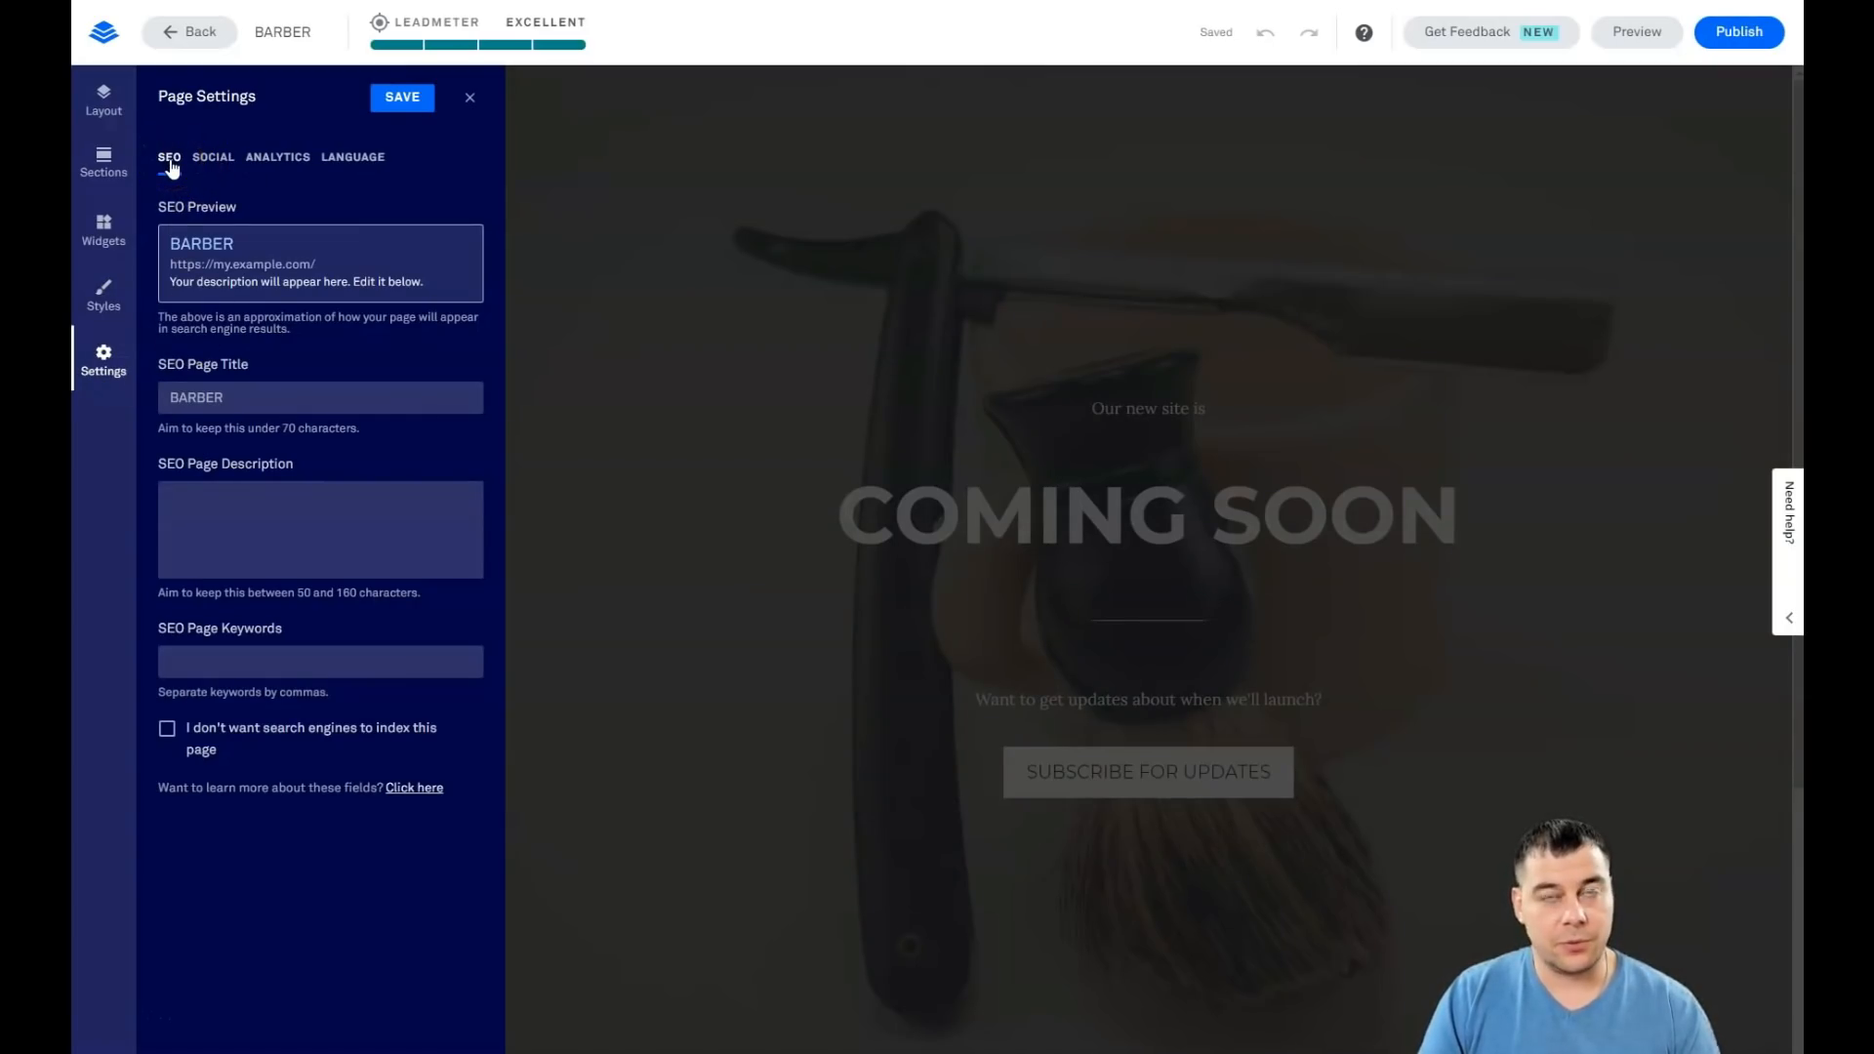
pyautogui.moveTo(188, 179)
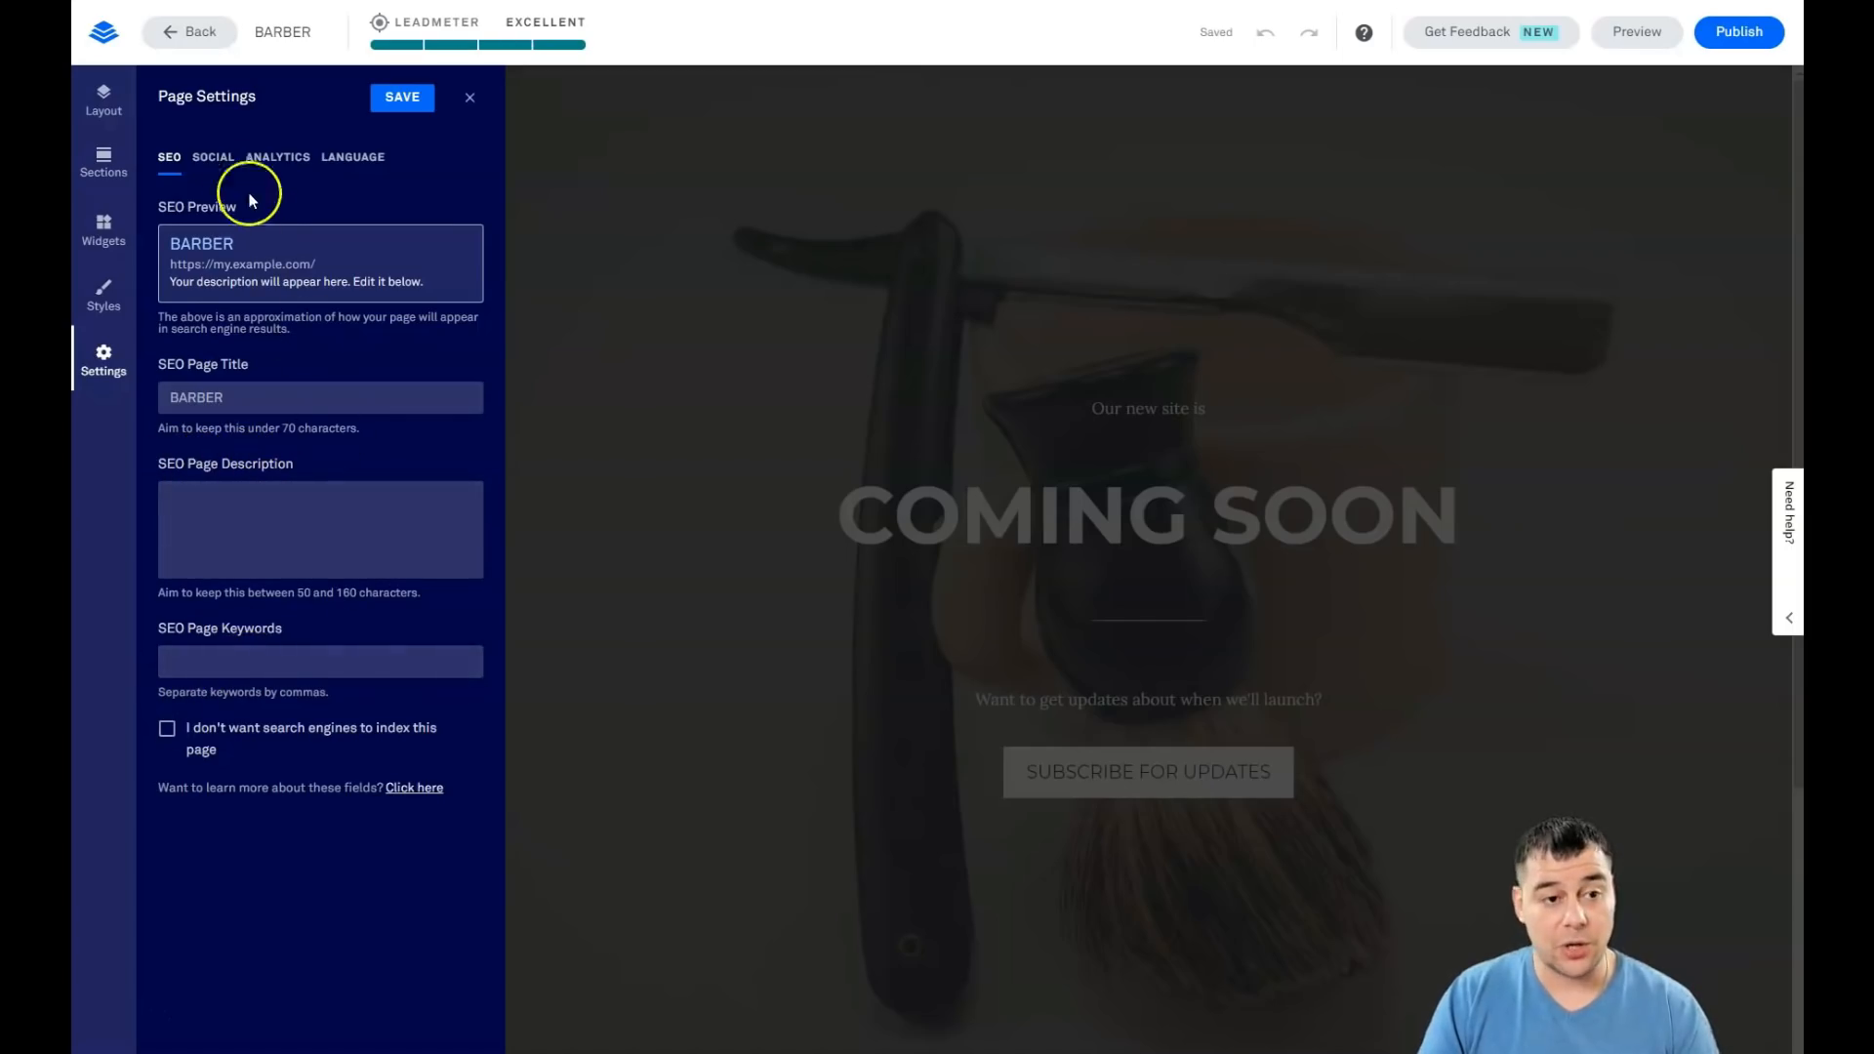
pyautogui.click(213, 156)
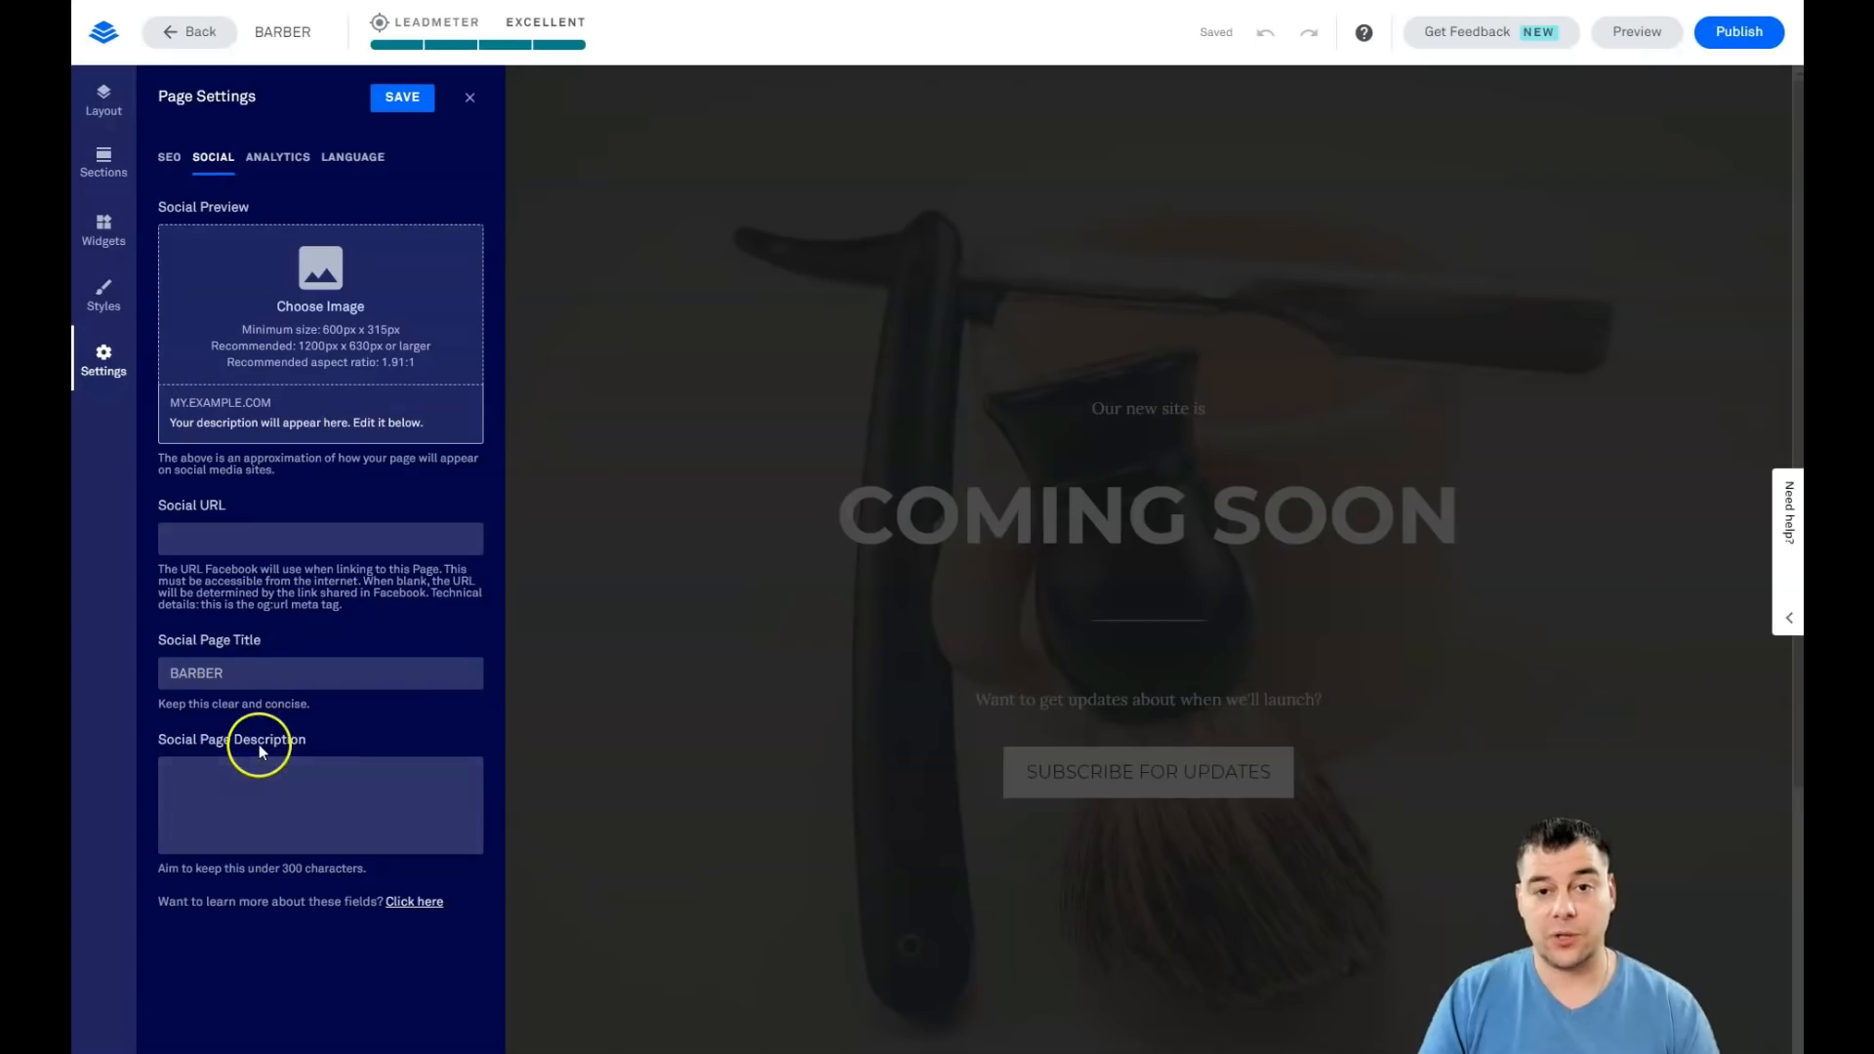
pyautogui.moveTo(734, 410)
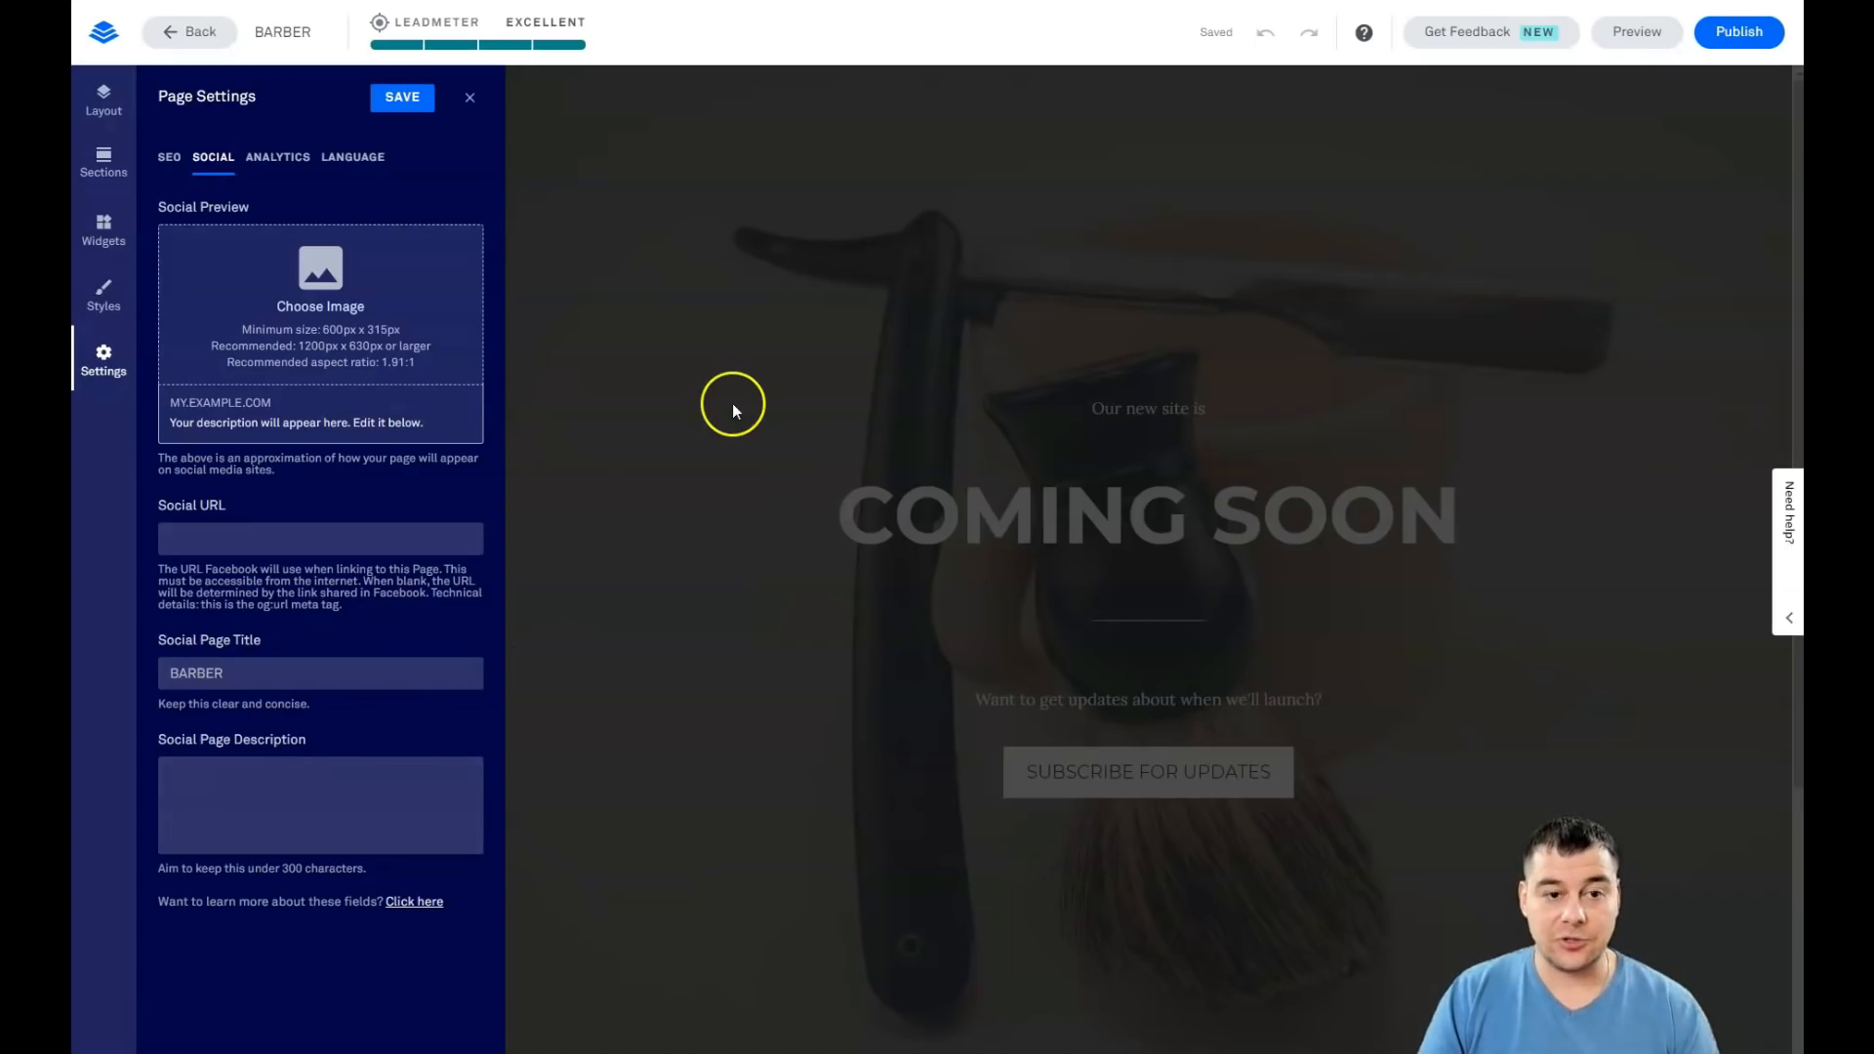
pyautogui.moveTo(956, 225)
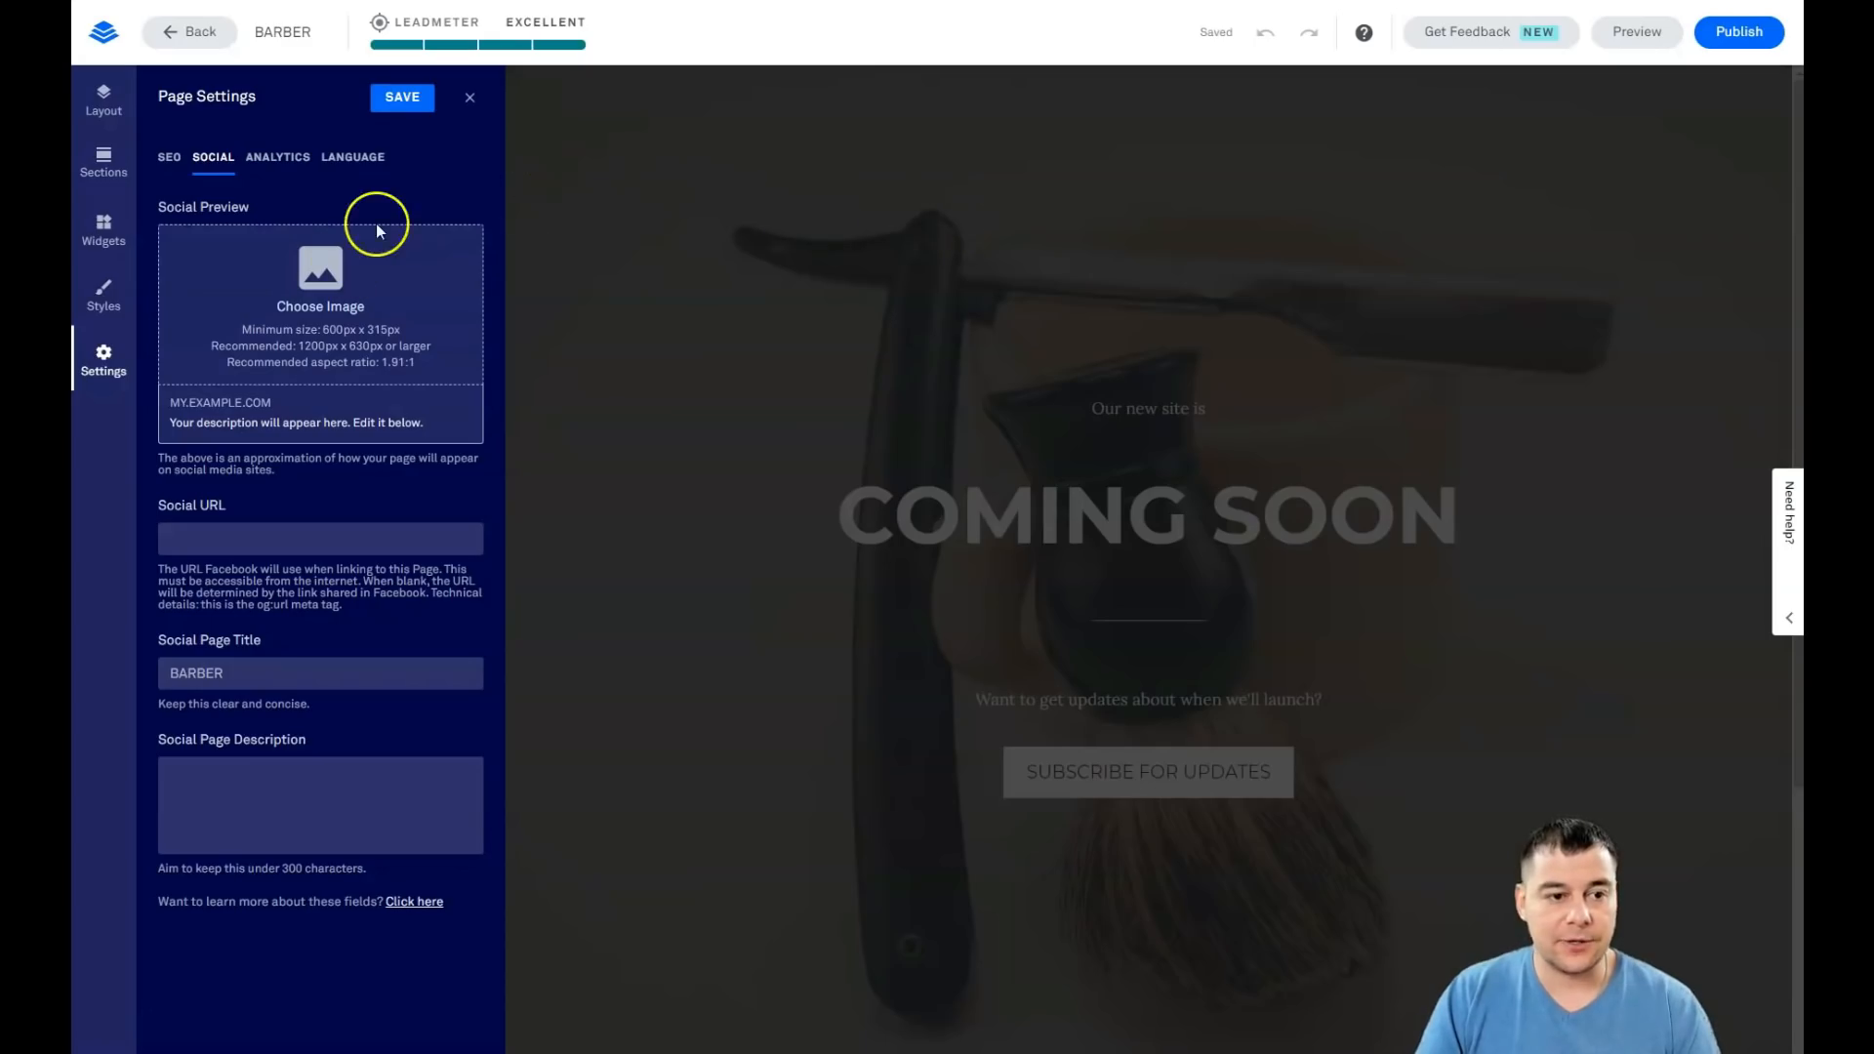
pyautogui.moveTo(287, 337)
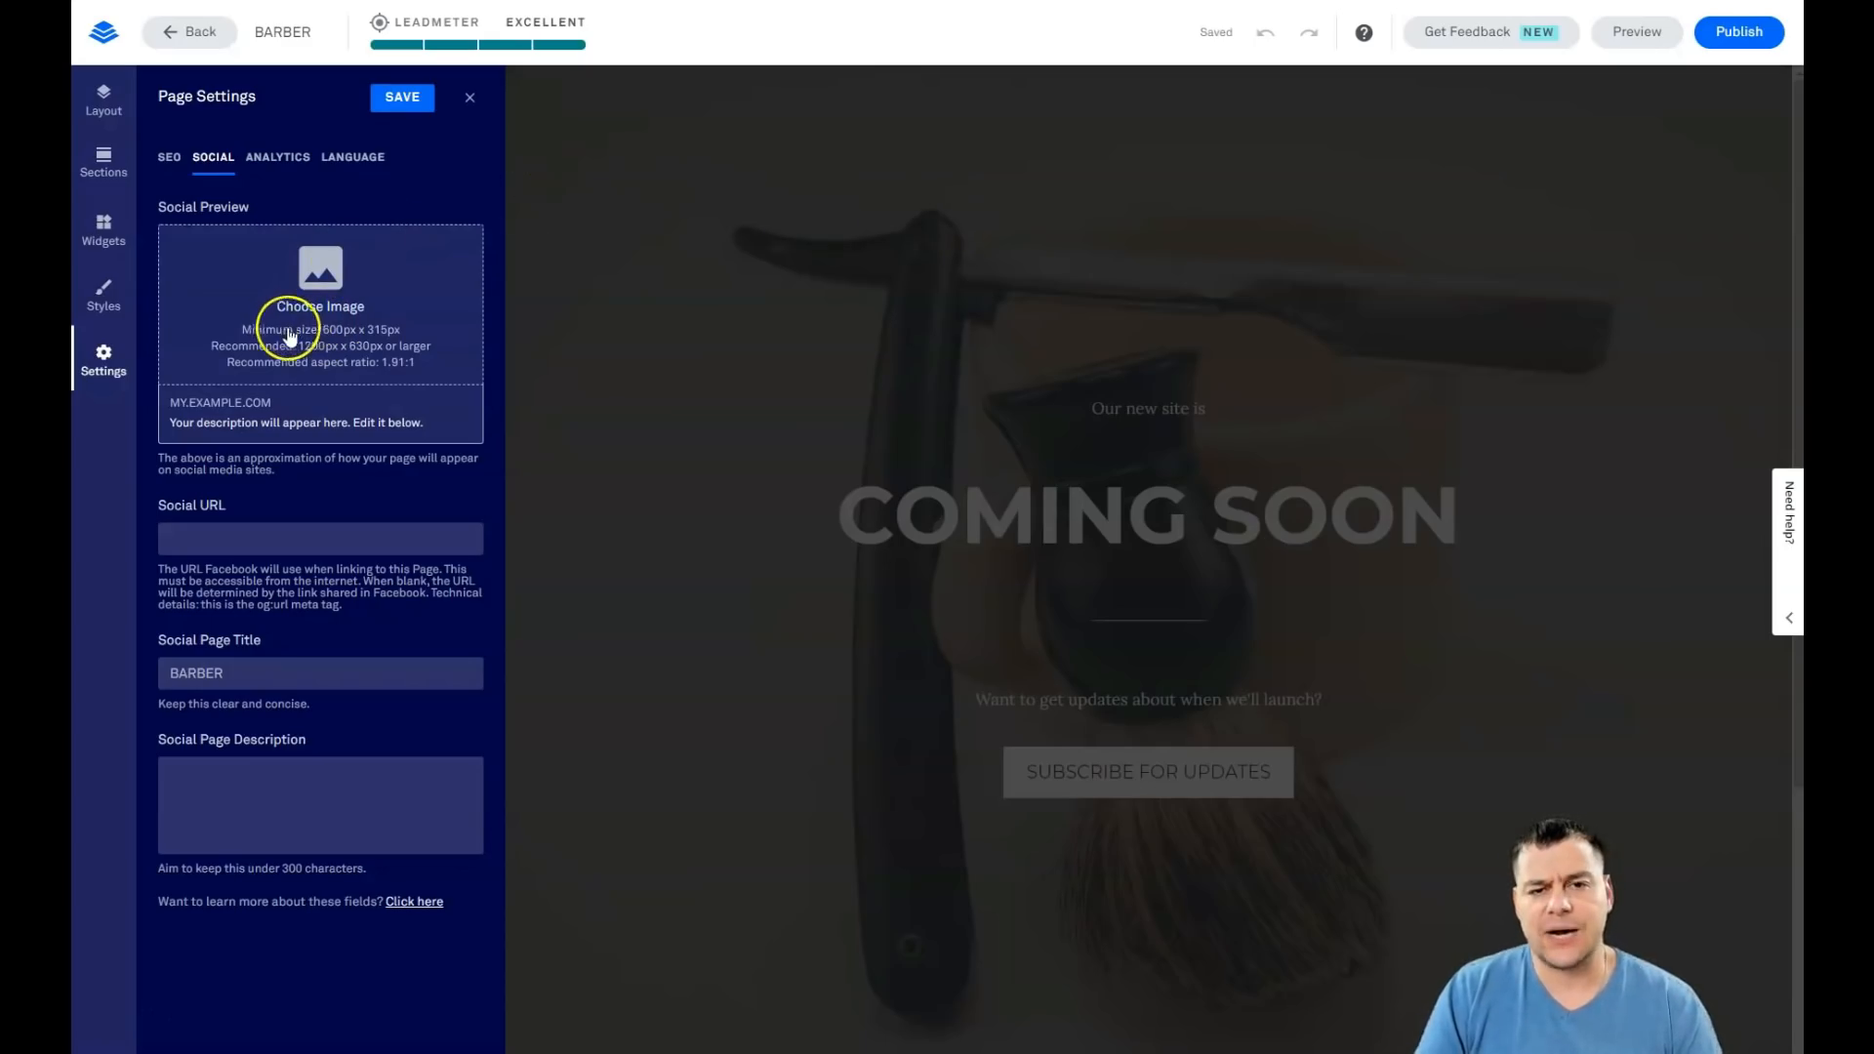
pyautogui.moveTo(303, 432)
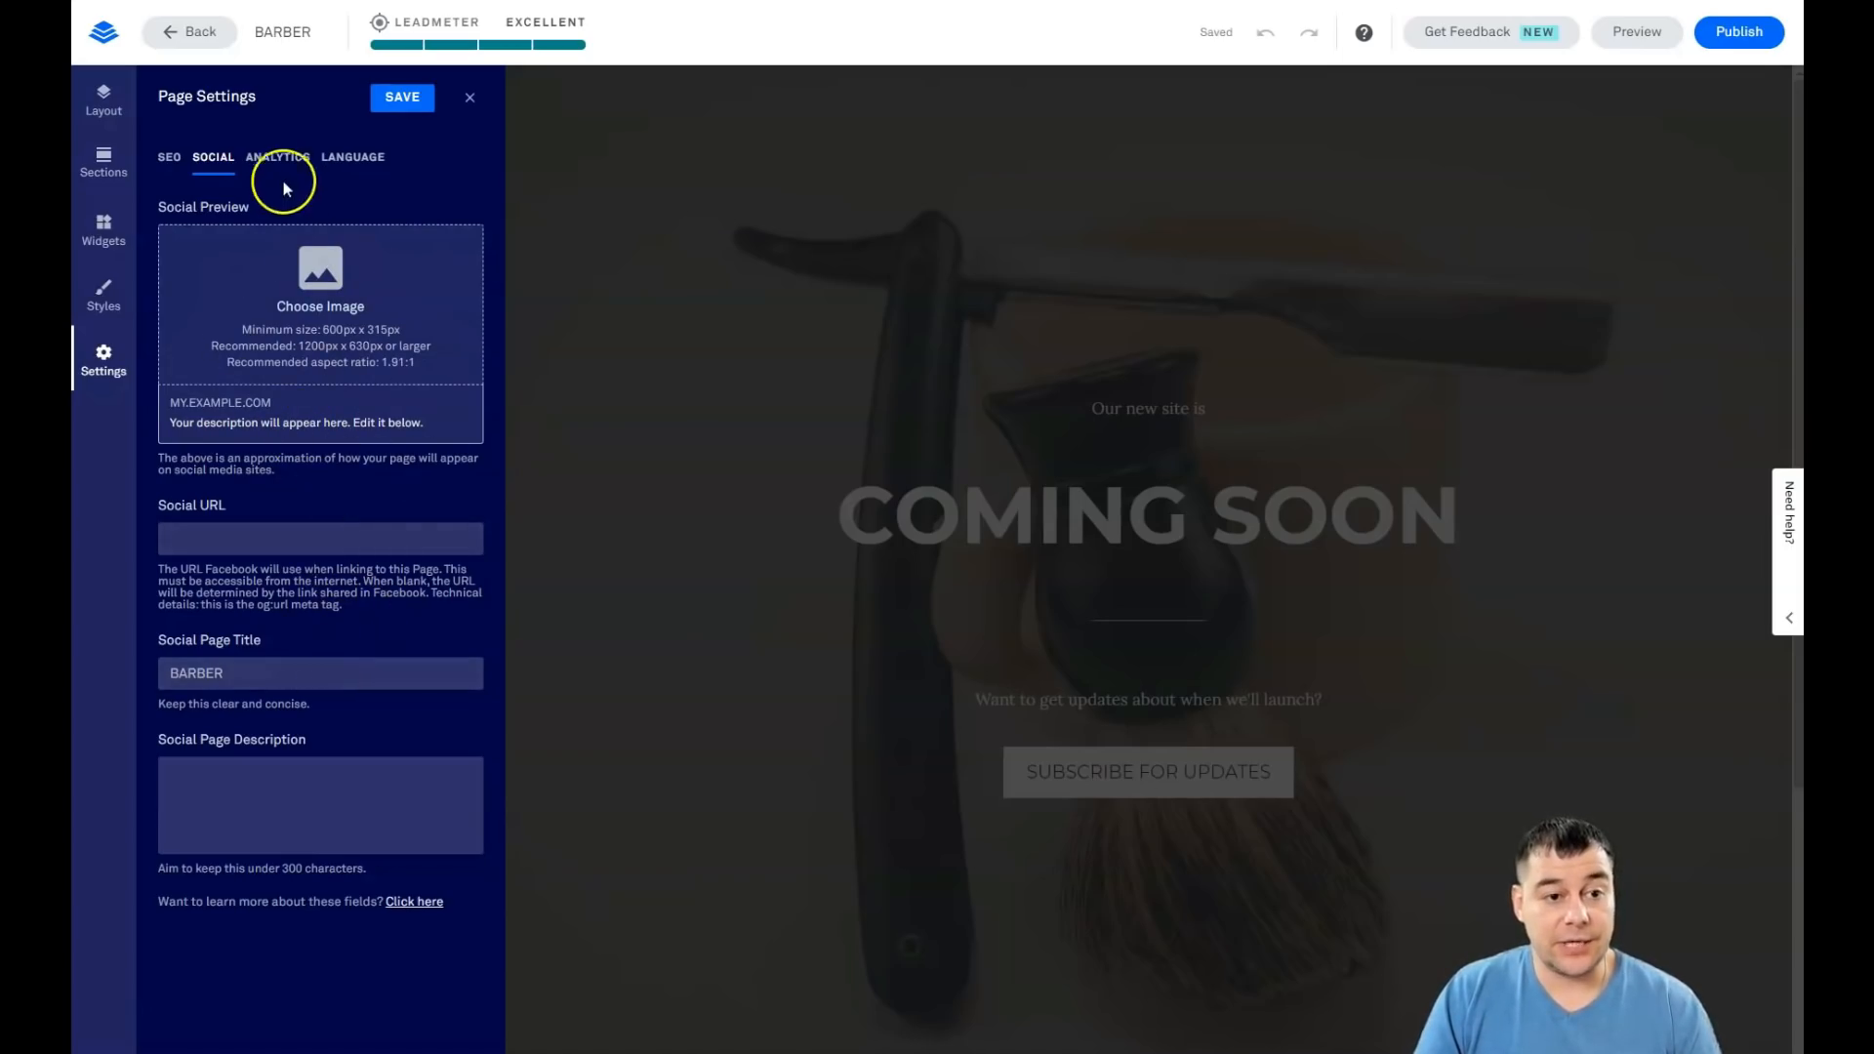
pyautogui.click(277, 156)
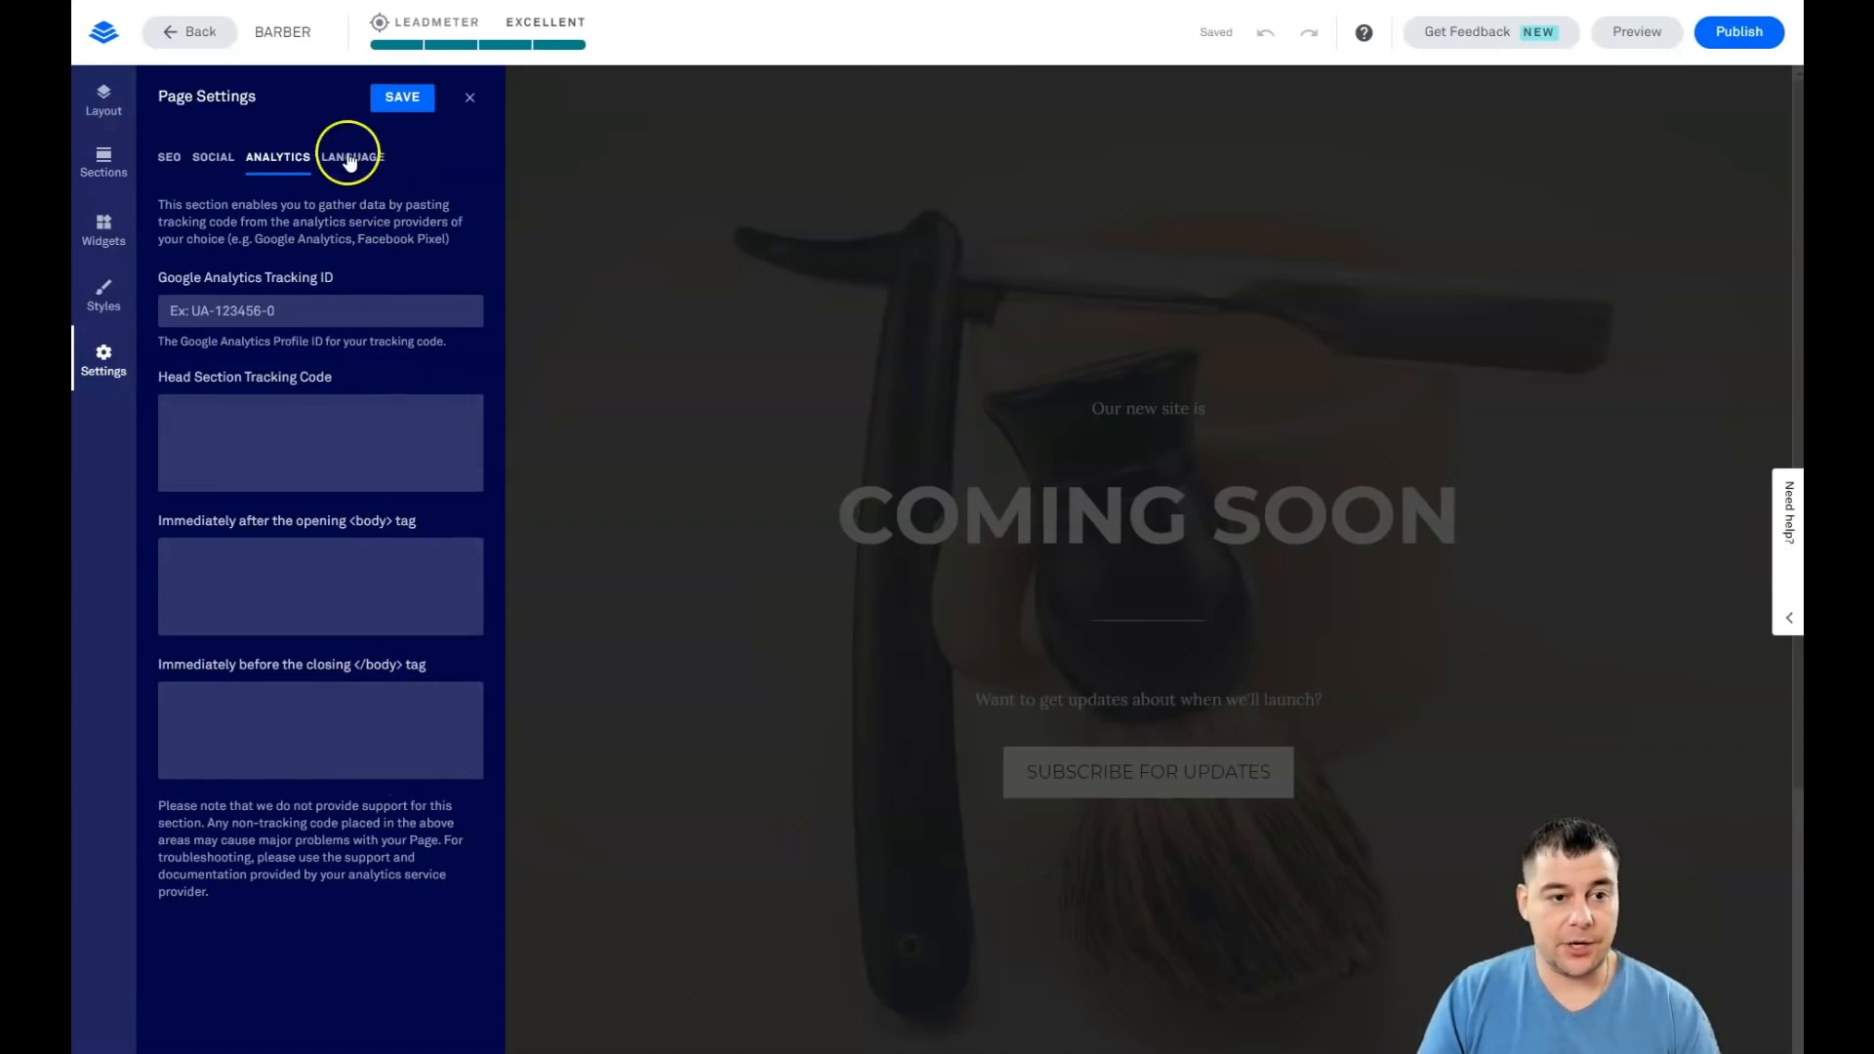
pyautogui.click(469, 96)
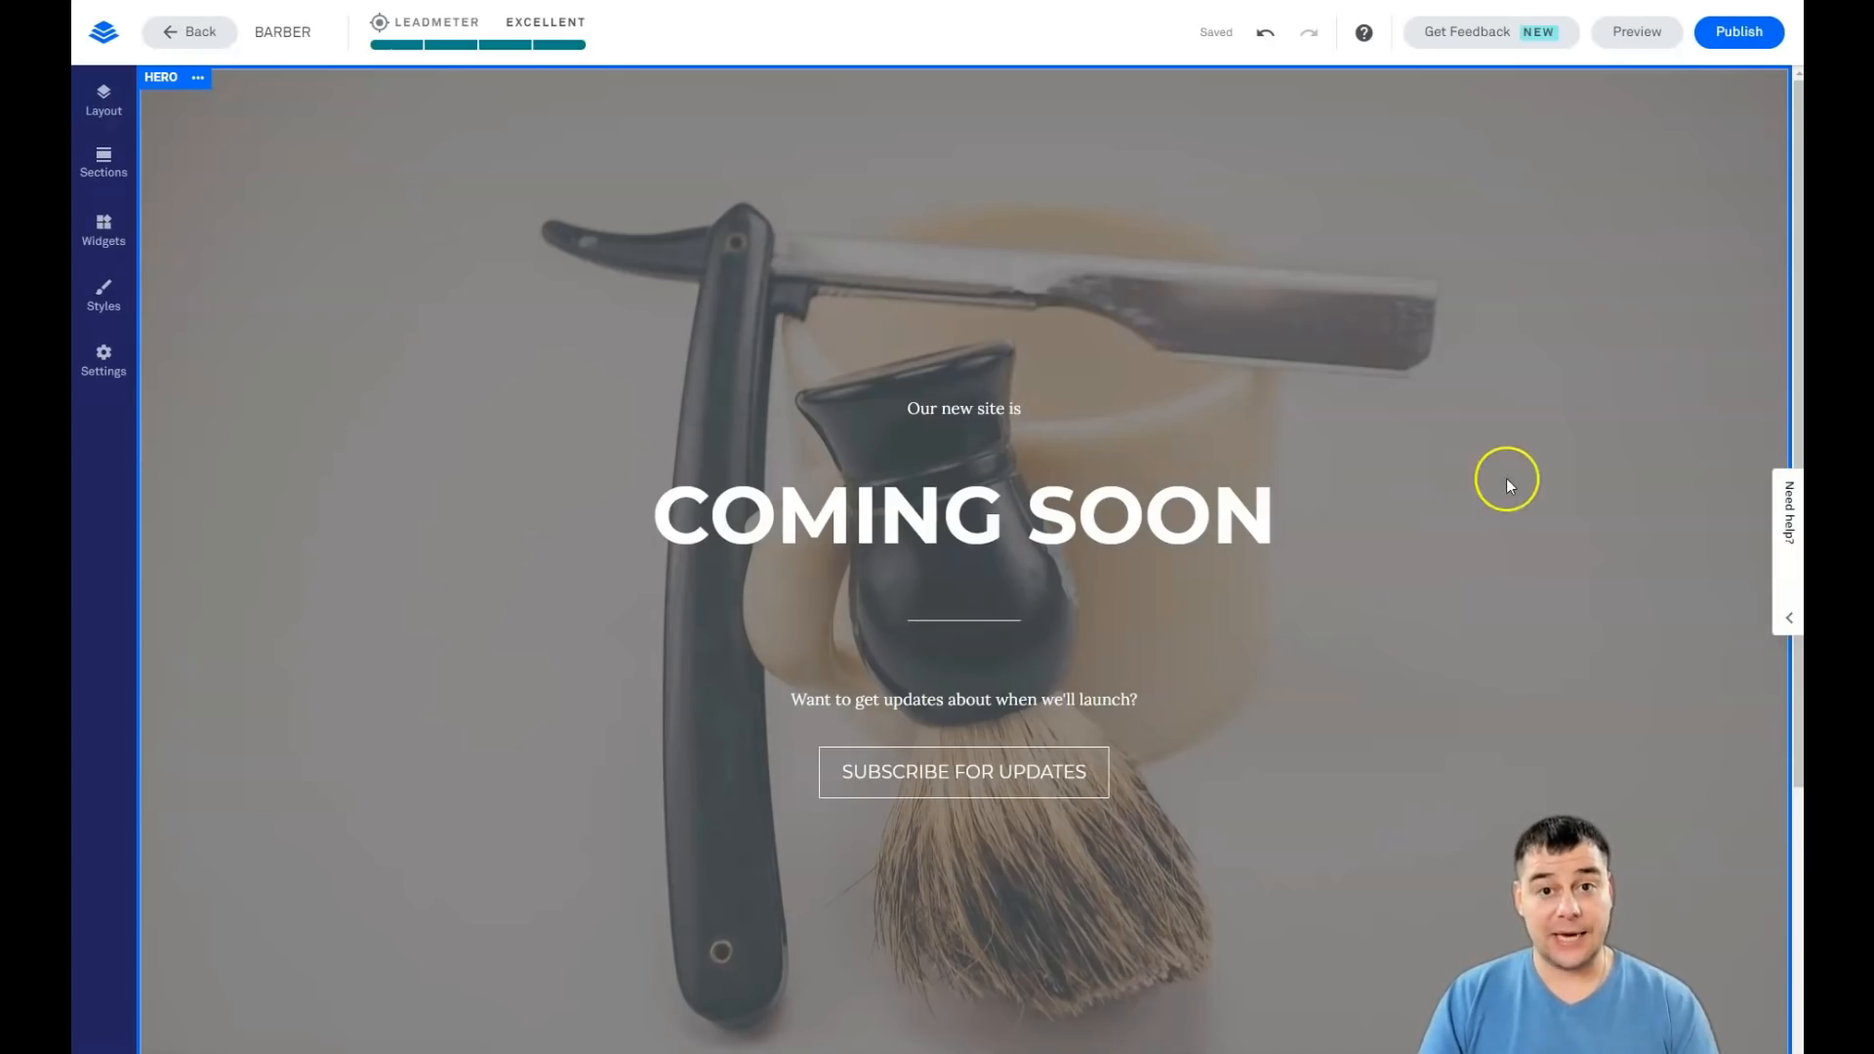
pyautogui.moveTo(1452, 484)
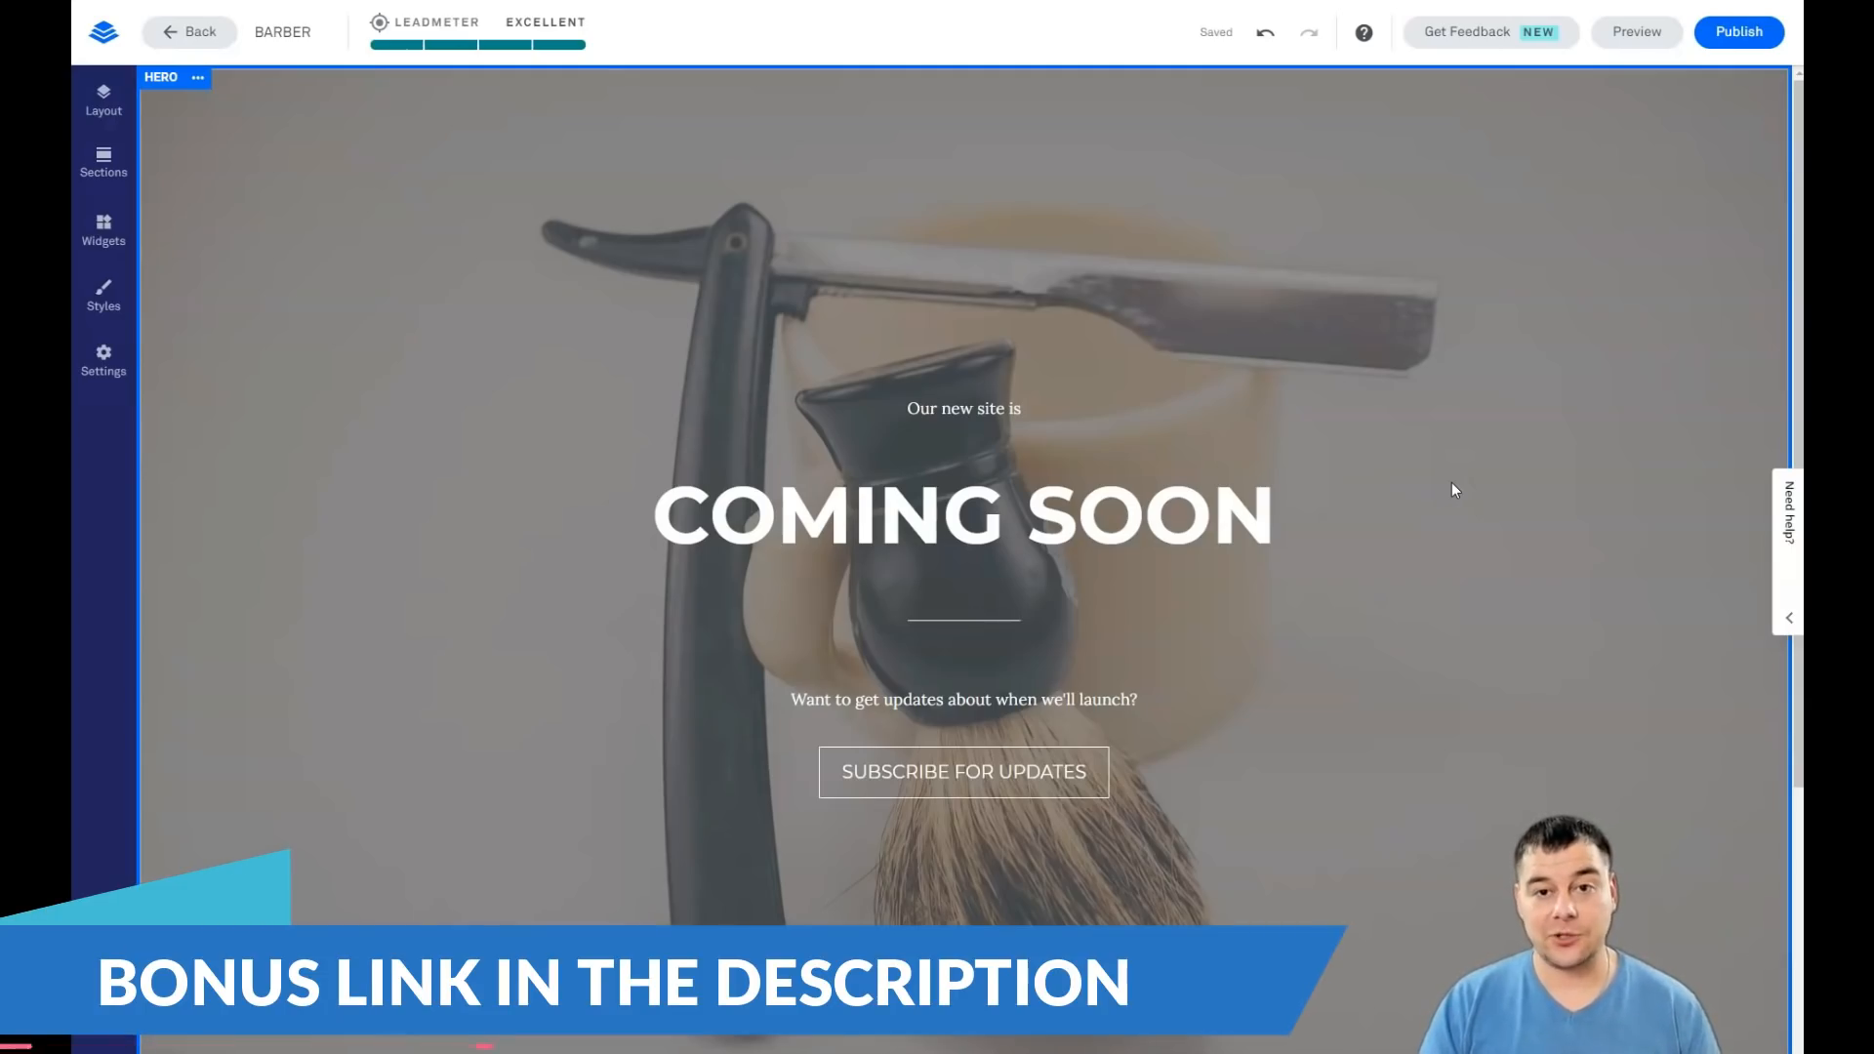
pyautogui.moveTo(1470, 502)
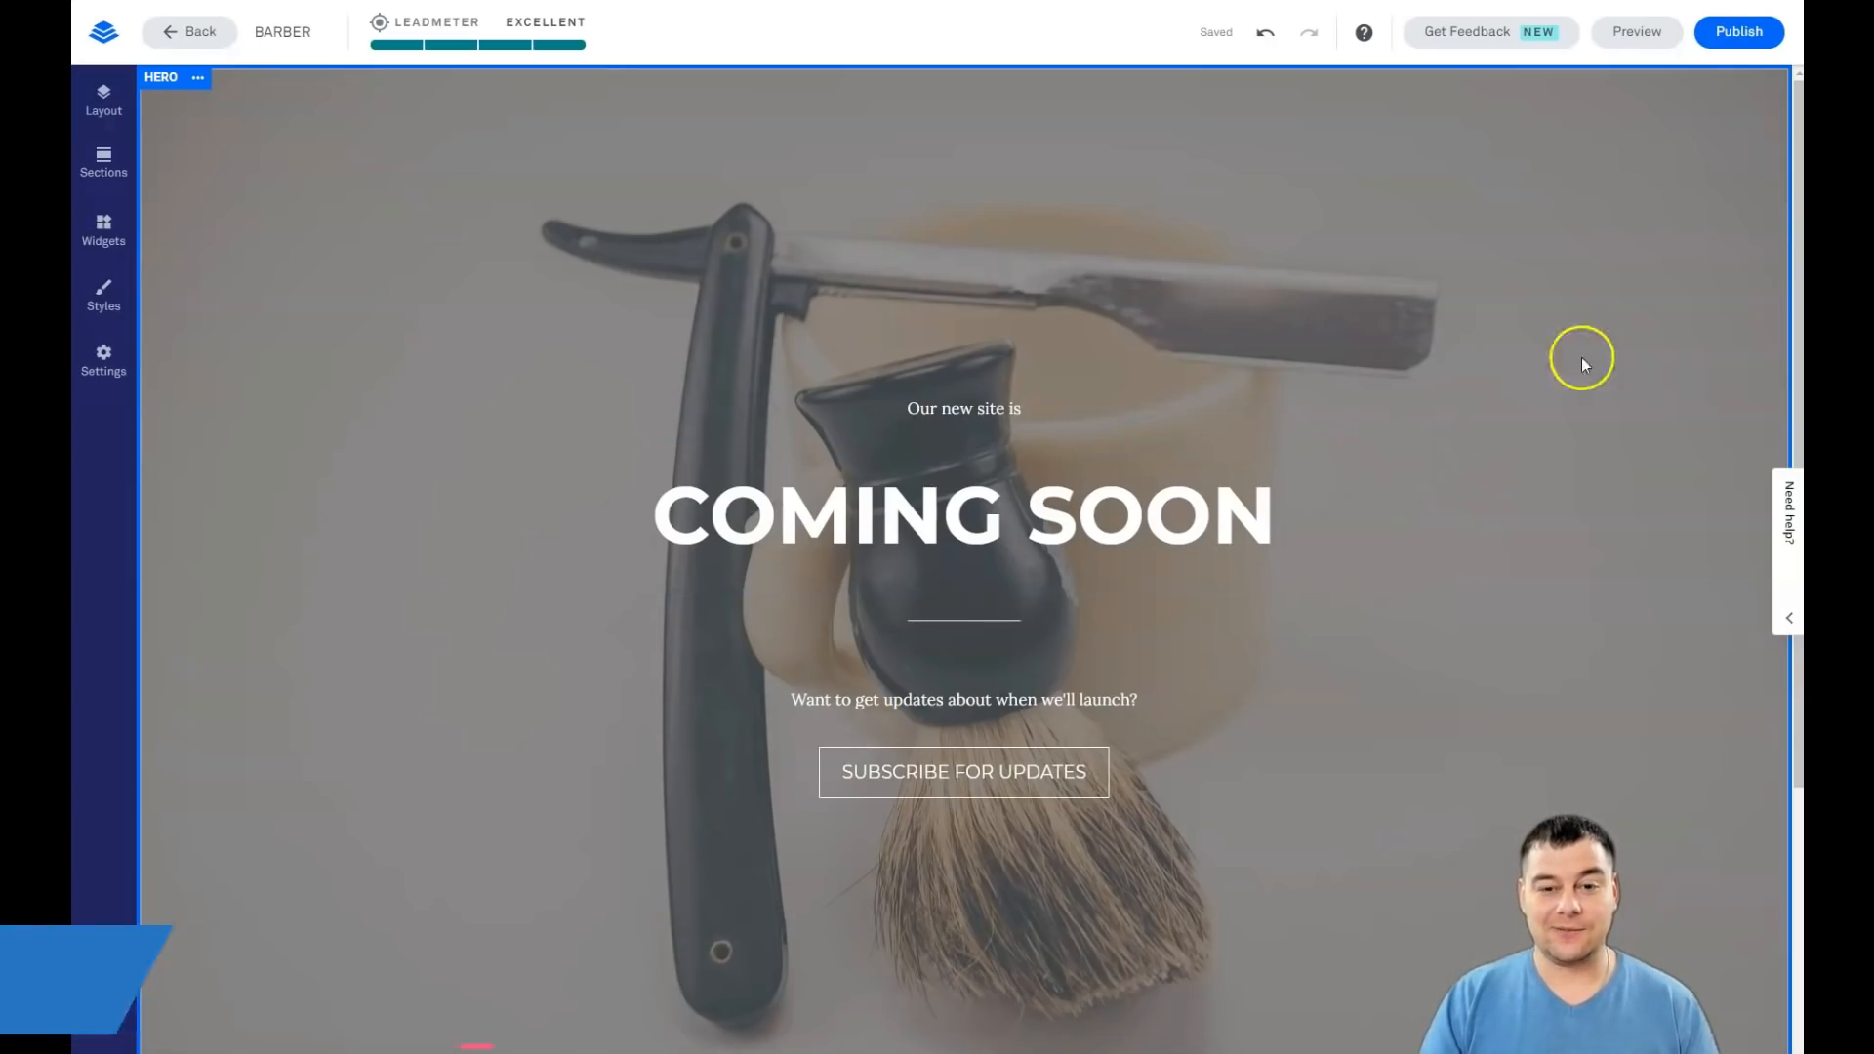
pyautogui.moveTo(1622, 543)
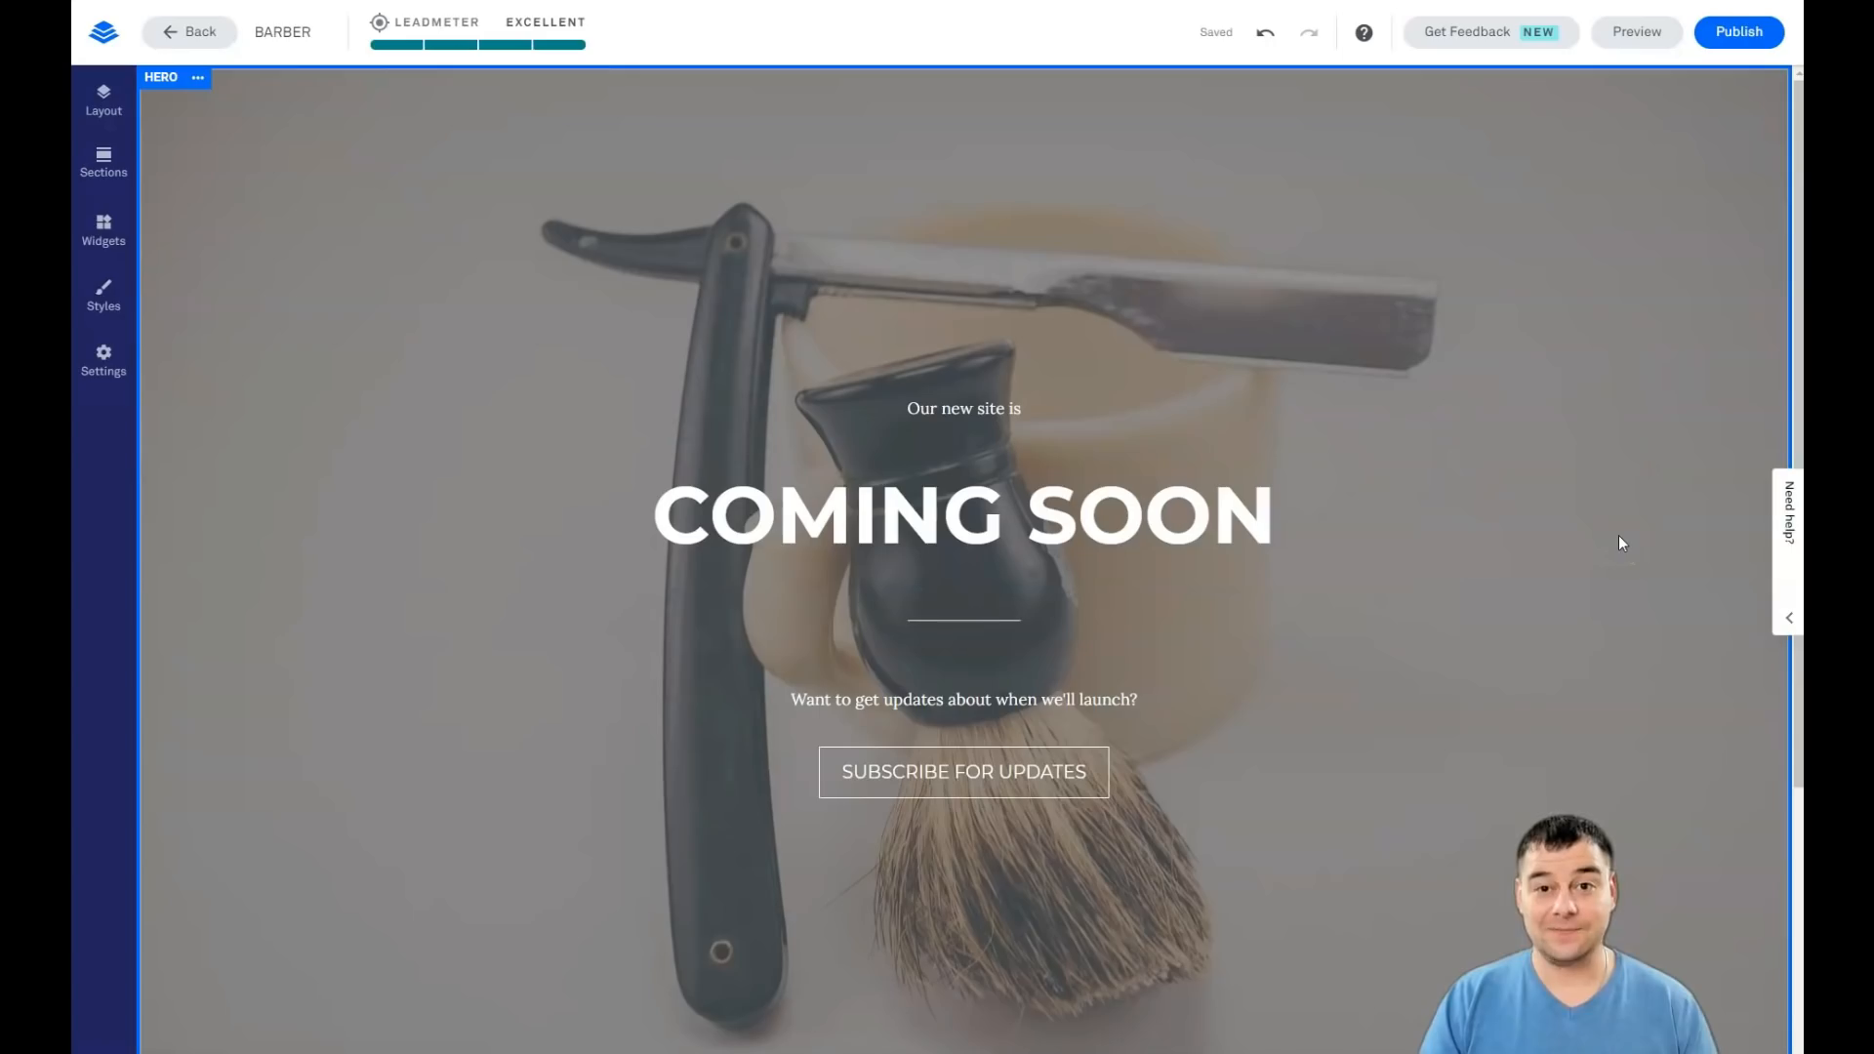